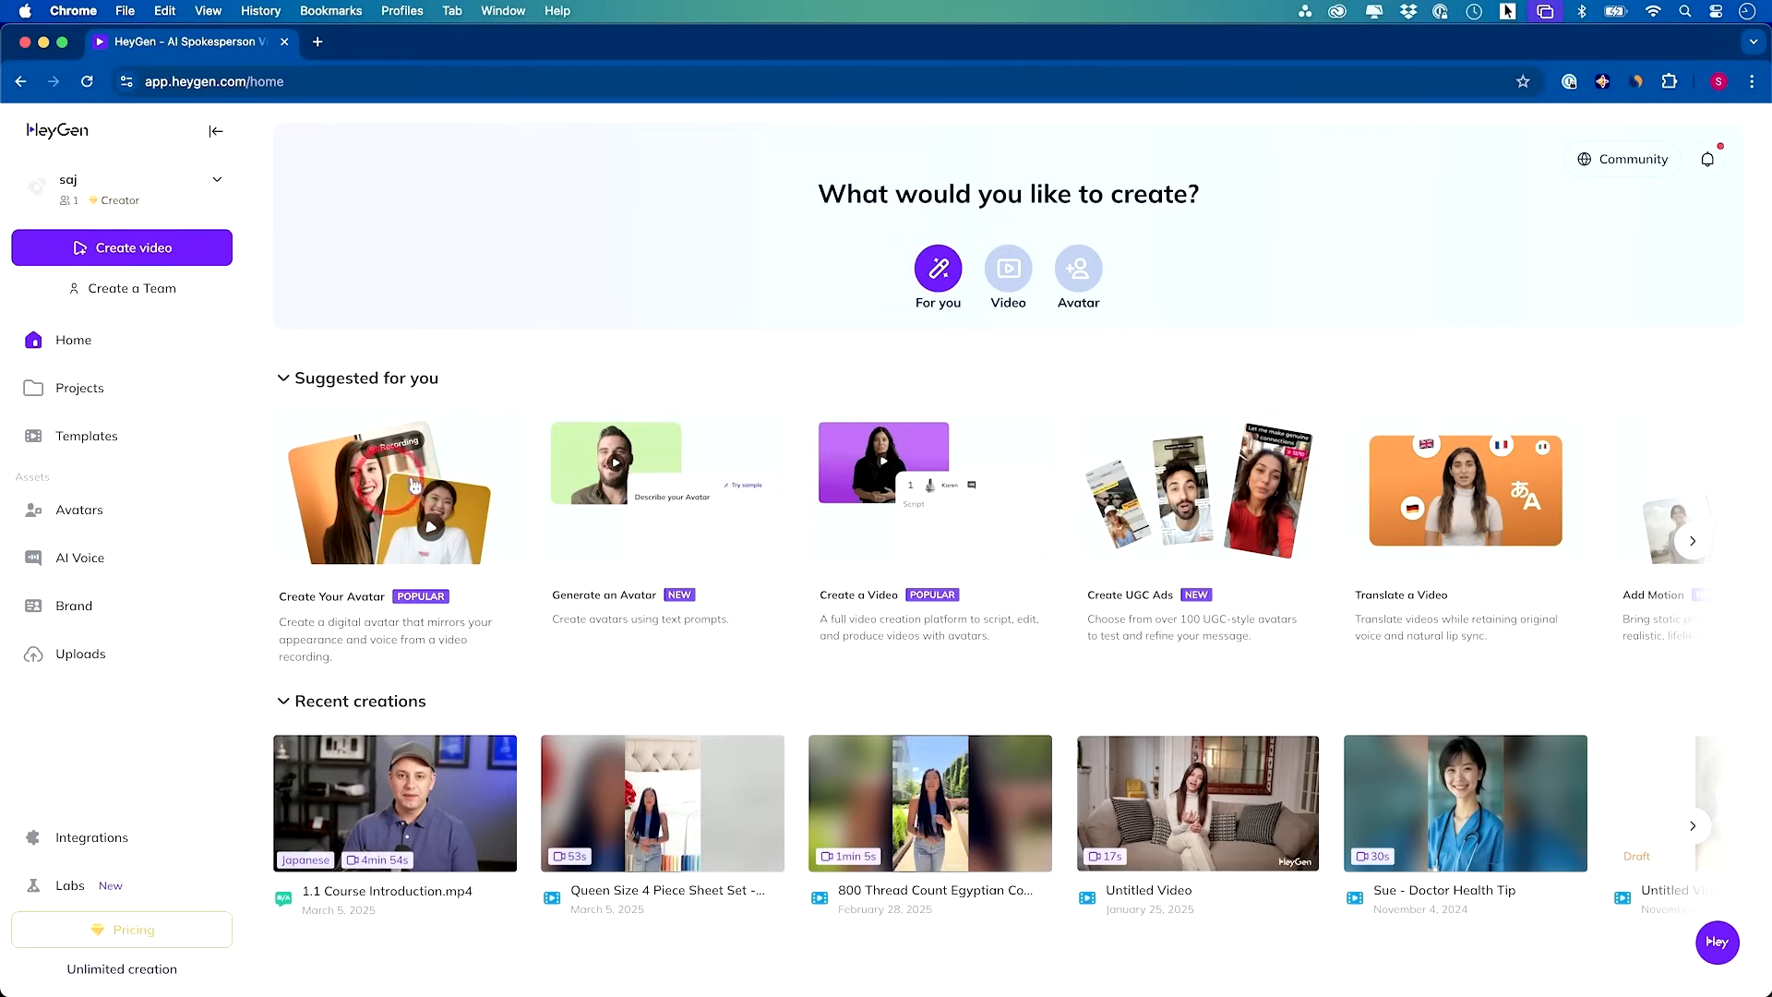
Go from the HeyGen home sidebar to the Labs page of experimental tools
click(510, 462)
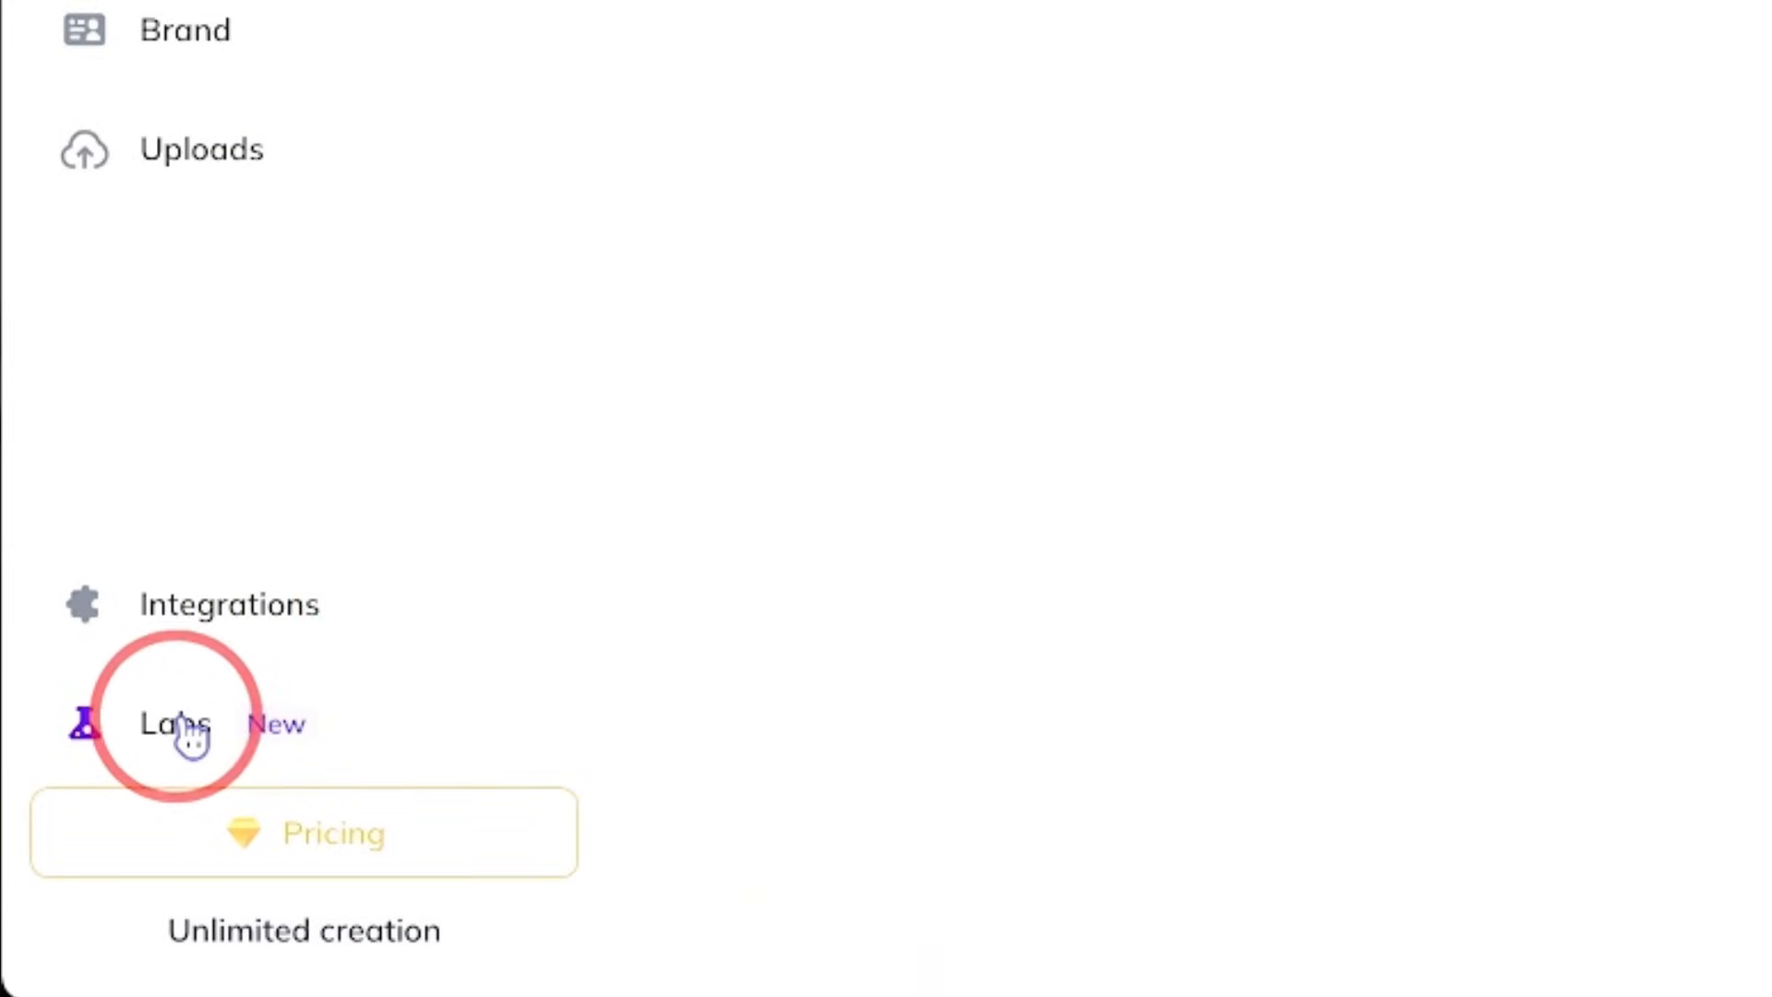
click(170, 723)
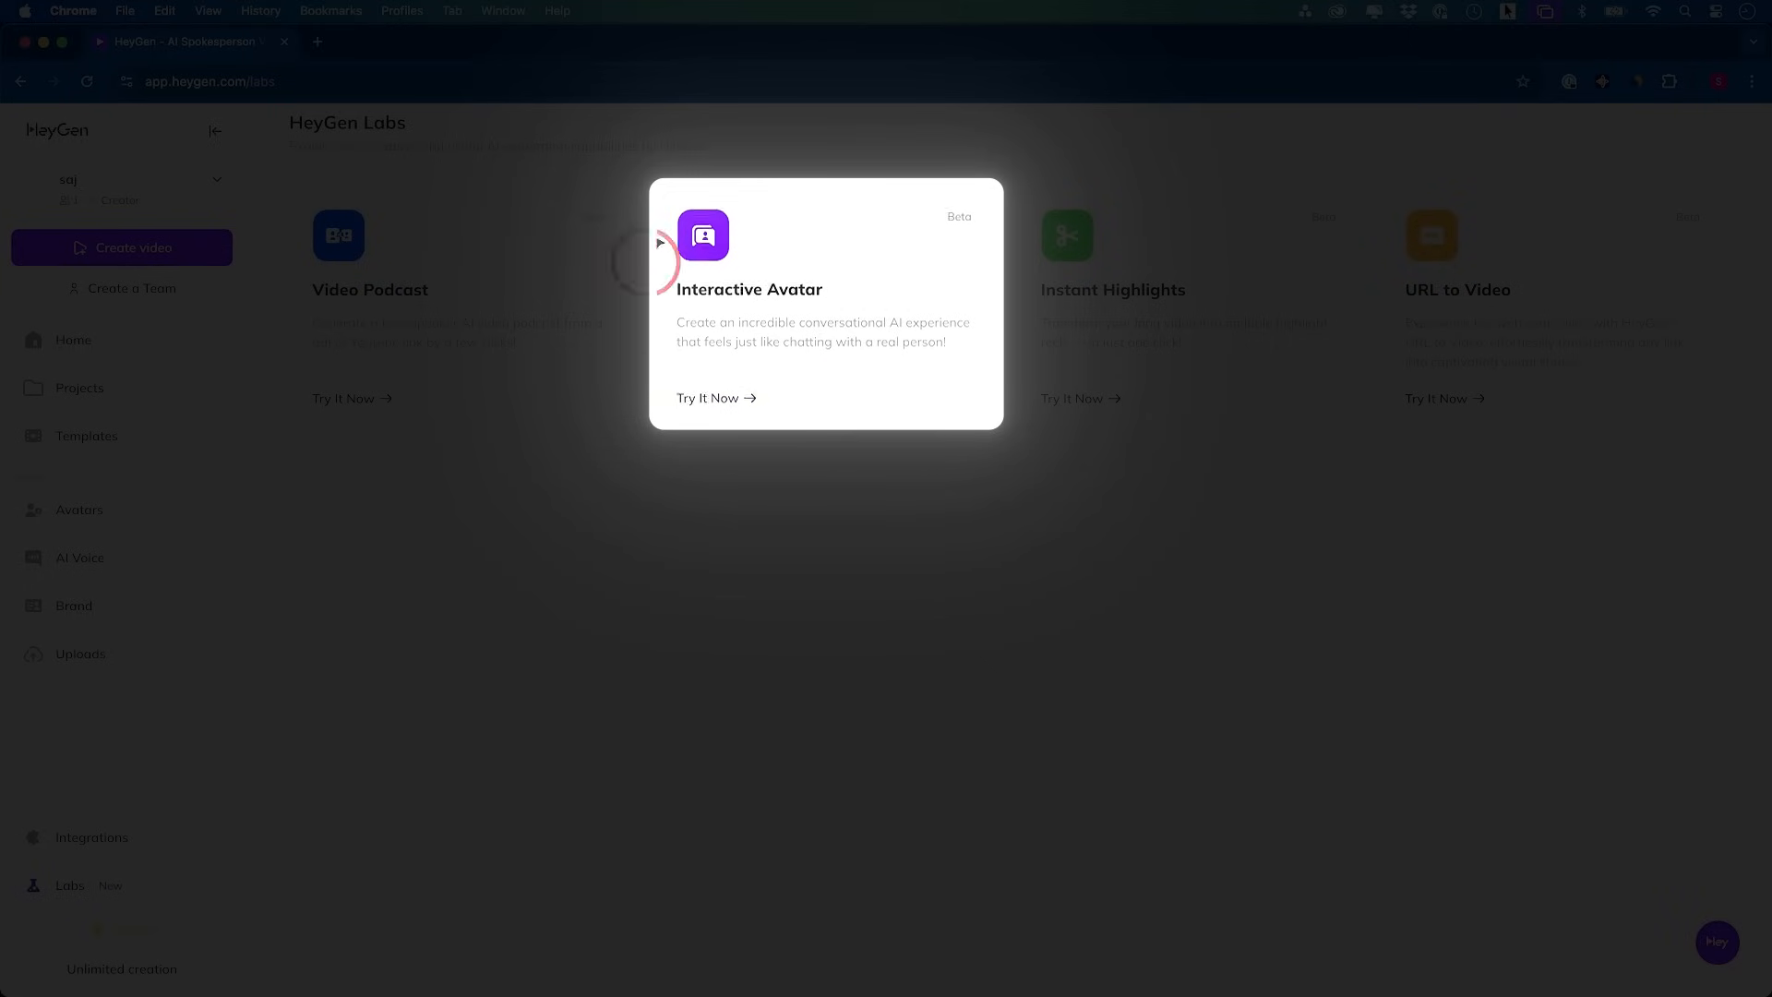
Launch Interactive Avatar via Try It Now to reach its template avatar gallery
click(709, 399)
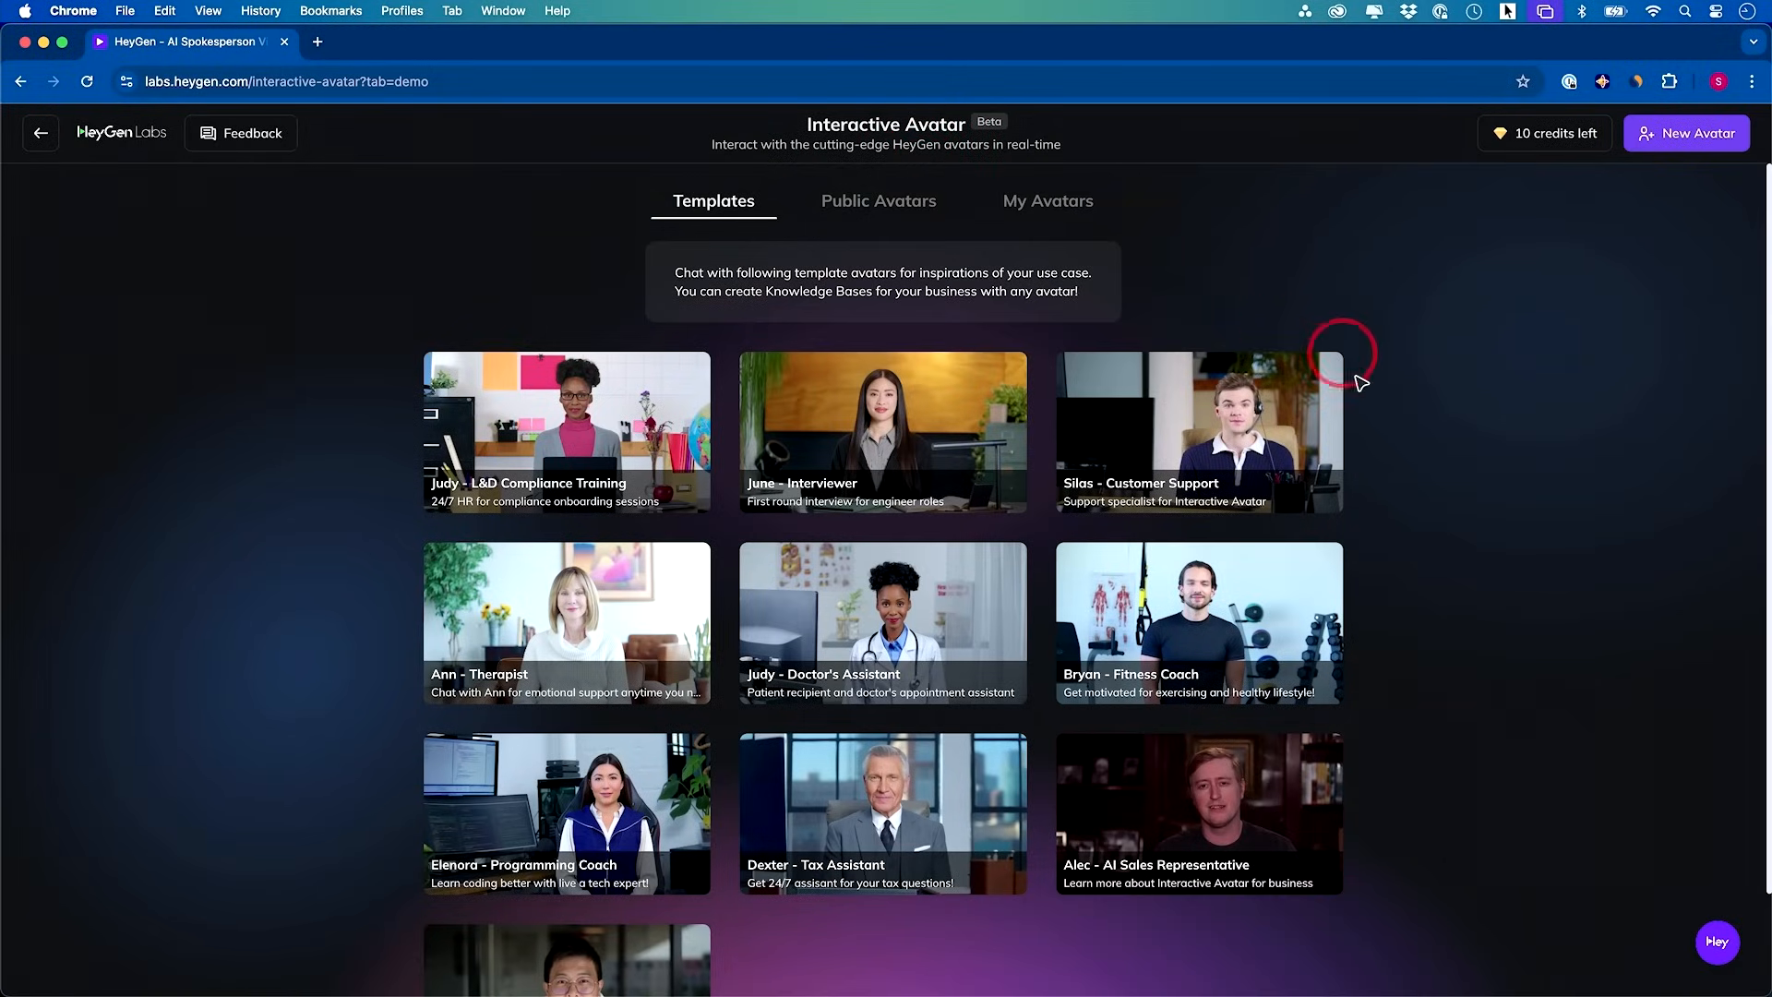
mouse_move(886, 408)
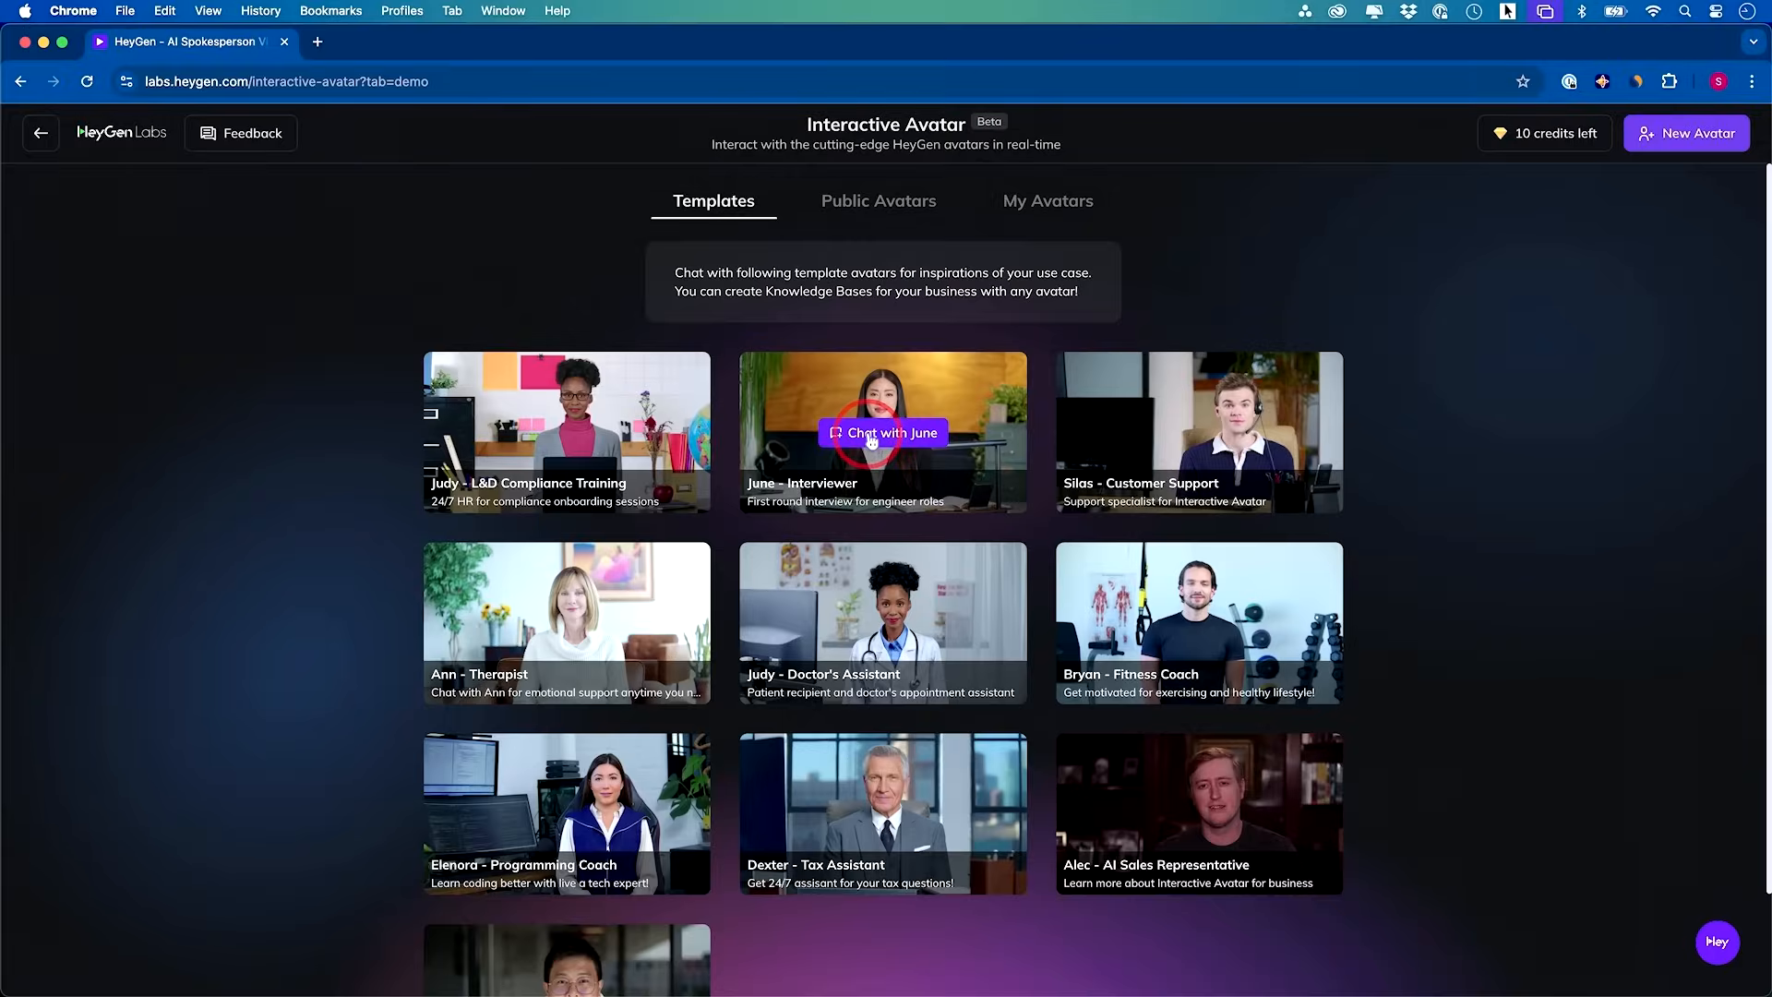
click(882, 432)
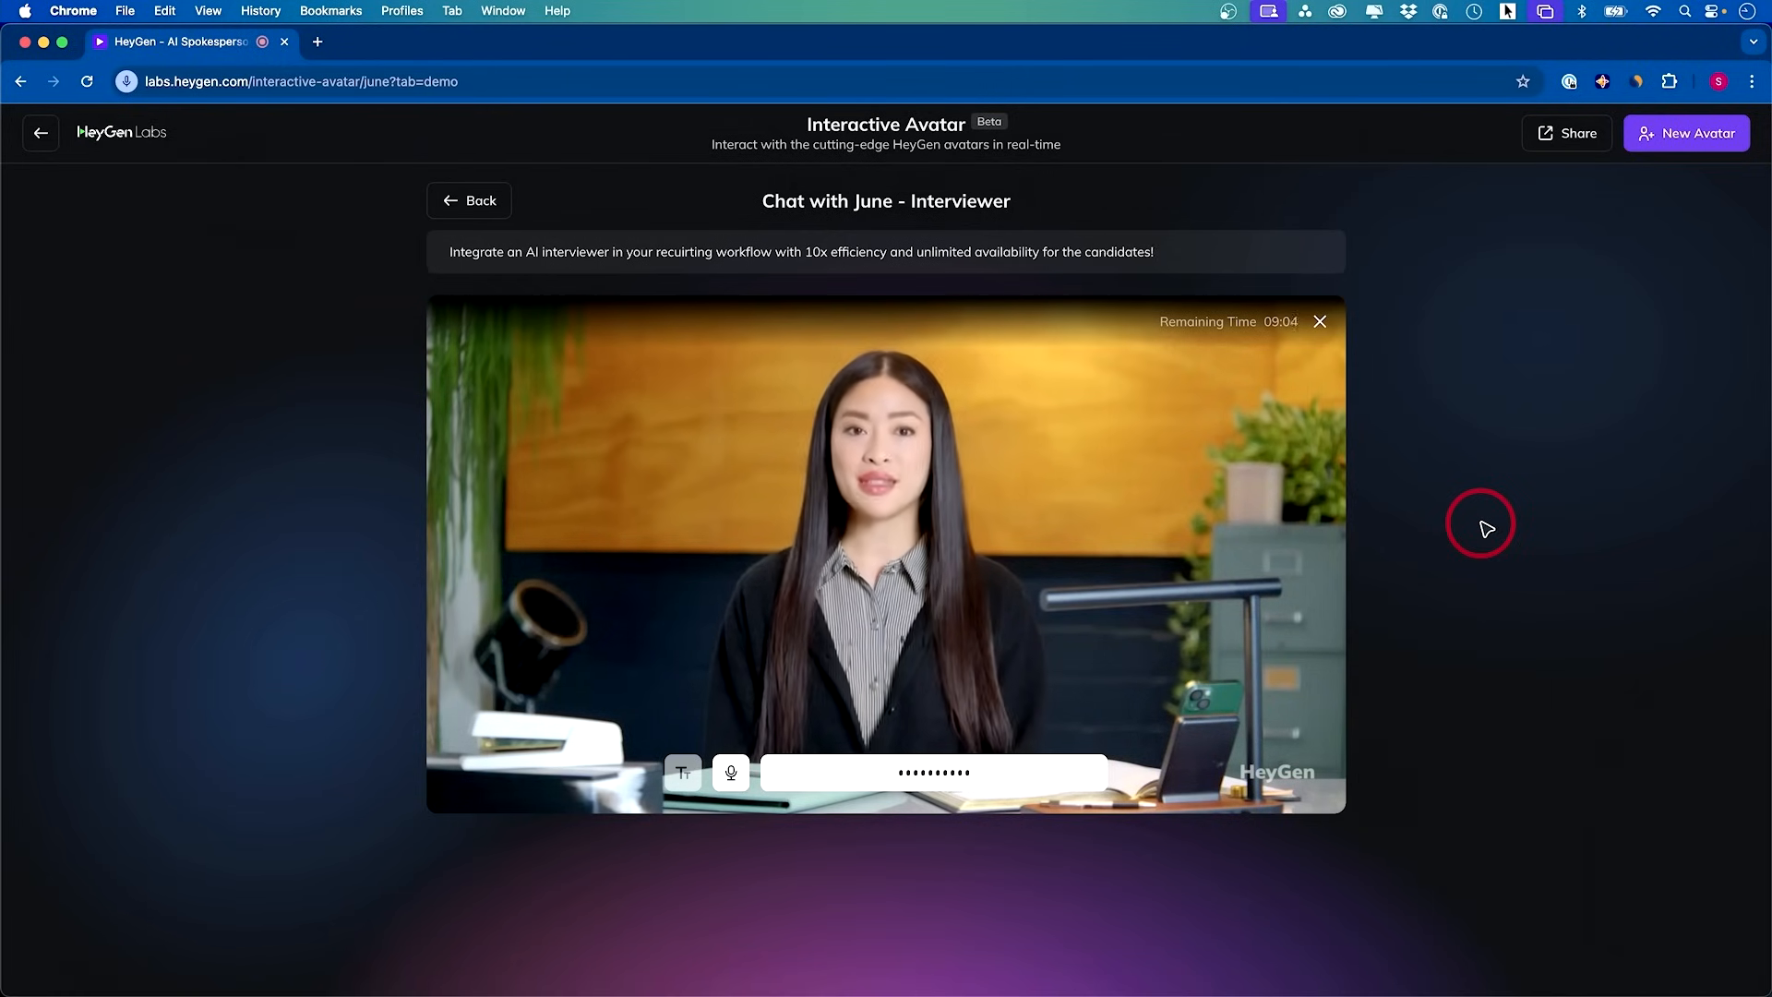
mouse_move(630, 759)
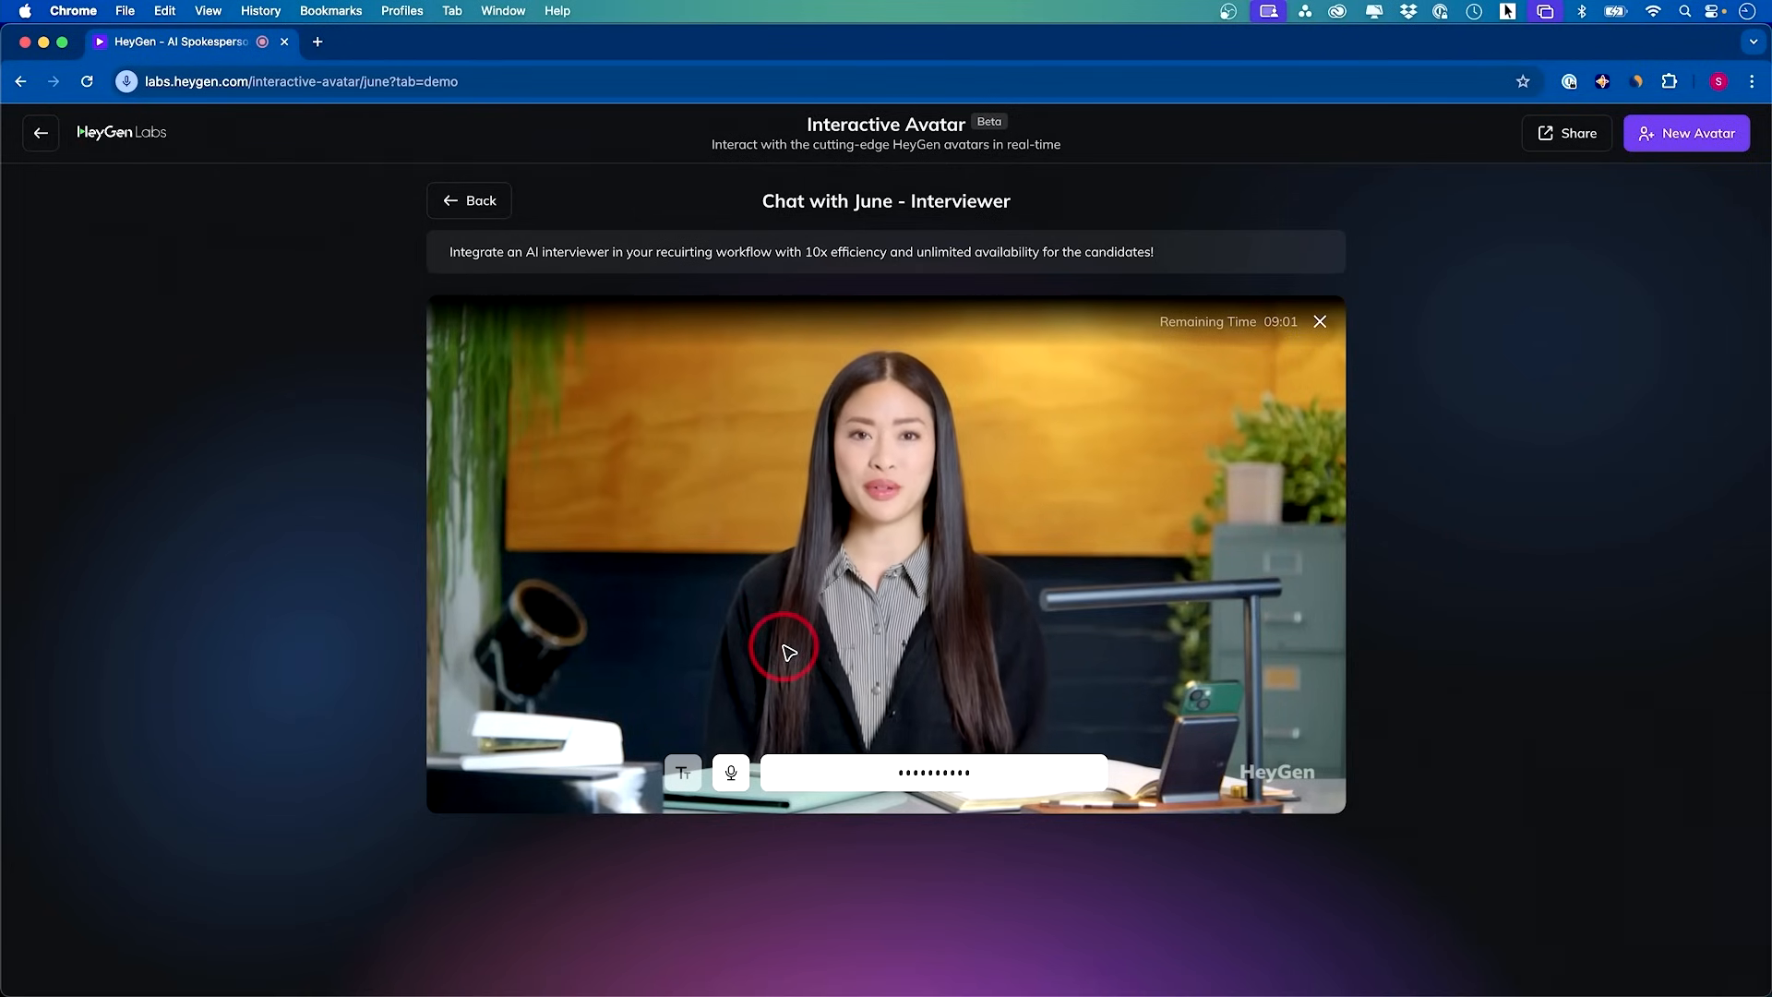
click(1320, 322)
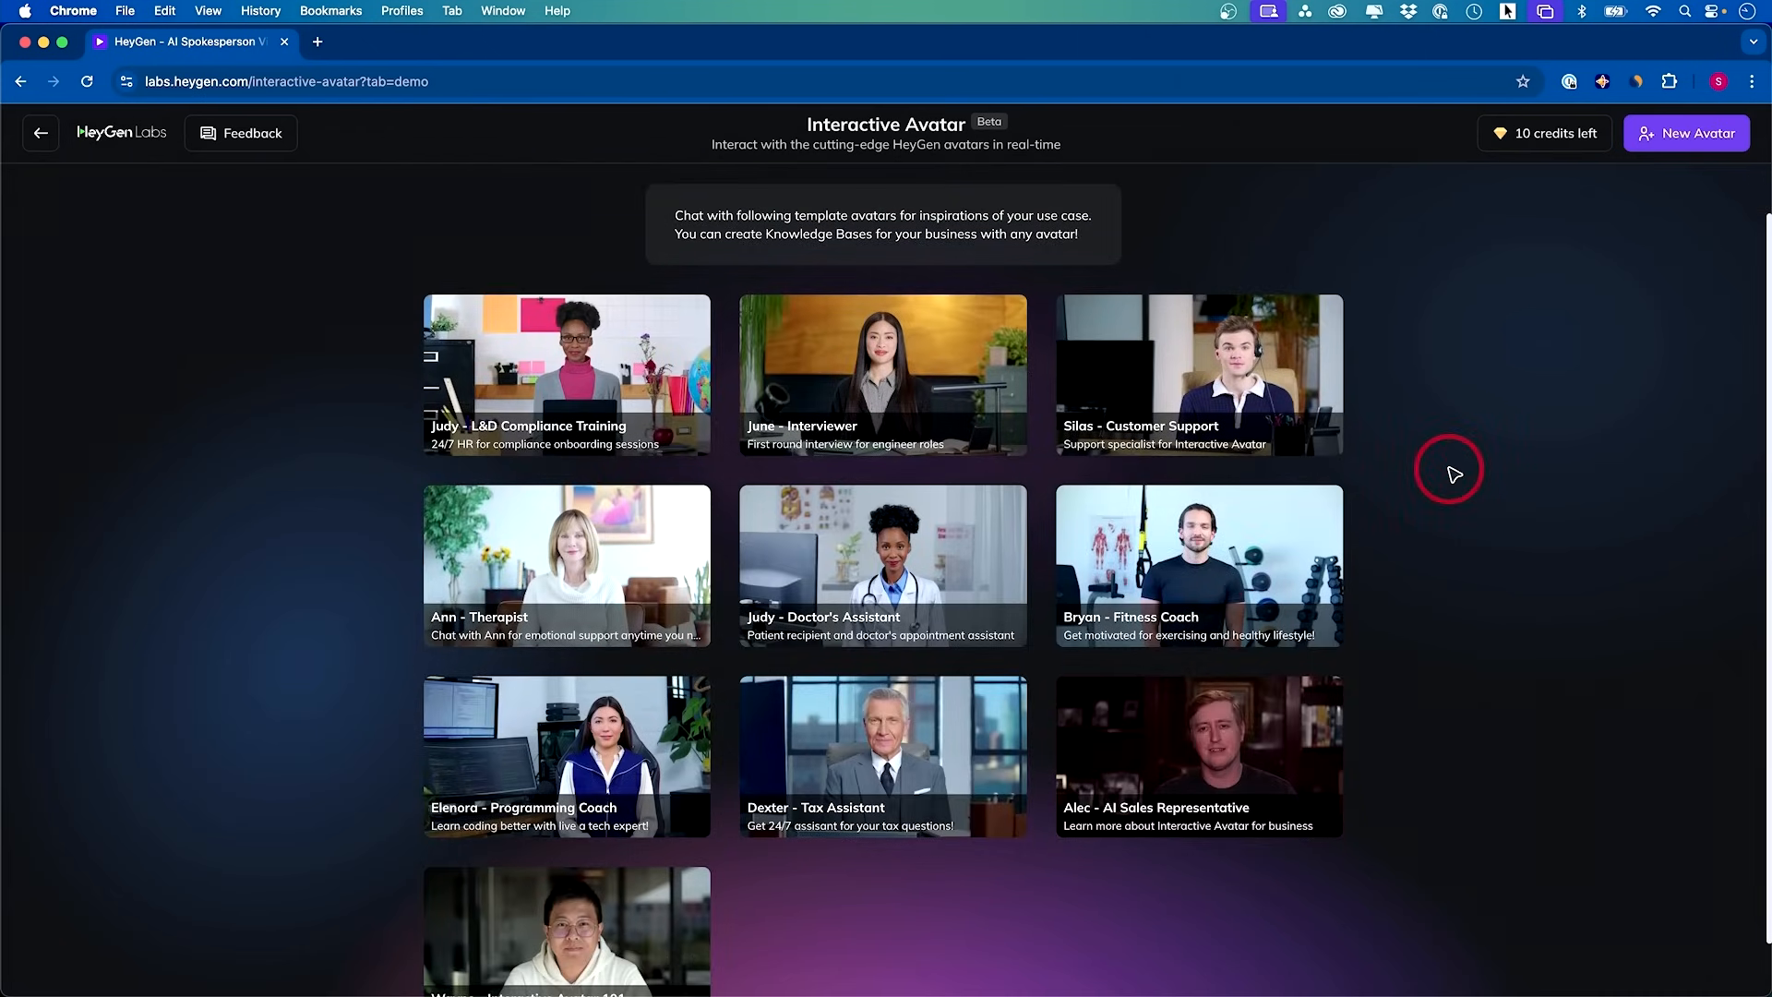
View the Create Interactive Avatar instructions from My Avatars, then back out of the setup
scroll(down, 3)
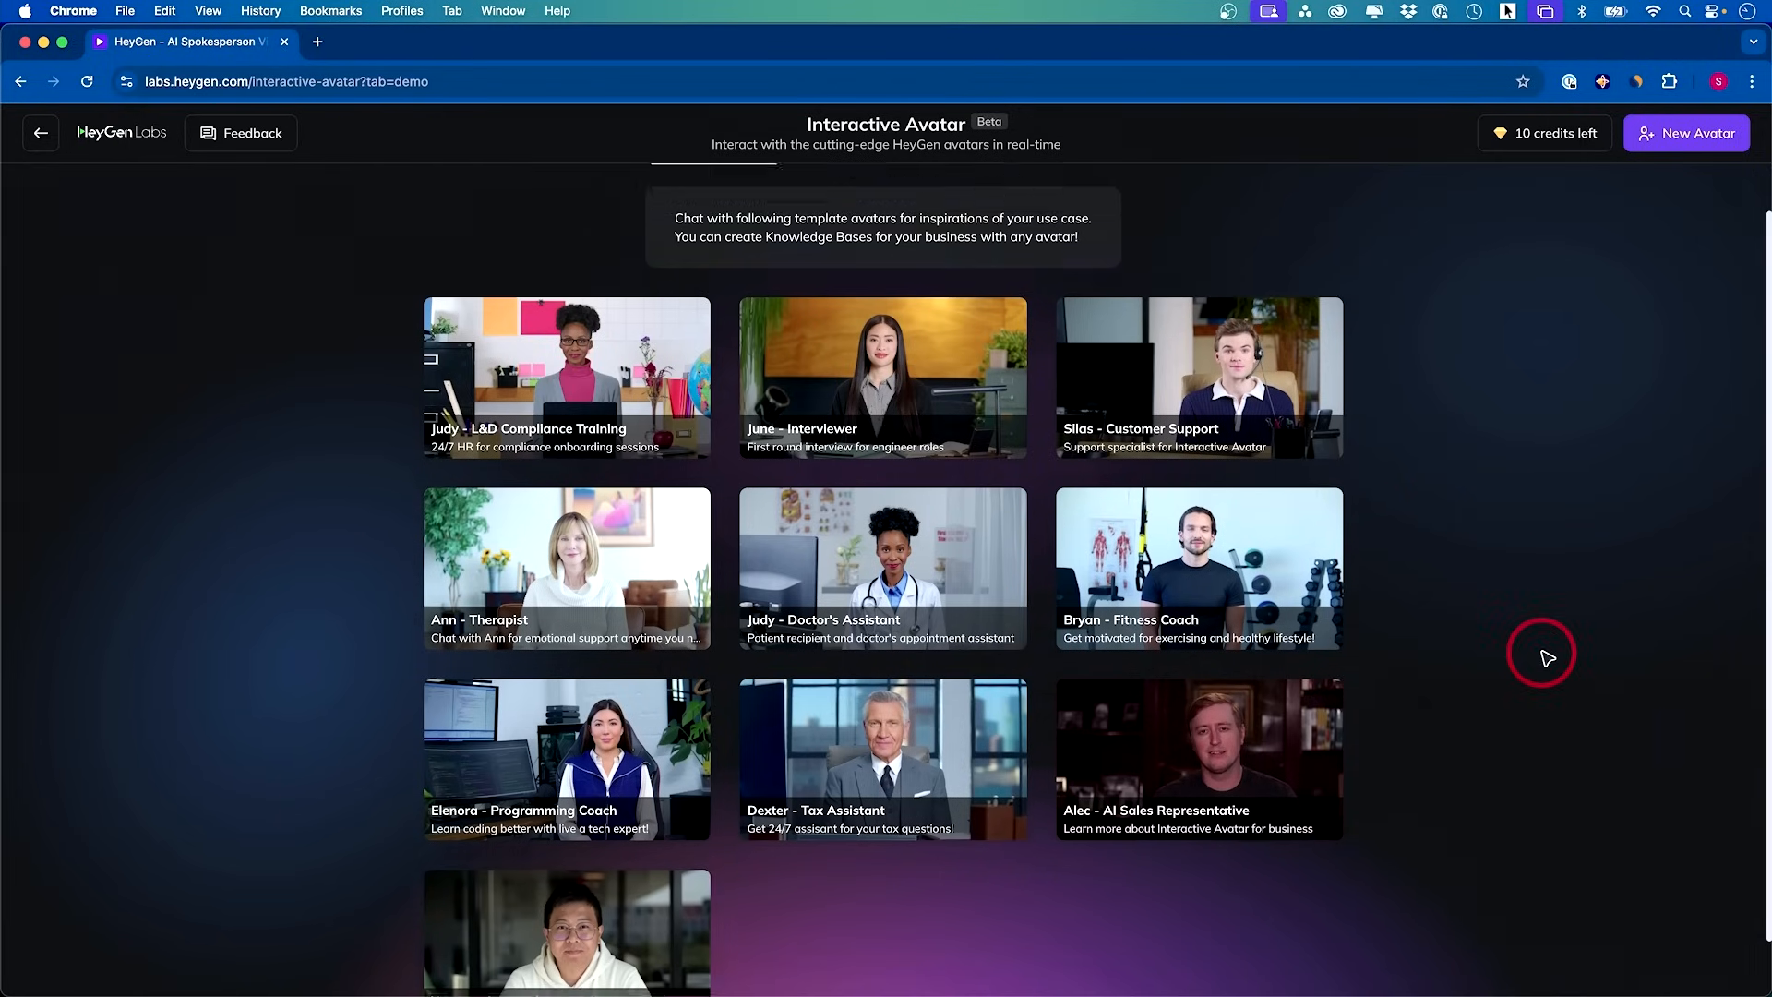
click(1051, 201)
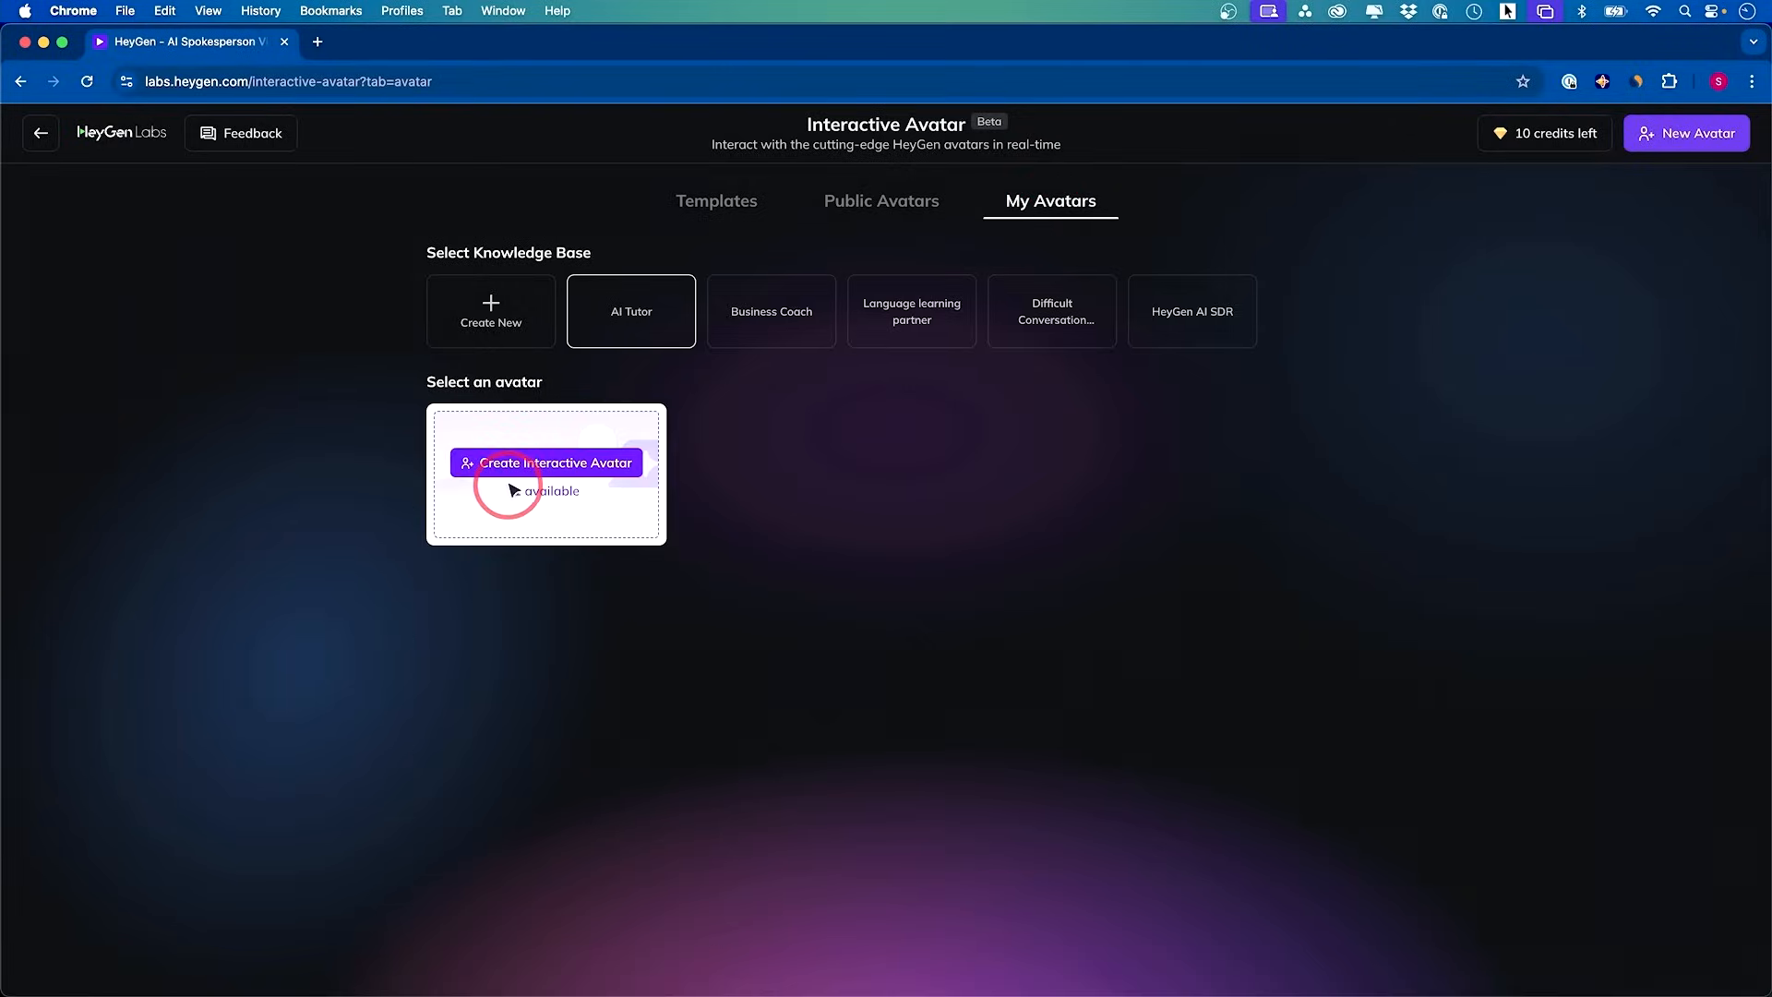
click(546, 462)
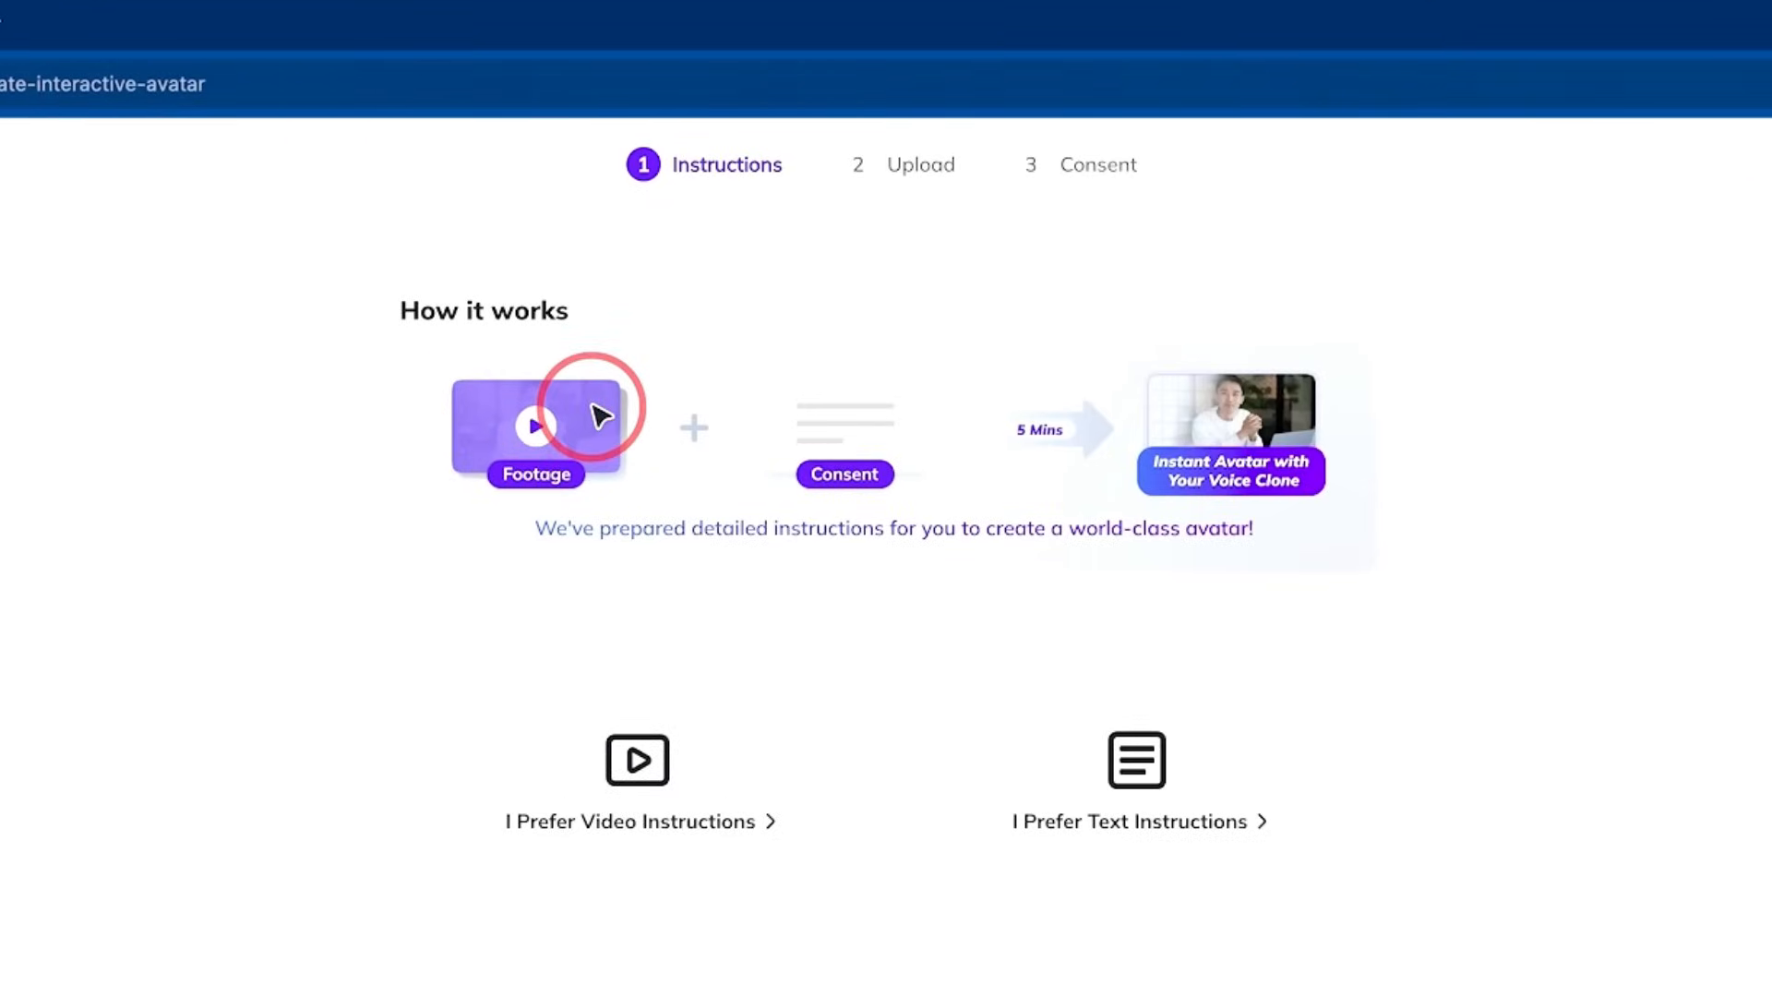
mouse_move(631, 413)
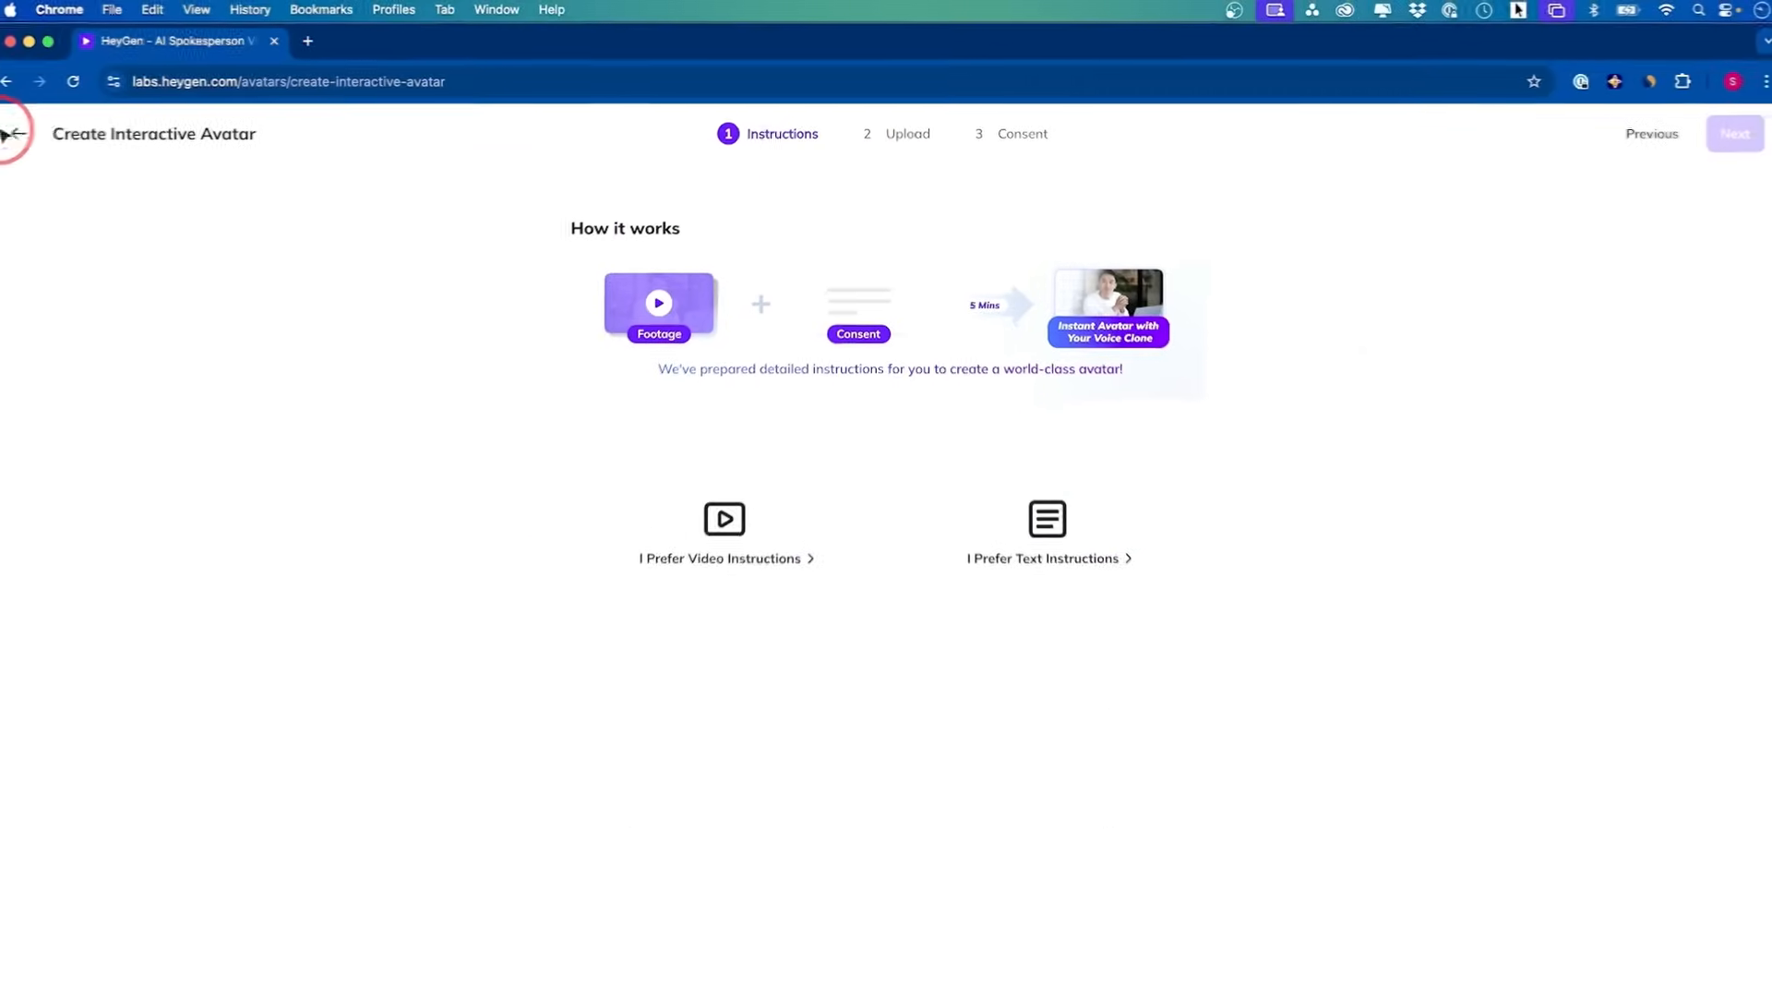
click(15, 133)
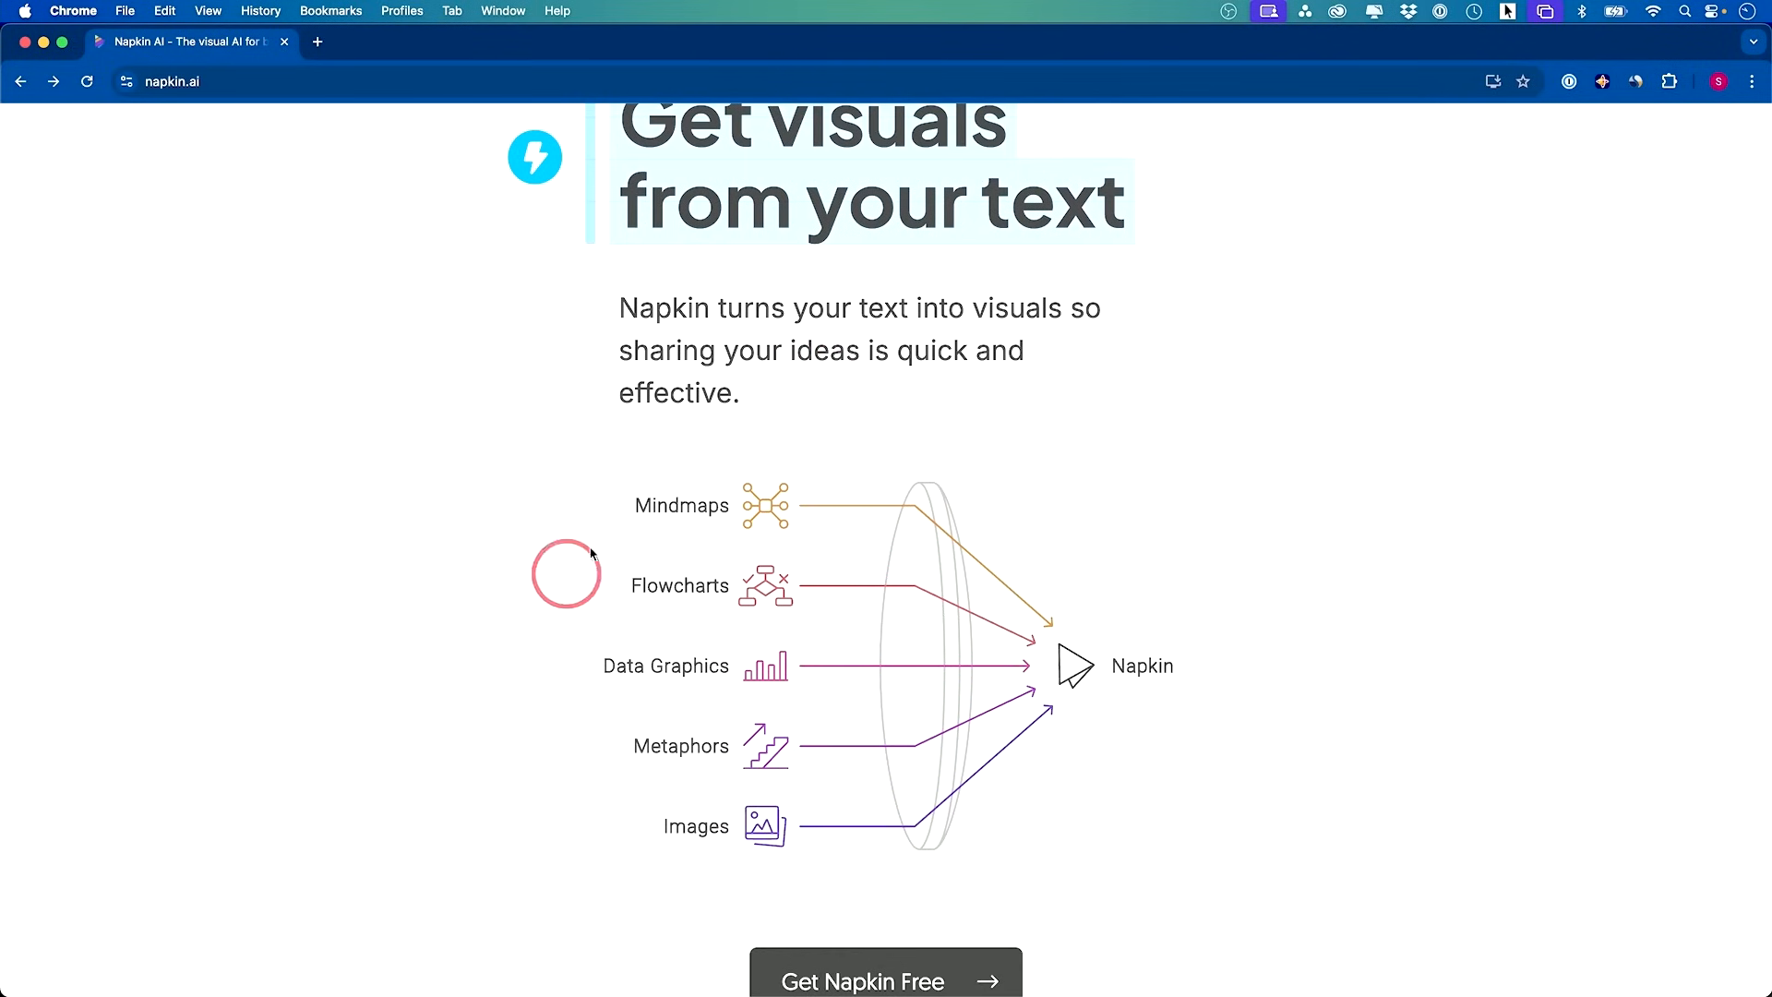
Enter Napkin via Get Napkin Free and scroll the retail timeline document to its end
scroll(up, 3)
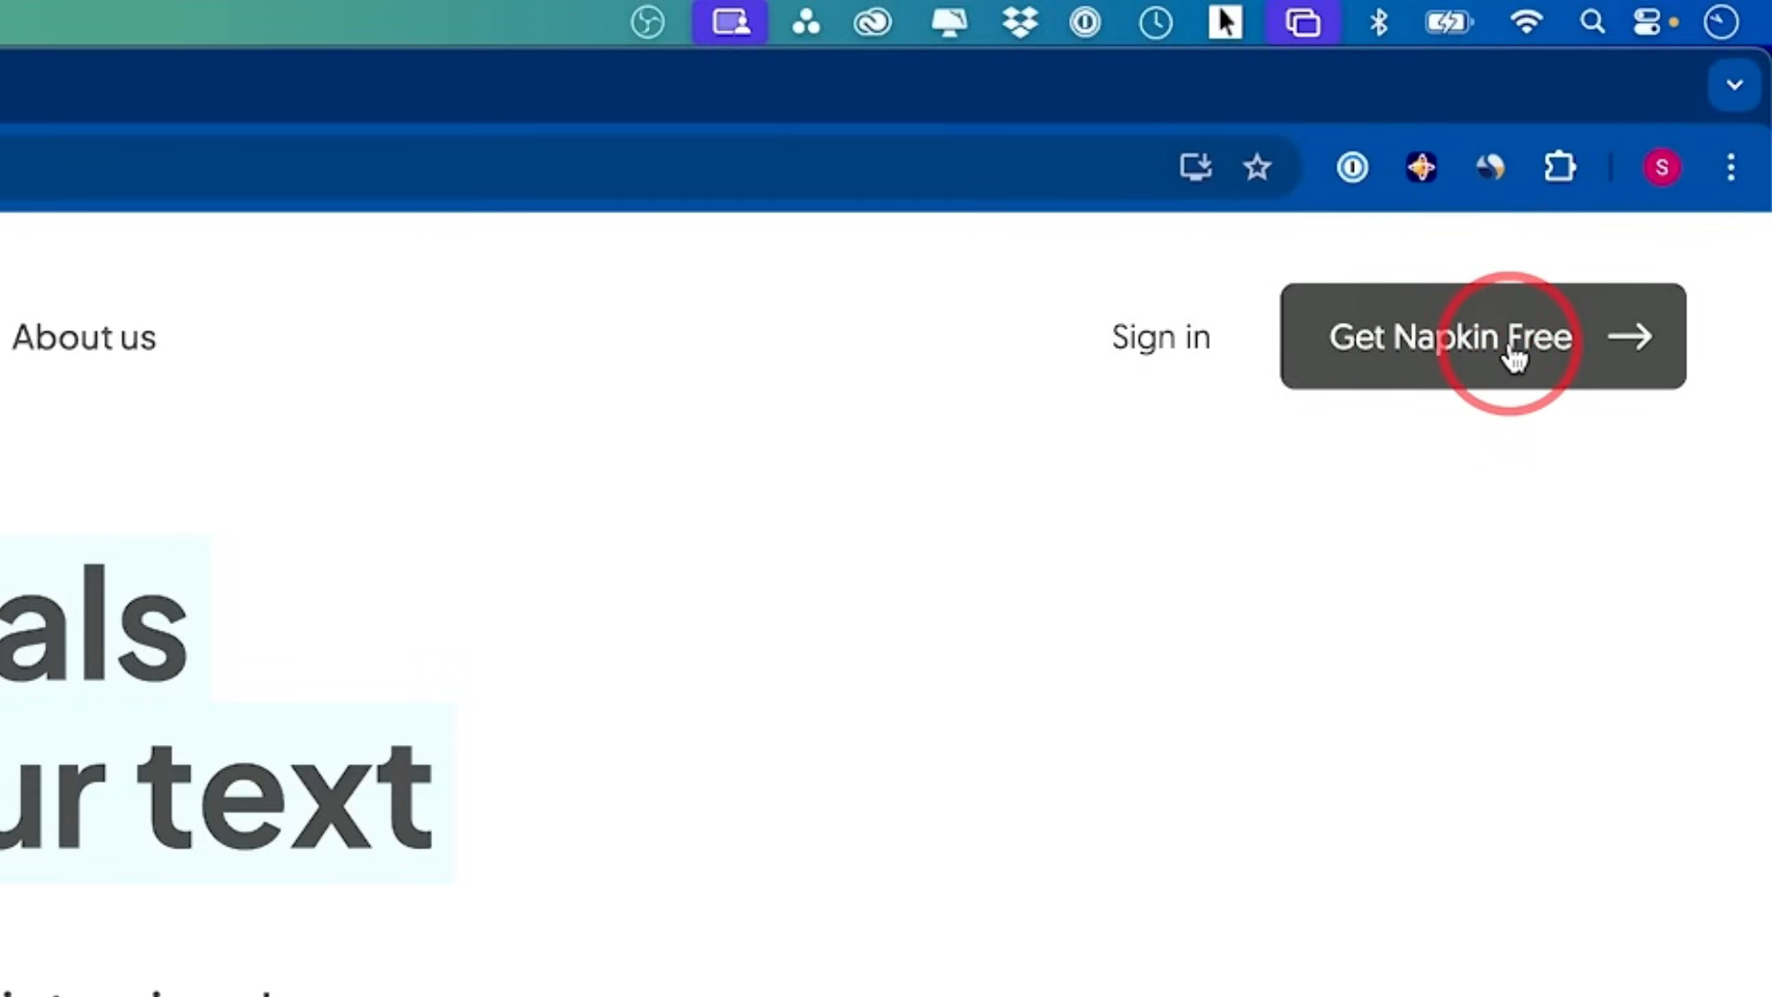
click(1508, 349)
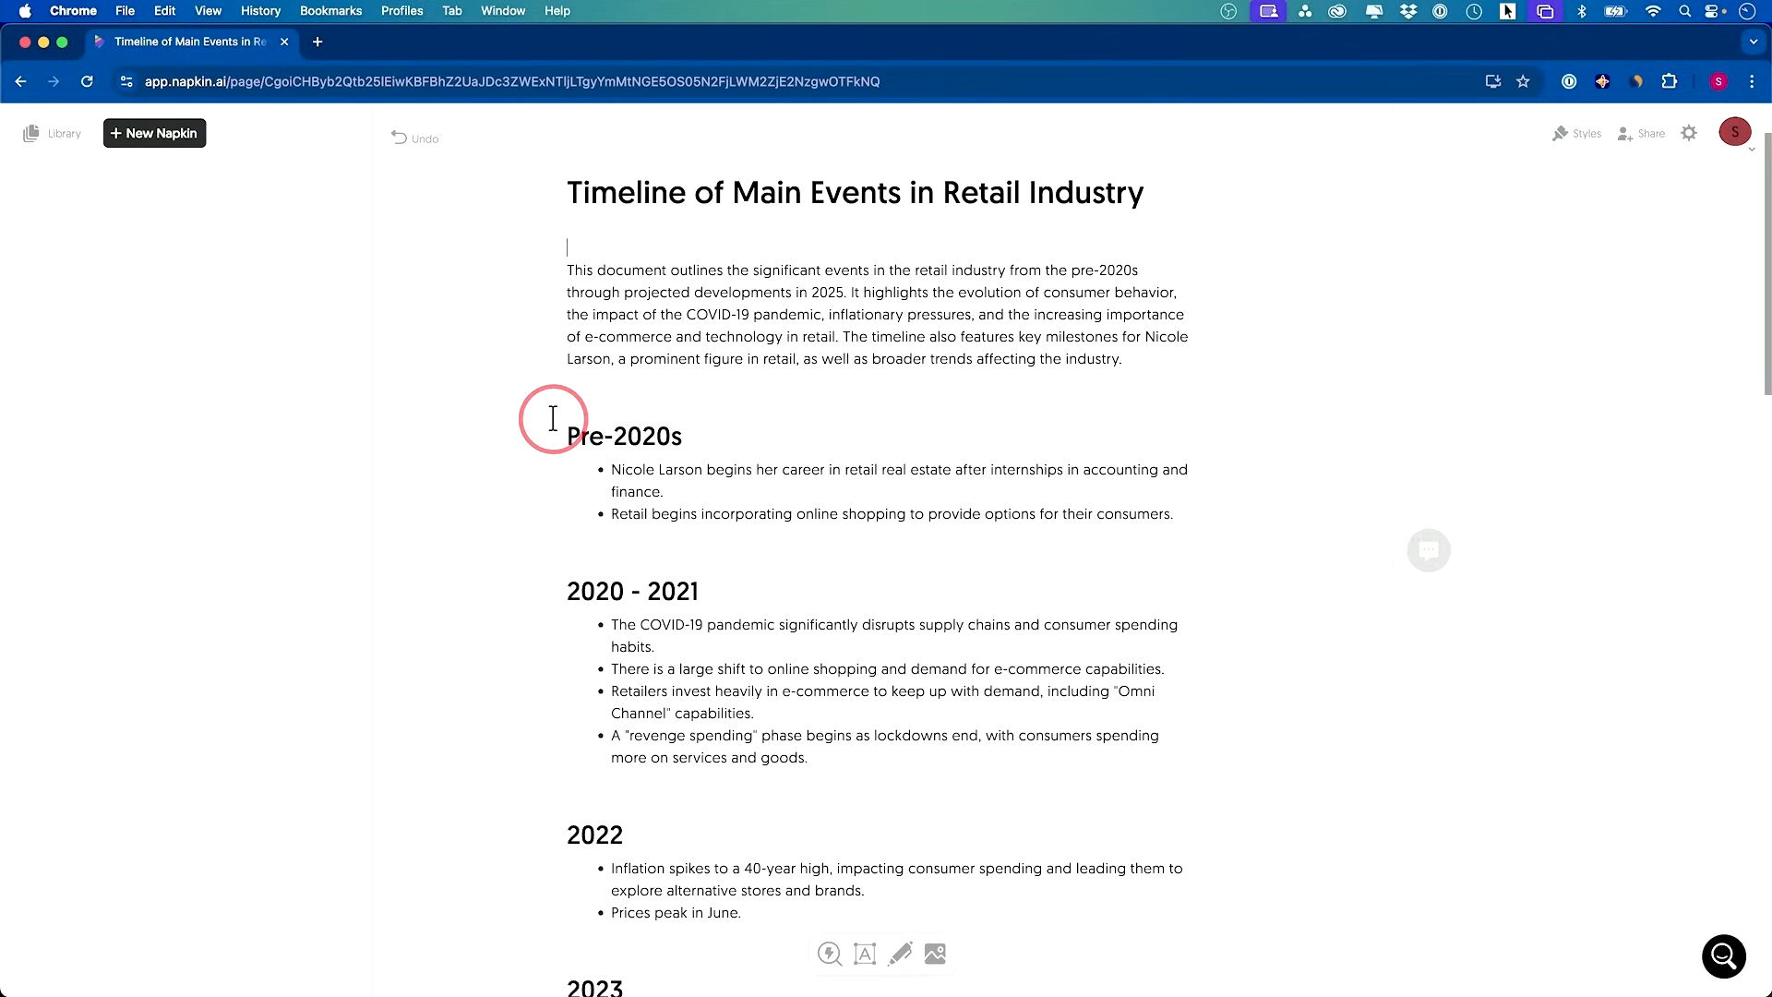
mouse_move(739, 524)
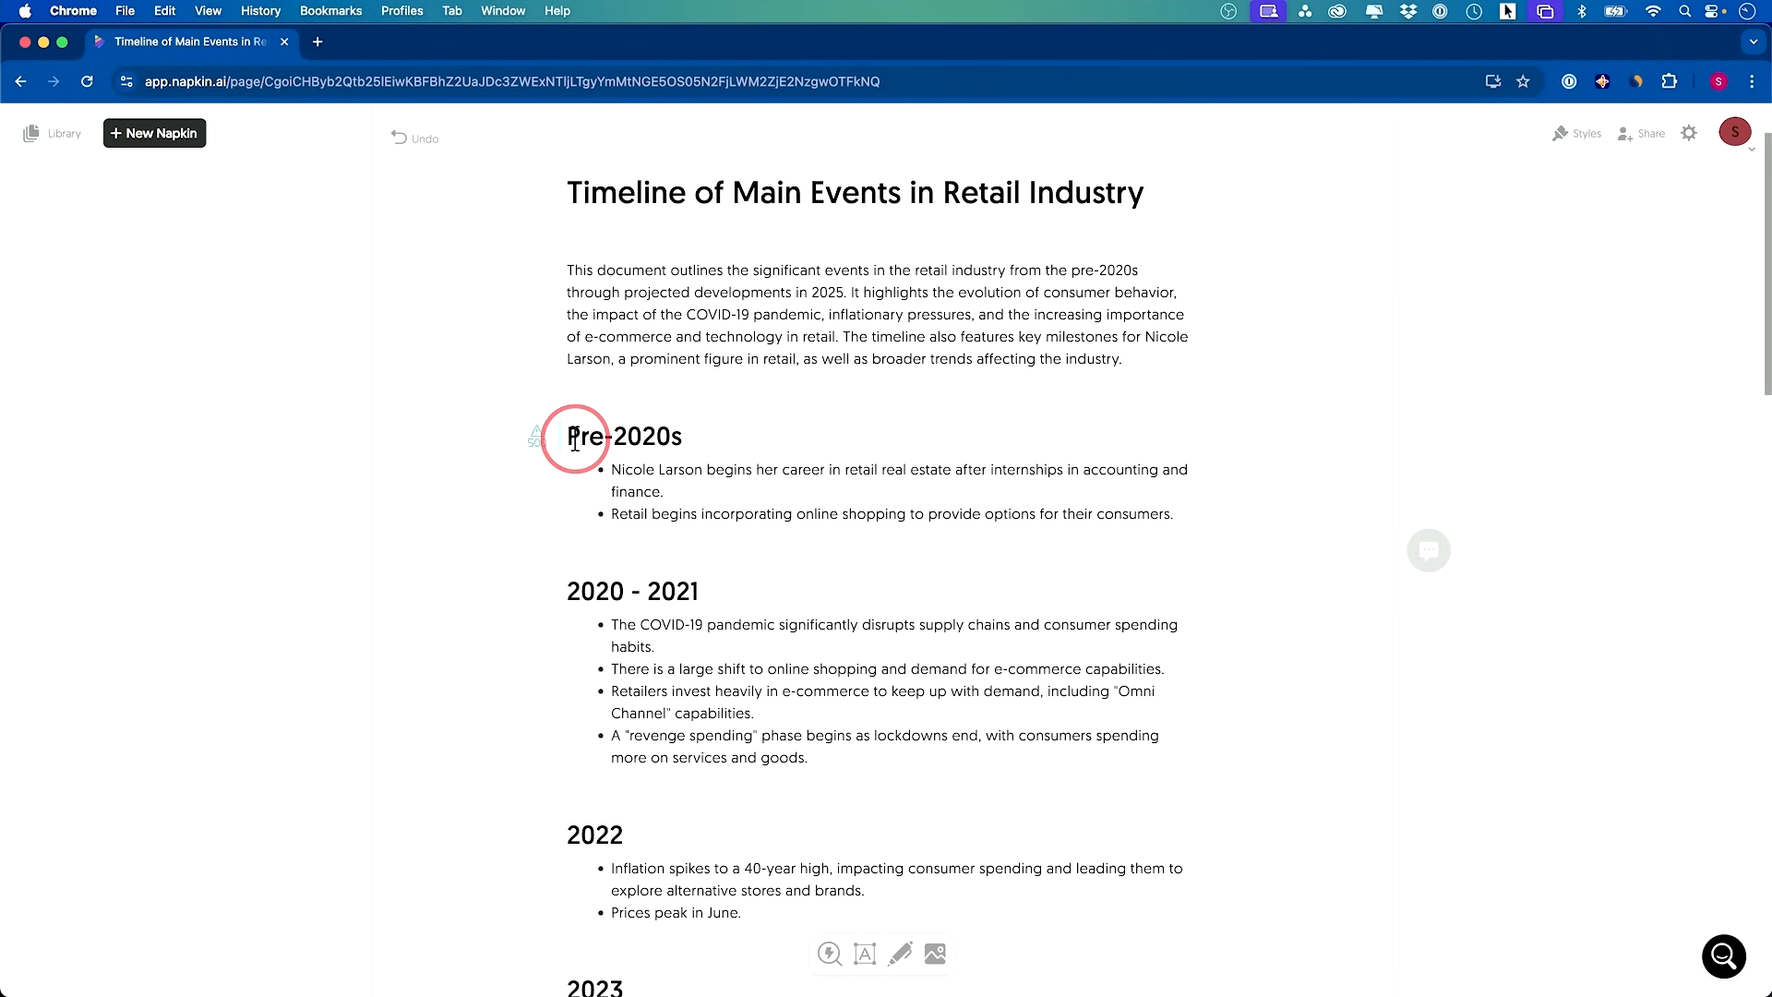
scroll(down, 3)
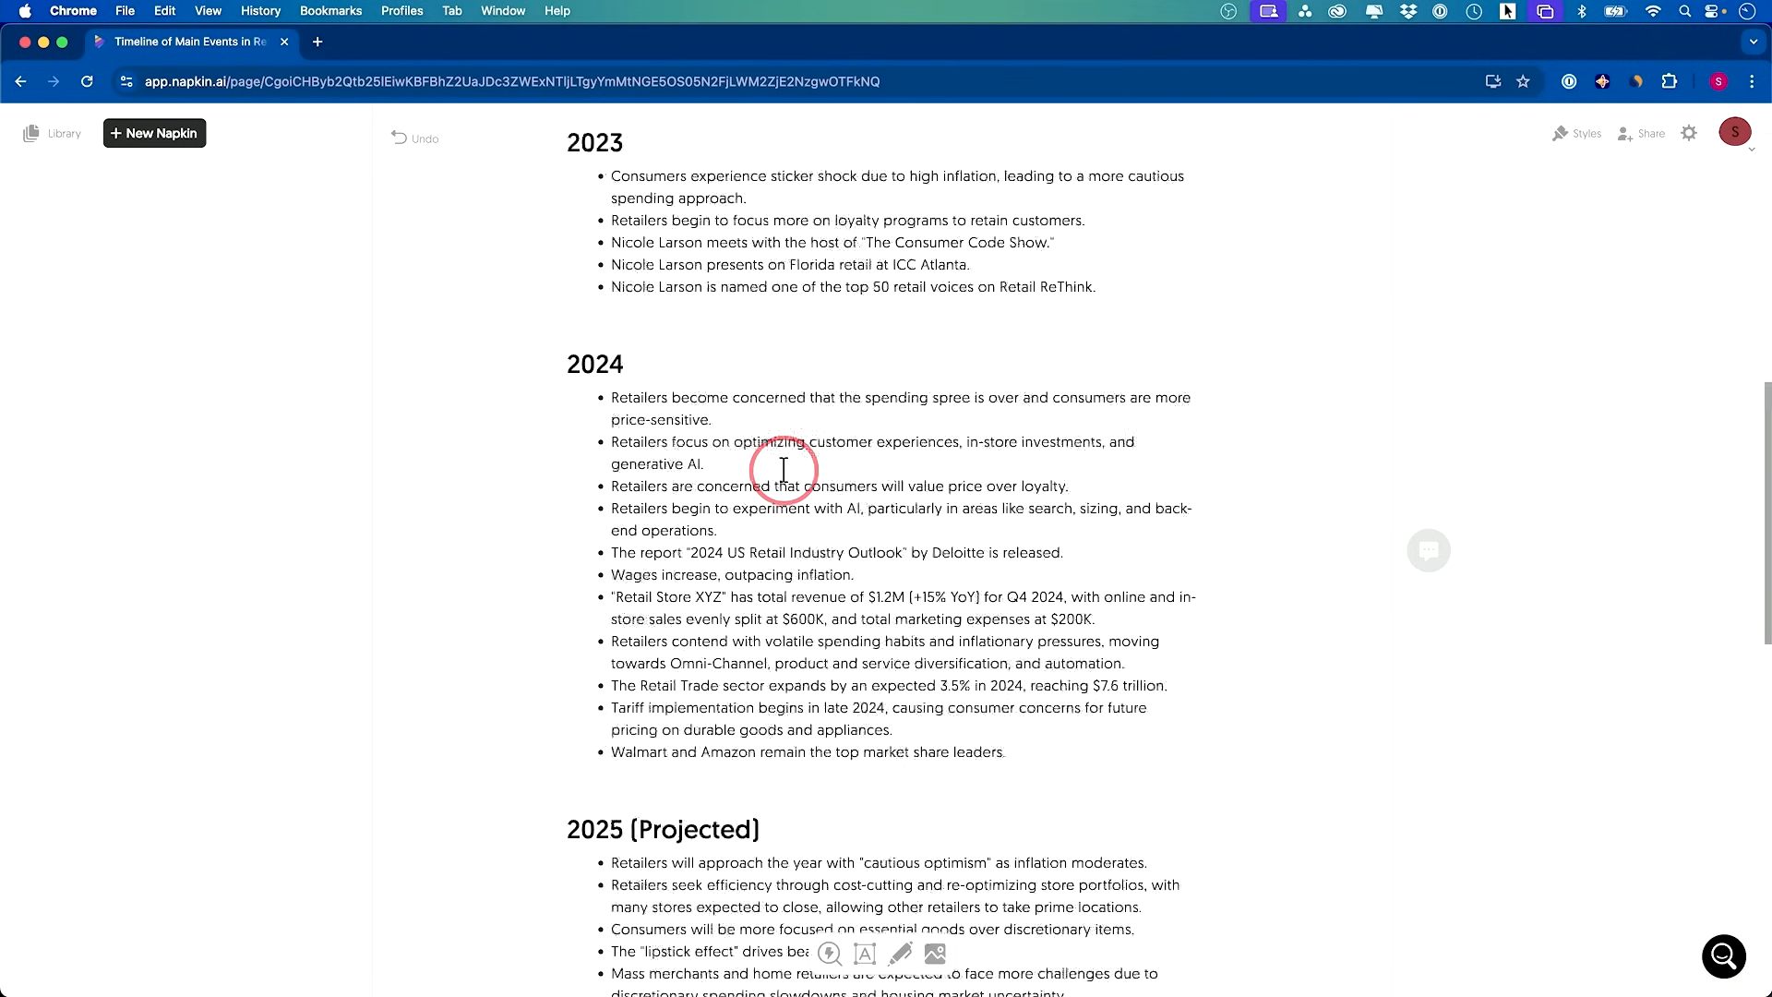
scroll(down, 3)
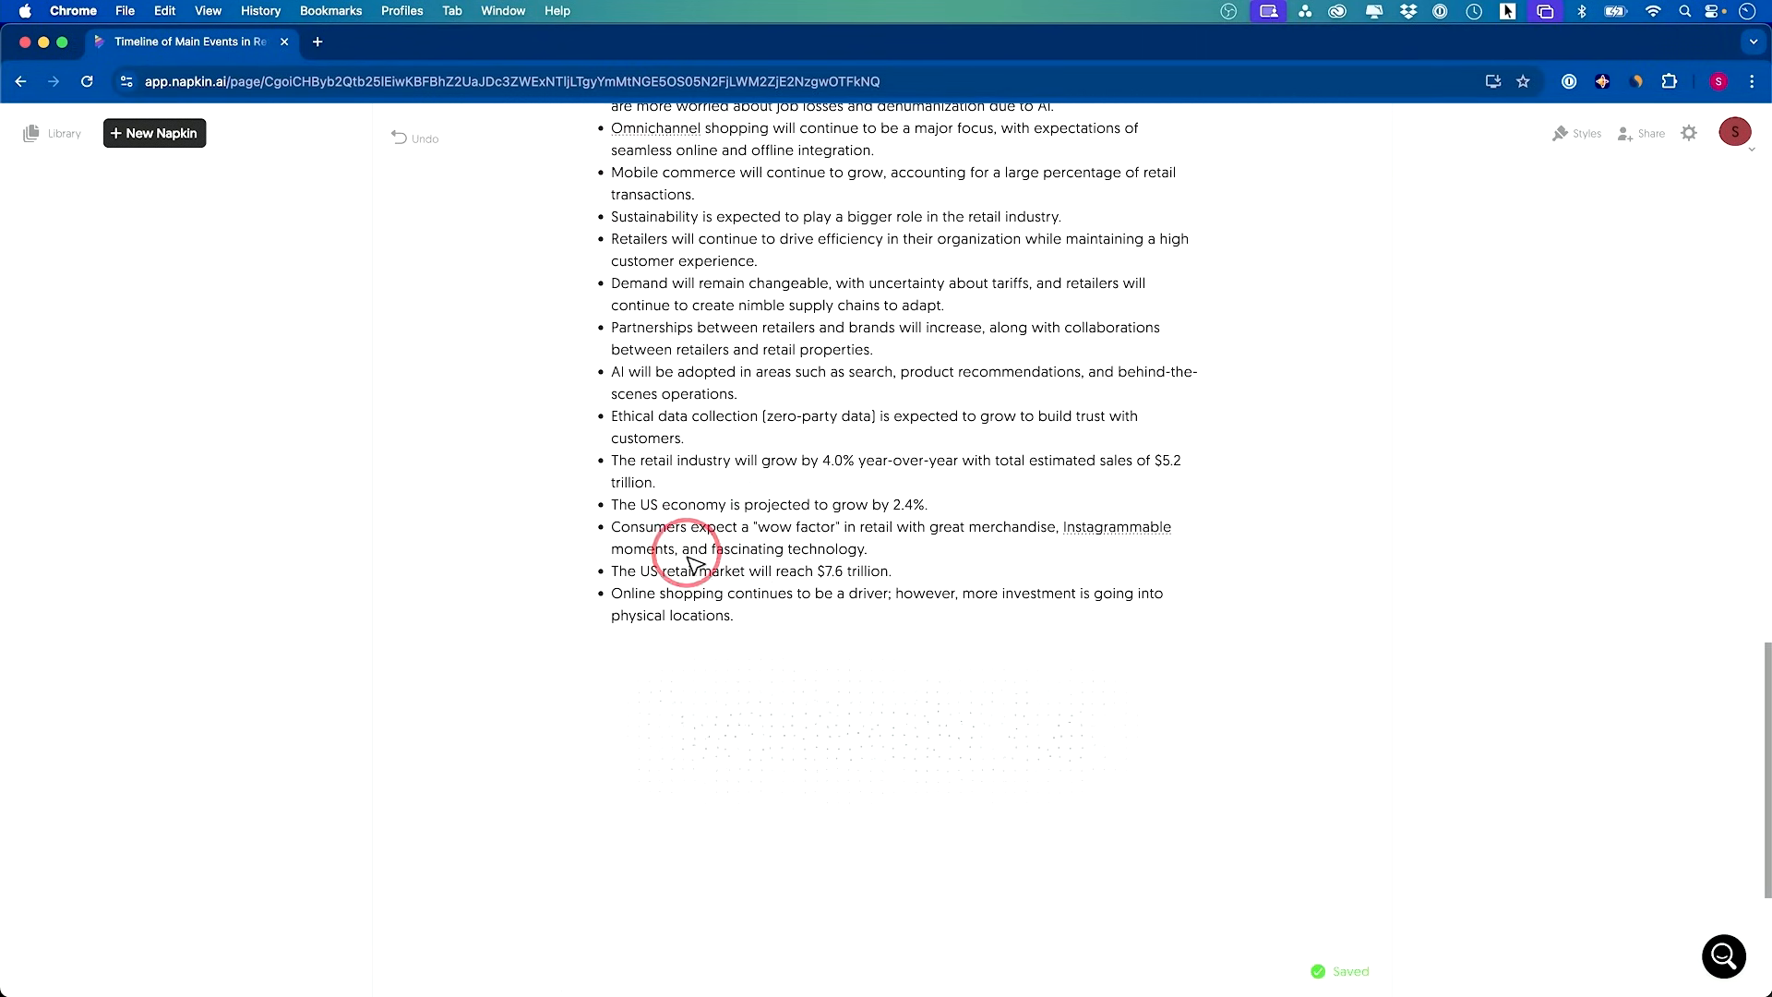
mouse_move(1021, 743)
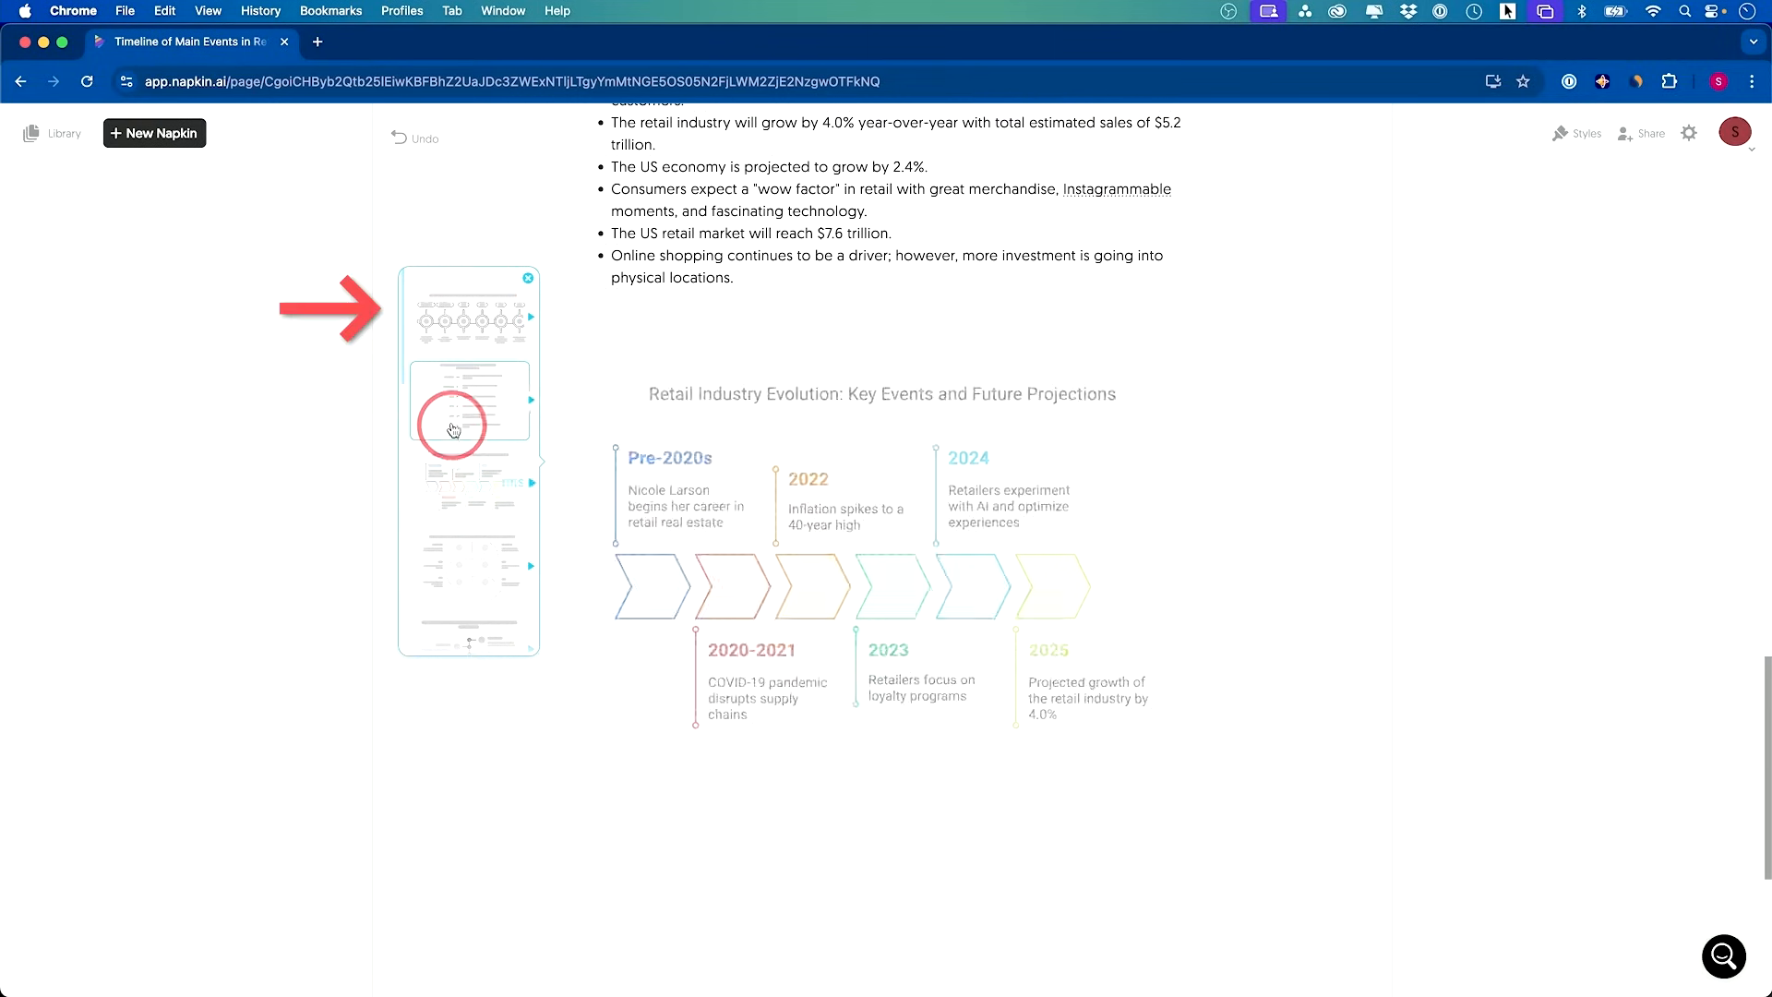
Preview alternative styles for the visual: hand-drawn, chevron, arrow, dollar-sign, SWOT and another layout
click(454, 318)
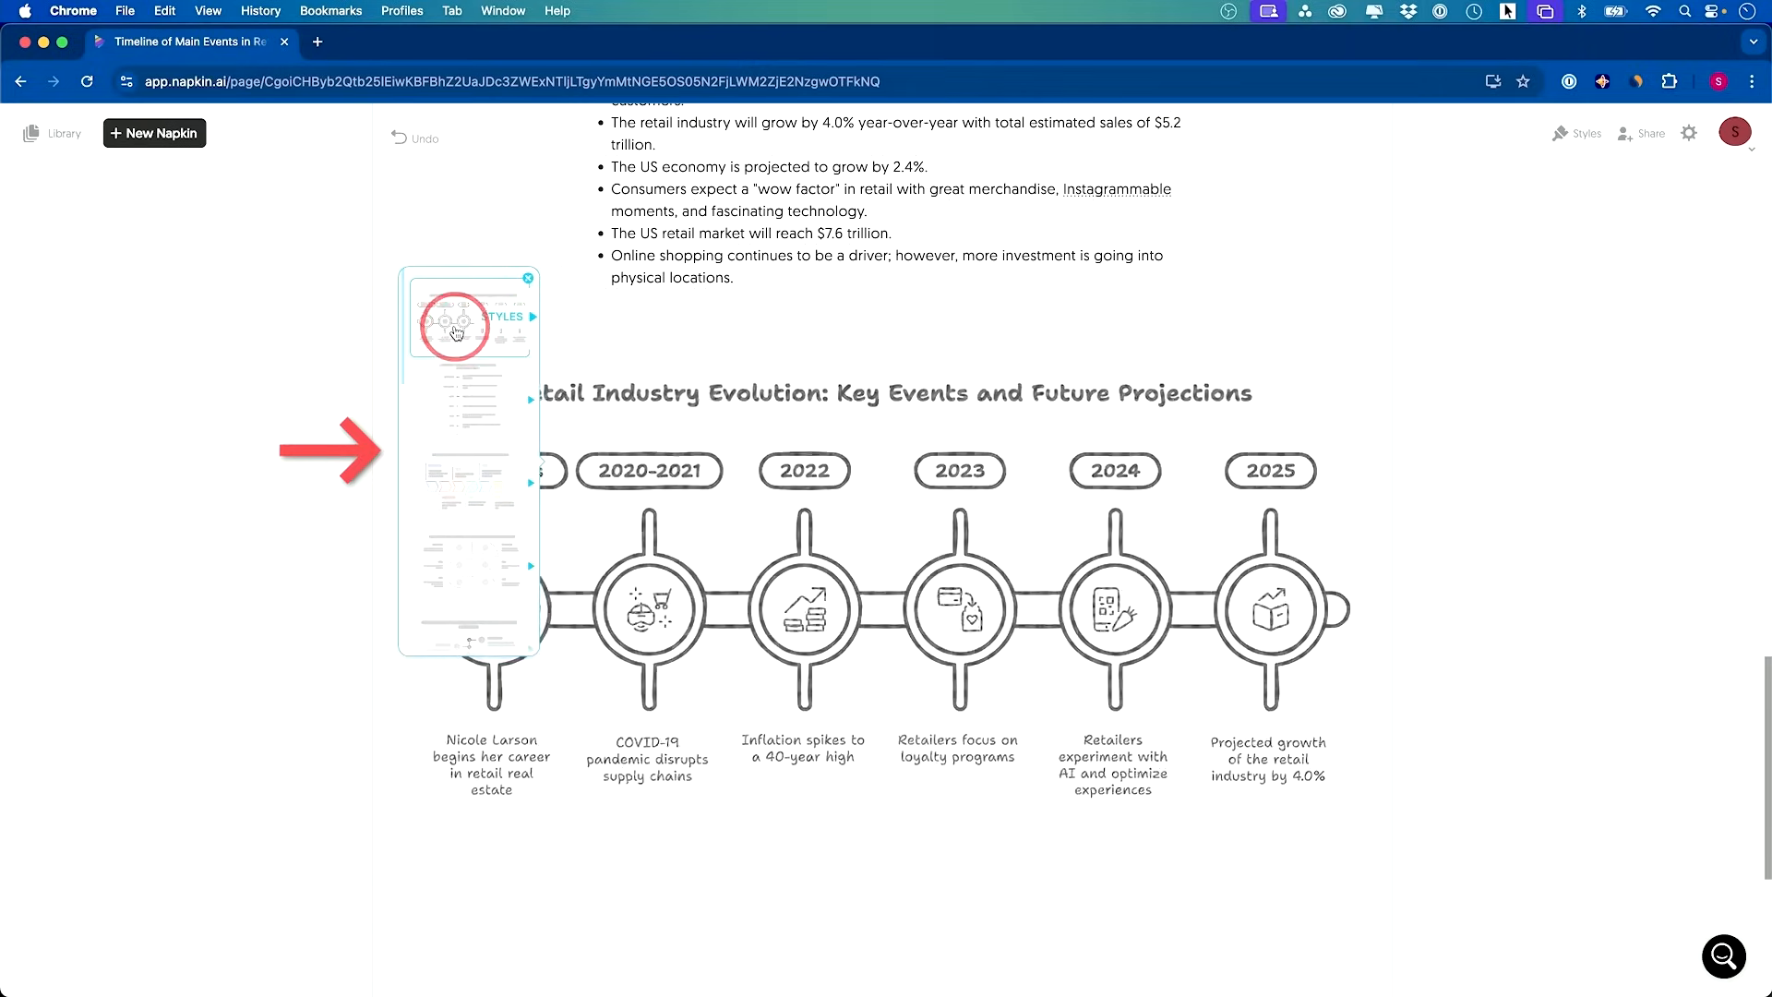
click(464, 494)
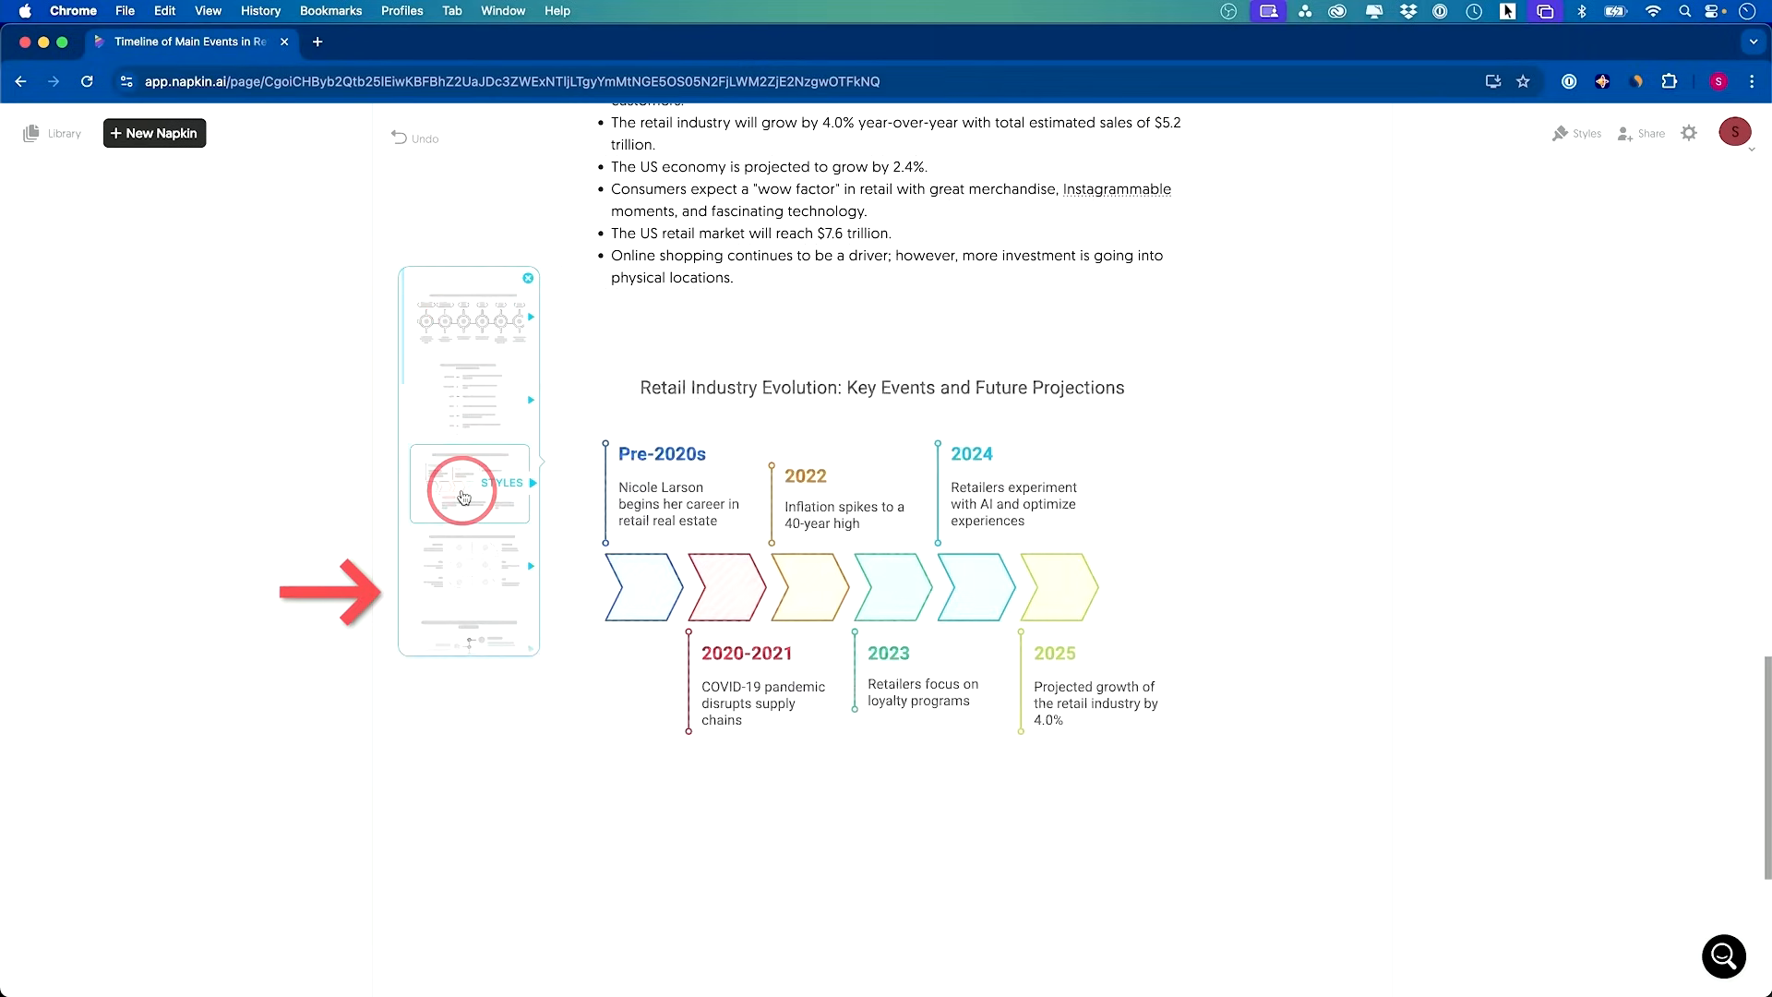
click(467, 488)
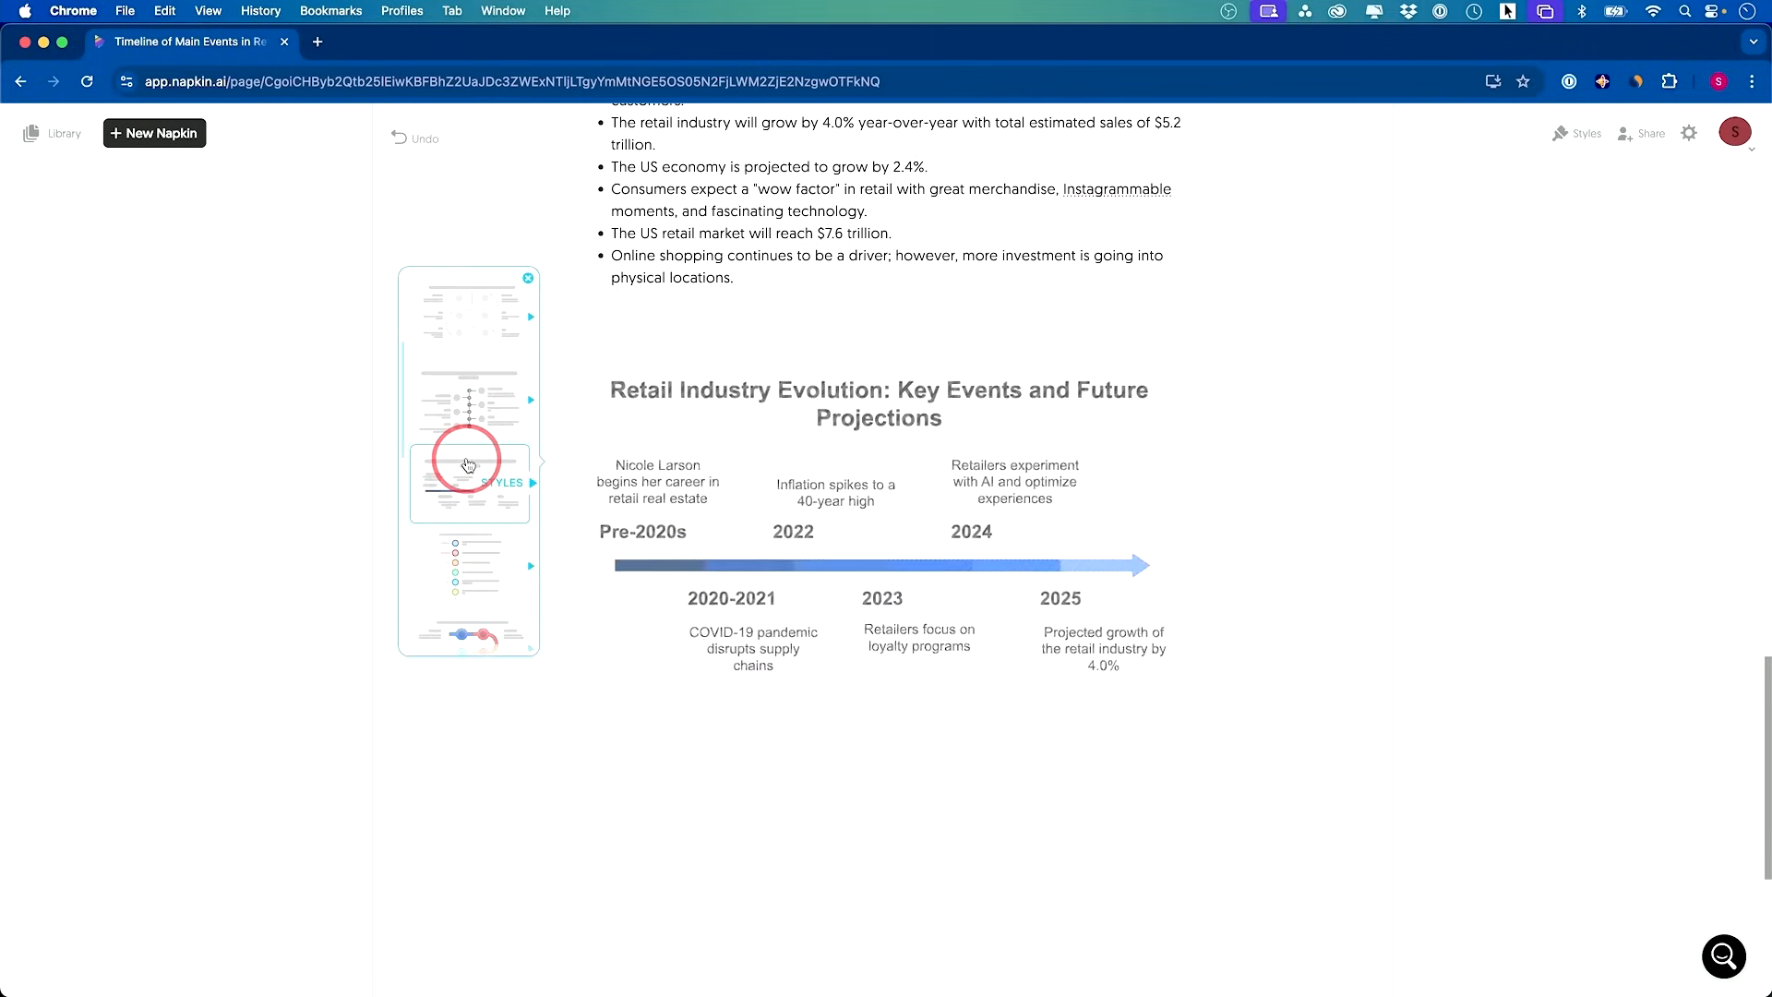
click(467, 465)
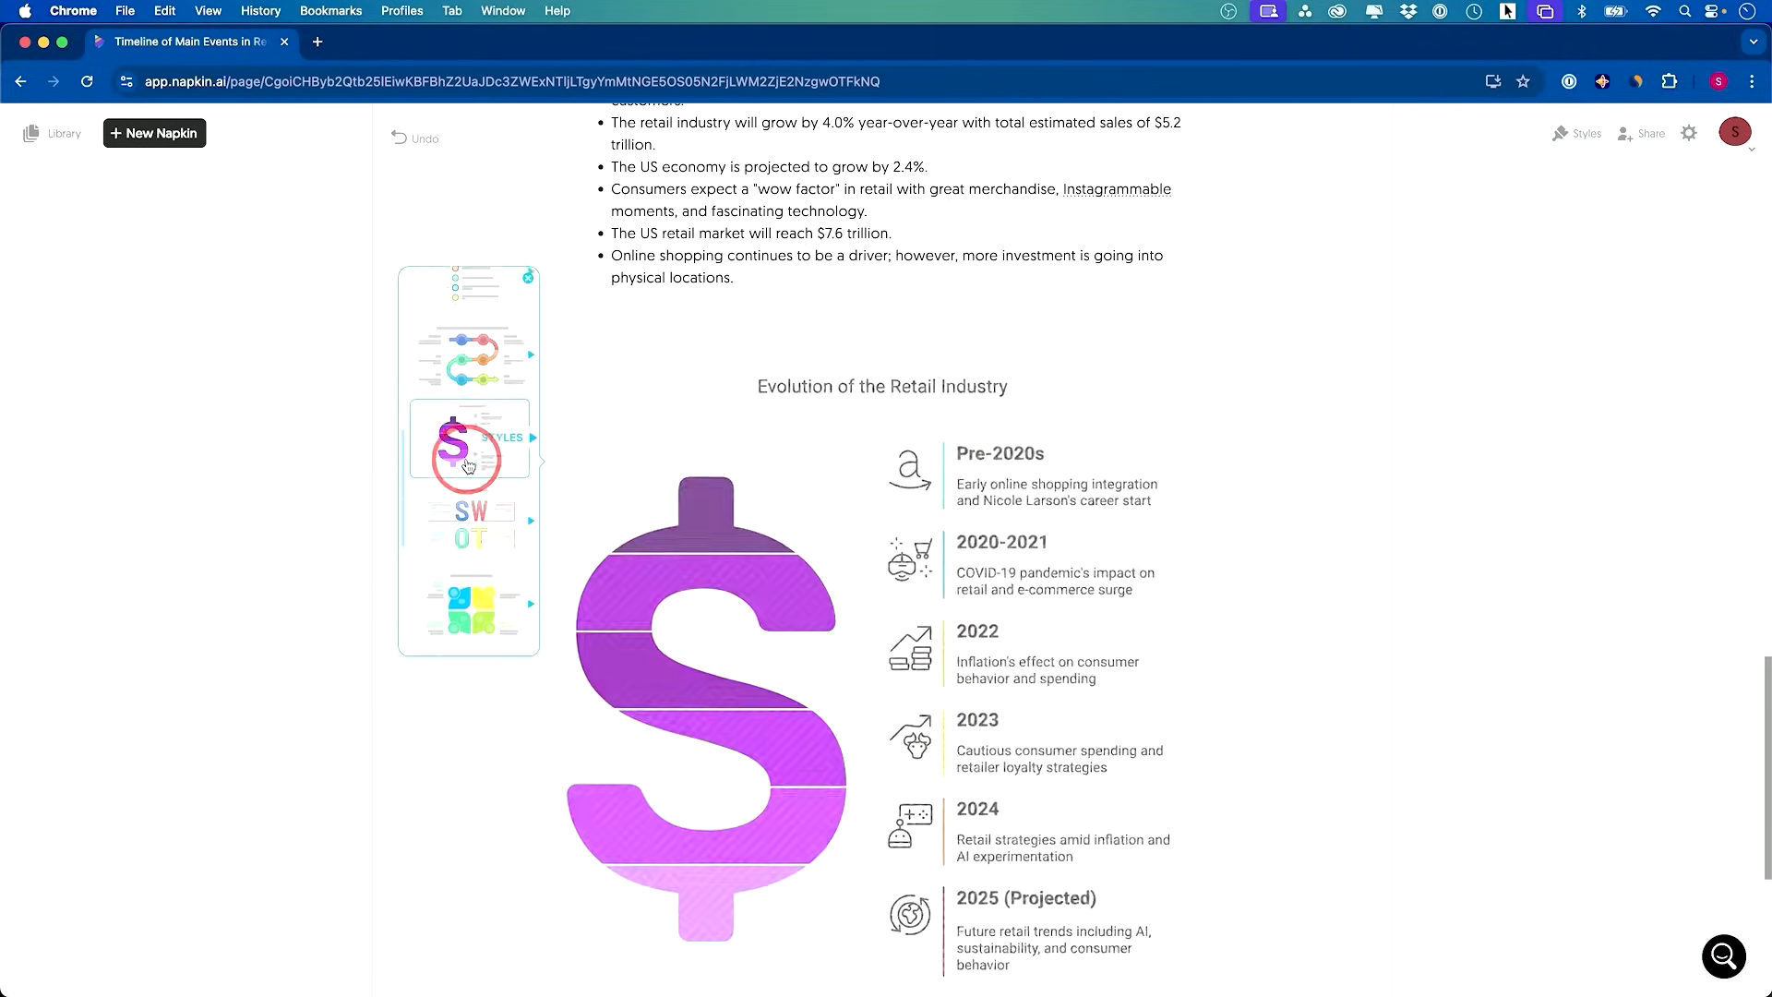
click(467, 462)
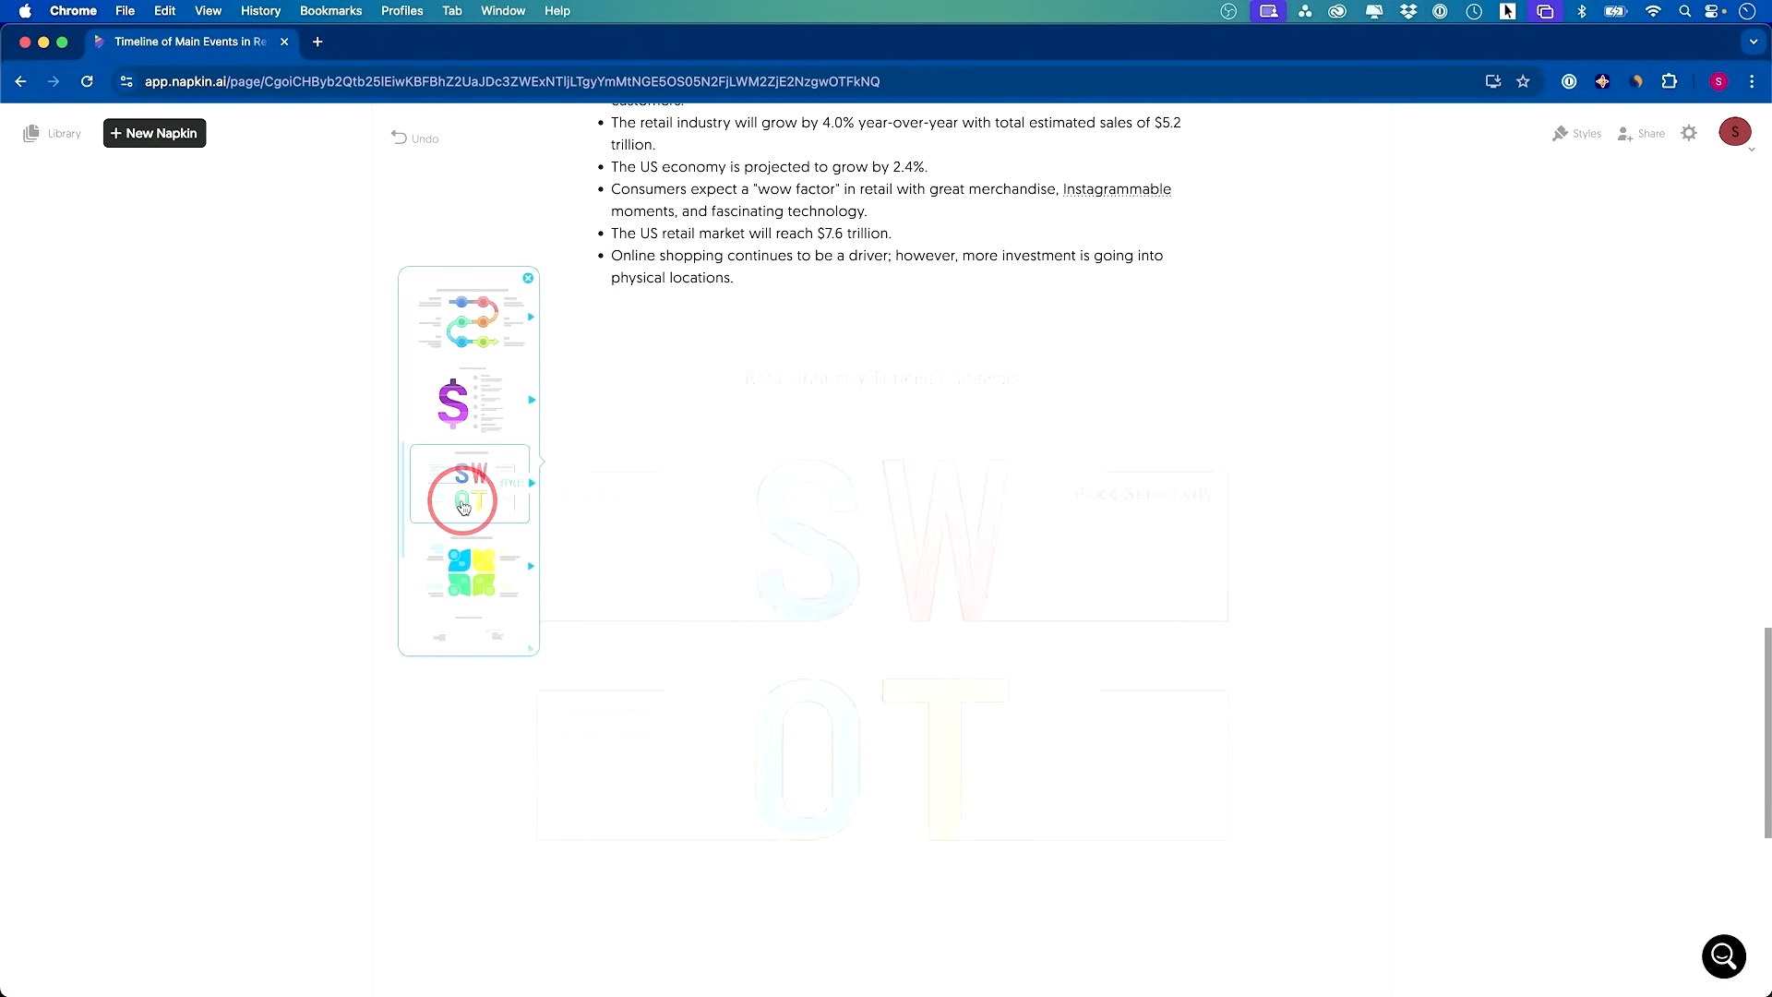
click(465, 502)
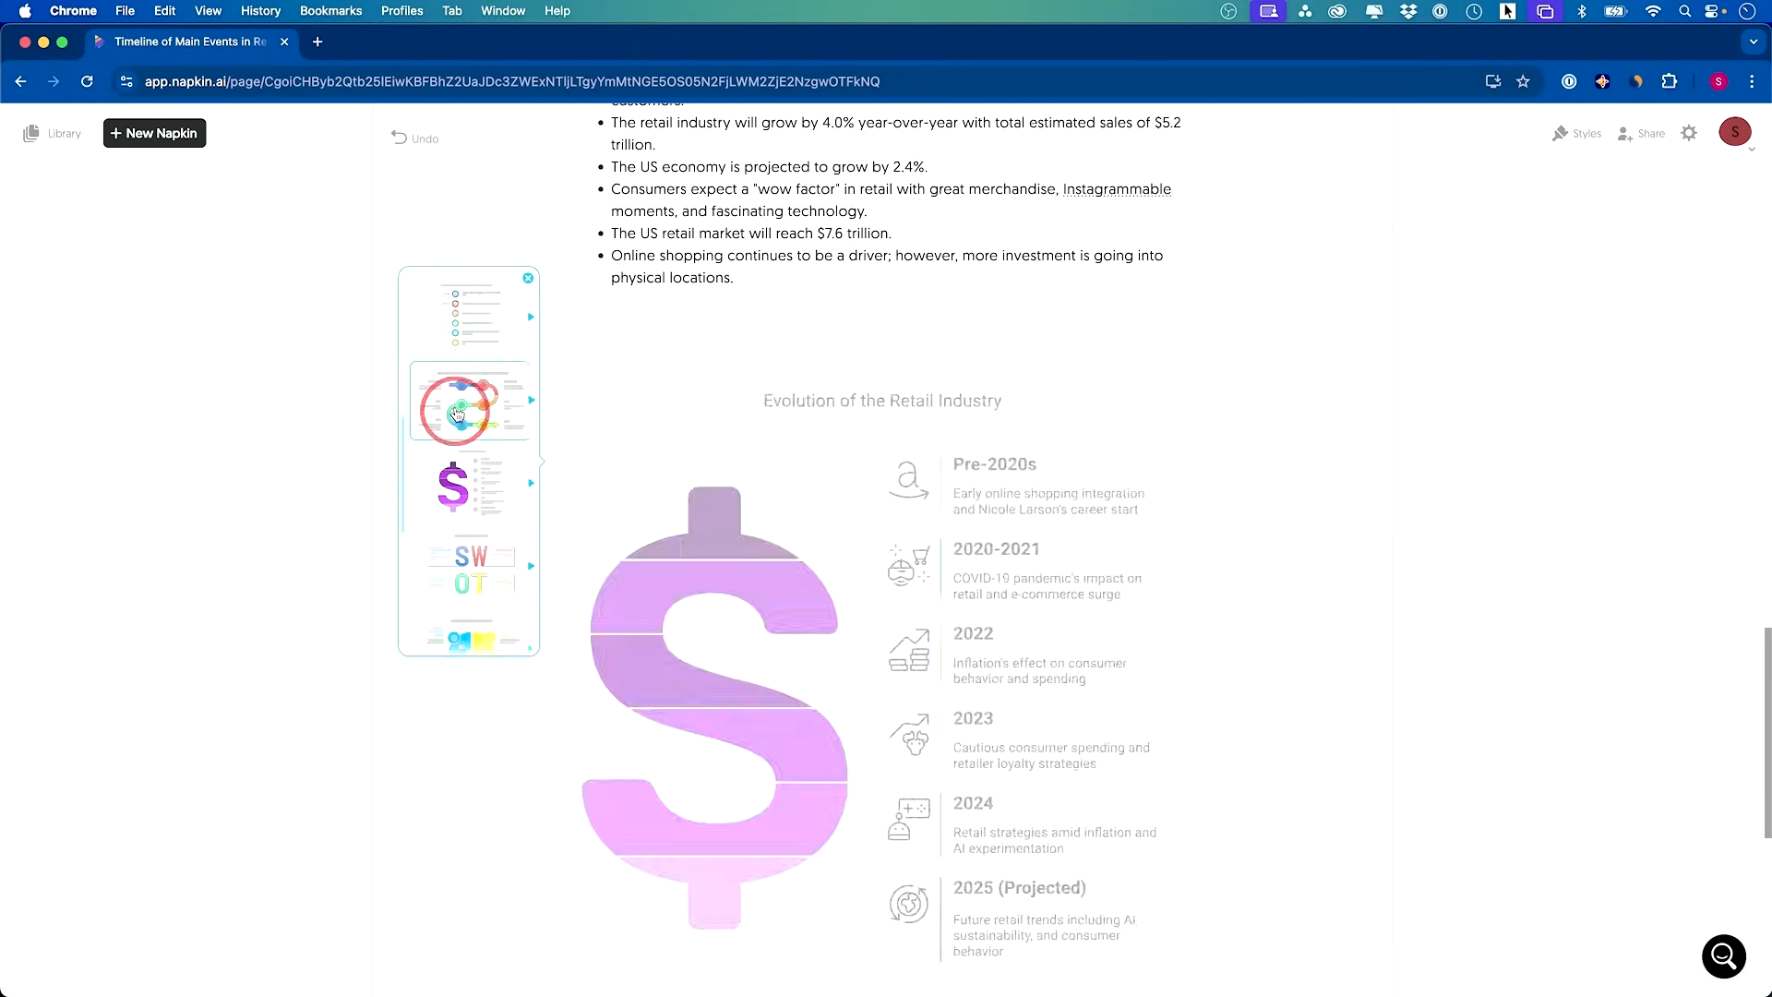
Settle on the winding-path timeline layout, trying its outlined and colour variants
click(469, 403)
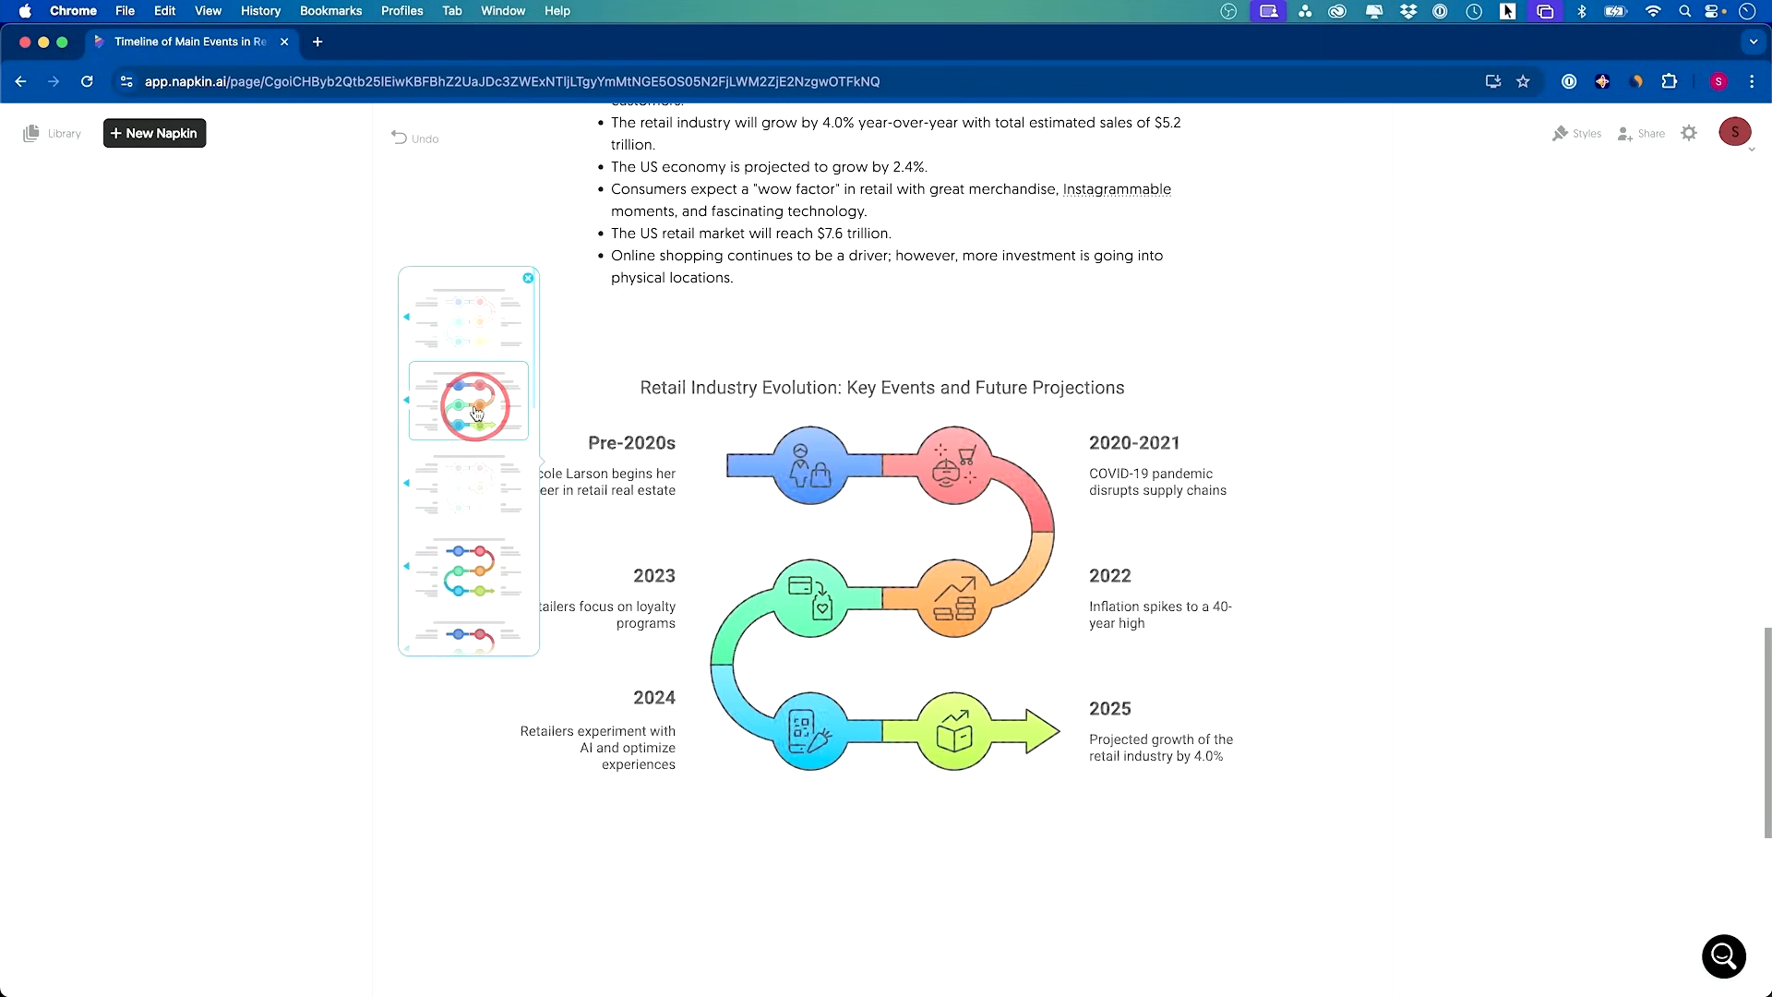
click(477, 491)
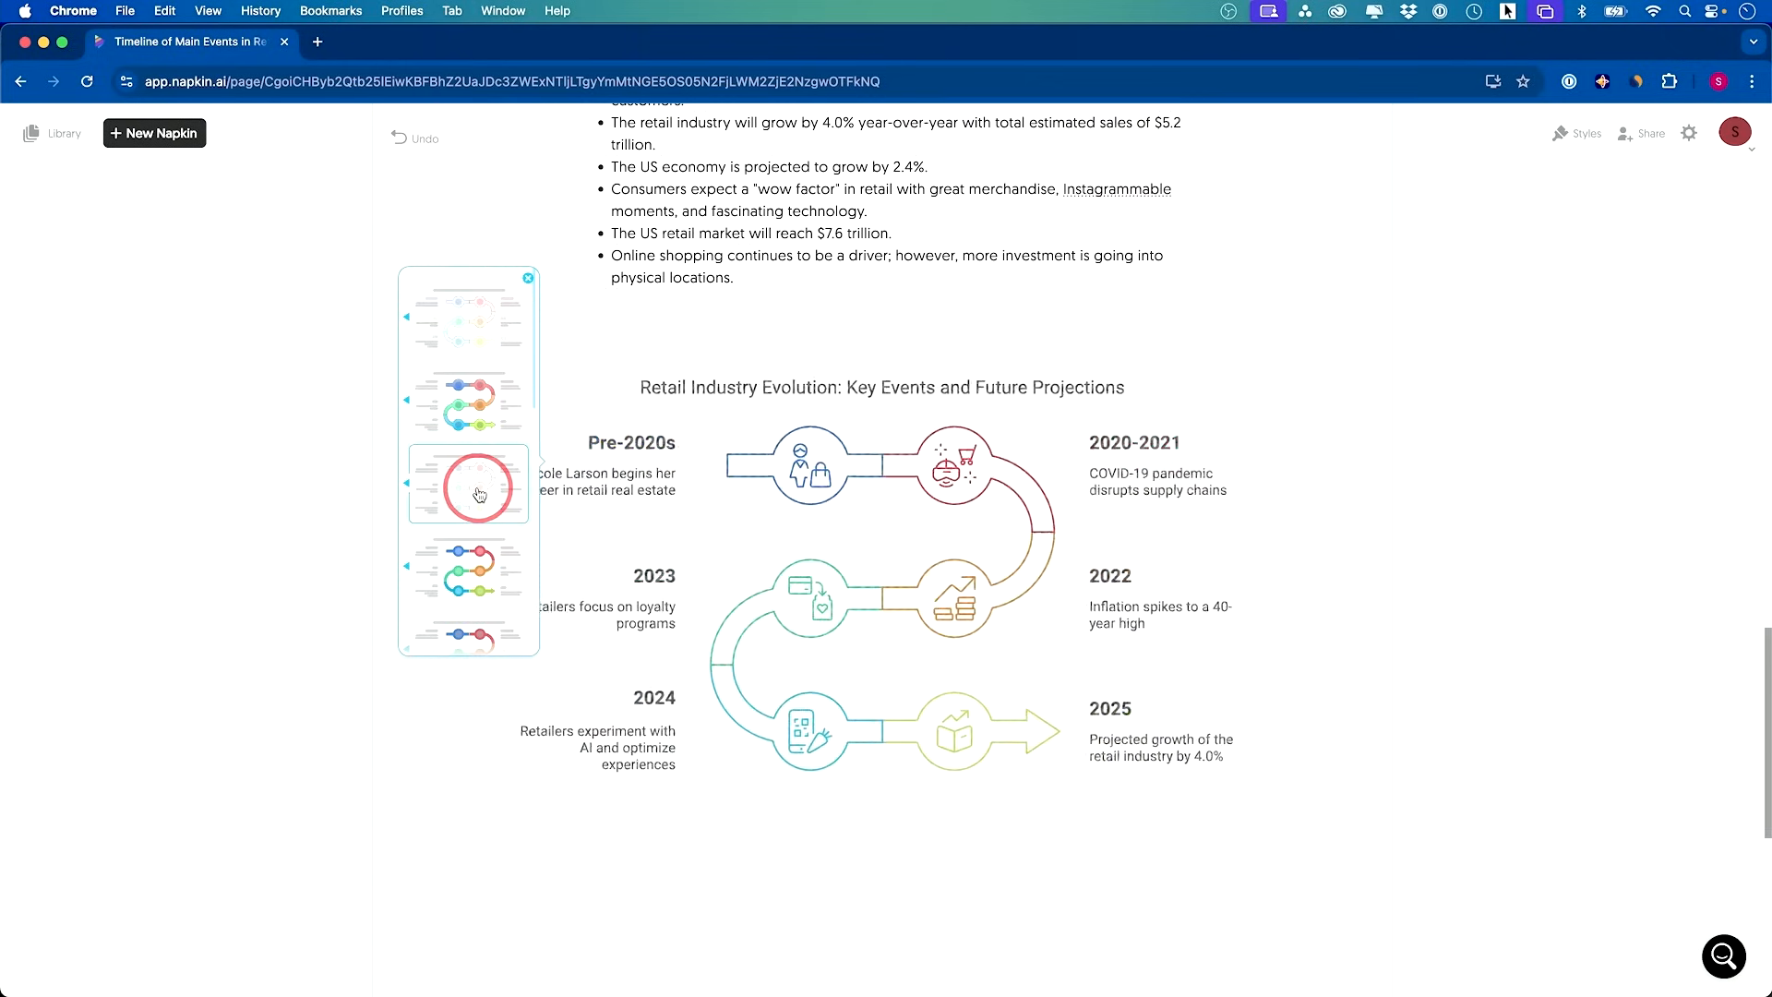
click(469, 489)
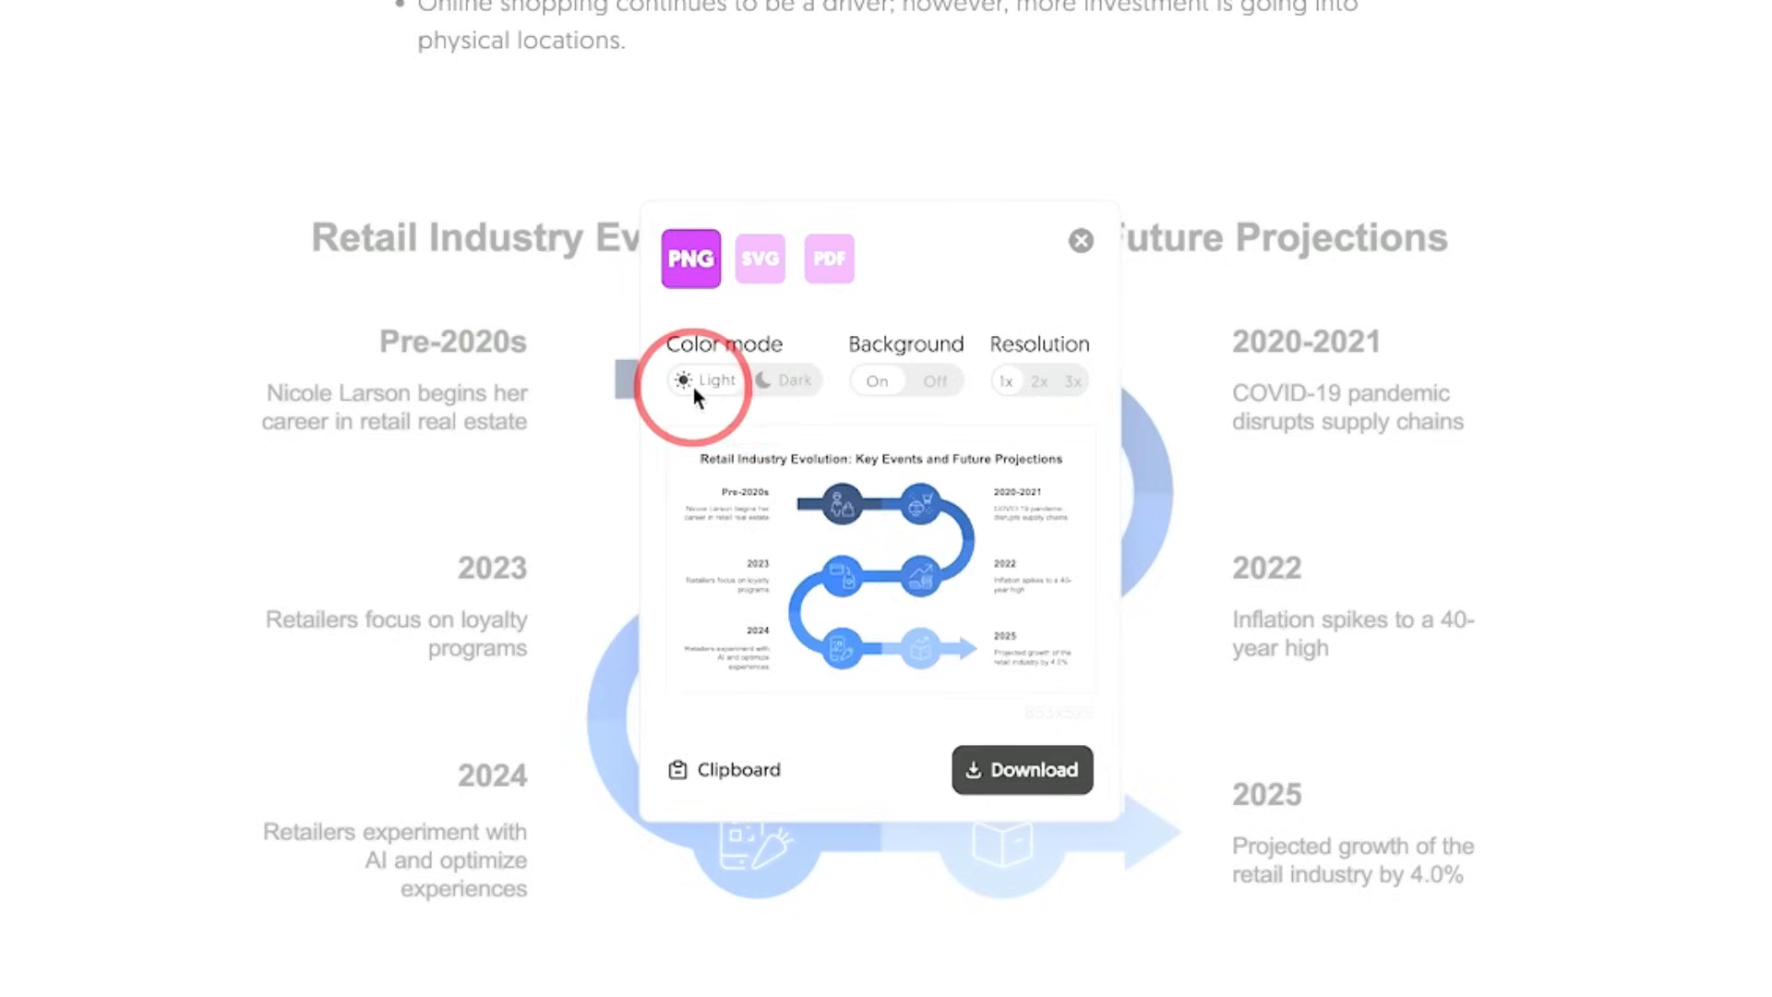
Configure the PNG export with light colour mode and 2x resolution
click(934, 380)
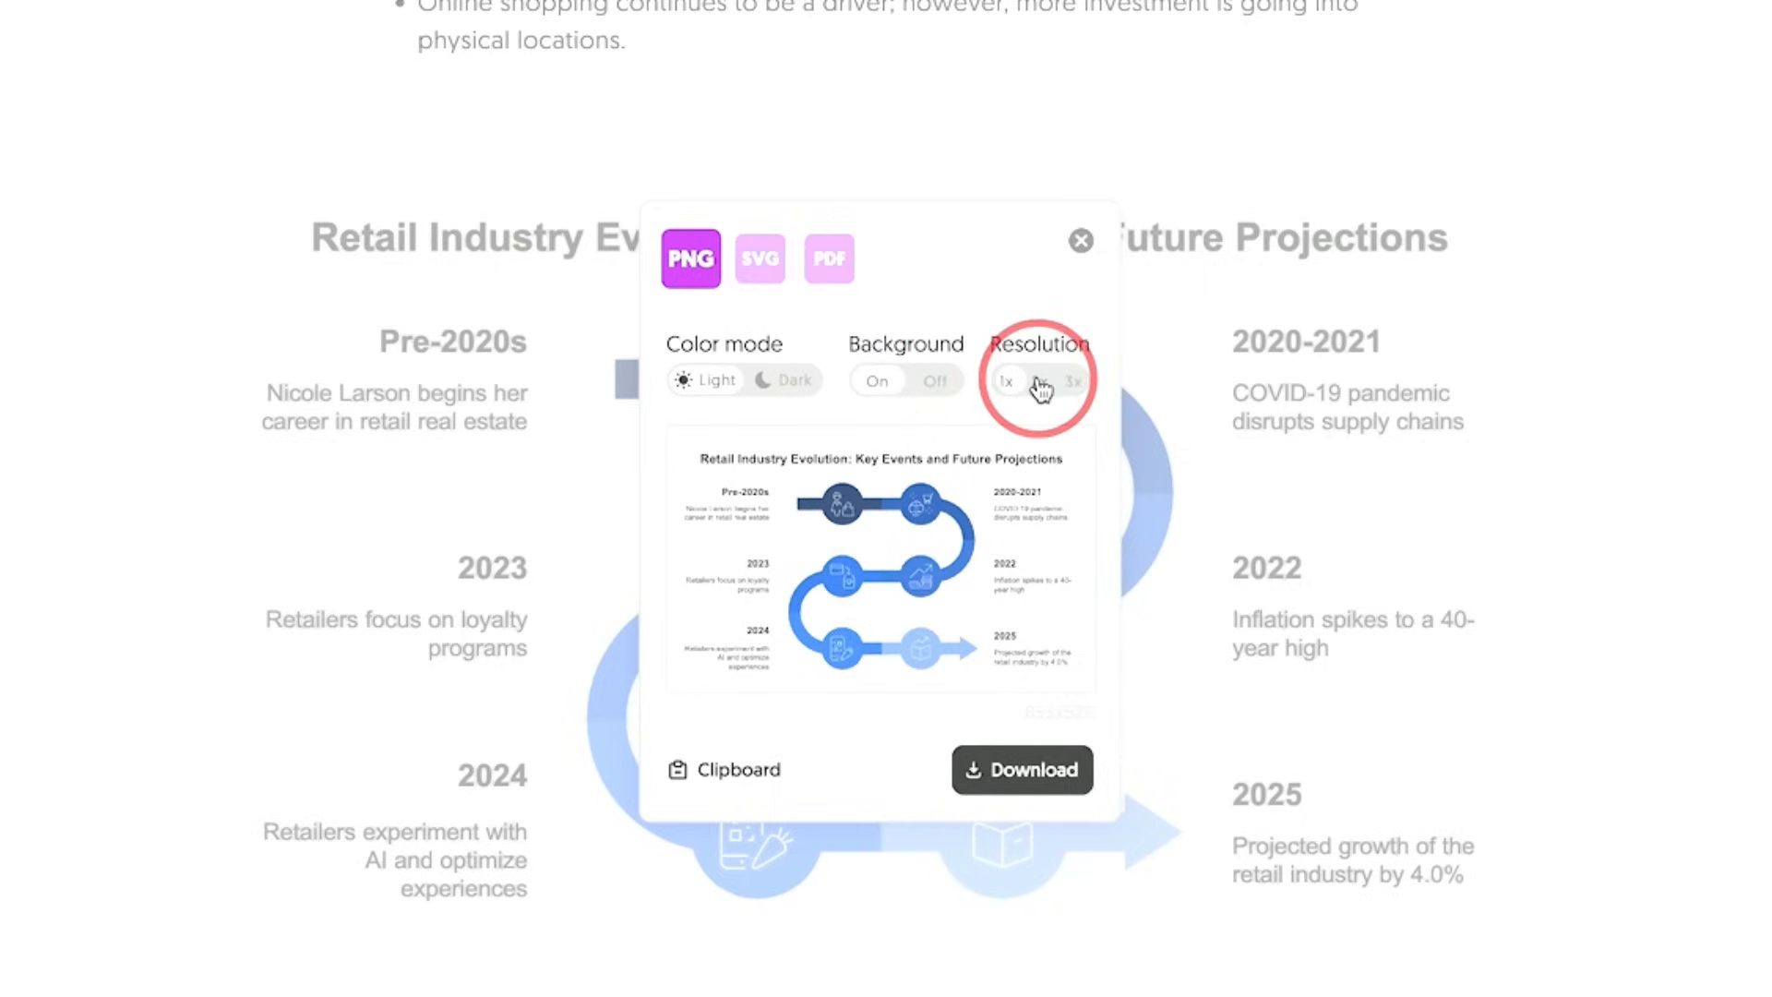
click(1023, 769)
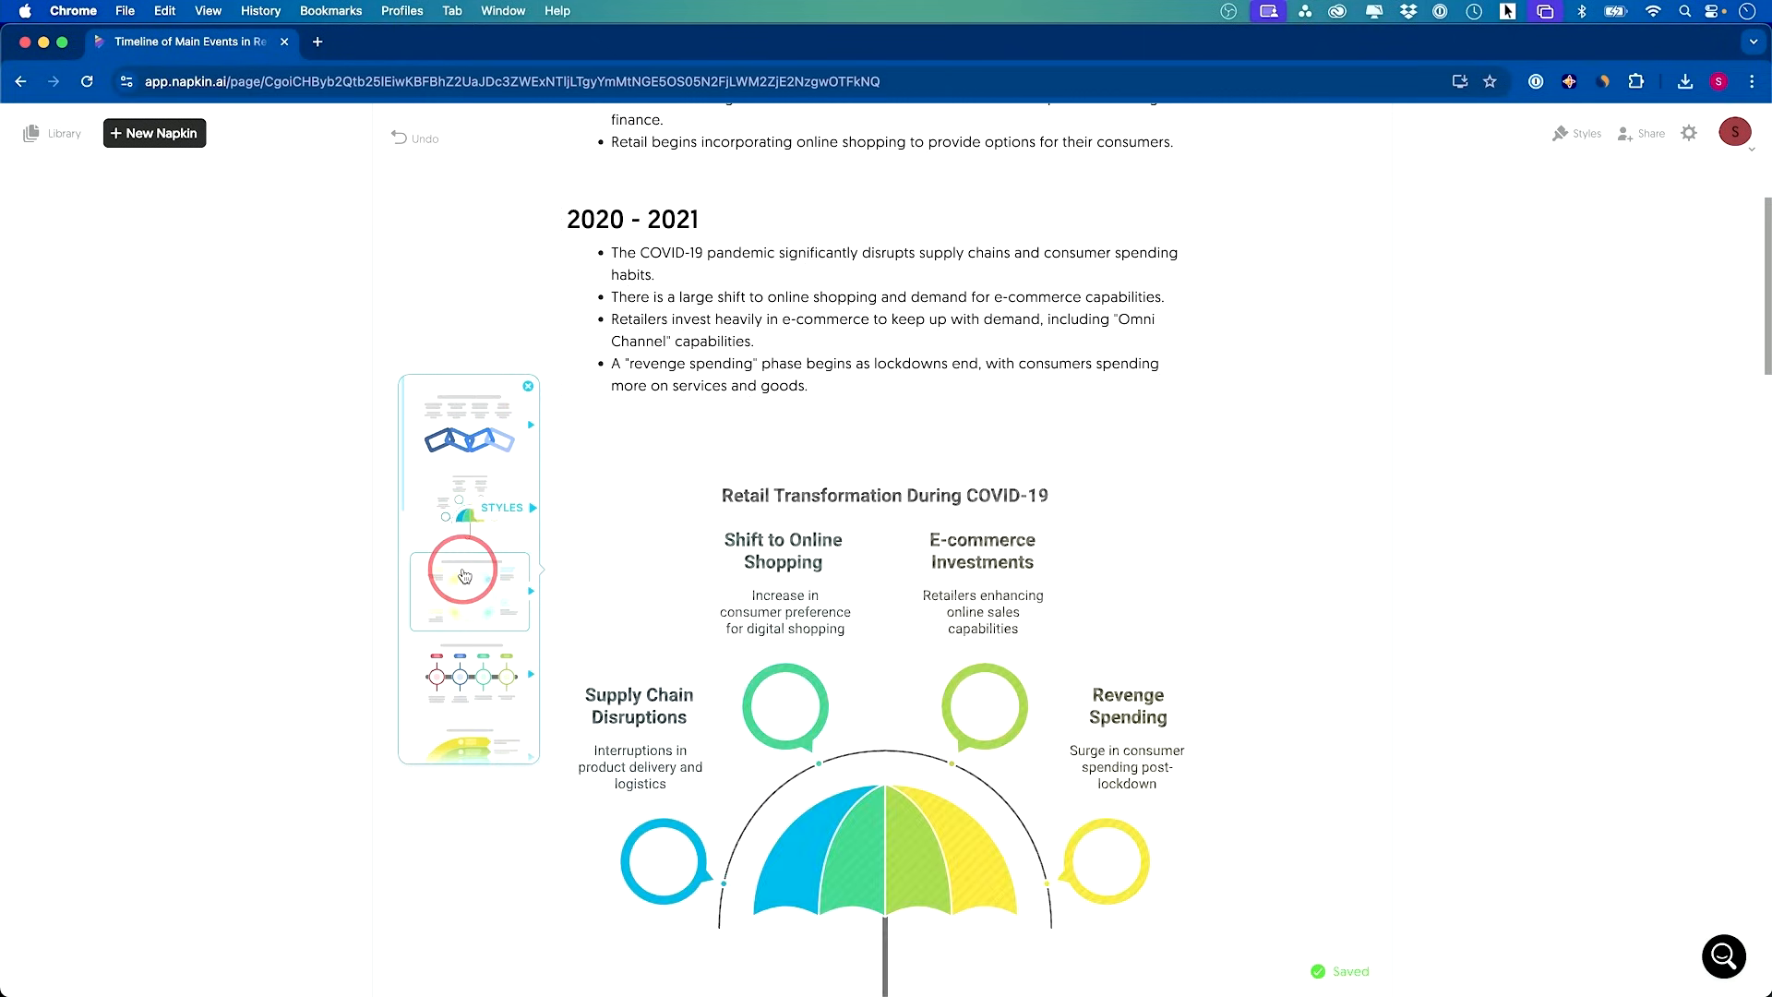
Restyle the COVID-19 visual, then move on to the Converting Cold Traffic funnel napkin
click(465, 587)
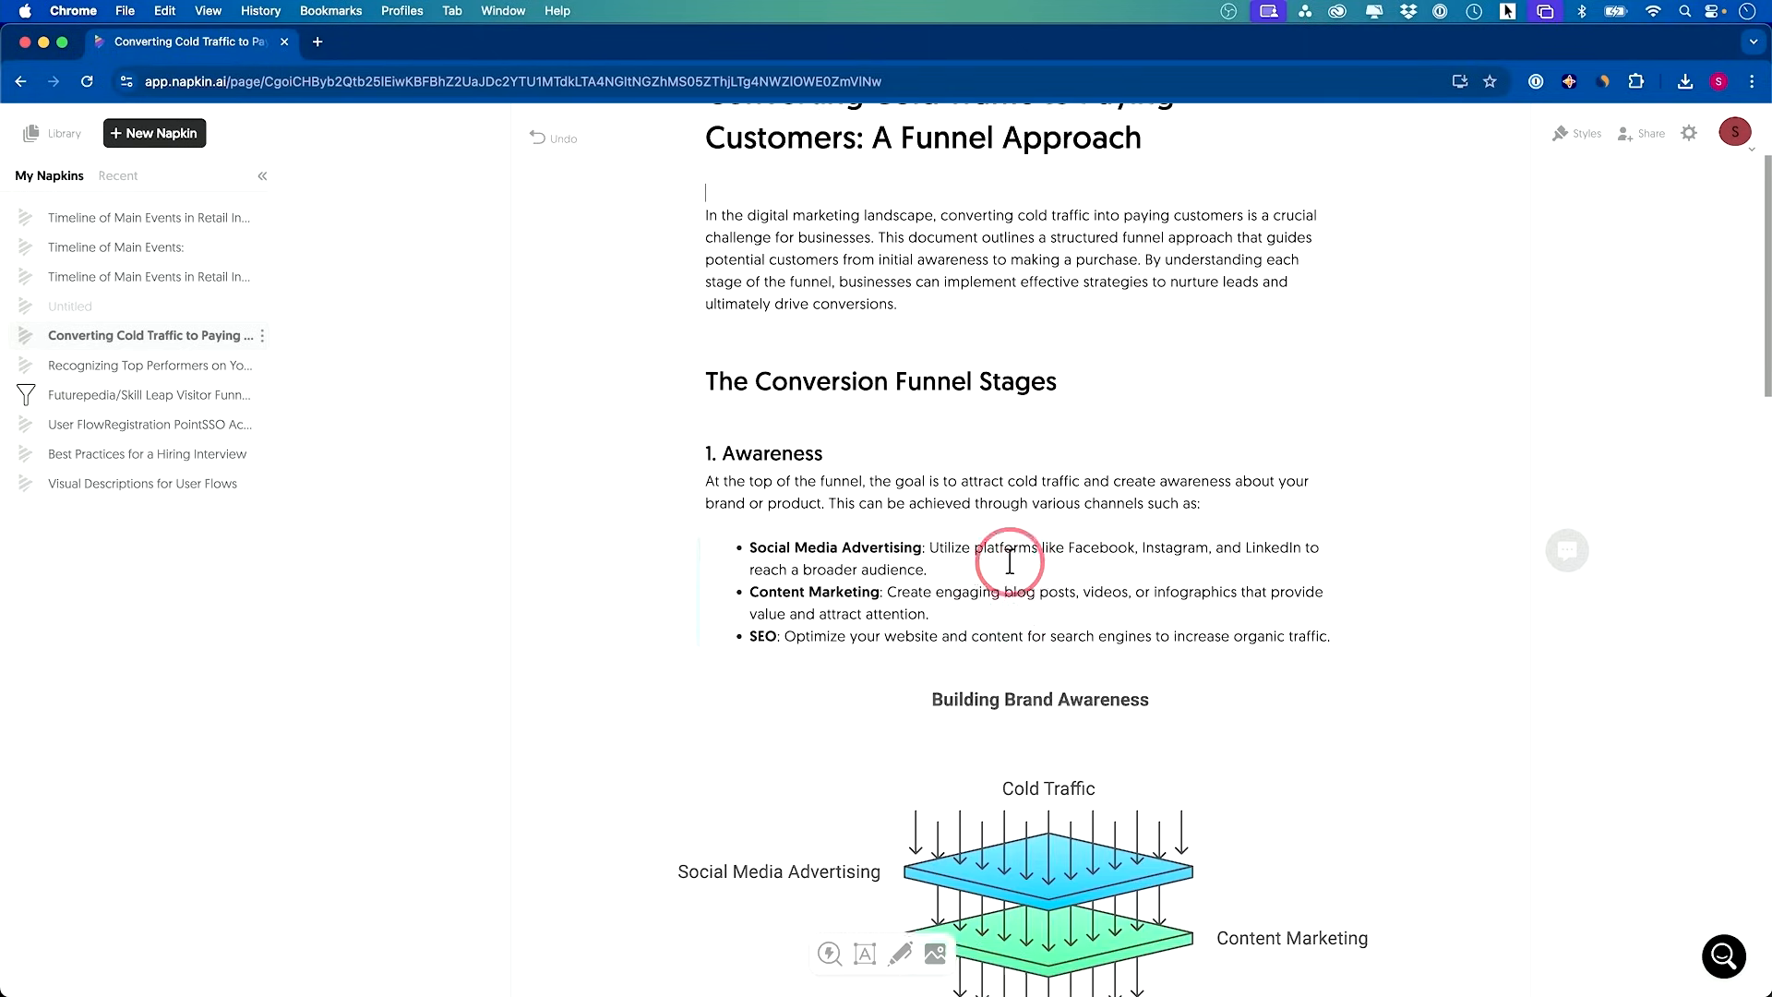
scroll(down, 3)
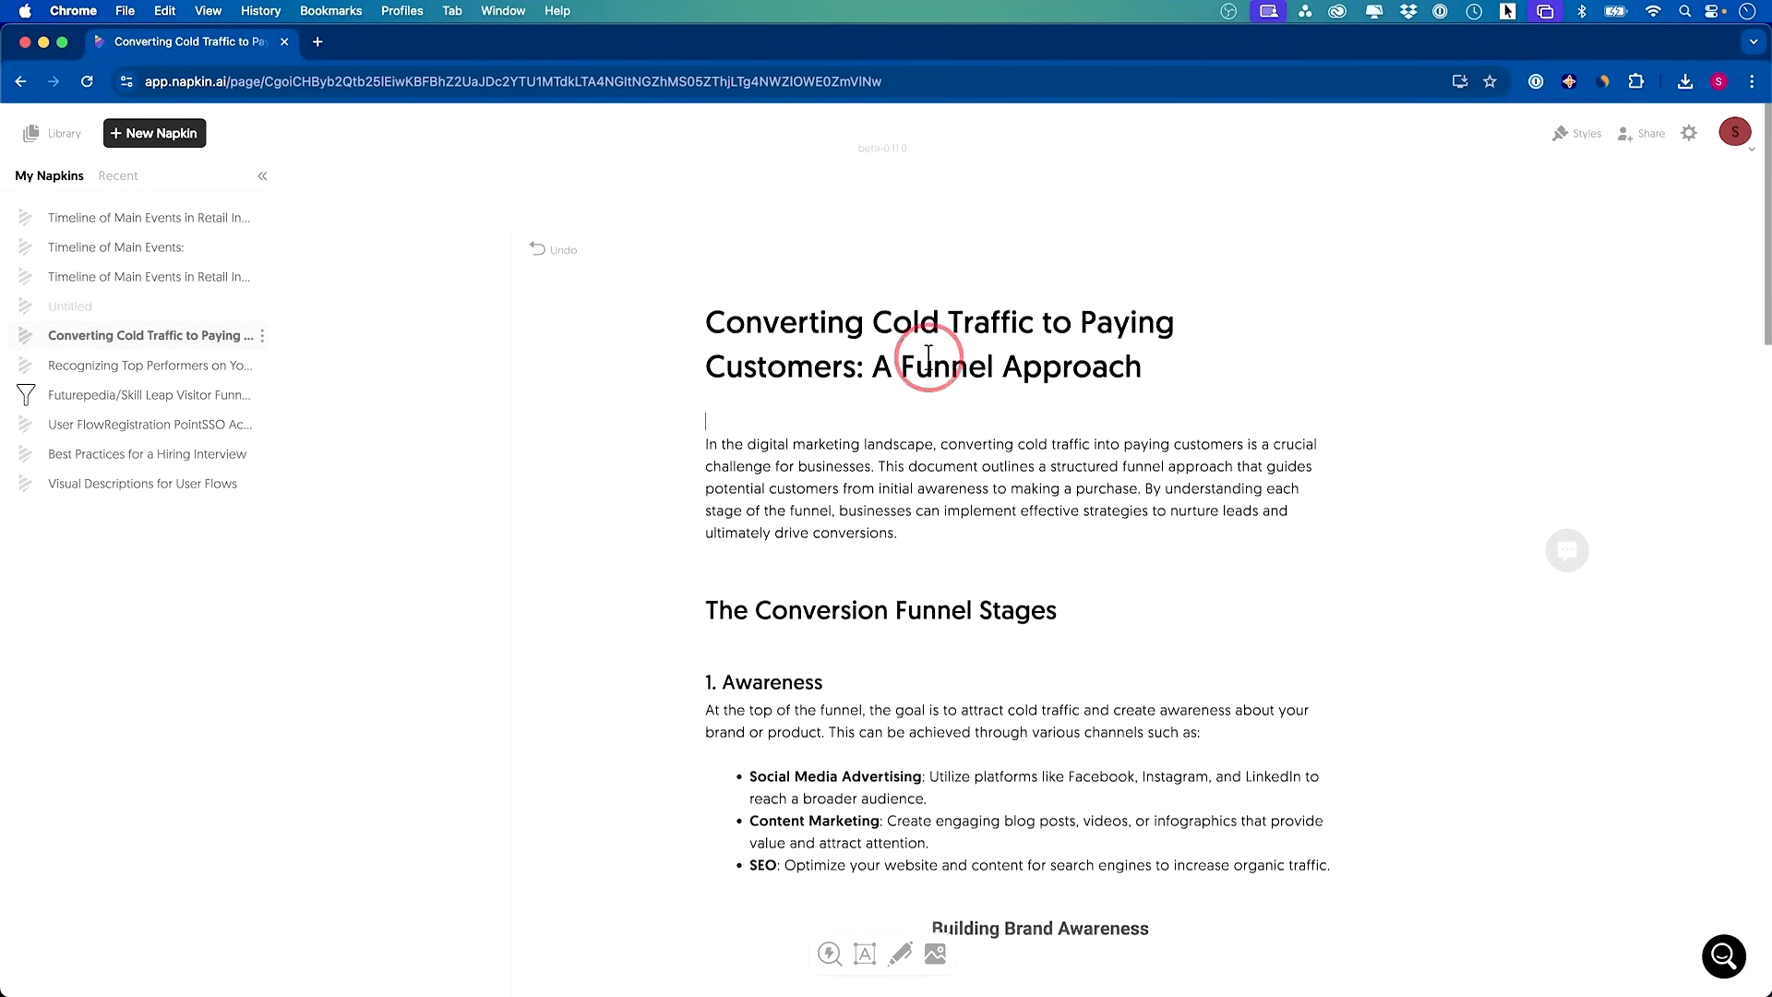
scroll(down, 3)
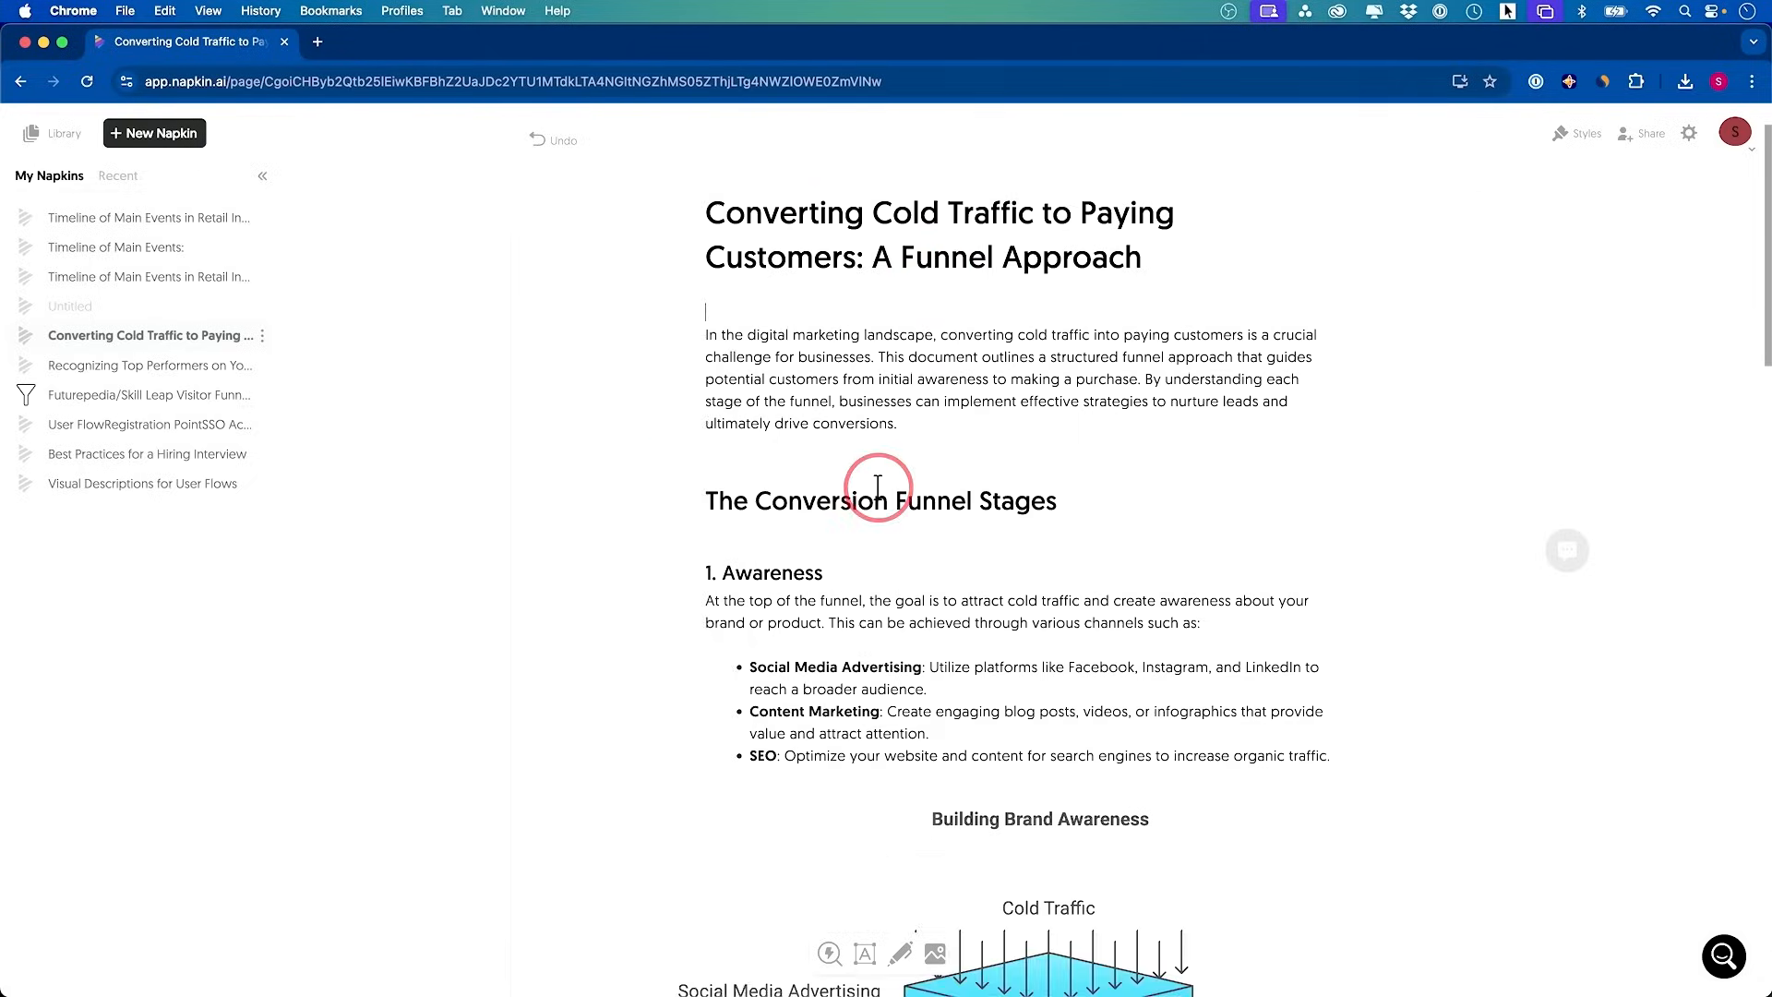
Draft a new napkin with AI from the prompt 'The best practices for a hiring interview'
click(156, 133)
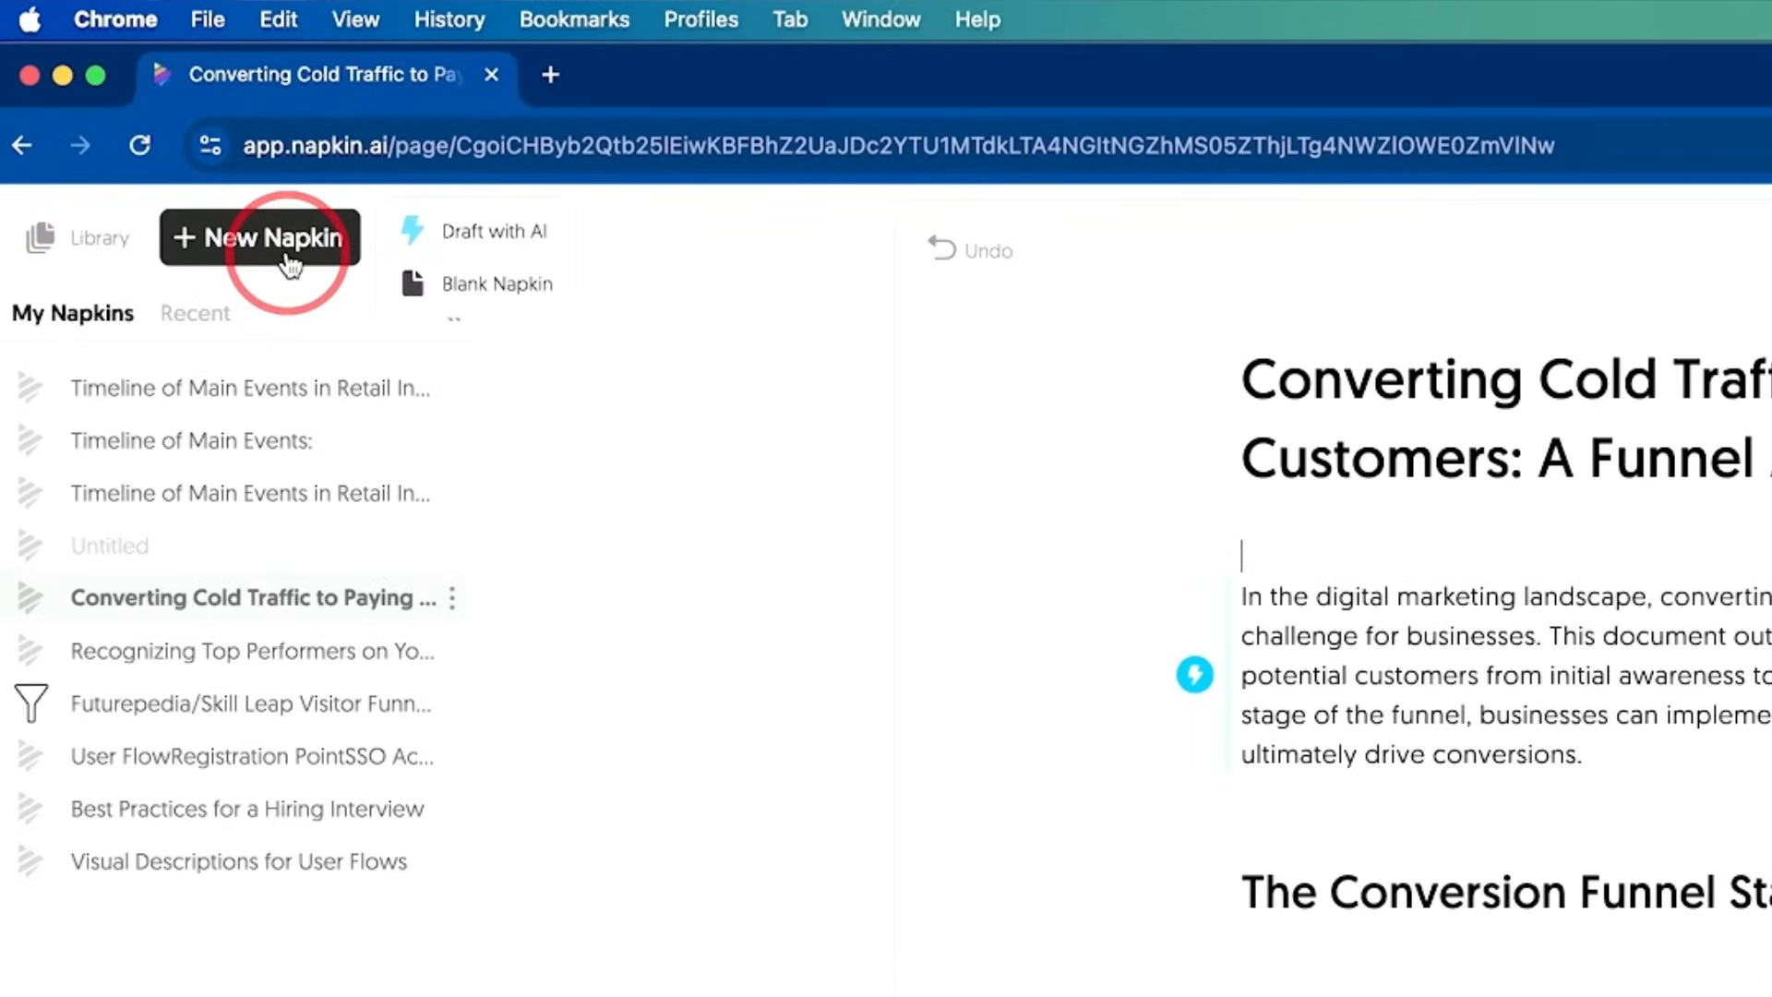
mouse_move(488, 236)
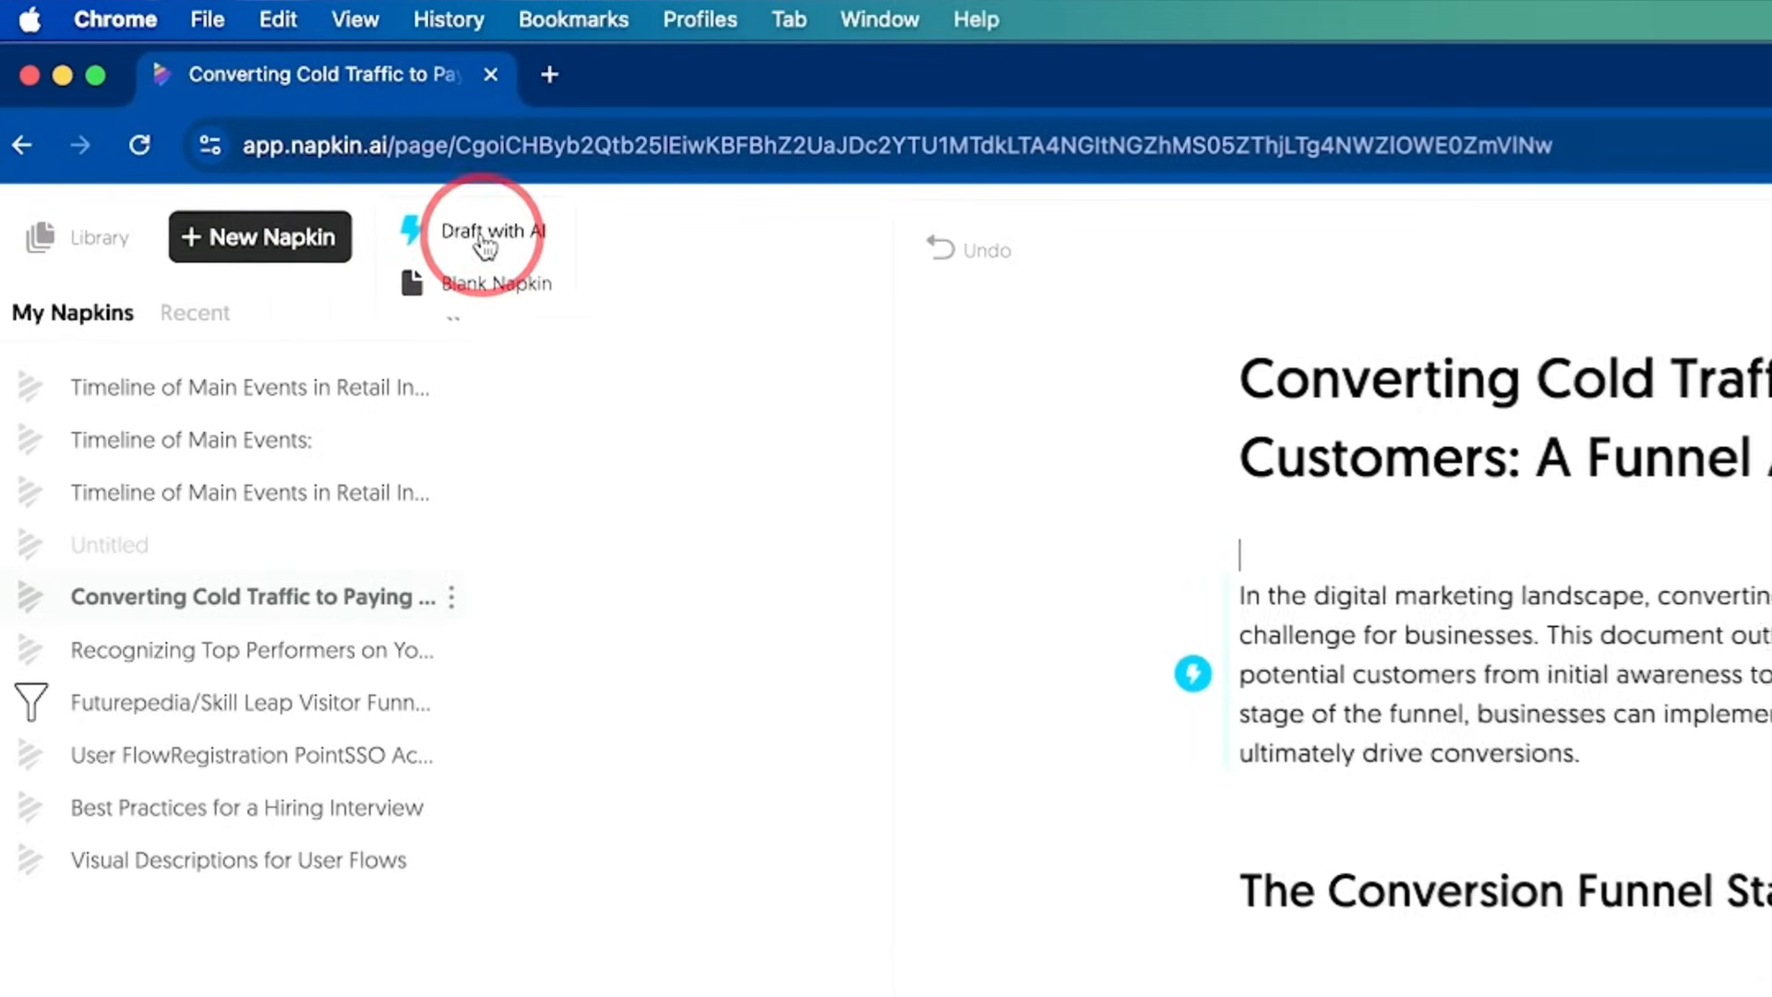
click(491, 228)
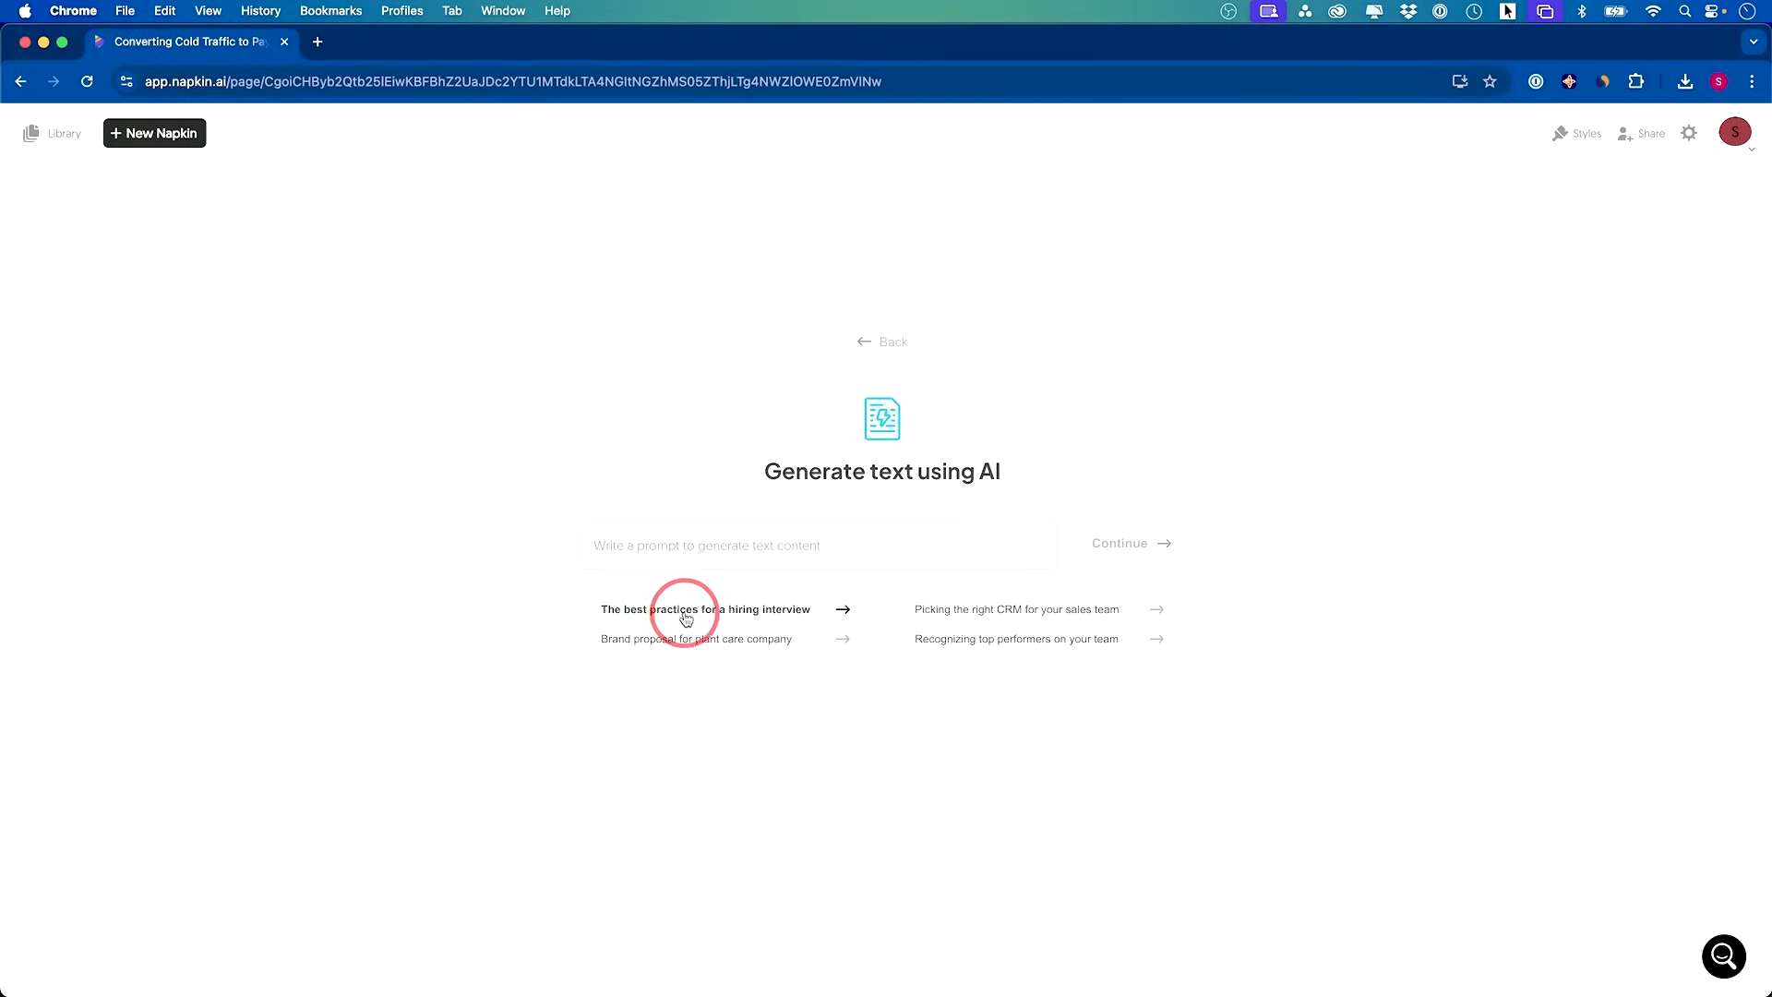
click(720, 609)
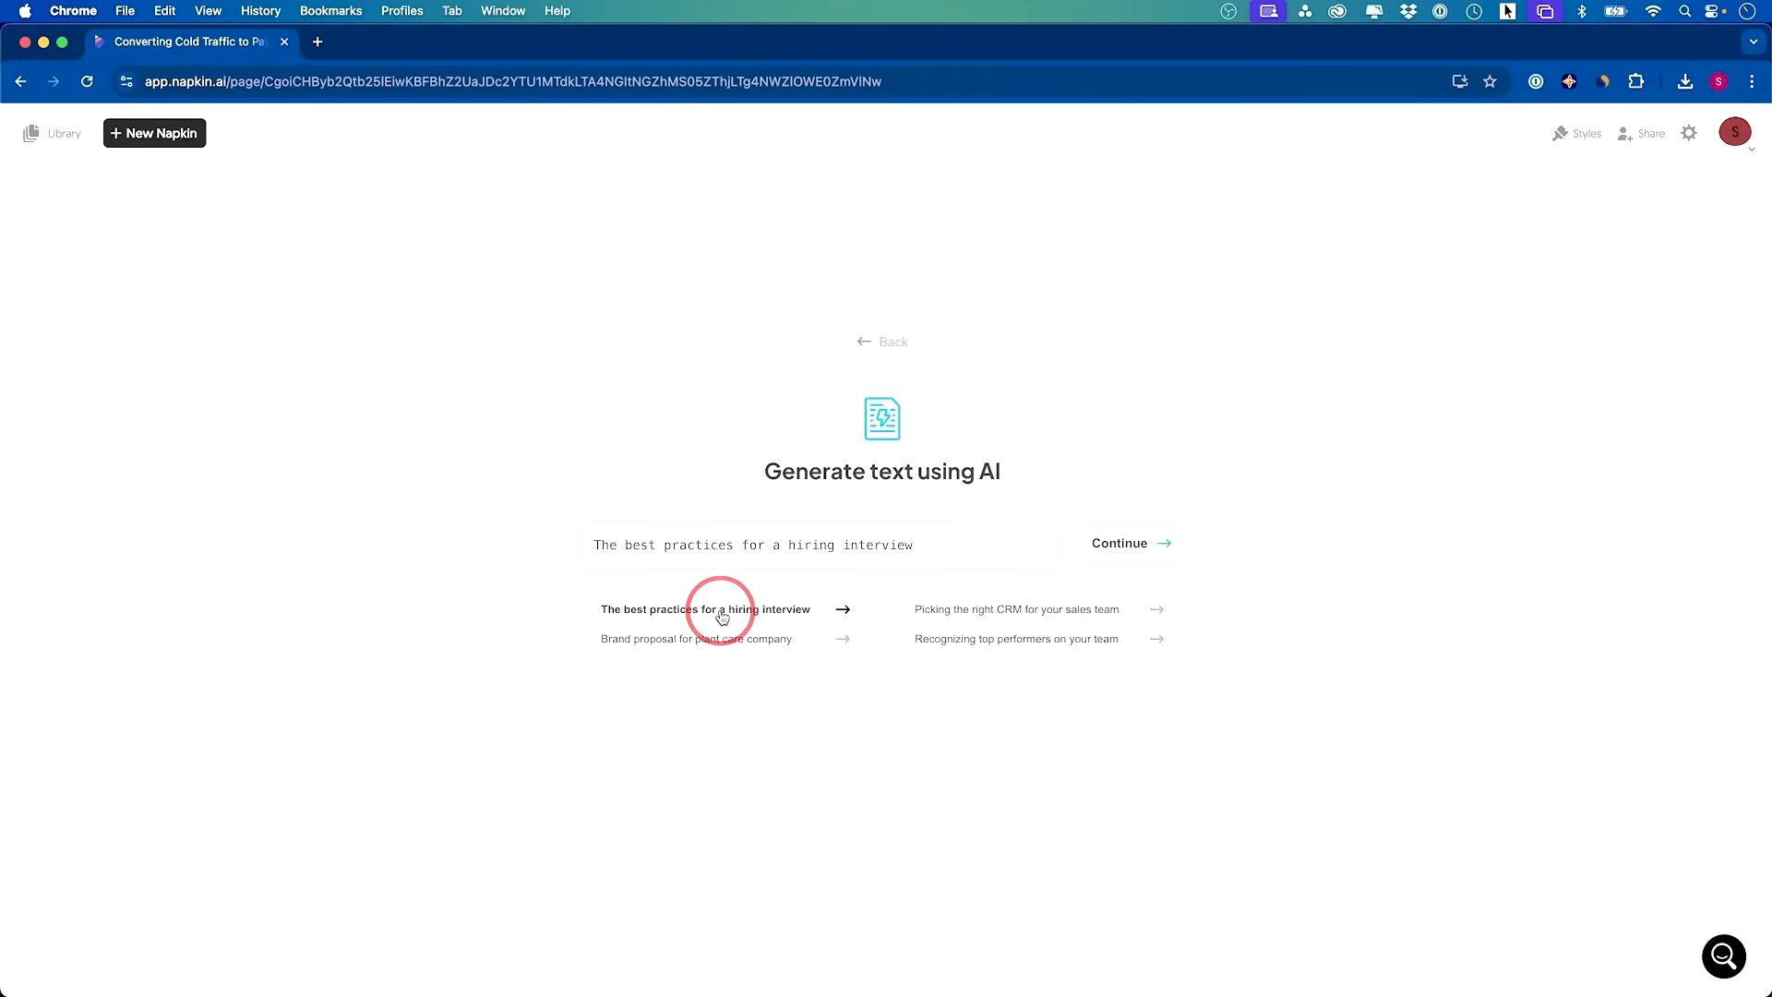
click(1130, 543)
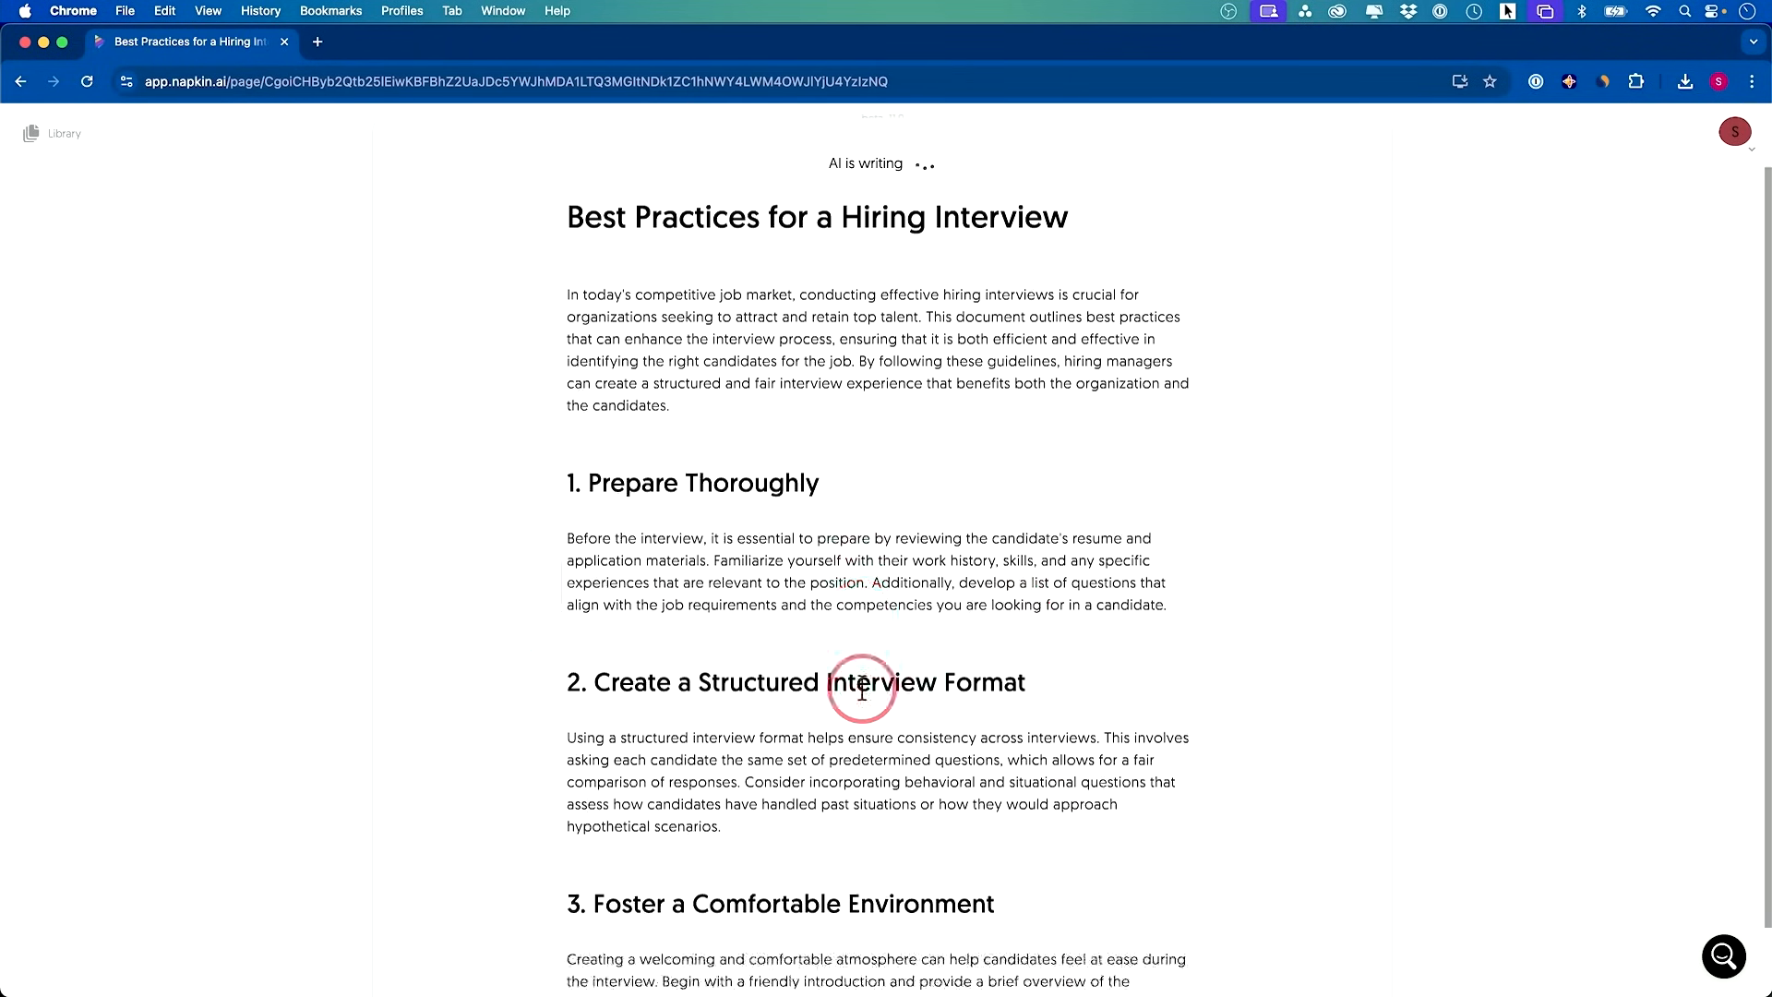
scroll(down, 3)
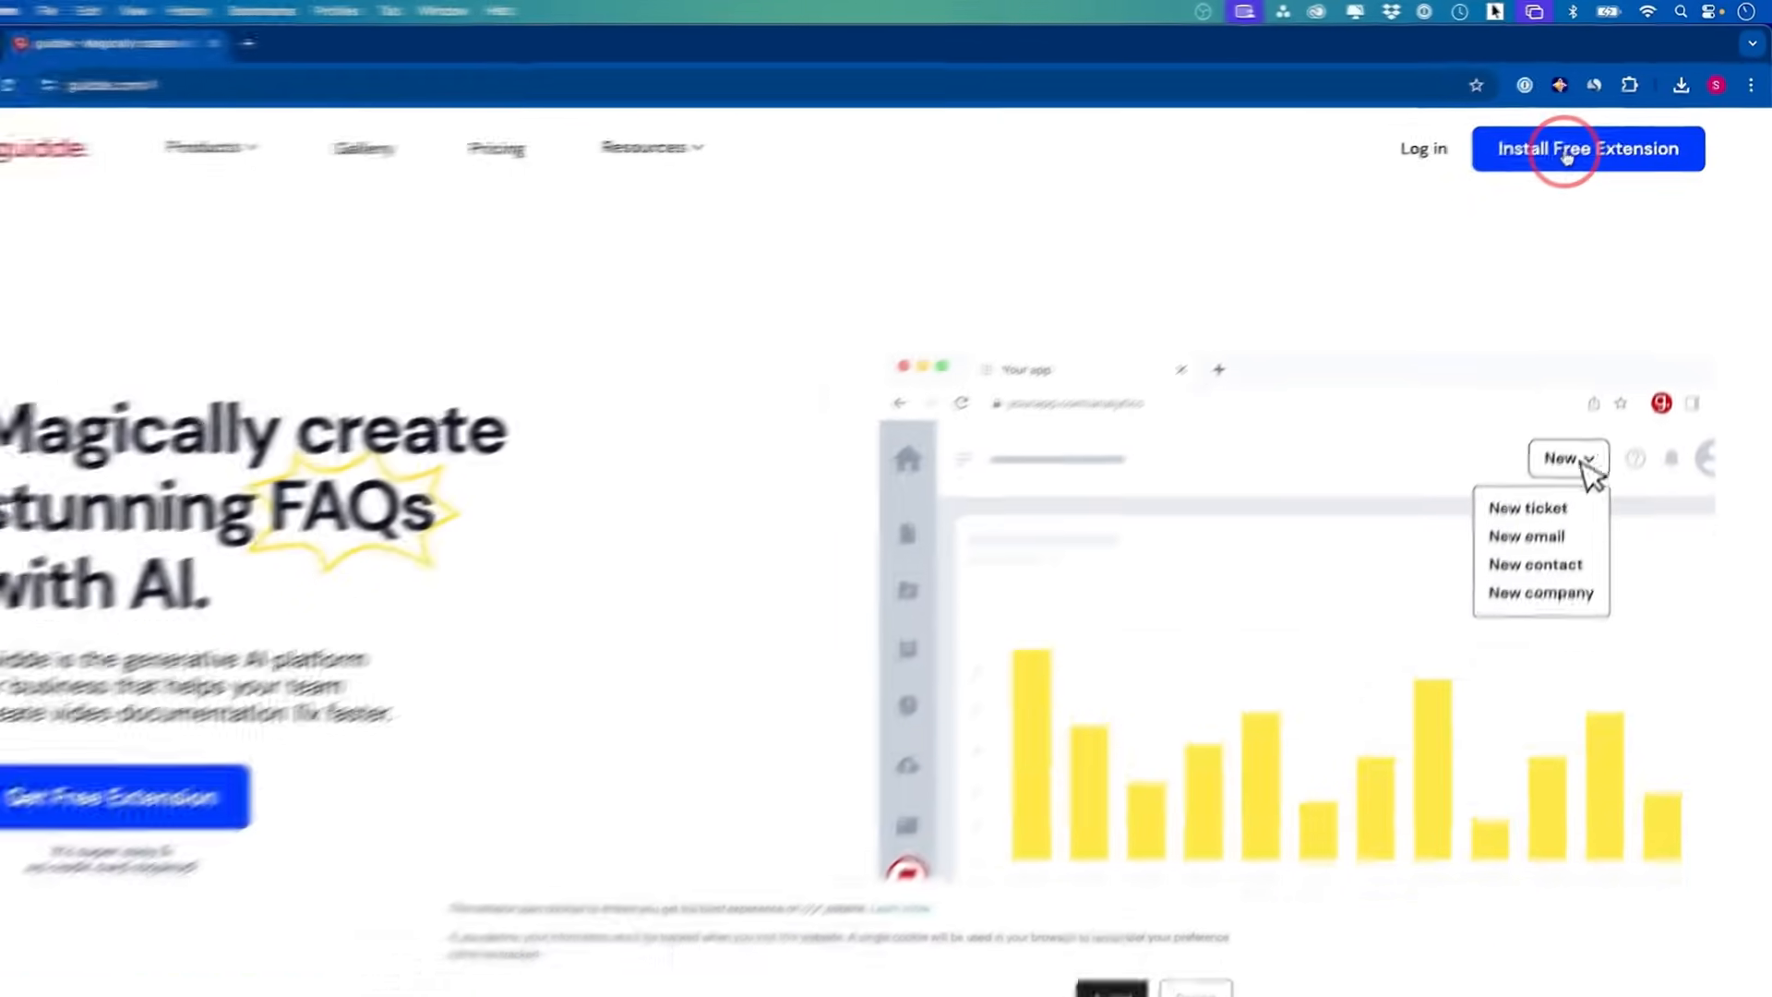
Request the free Guidde browser extension from guidde.com
click(1575, 147)
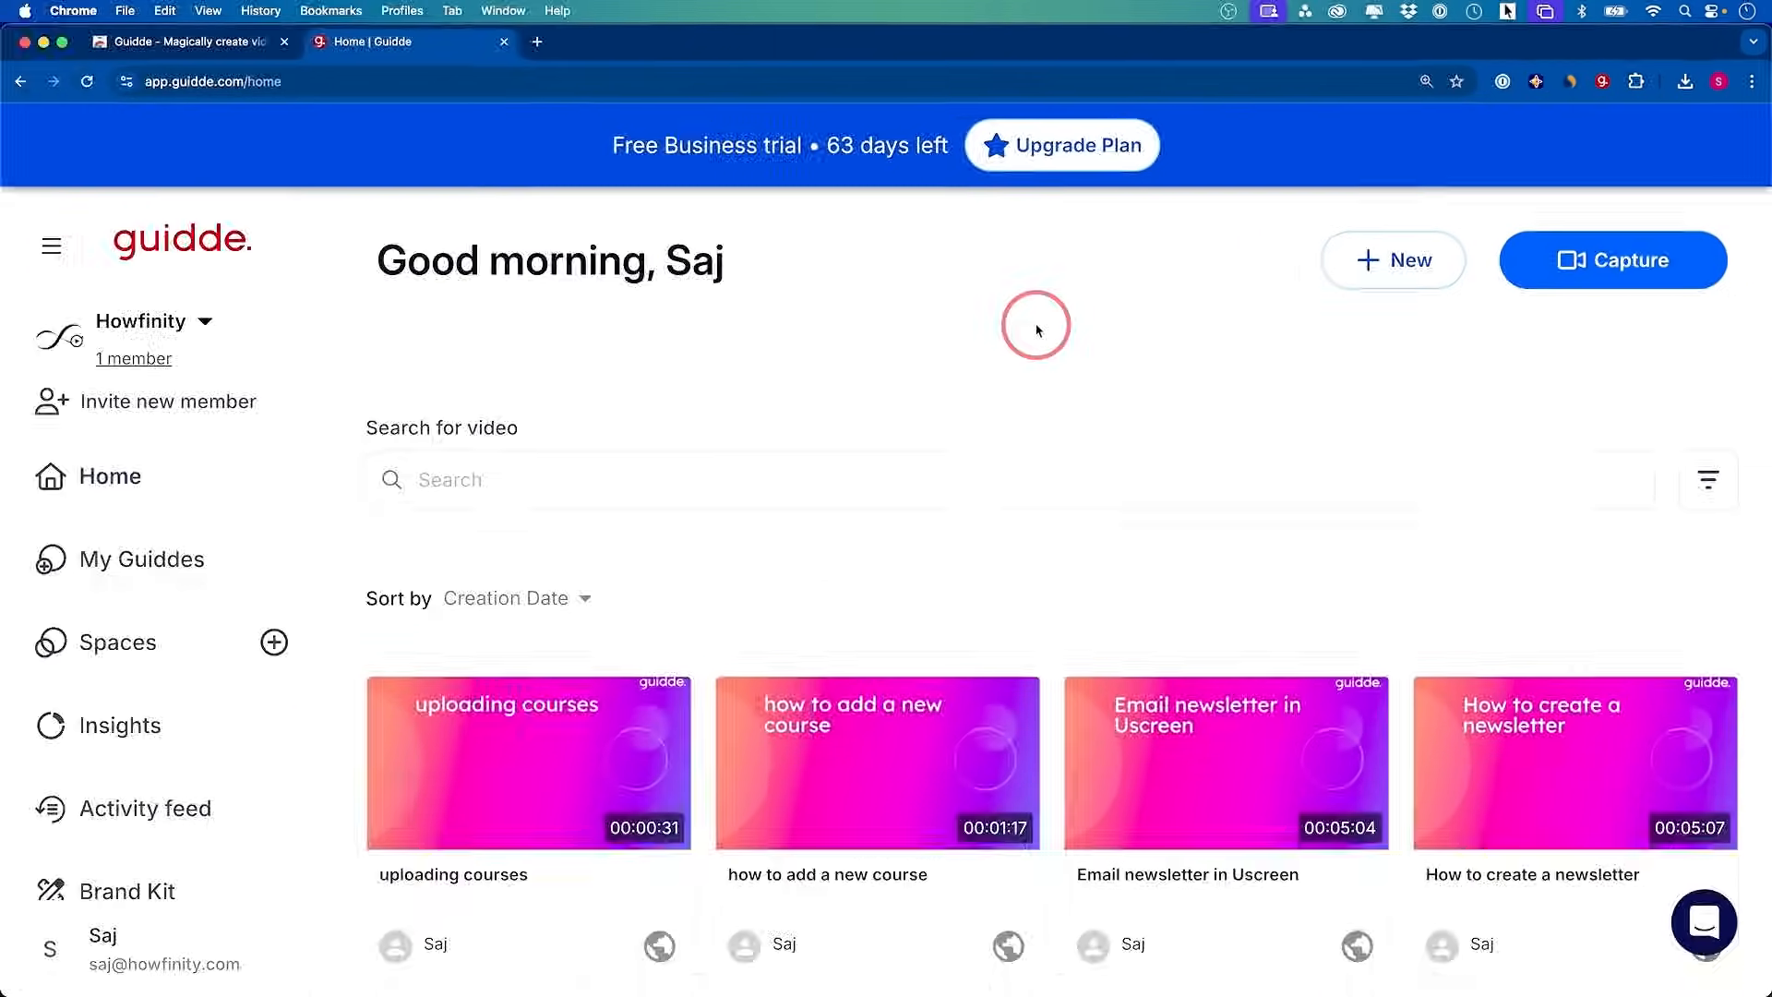
mouse_move(1047, 332)
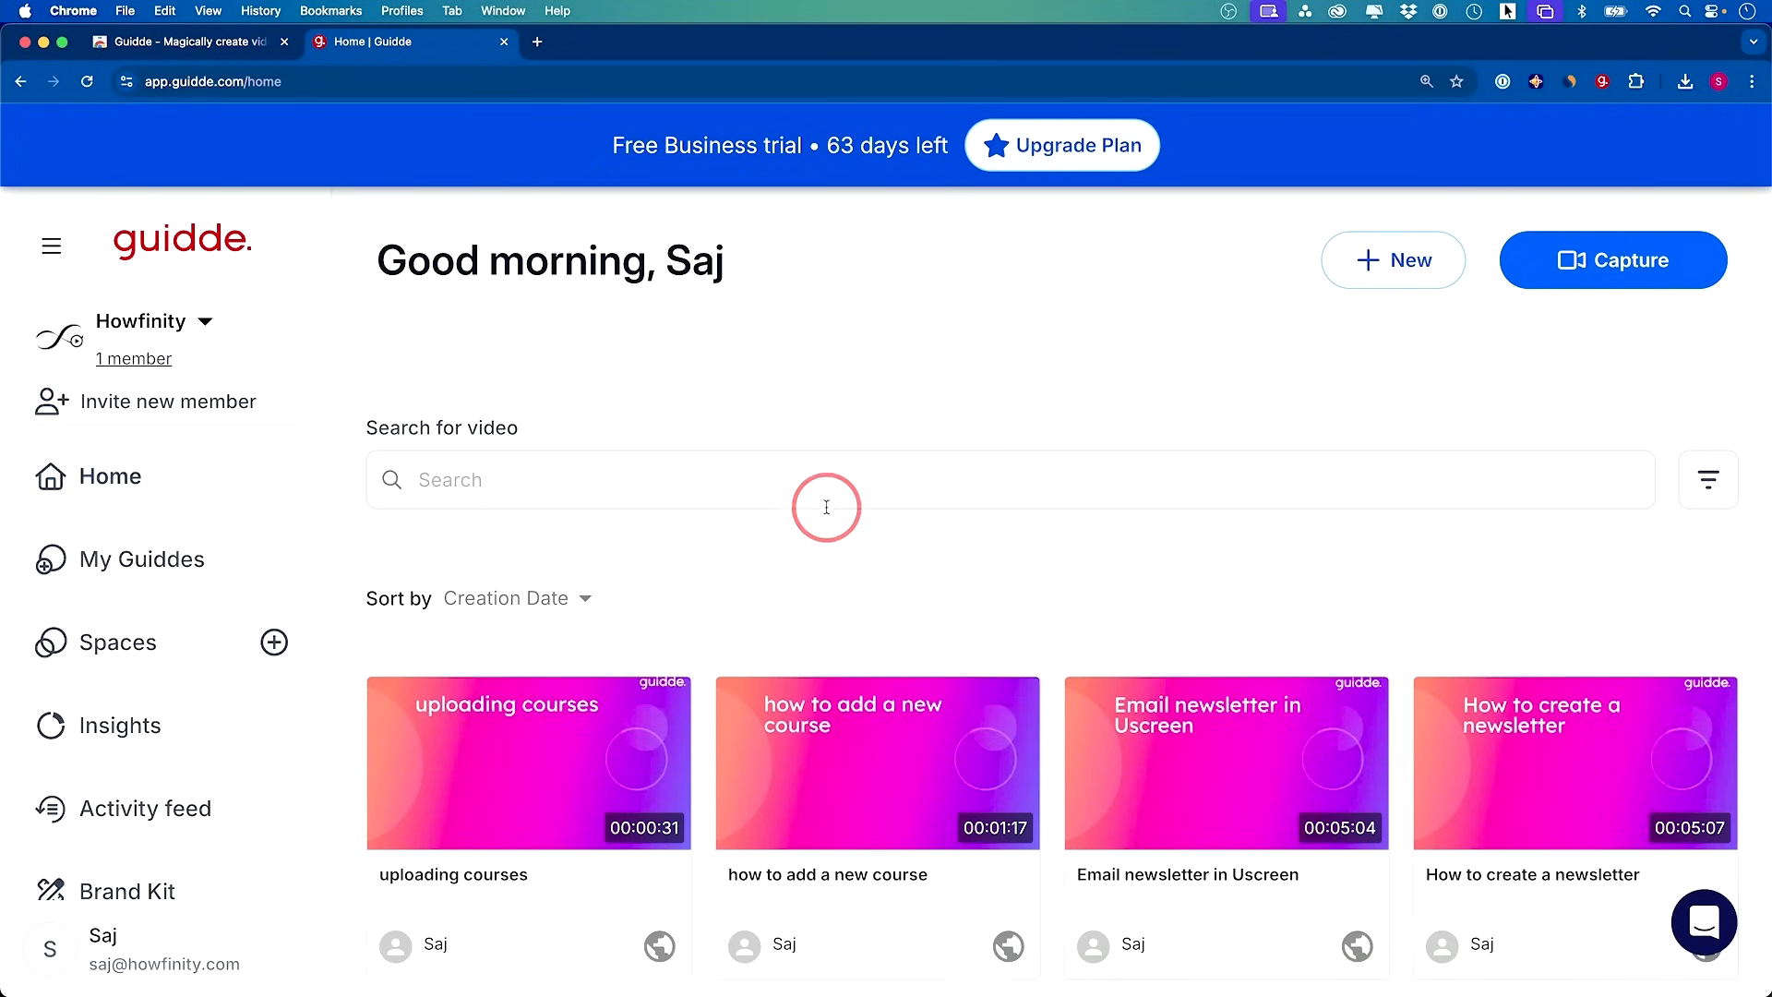
mouse_move(1061, 635)
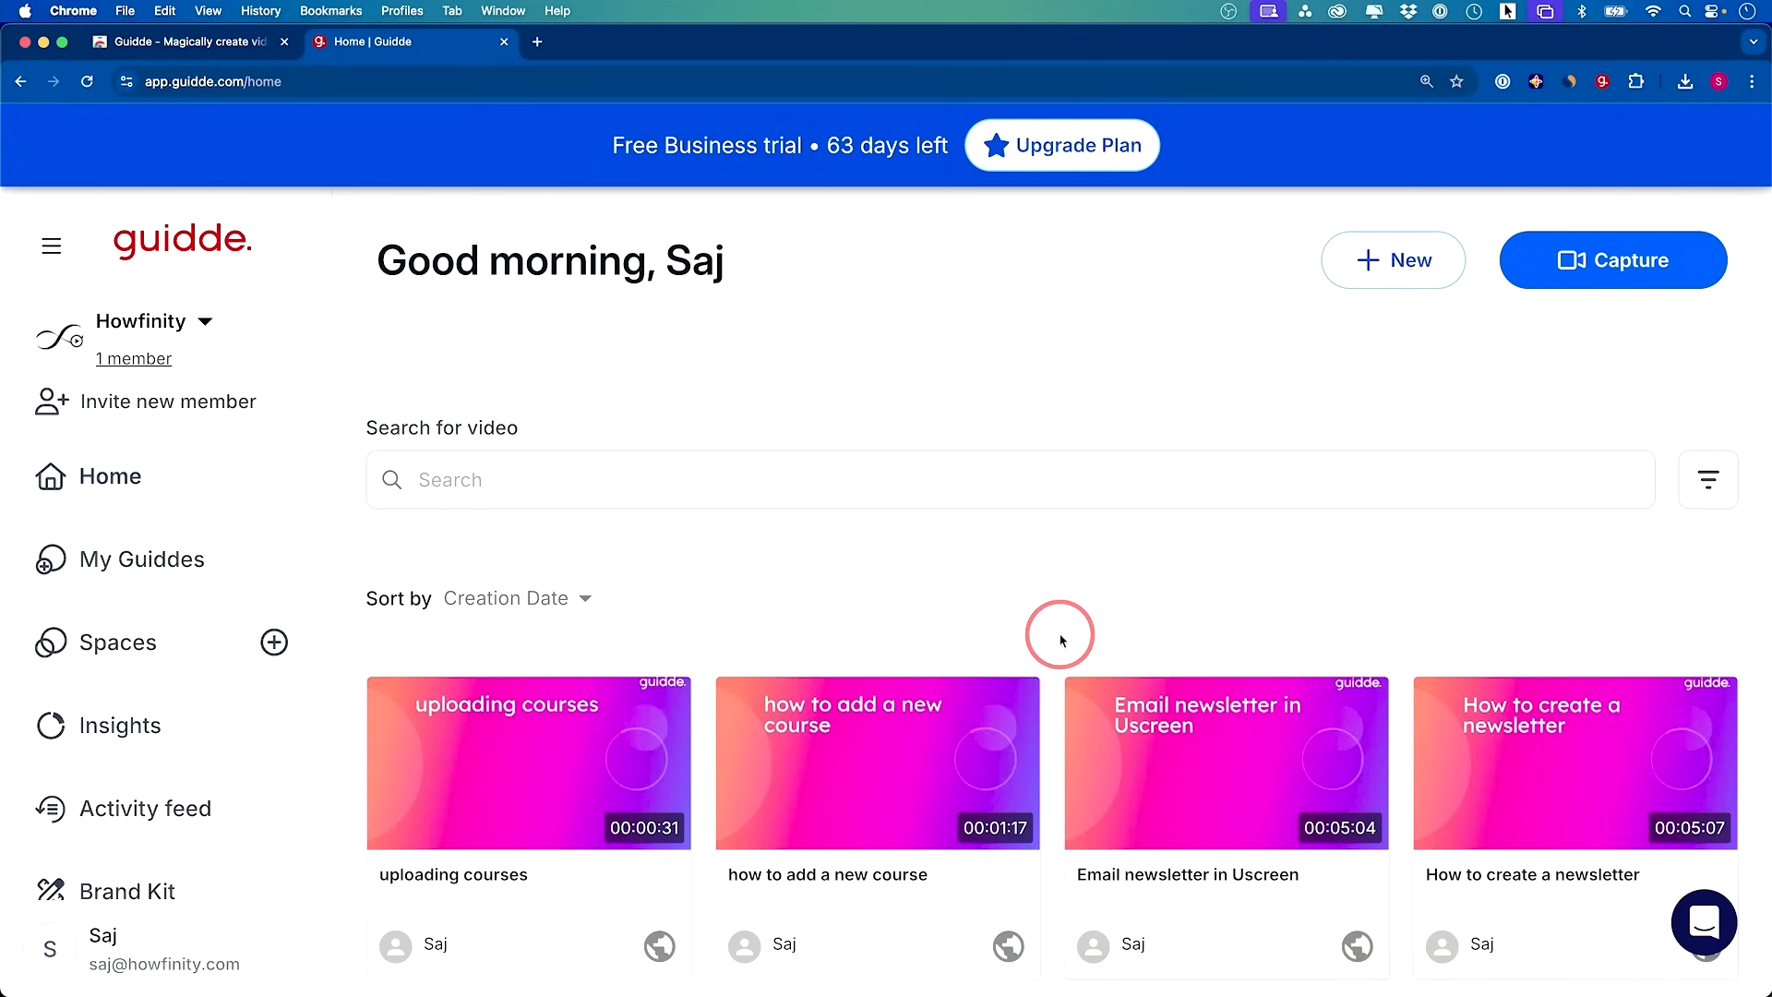
mouse_move(596, 115)
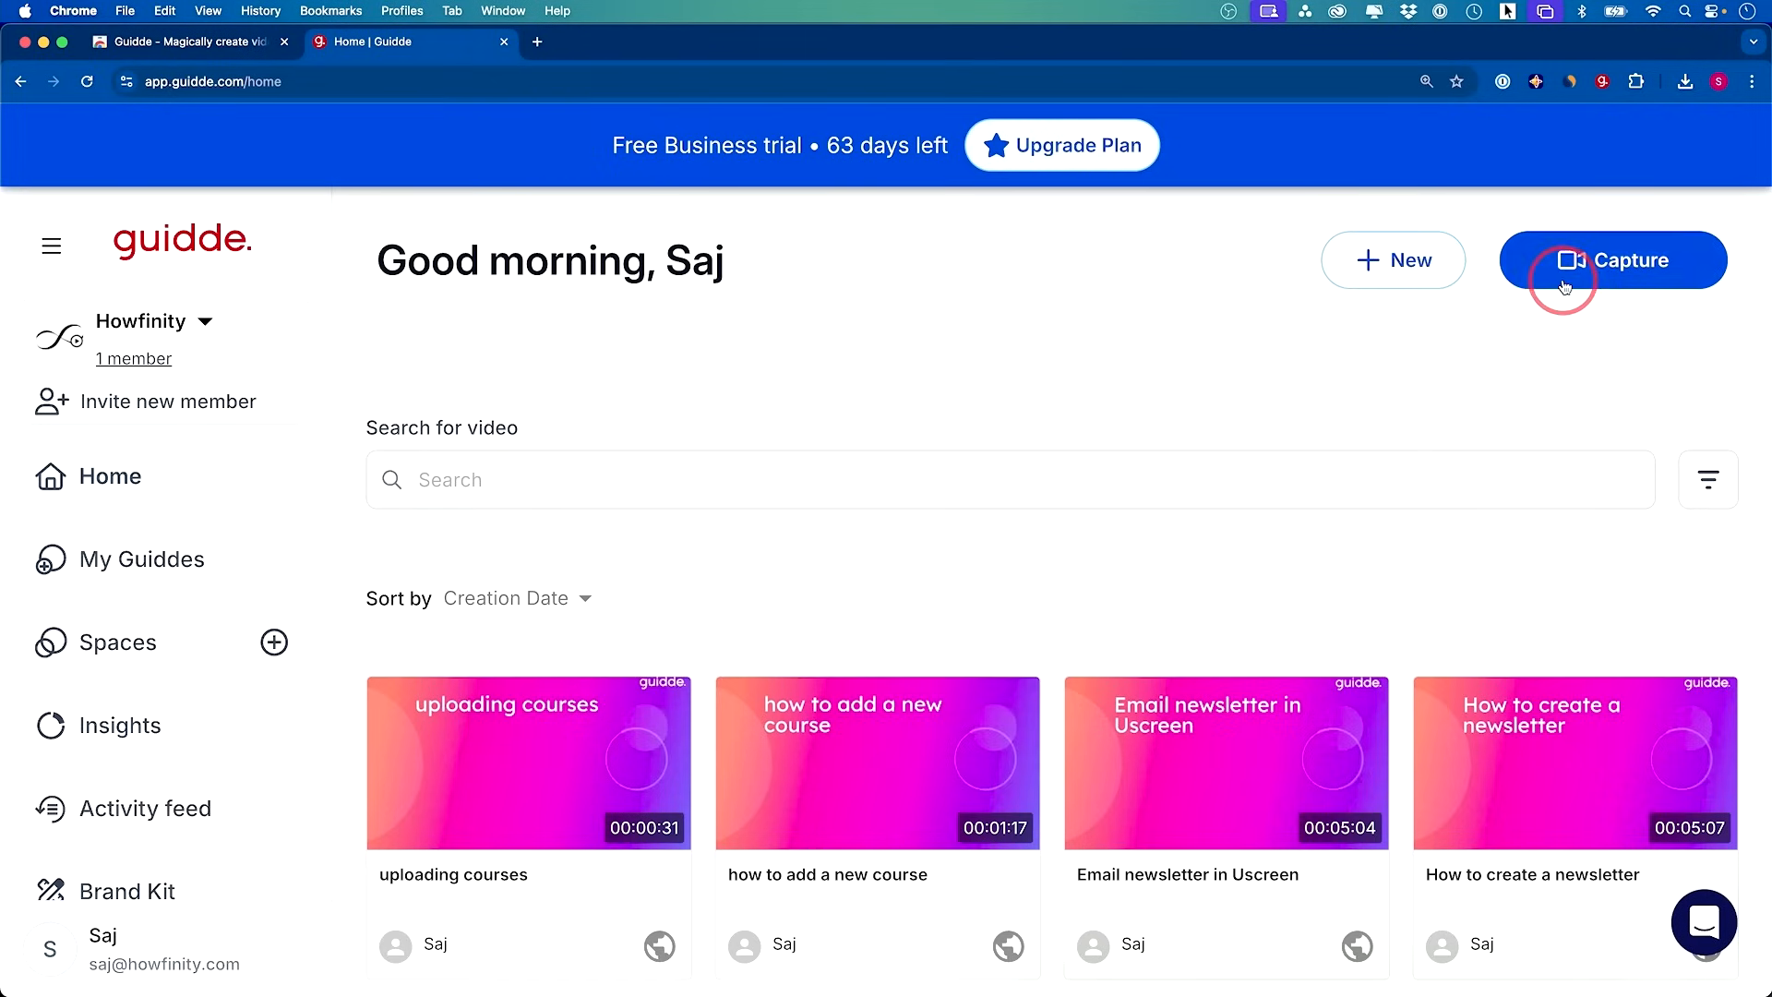
mouse_move(1584, 273)
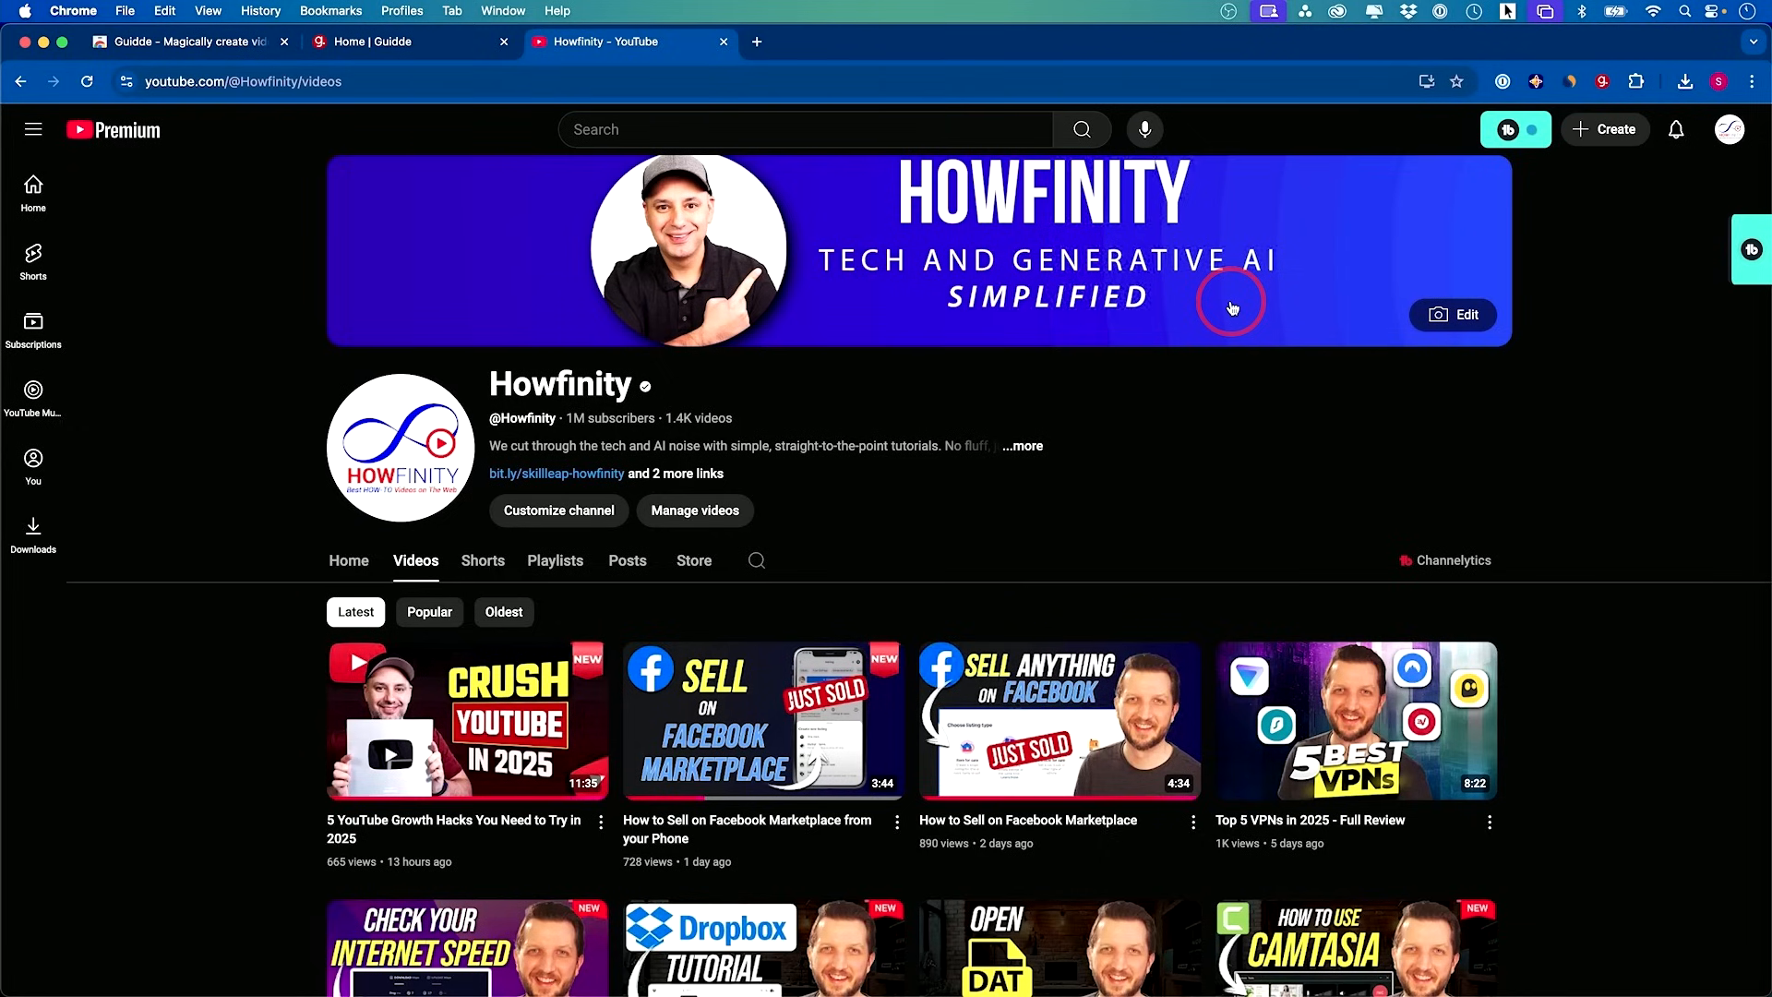
mouse_move(1593, 284)
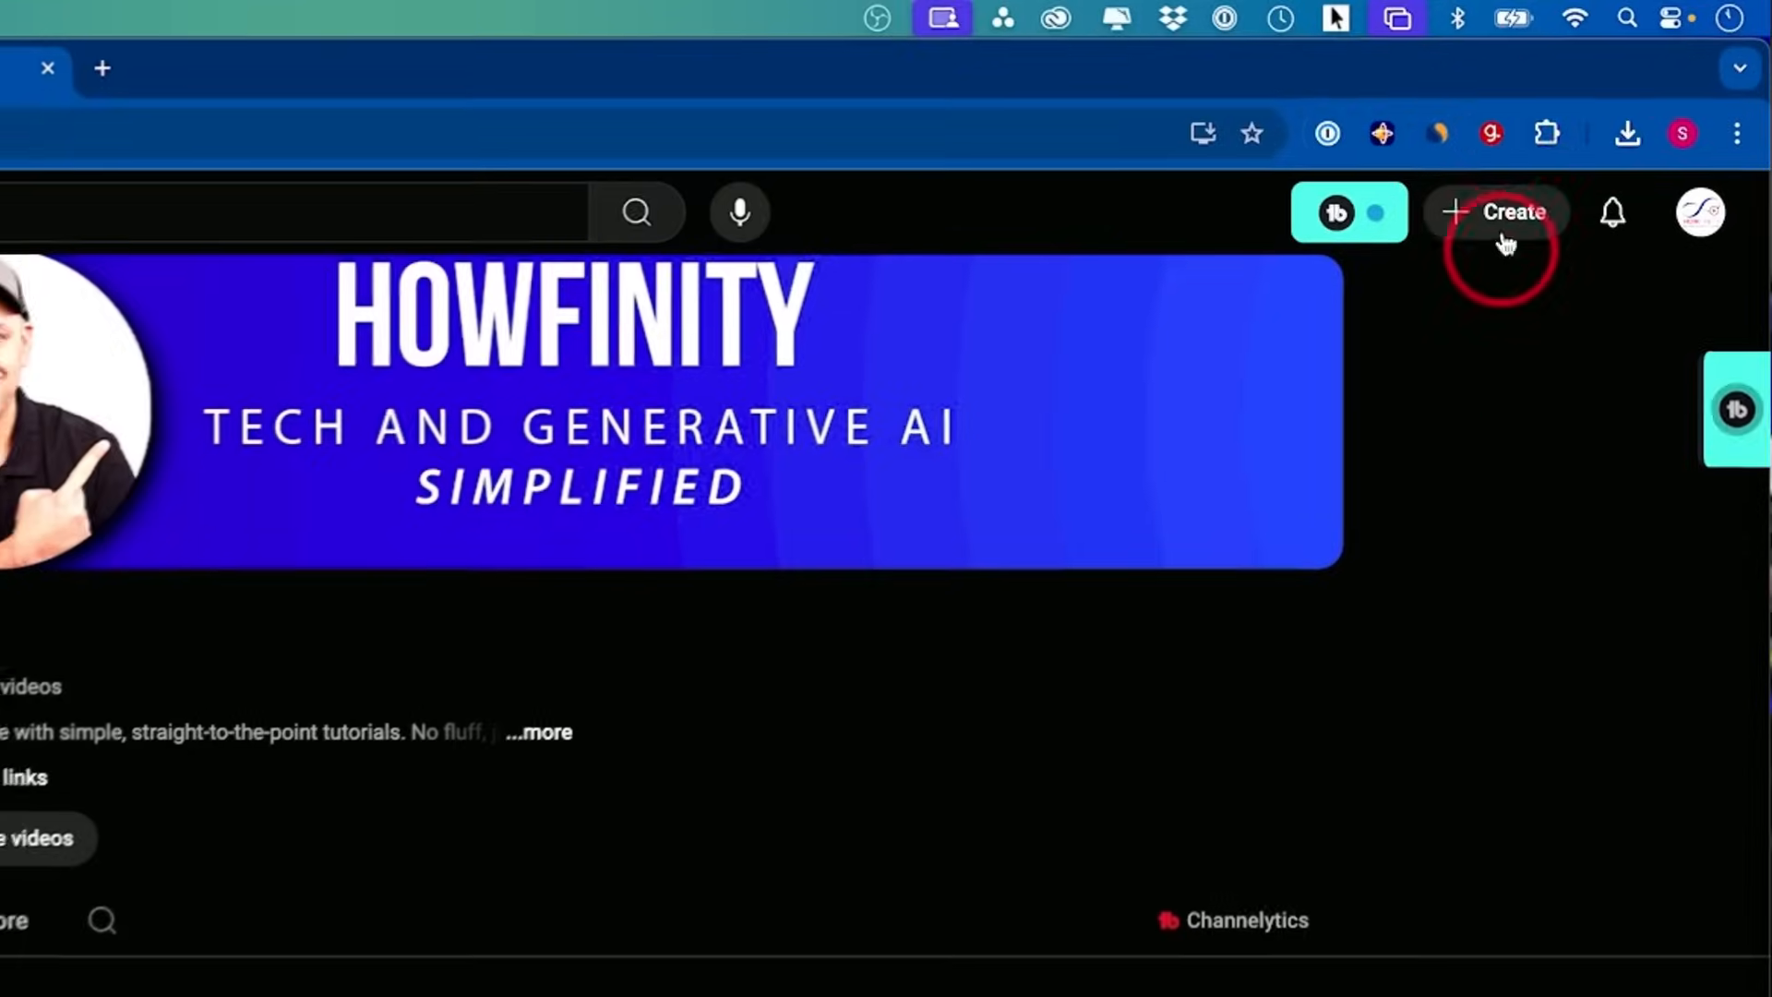
Start a Guidde capture 'How to upload youtube video like a pro' under Employee Training
click(1488, 133)
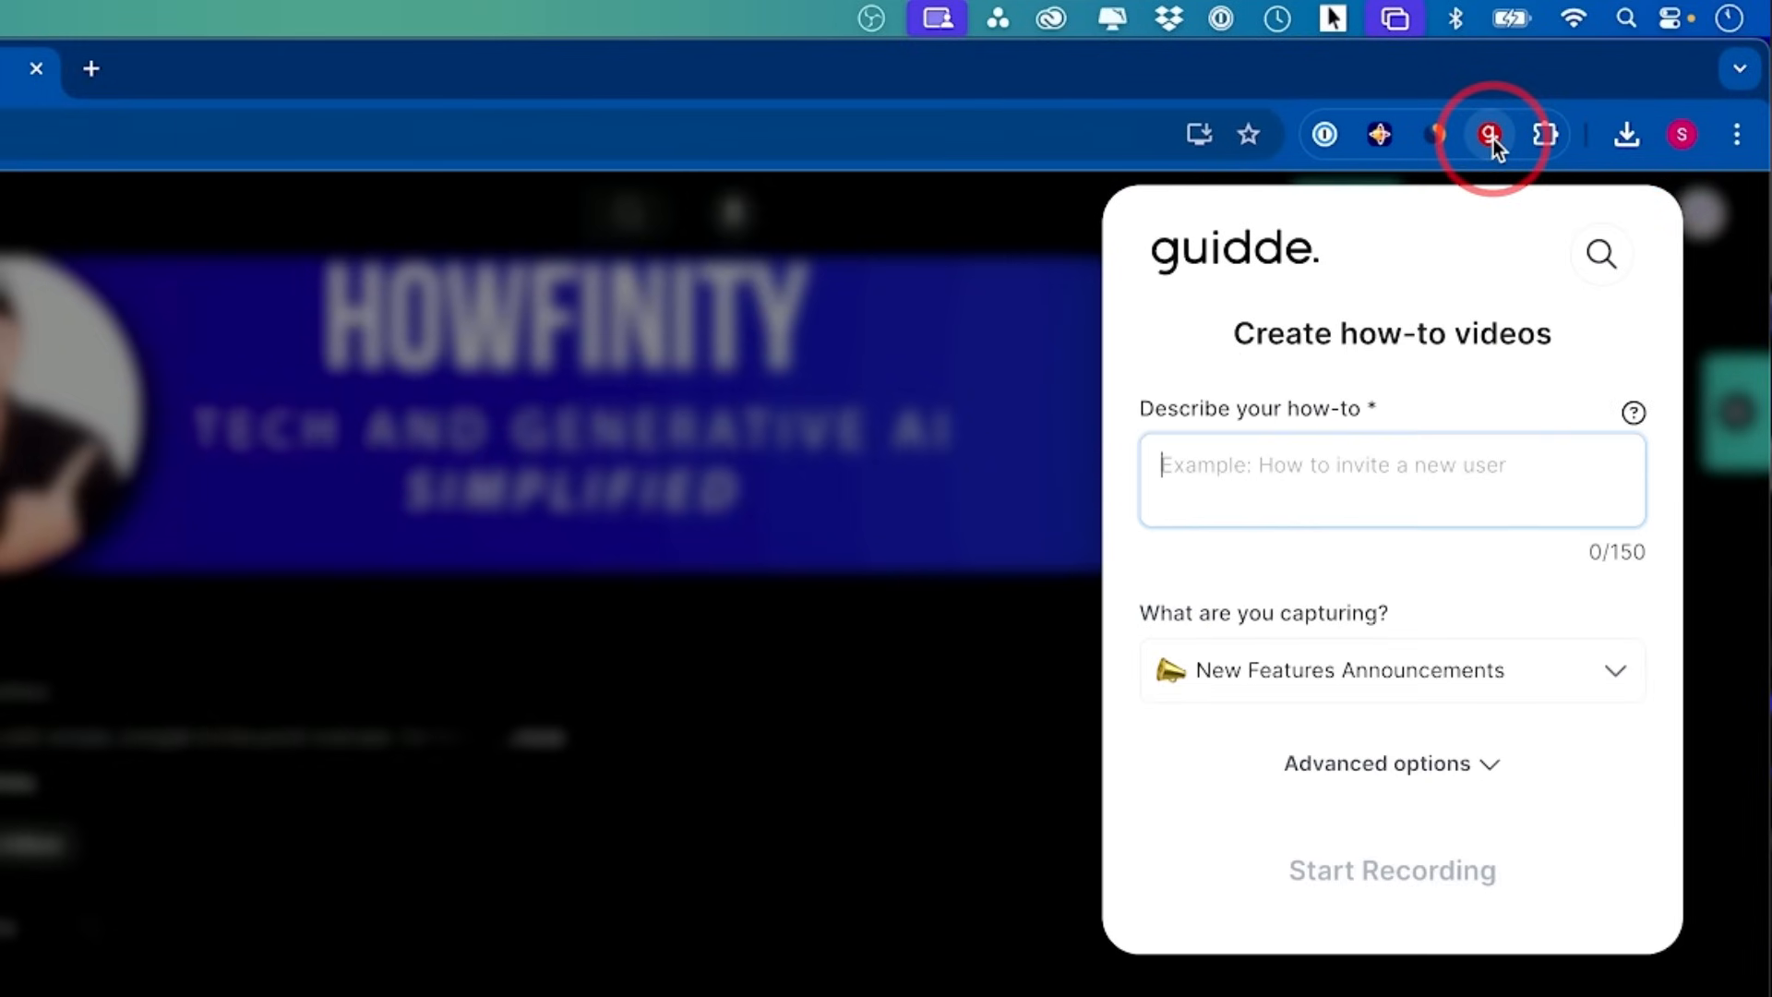
text(How to upload yutube)
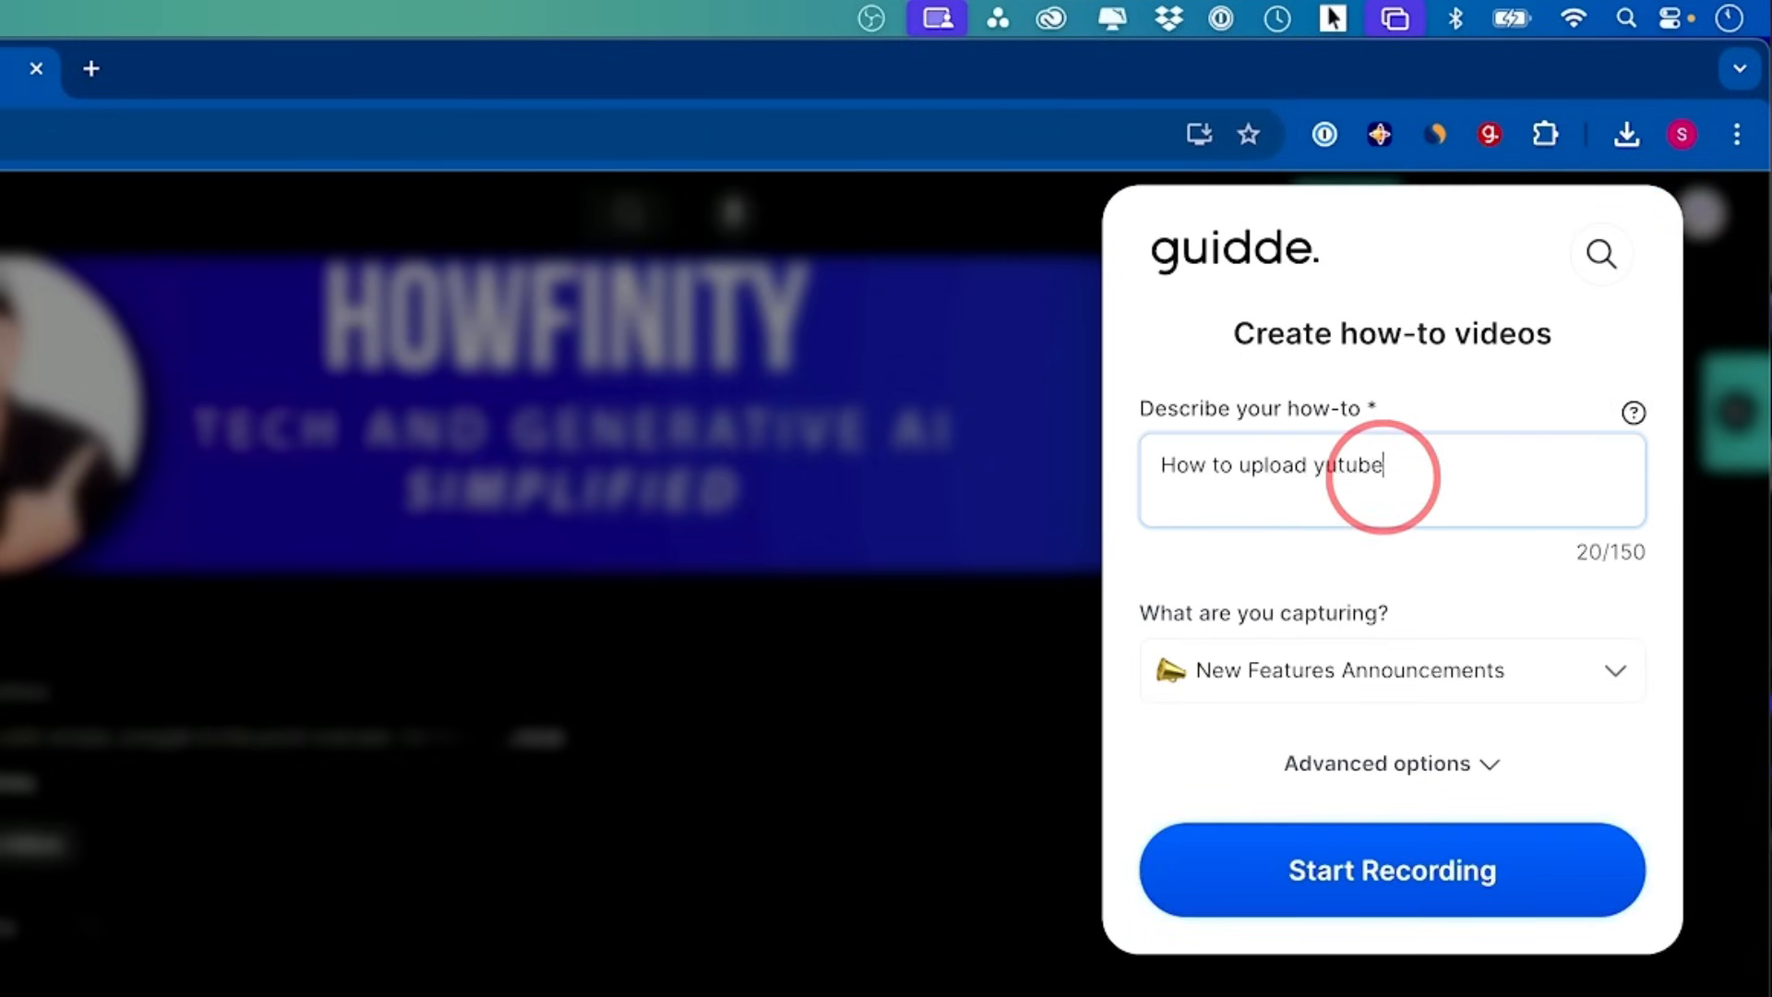
click(1392, 670)
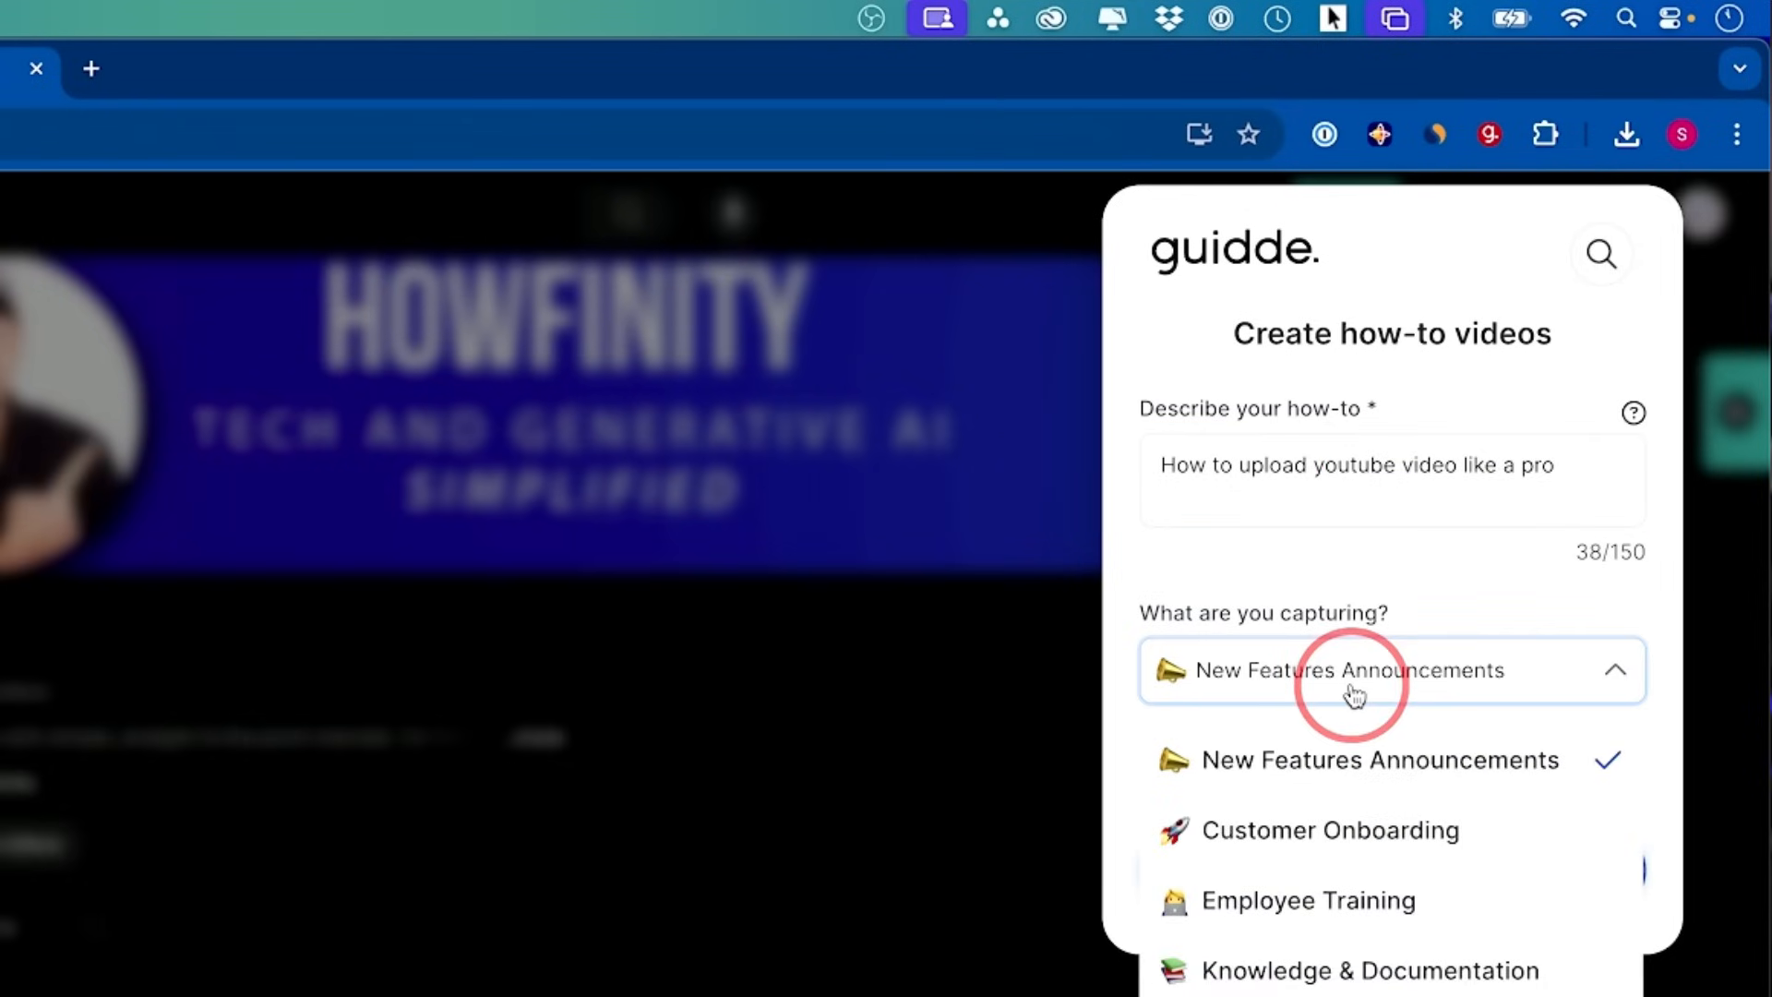
click(1307, 901)
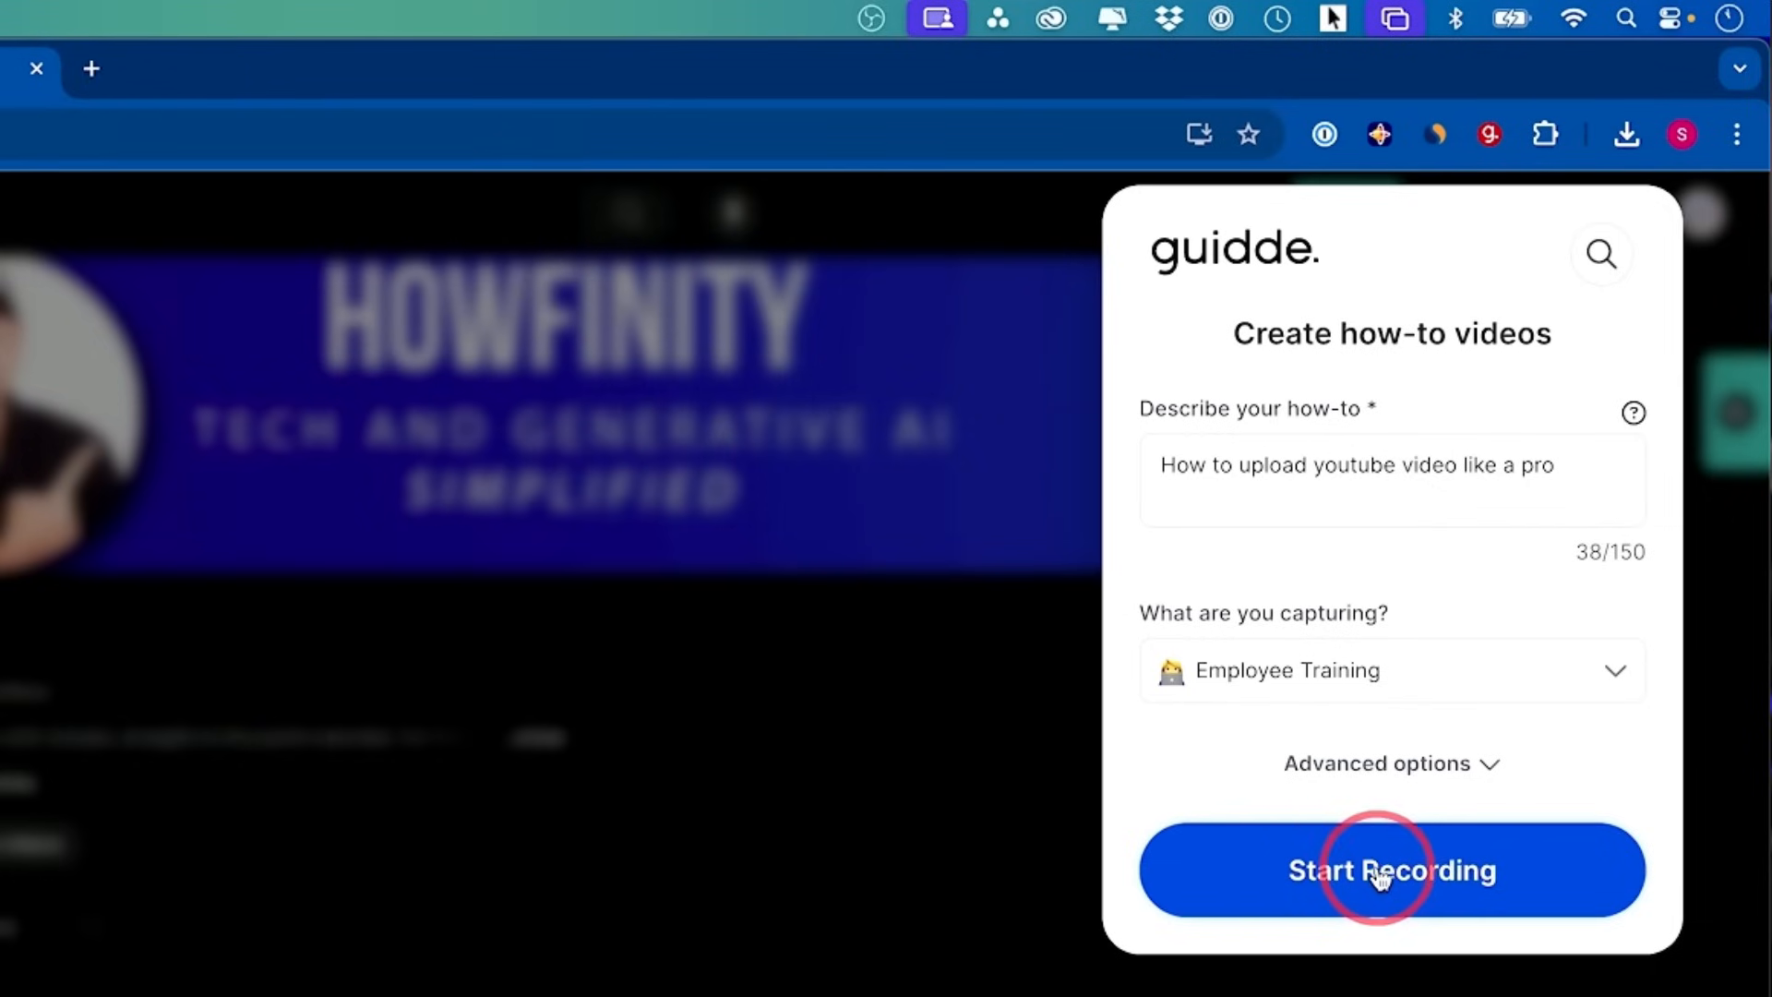
click(1381, 871)
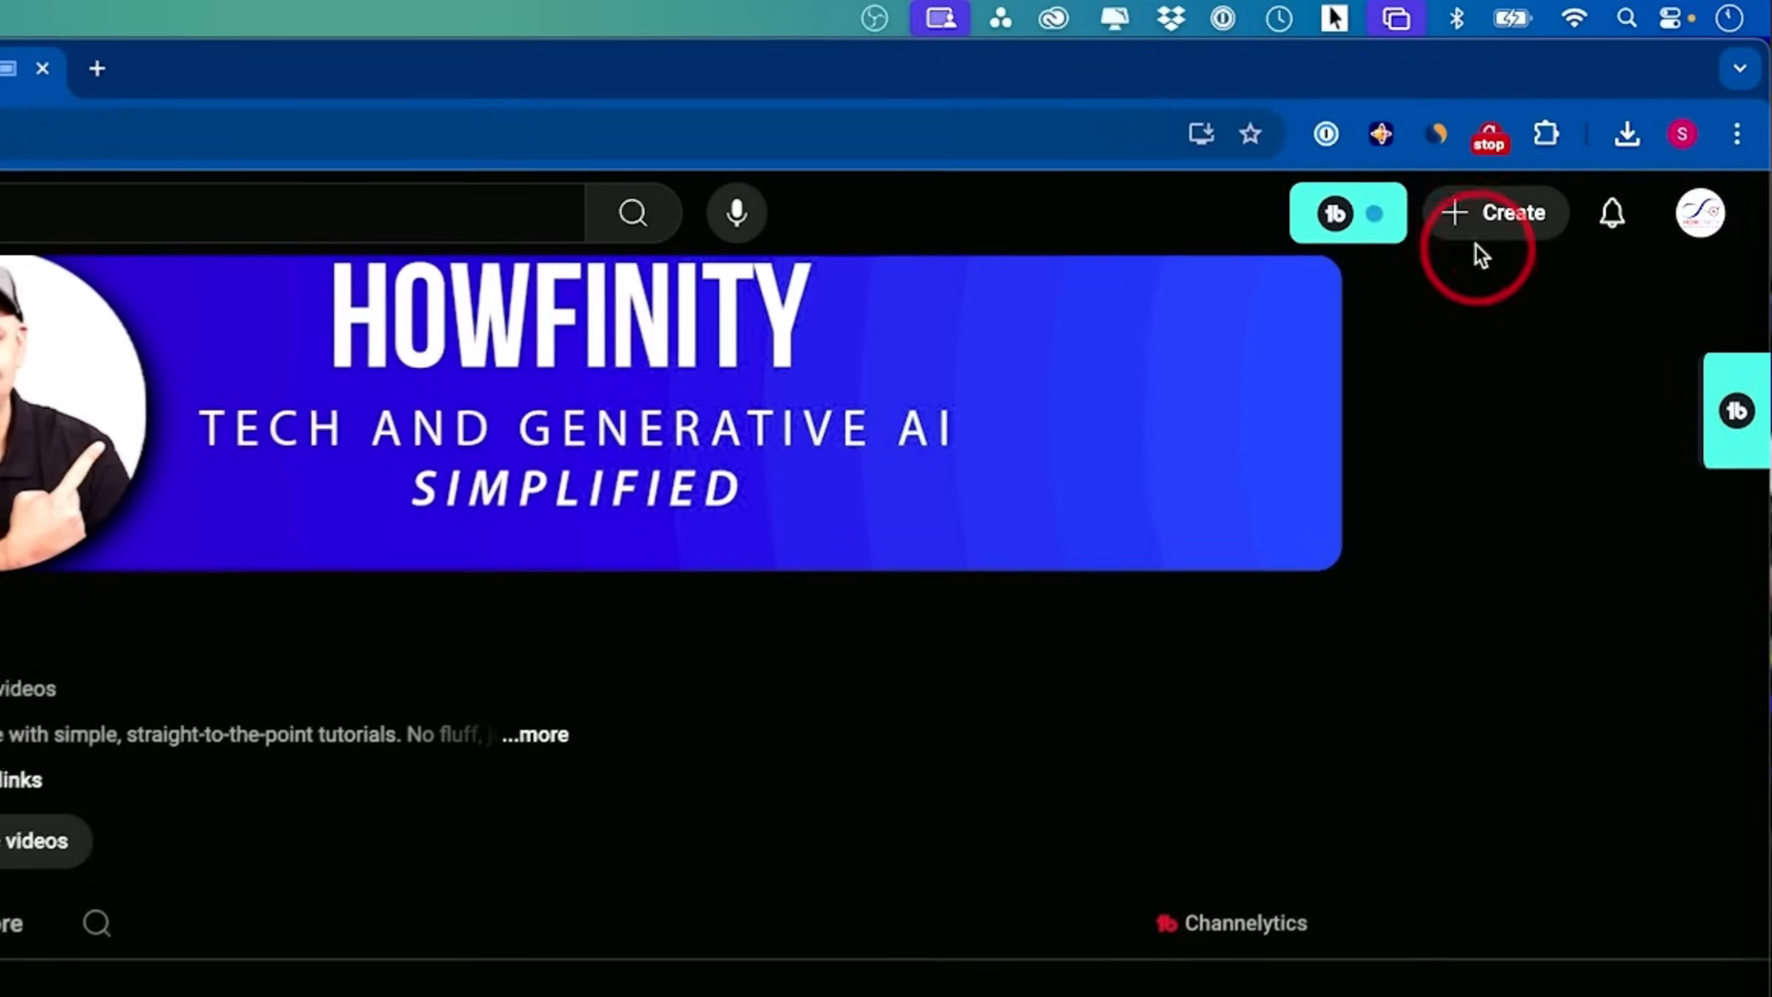
Start a new video upload and choose the iMovie background-music video file
click(1496, 212)
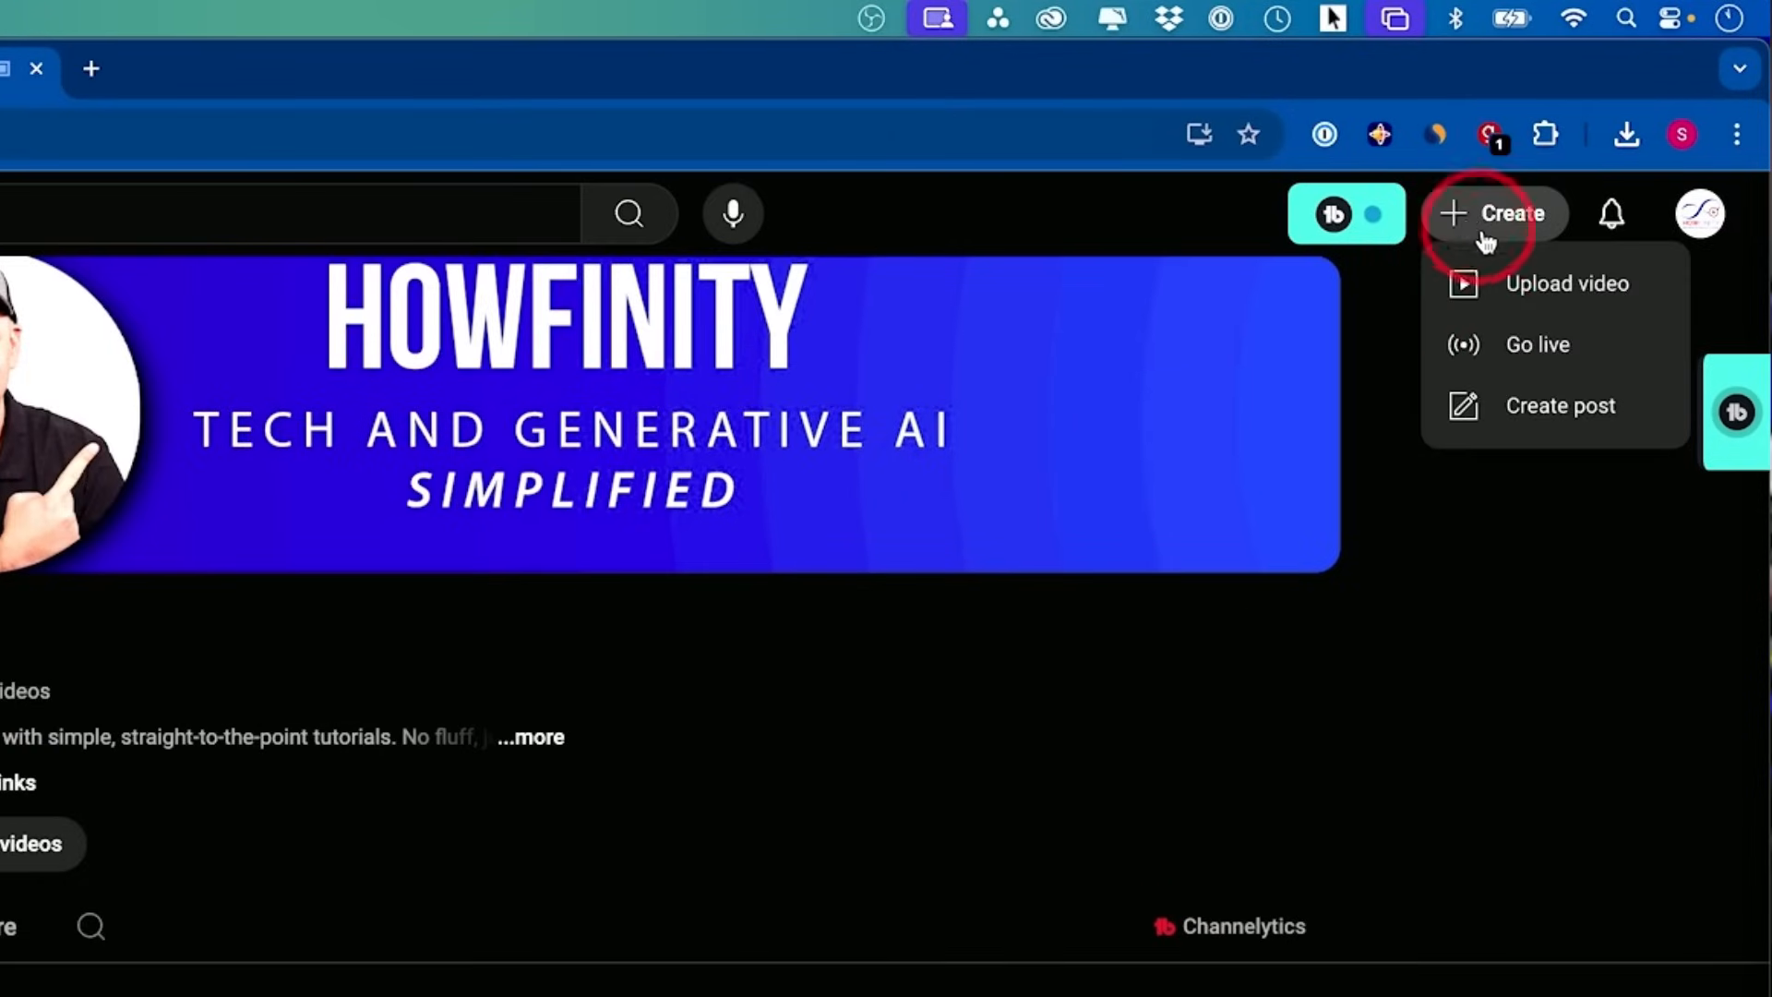
click(1567, 284)
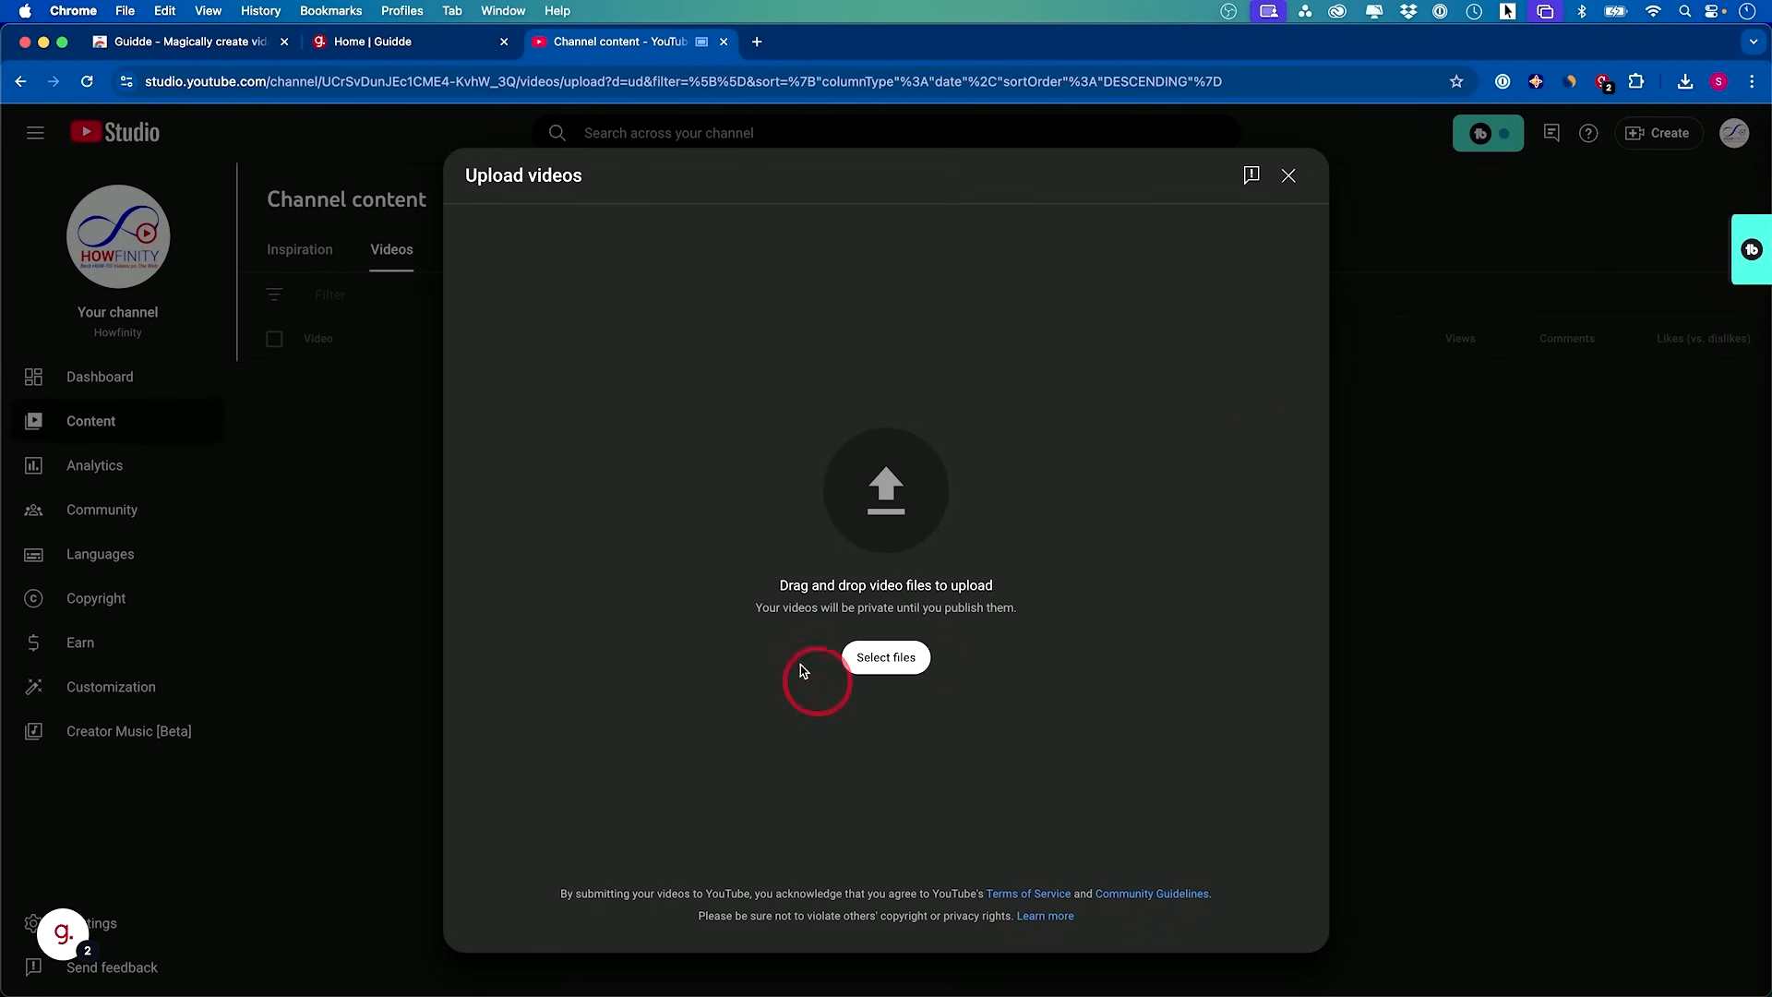
click(886, 657)
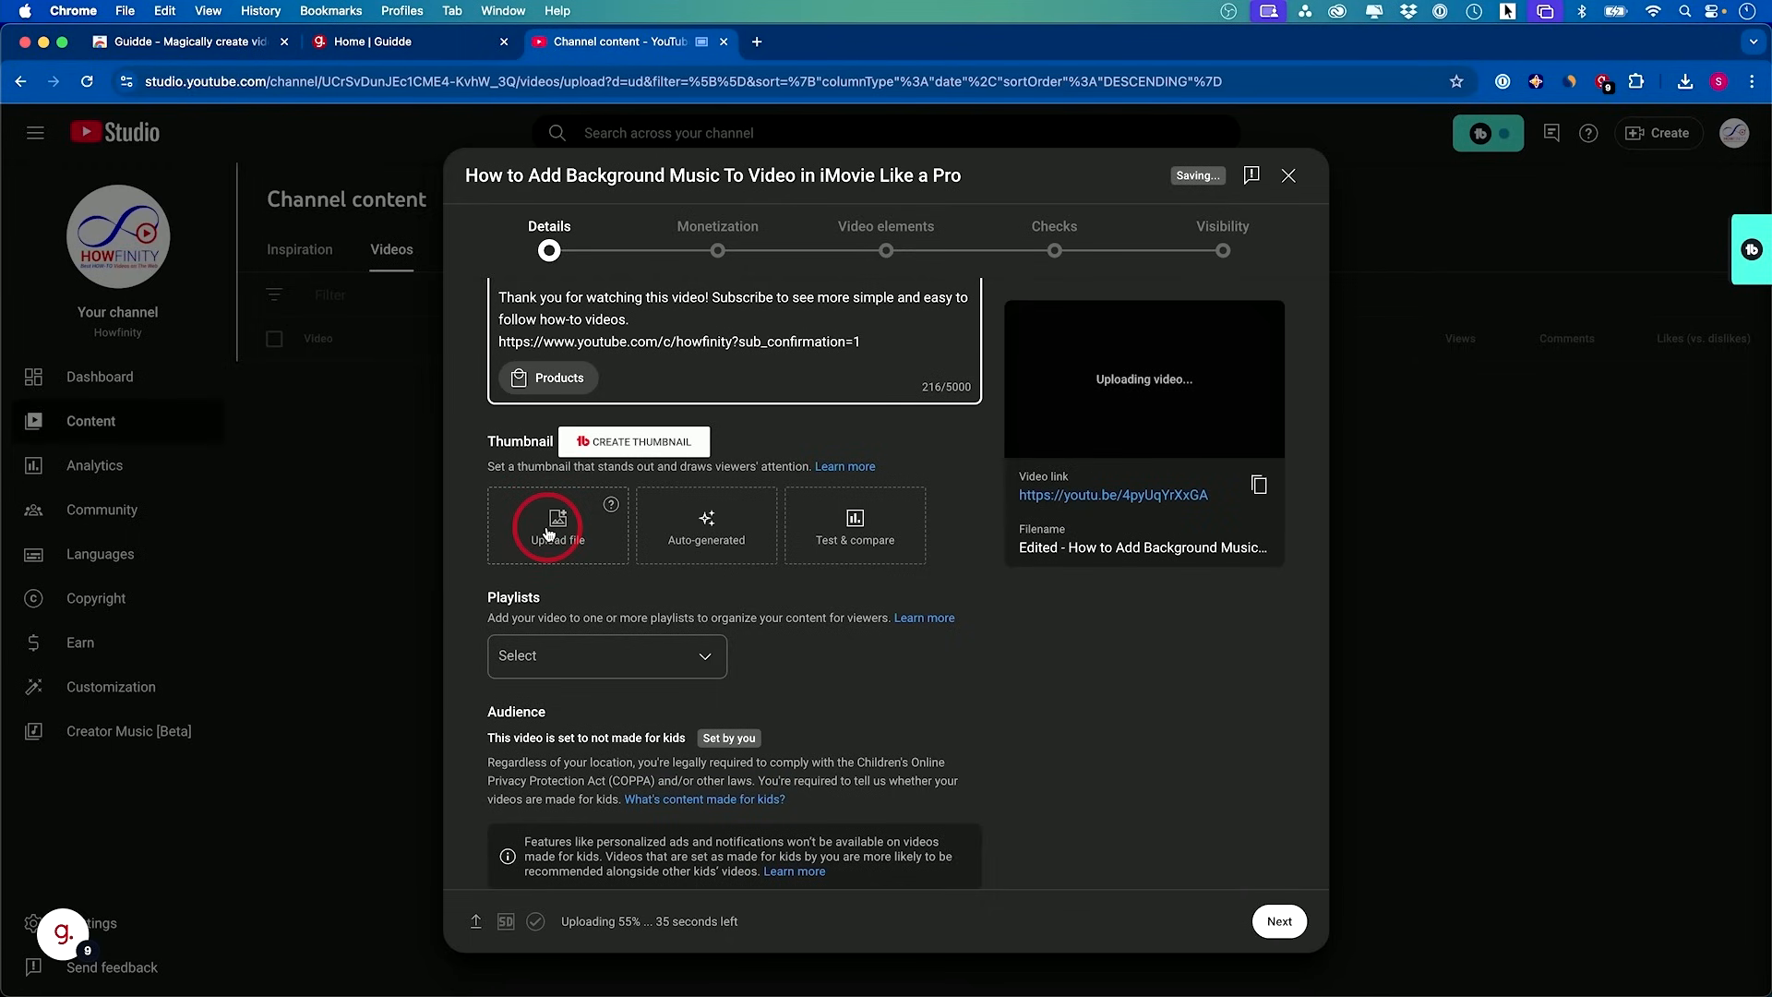
Mark the video as not made for kids and not altered content, then advance to Monetization
click(498, 603)
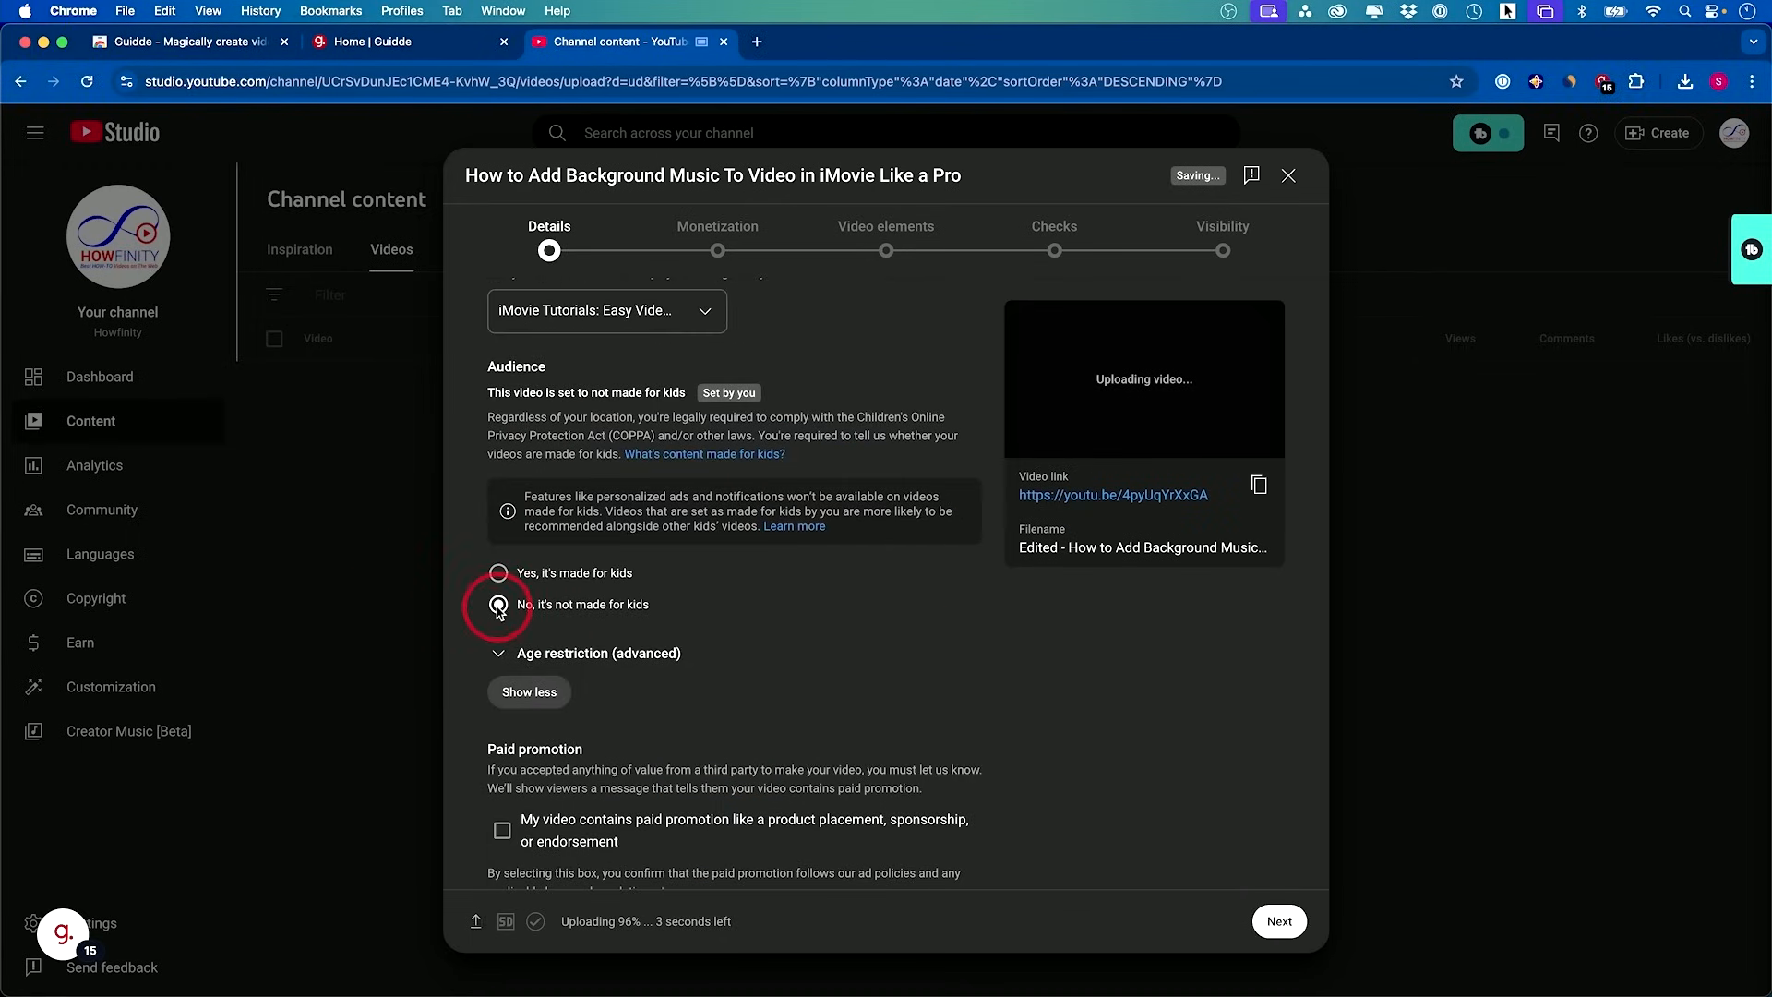
scroll(down, 3)
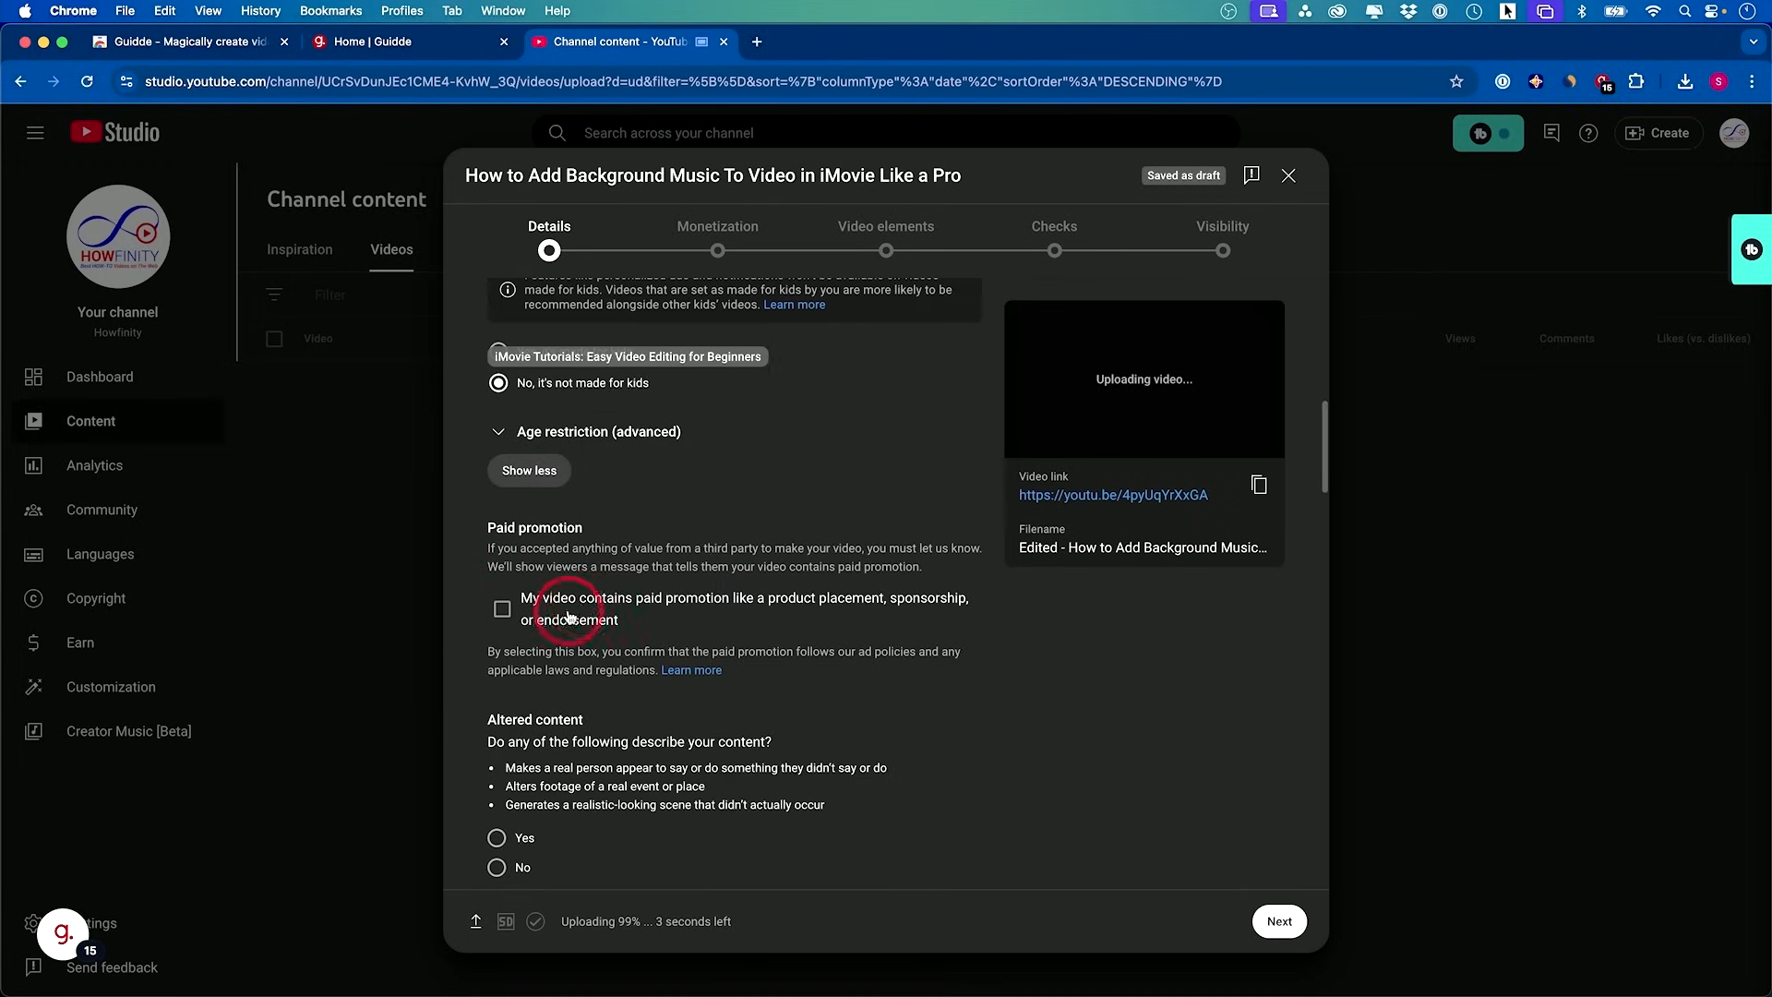
scroll(down, 3)
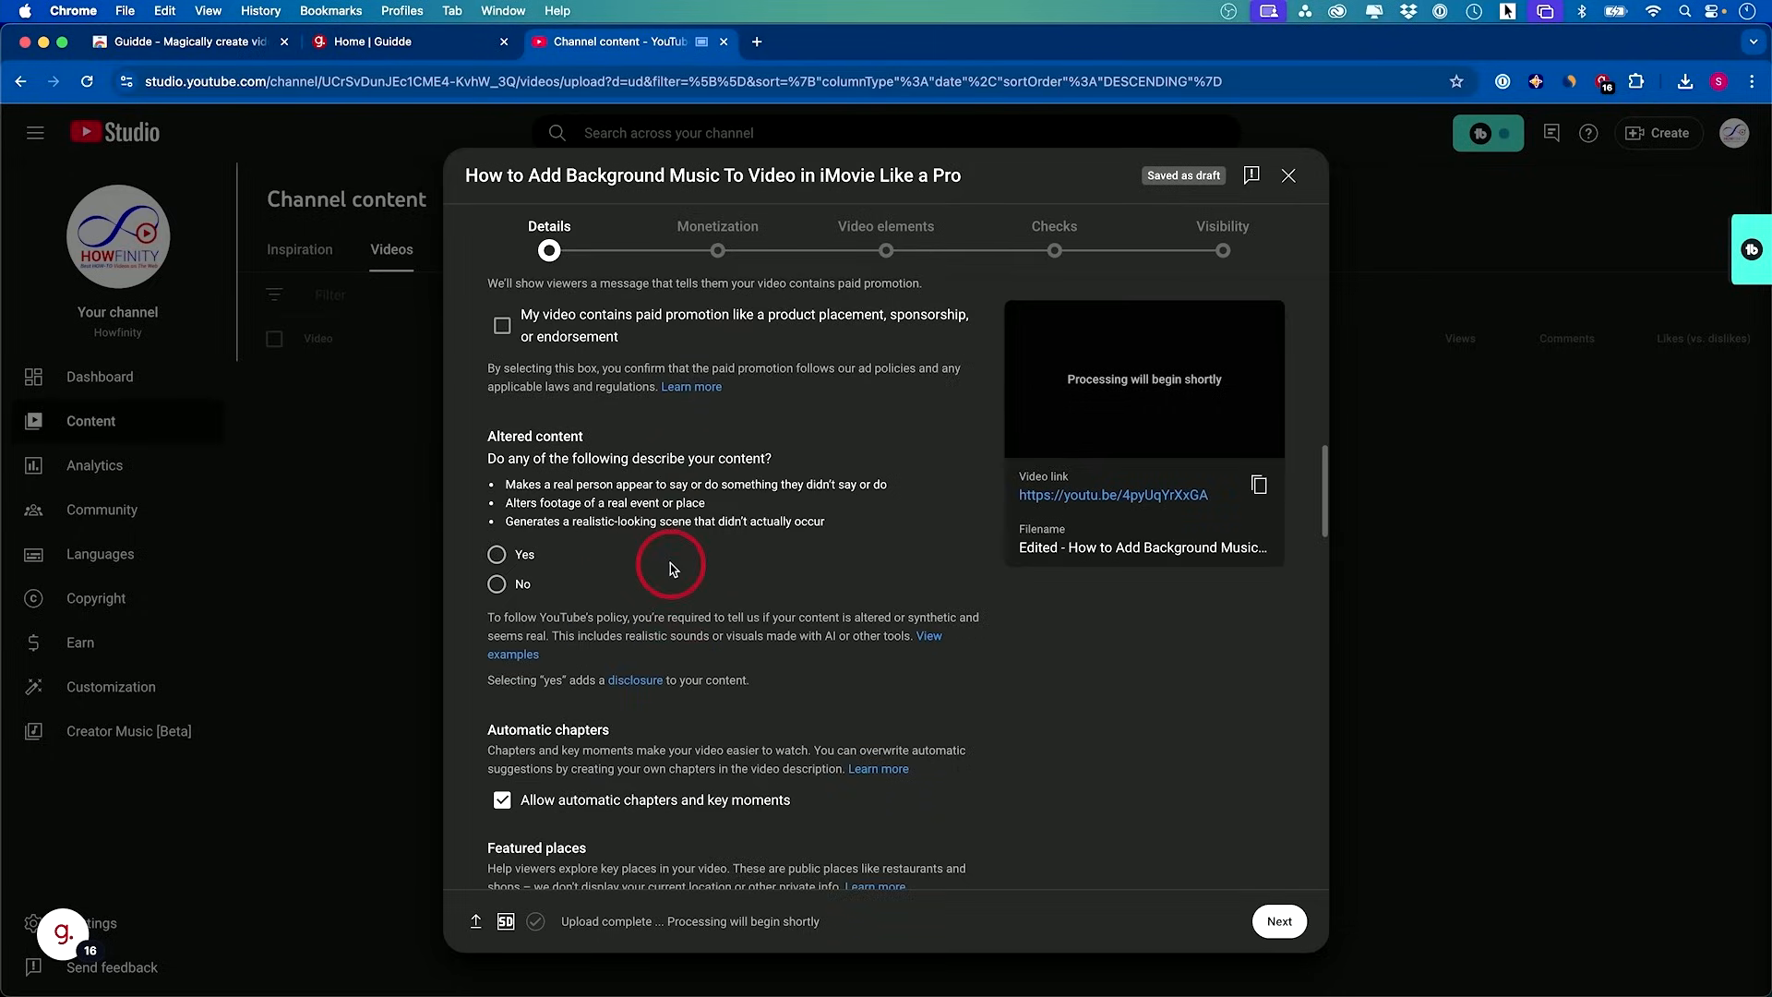
click(495, 577)
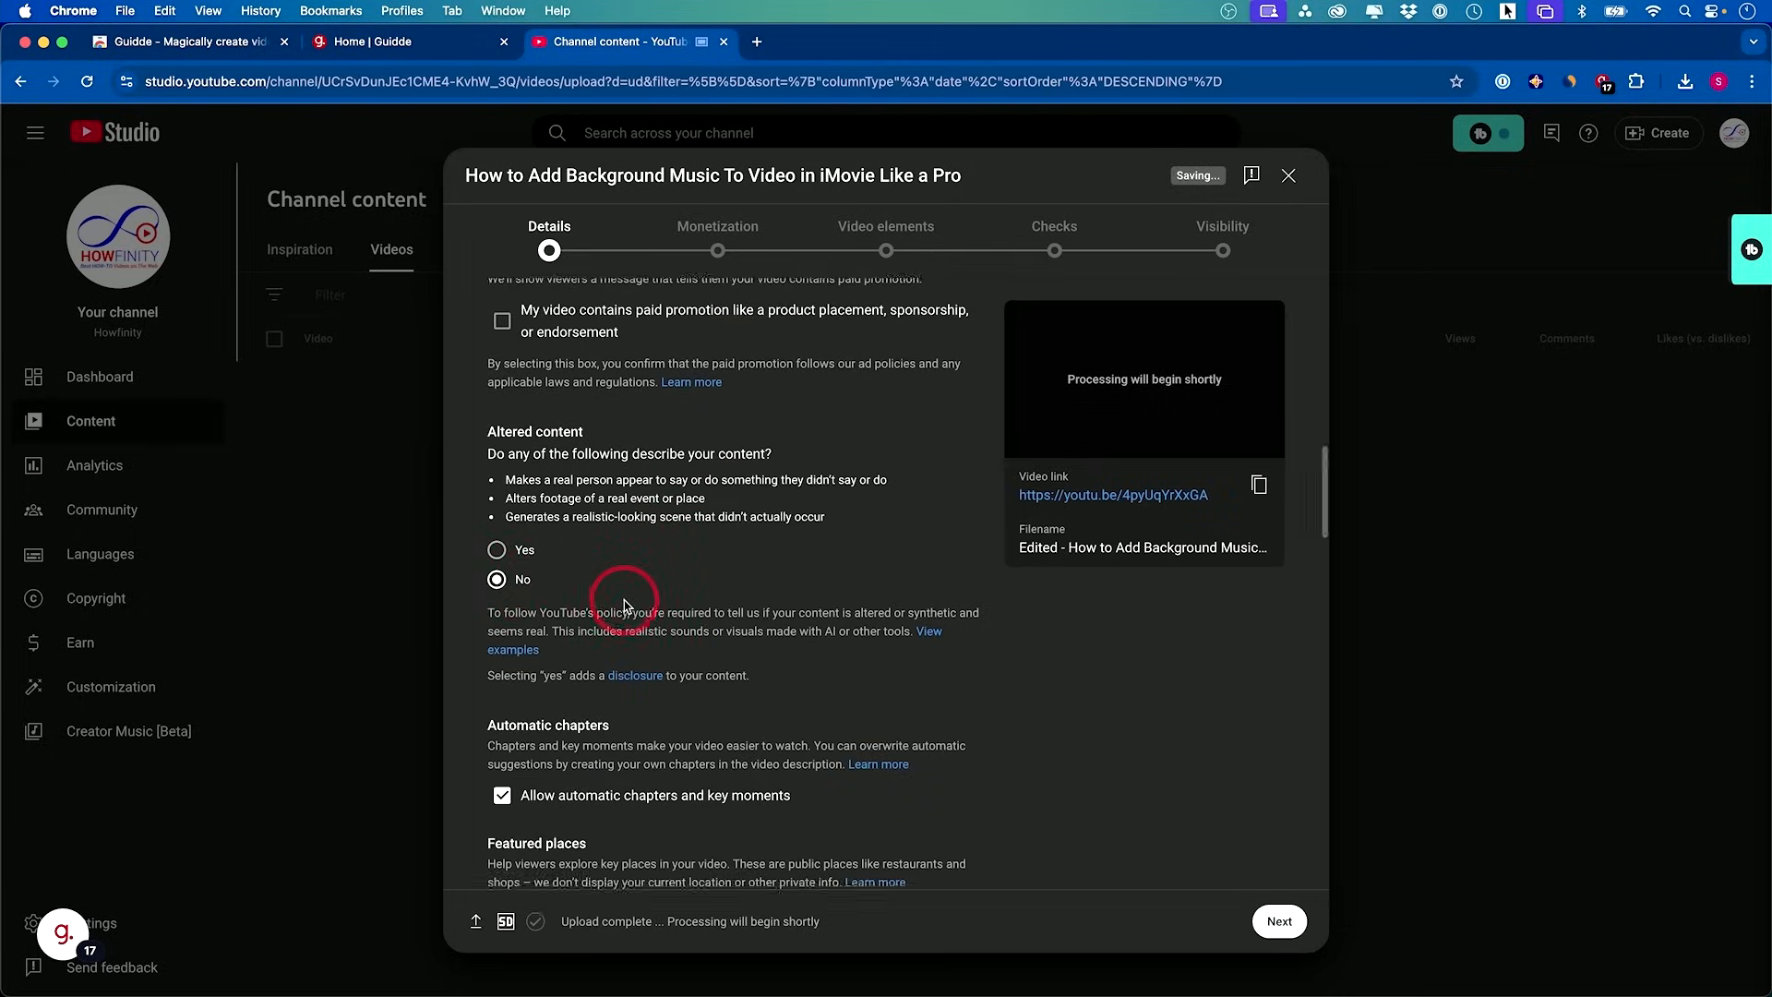
click(1279, 919)
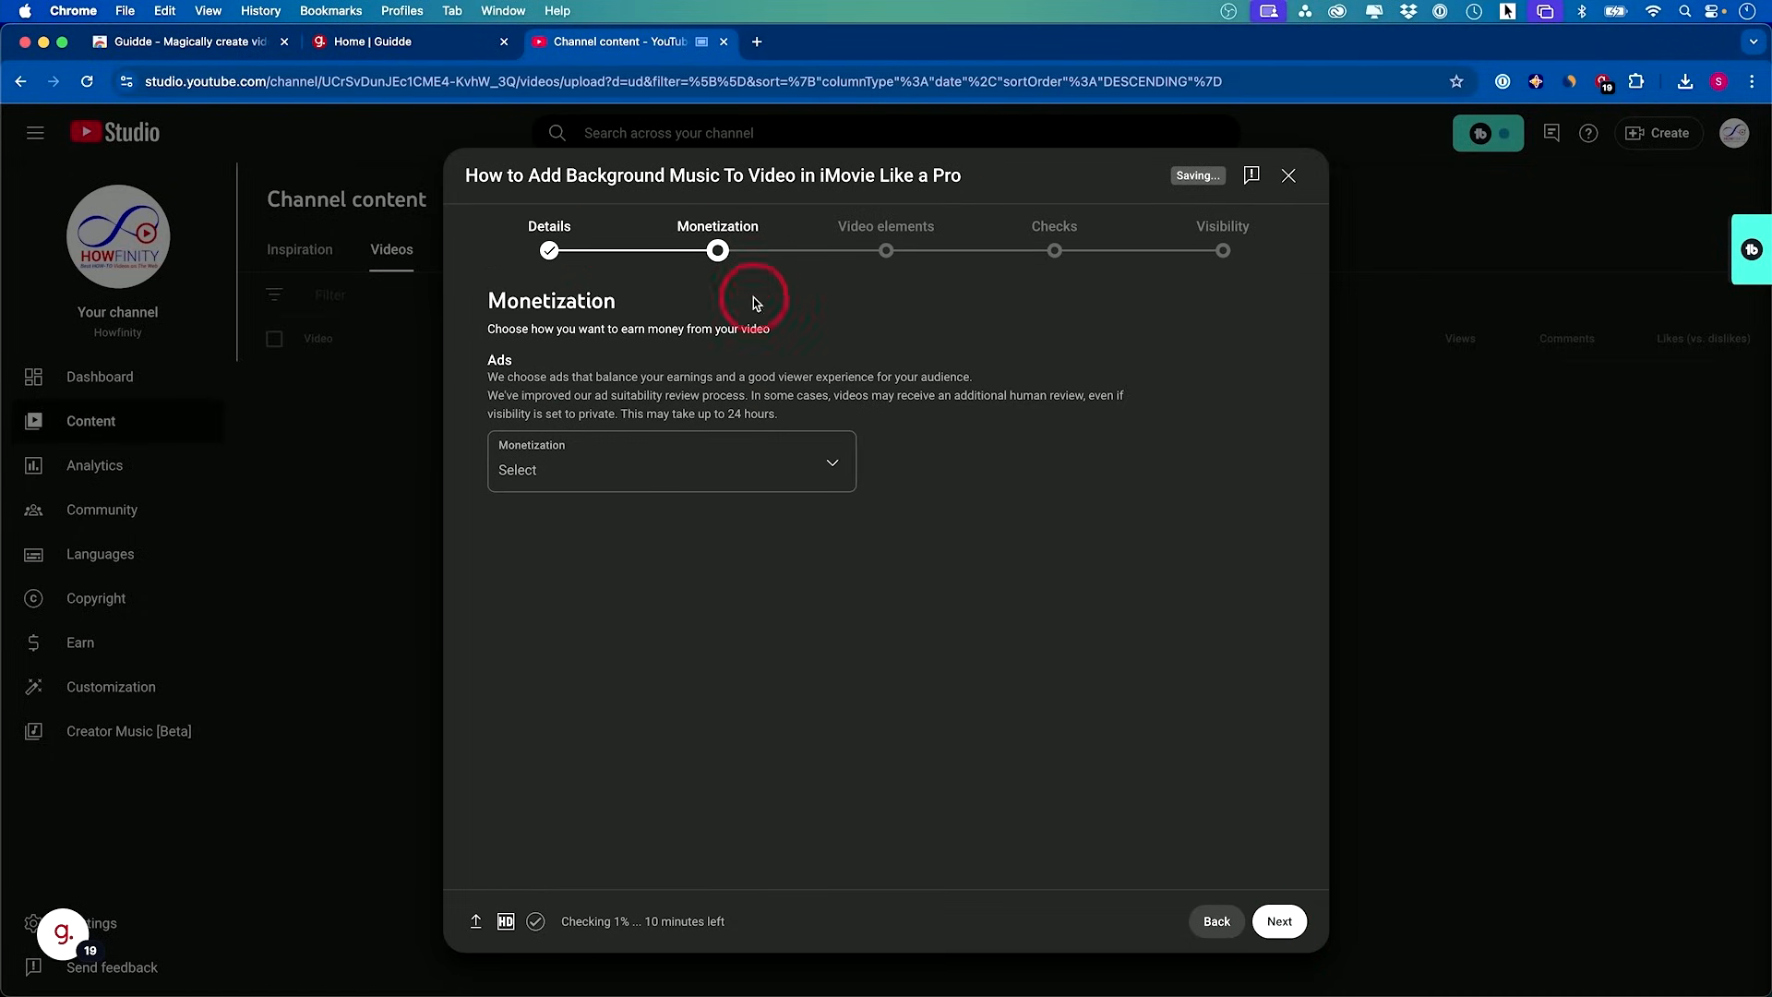
Rate ad suitability as 'None of the above' and submit the rating
click(670, 469)
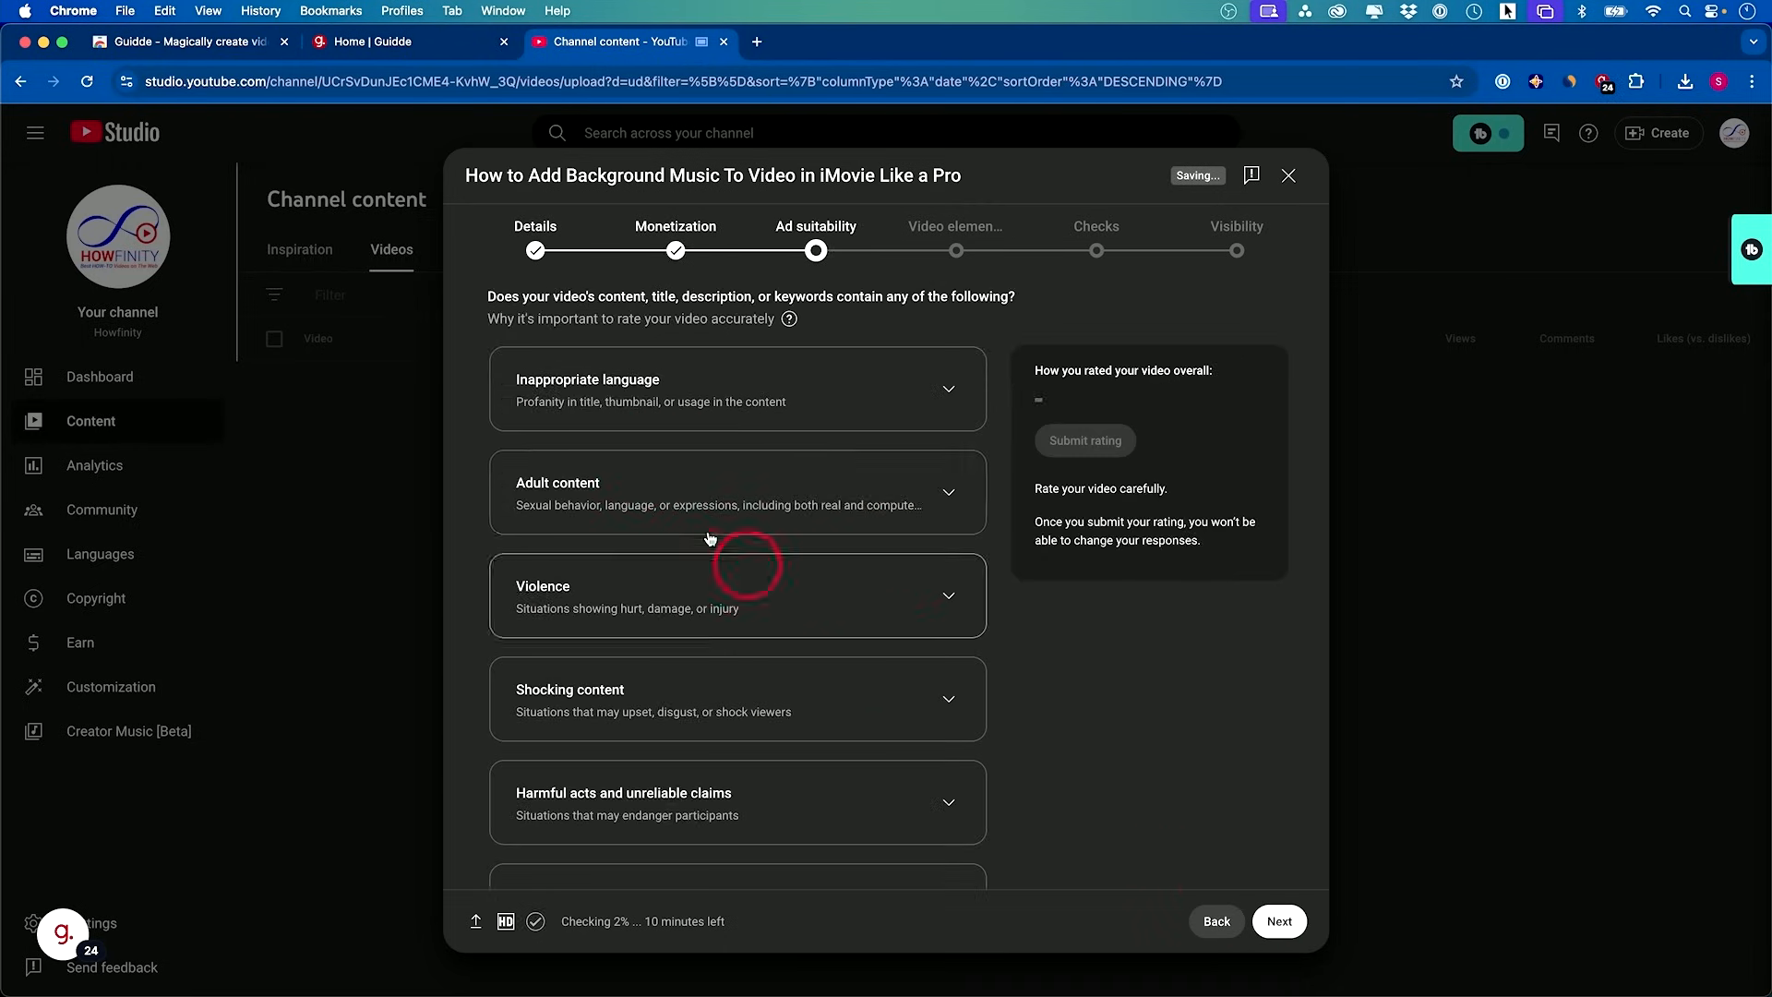
scroll(down, 3)
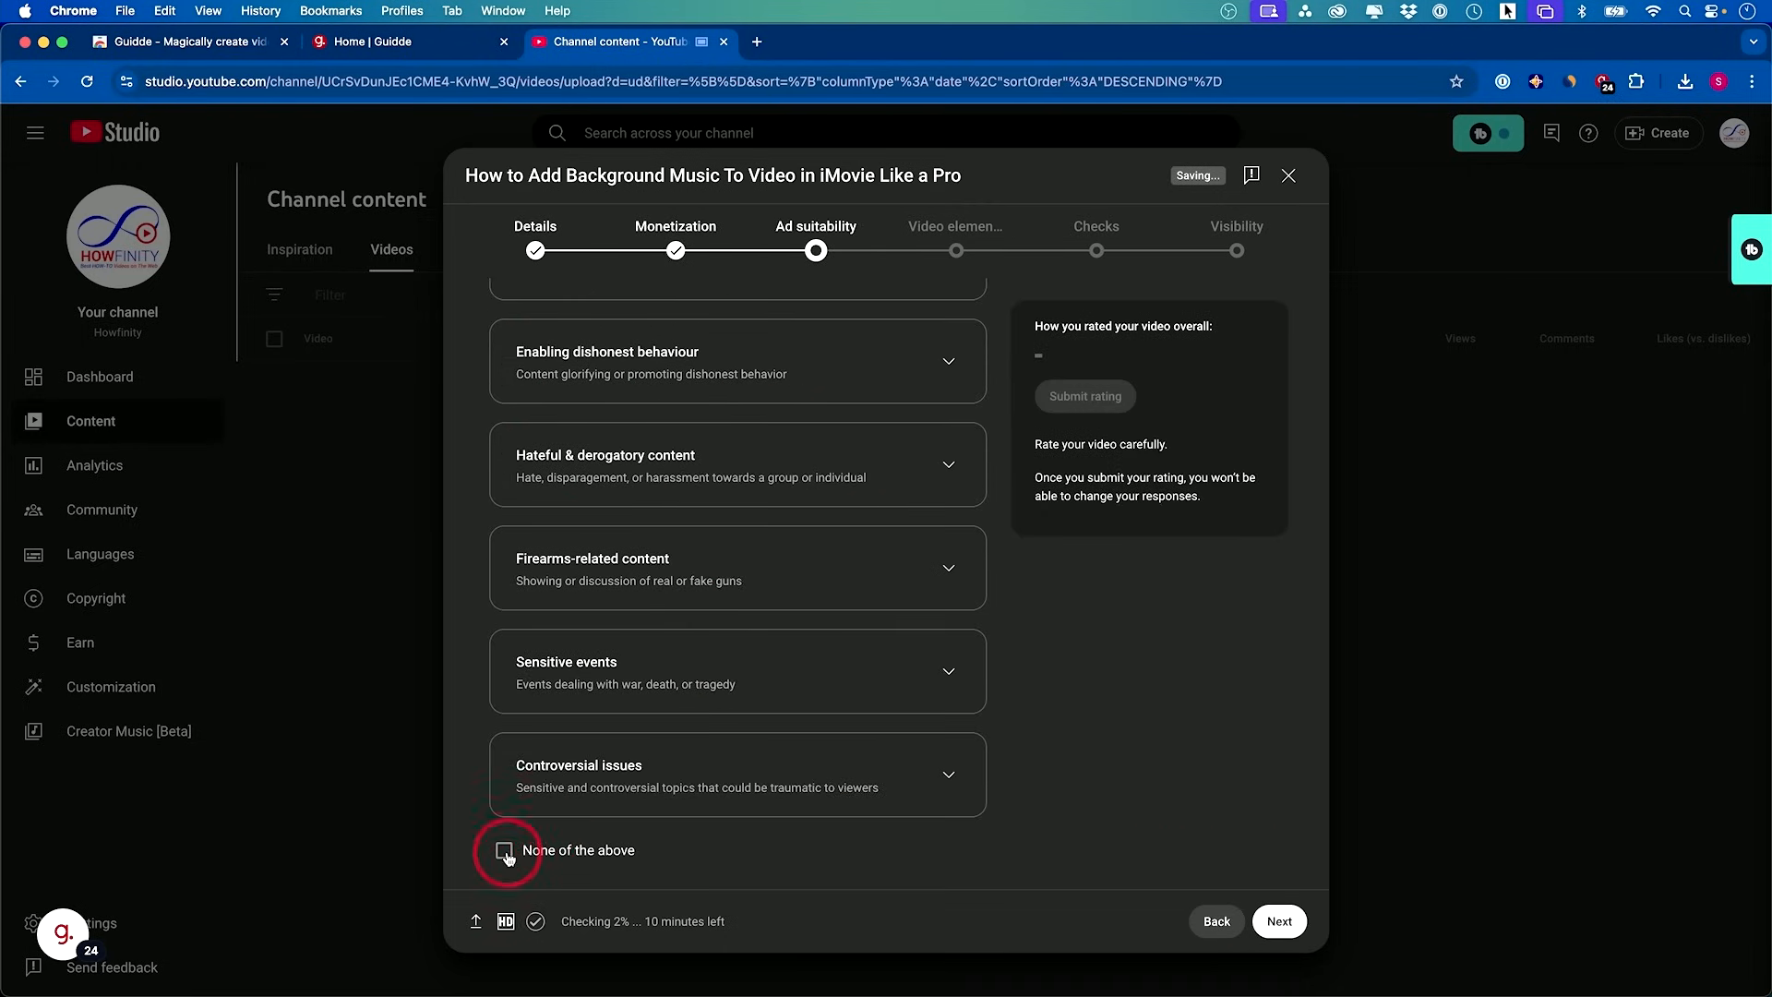
click(504, 851)
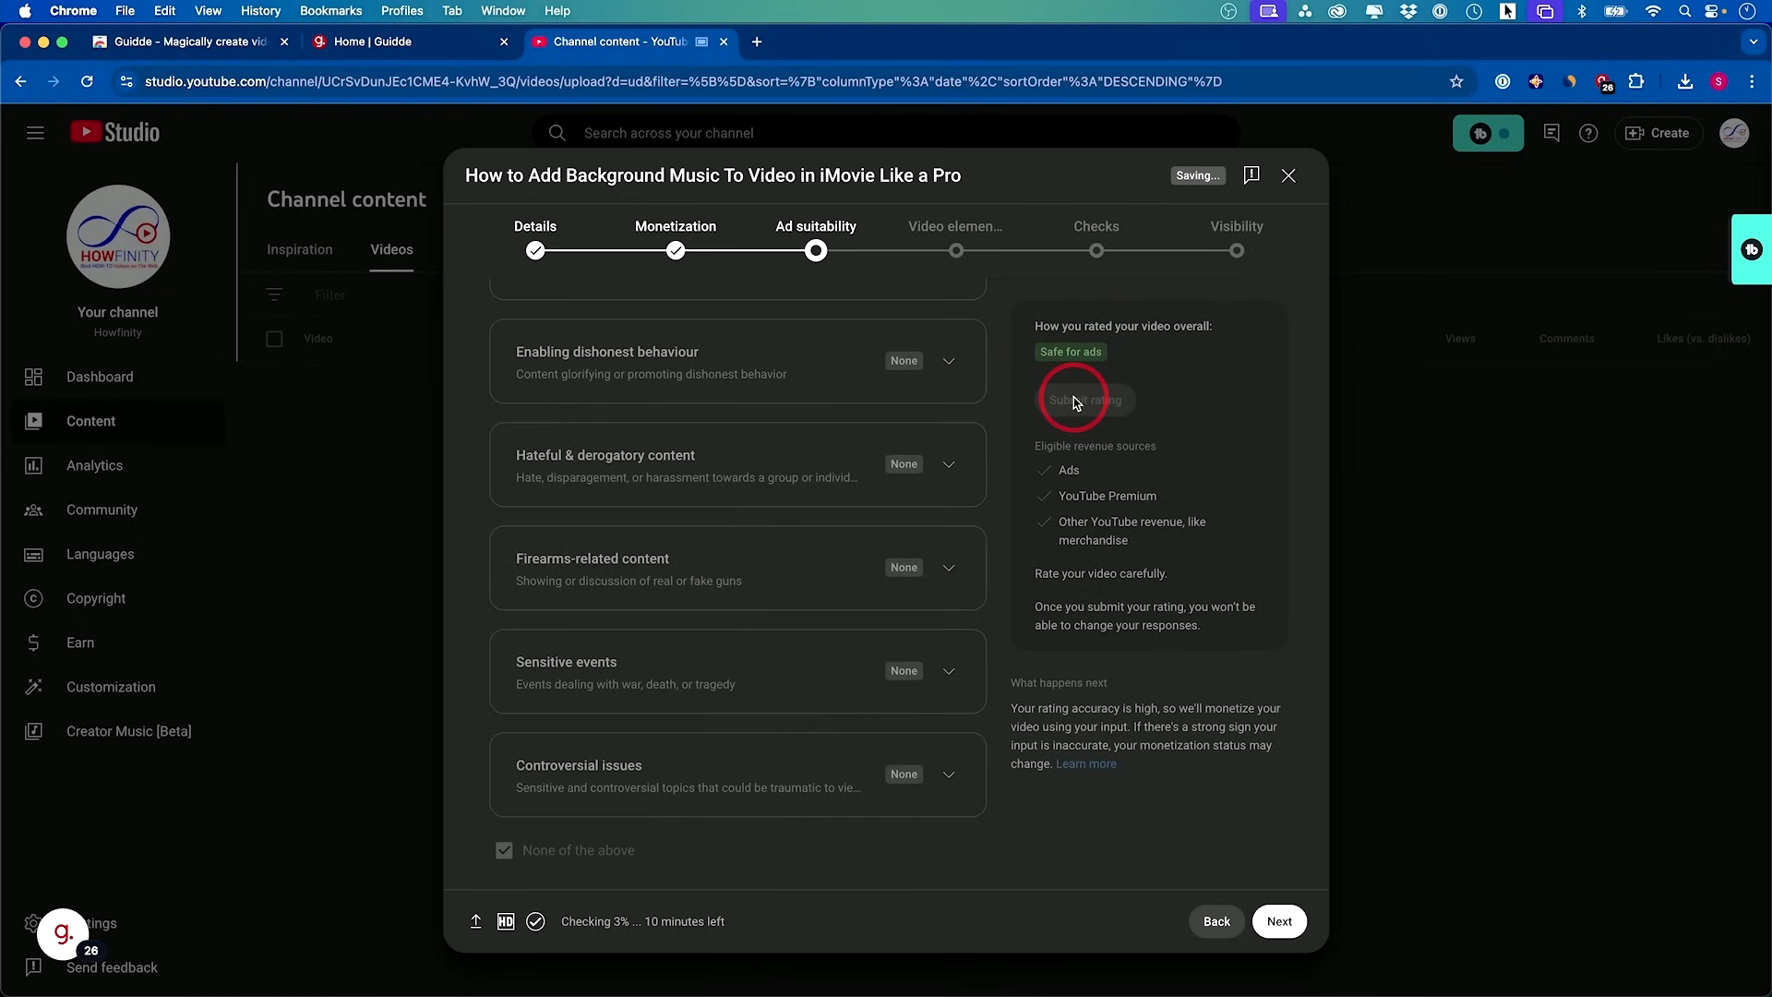
click(1086, 399)
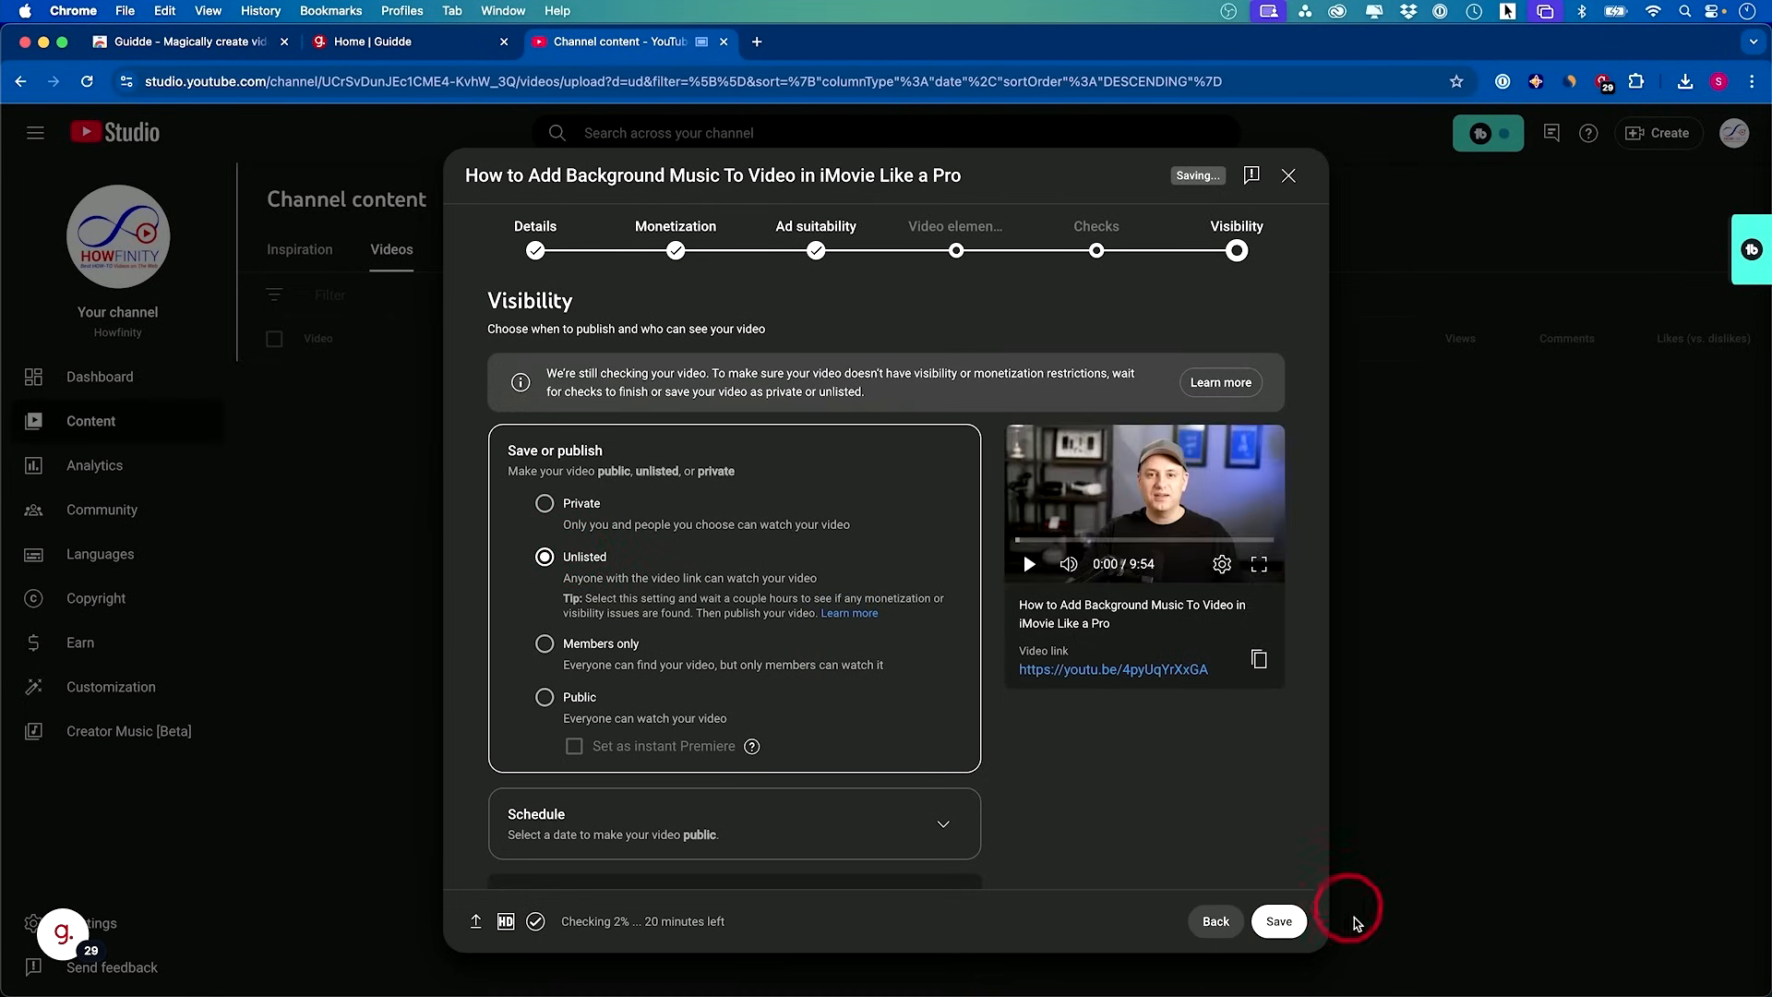
Keep visibility Unlisted and save the upload as a draft
click(1277, 921)
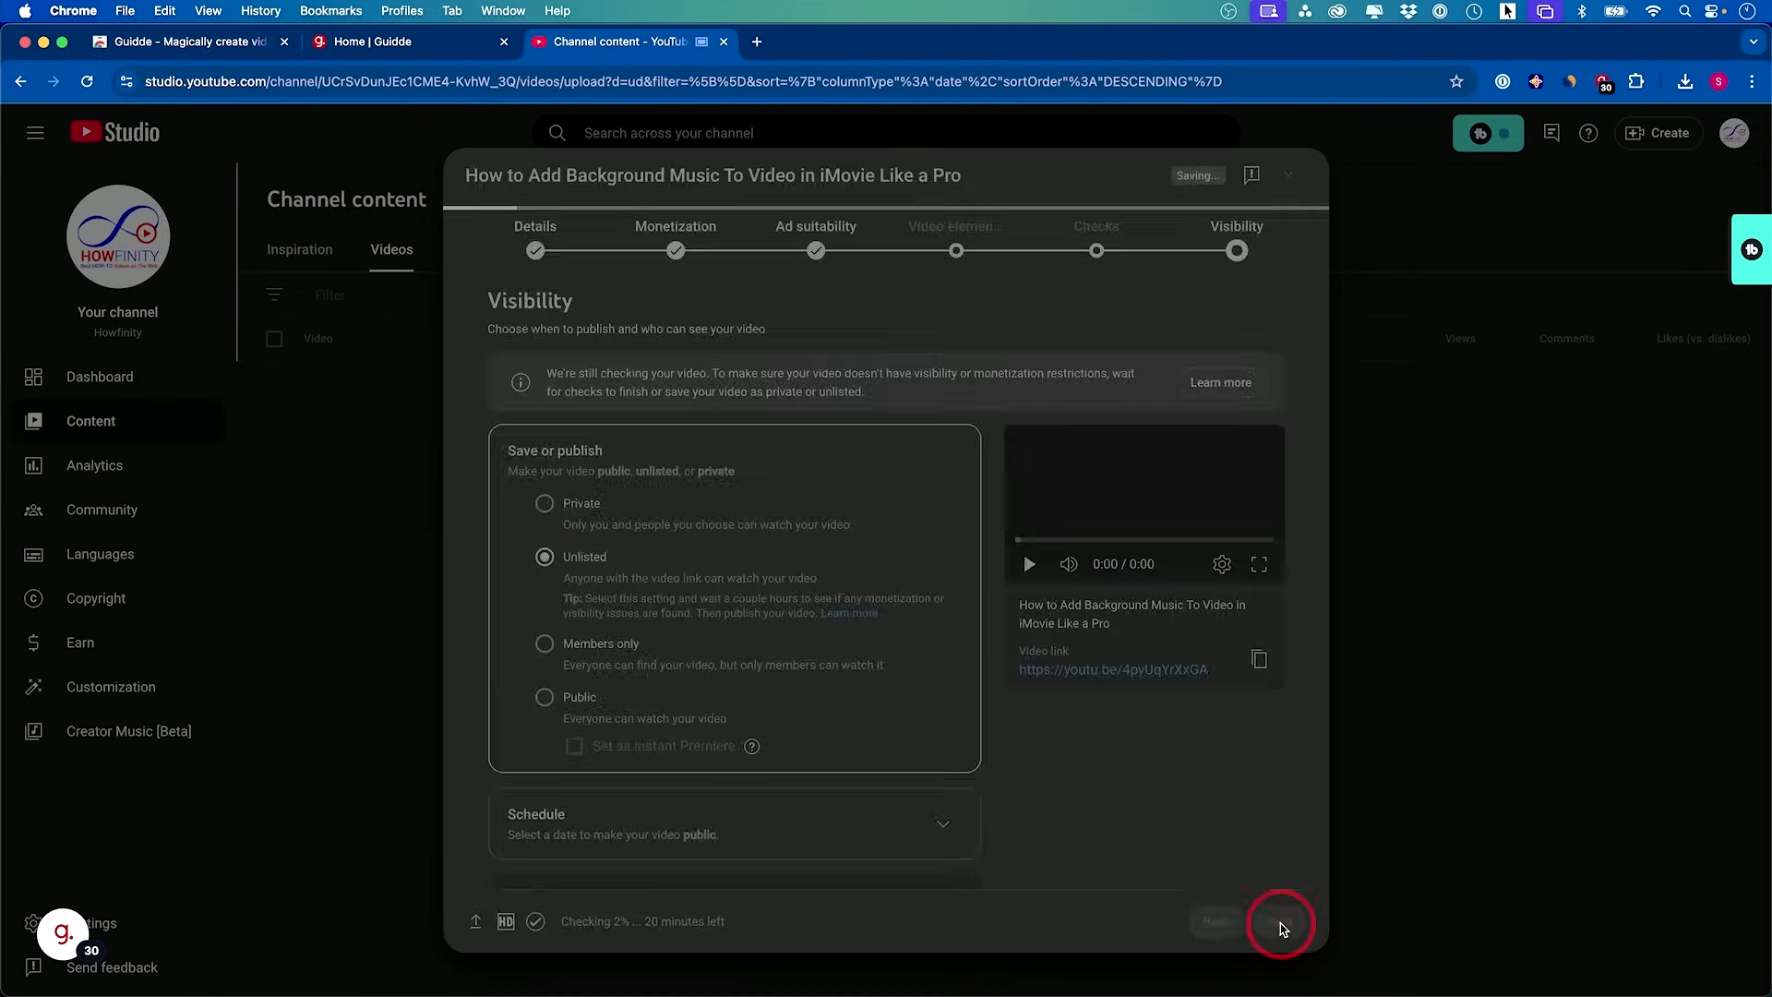
click(1281, 923)
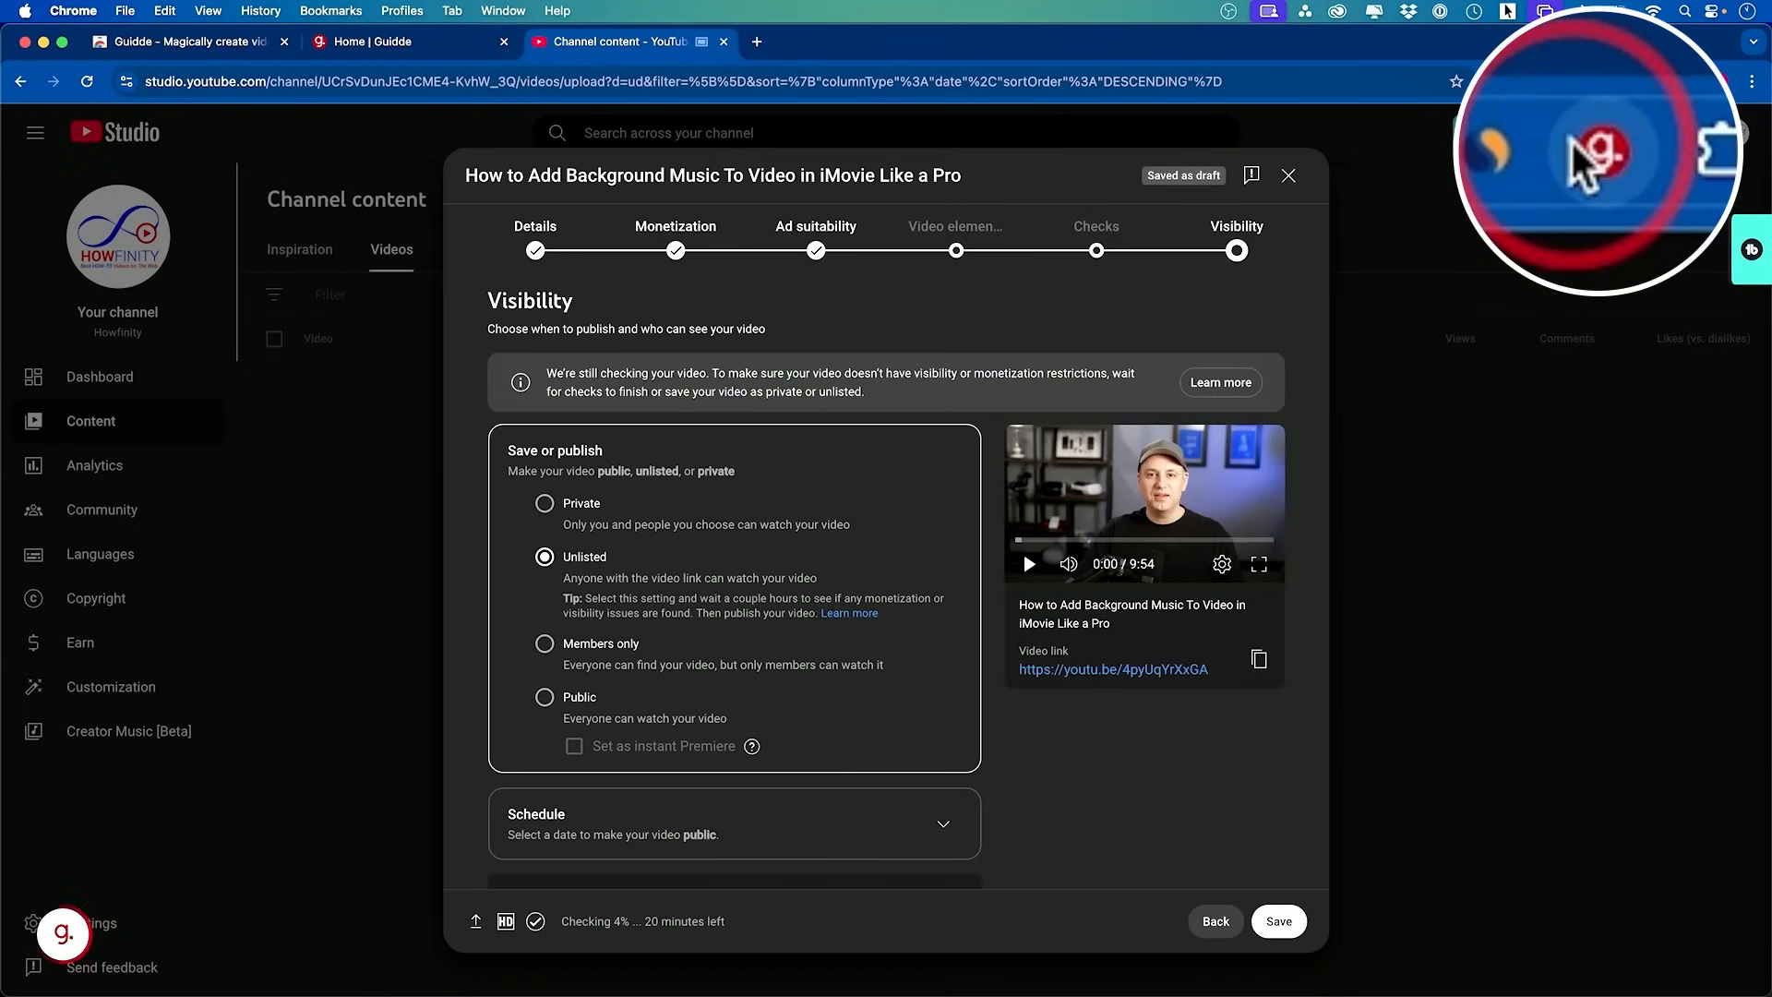
Stop the Guidde capture and review the generated guide's video and Introduction step
click(842, 40)
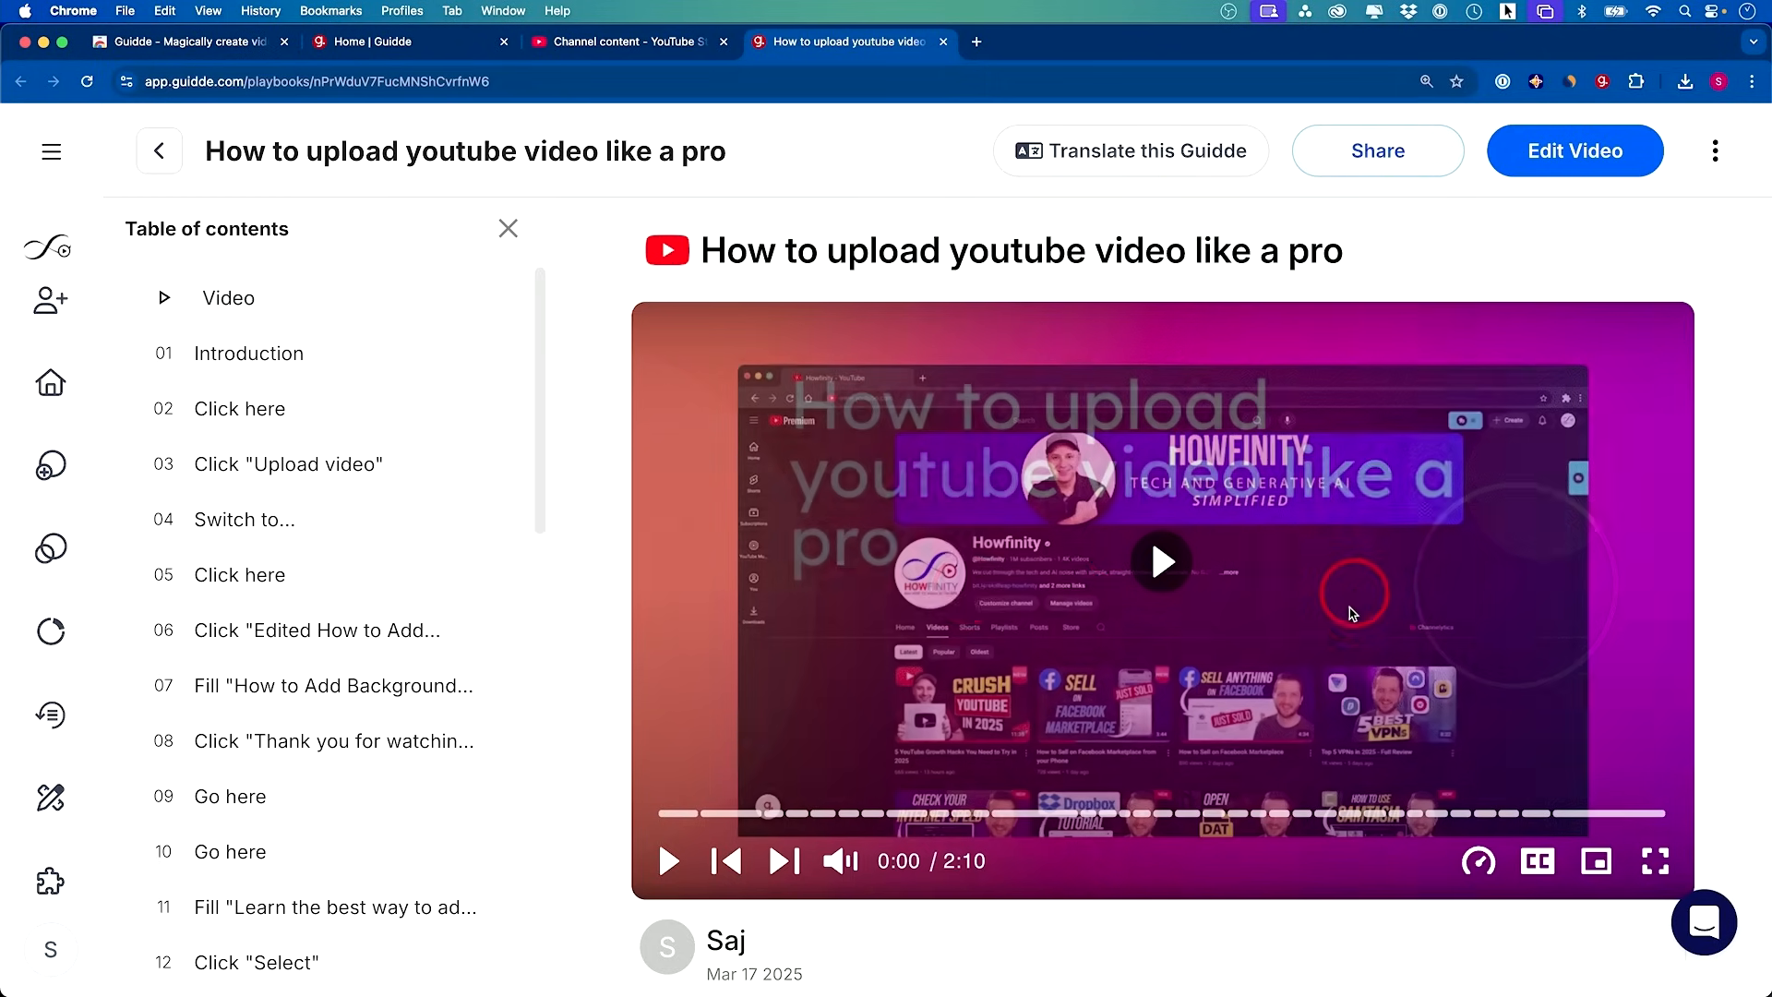
mouse_move(1163, 587)
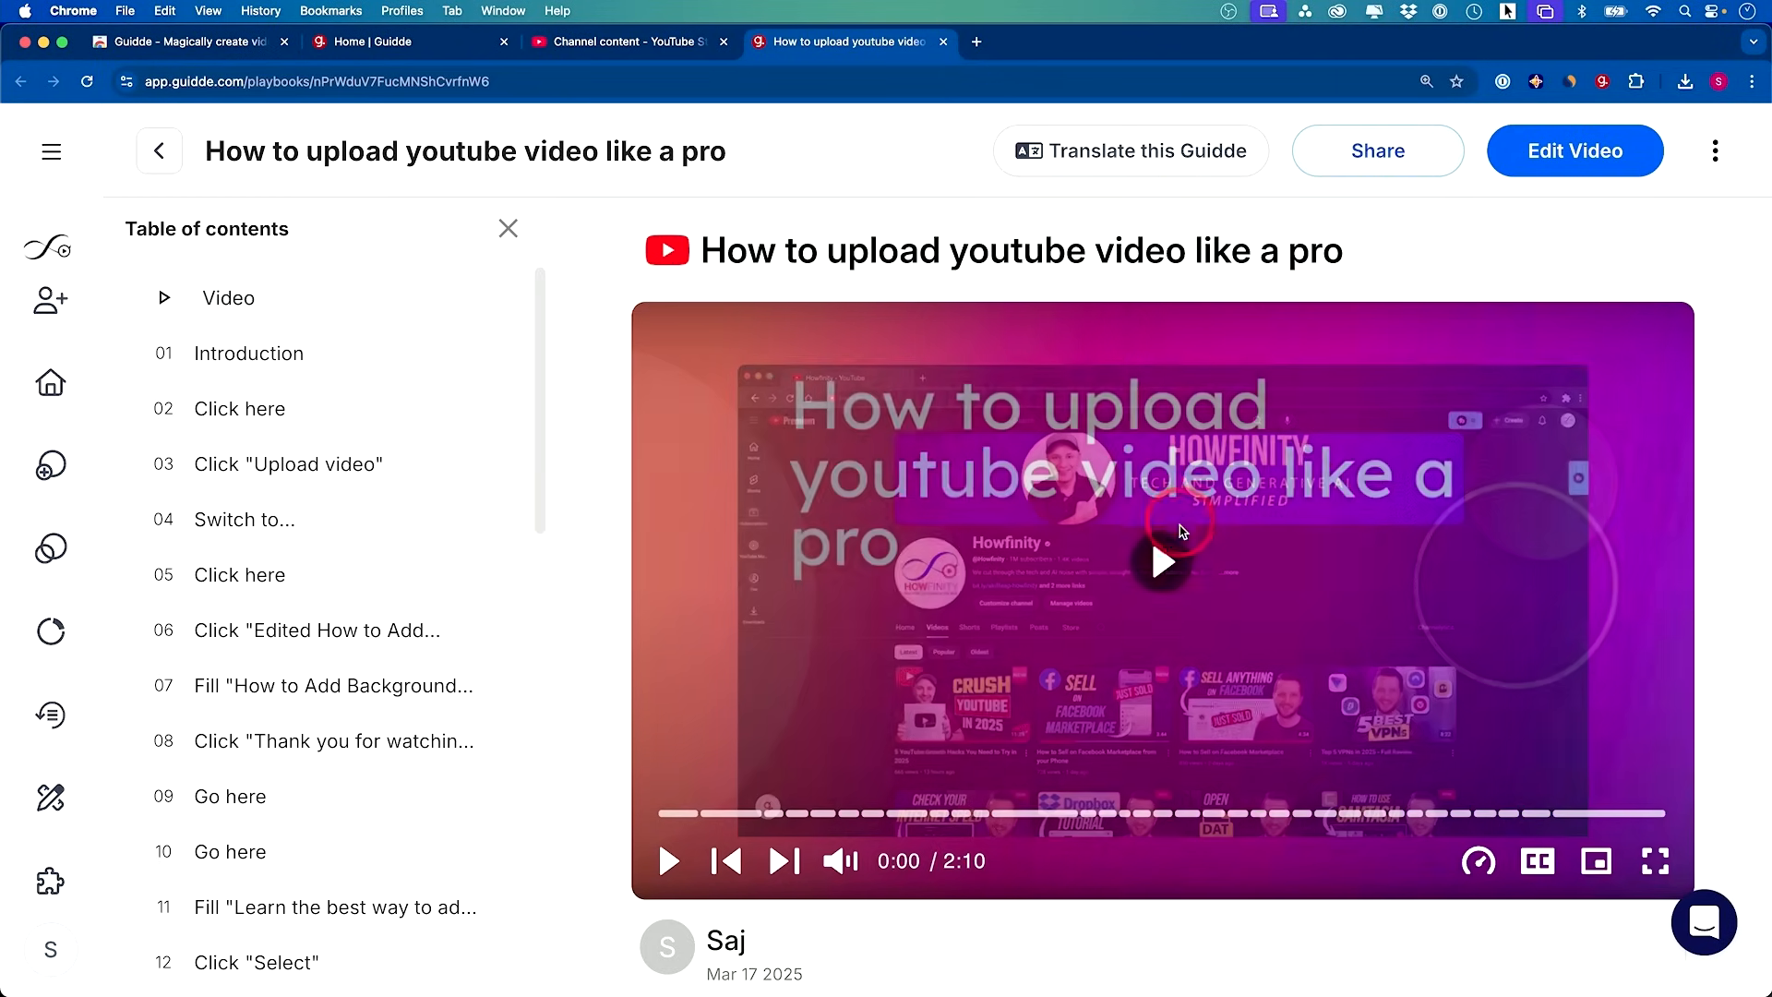
scroll(down, 3)
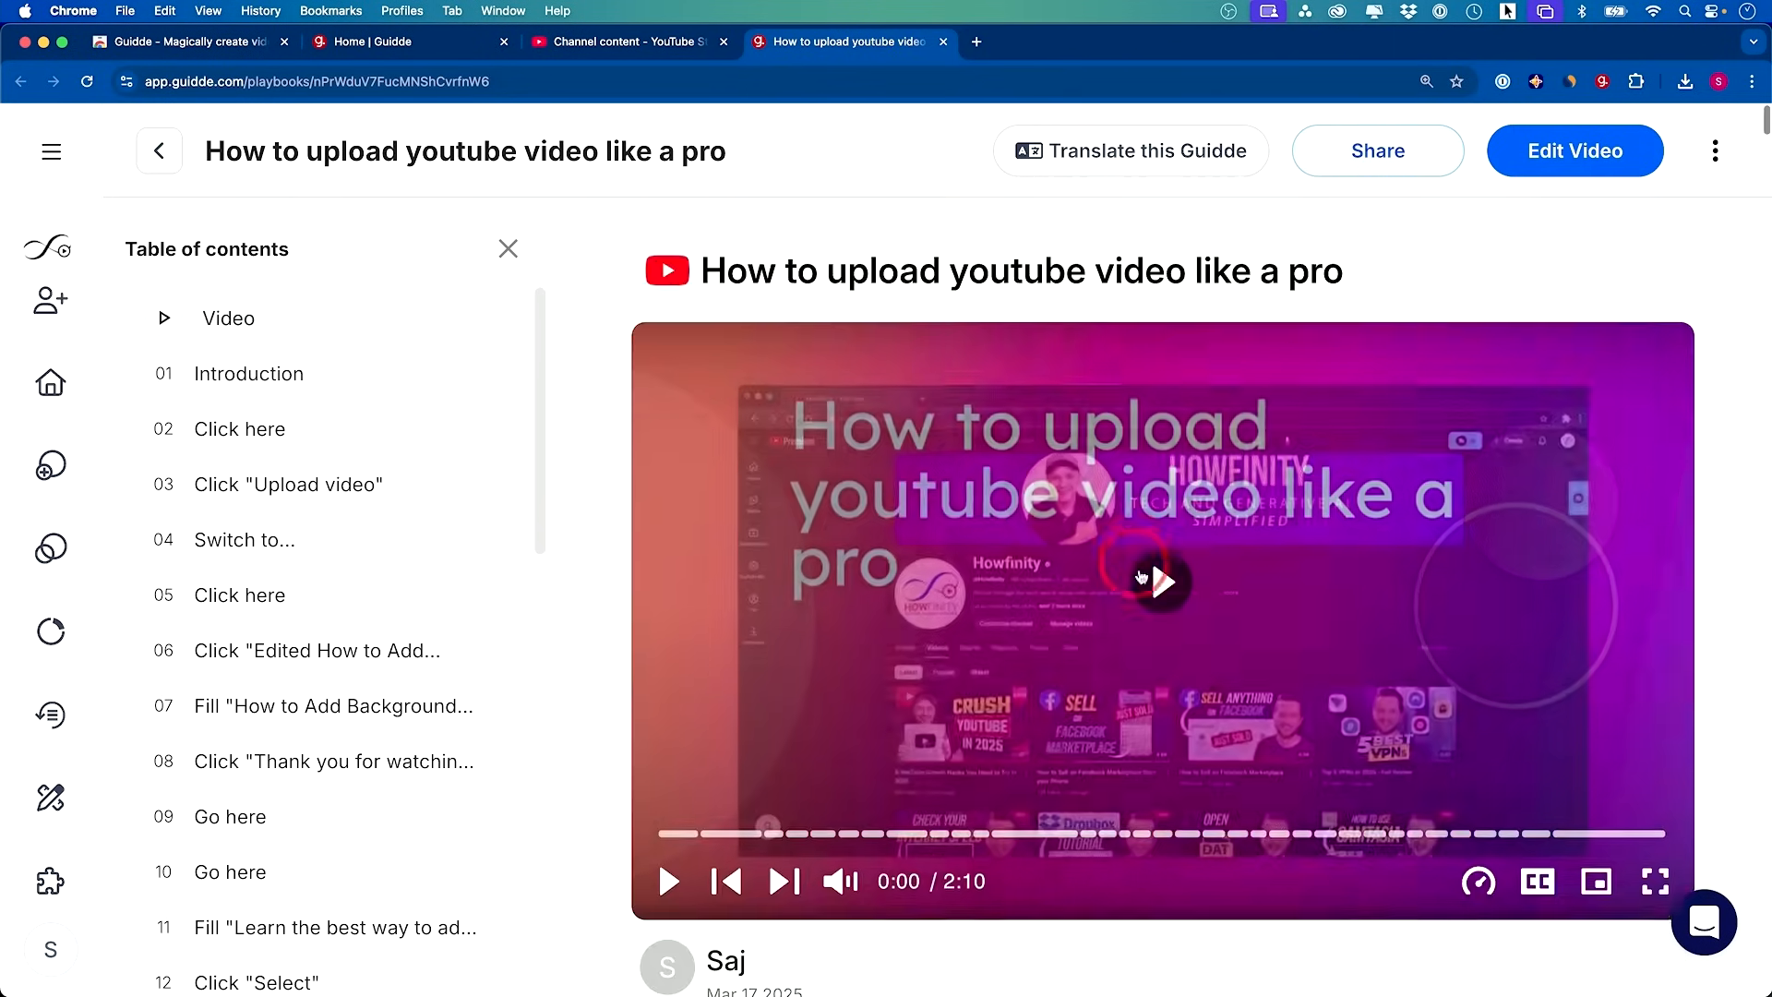
scroll(down, 3)
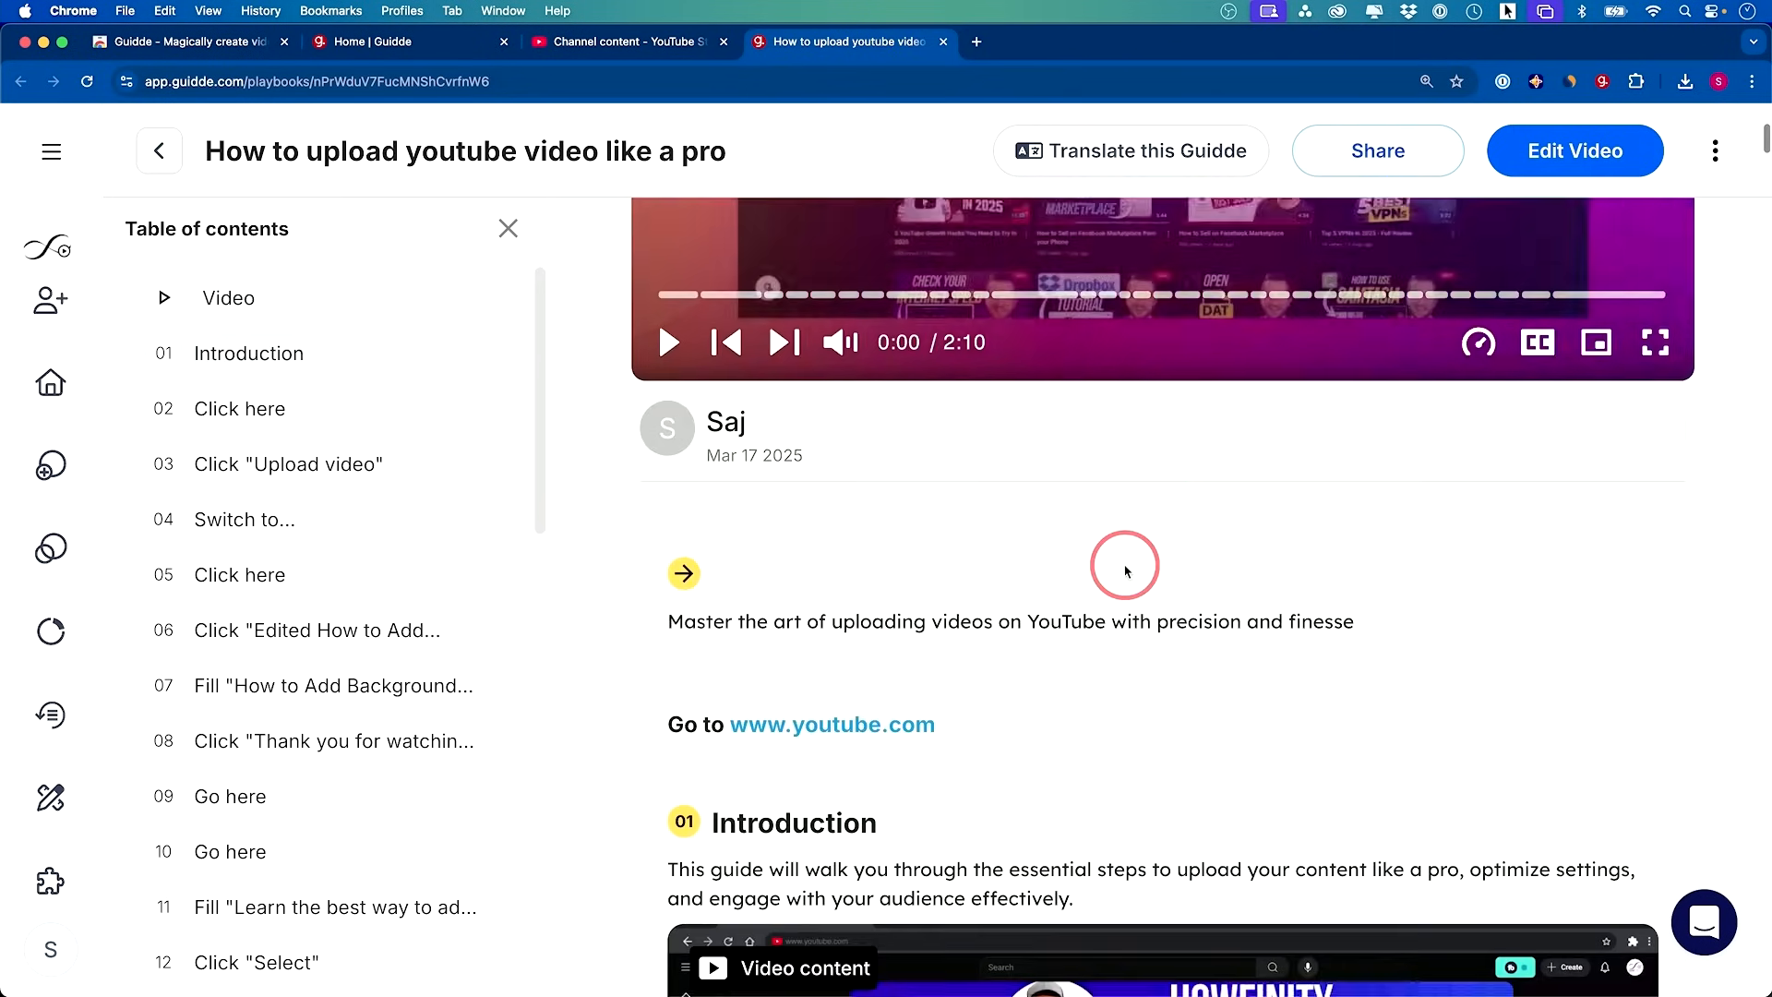
scroll(down, 3)
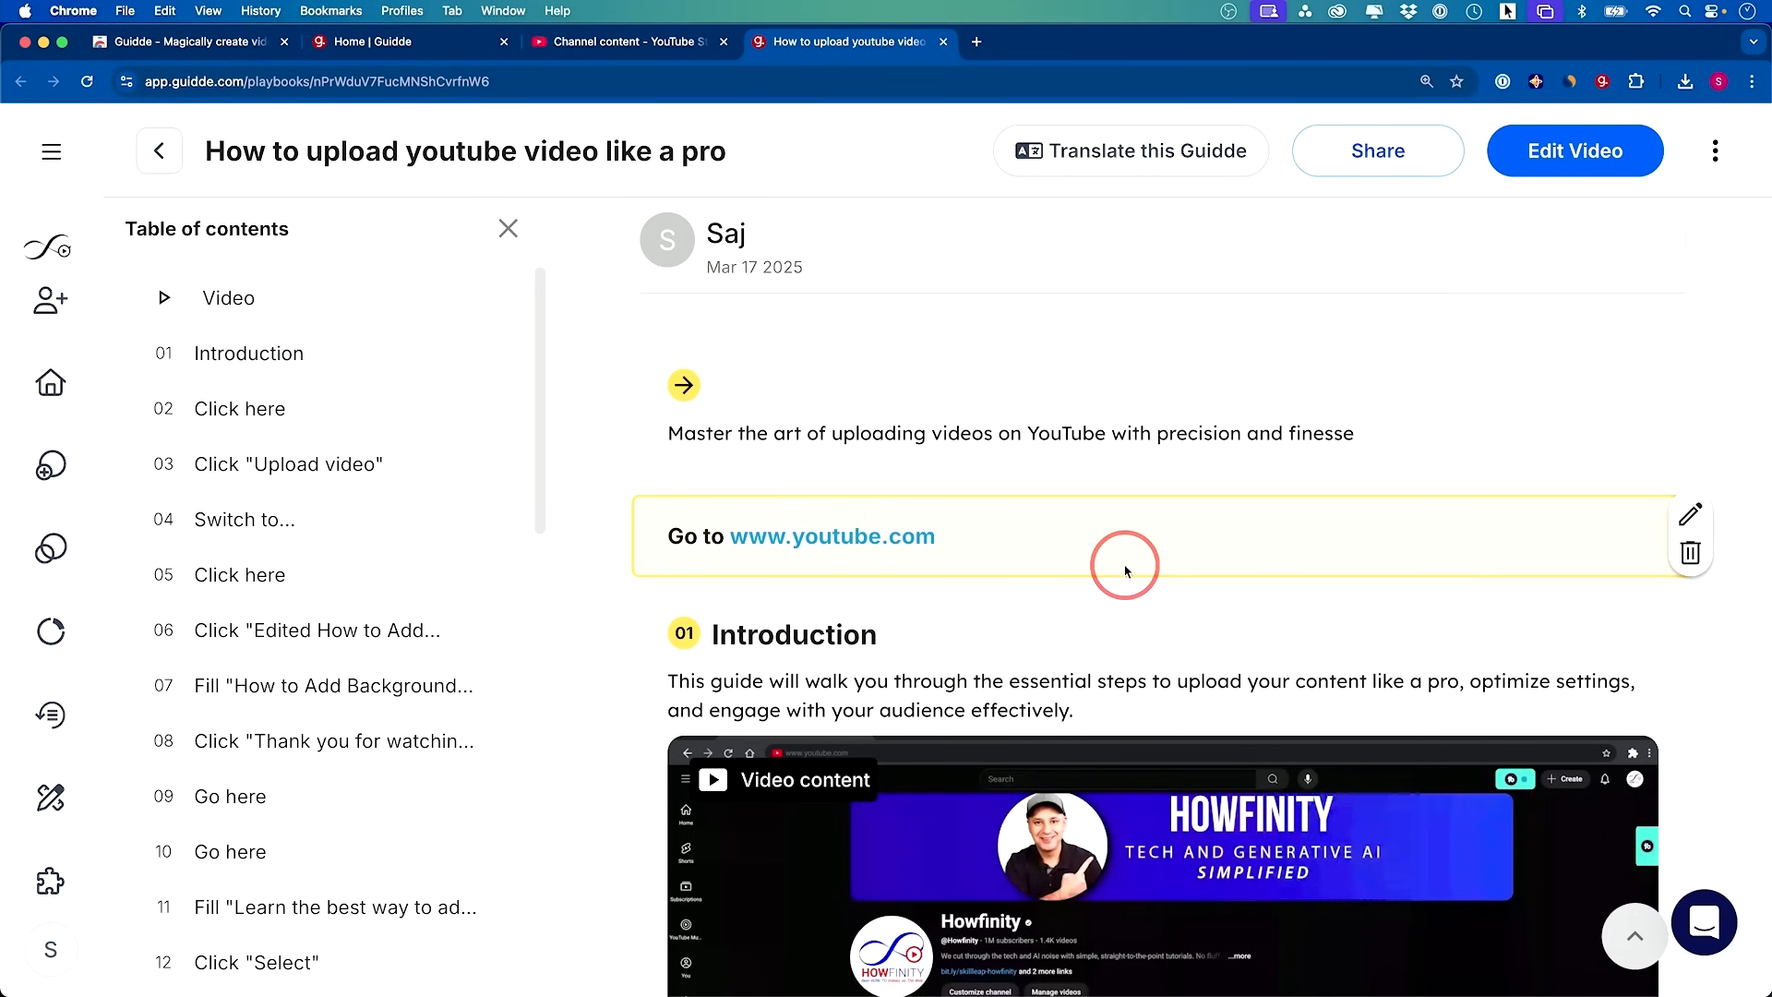
scroll(down, 3)
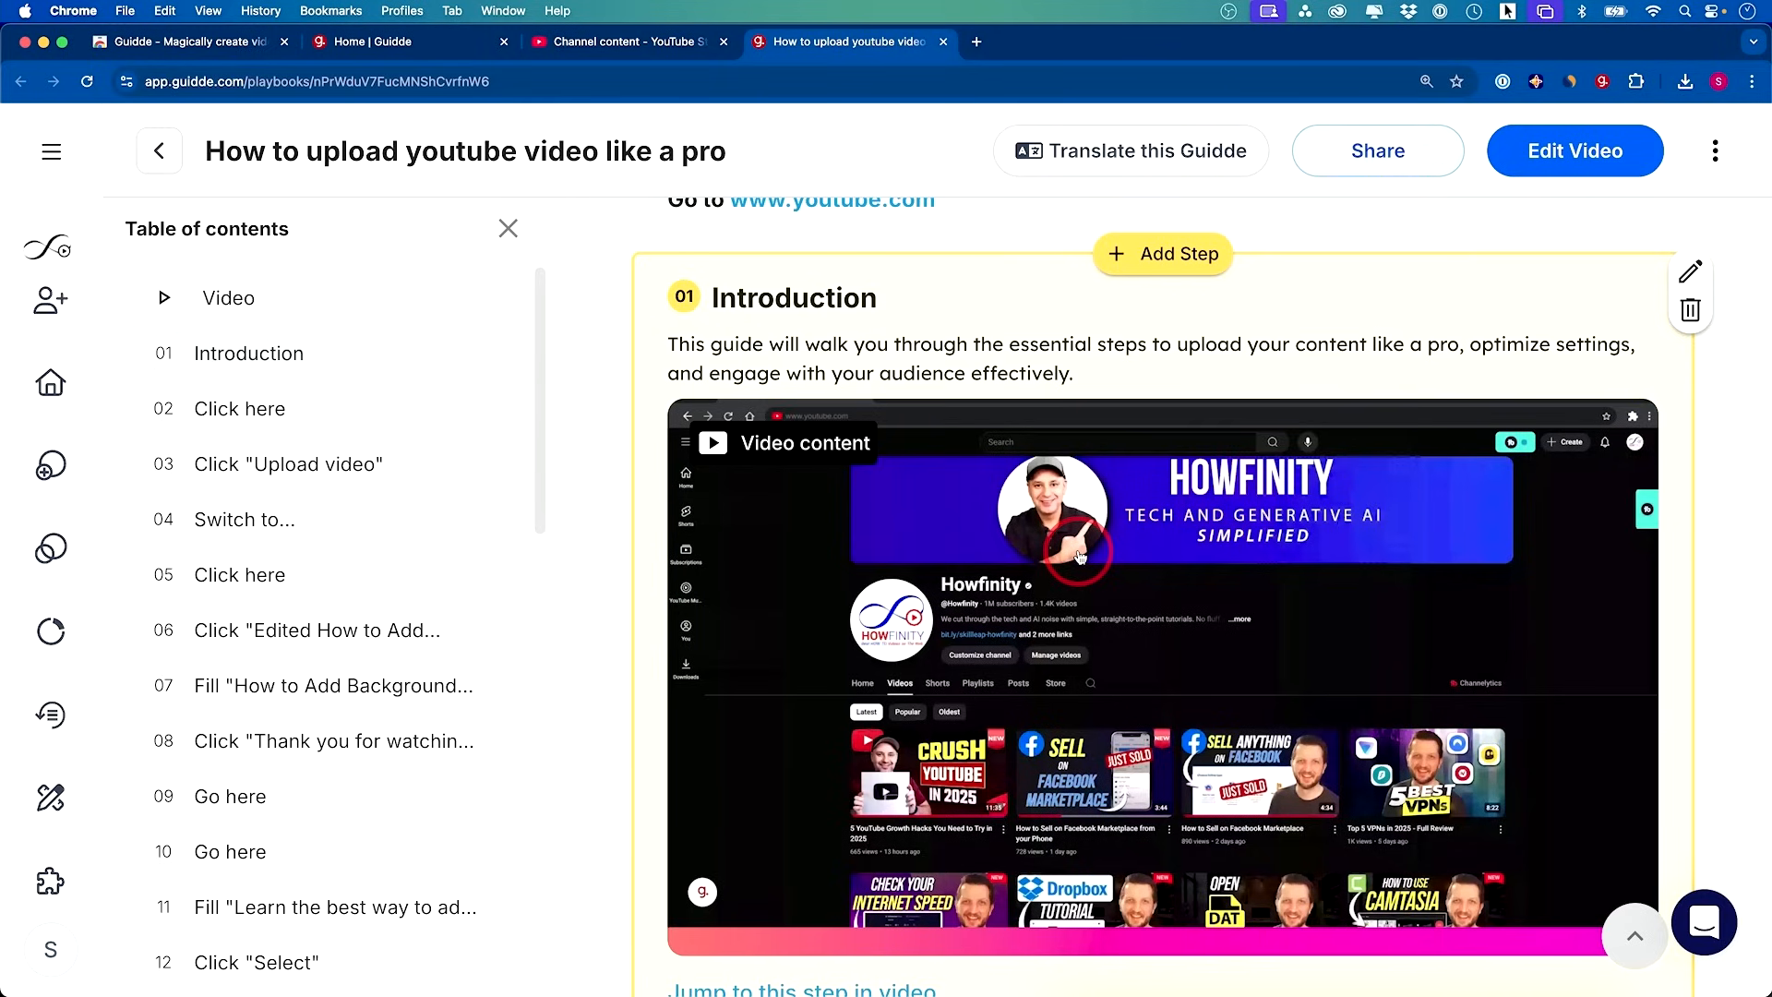
scroll(down, 3)
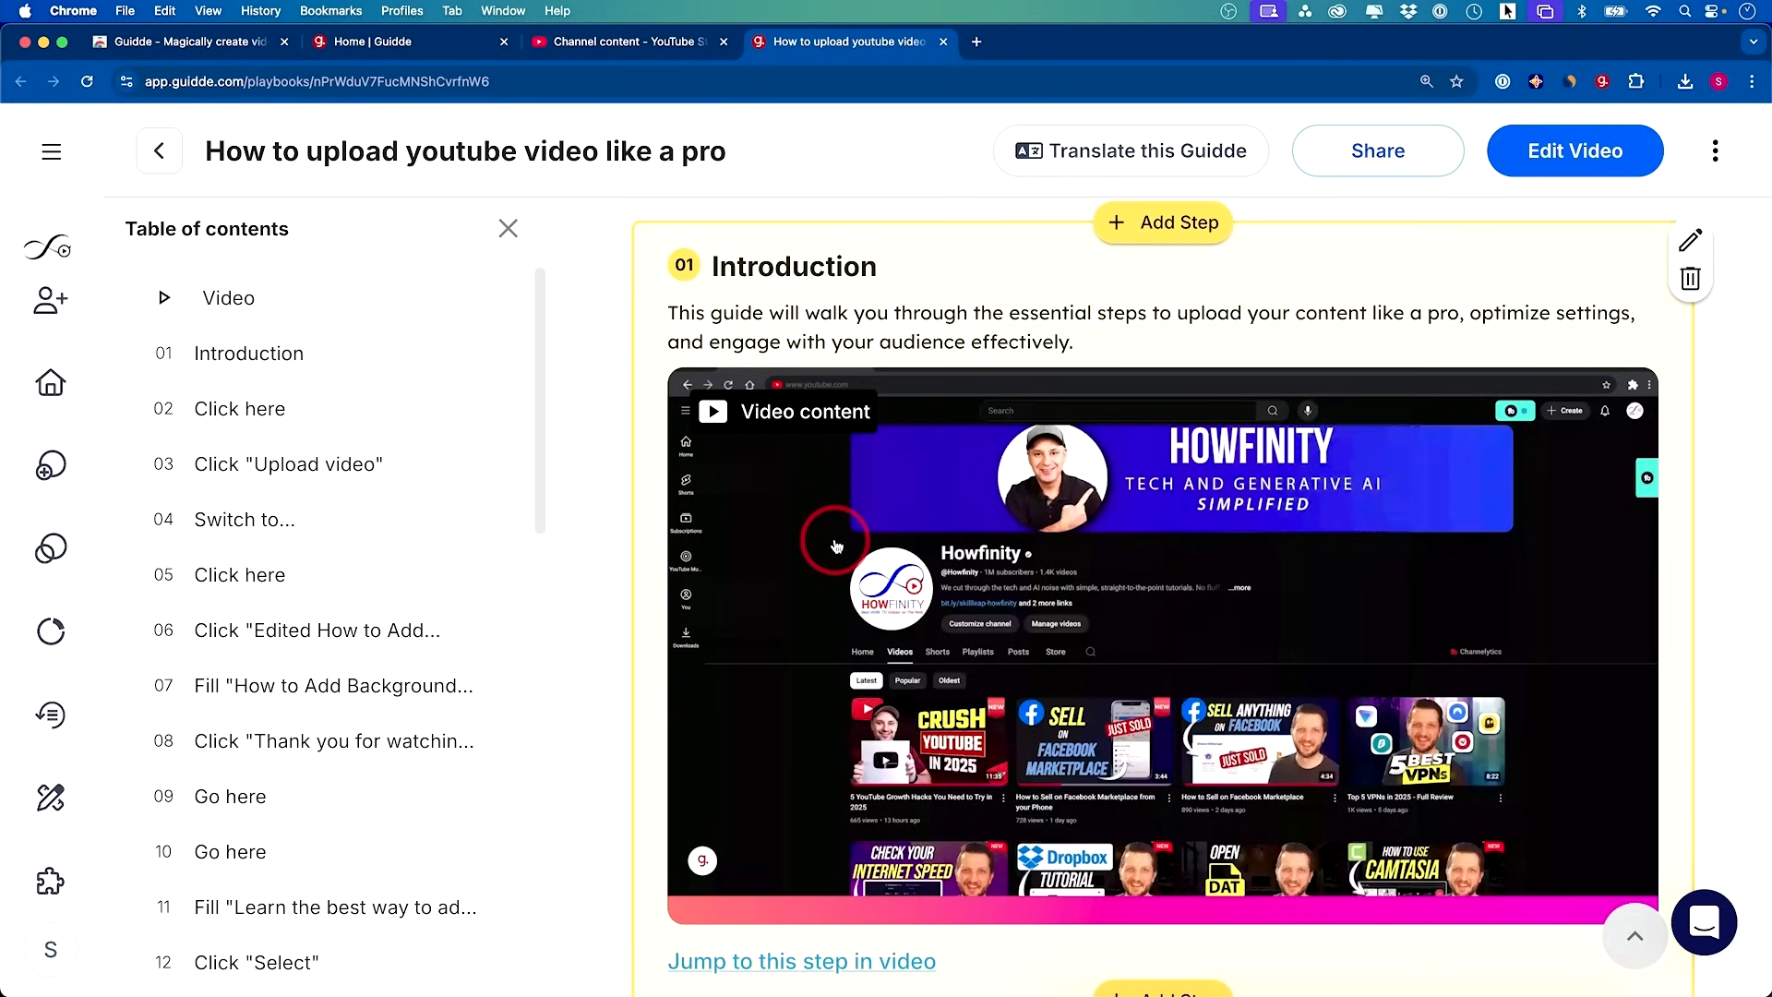
scroll(down, 3)
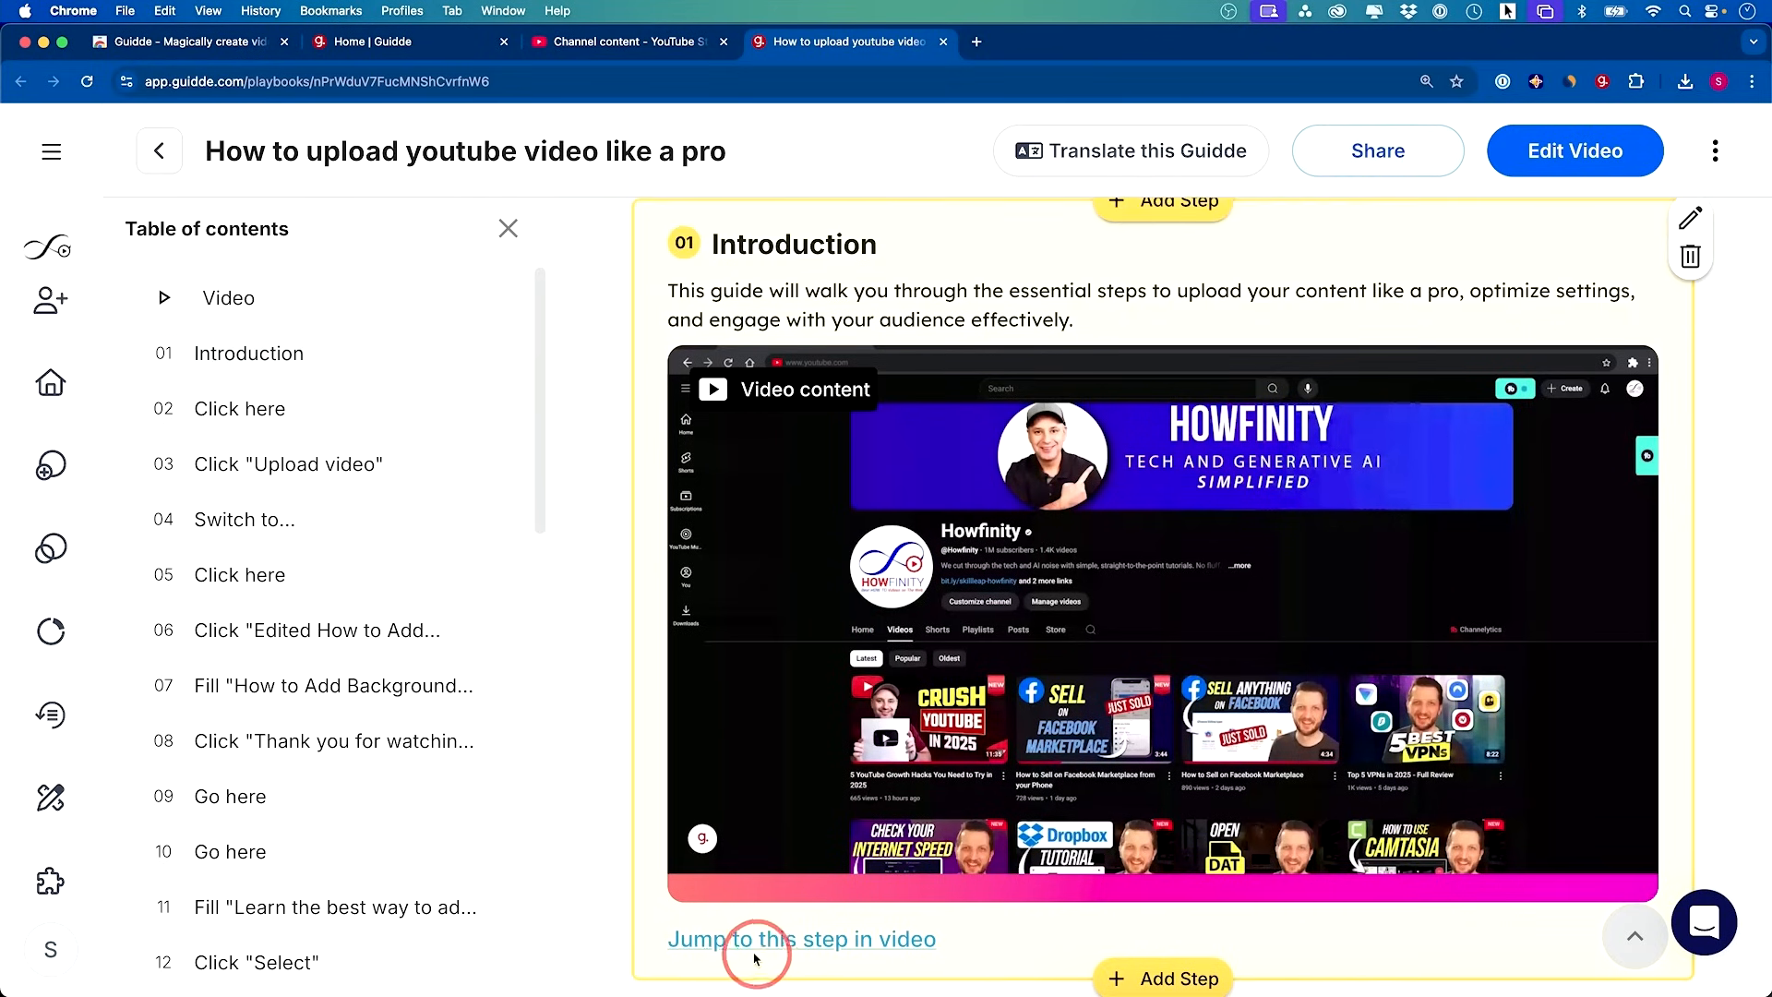
mouse_move(1093, 604)
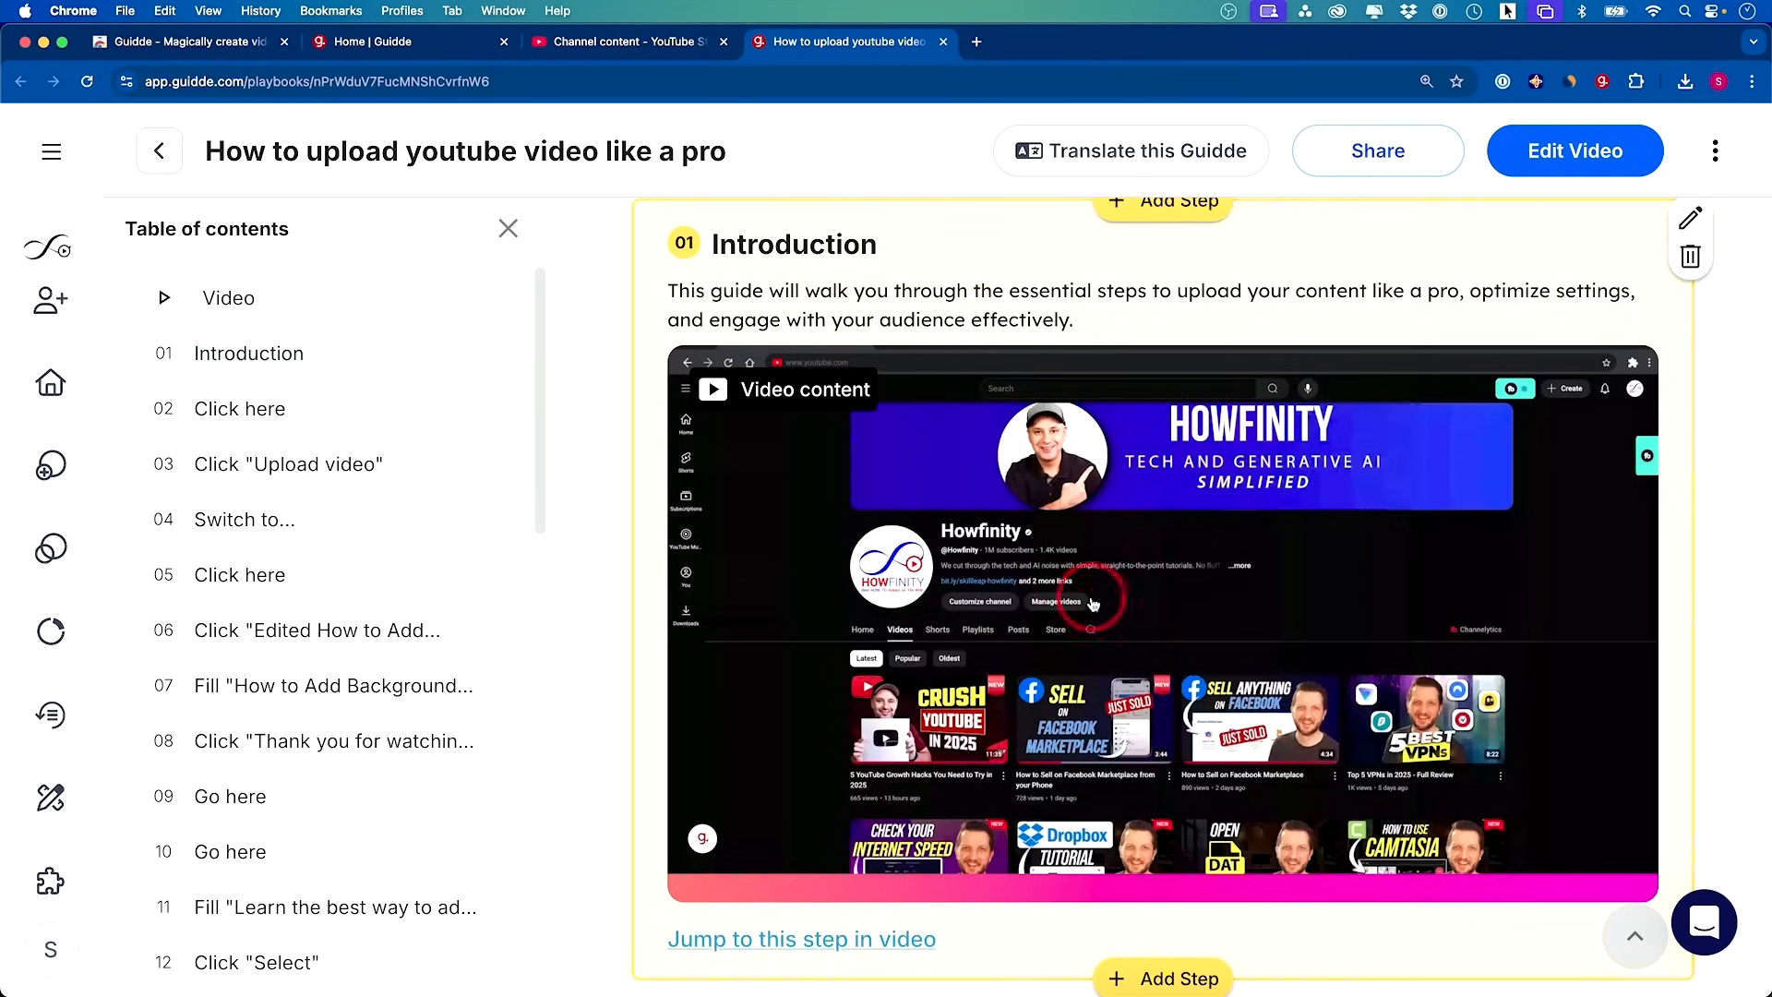
scroll(down, 3)
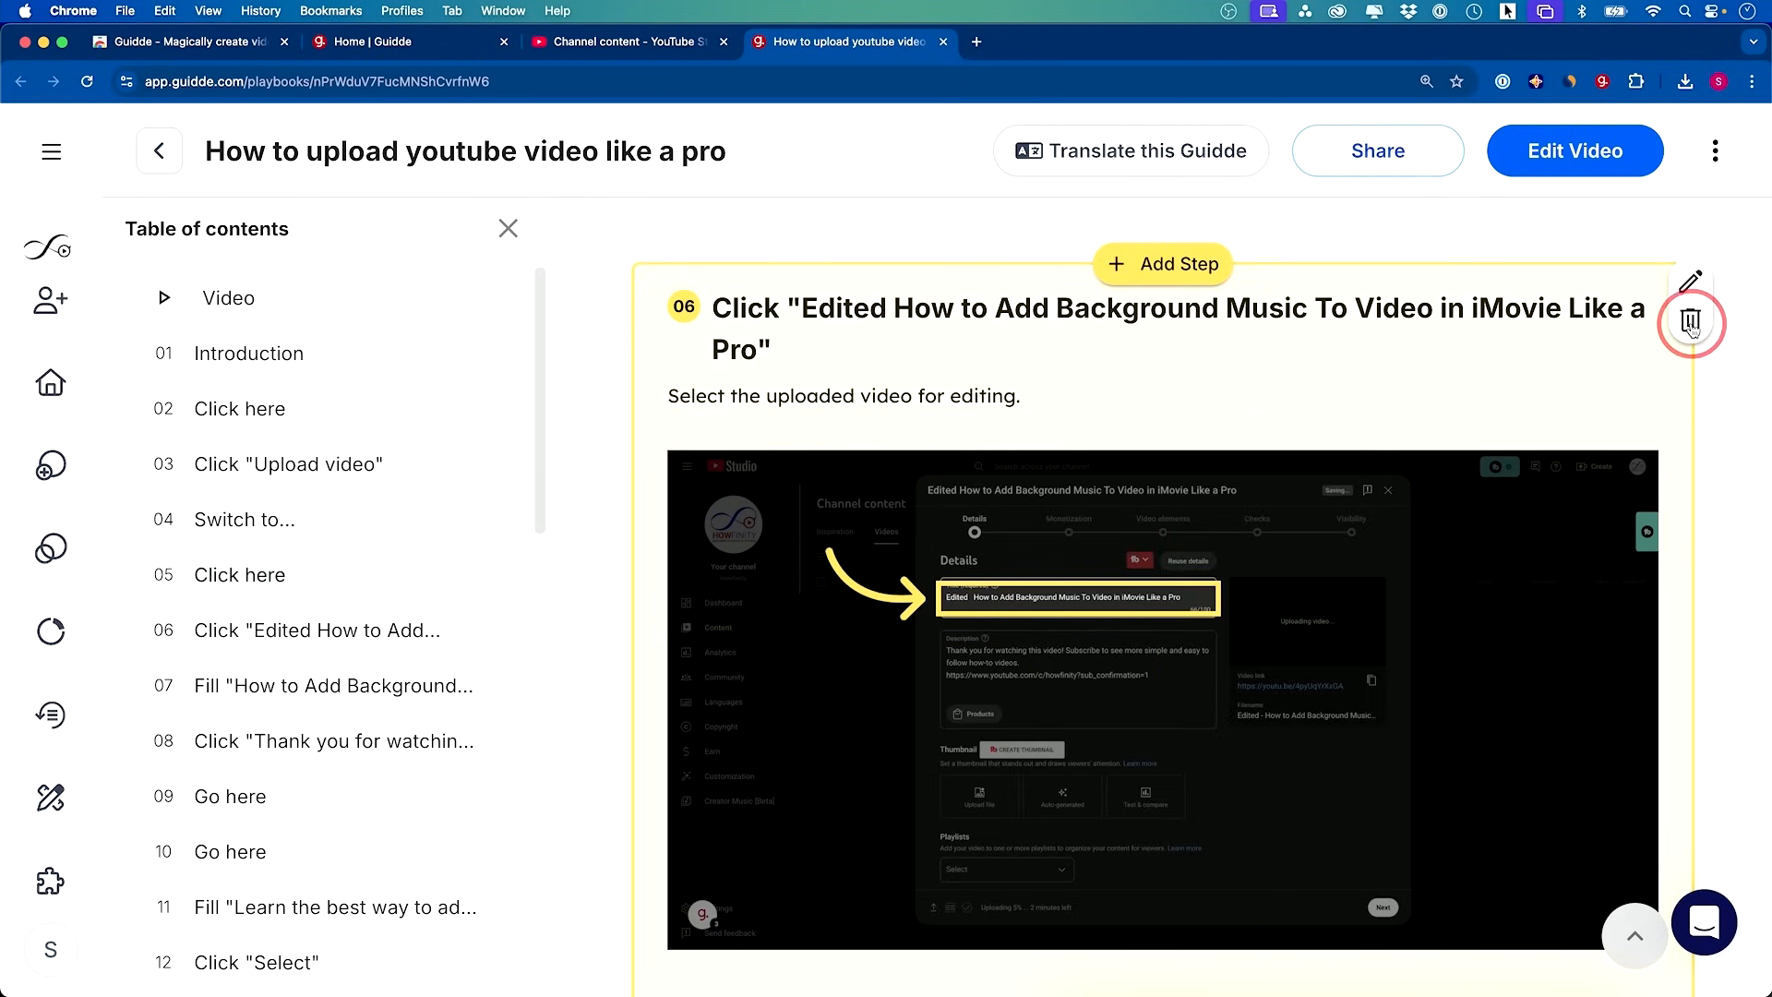
mouse_move(555, 450)
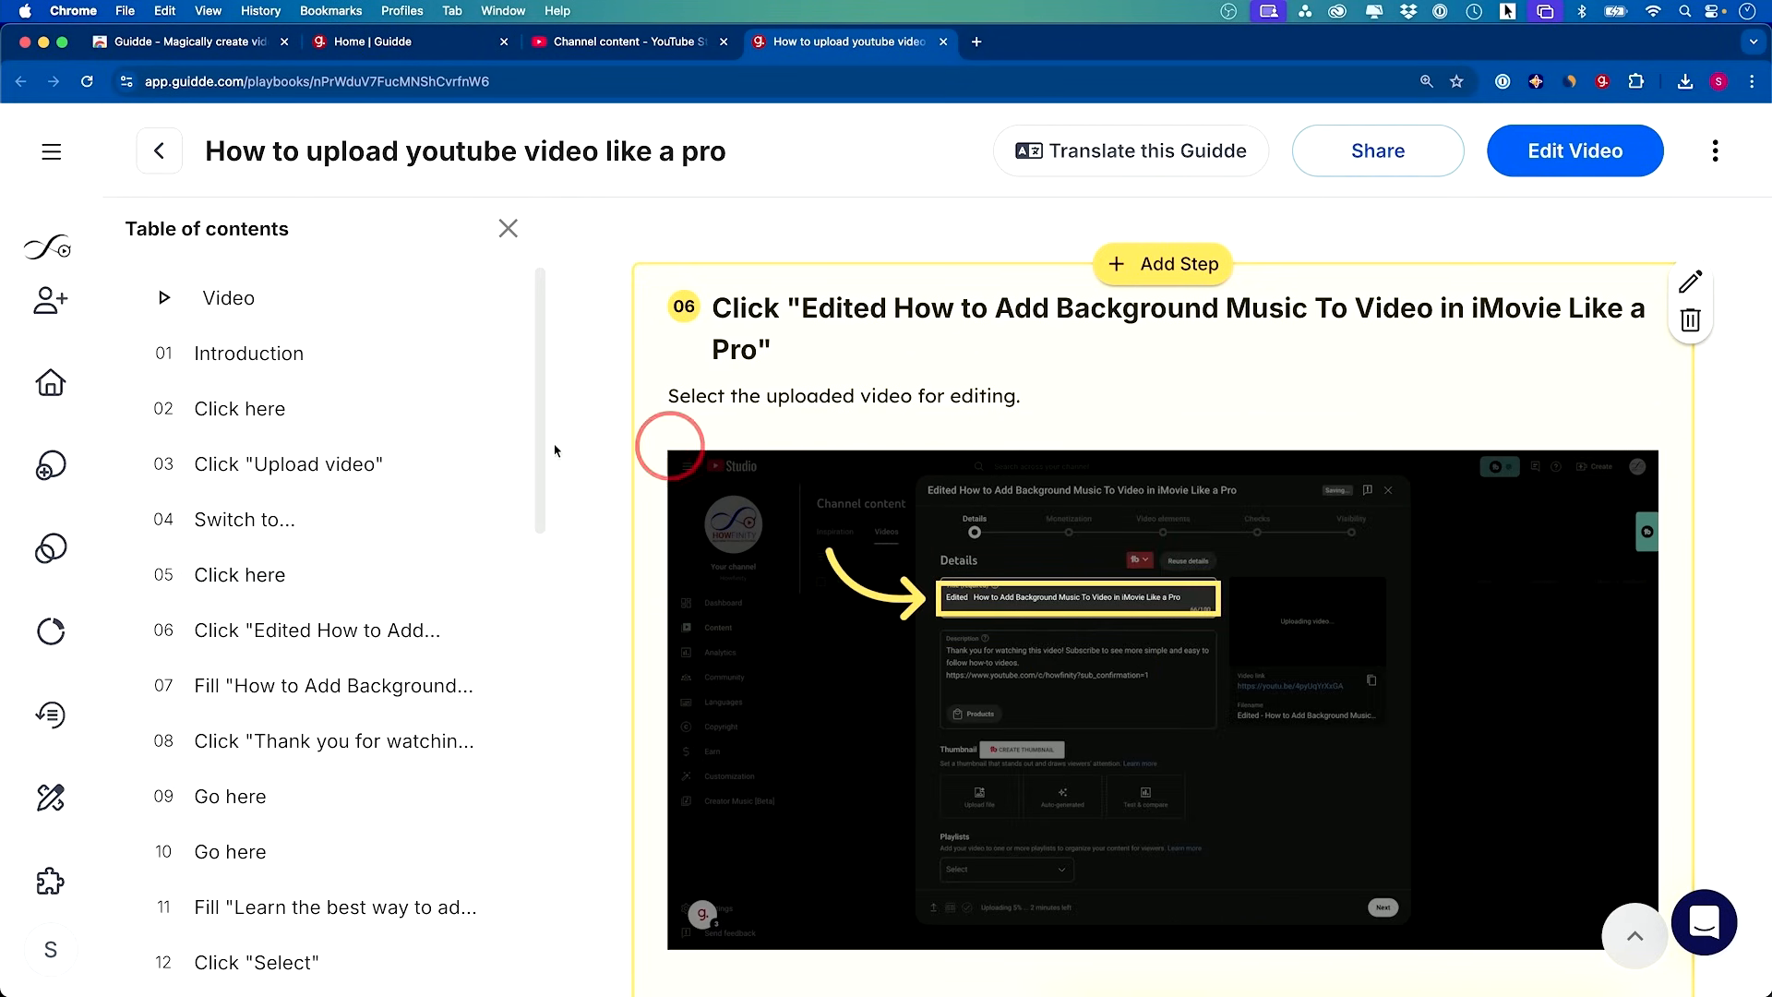
Open step 06 of the guide for editing and launch its visual in the video editor
scroll(down, 3)
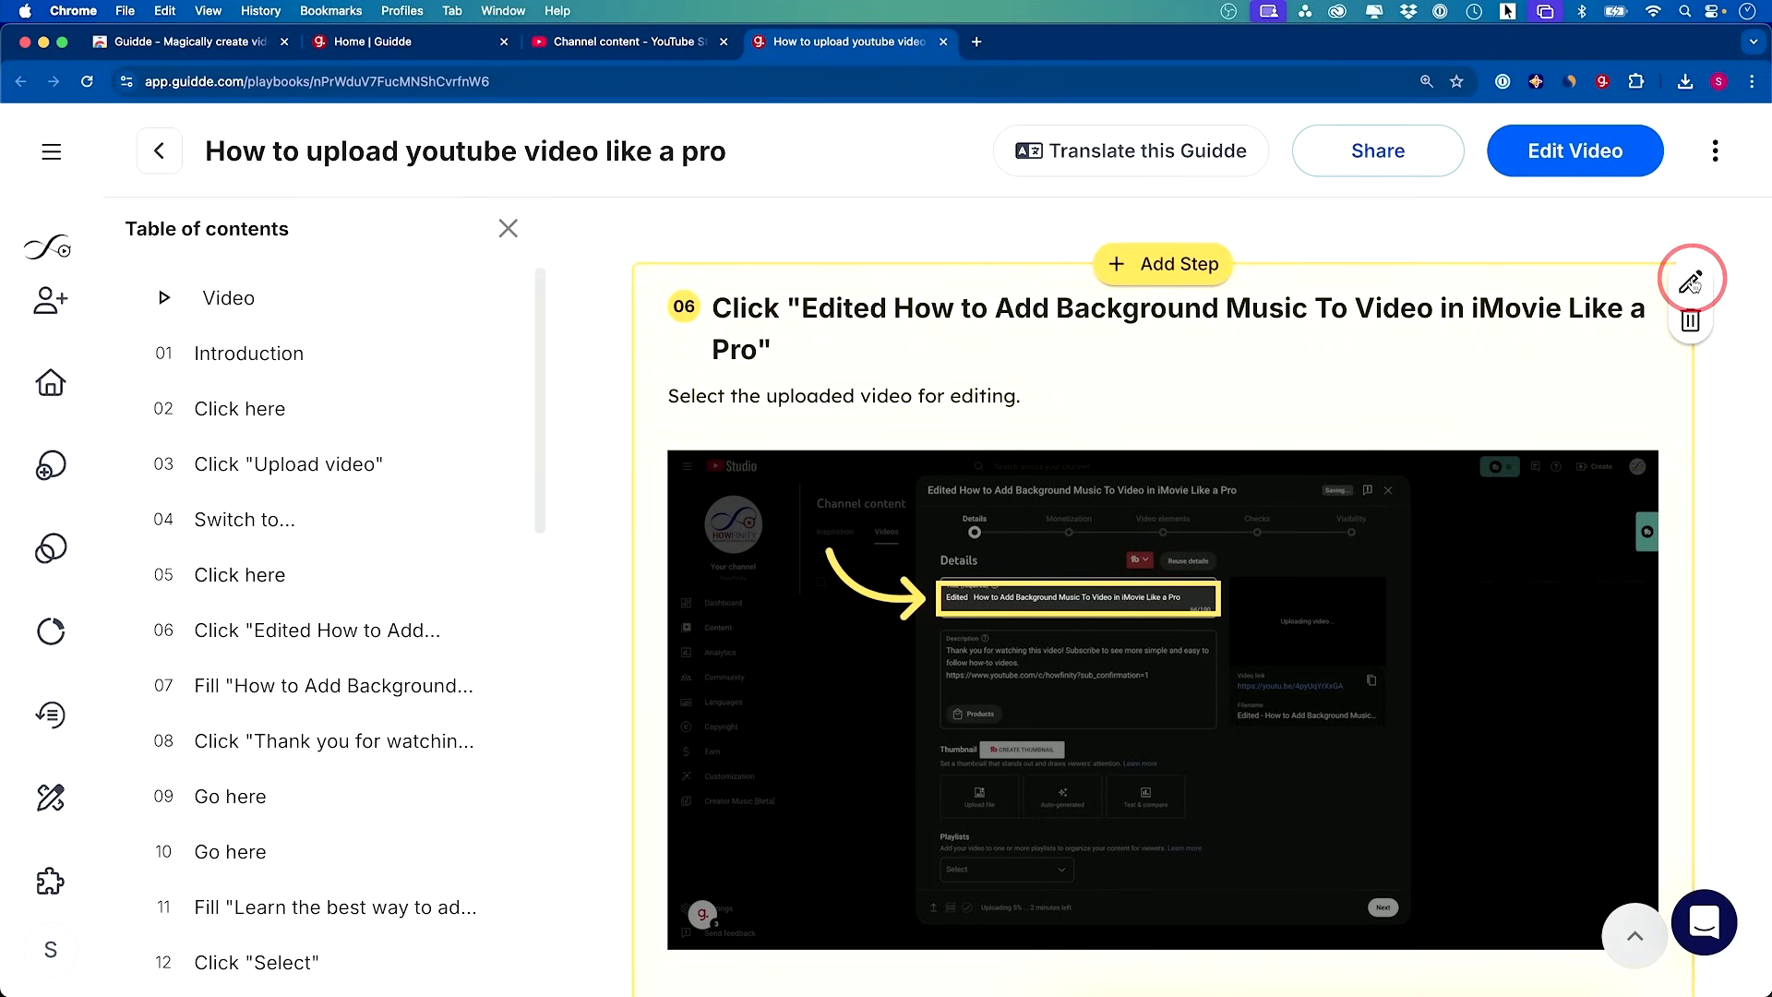
click(1691, 276)
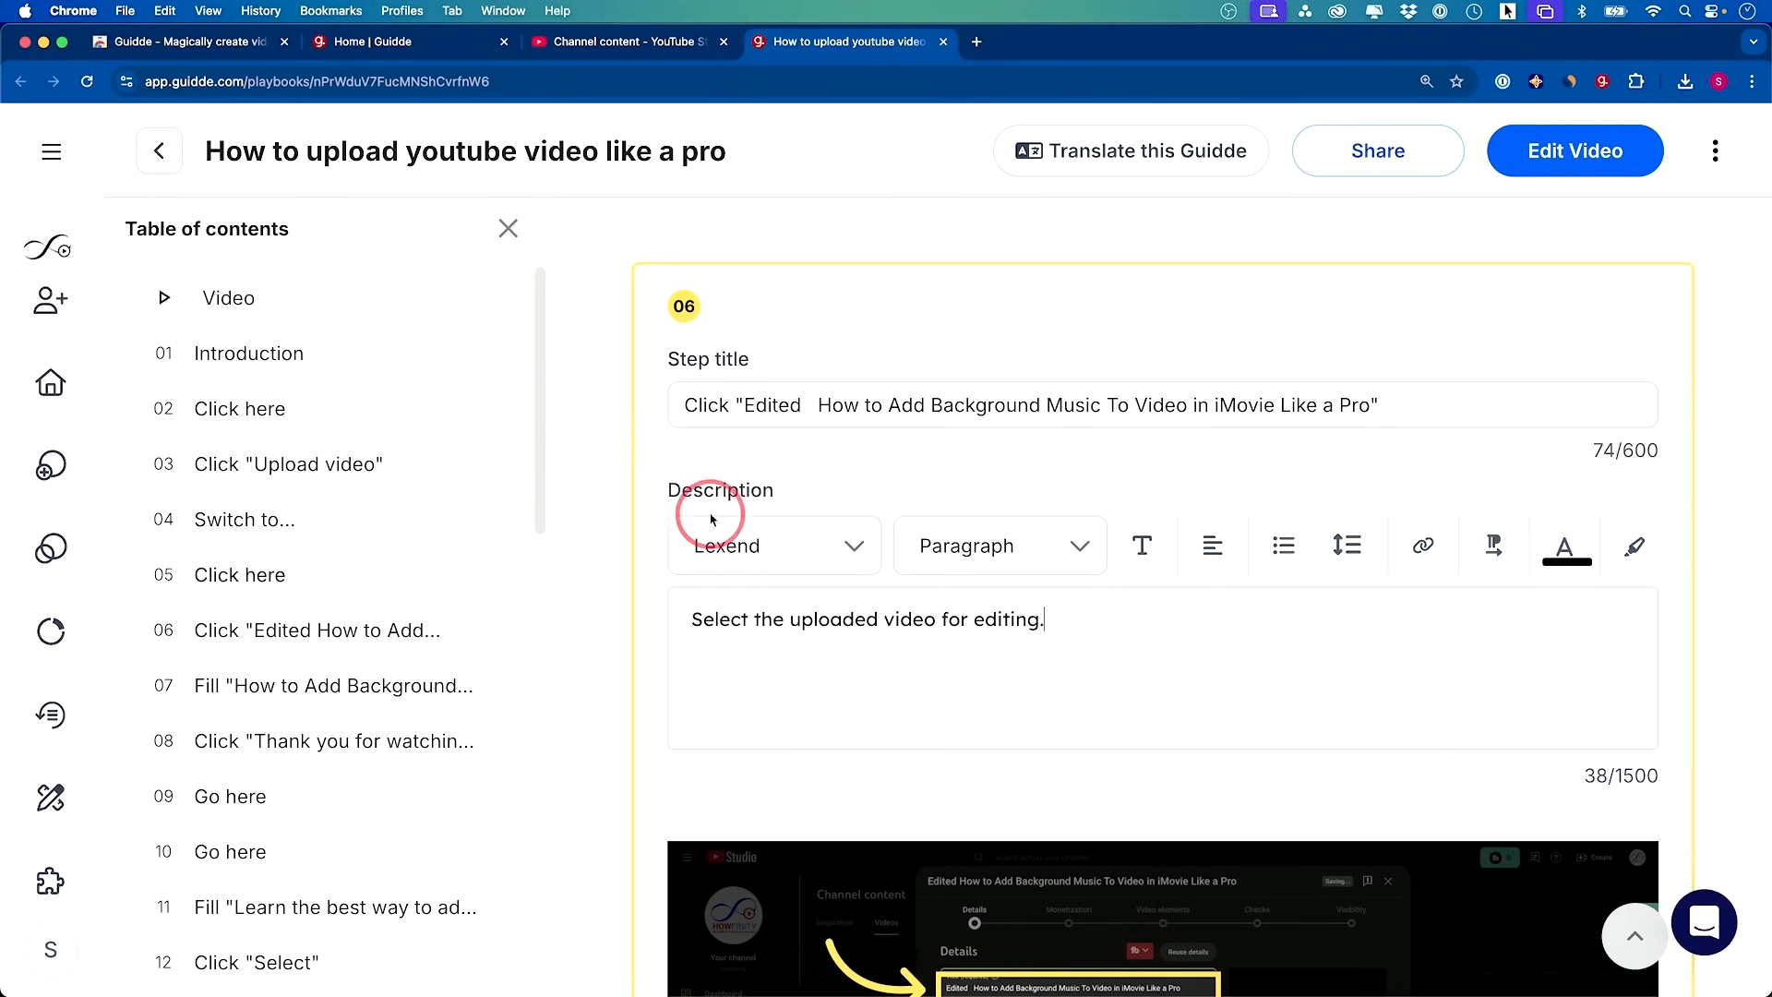
scroll(down, 3)
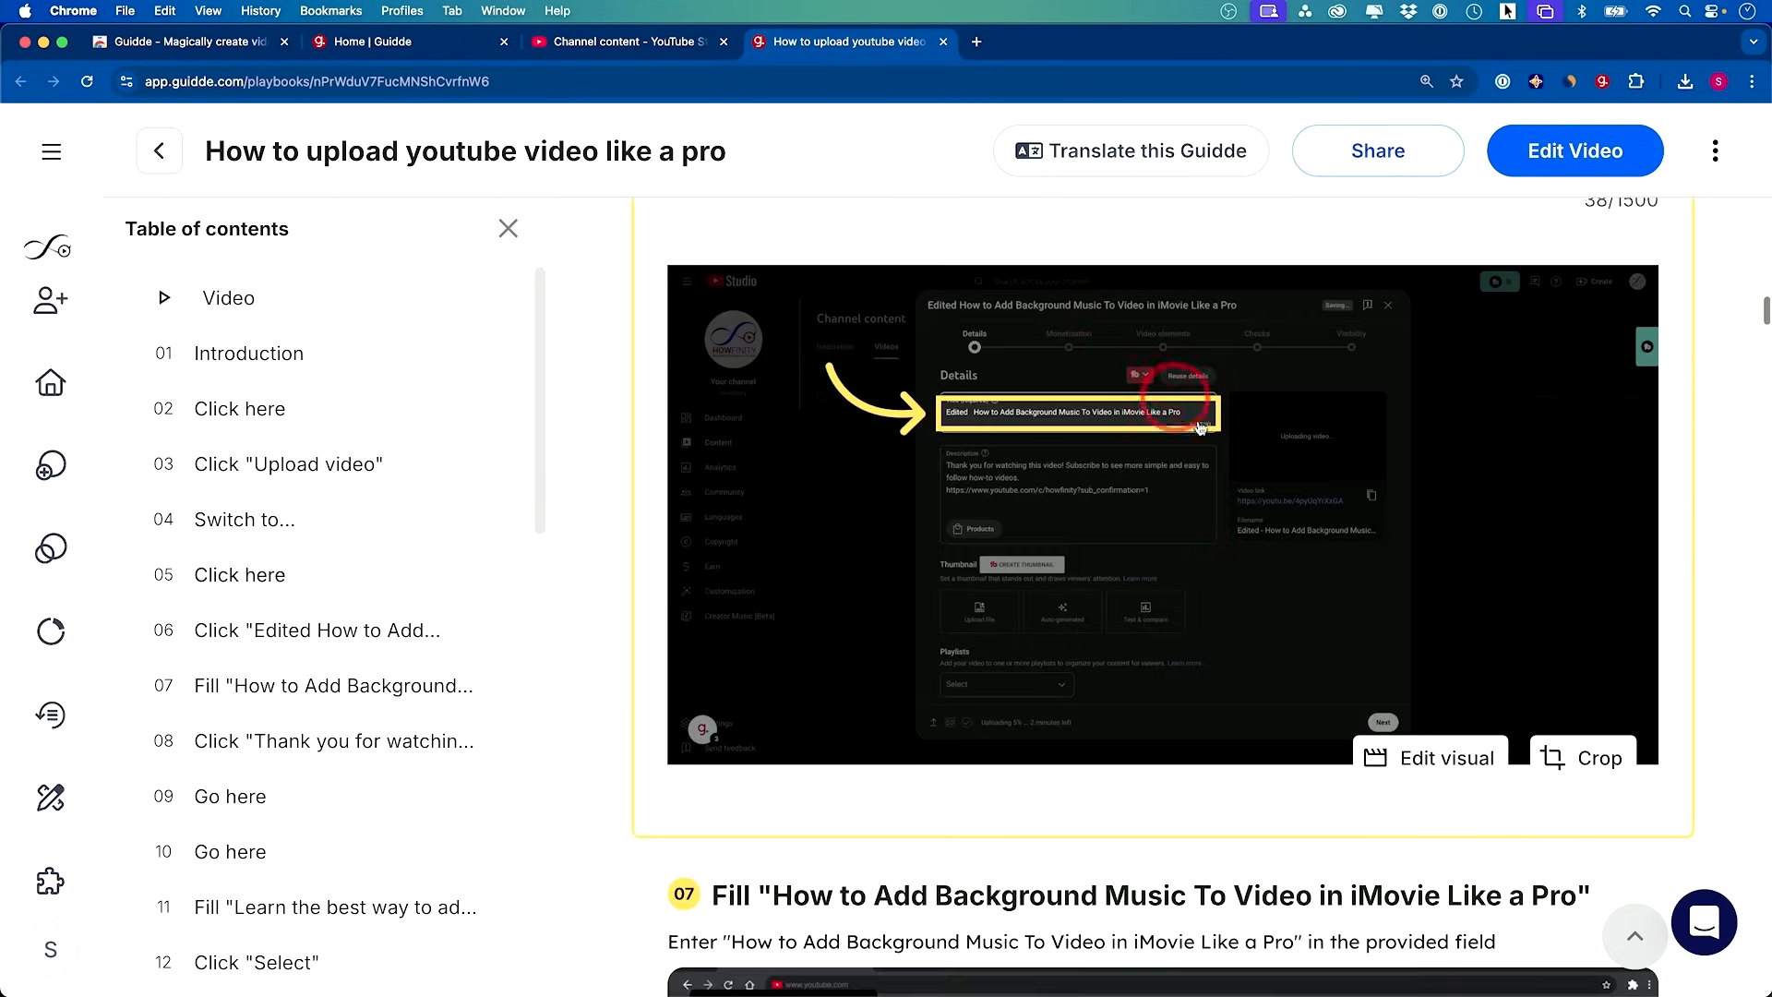
click(1575, 151)
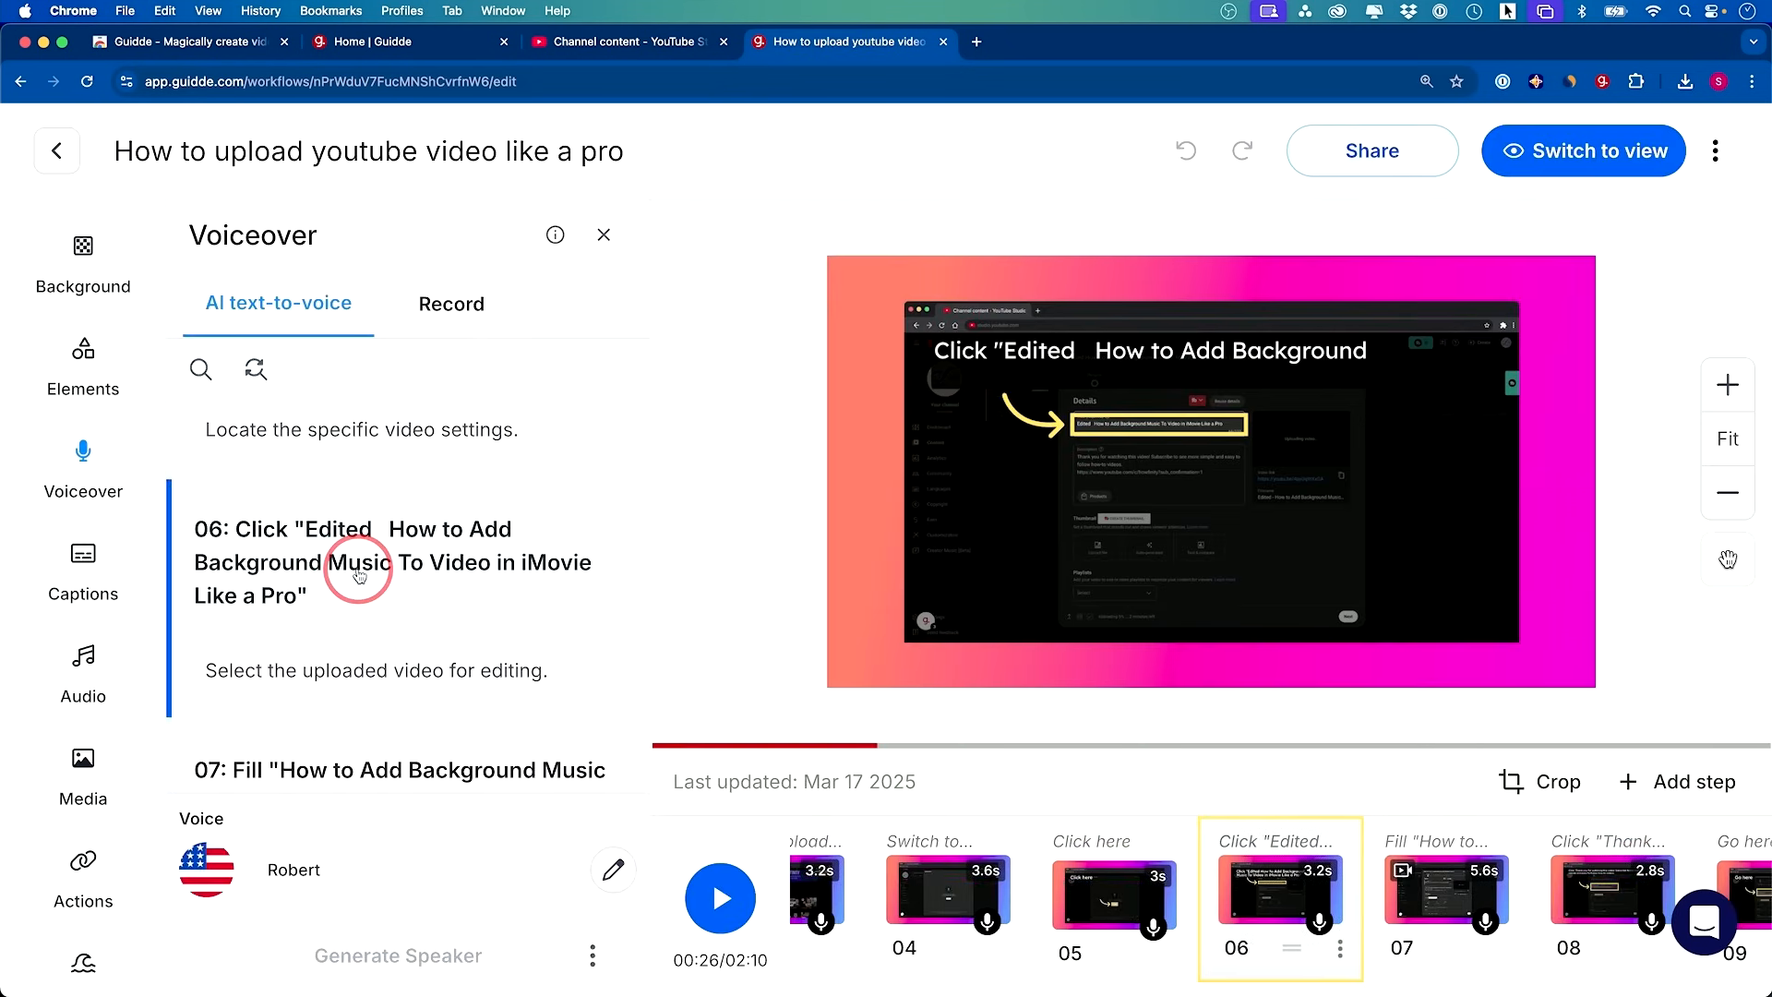
mouse_move(432, 428)
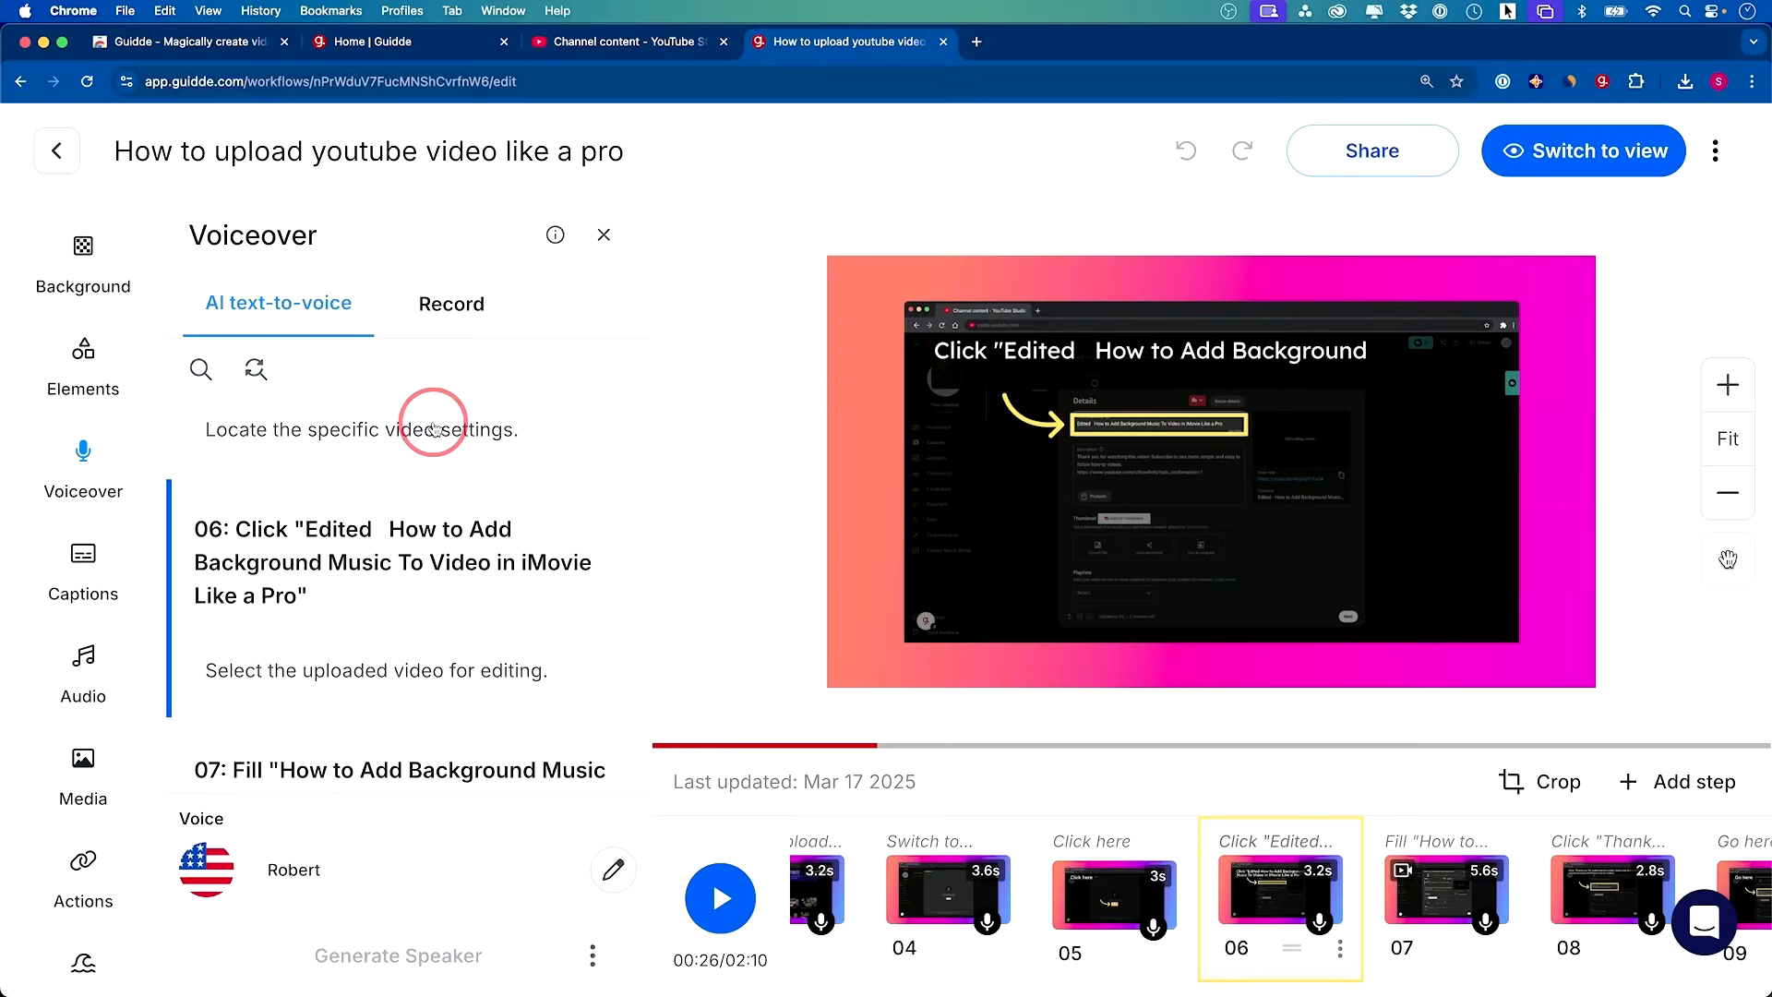
Leave the video editor and return to the guide's viewing page
click(1584, 151)
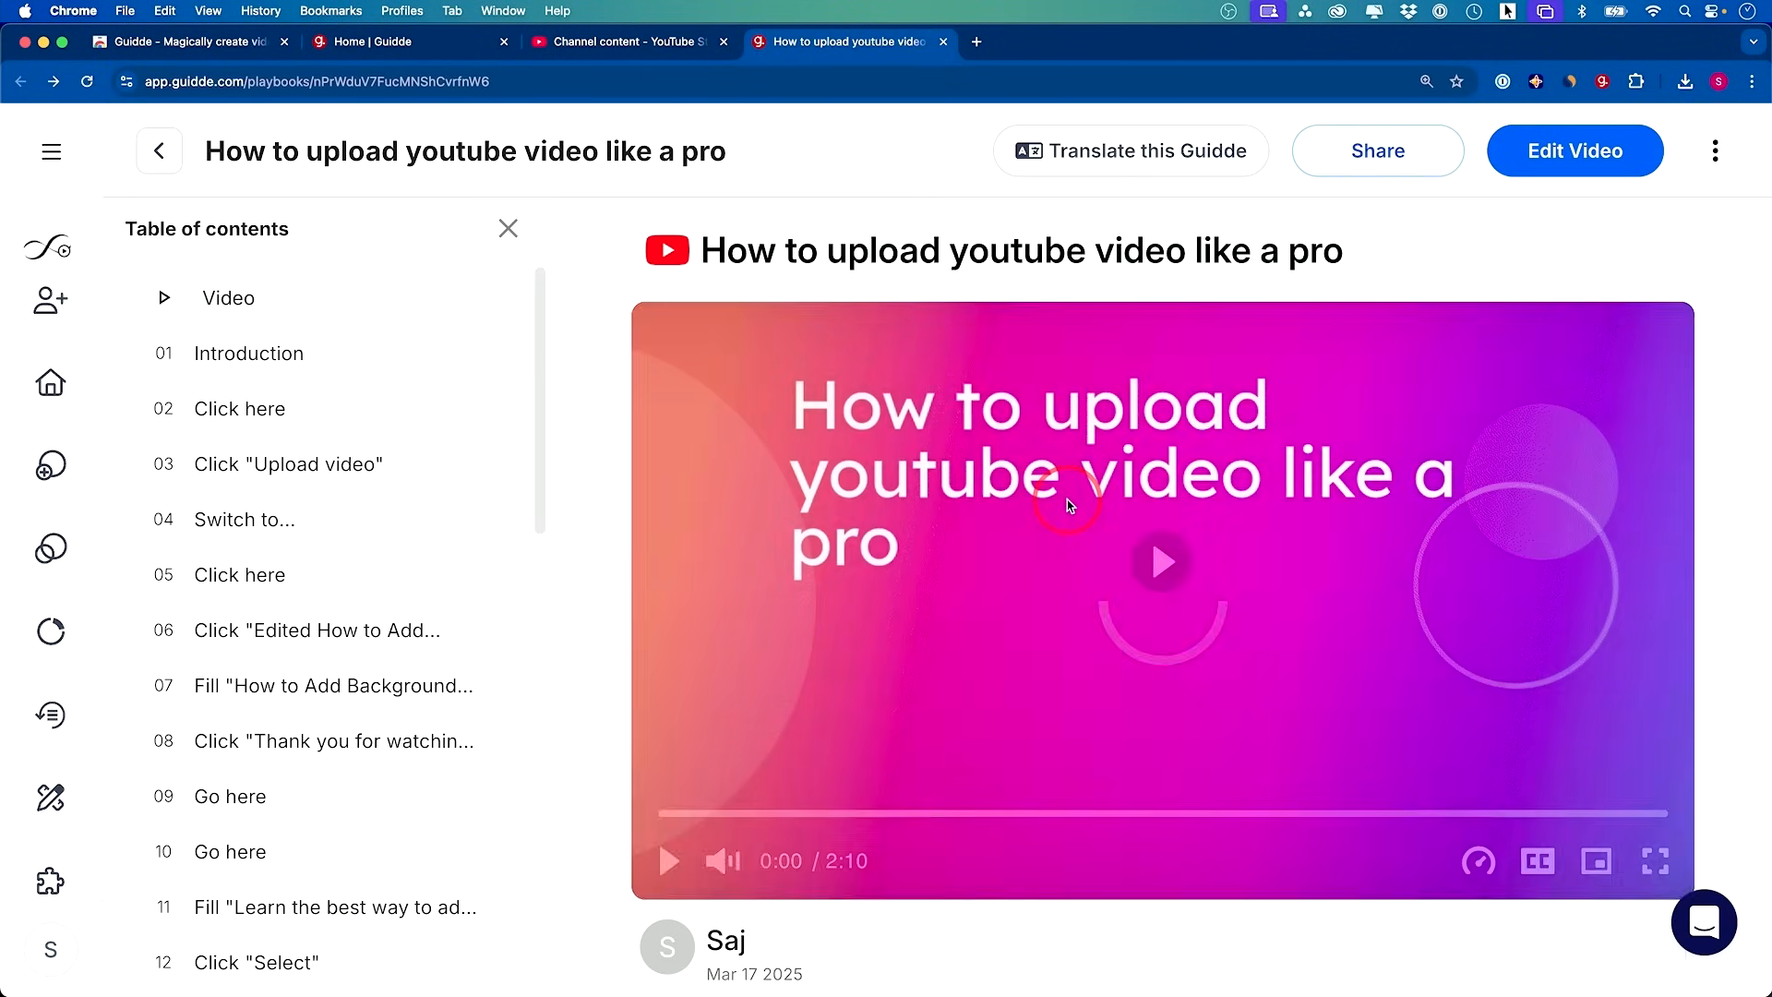
Play the guide's generated video from its title screen
click(1161, 563)
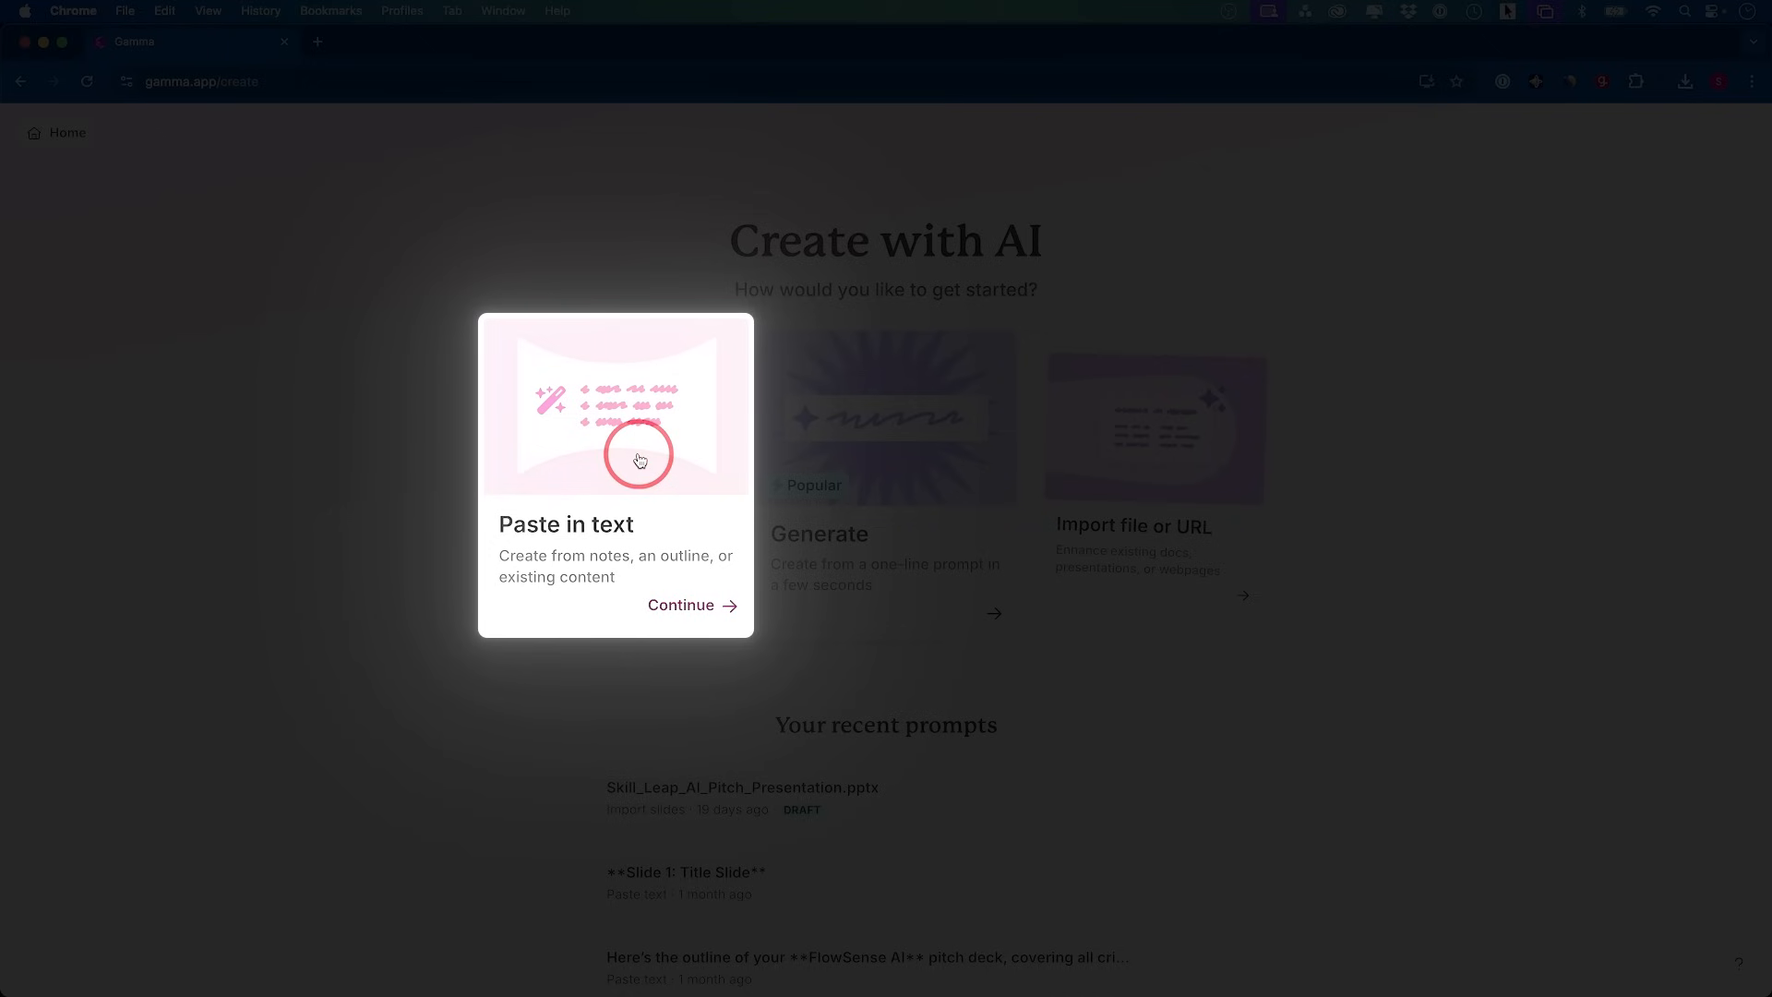
mouse_move(899, 462)
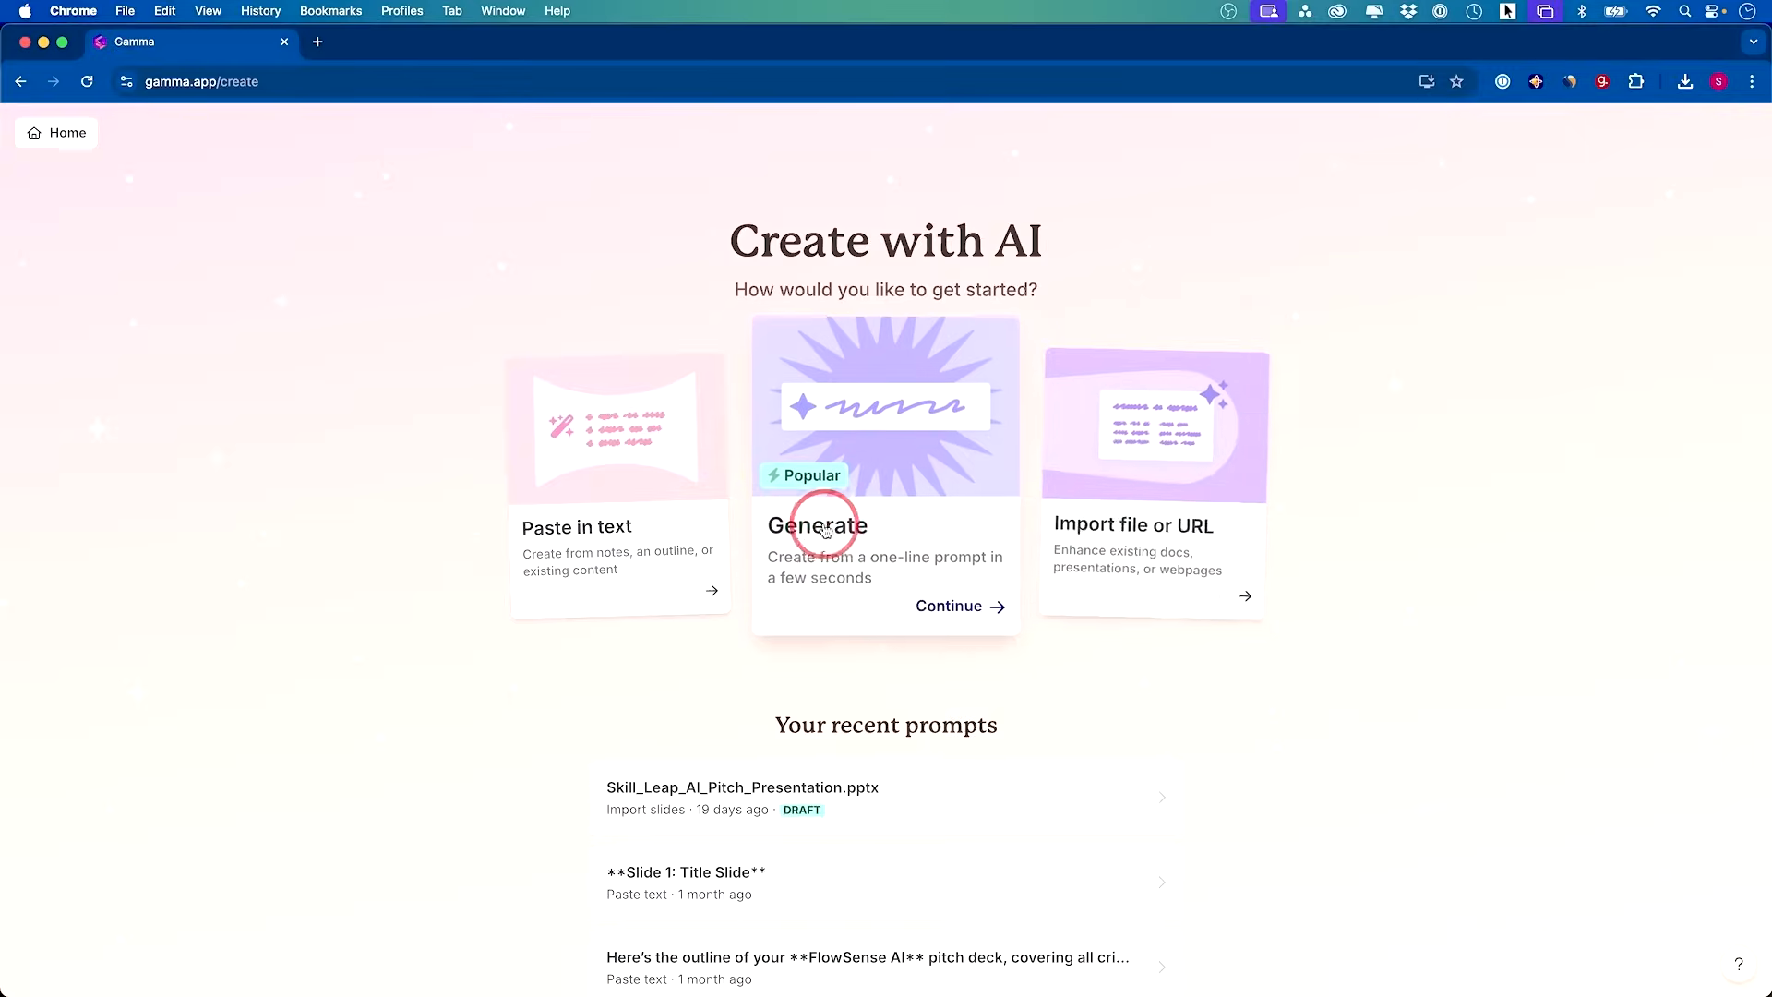
Generate an eight-card outline from the brand-community prompt and review the cards
click(820, 525)
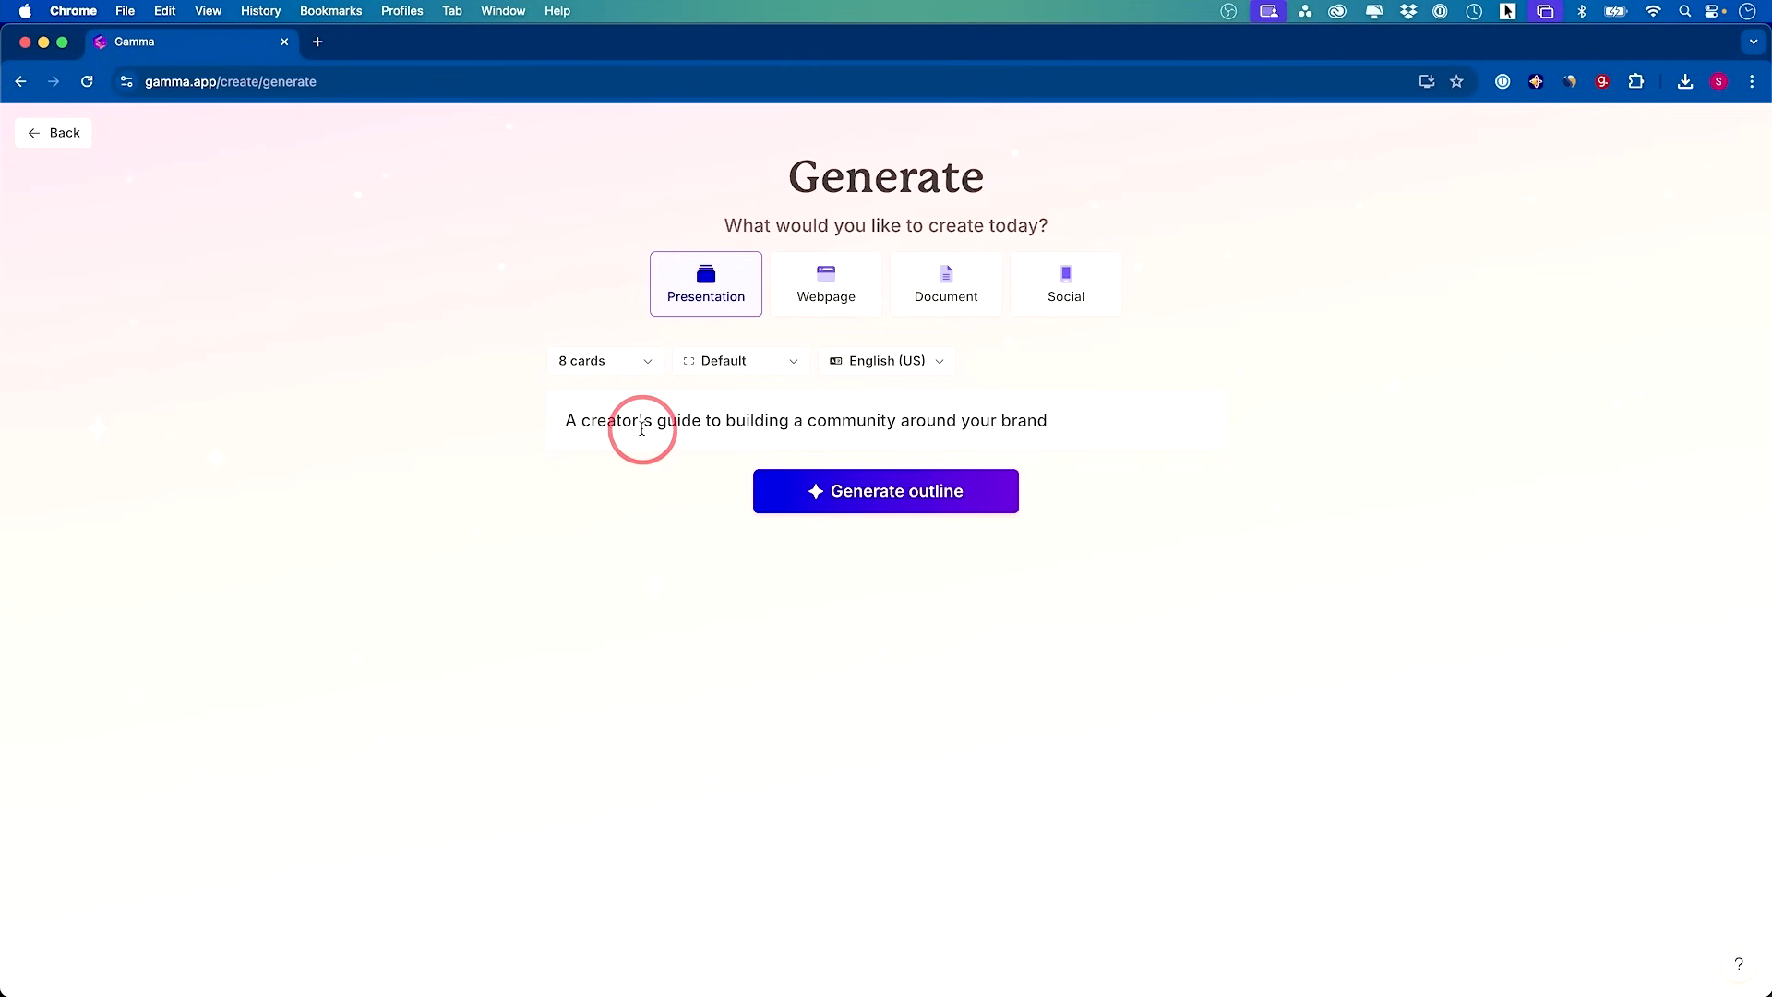
mouse_move(899, 432)
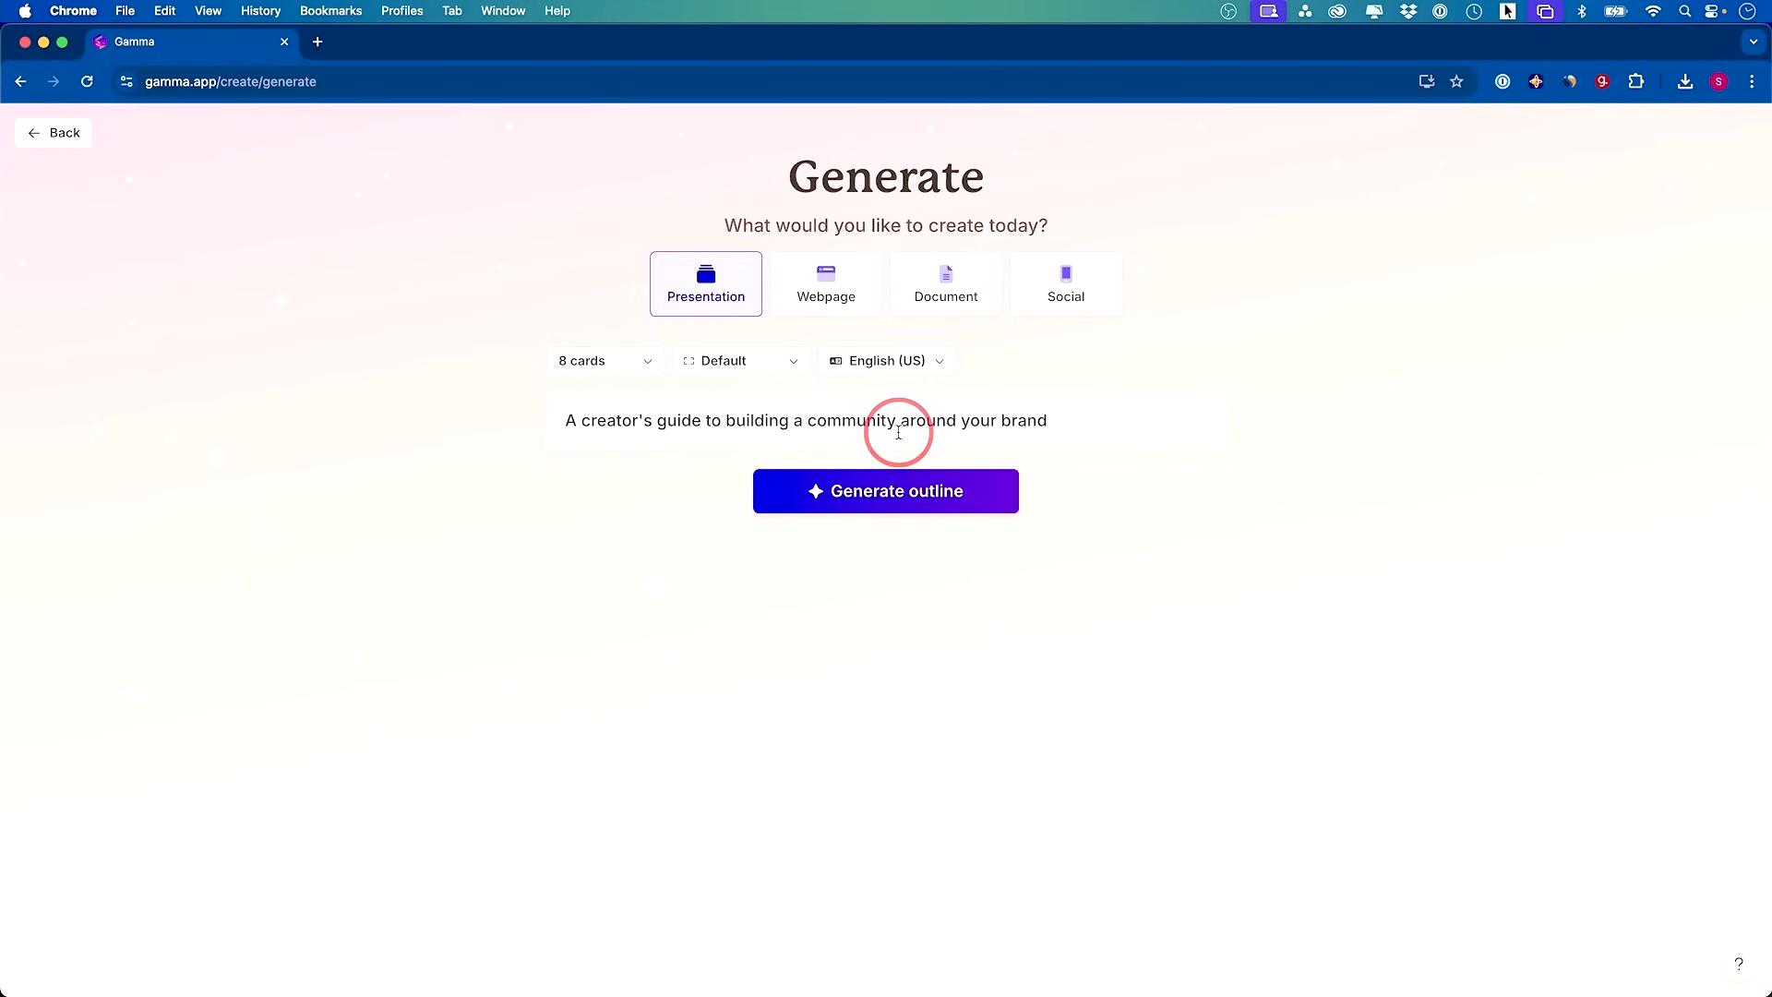
click(886, 491)
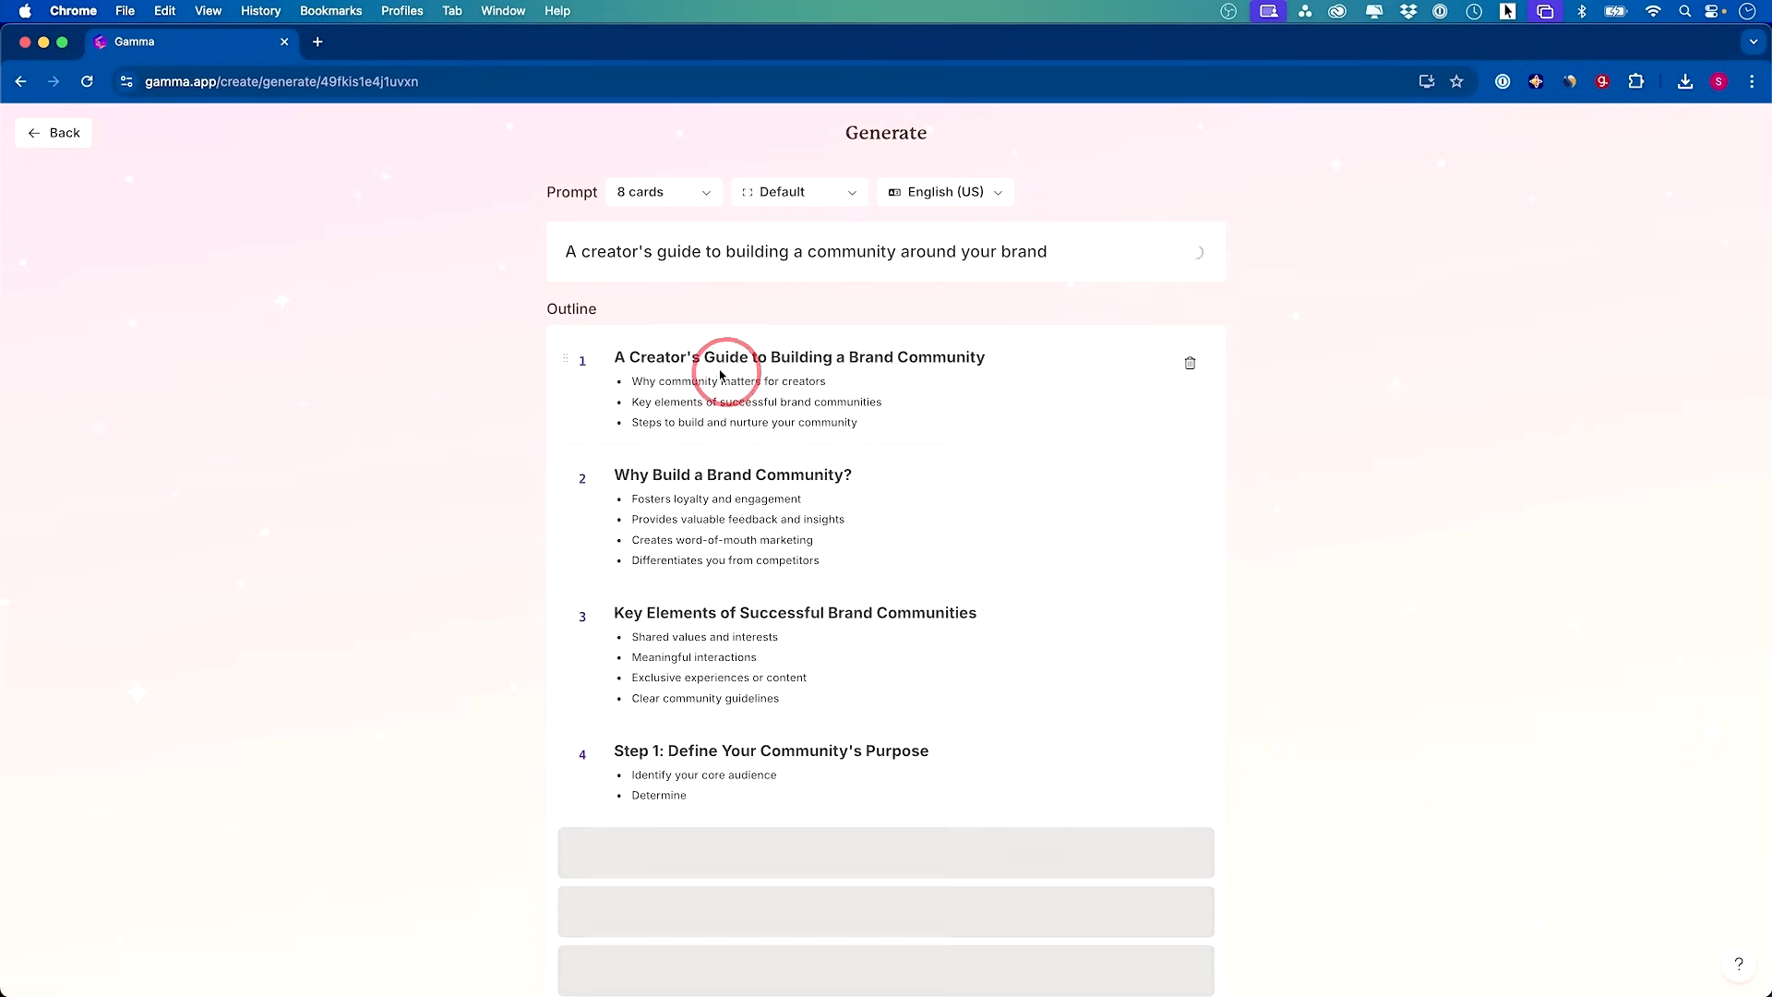
scroll(down, 3)
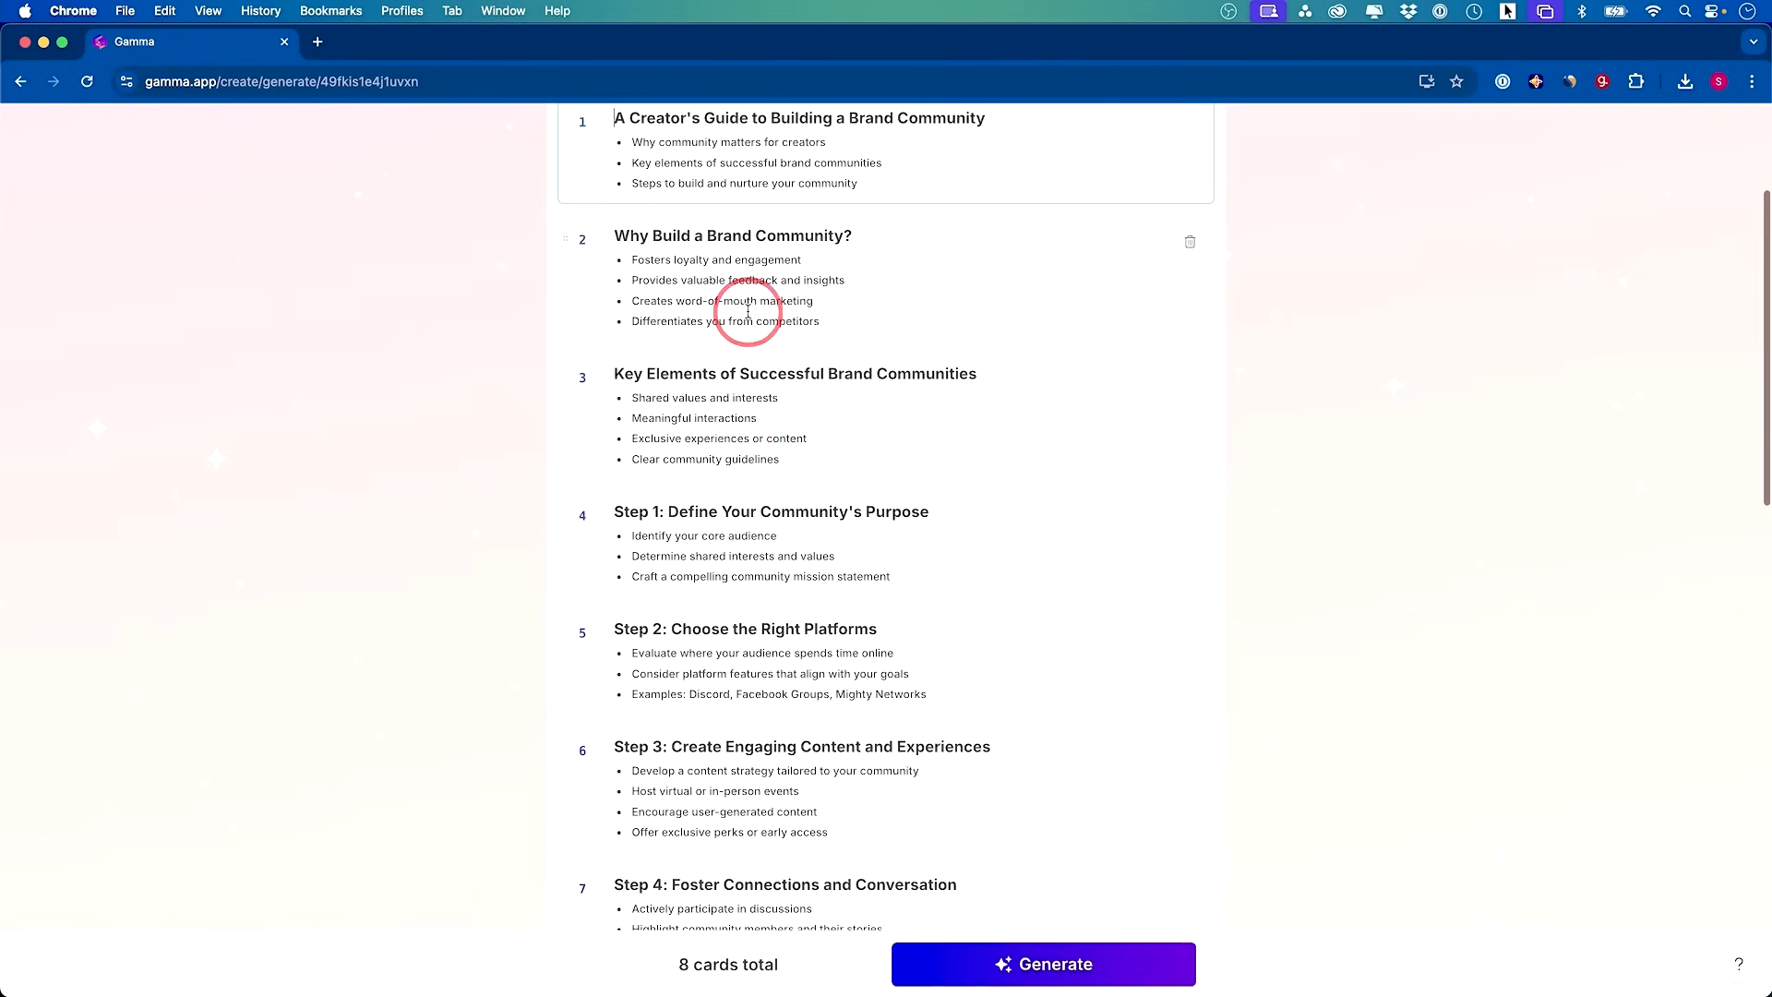
scroll(down, 3)
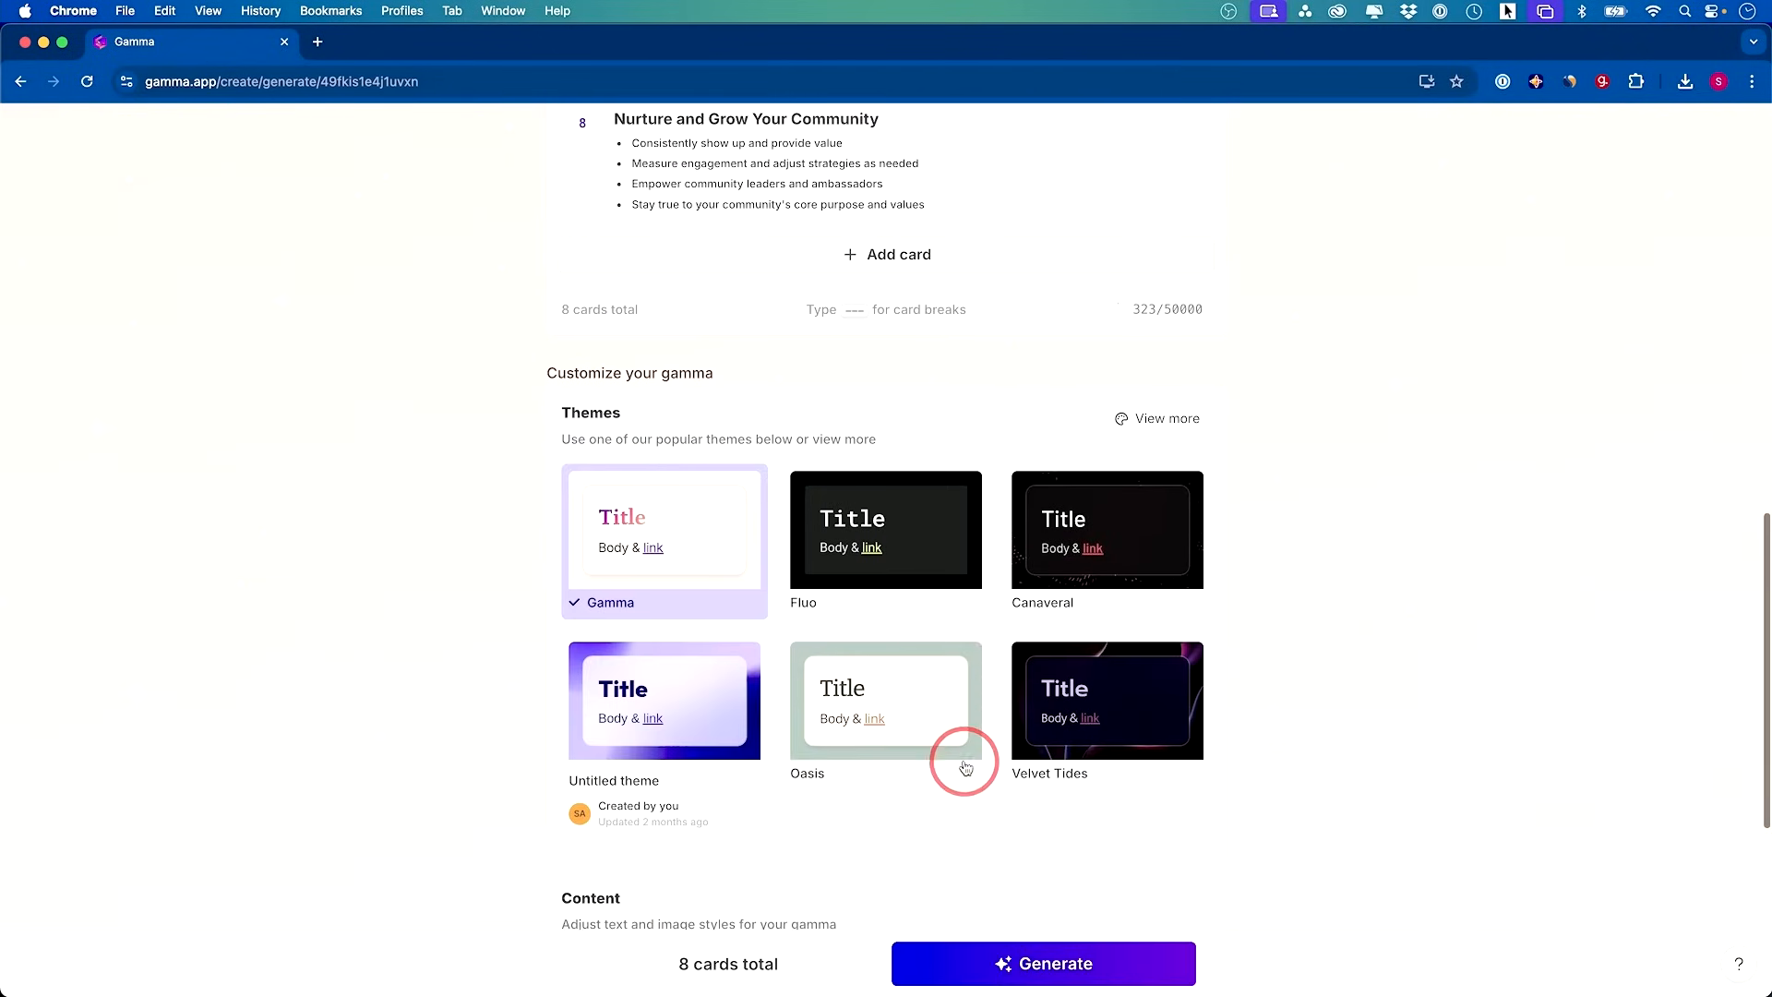
Apply the custom Untitled theme and set the image source to AI images
scroll(down, 3)
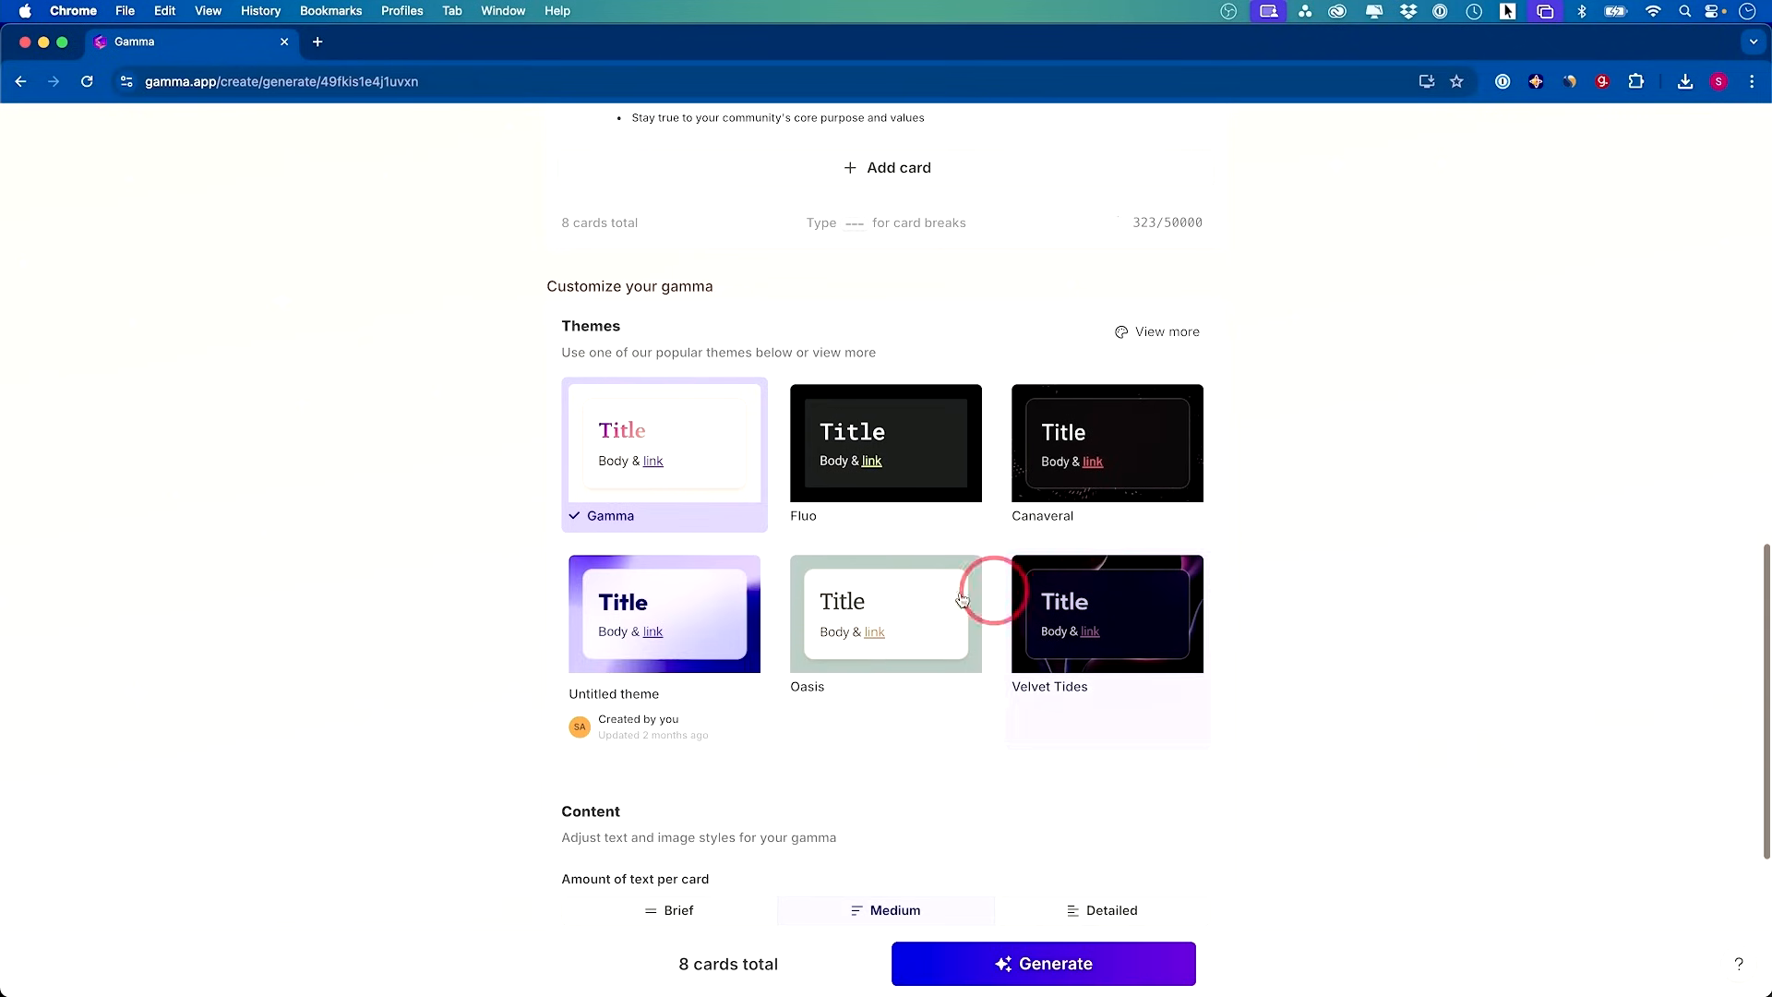
click(680, 615)
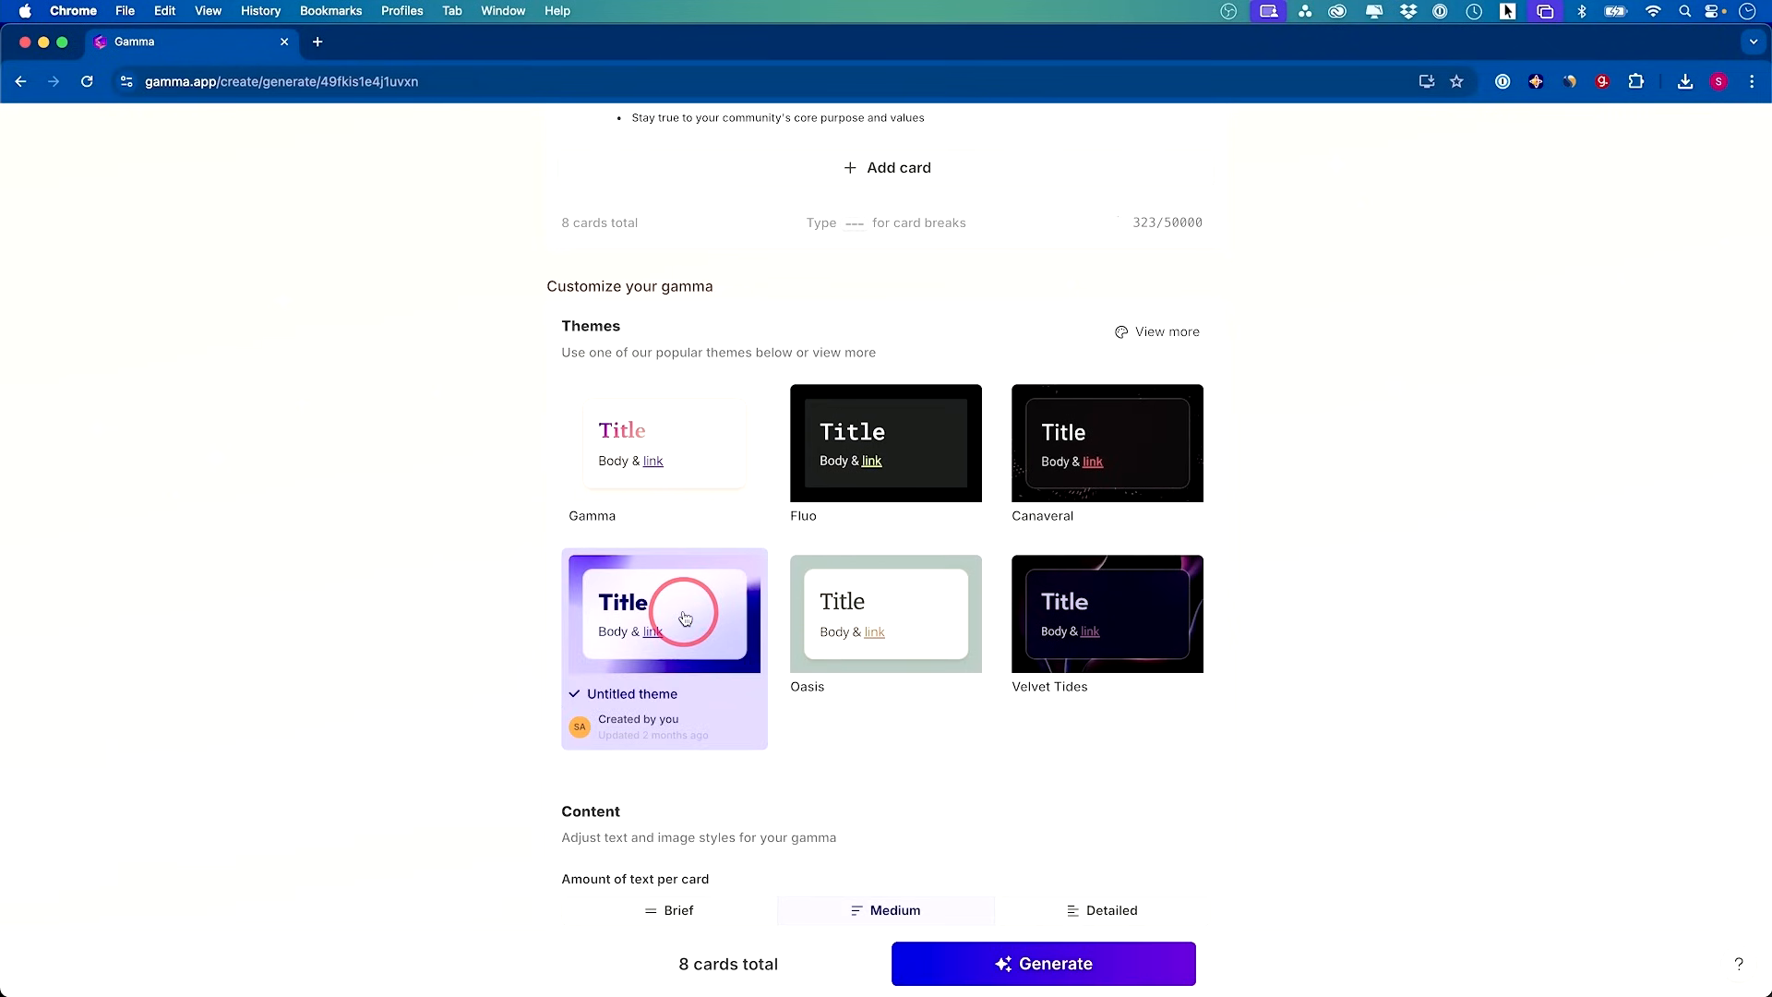
scroll(down, 3)
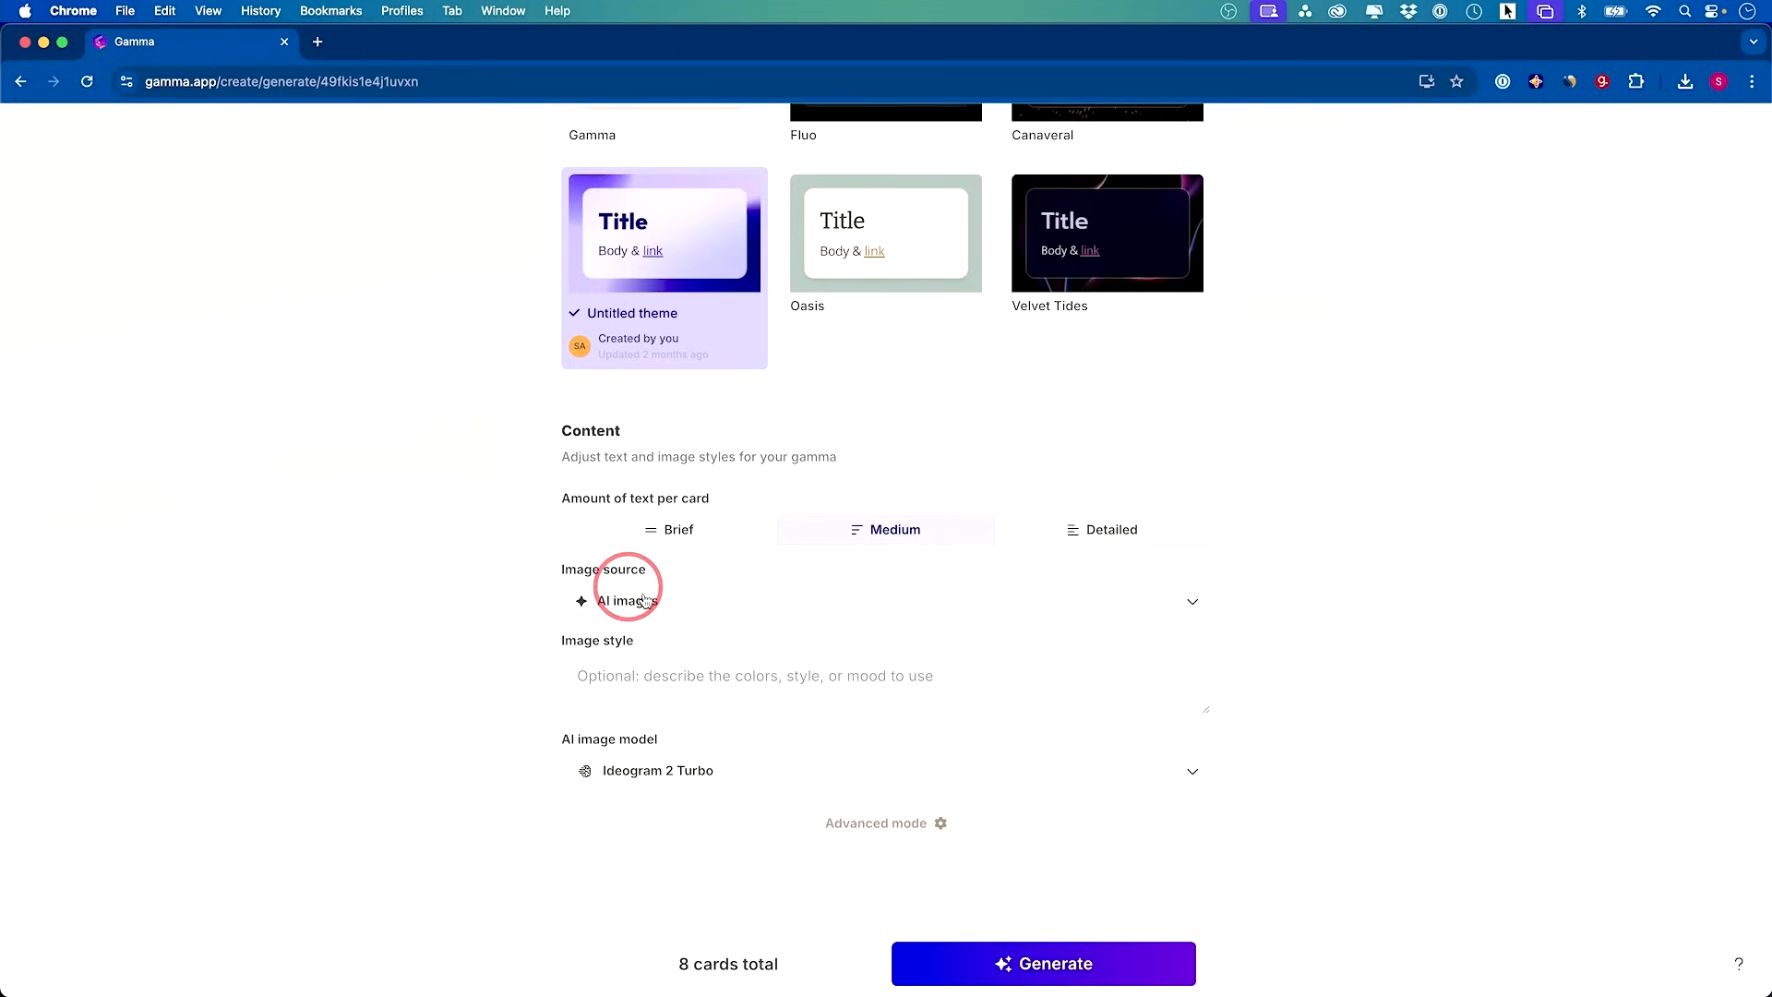
click(624, 600)
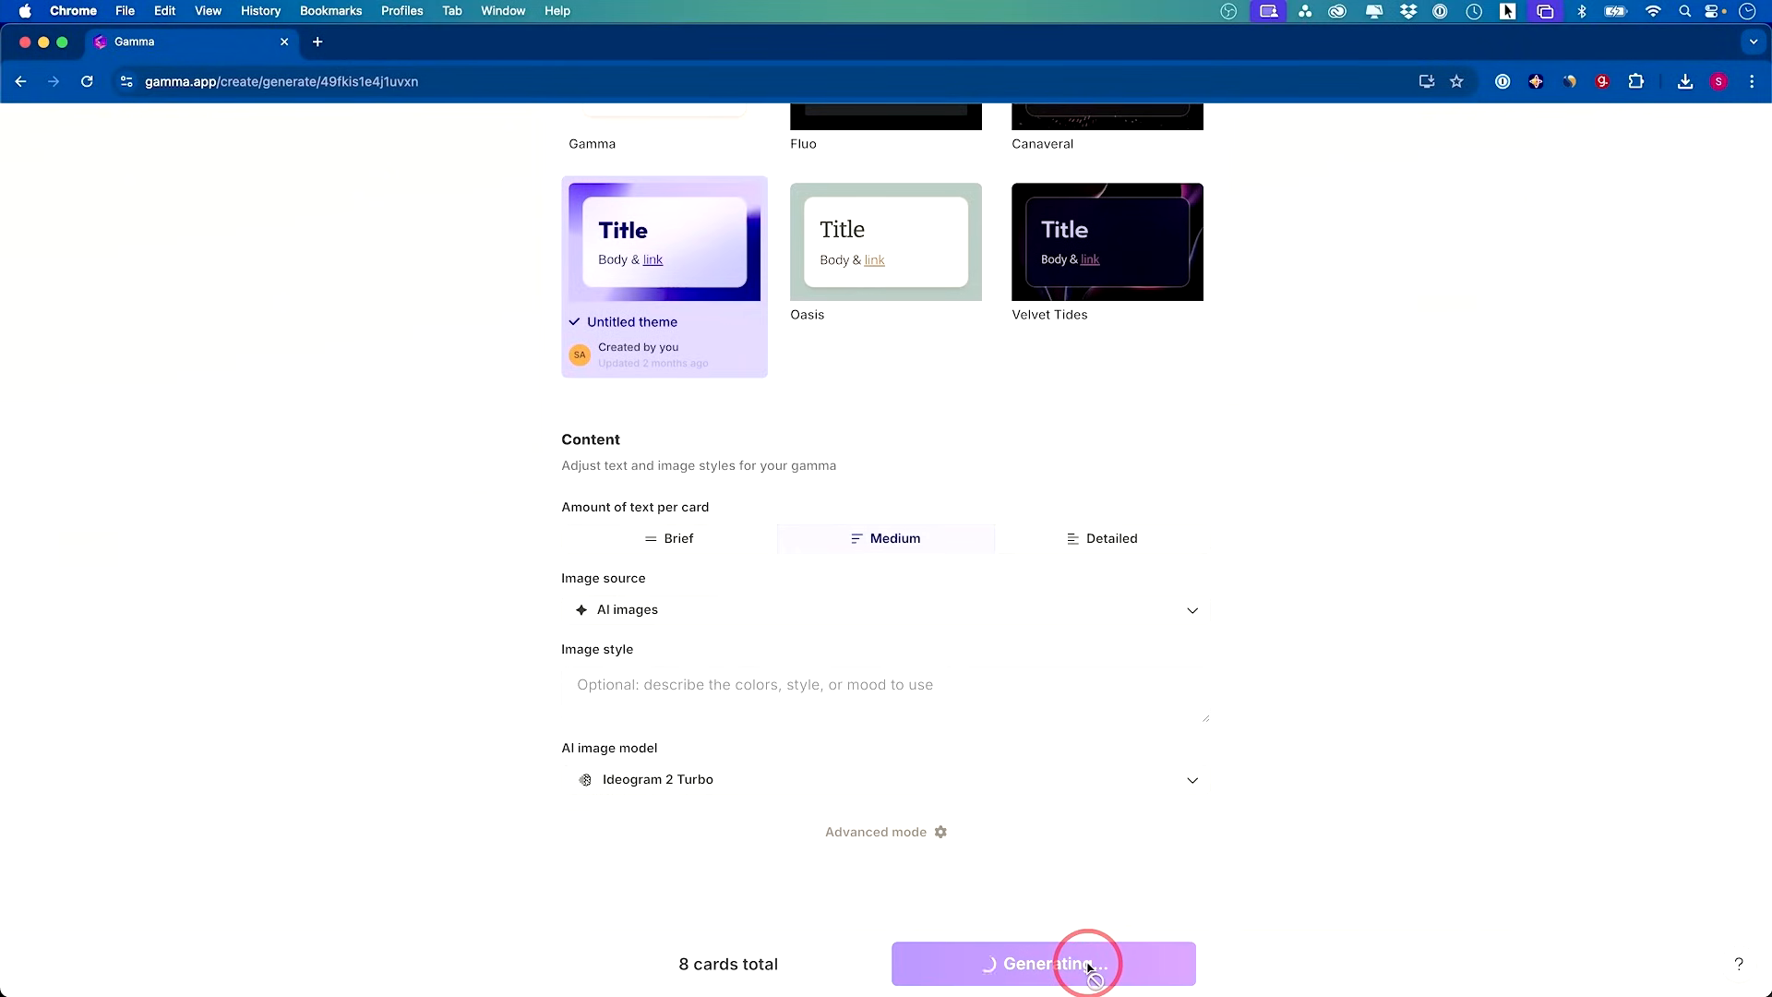
Generate all eight cards of 'A Creator's Guide to Building a Brand Community' with AI images
click(1047, 964)
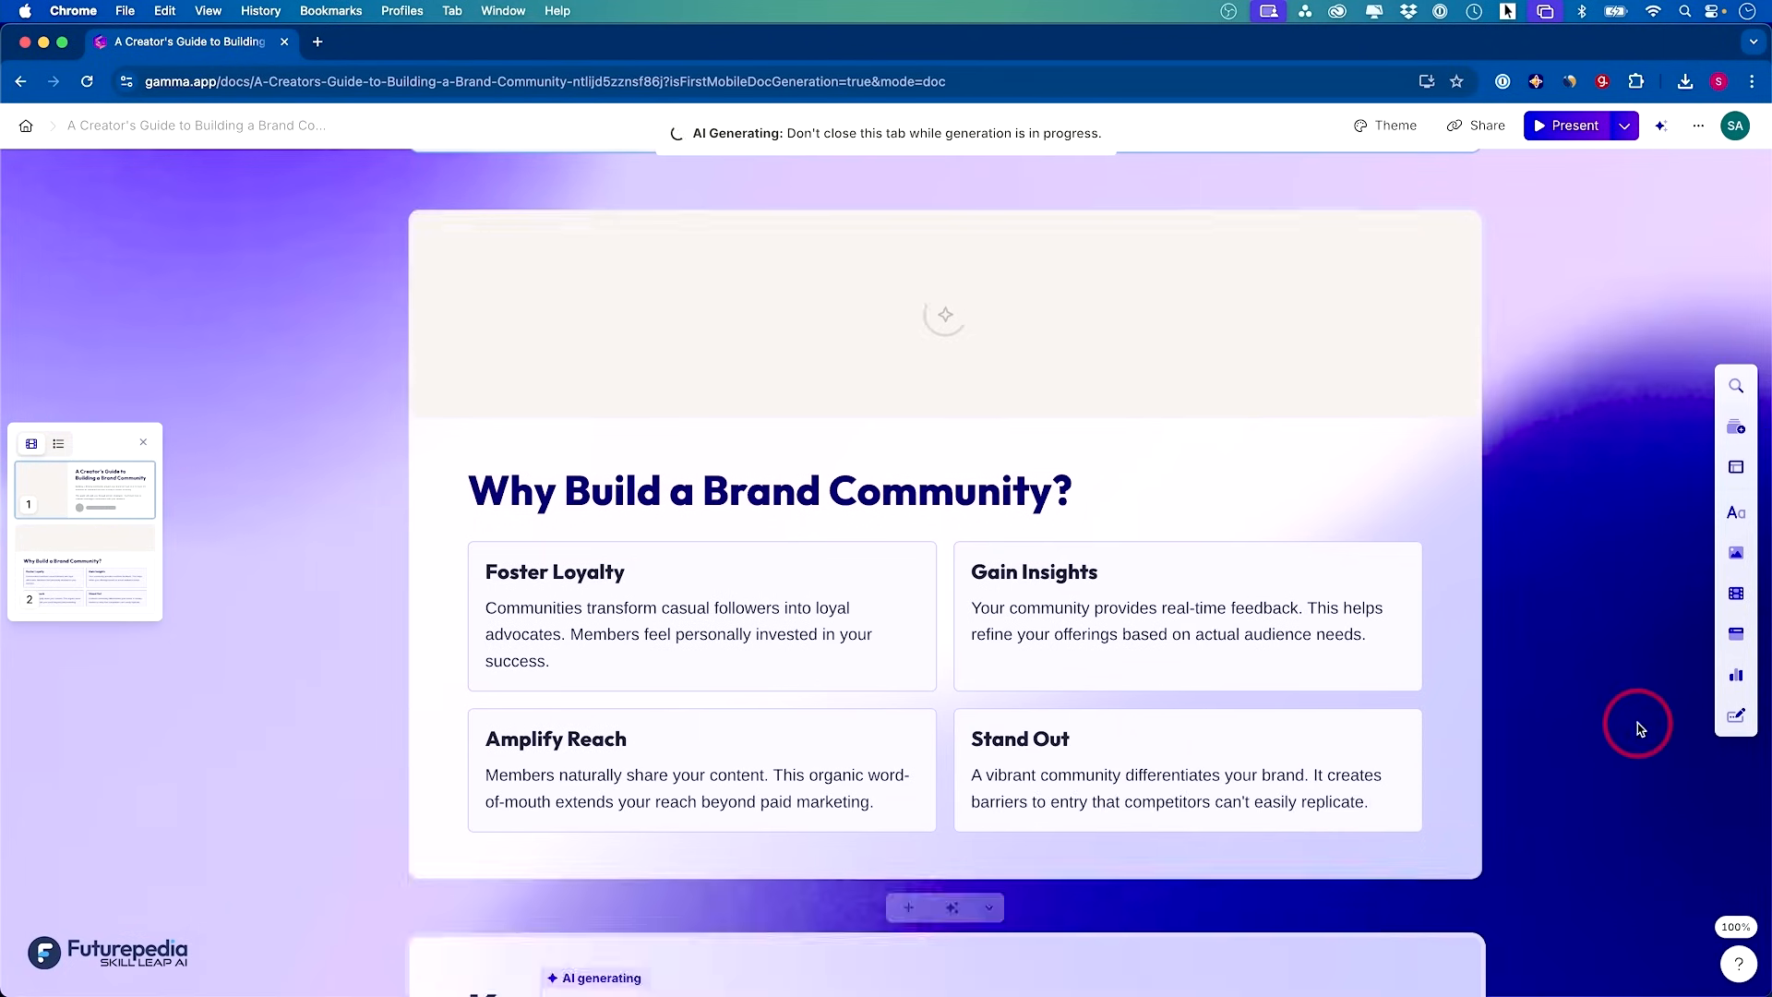
scroll(down, 3)
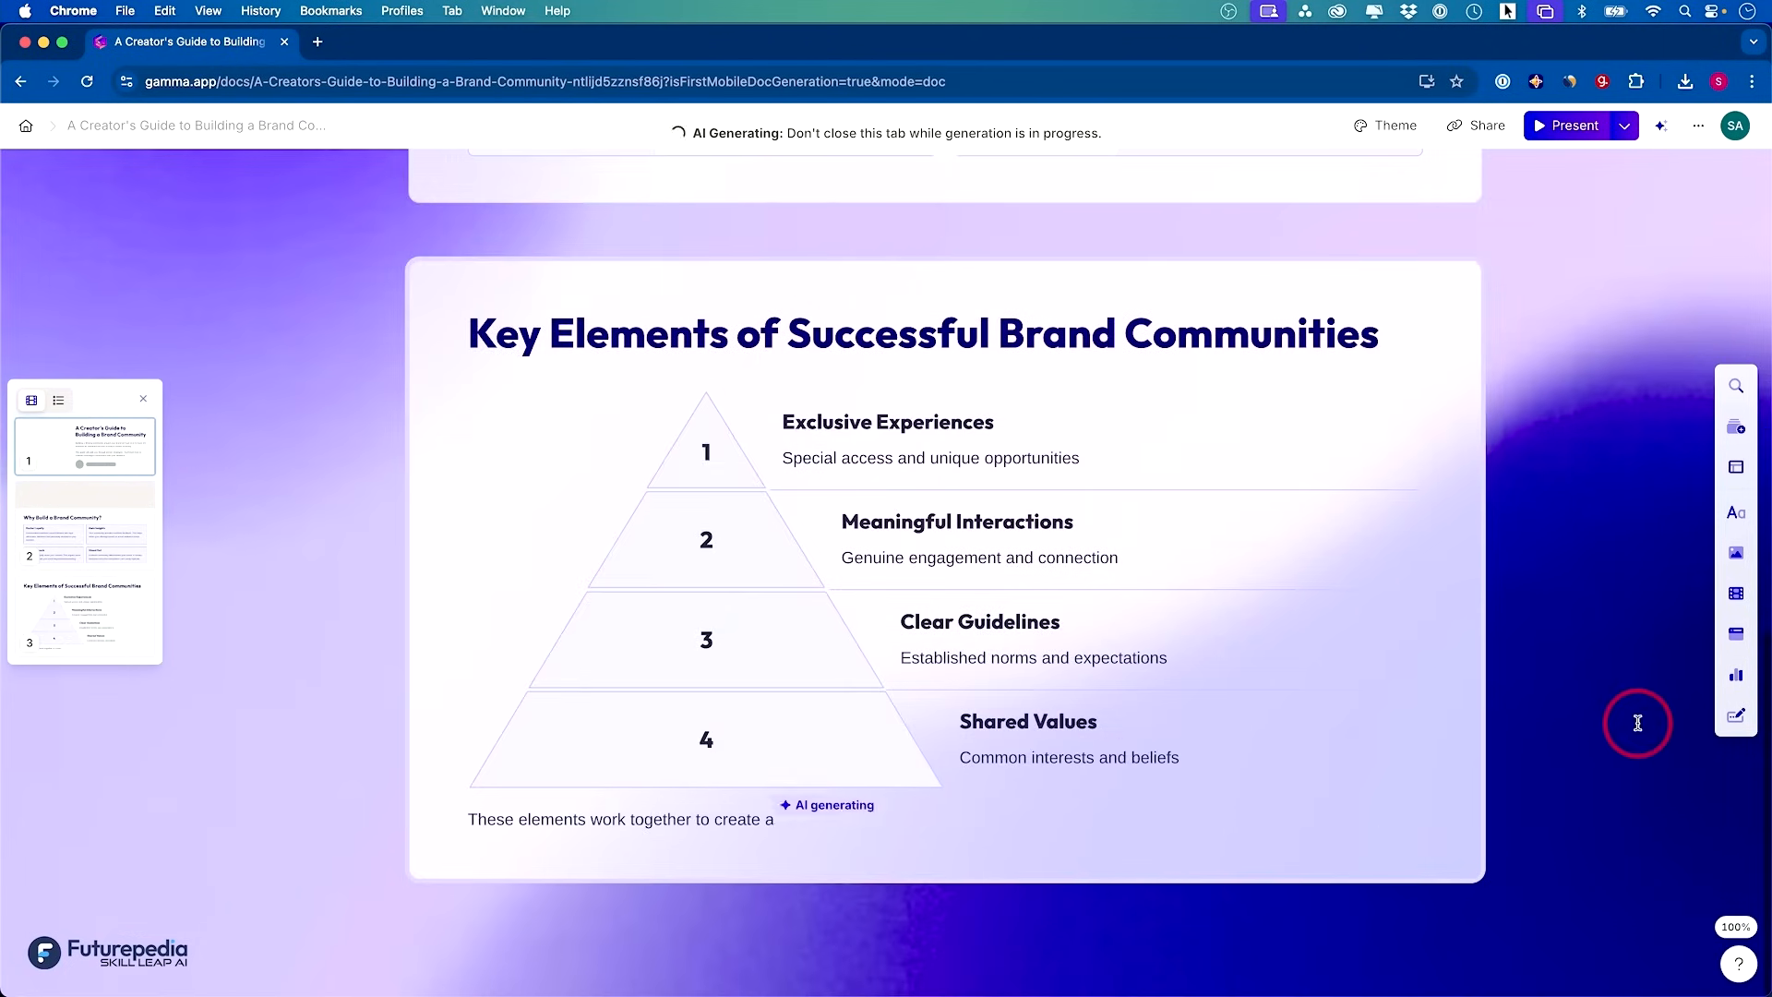
scroll(down, 3)
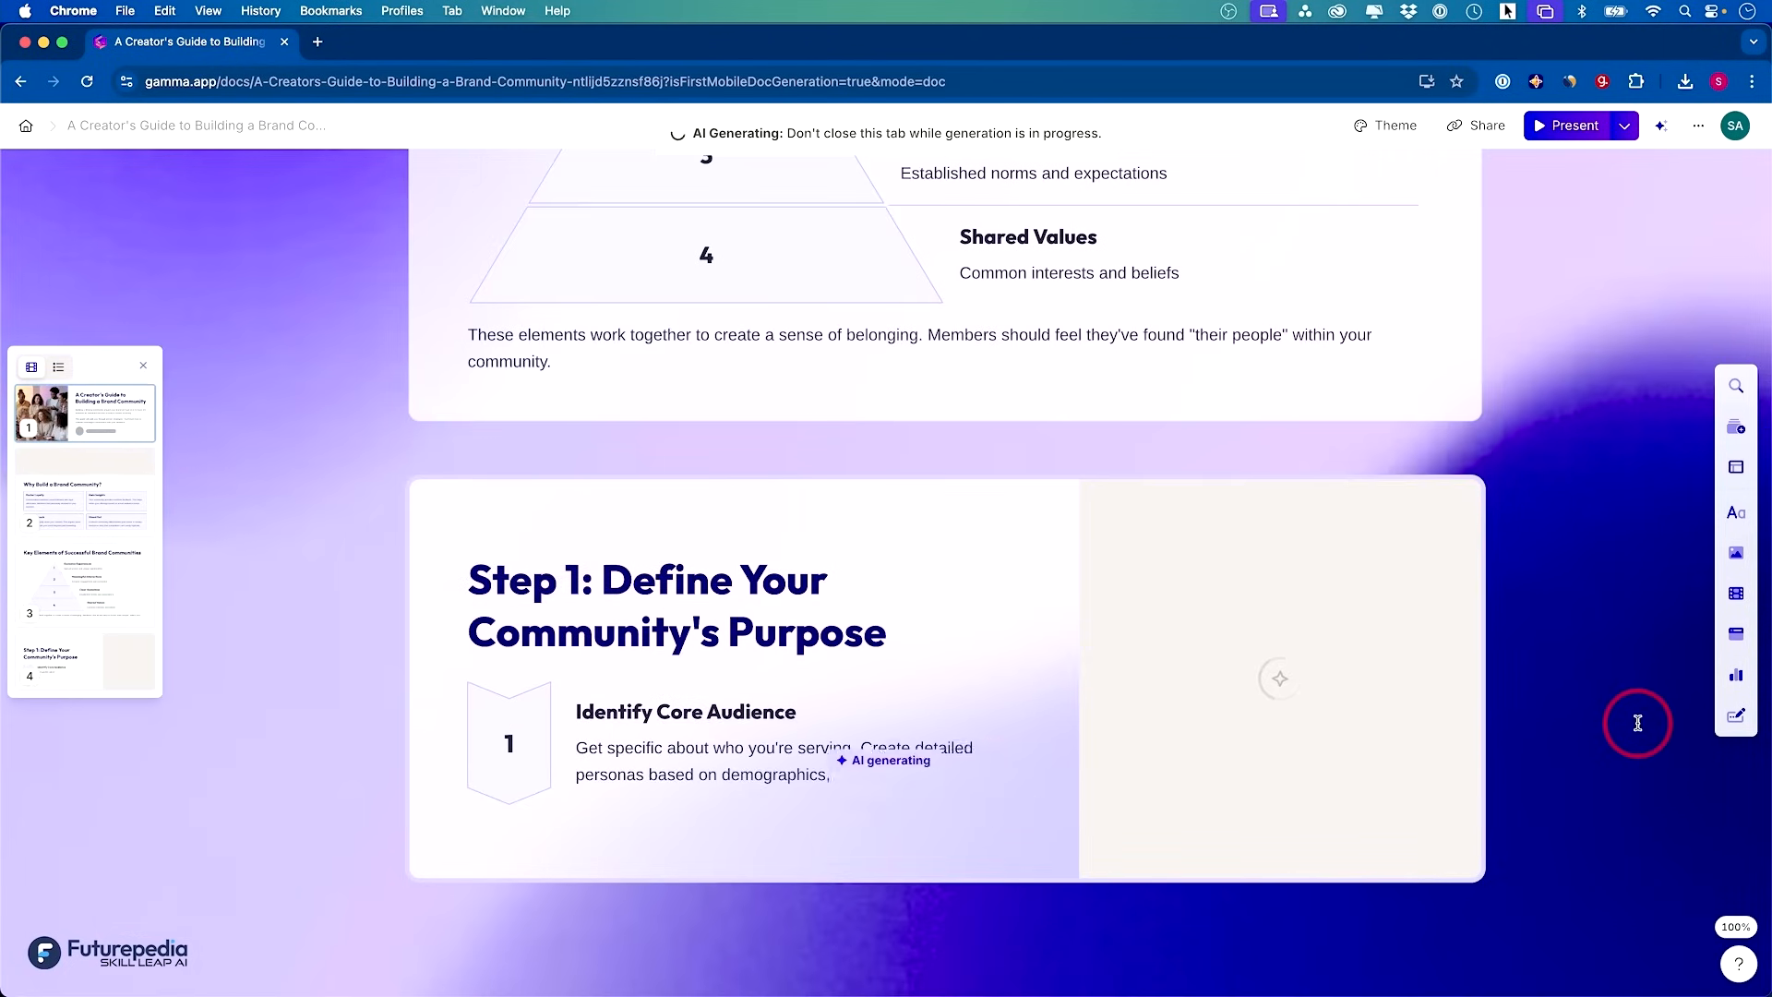
scroll(down, 3)
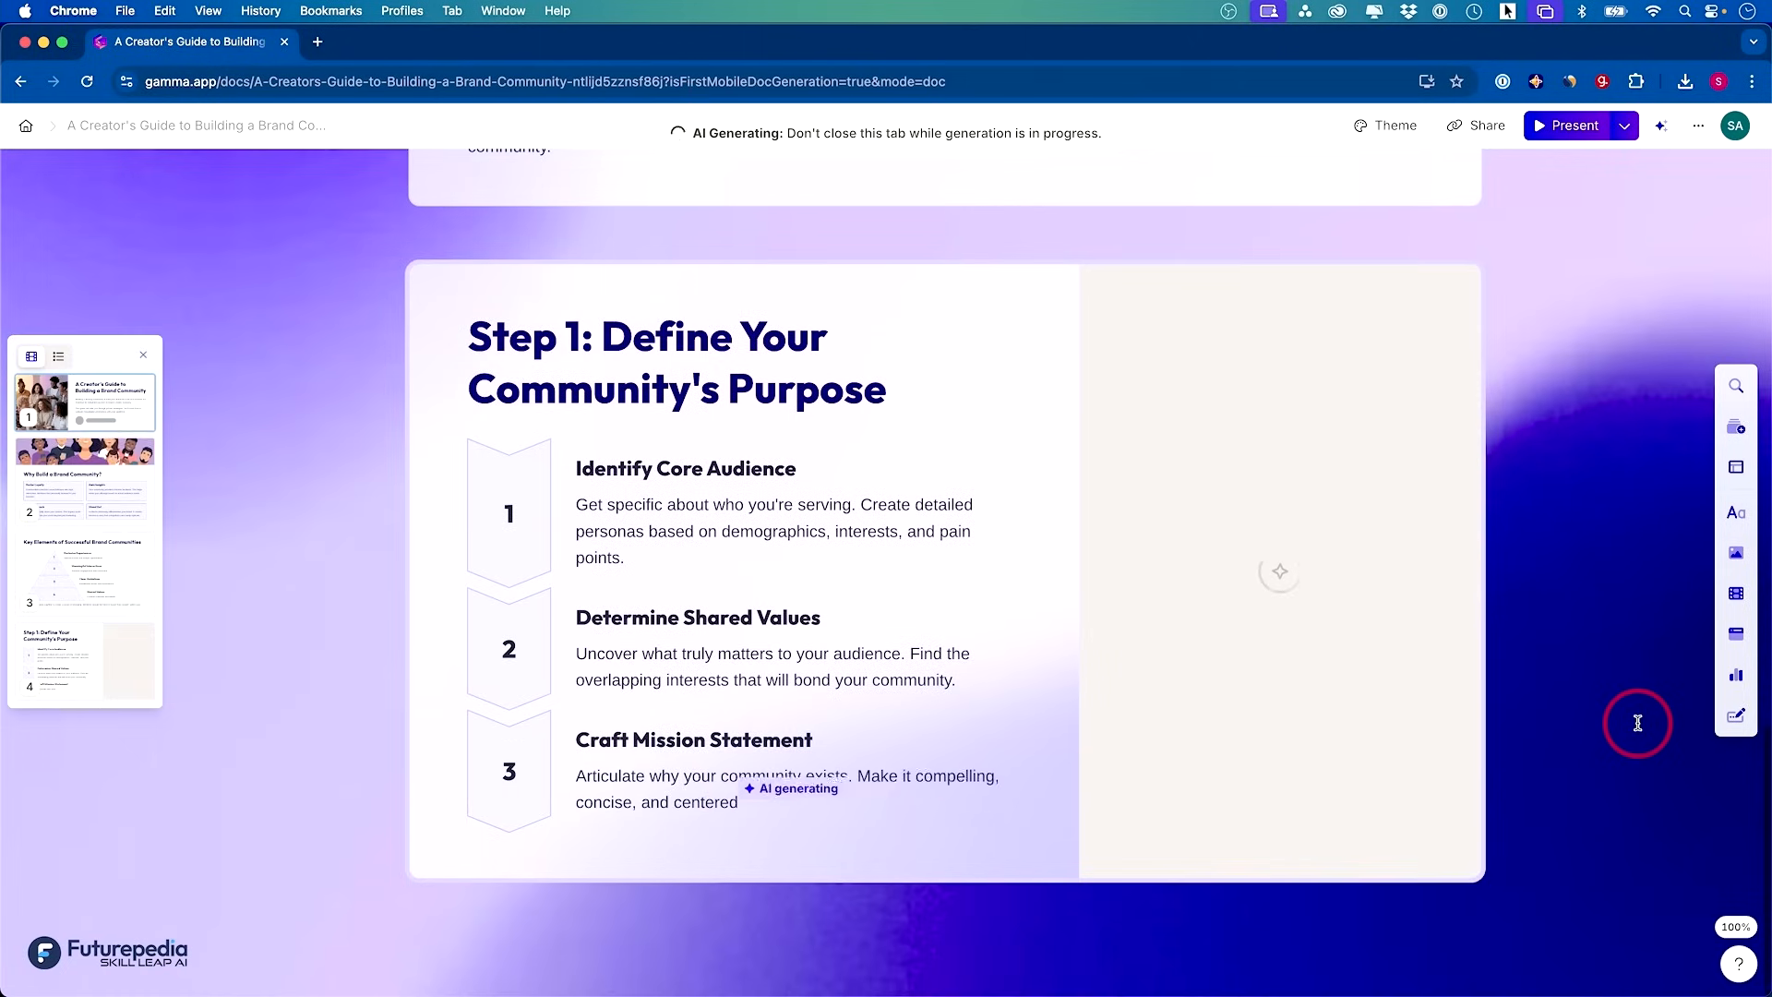
scroll(down, 3)
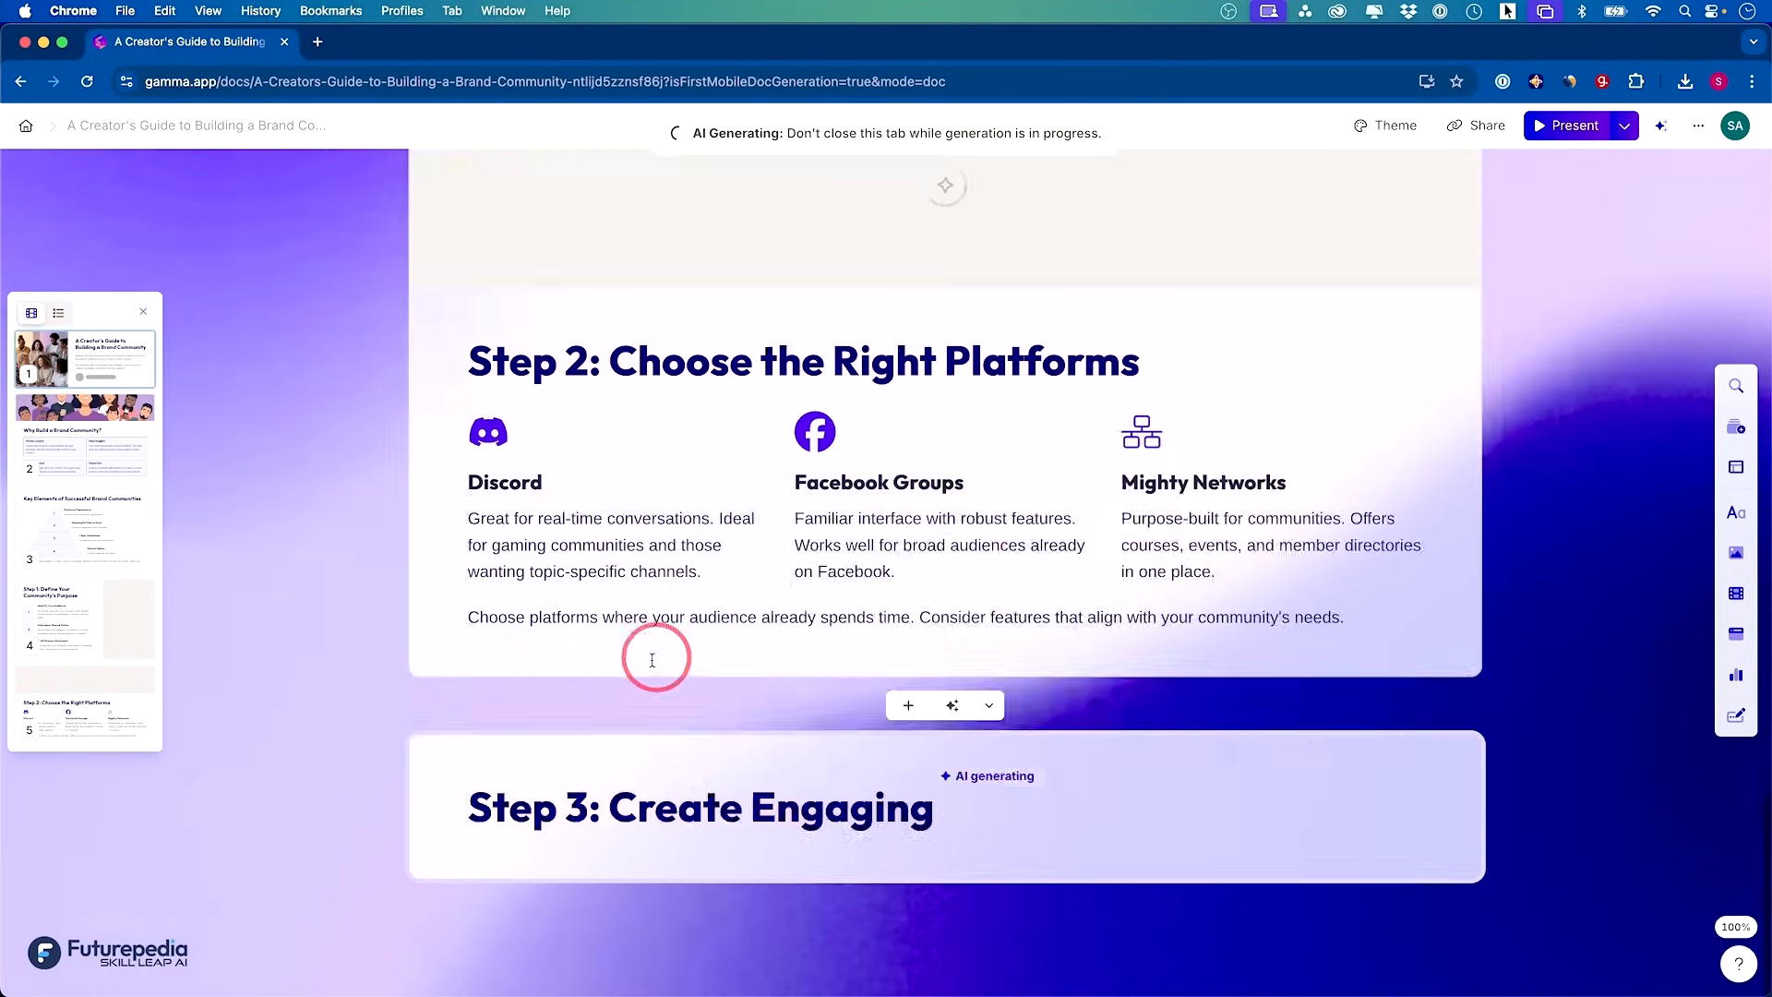
scroll(down, 3)
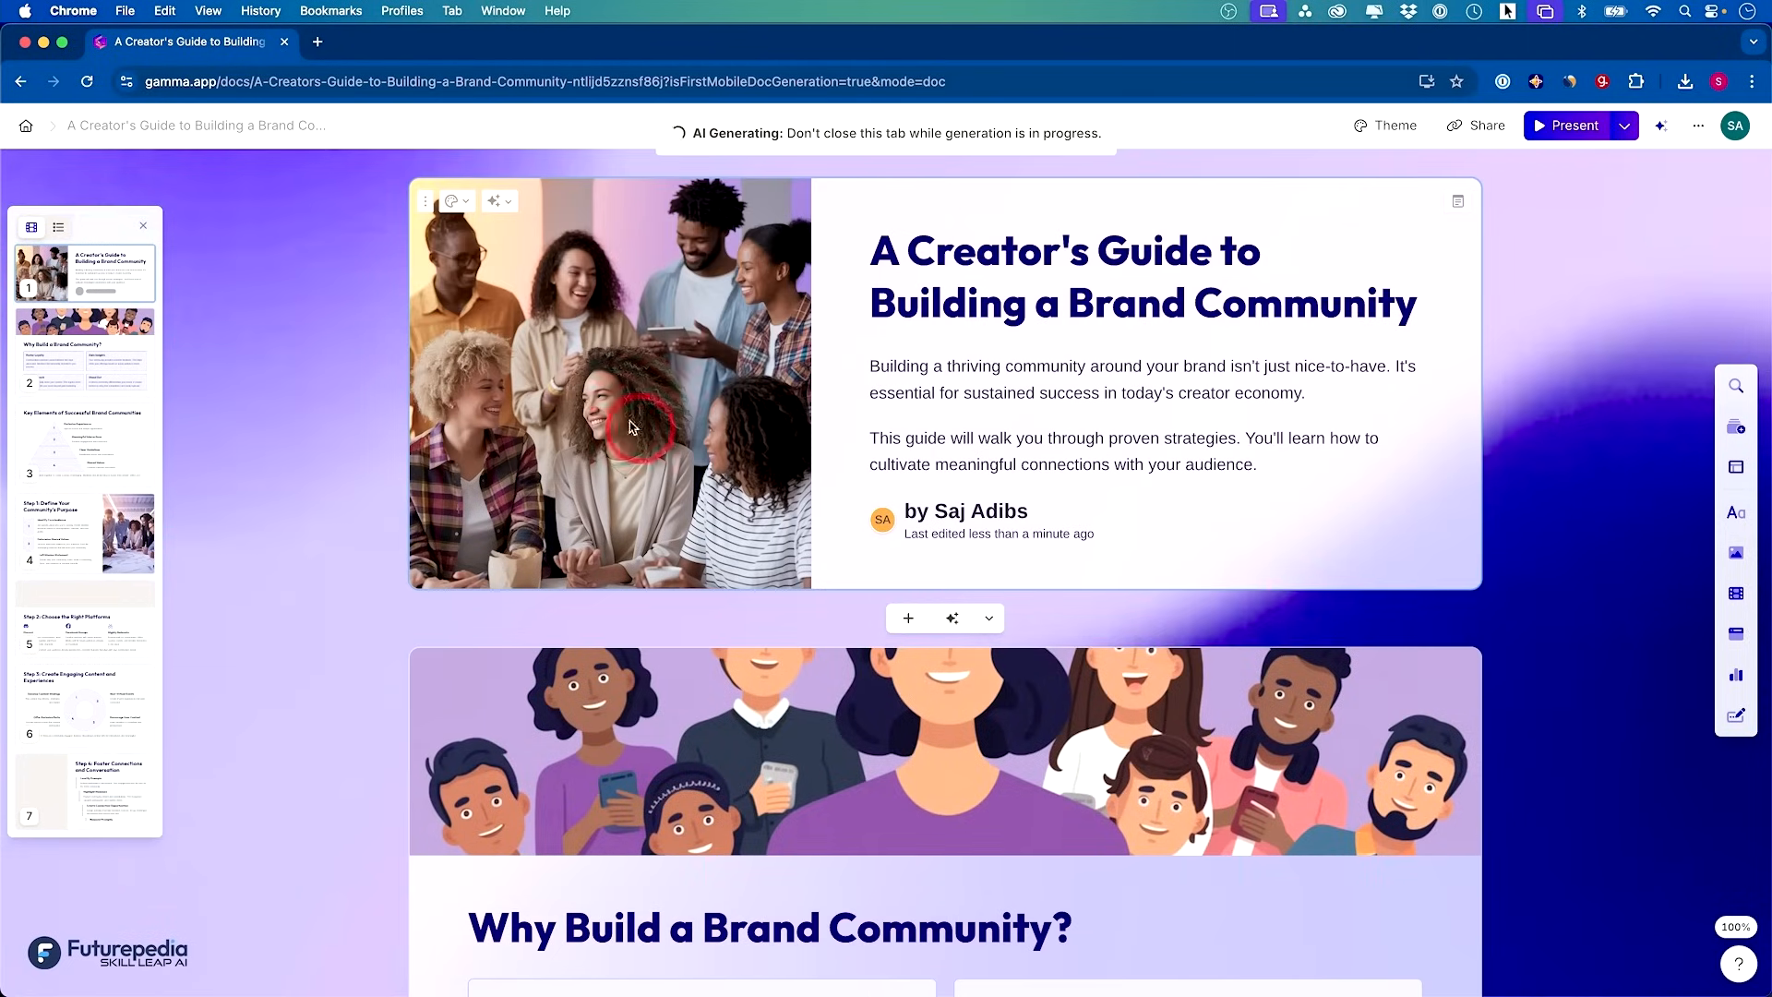
scroll(down, 3)
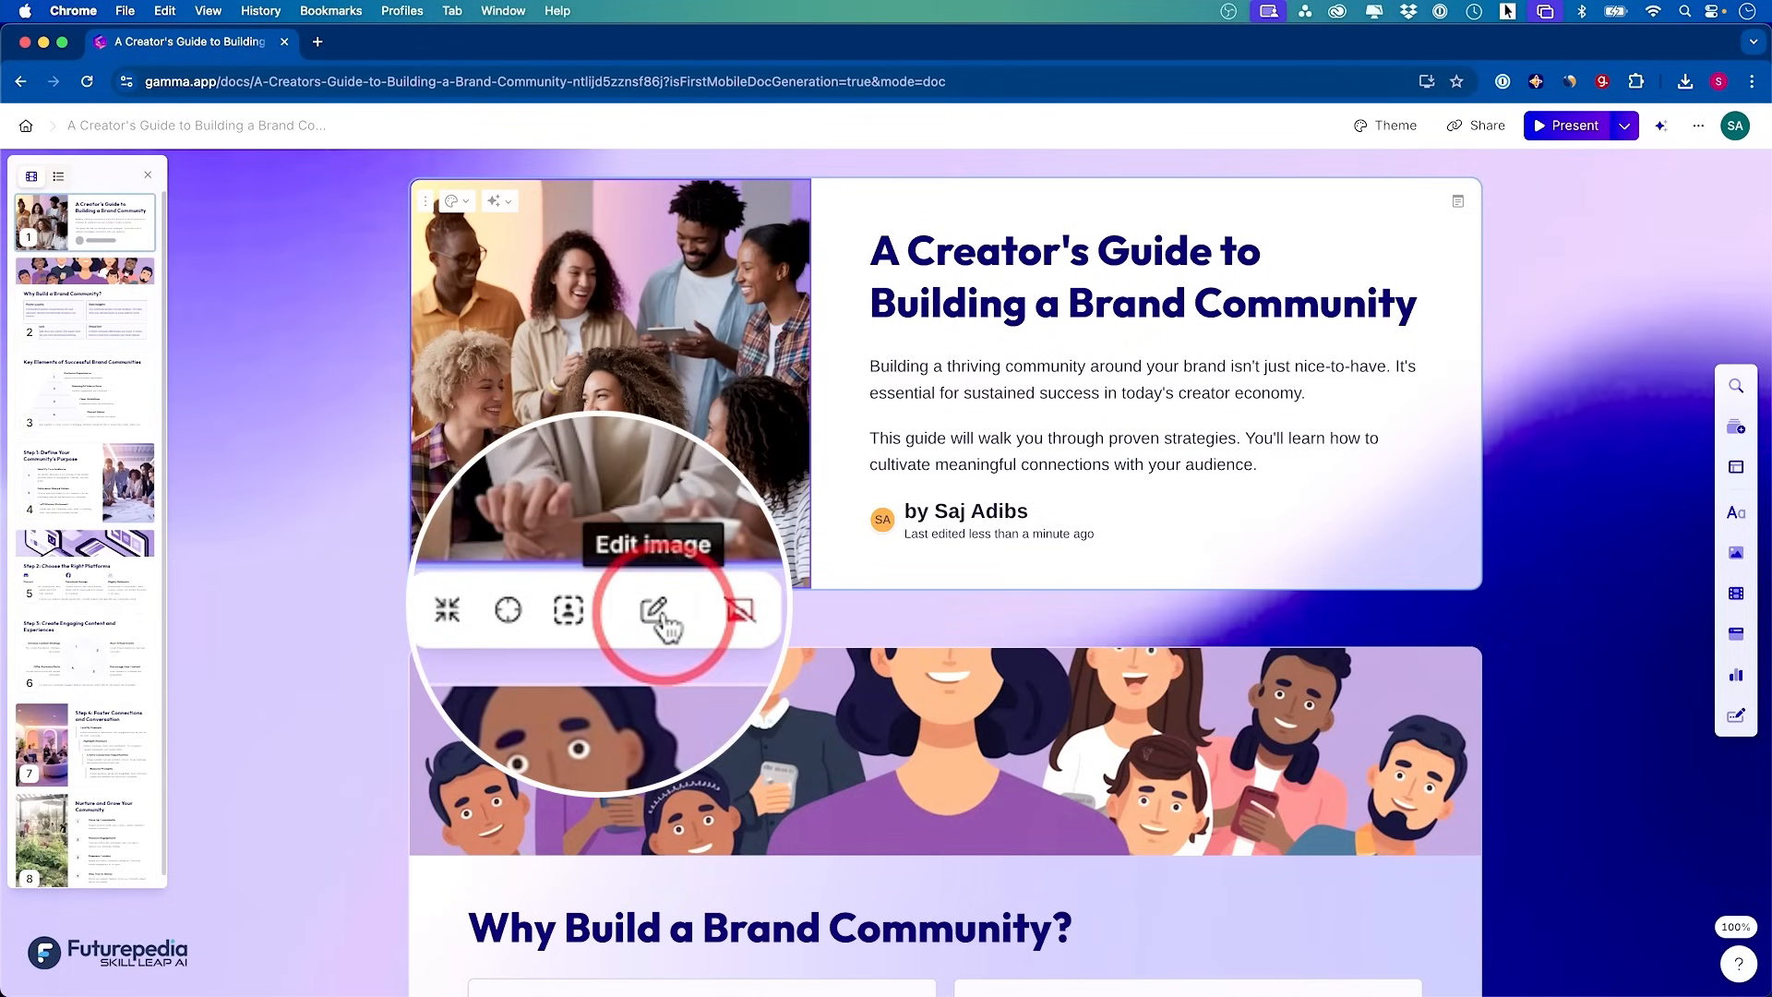
click(657, 611)
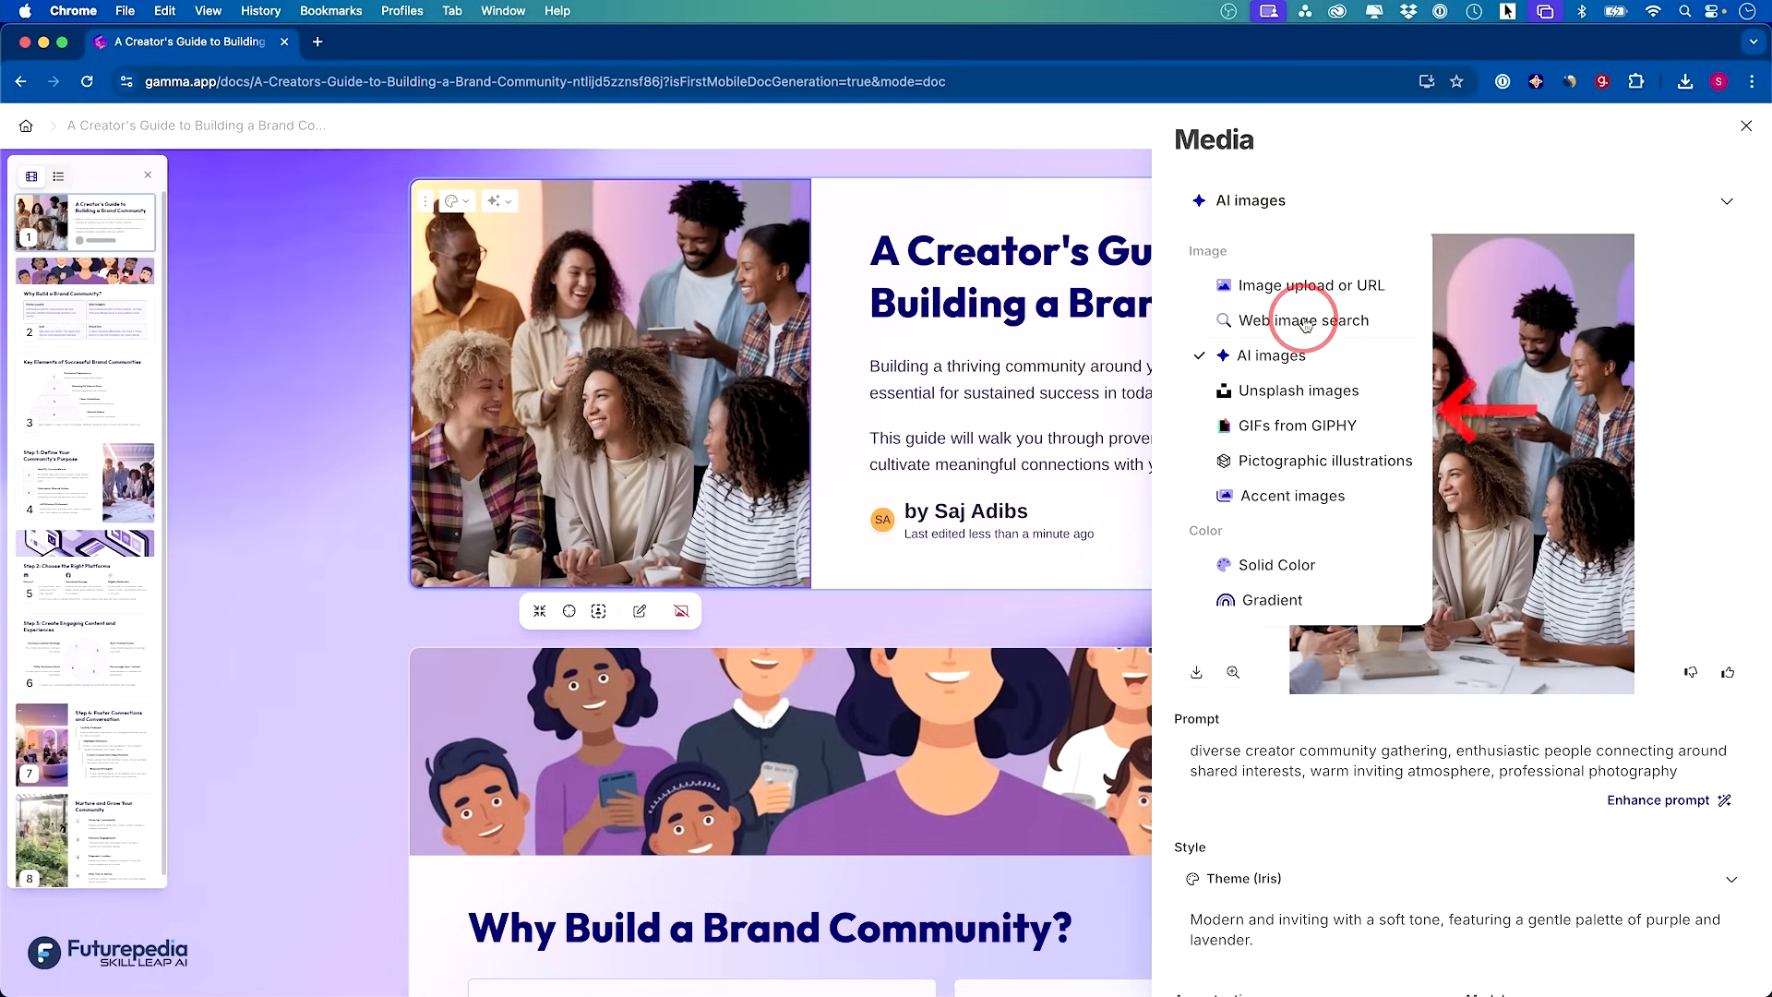
mouse_move(1307, 339)
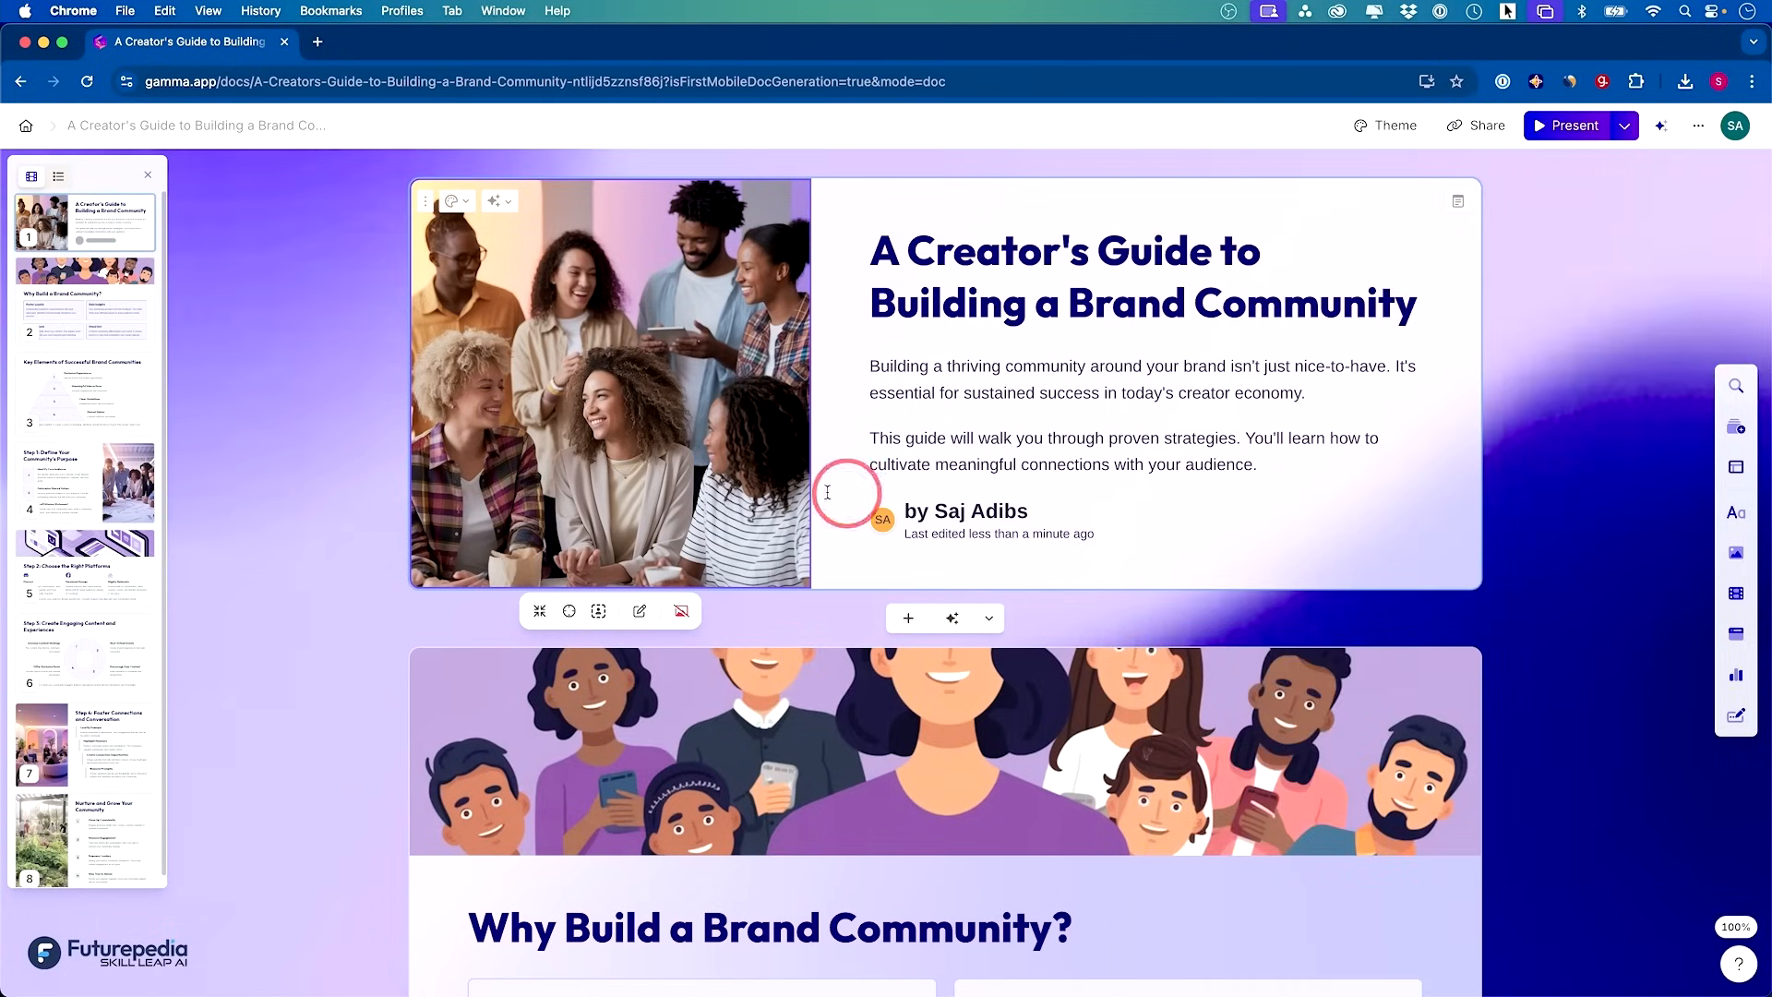
mouse_move(454, 201)
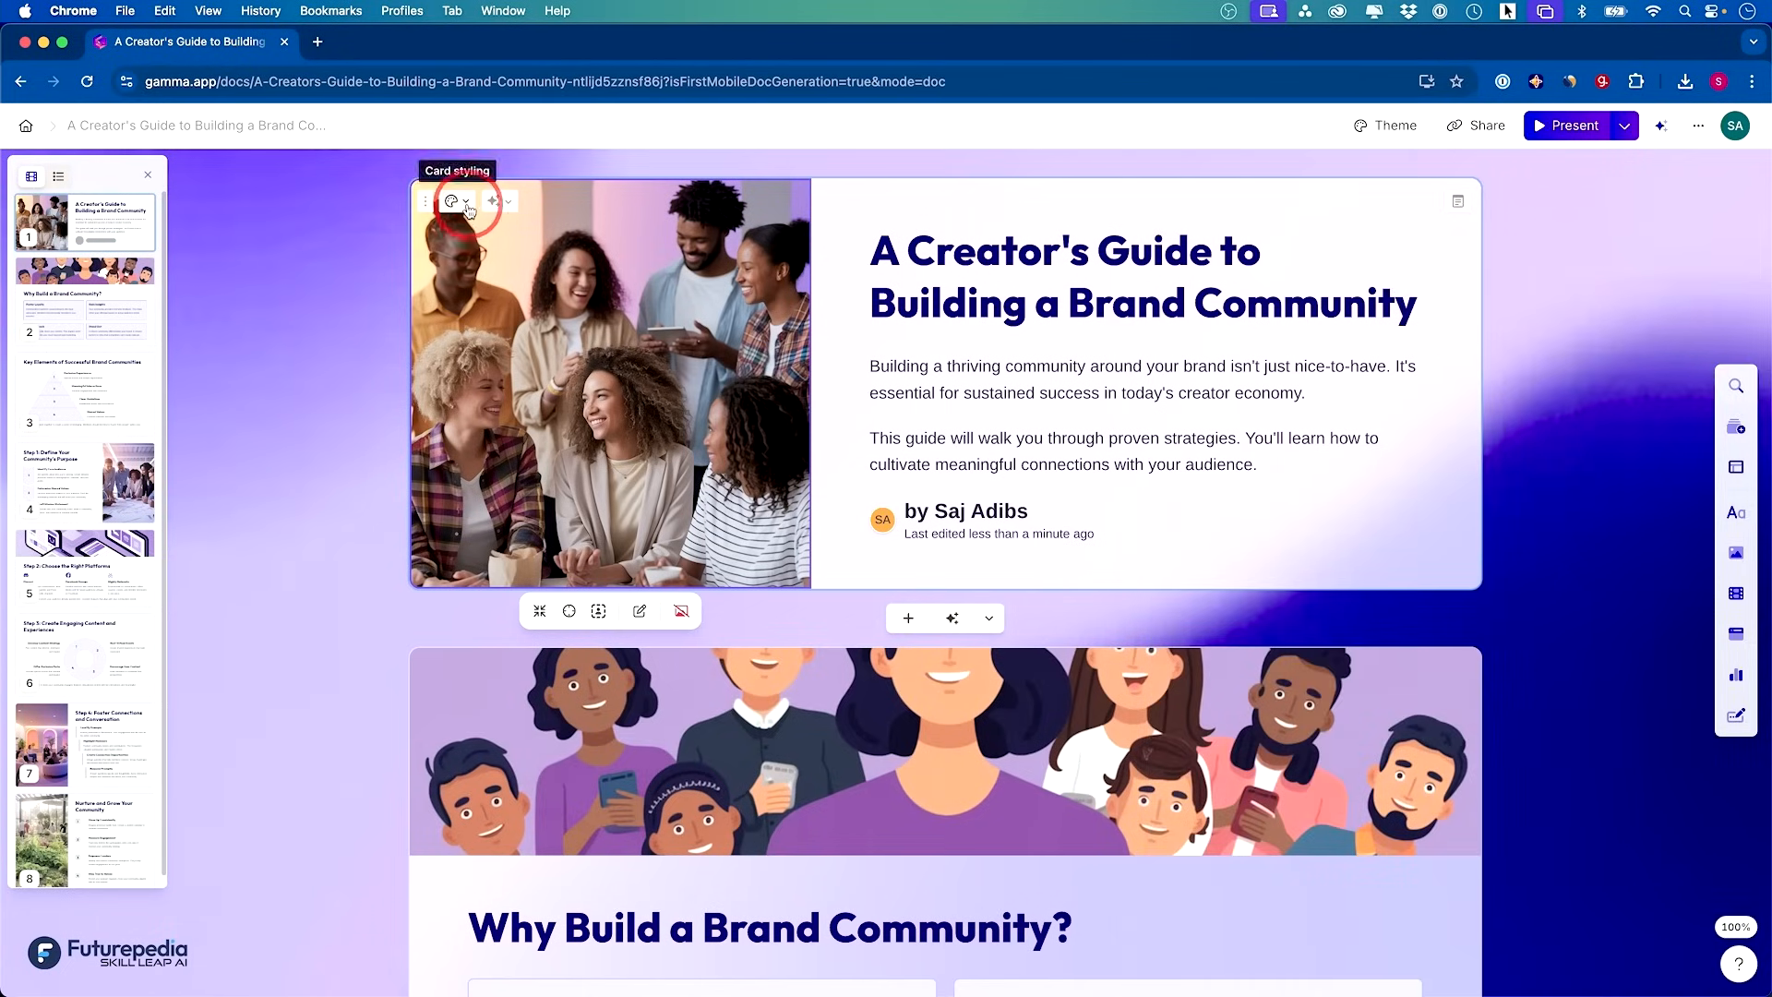
Try top, right, background and no-image layouts for the title card's group photo
click(454, 201)
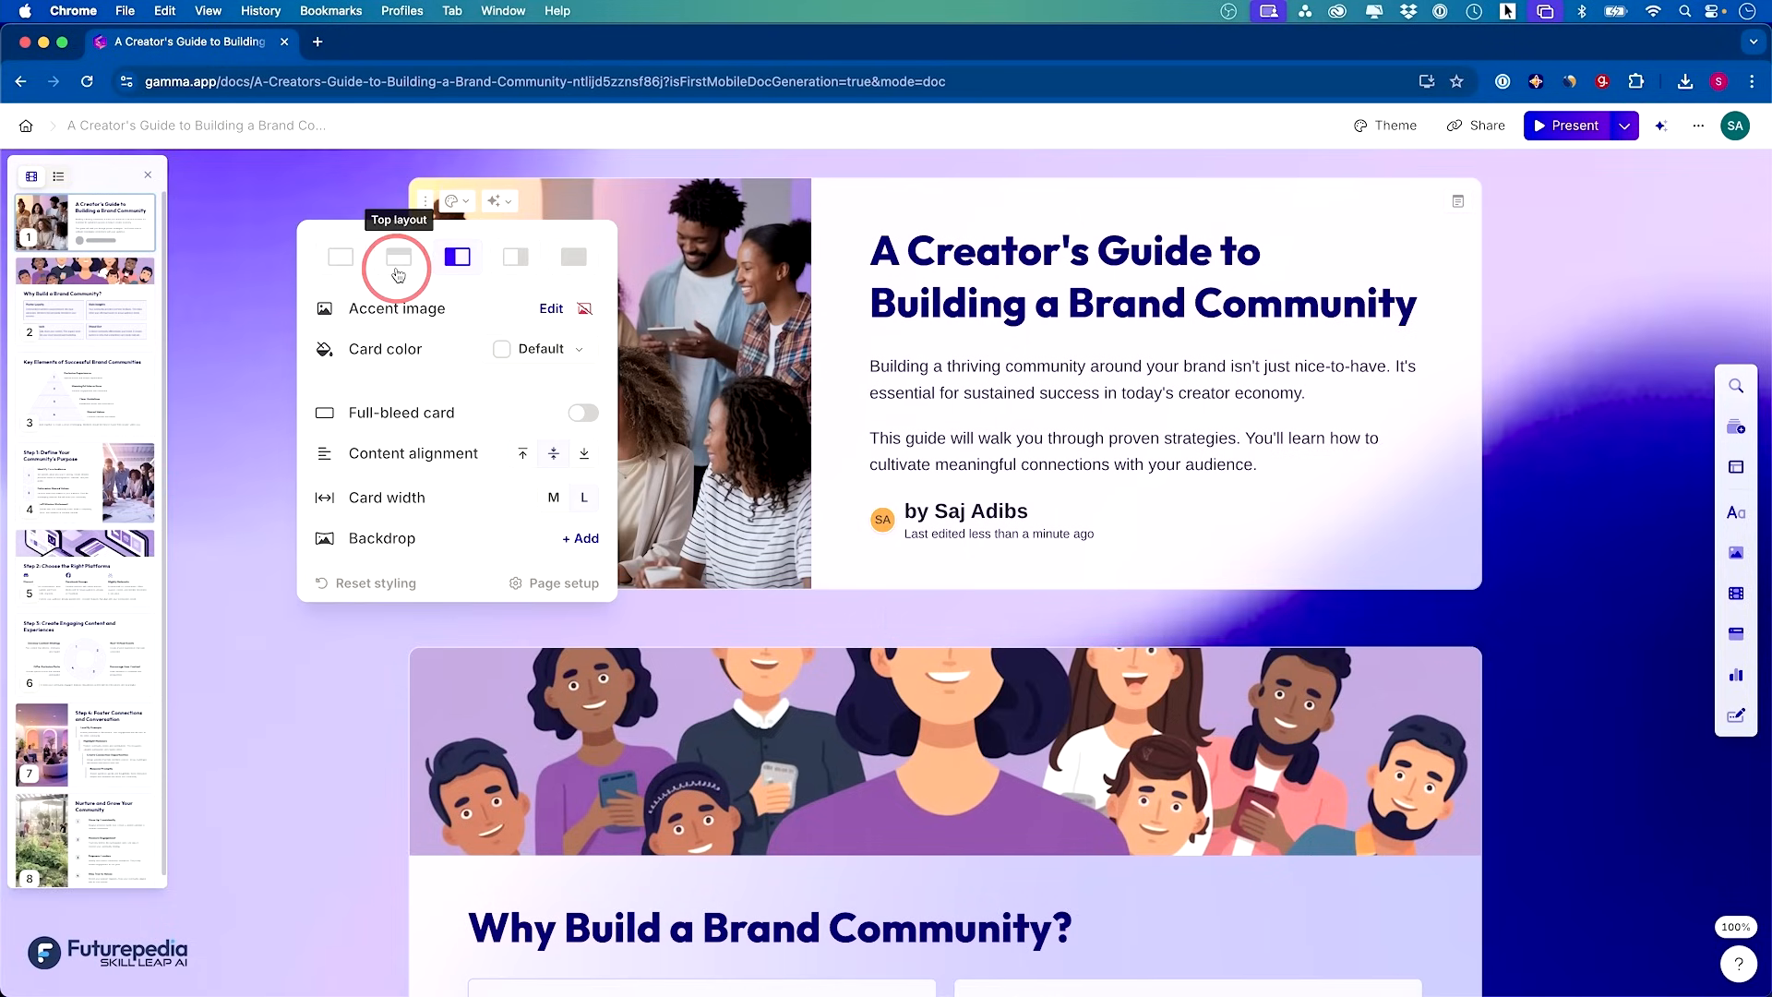
click(515, 257)
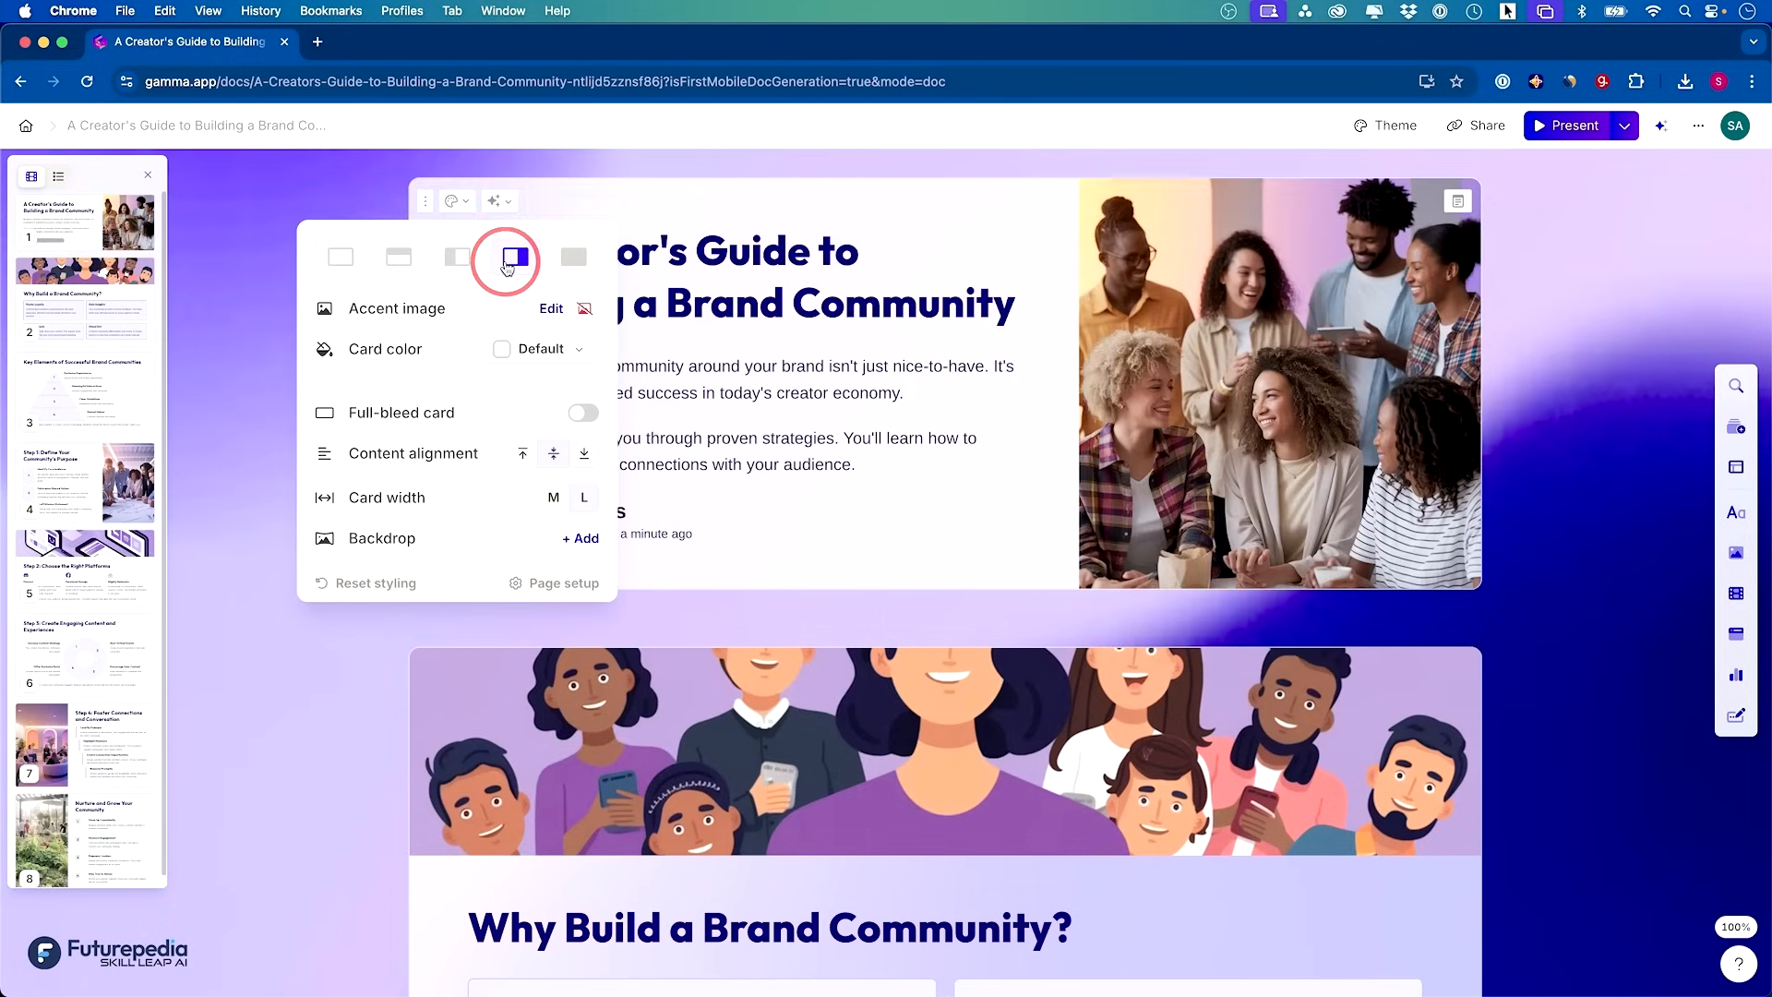
click(569, 255)
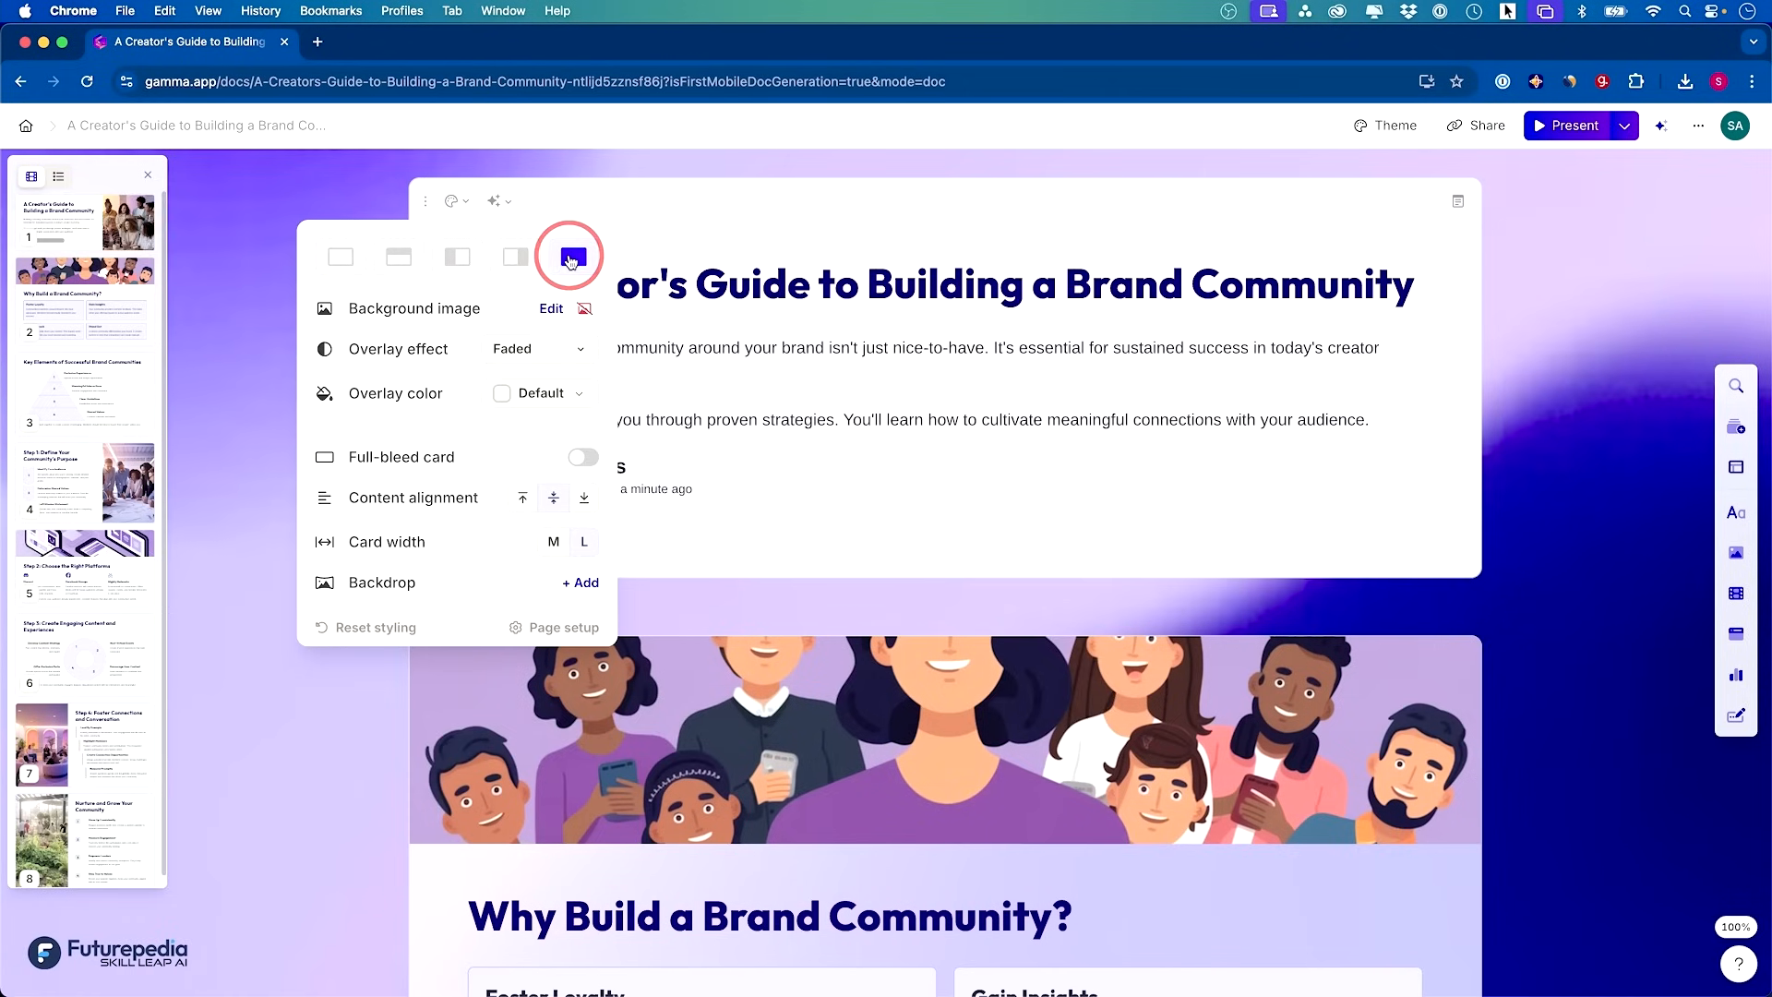
click(340, 256)
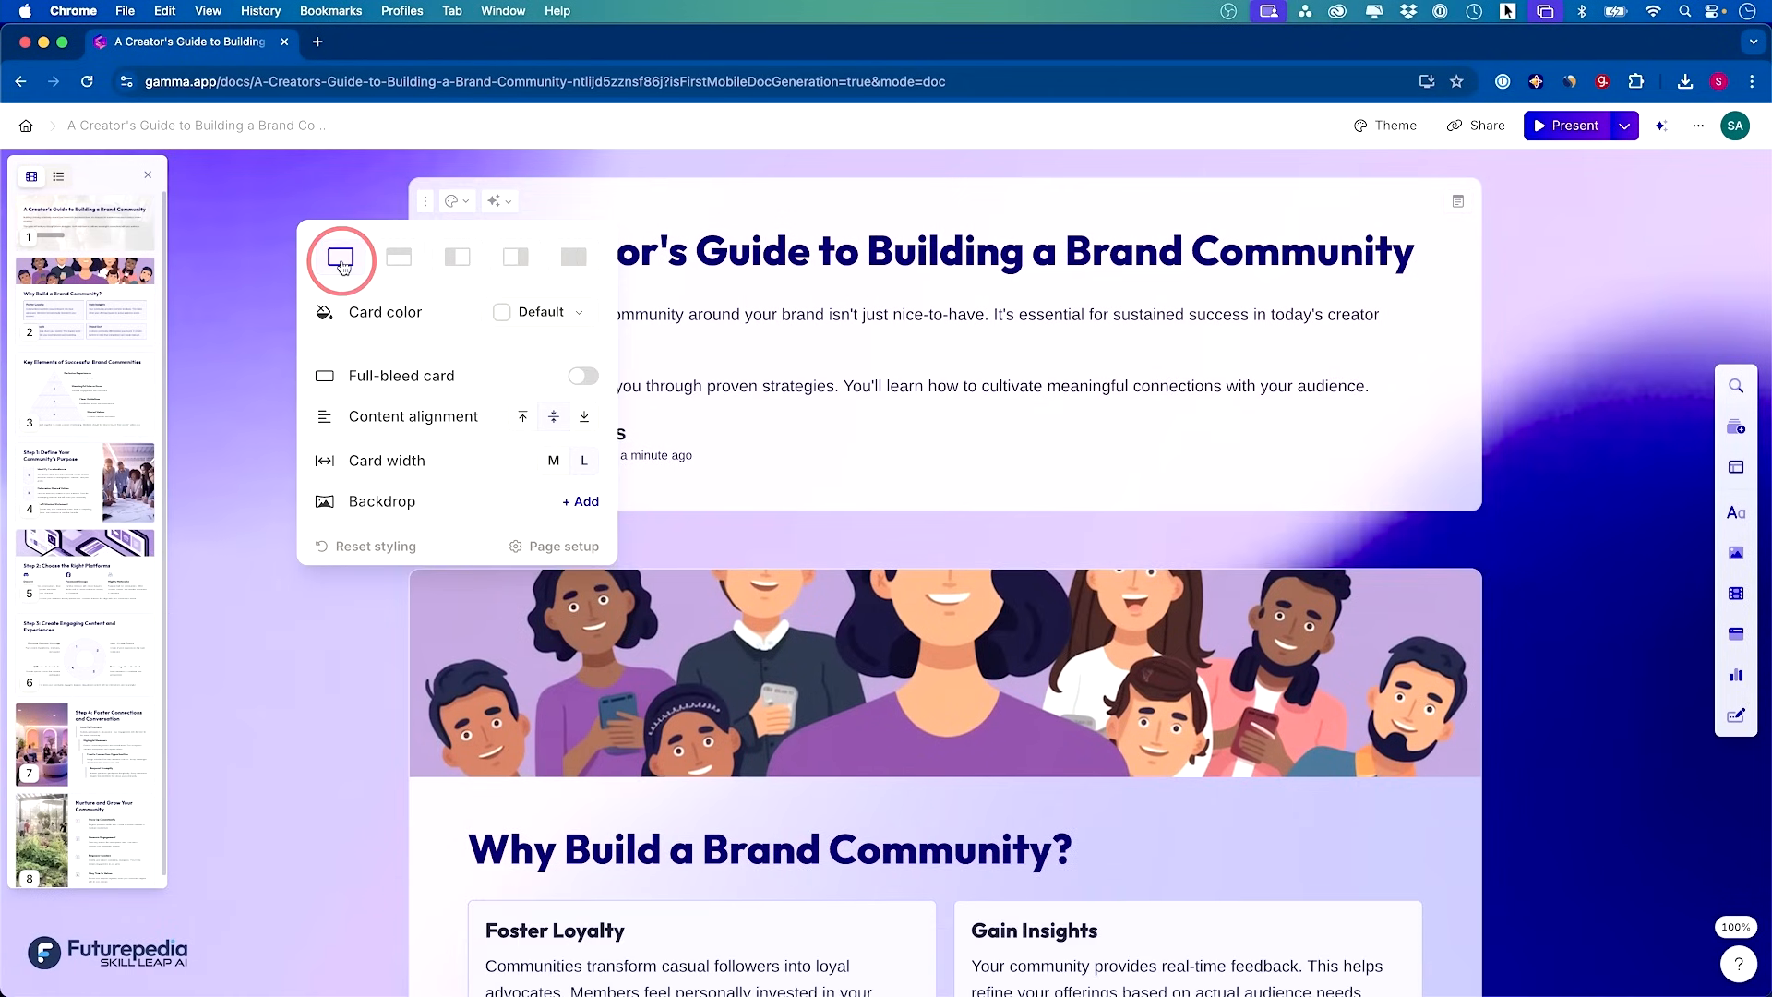
click(572, 257)
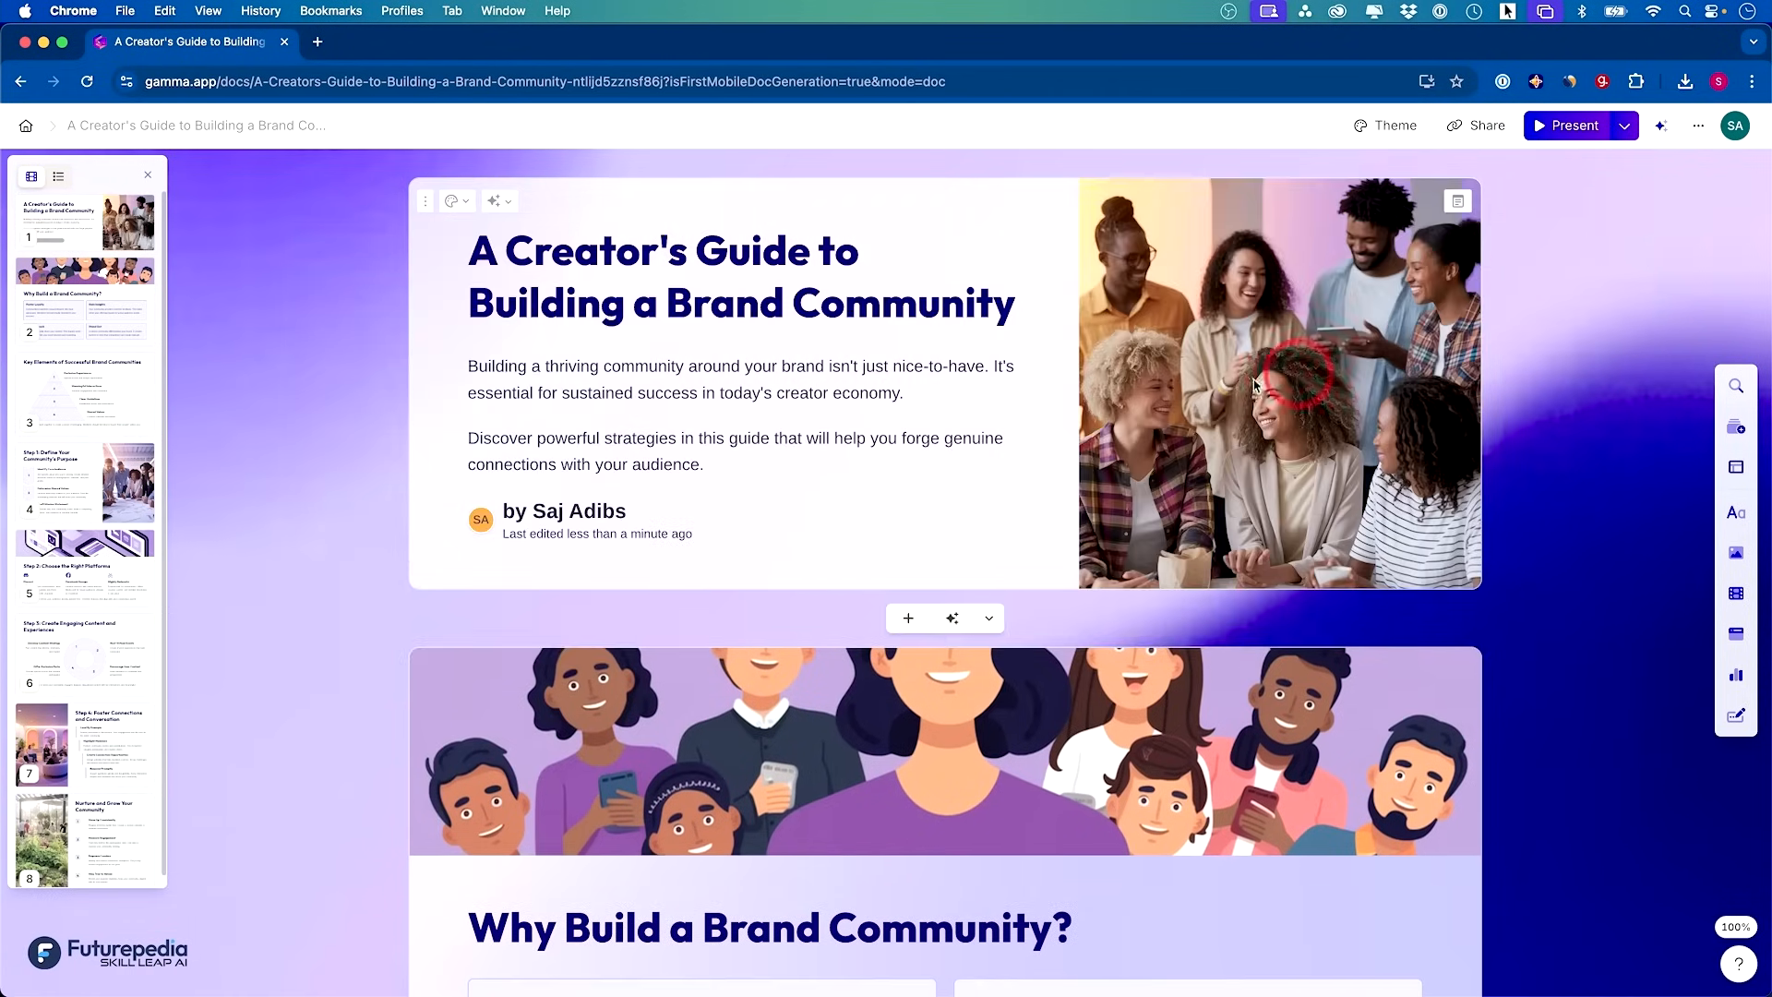
mouse_move(1222, 375)
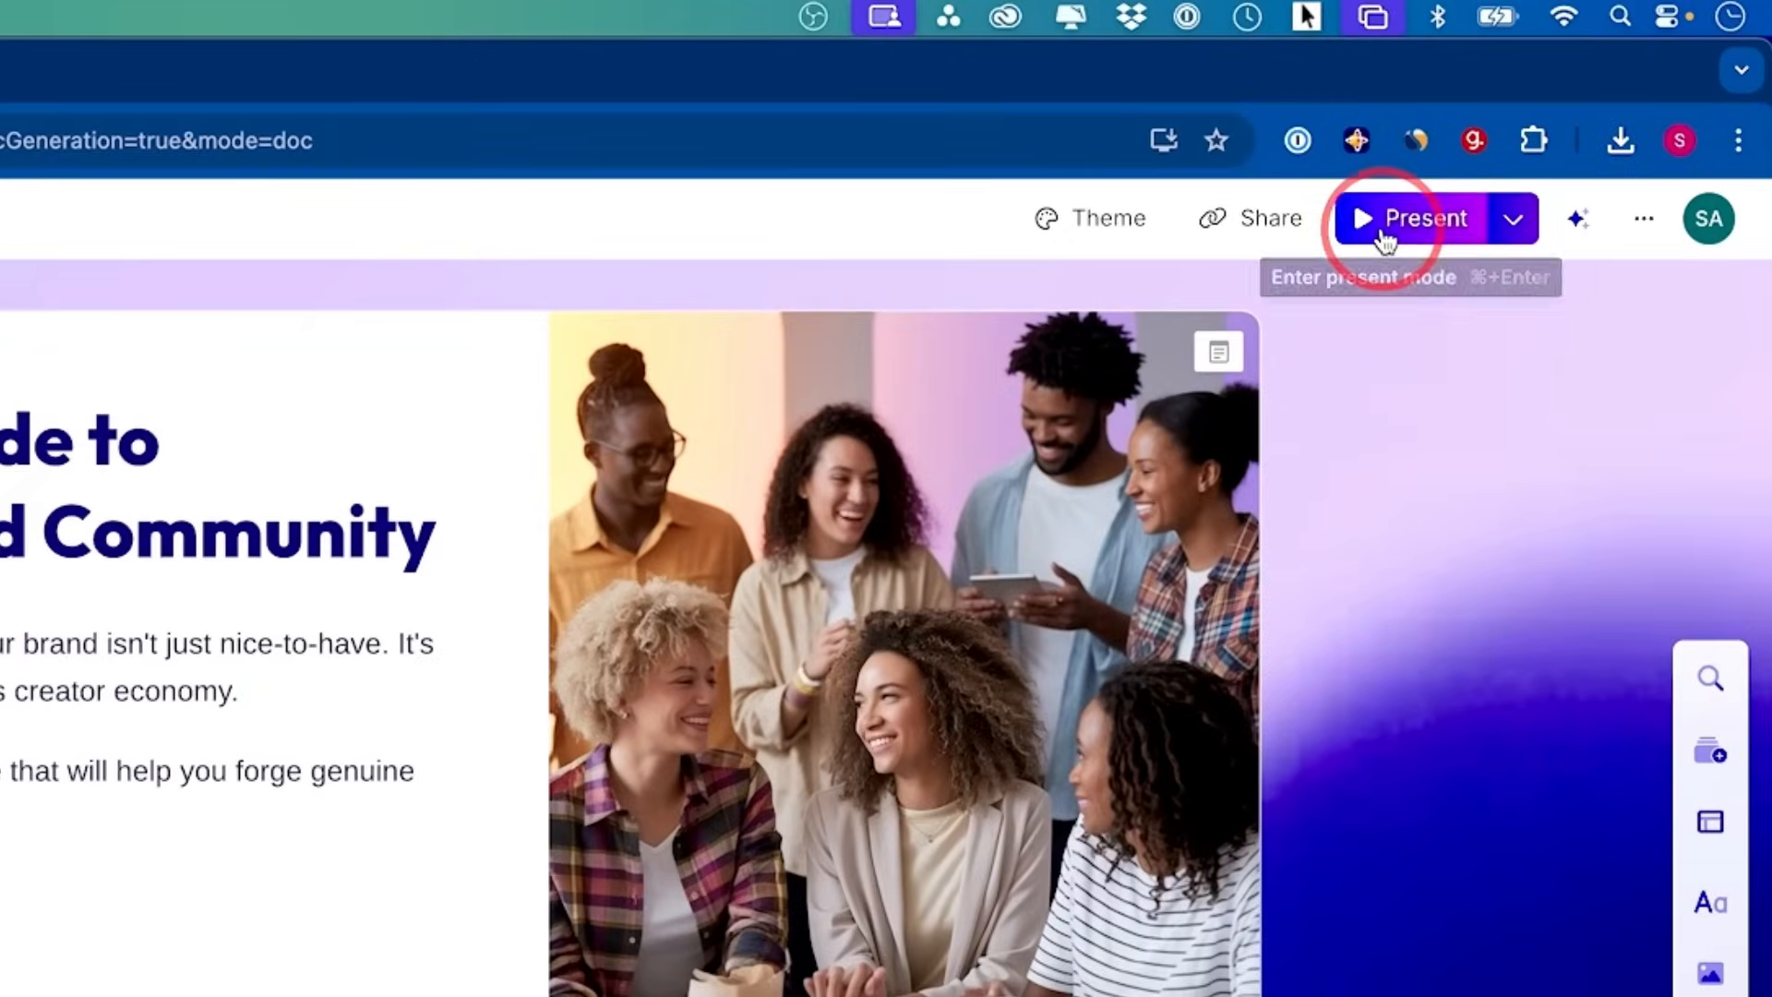
click(1388, 218)
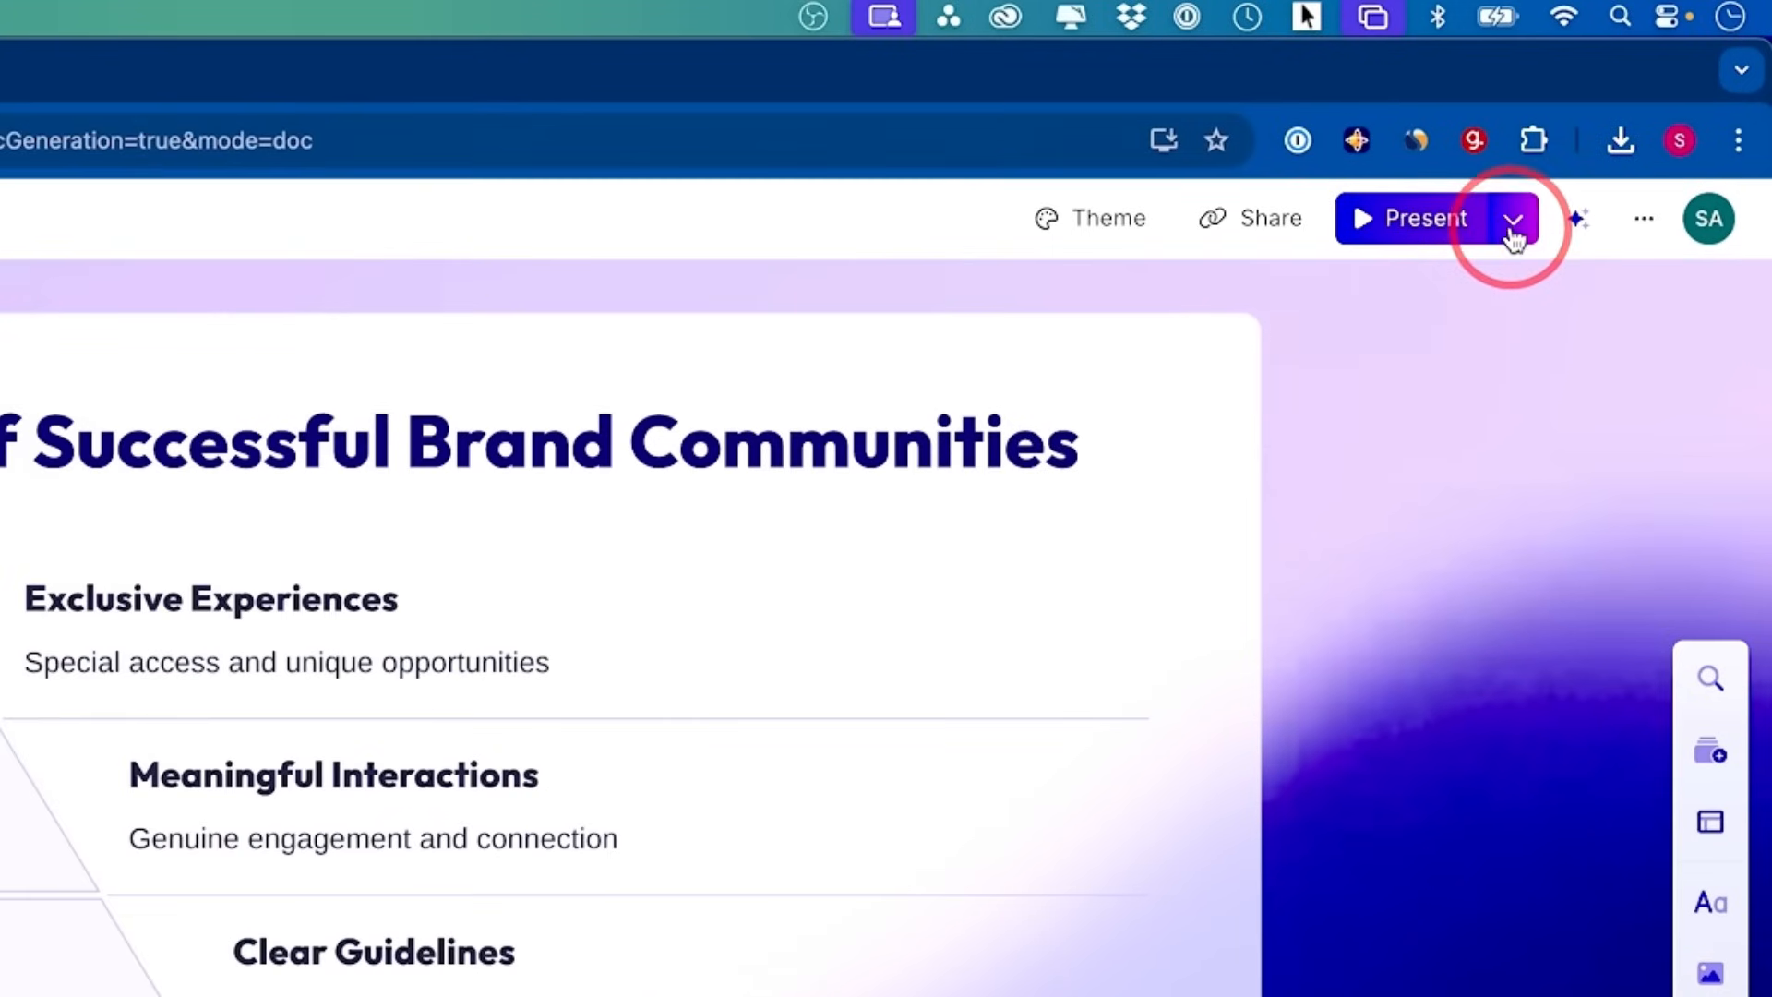
click(1517, 218)
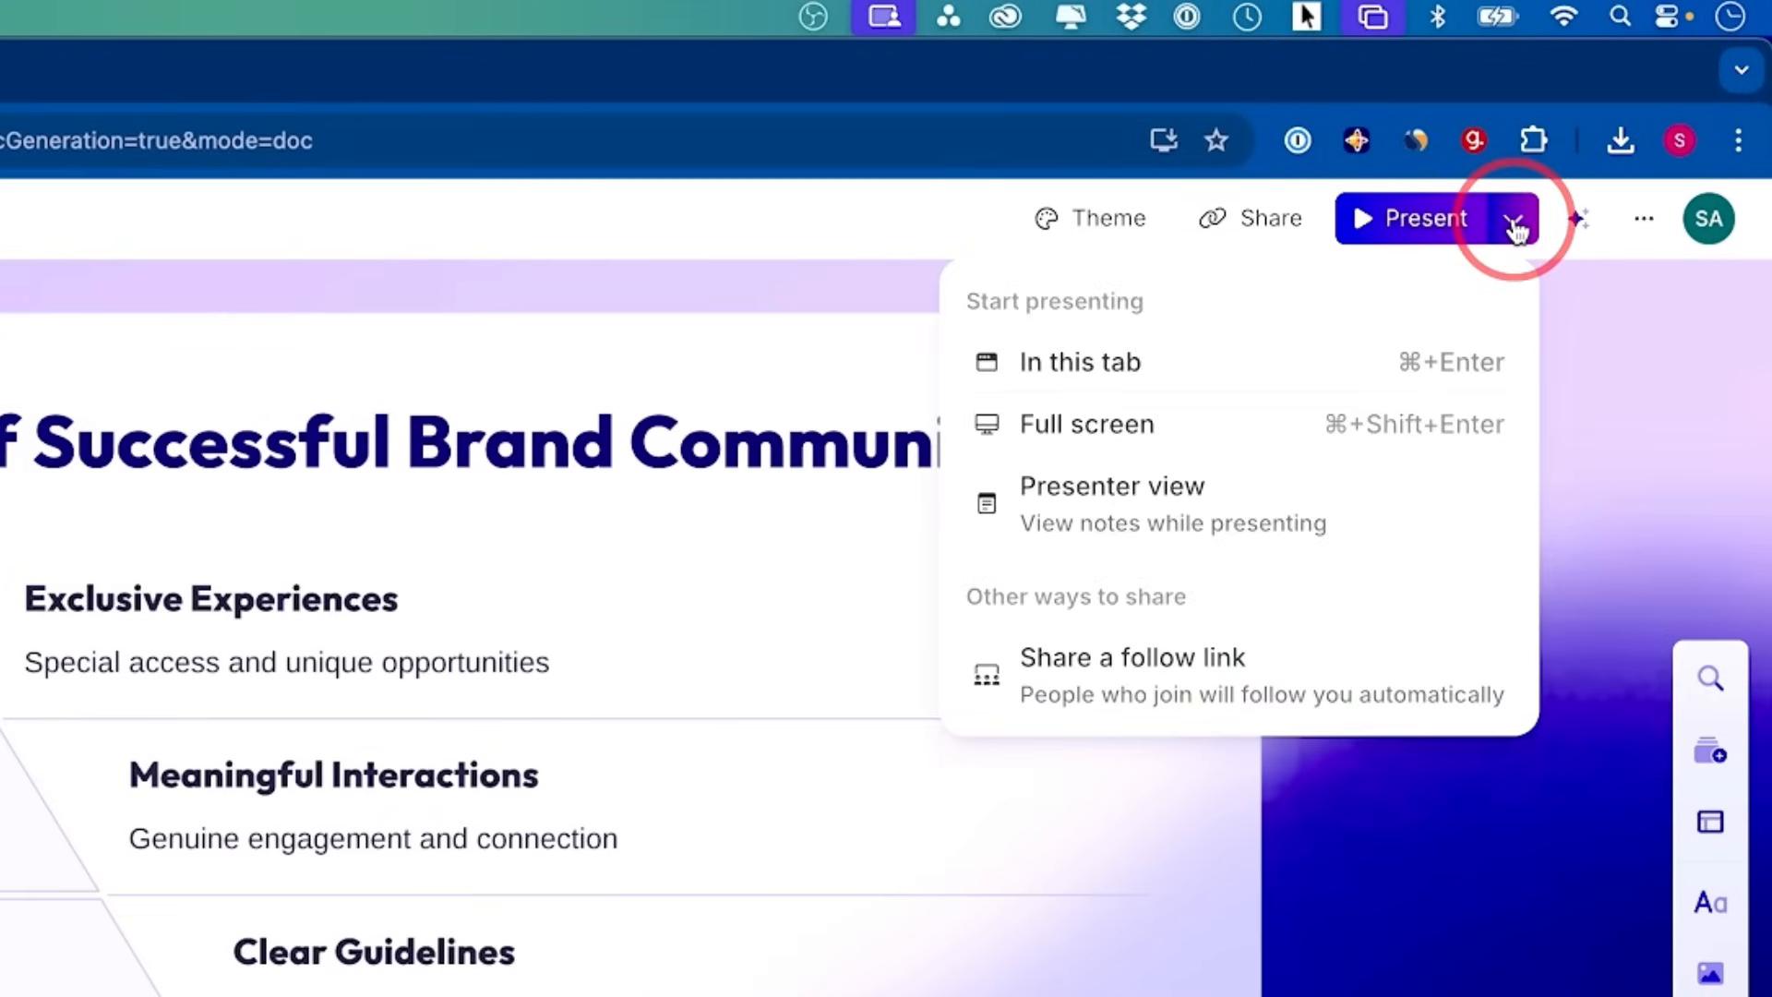
mouse_move(1133, 711)
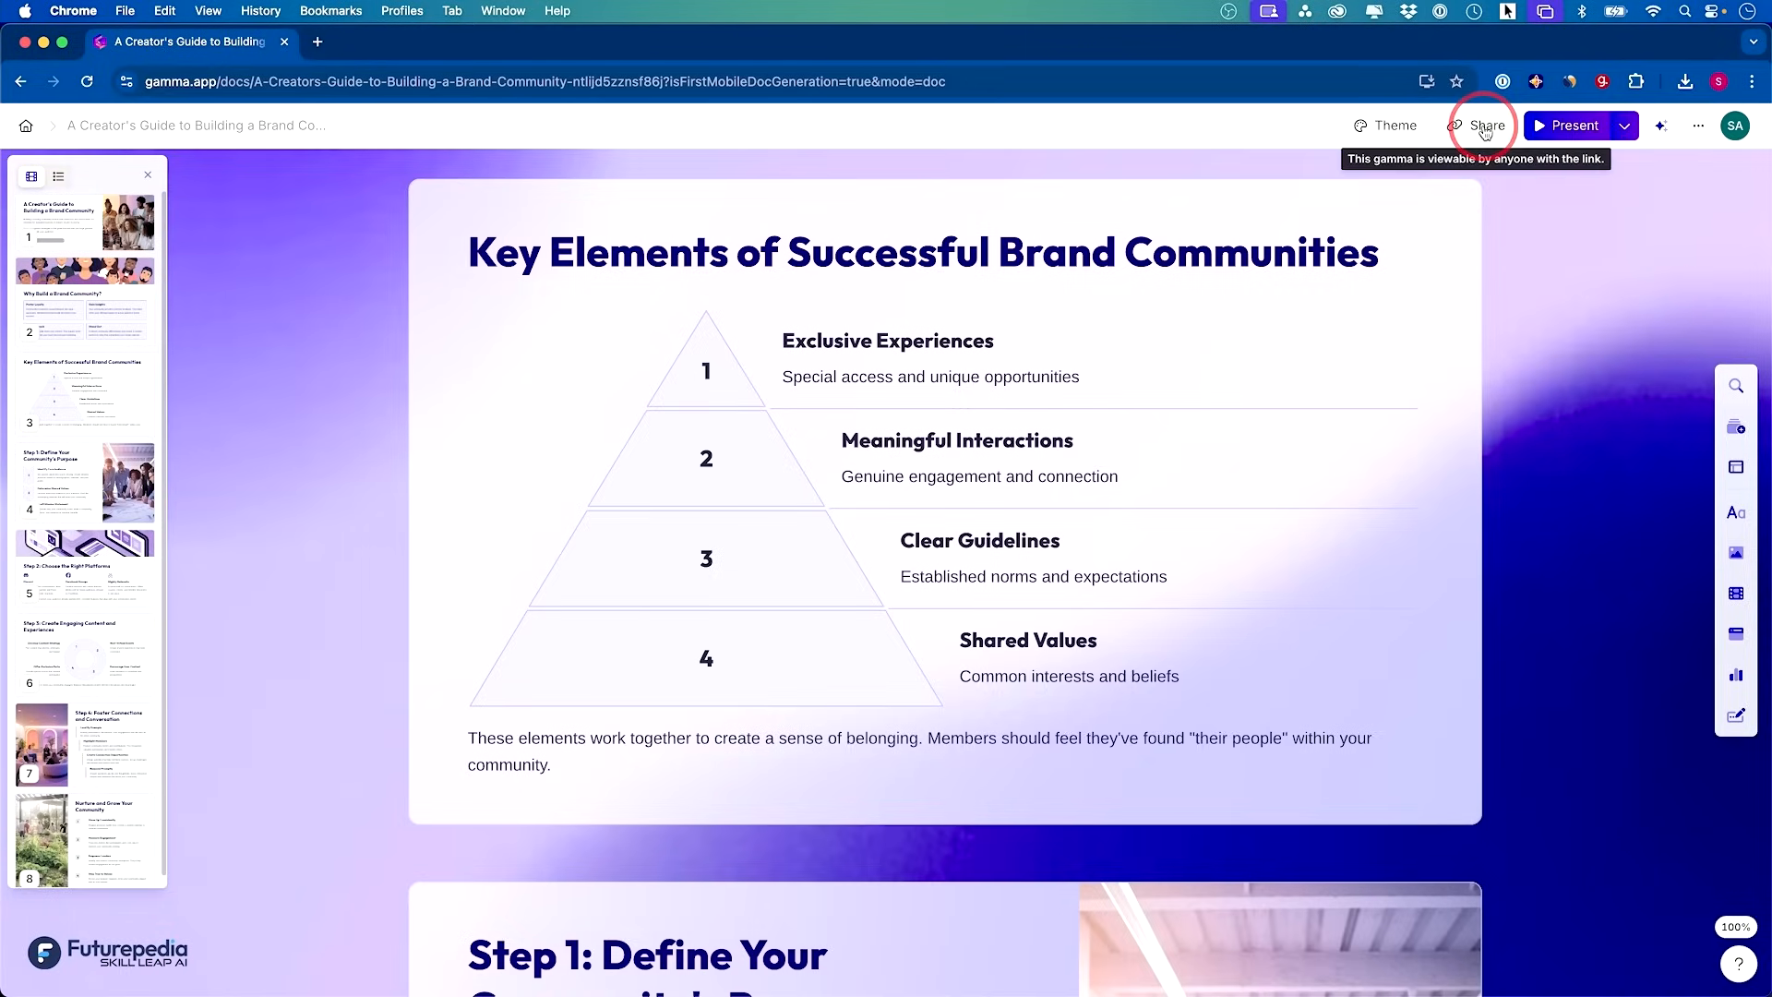
click(1488, 125)
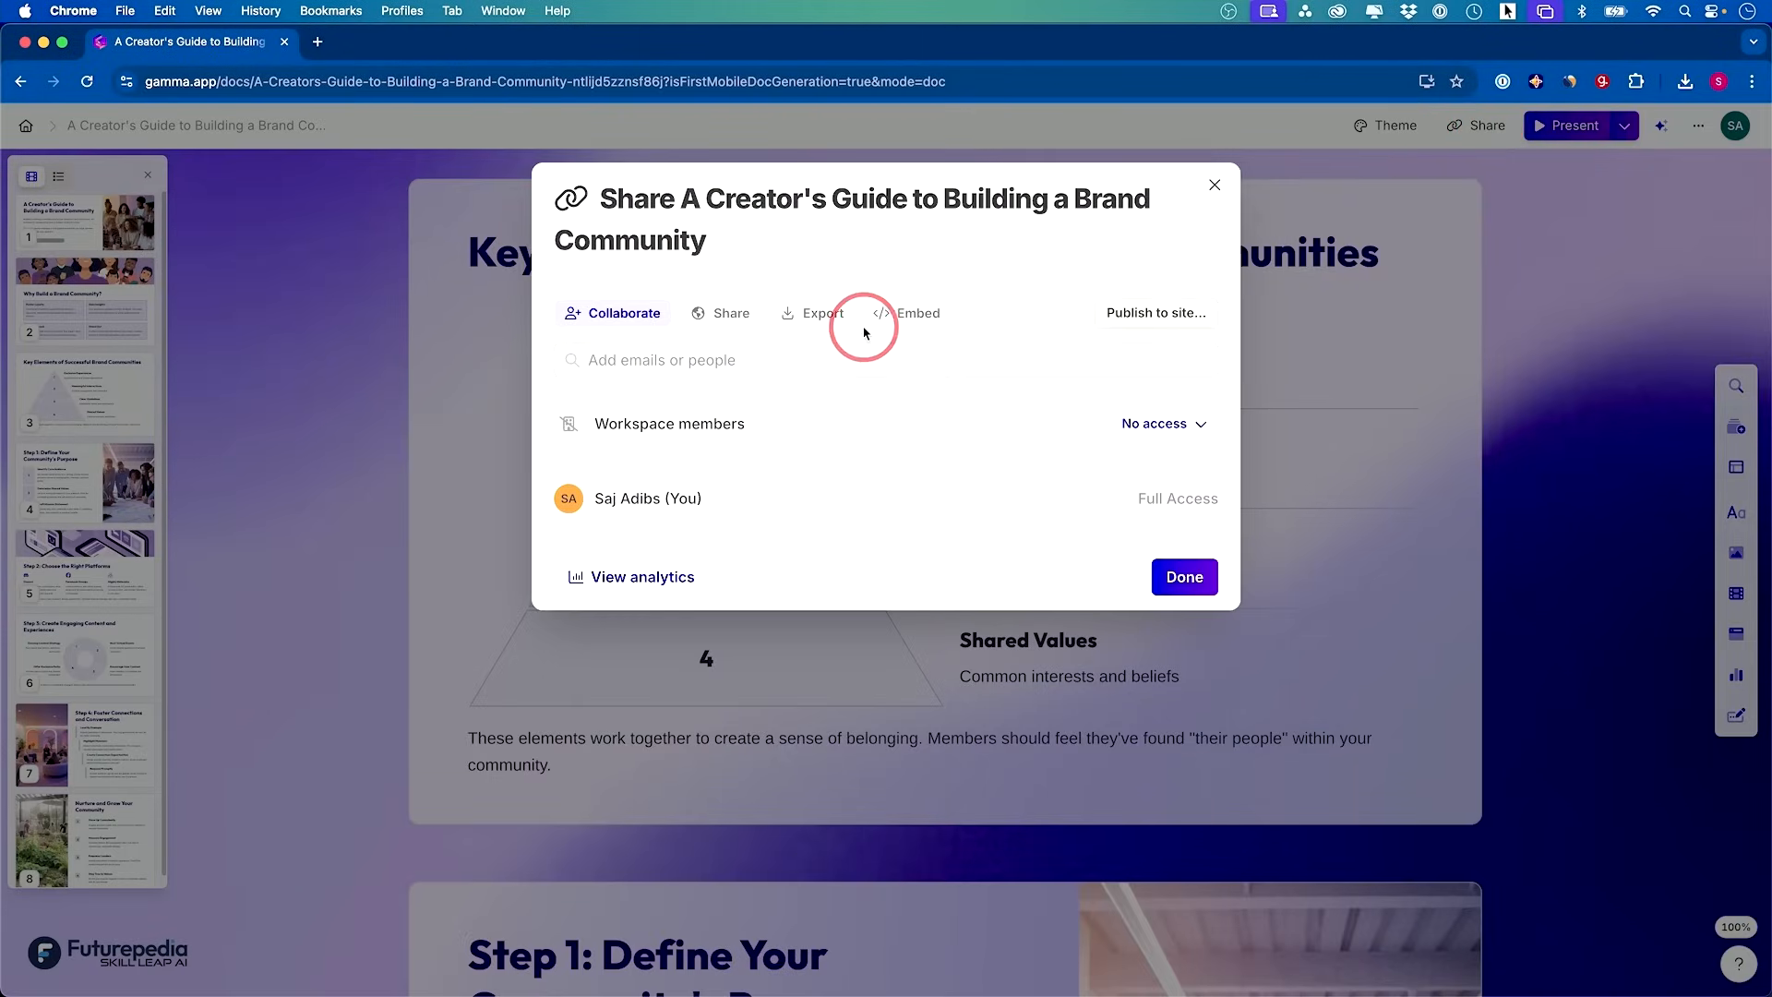
click(824, 312)
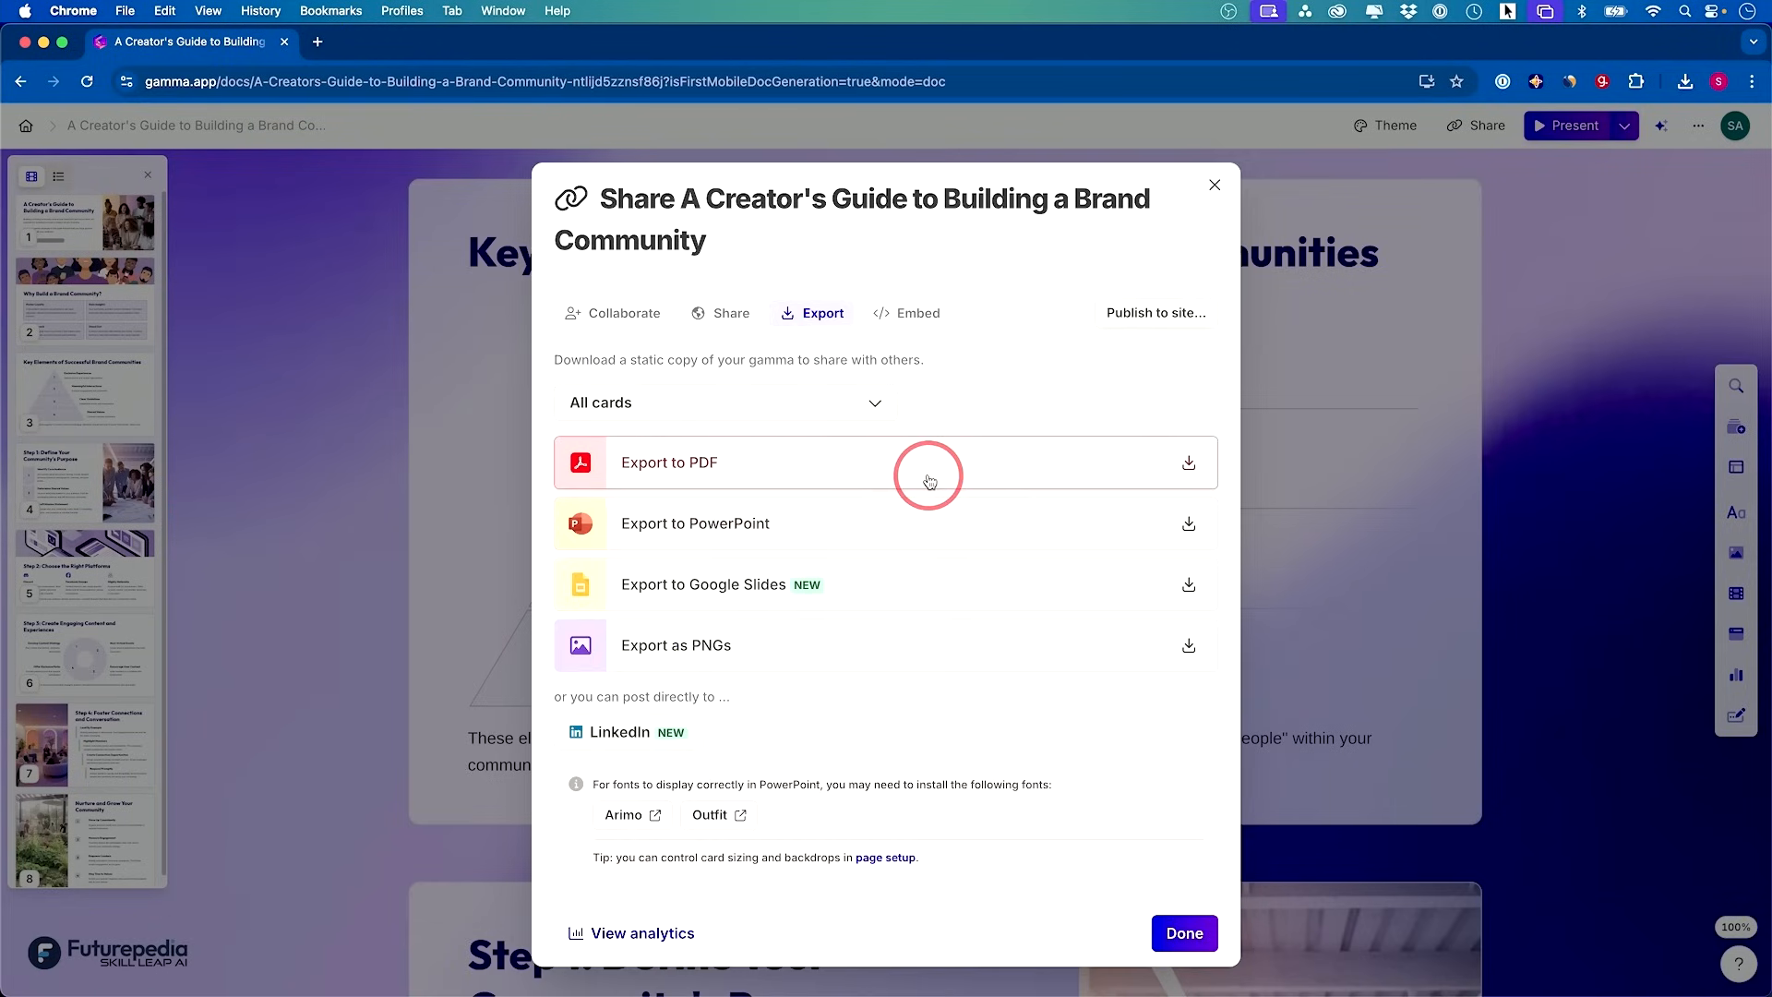
mouse_move(852, 480)
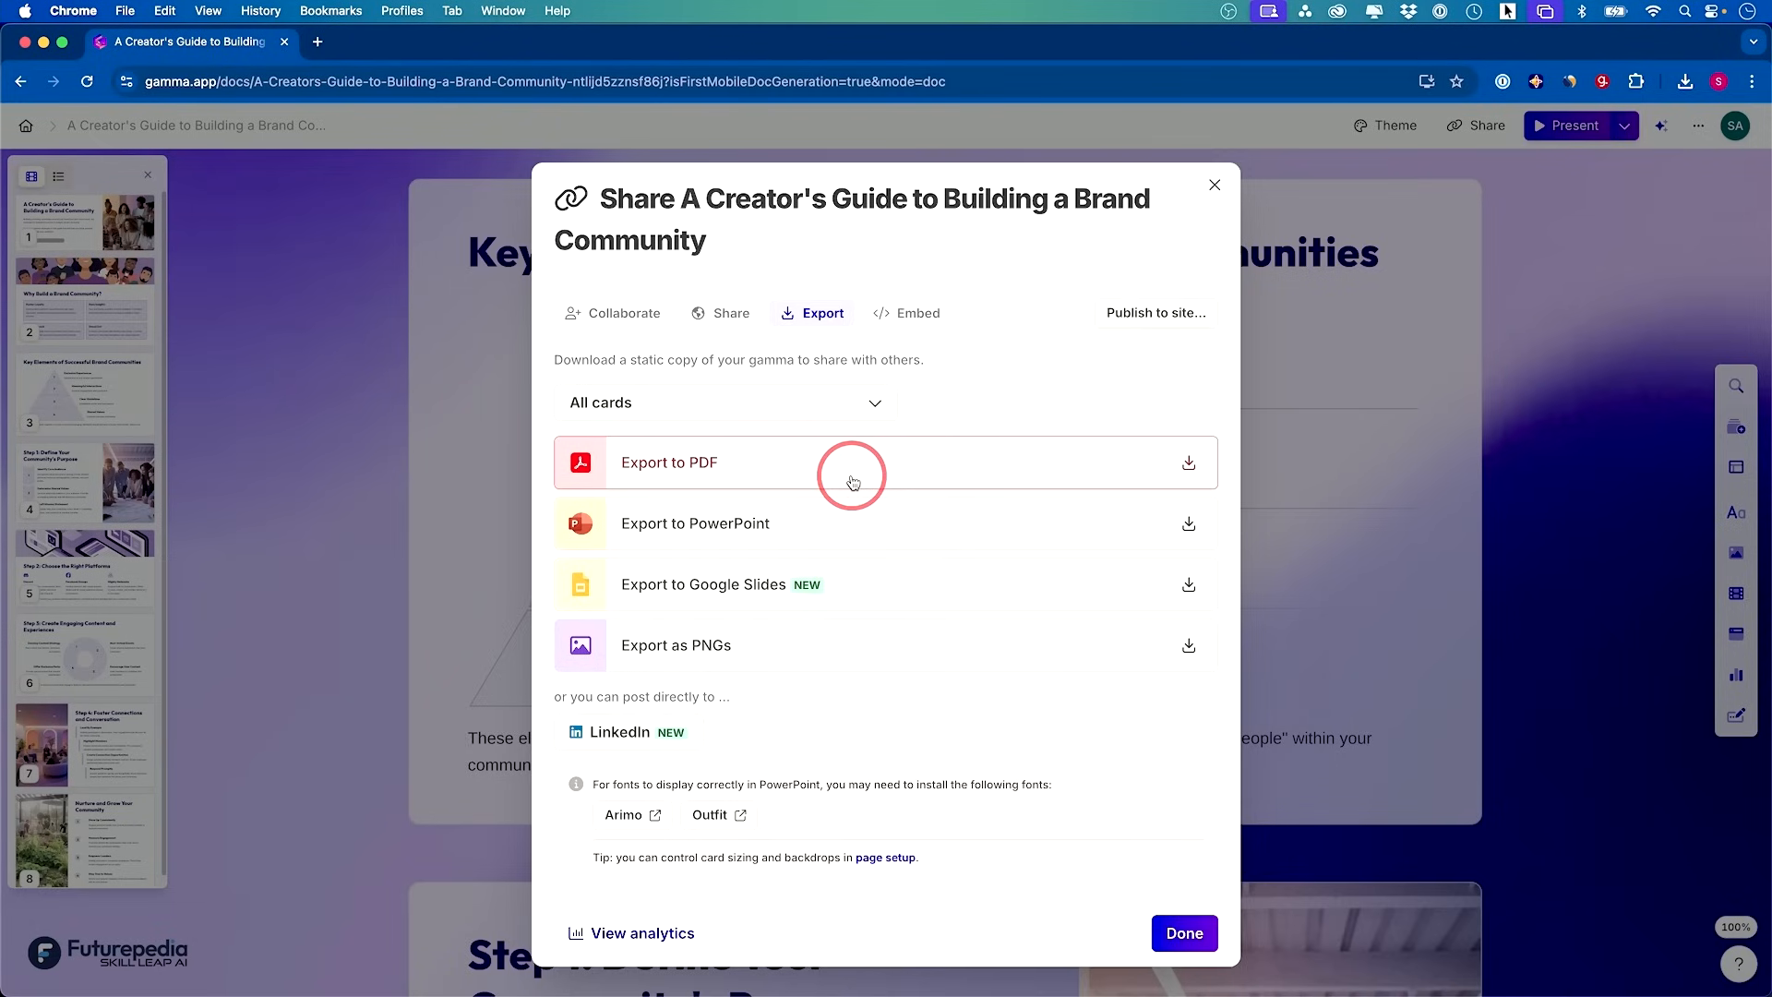
mouse_move(840, 517)
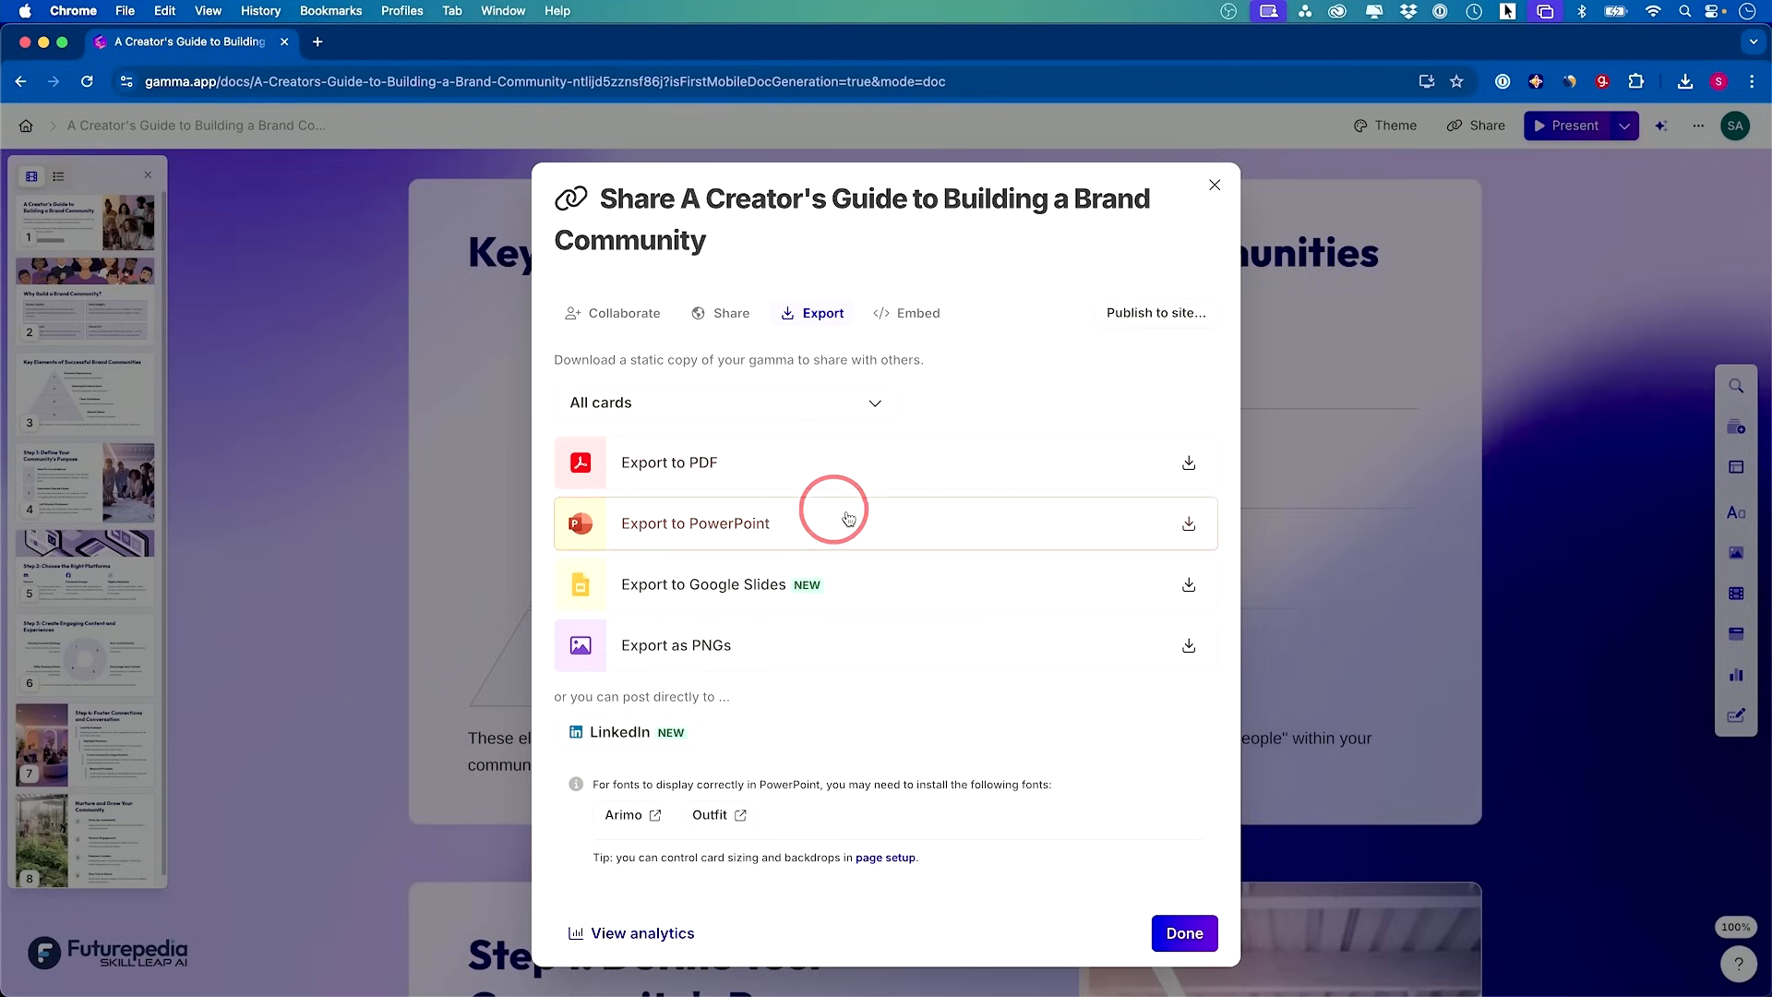
mouse_move(850, 464)
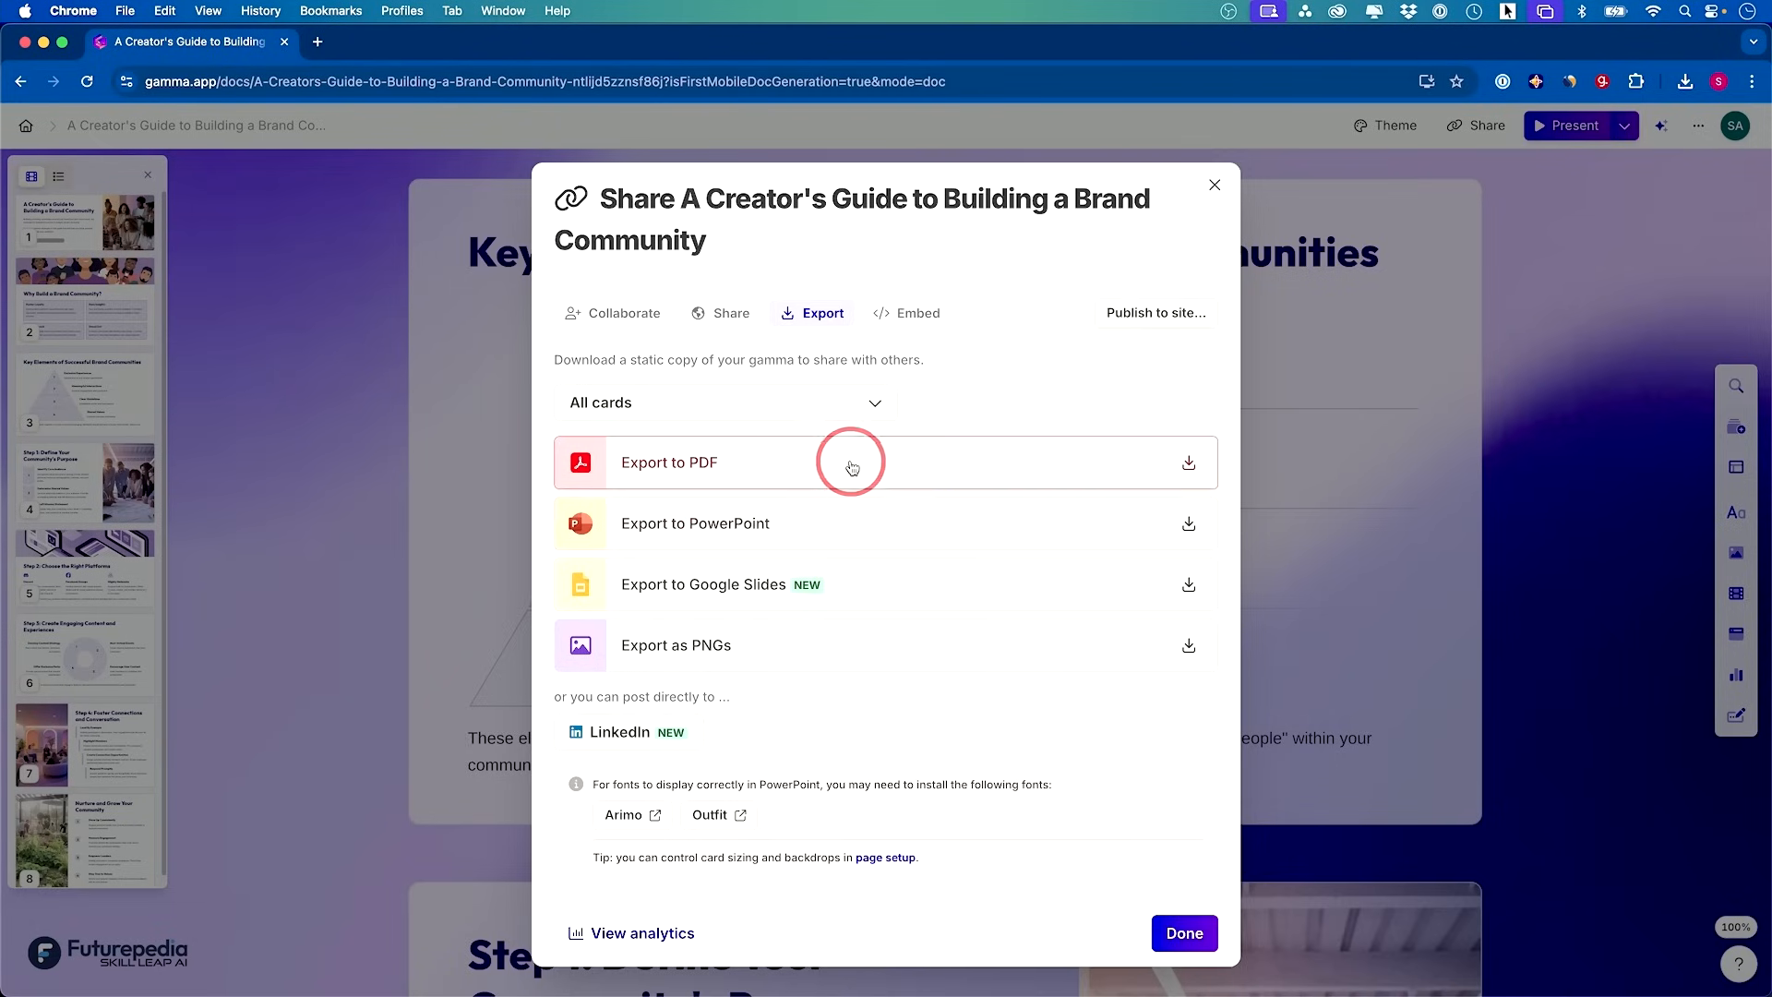
mouse_move(846, 502)
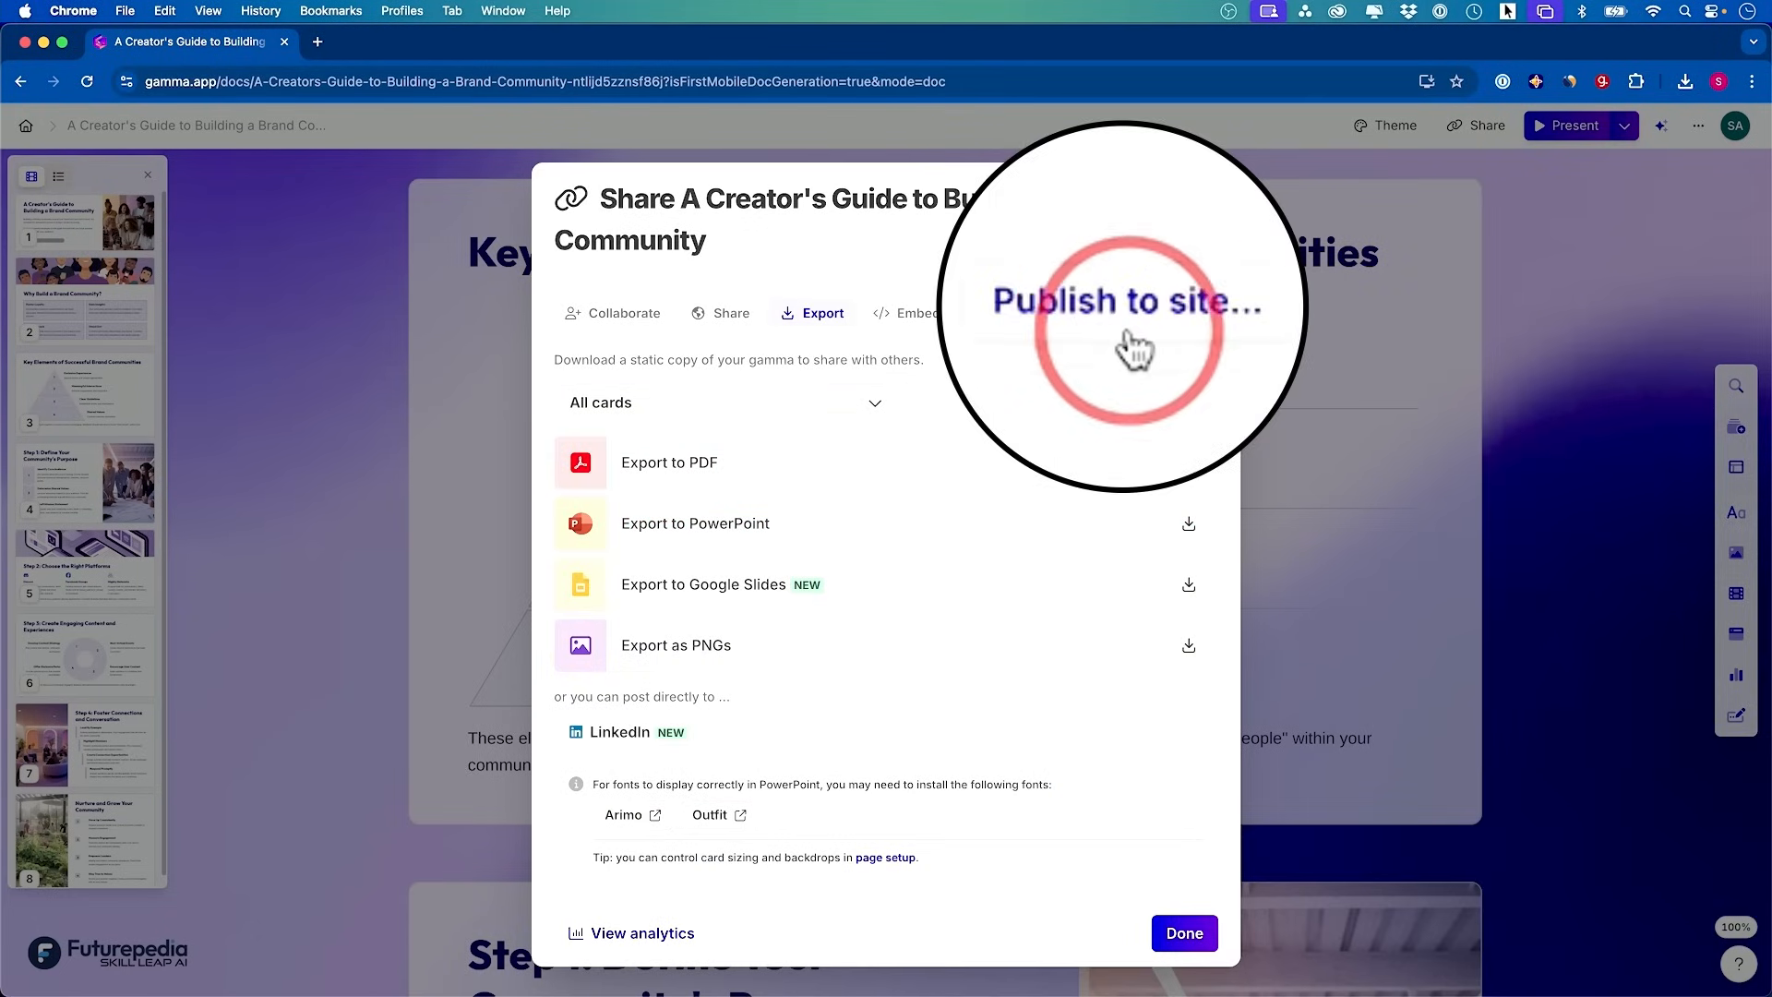
mouse_move(1097, 317)
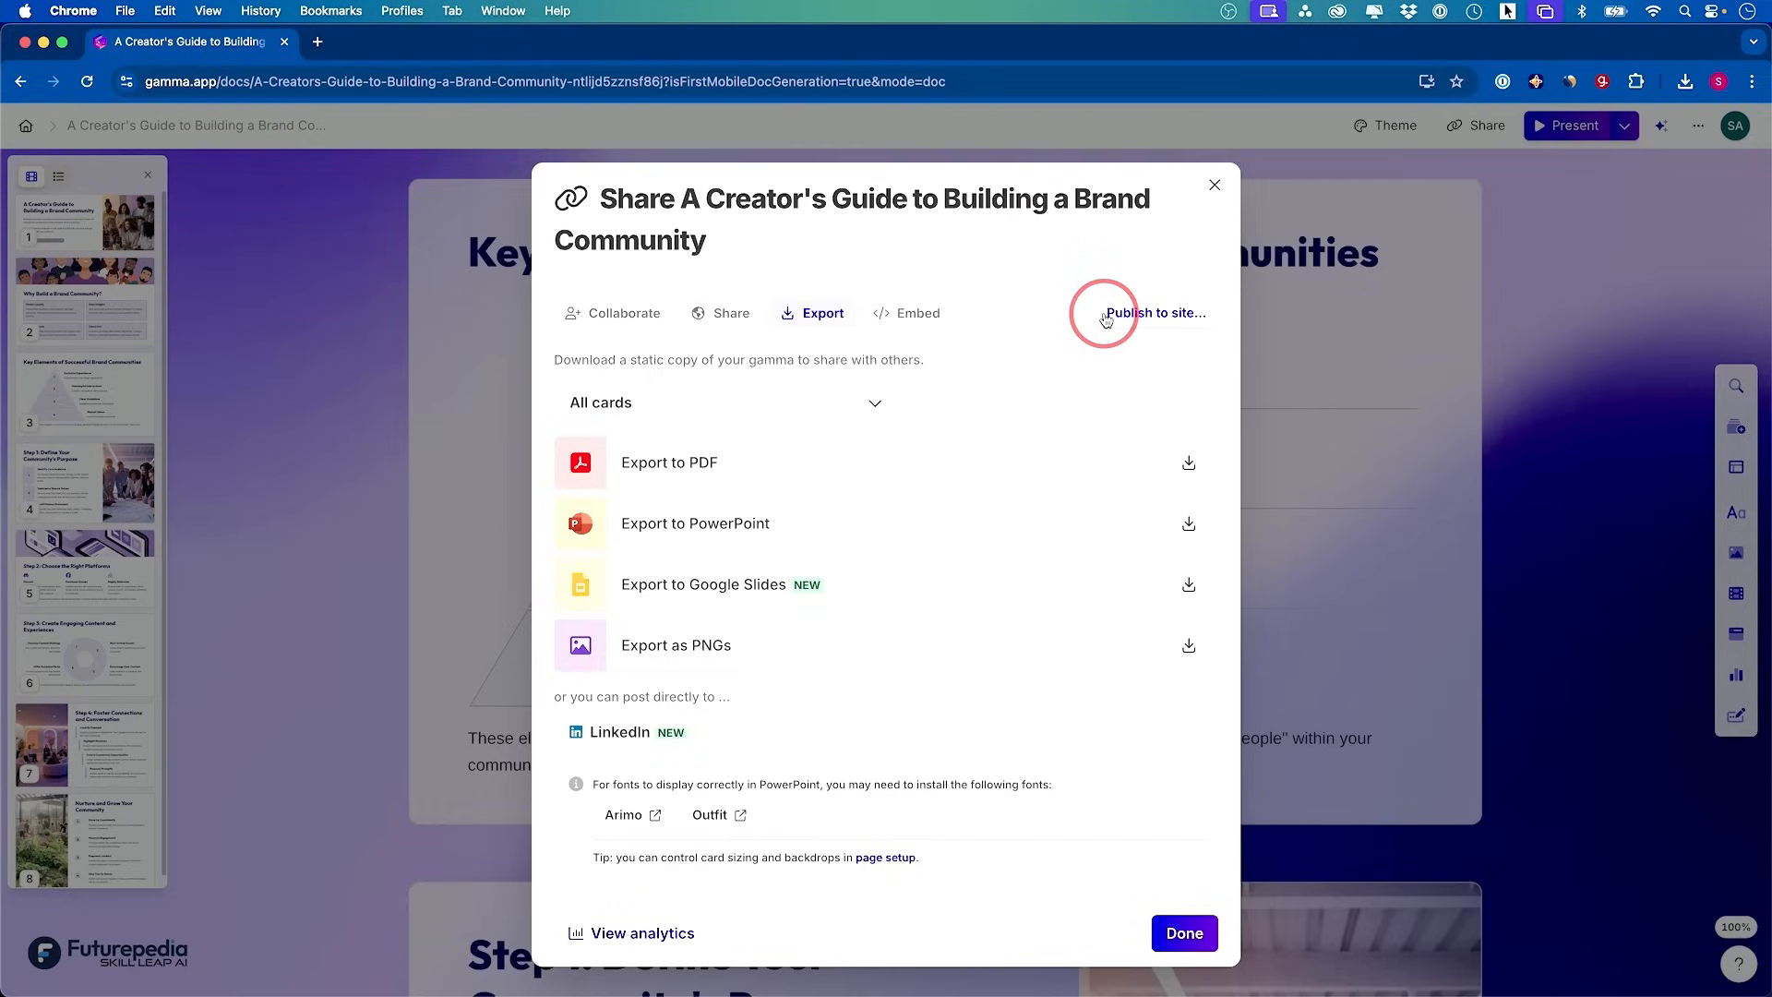
mouse_move(1161, 312)
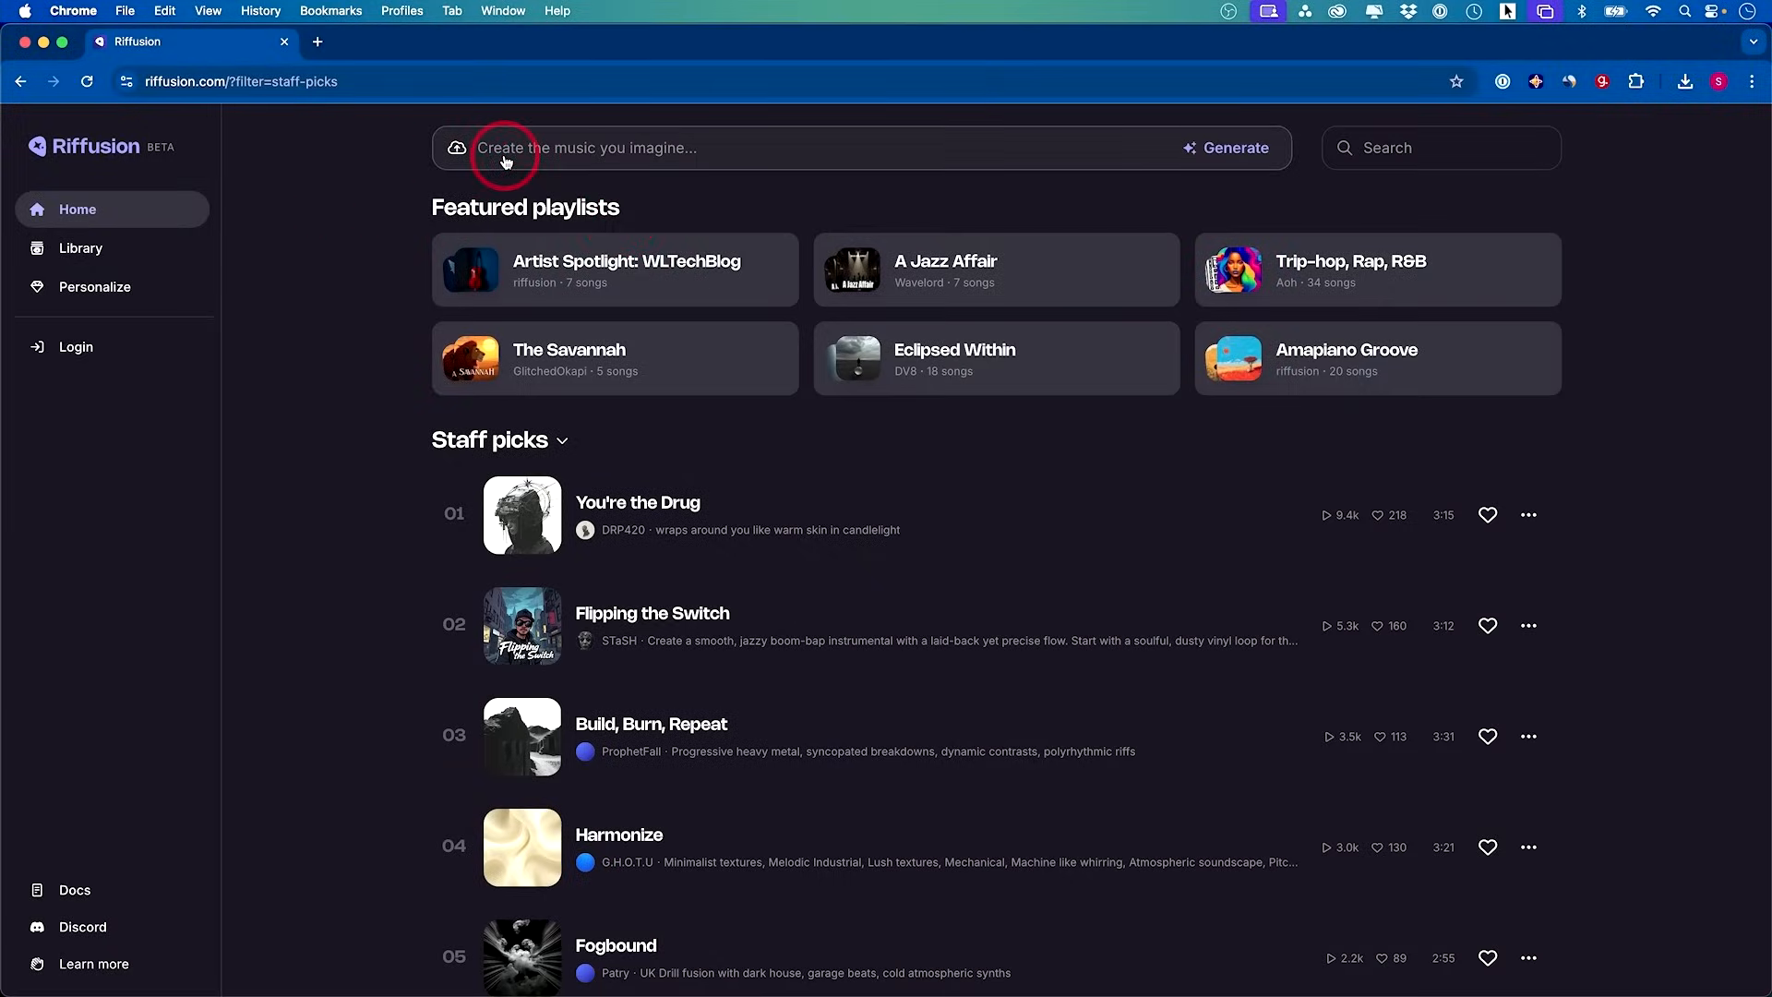
mouse_move(465, 162)
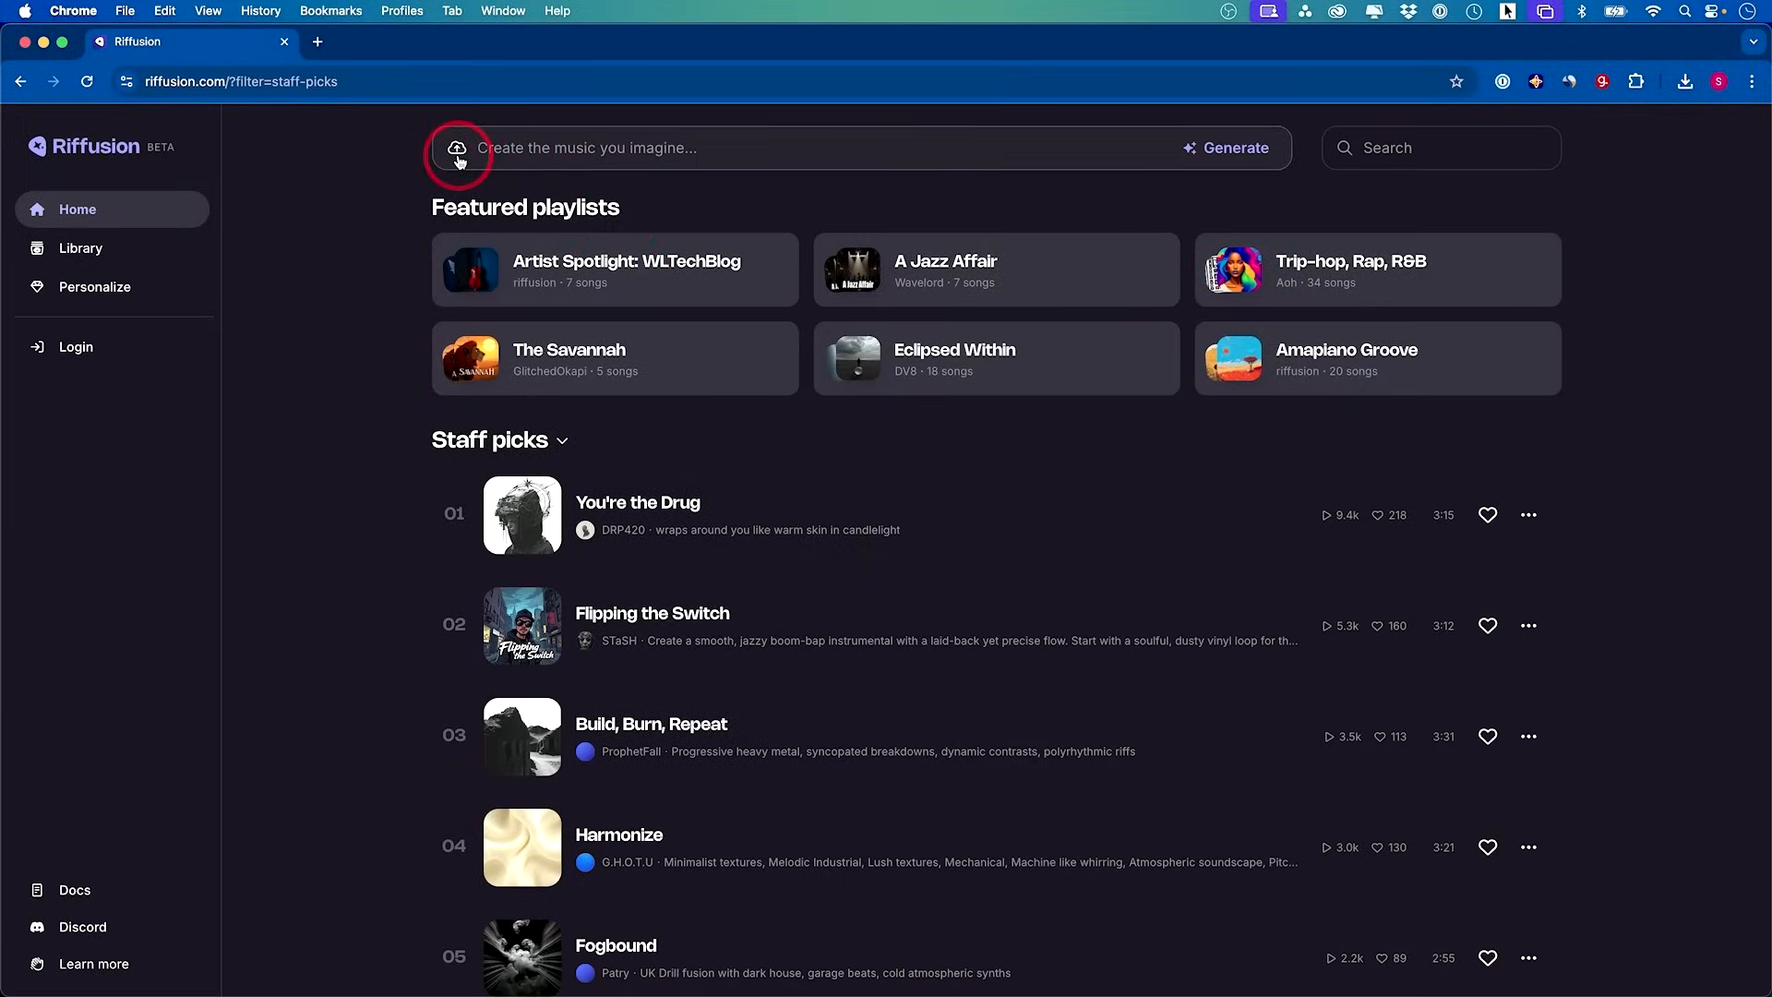
Enter the prompt 'relaxed lo-fi beats for study sessions, male singer' in Riffusion's create bar
text(relaxed lo-fi beats for study sessions, male singer)
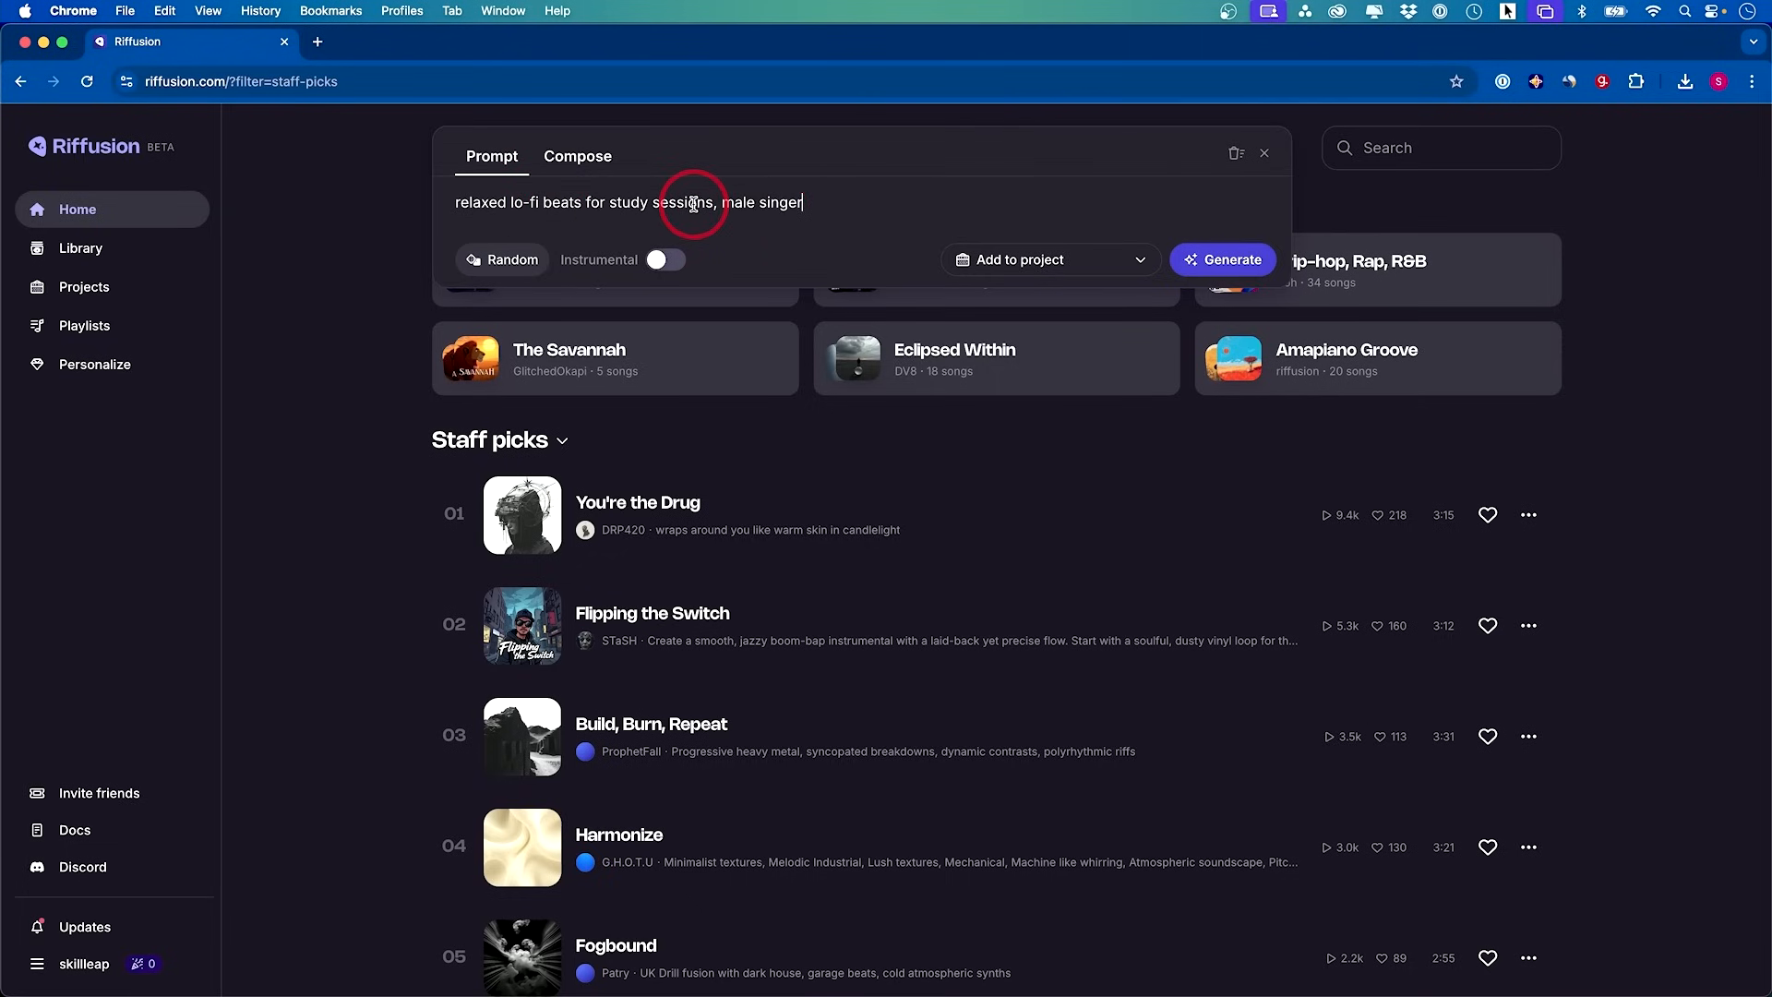
click(500, 259)
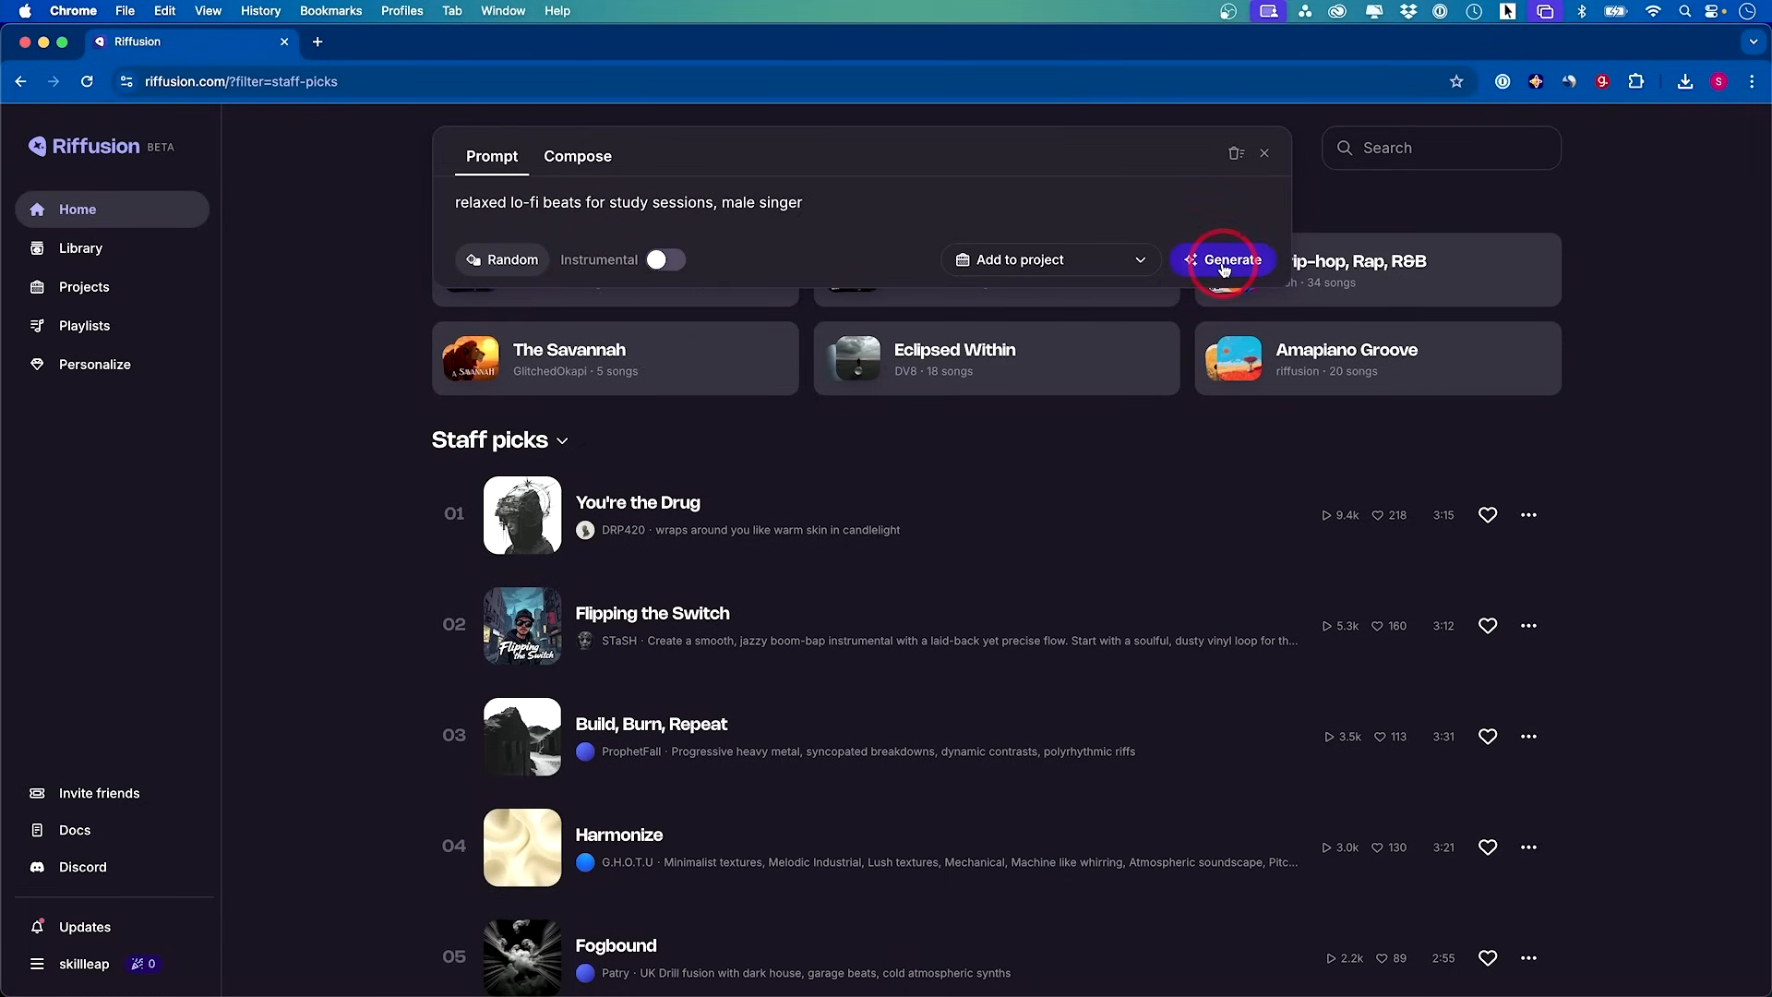
Generate the lo-fi songs, play Digital Tears then the new track Clarity, and view Clarity's prompt and lyrics
click(1224, 259)
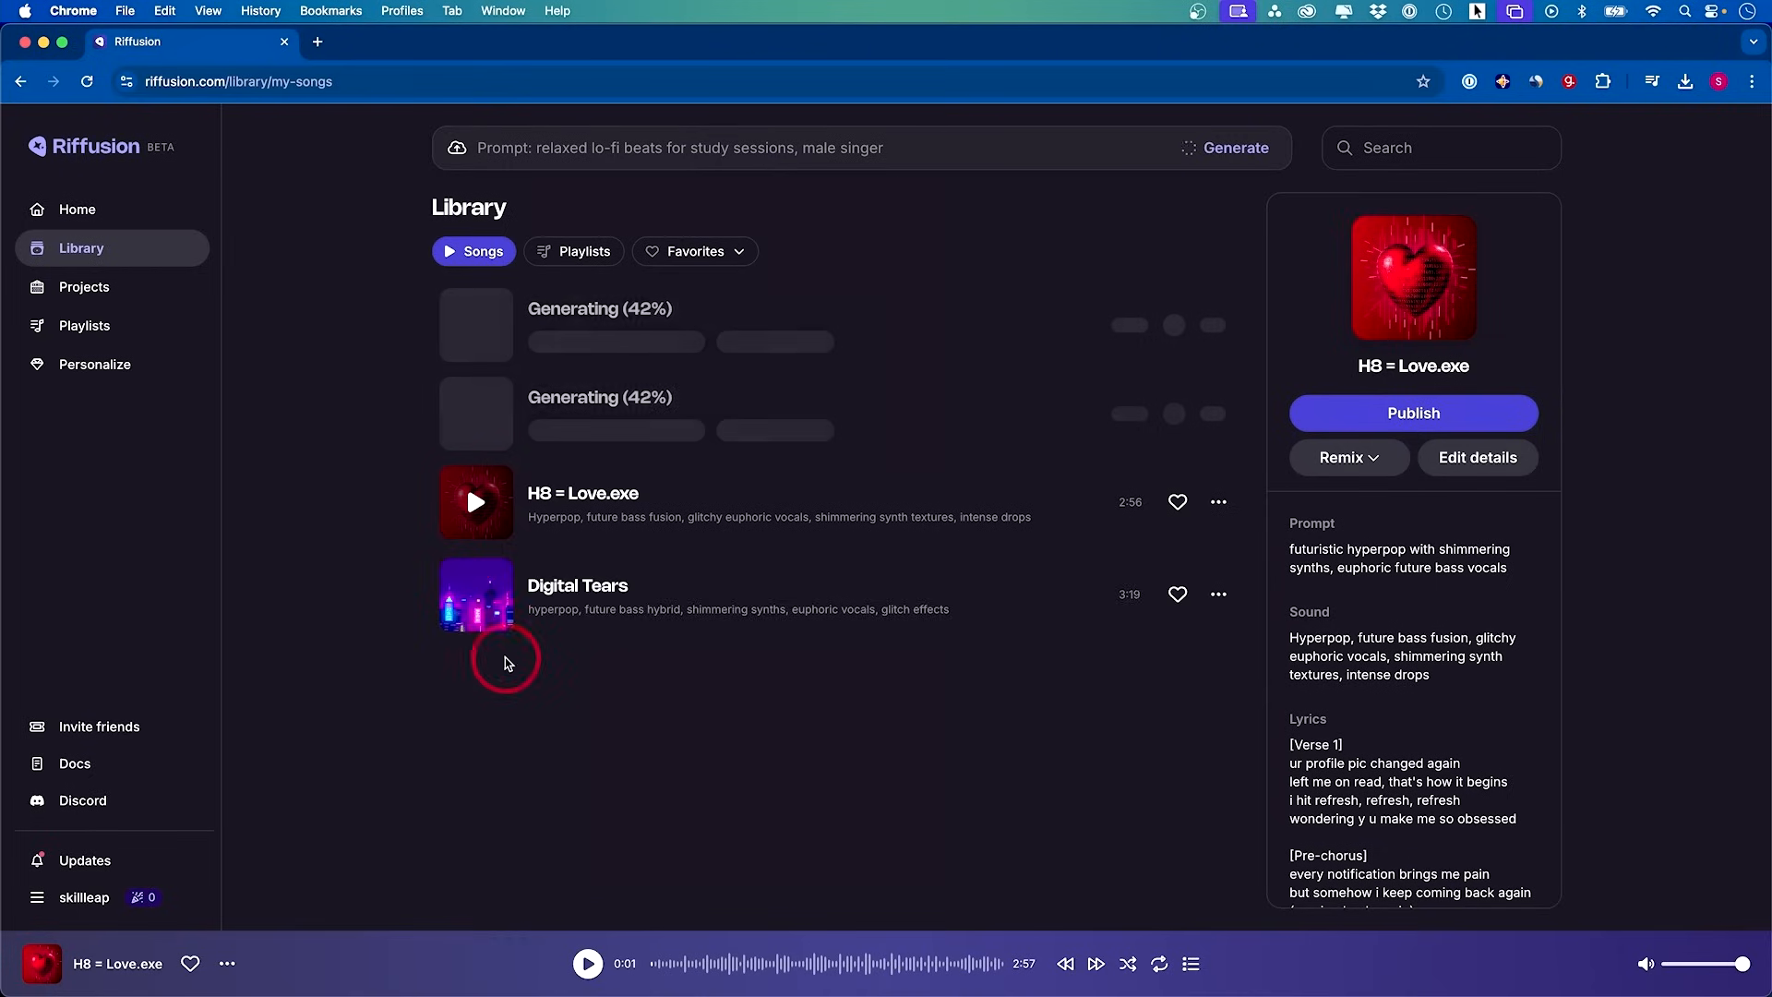
mouse_move(474, 594)
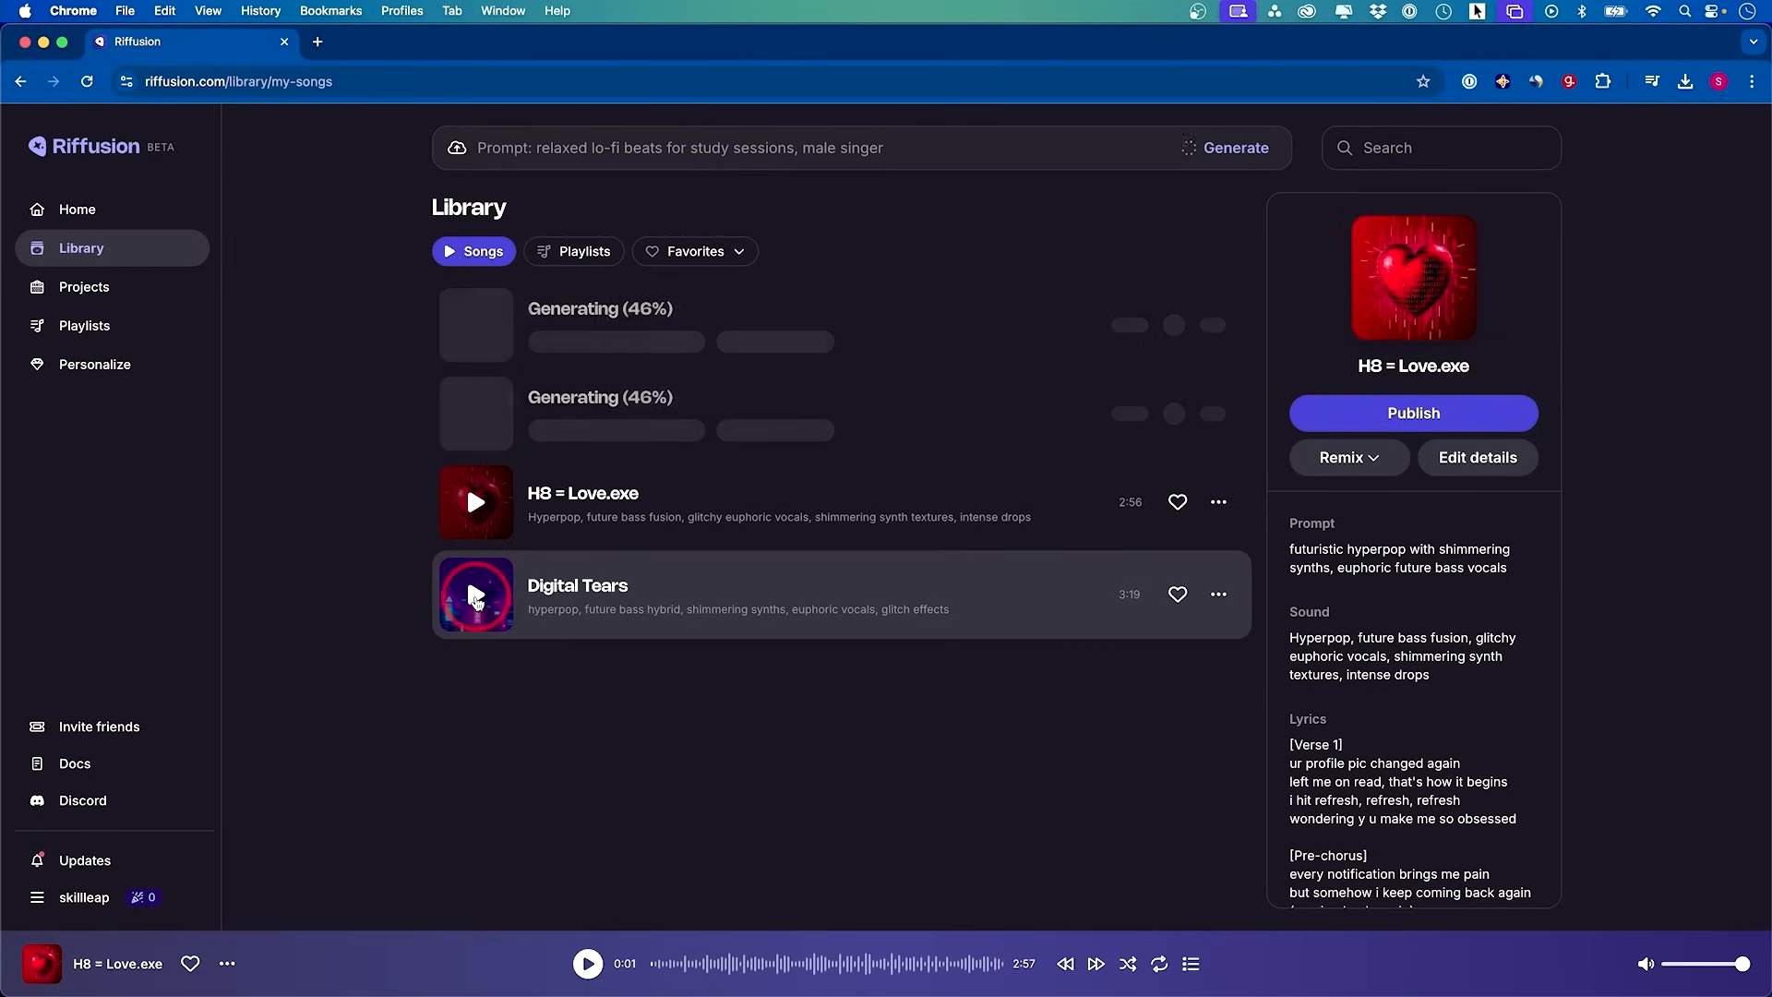
click(474, 594)
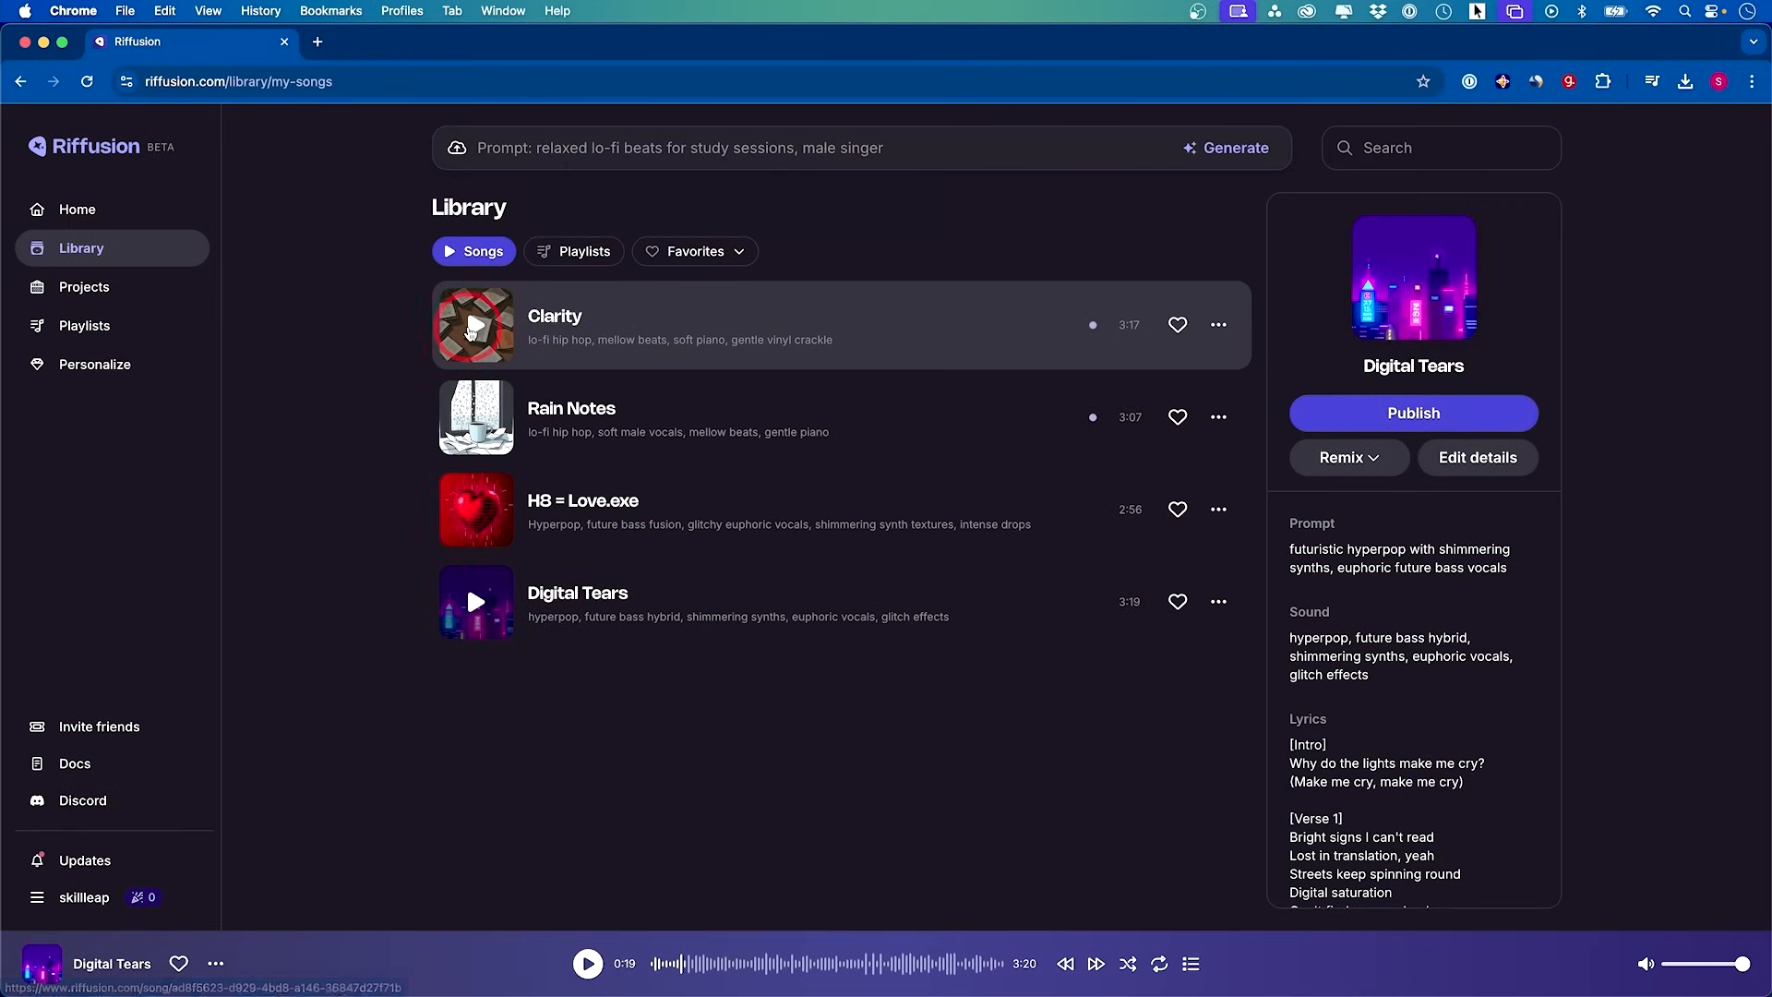
click(475, 325)
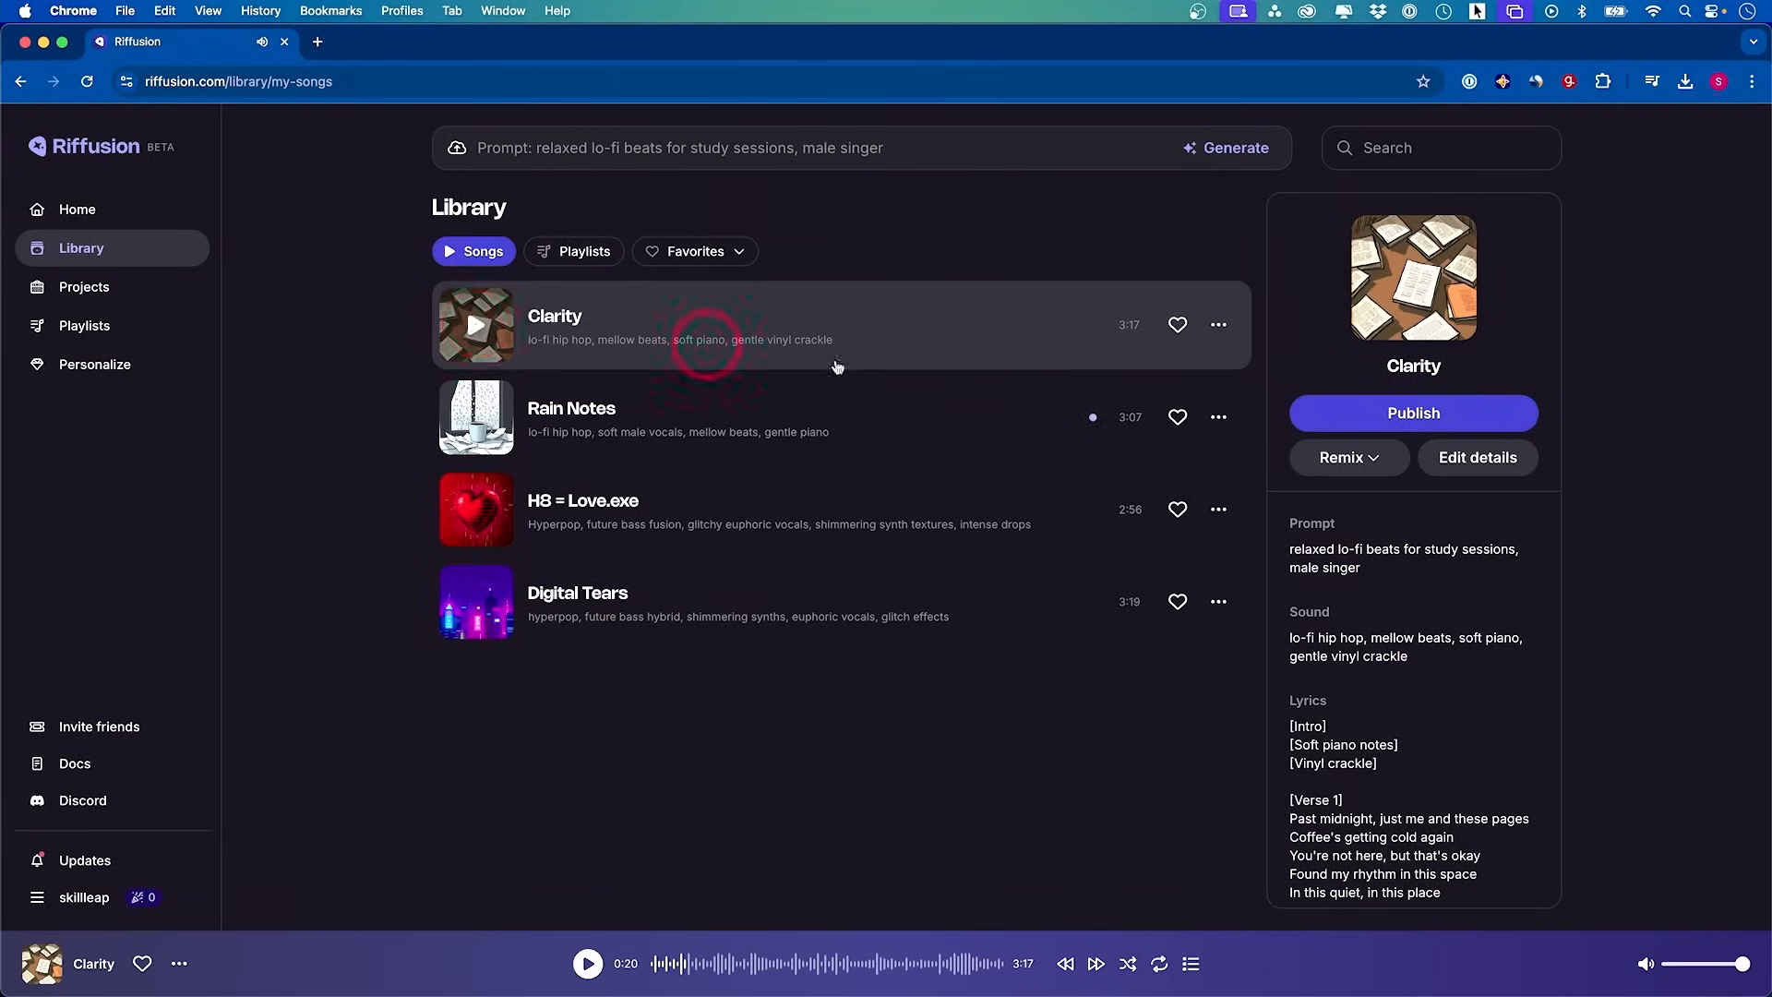
click(1345, 458)
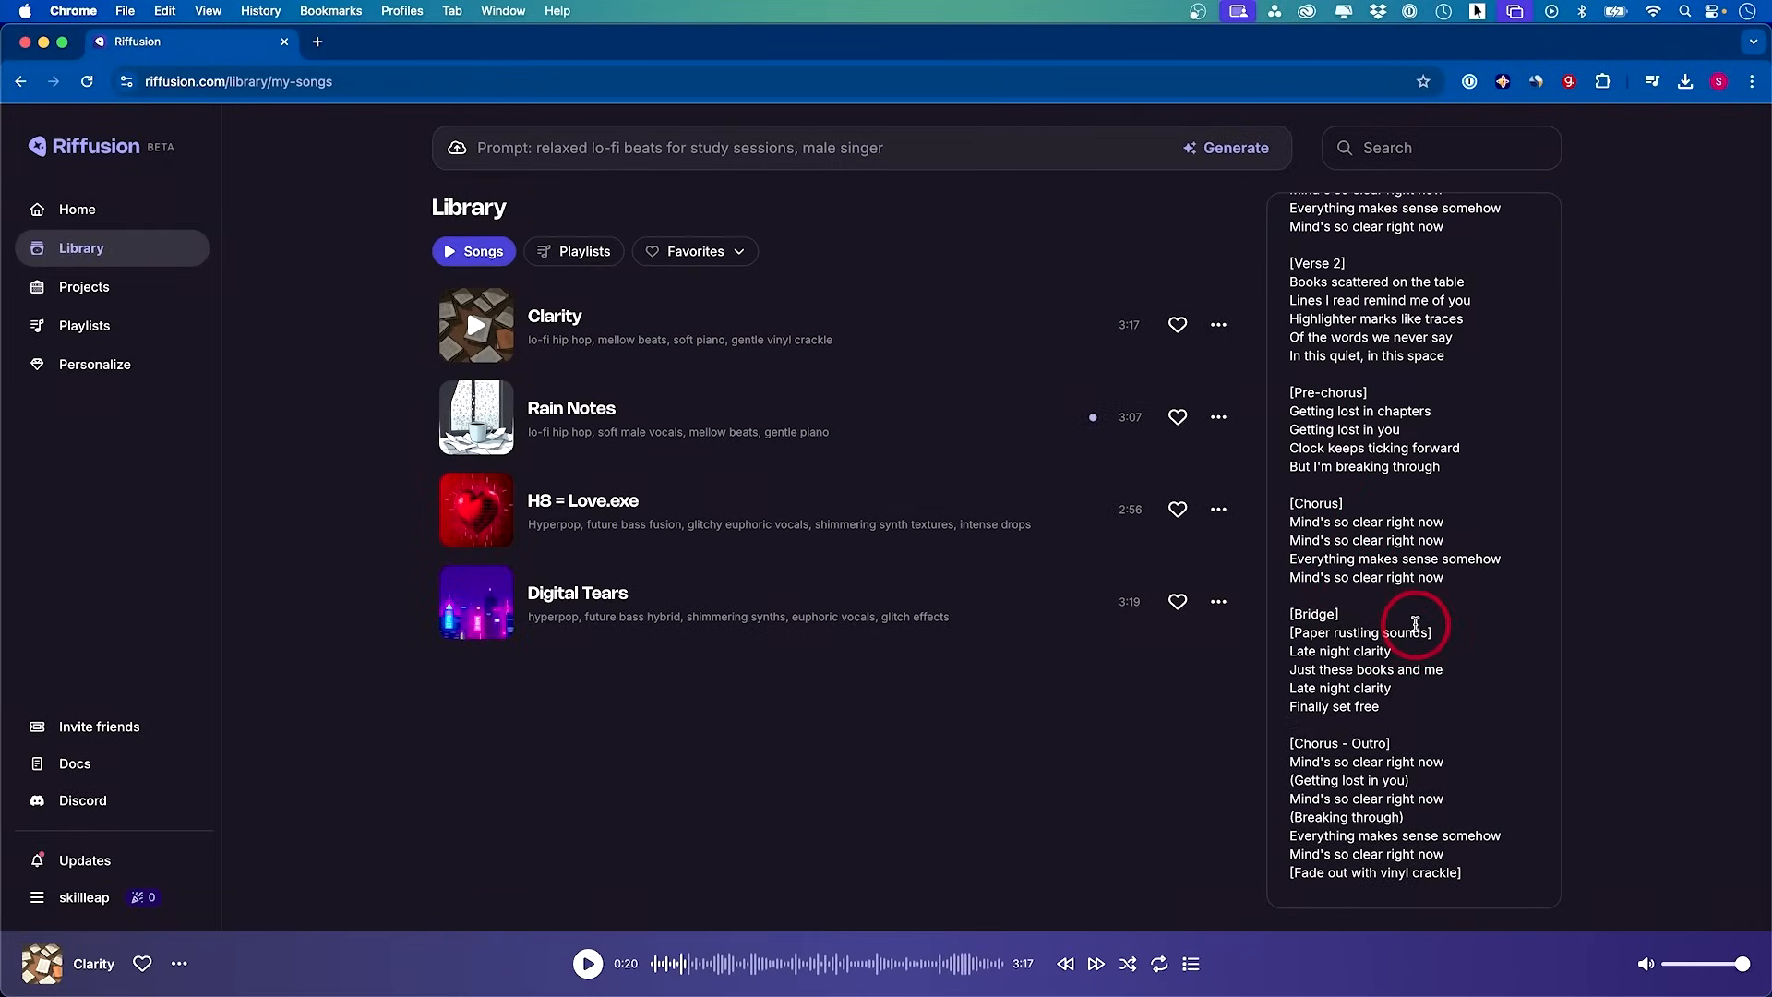
Return to the Riffusion home page so the staff pick Flipping the Switch starts playing
click(77, 209)
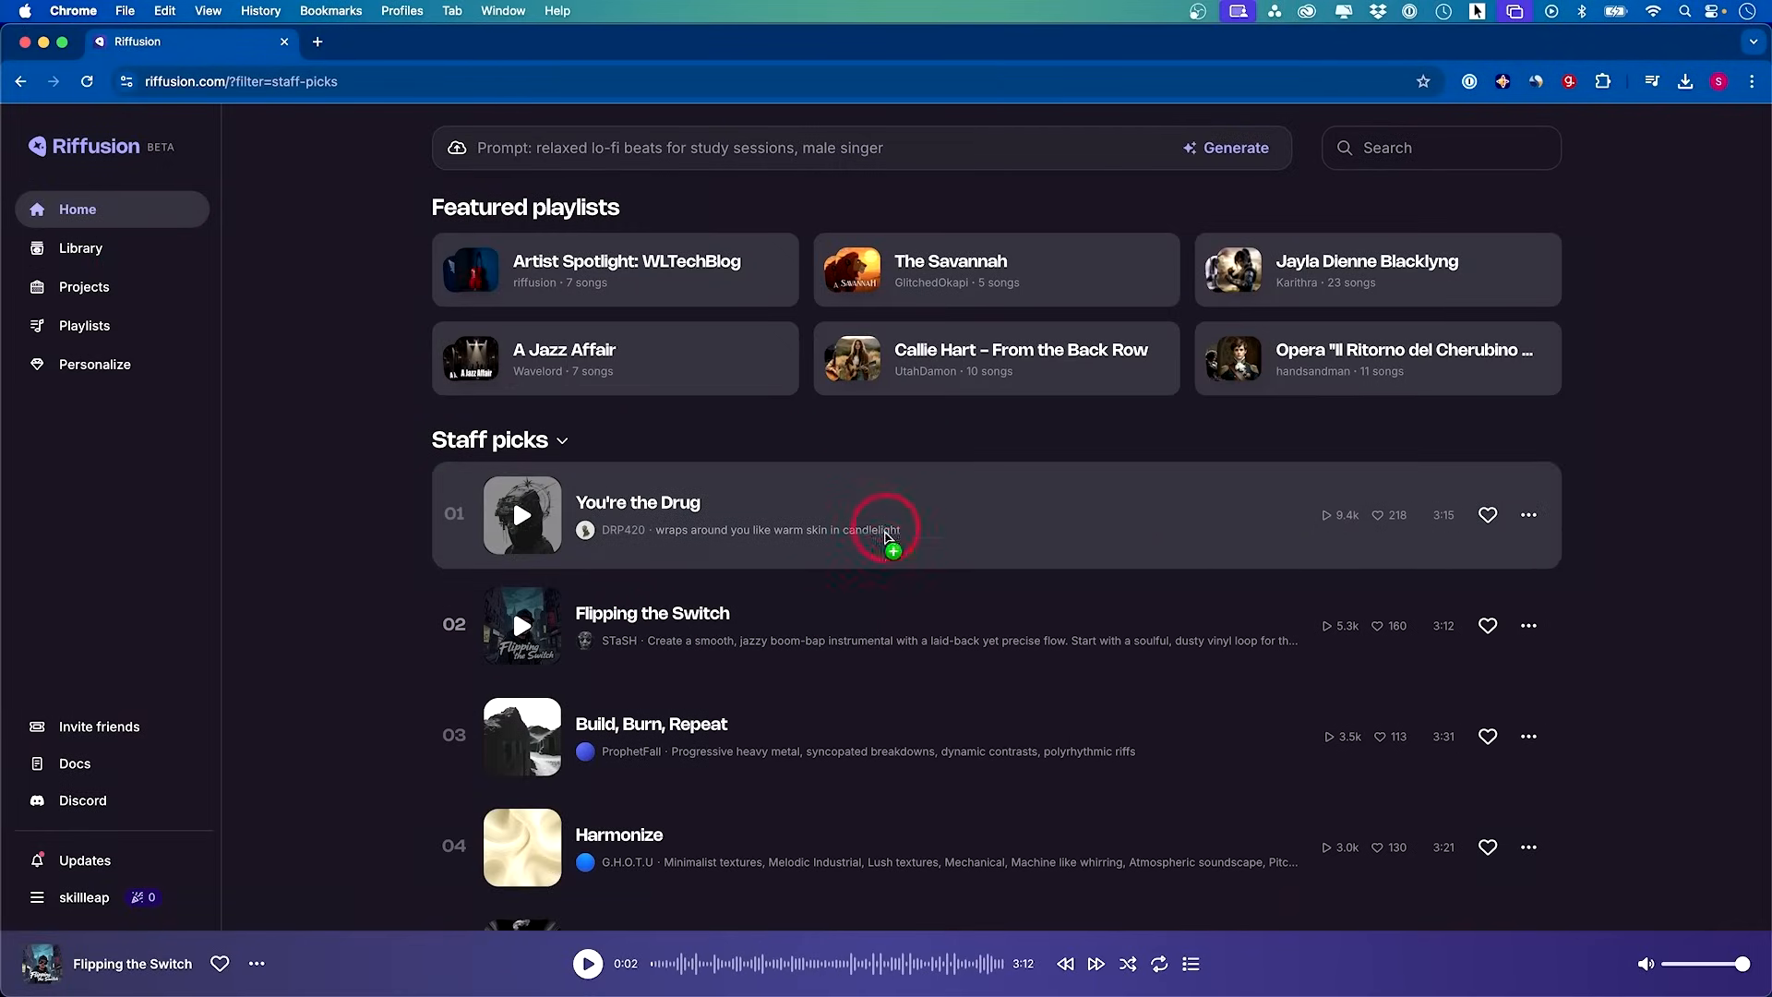
mouse_move(510, 628)
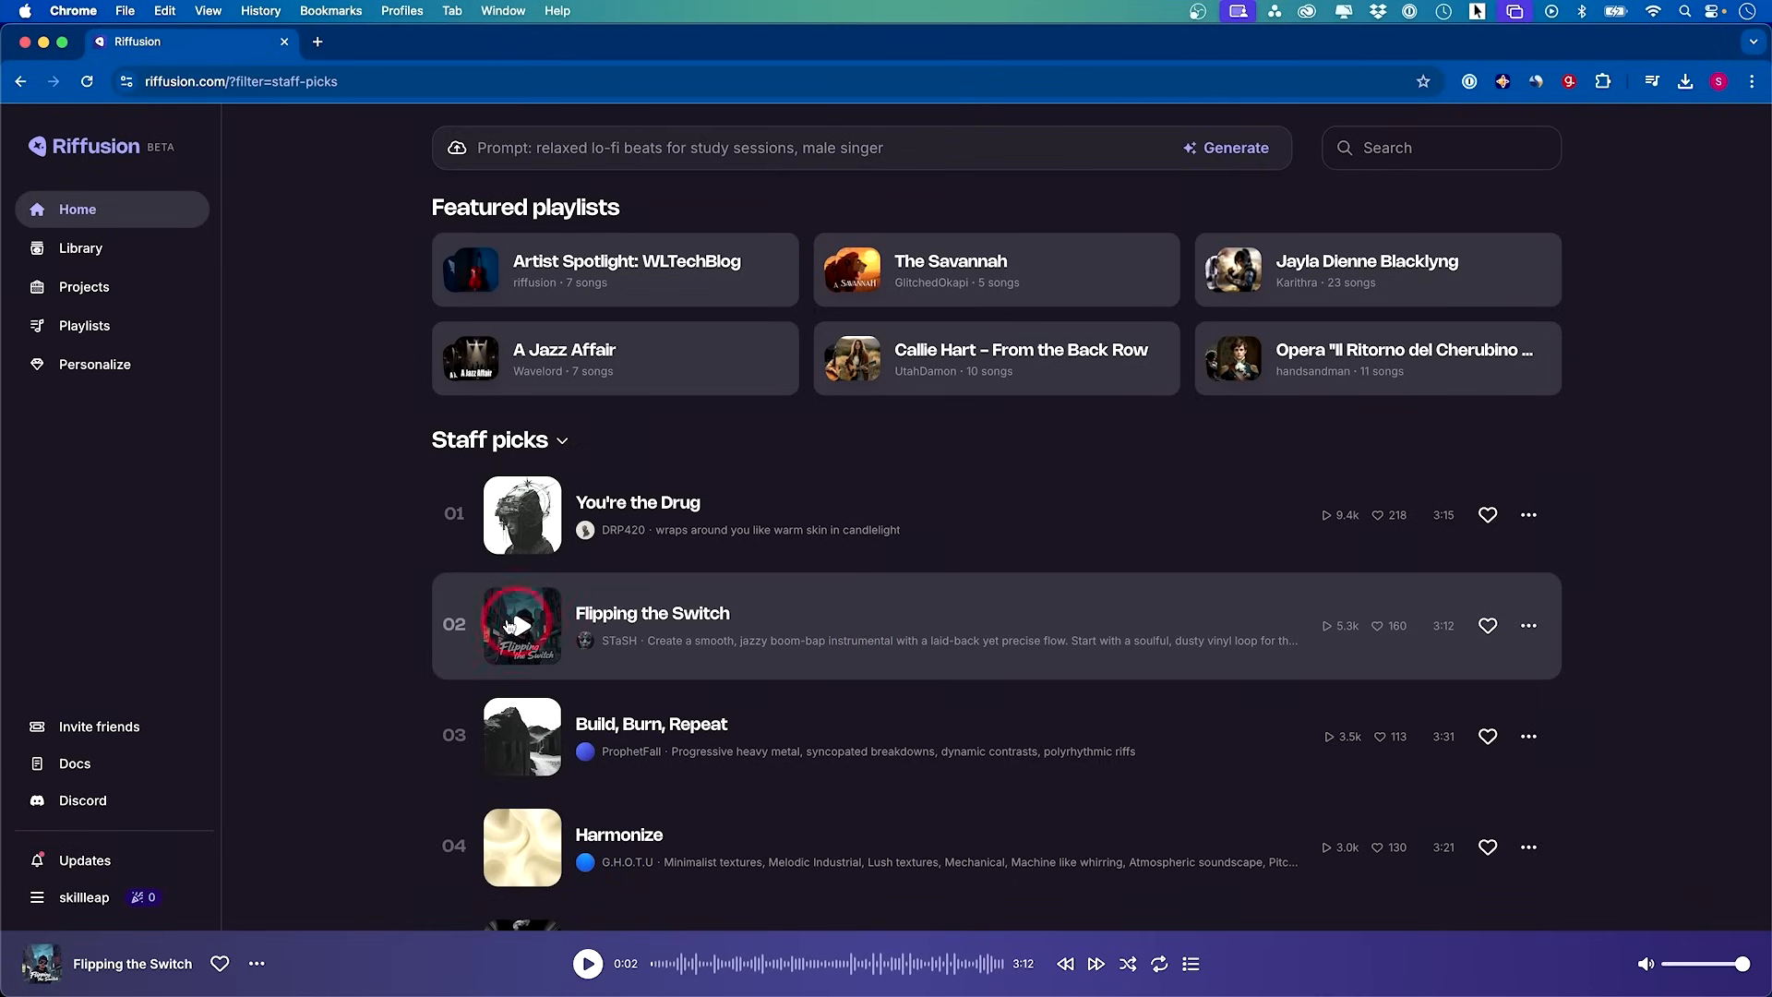
mouse_move(532, 623)
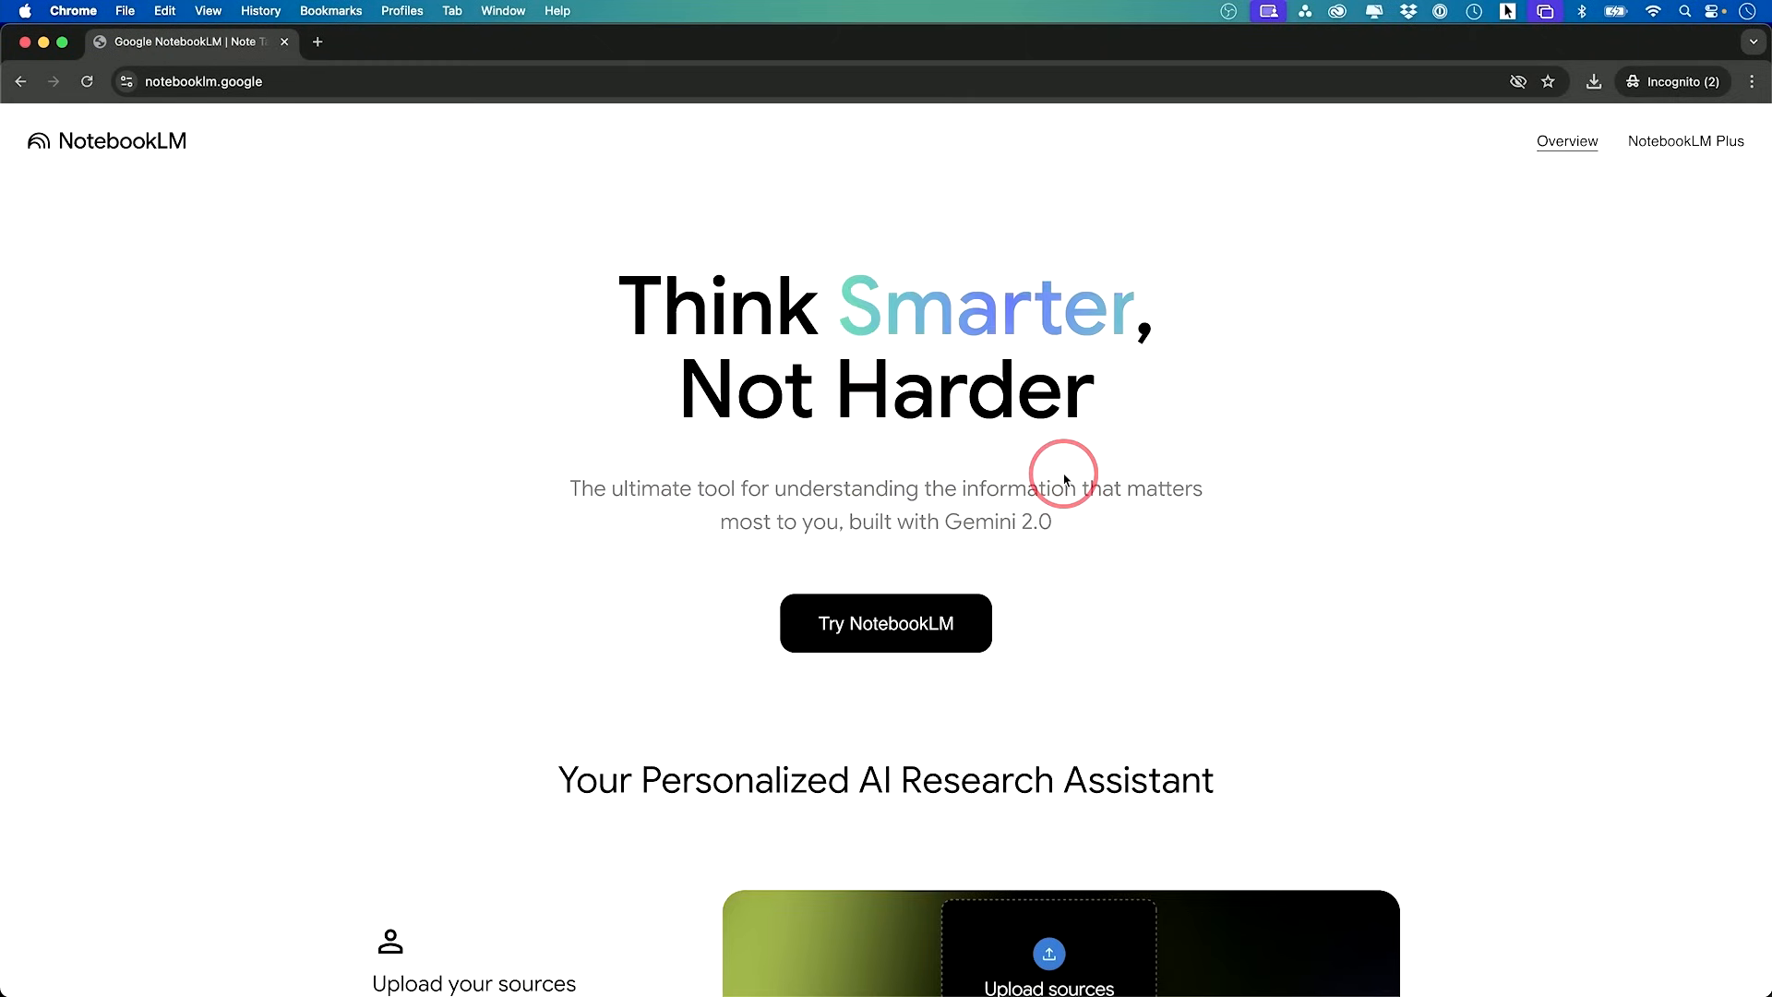
Start NotebookLM and import the pasted YouTube video URL as the new notebook's source
click(886, 624)
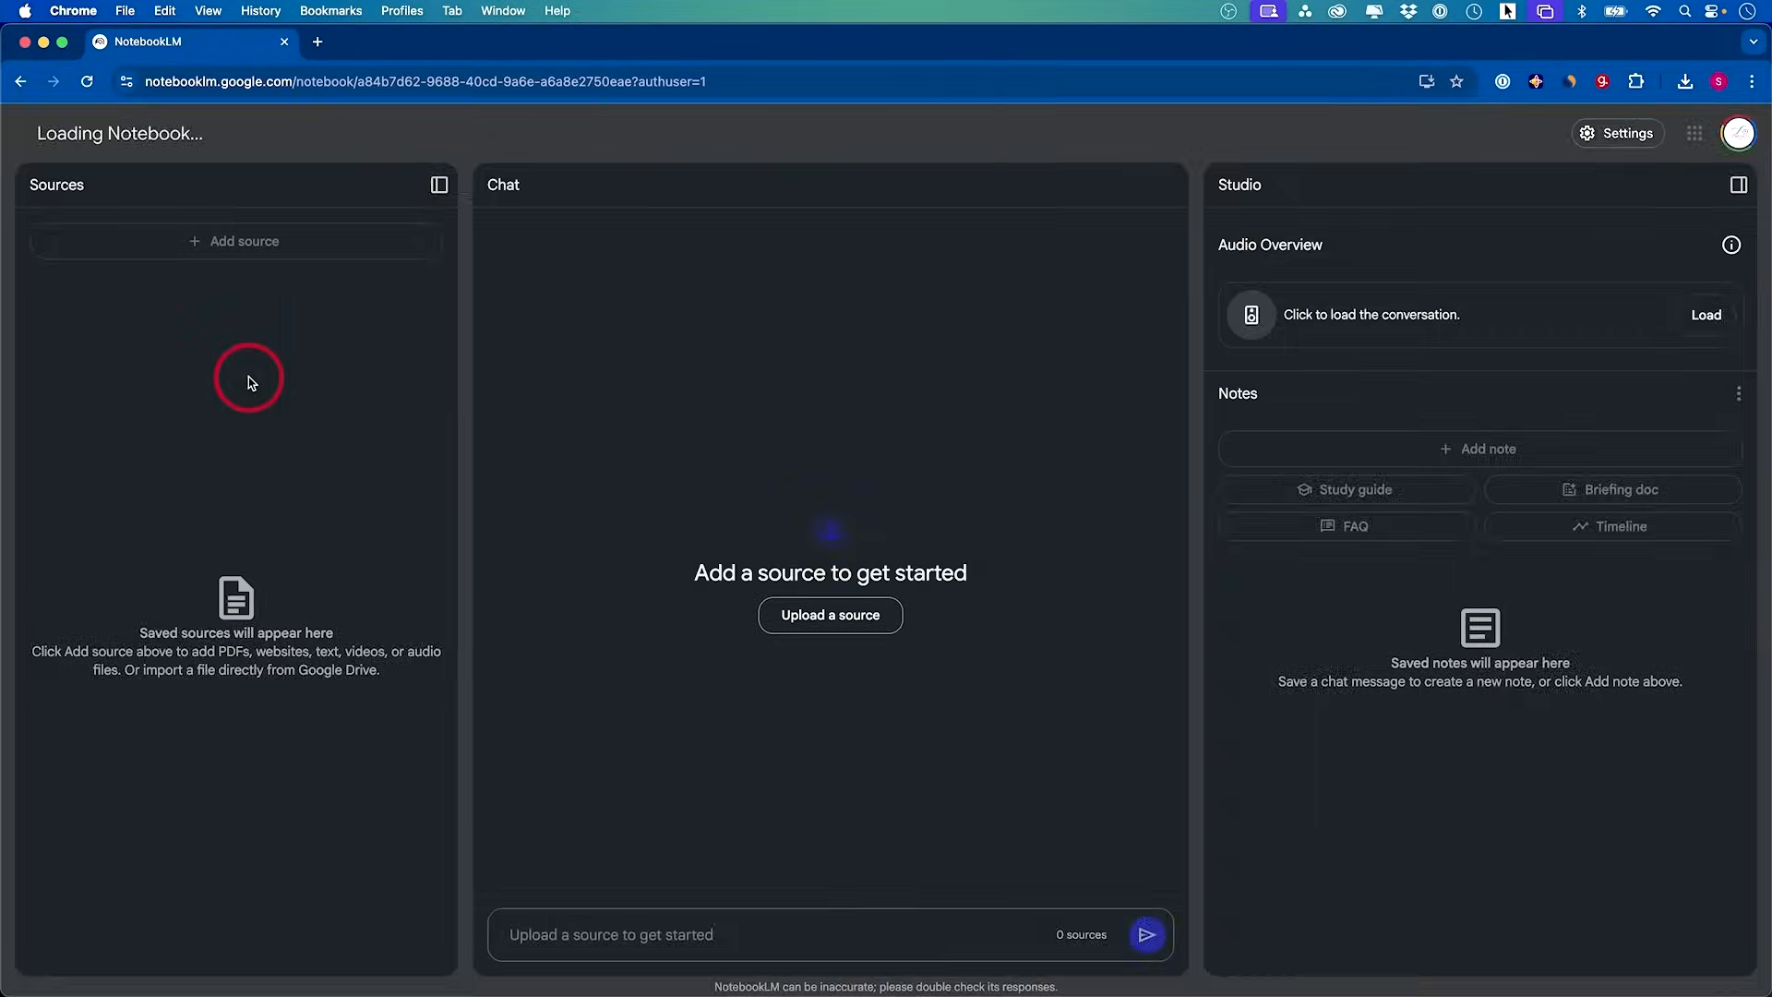
click(831, 616)
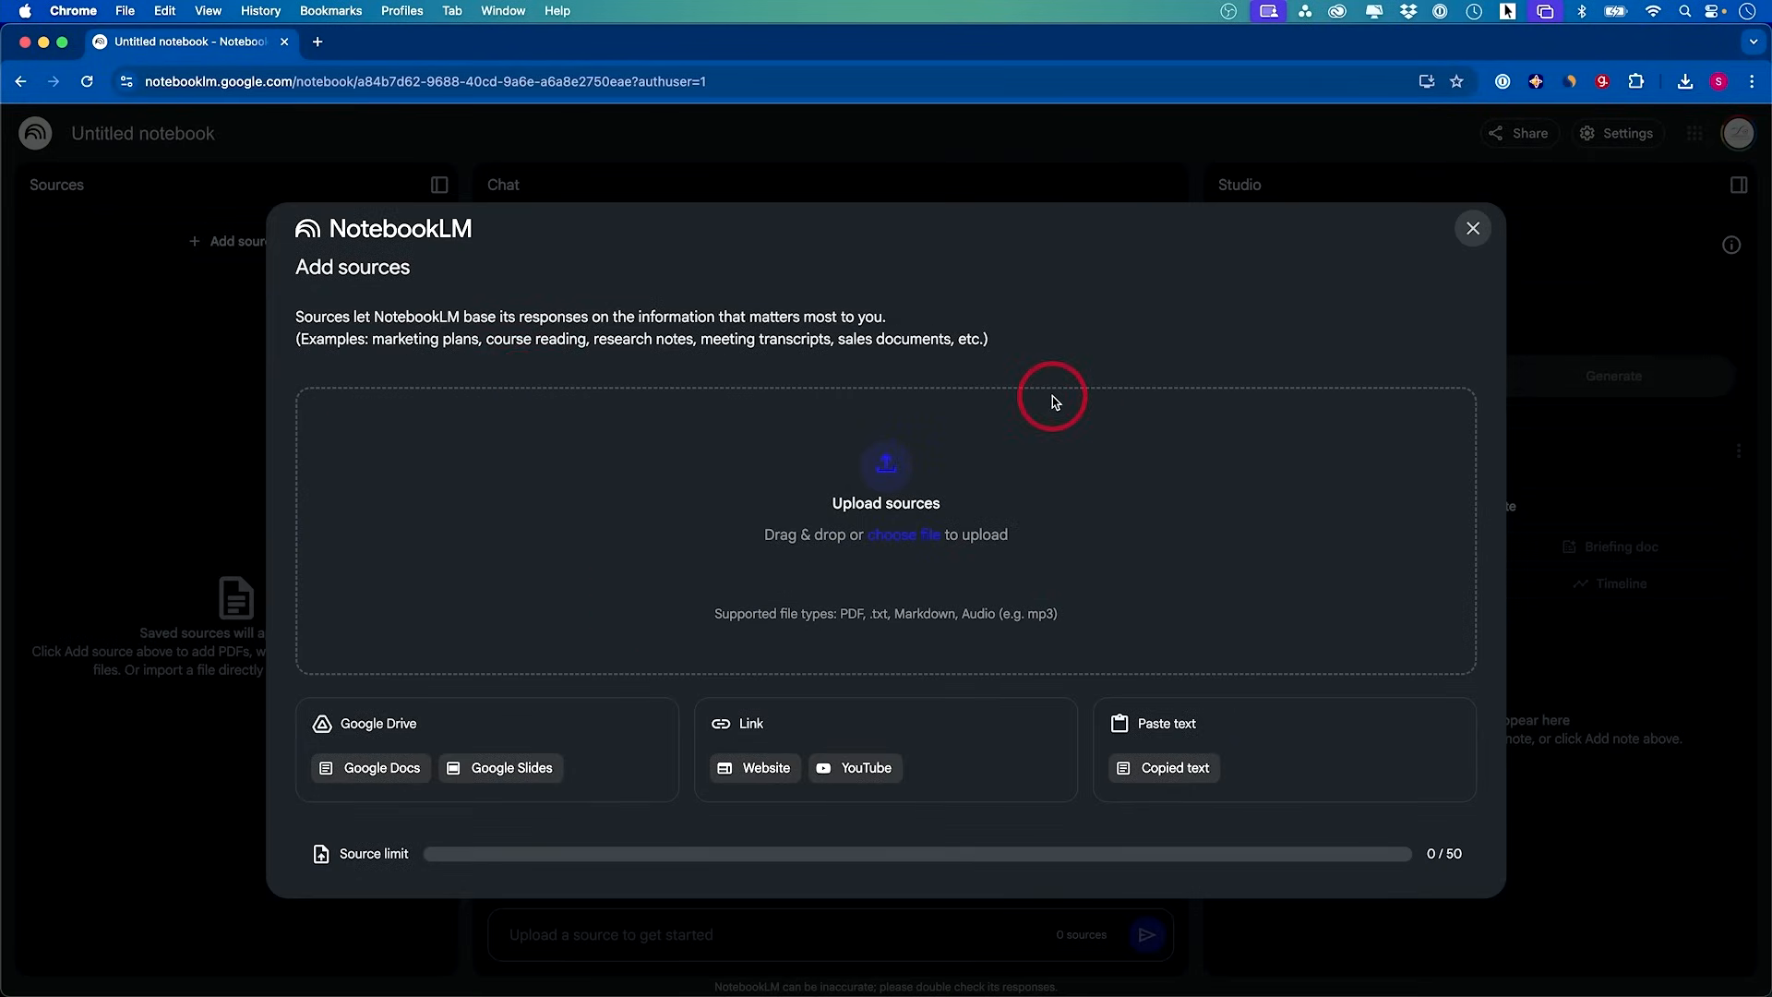
mouse_move(853, 404)
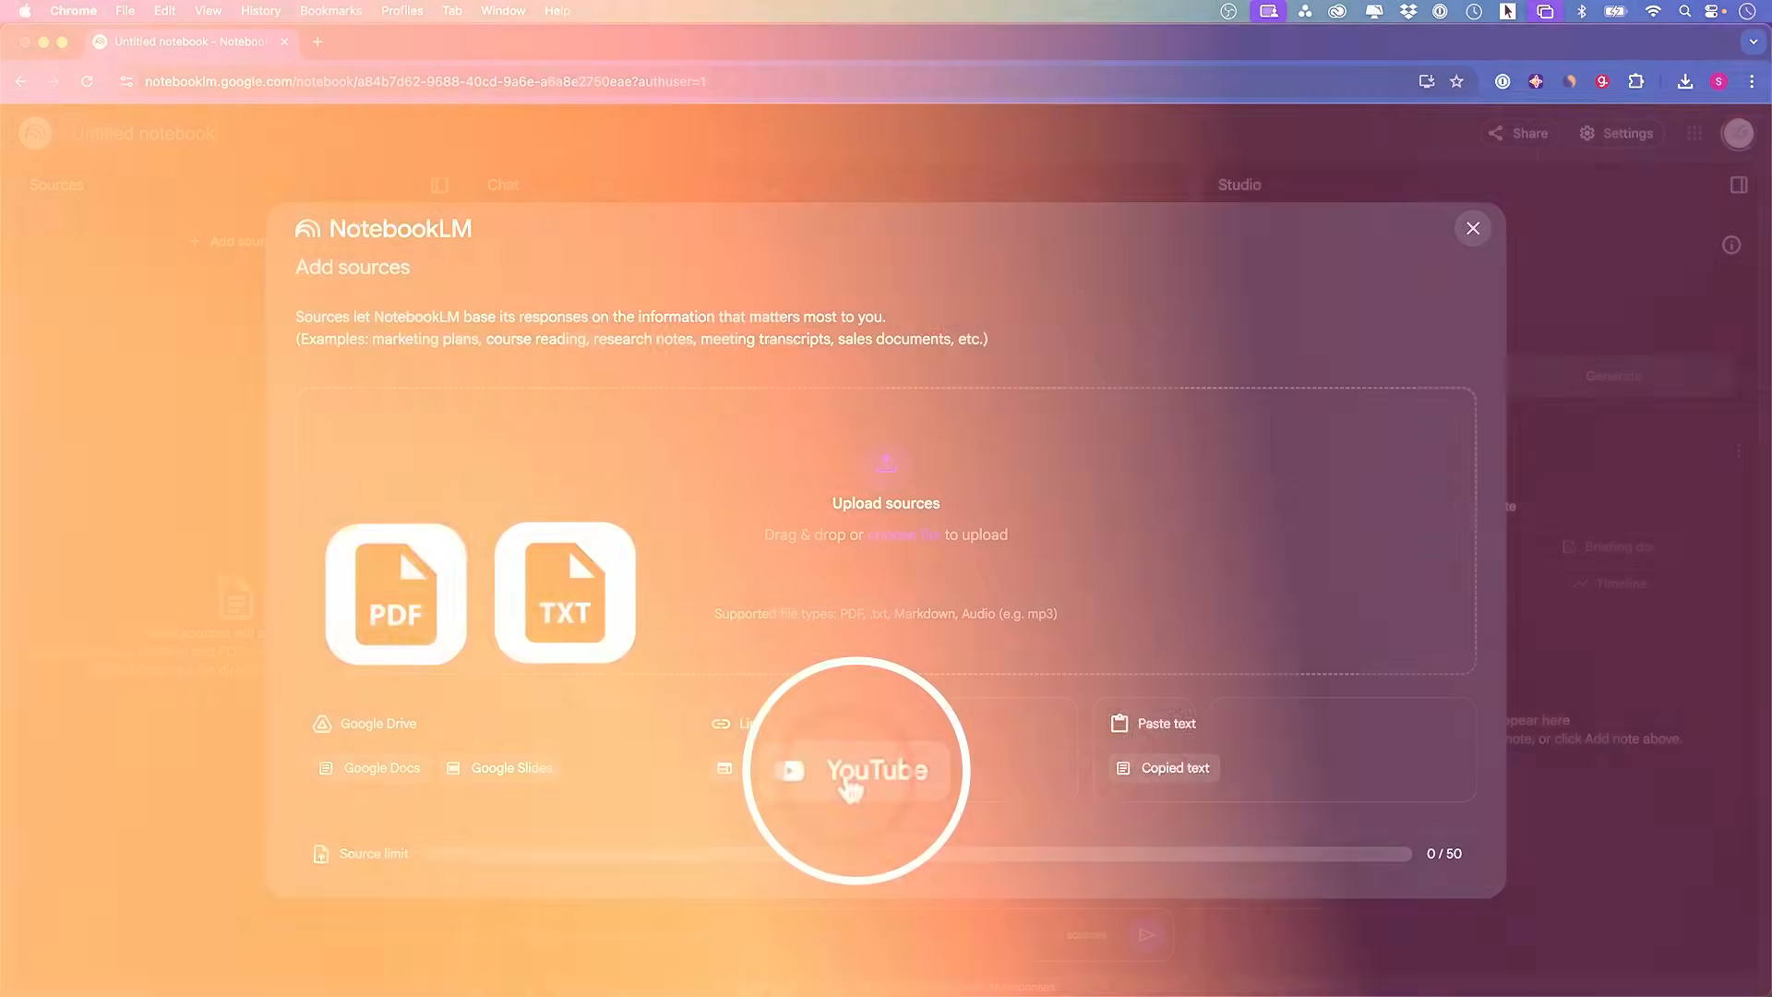
click(866, 771)
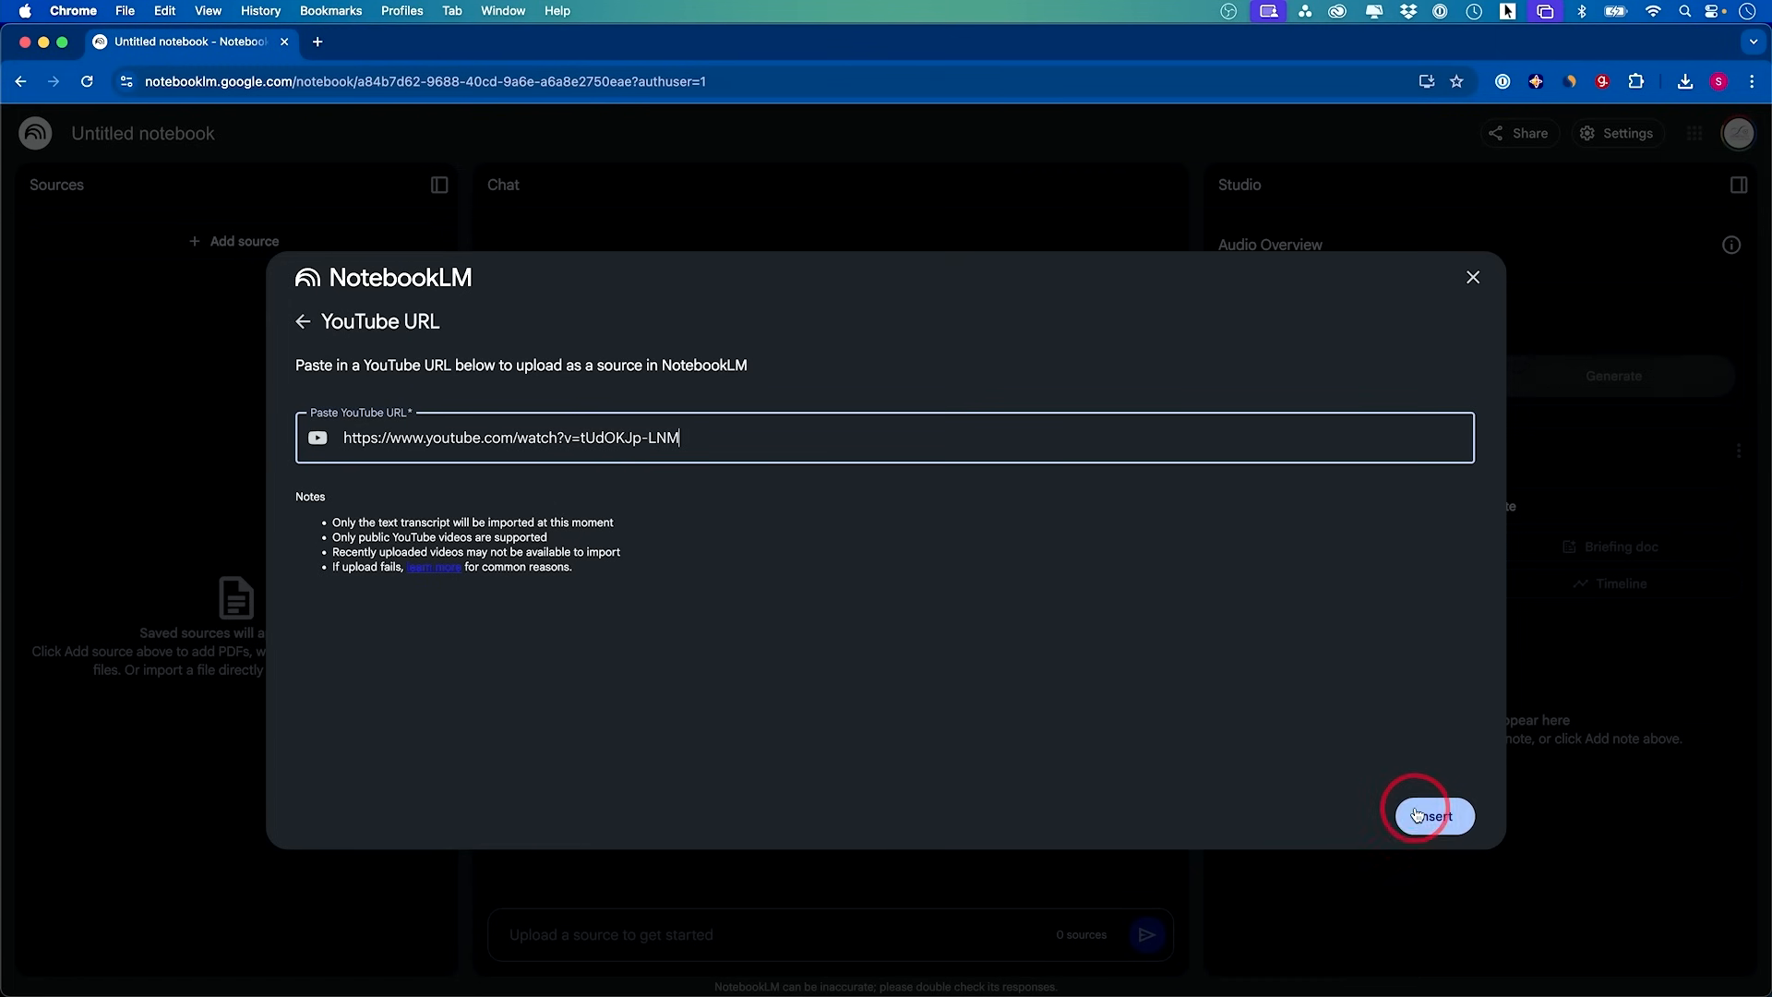
click(1432, 815)
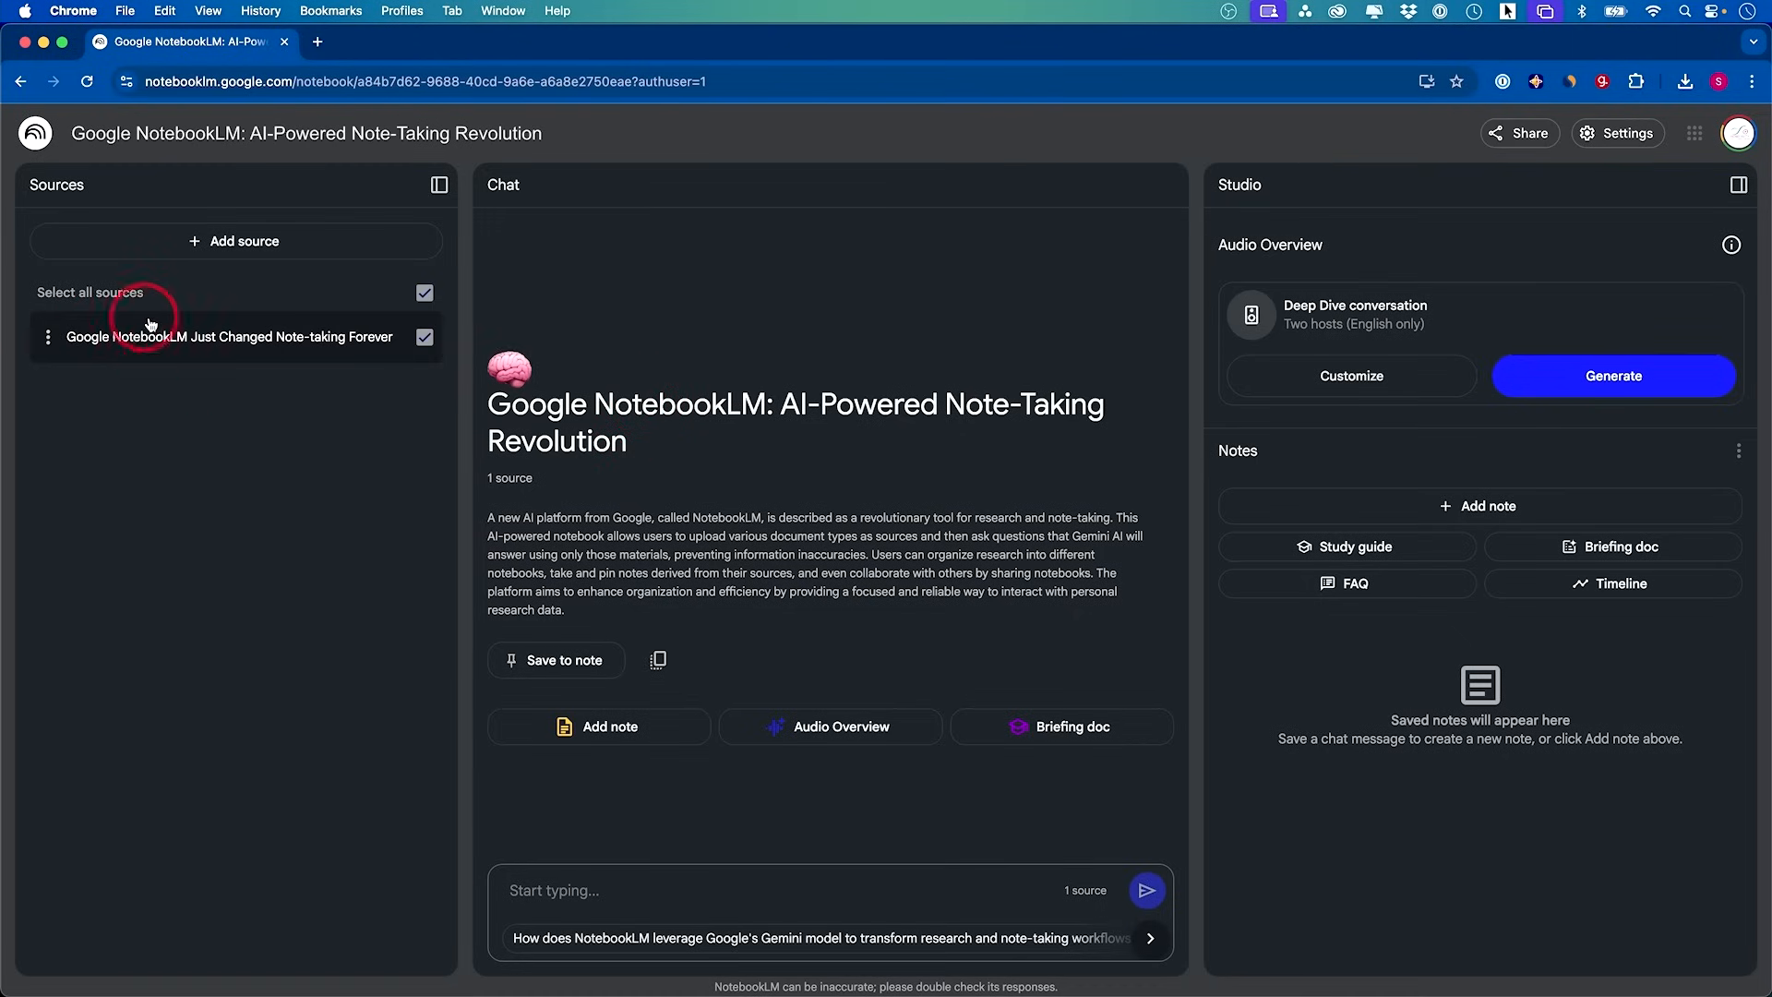
mouse_move(159, 325)
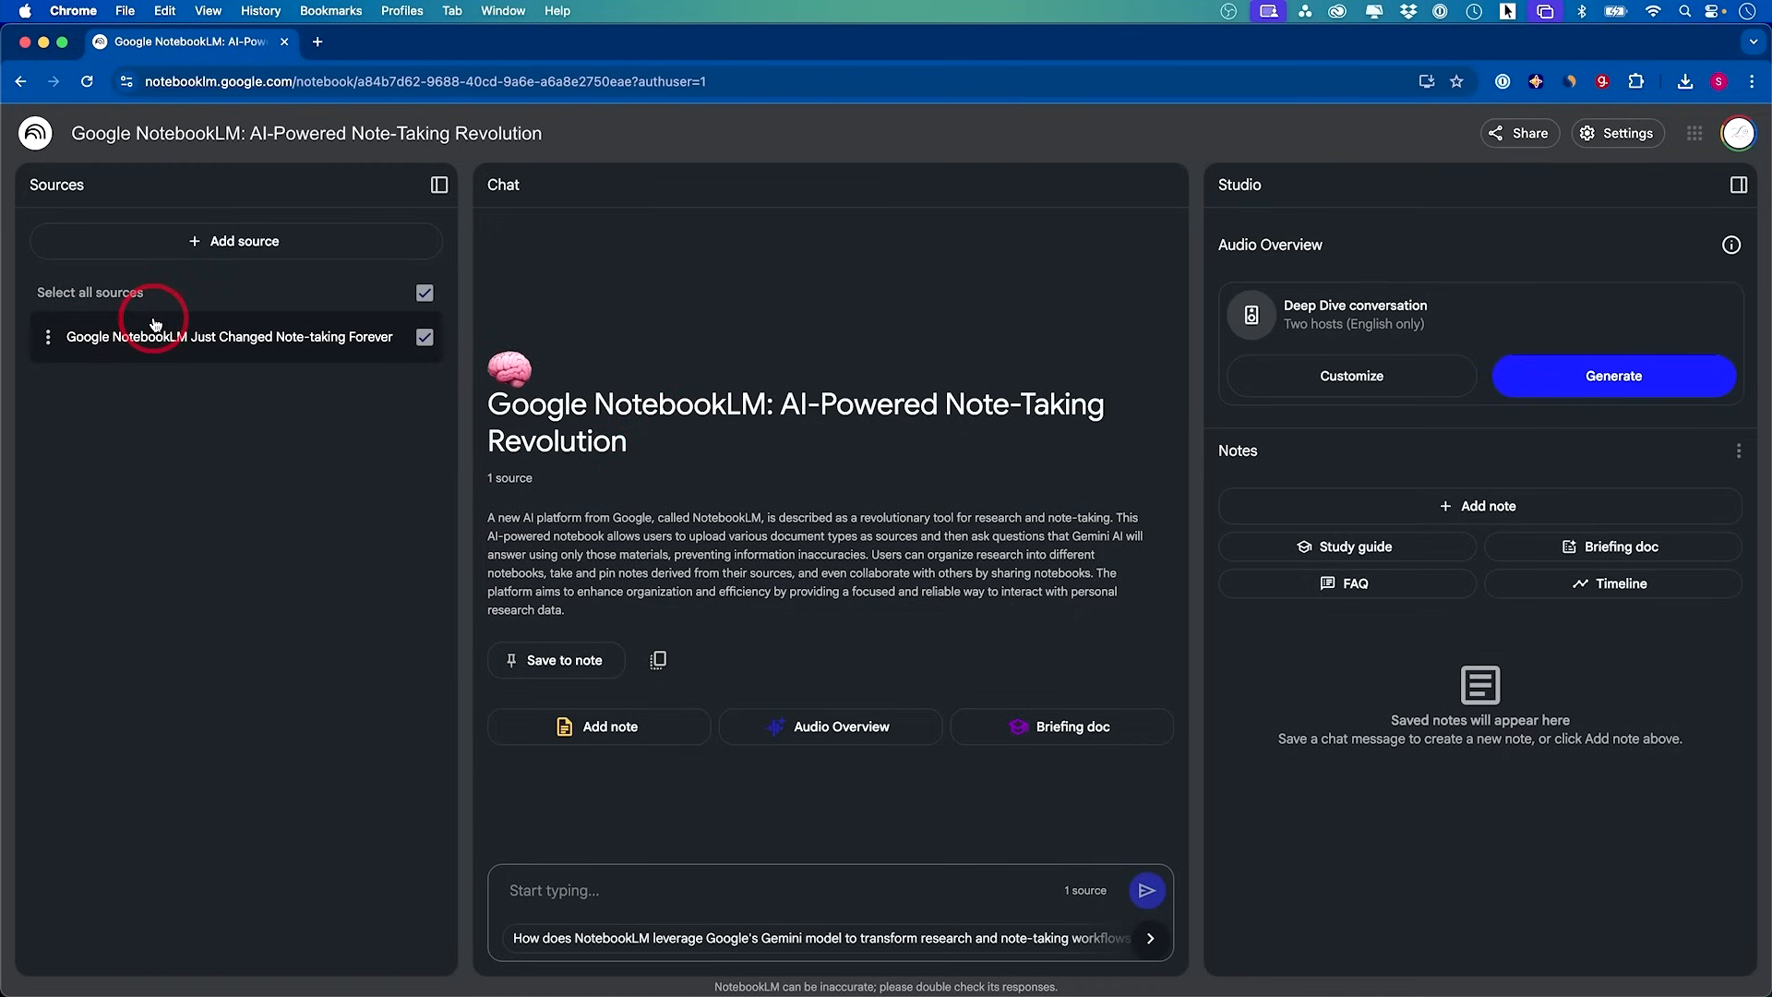
mouse_move(237, 338)
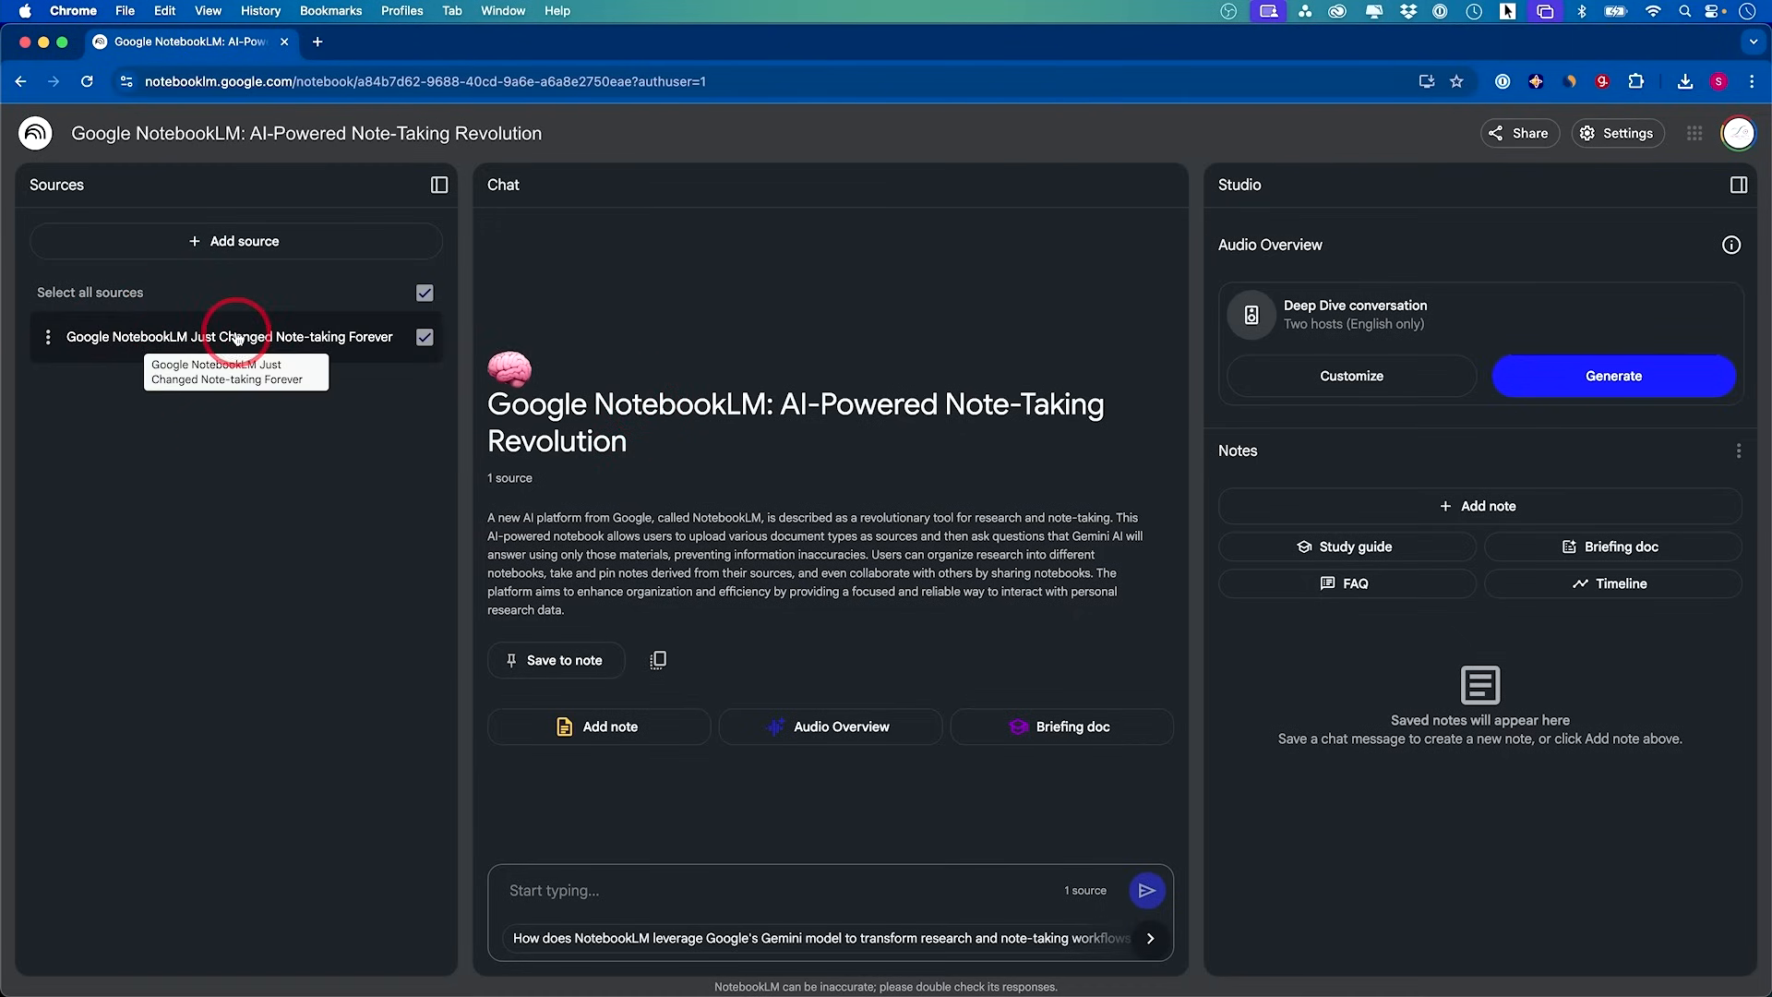
mouse_move(233, 731)
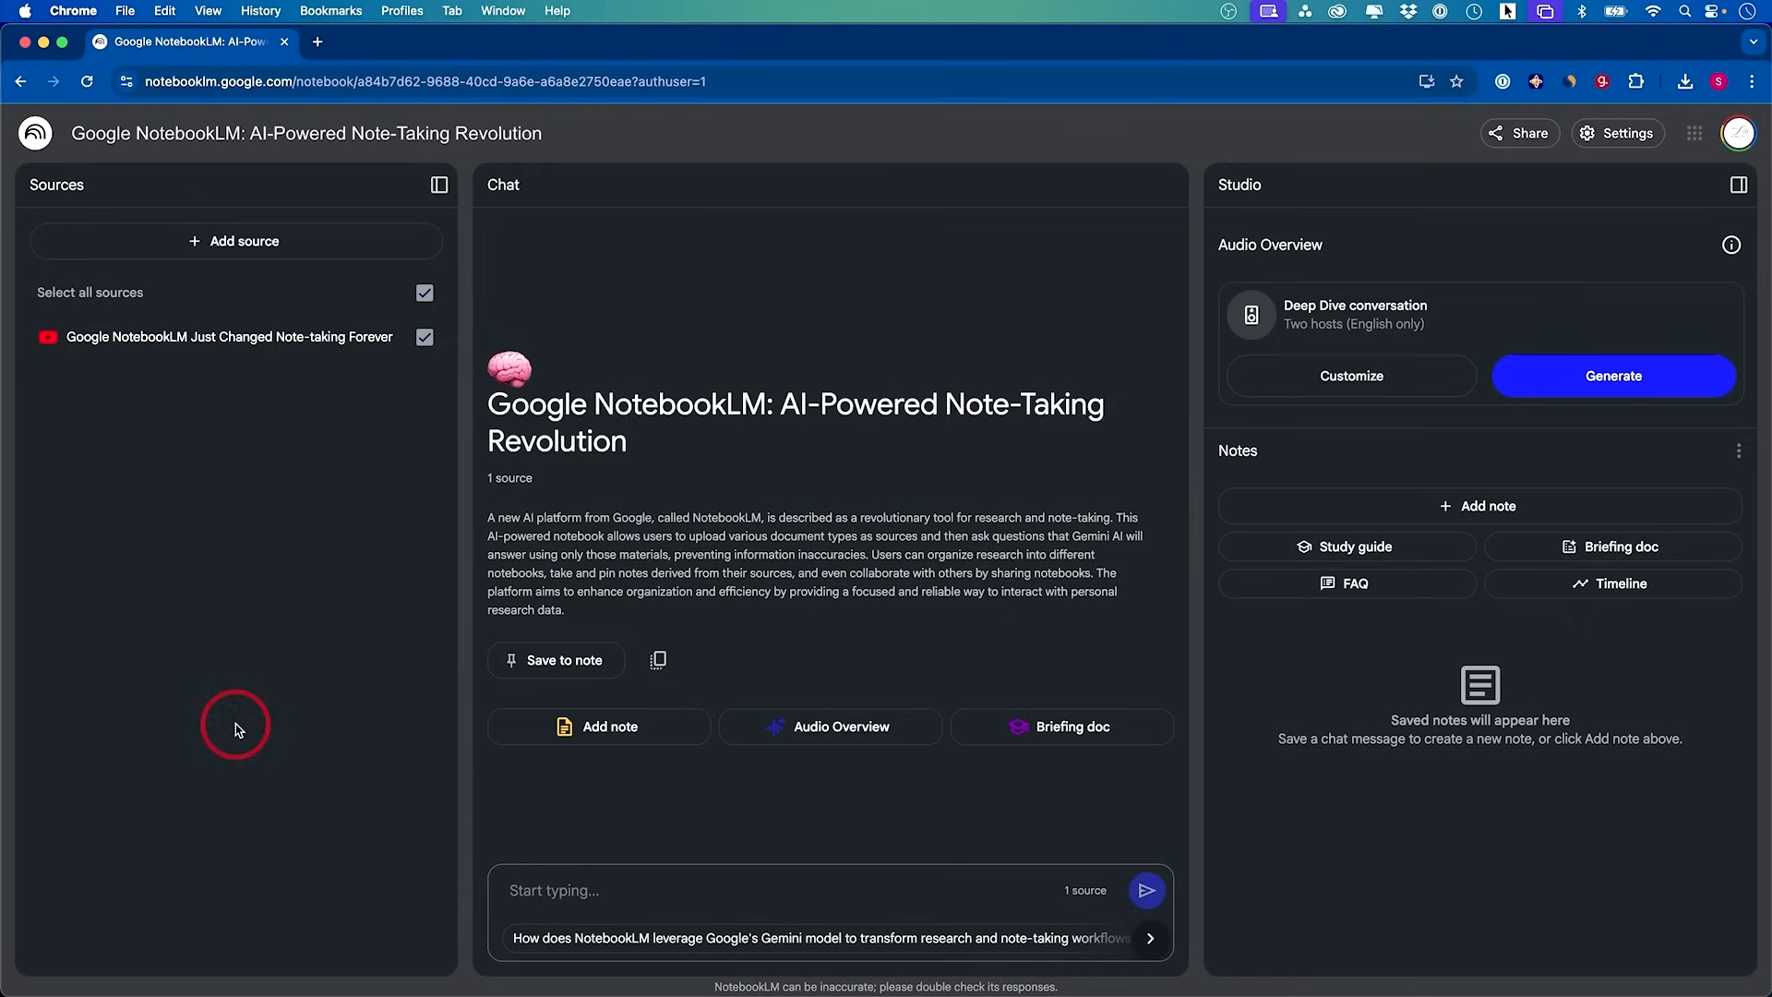
mouse_move(192, 736)
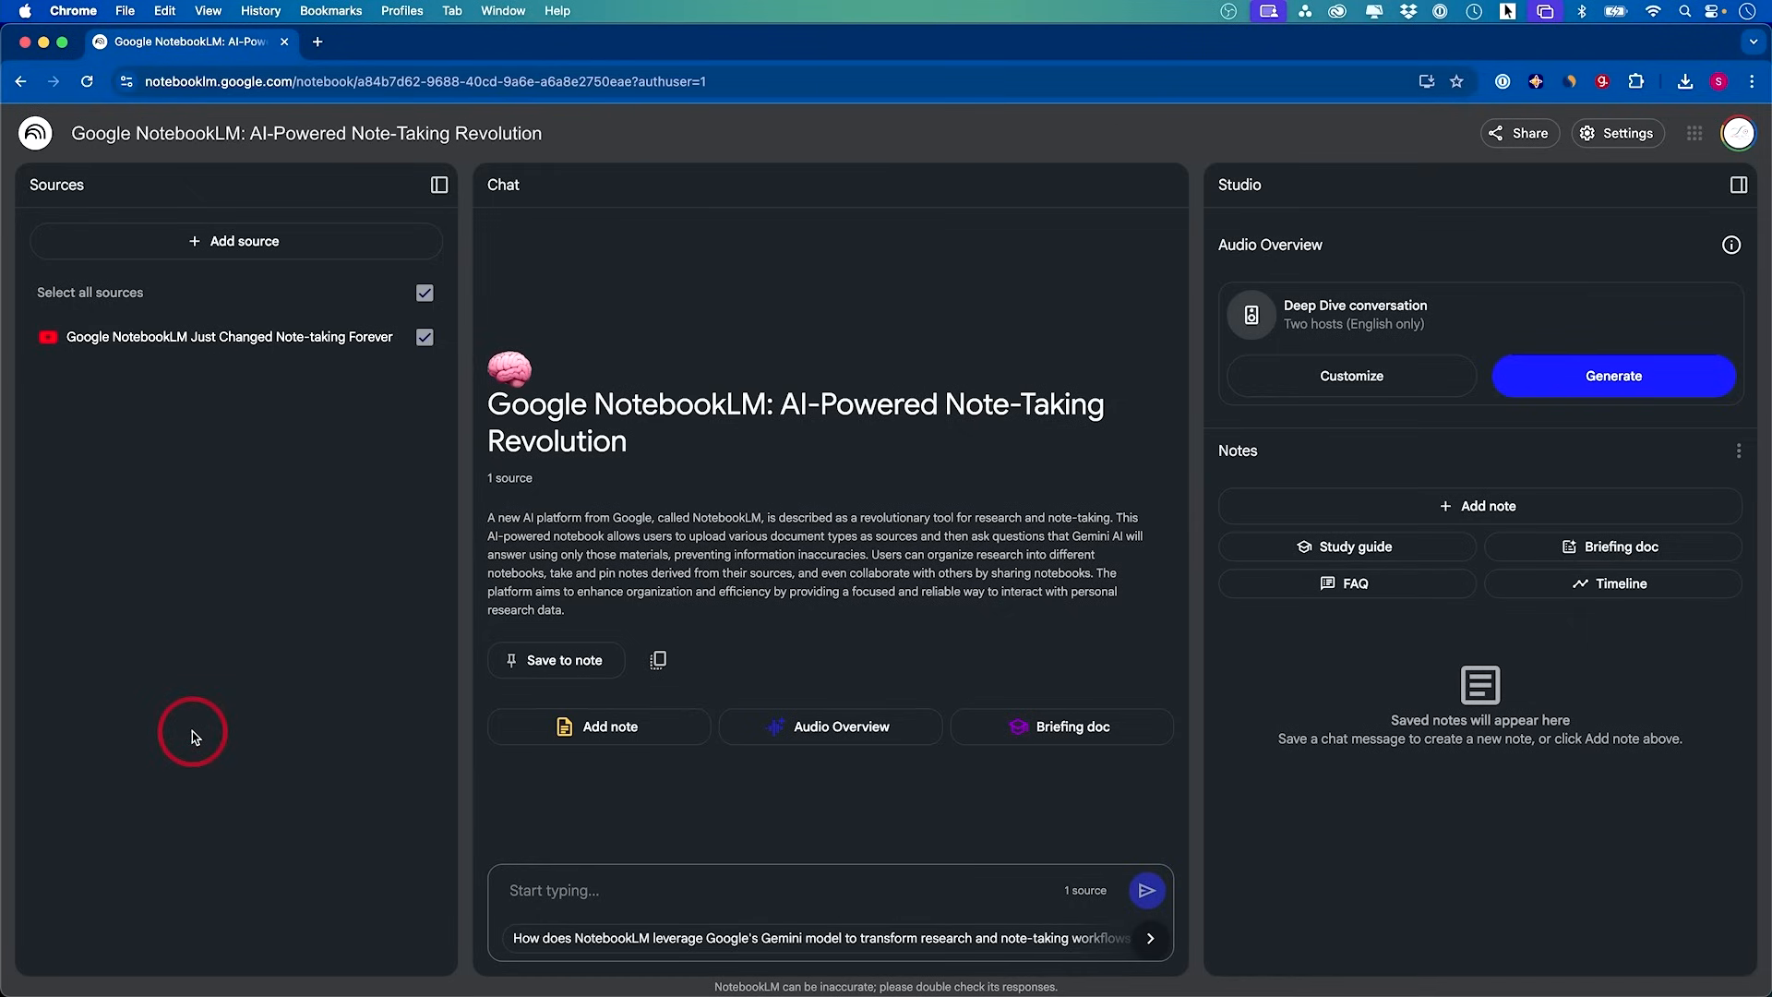
mouse_move(380, 661)
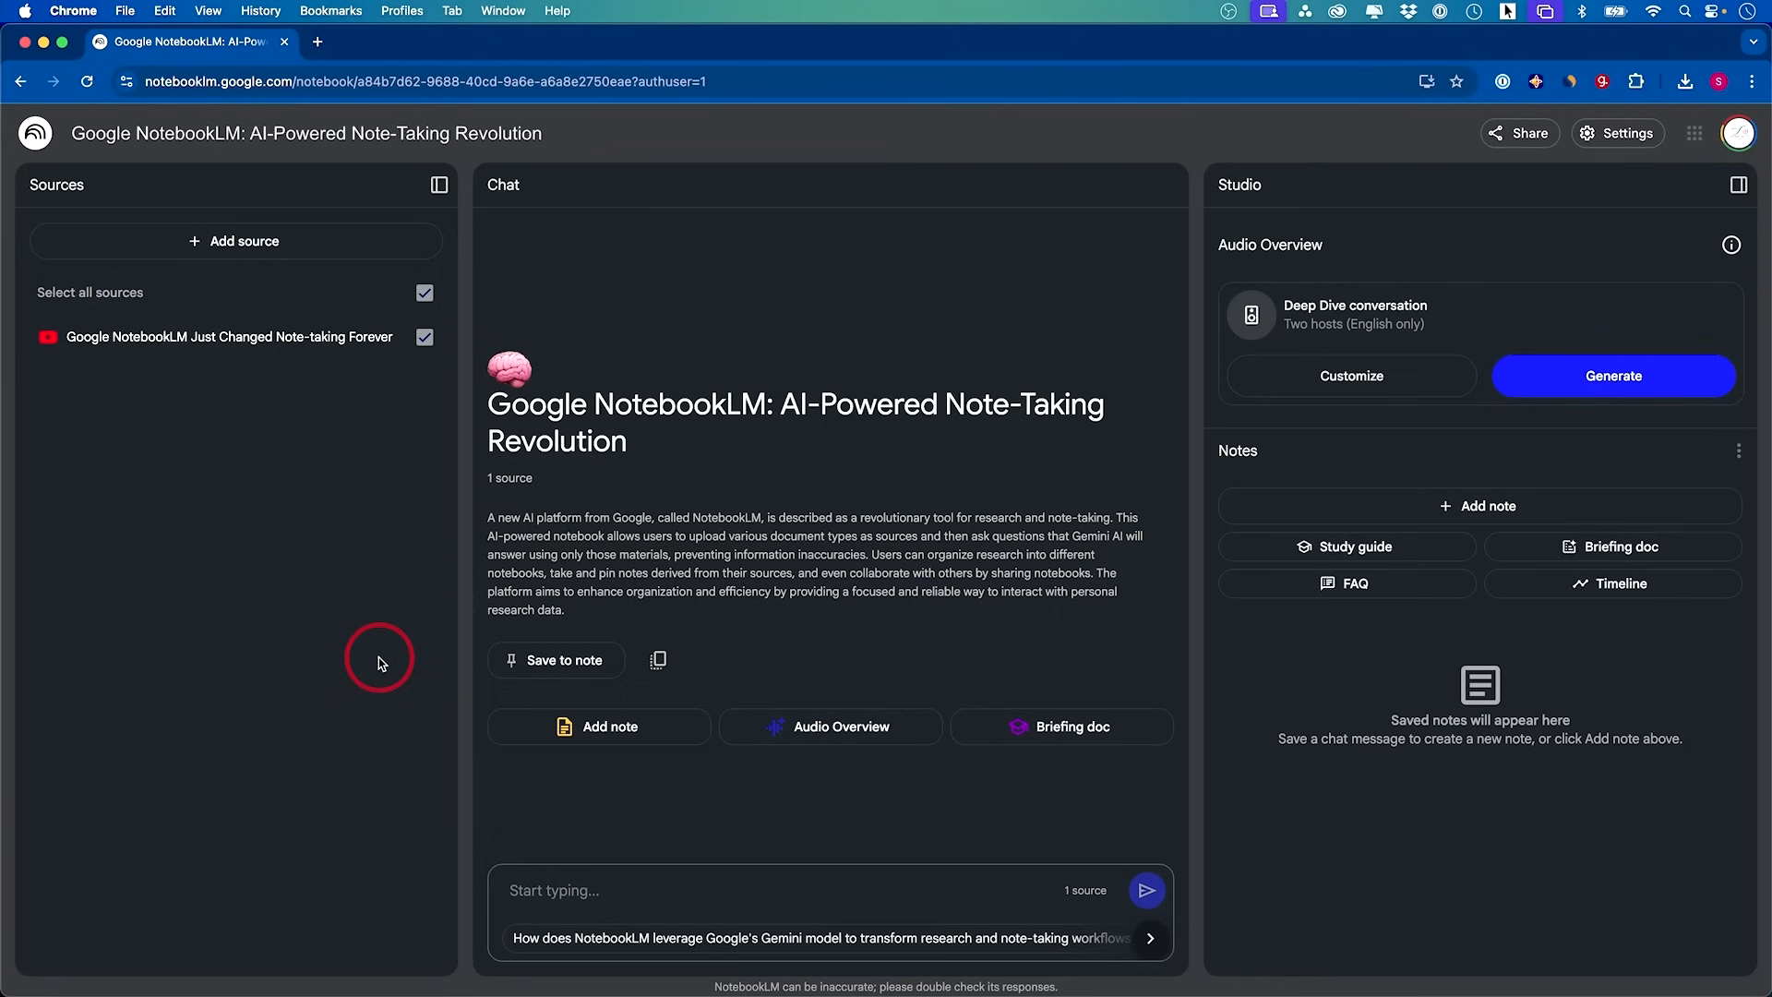
mouse_move(702, 615)
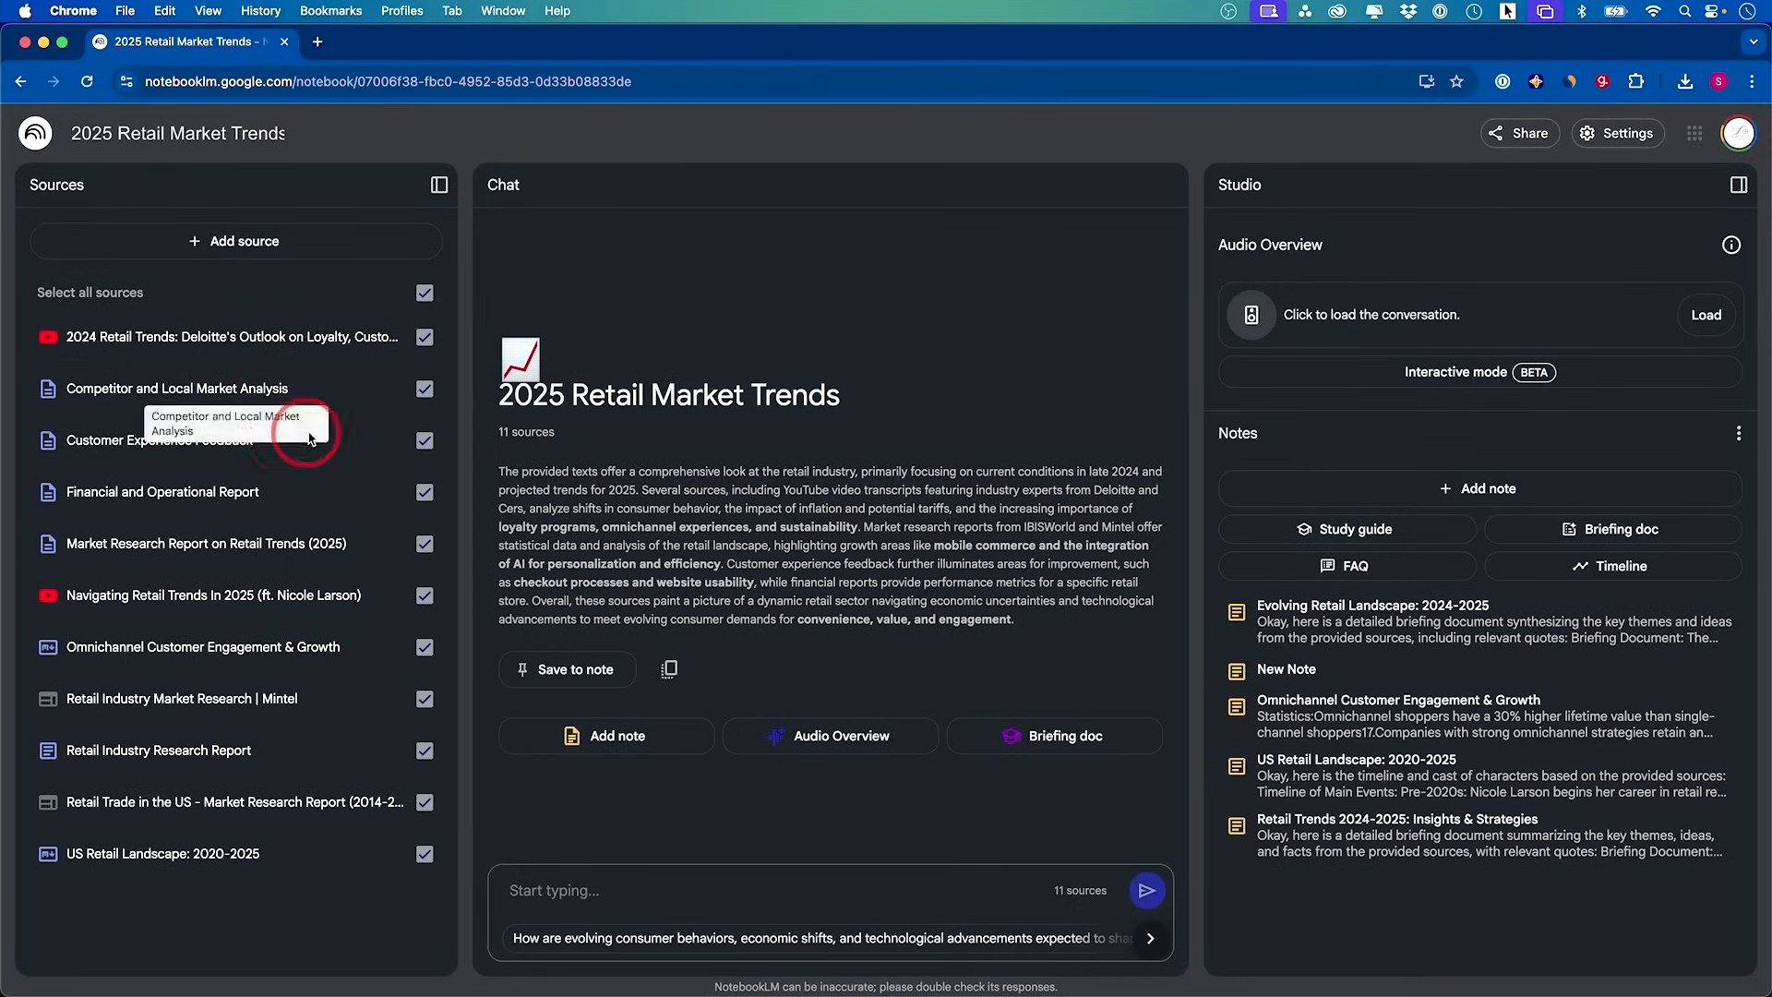
Ask the notebook 'what is the key point of this research', then start generating a briefing doc
click(661, 891)
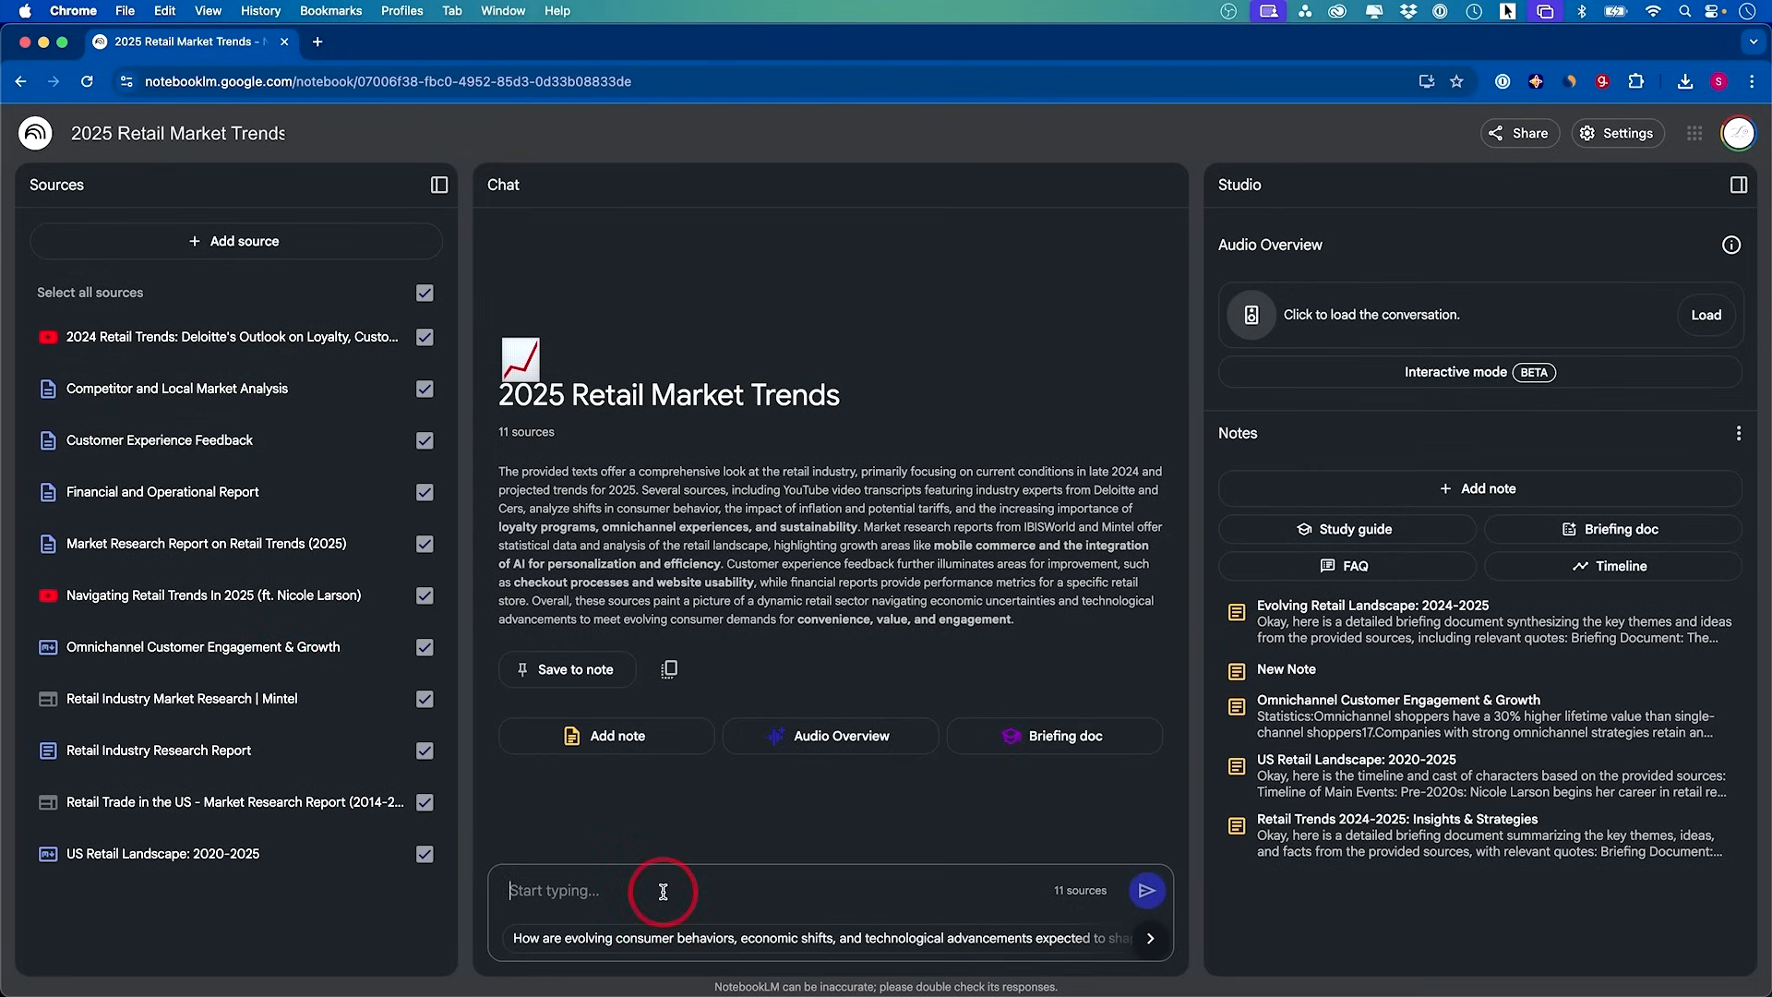
mouse_move(638, 891)
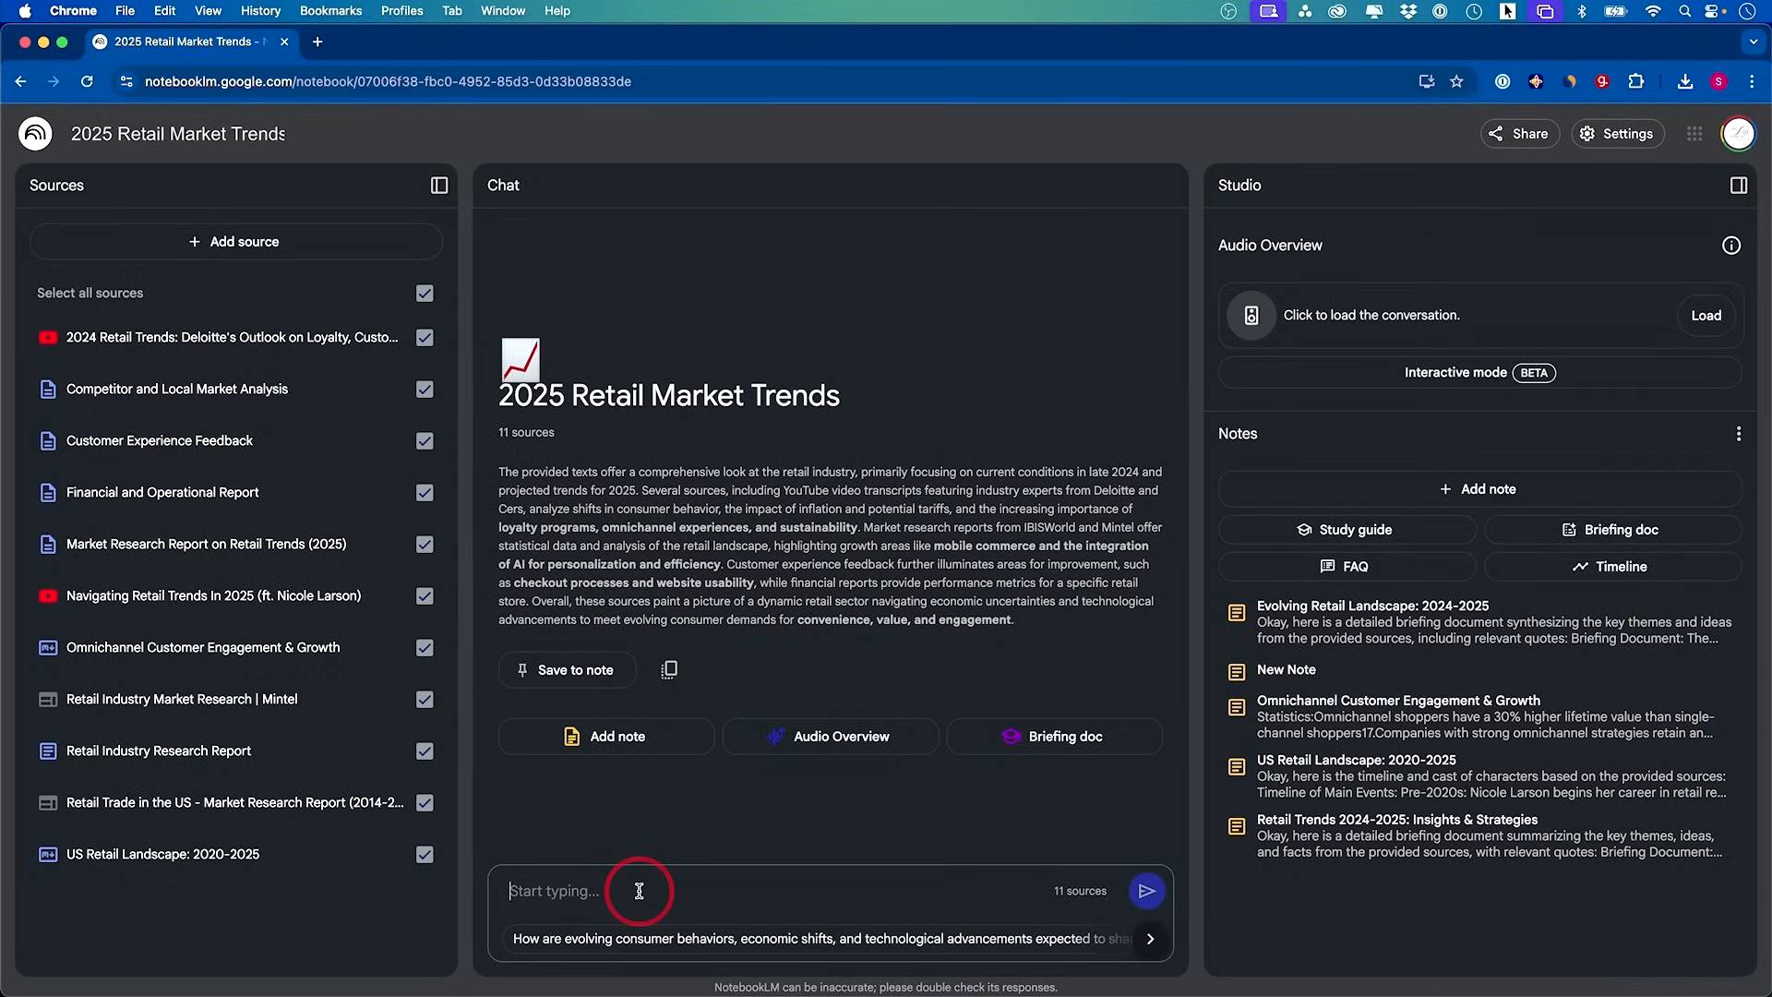
text(what is the key point of this research)
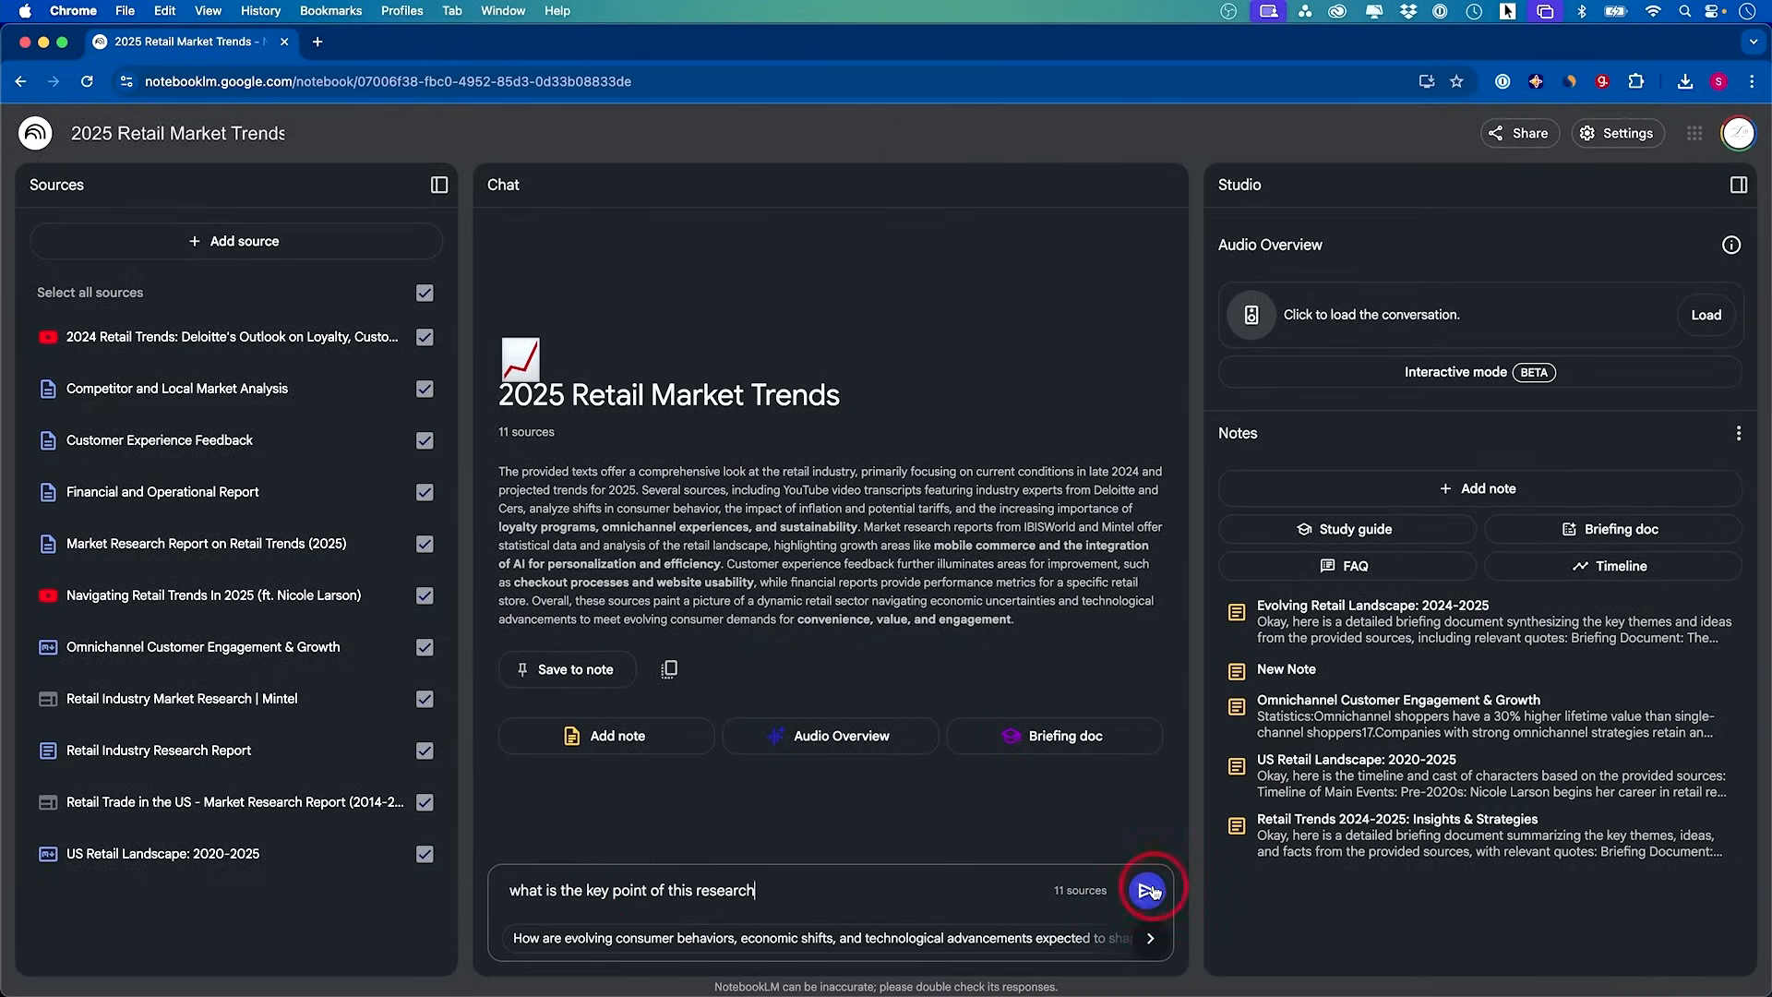
click(1148, 886)
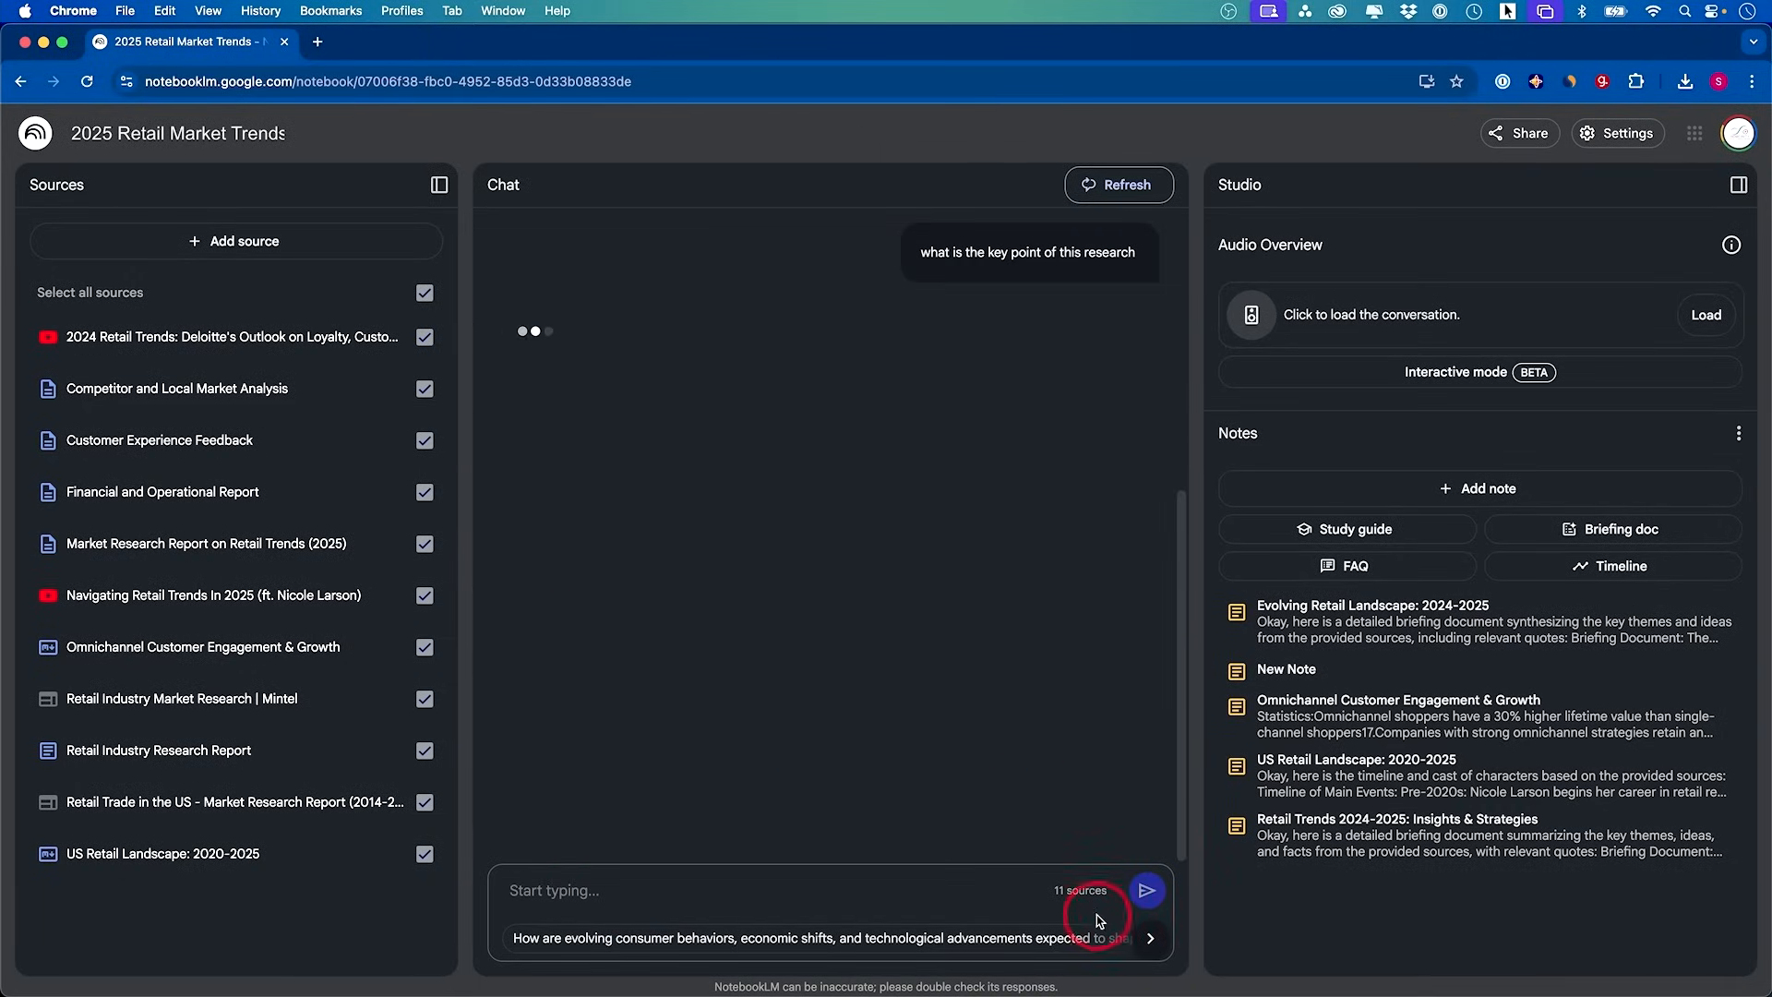
click(1148, 892)
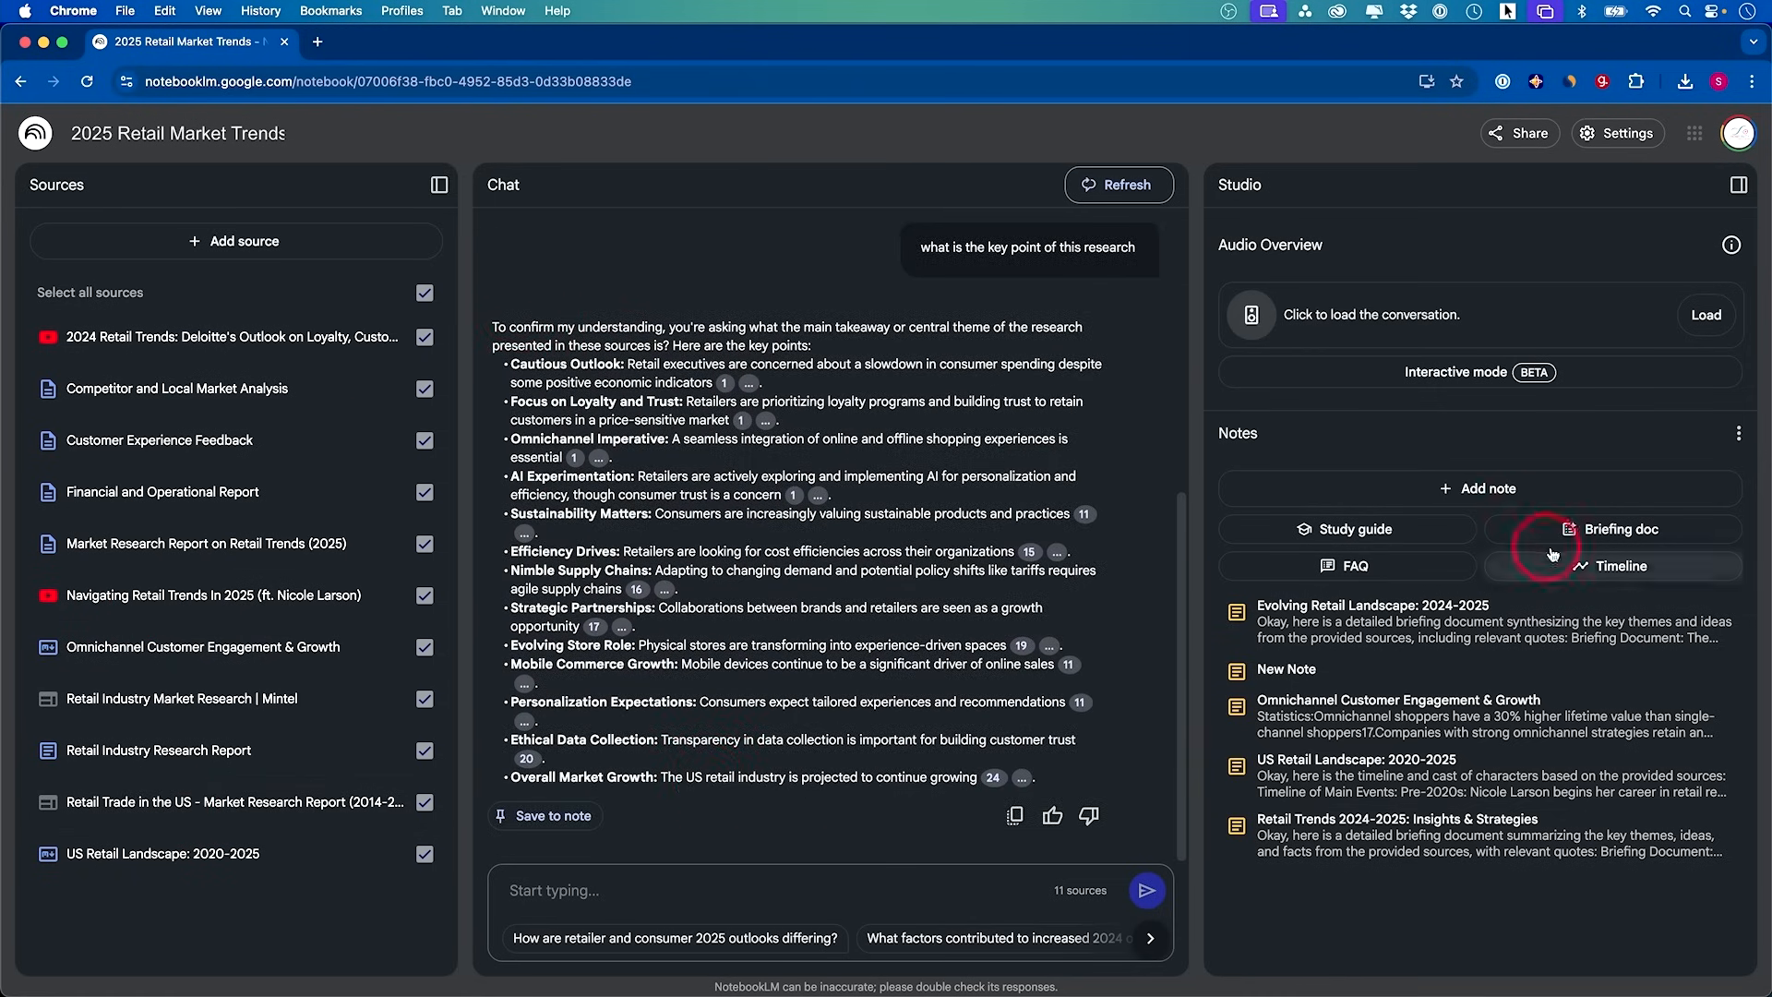
click(1621, 528)
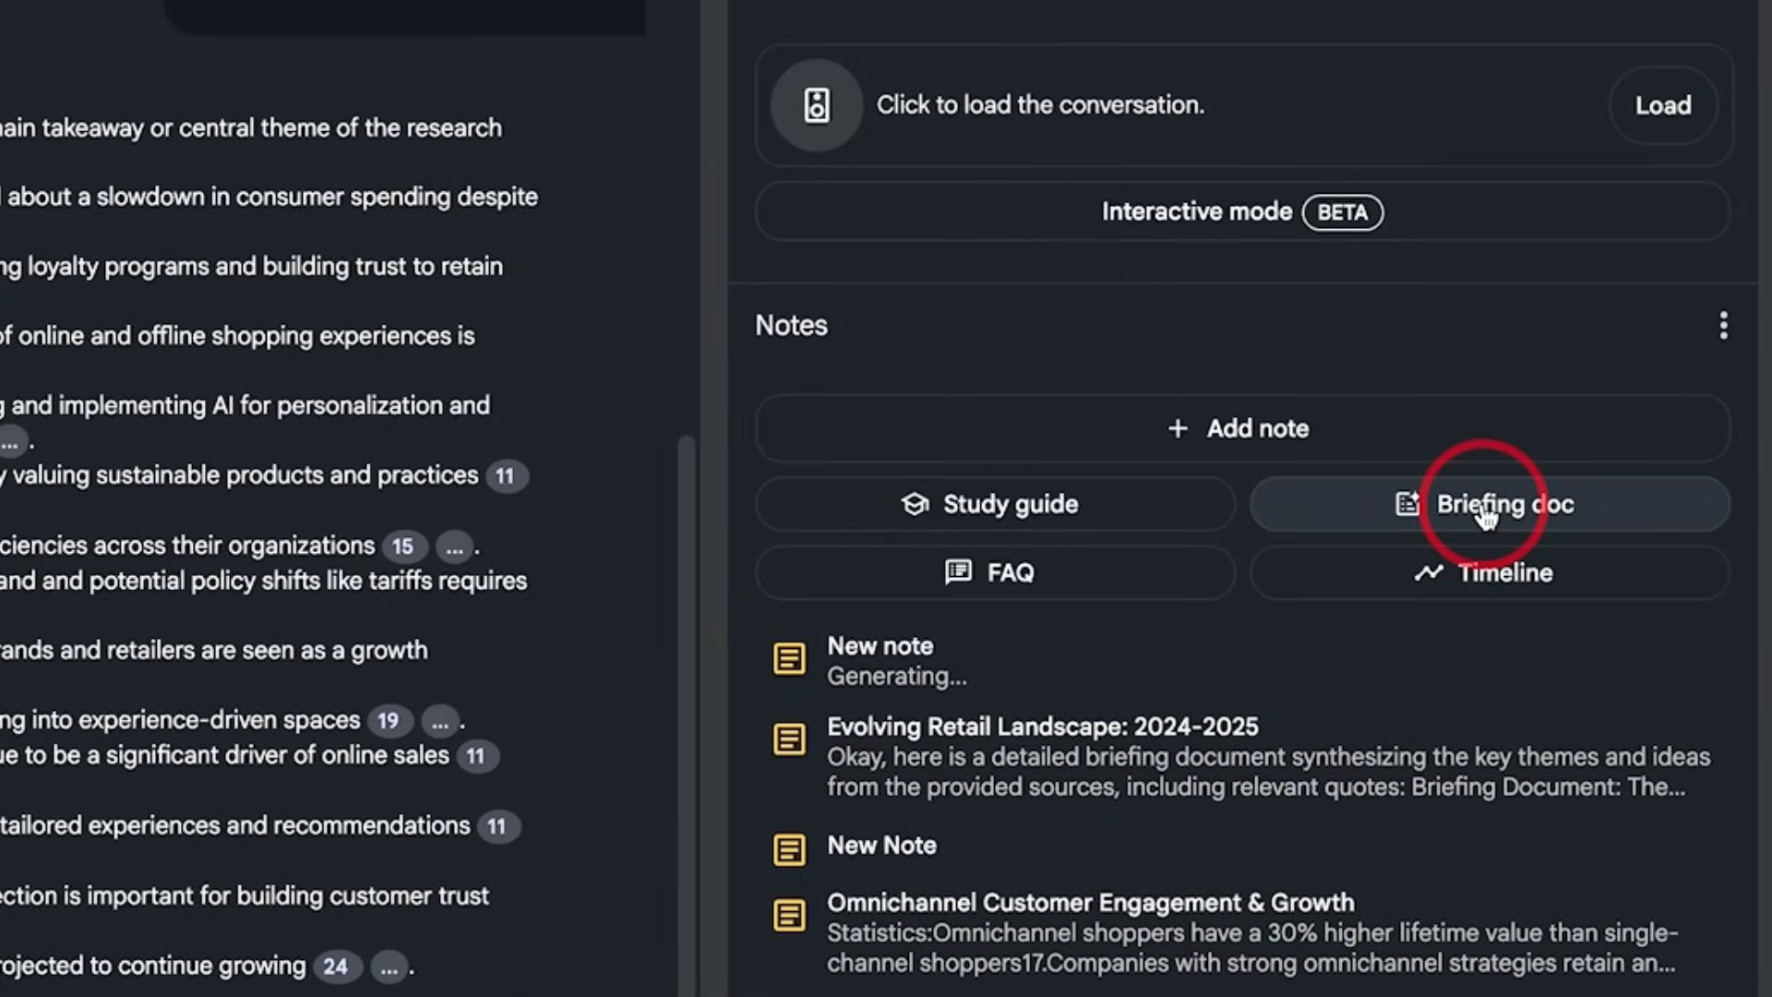
Open the generated note 'Retail Trends and Outlook: 2024-2025 Briefing'
click(1502, 503)
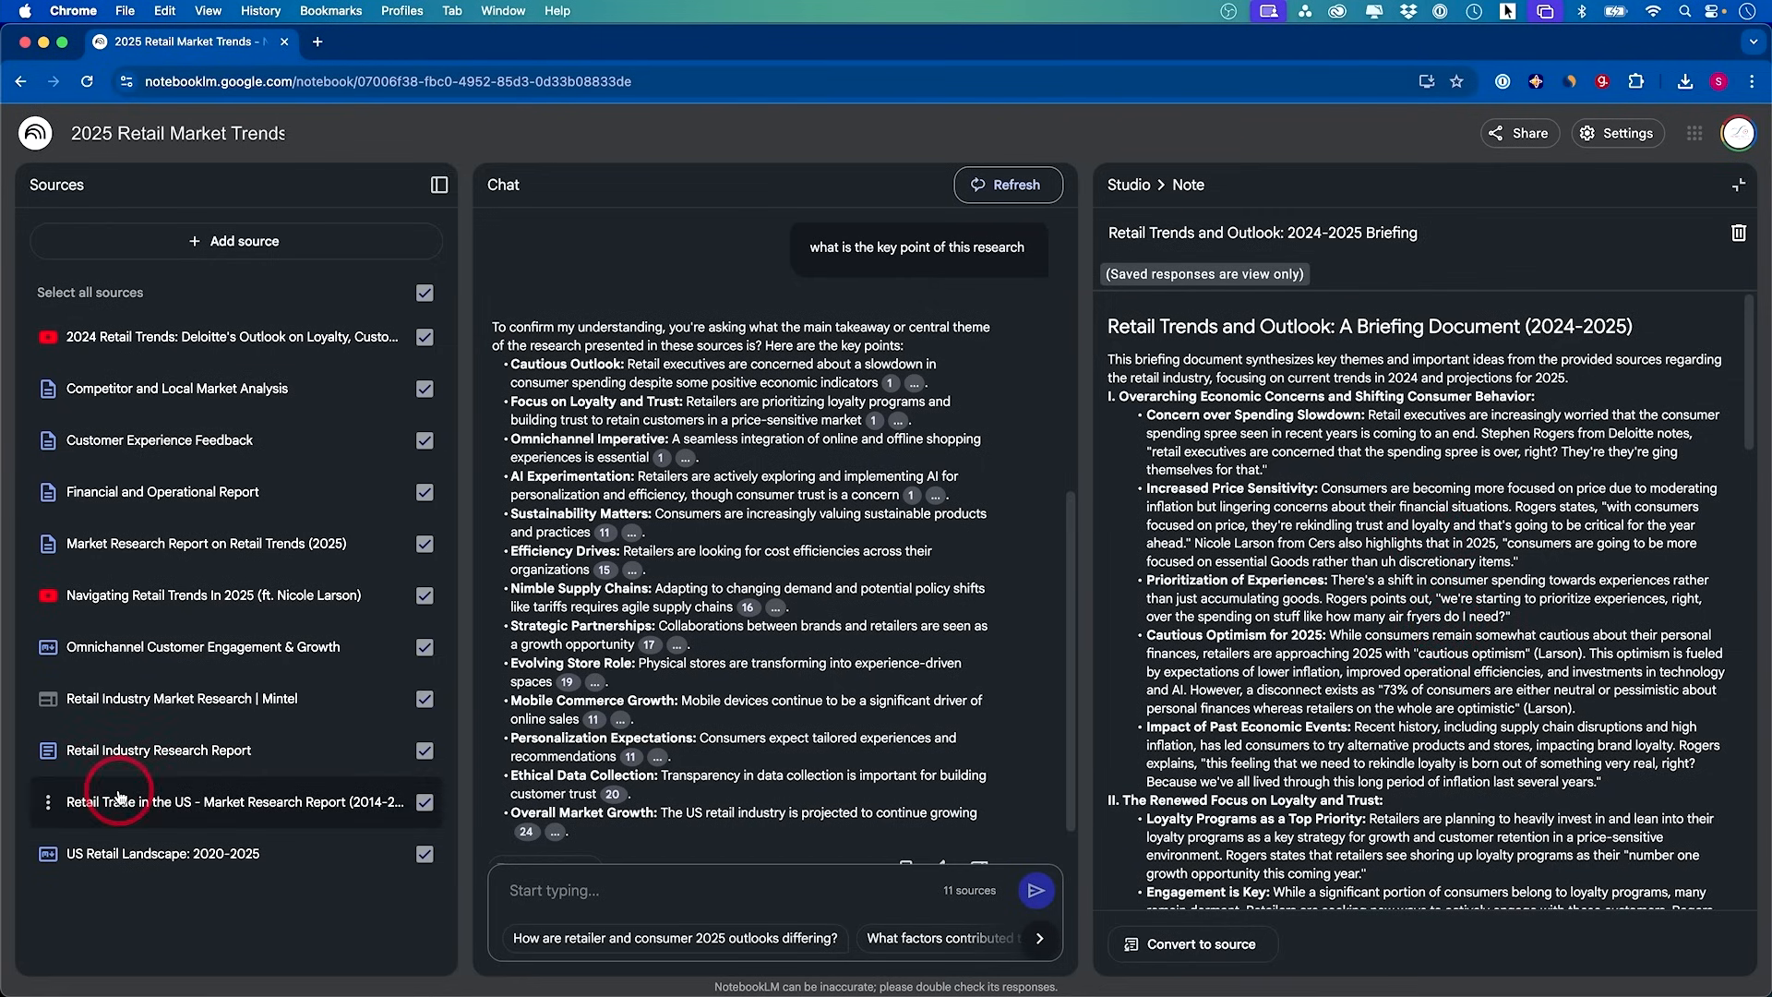
mouse_move(236, 245)
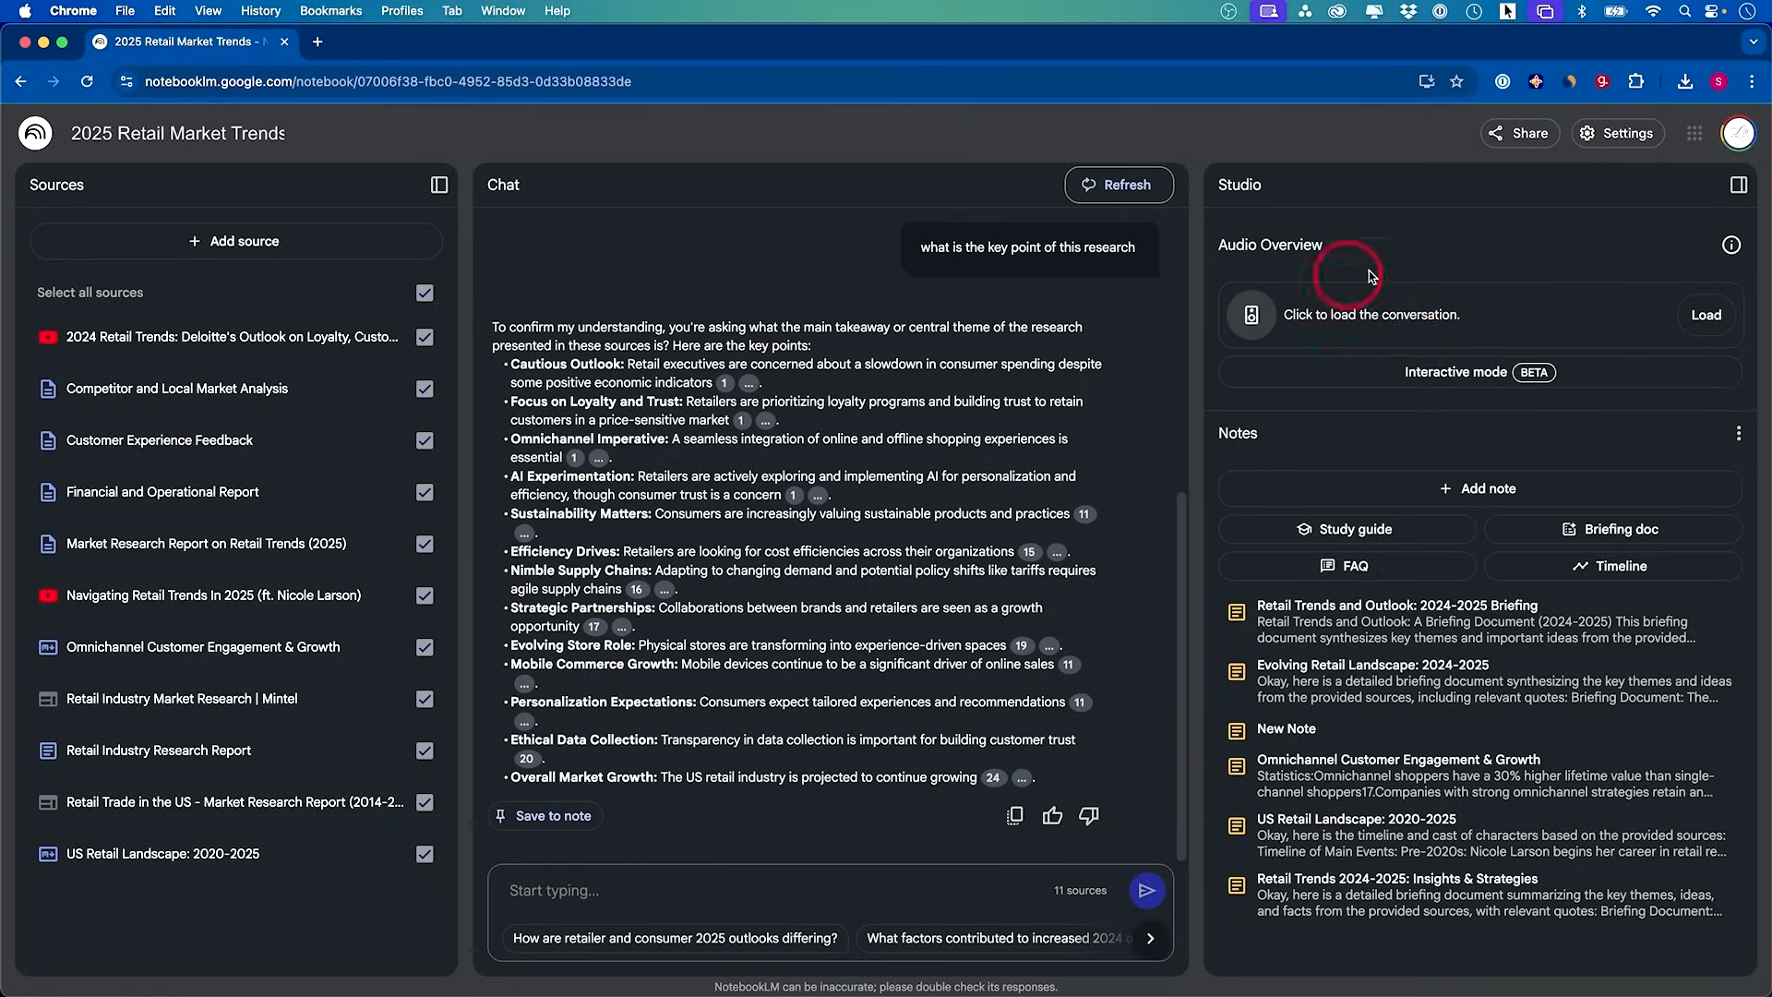
mouse_move(1533, 317)
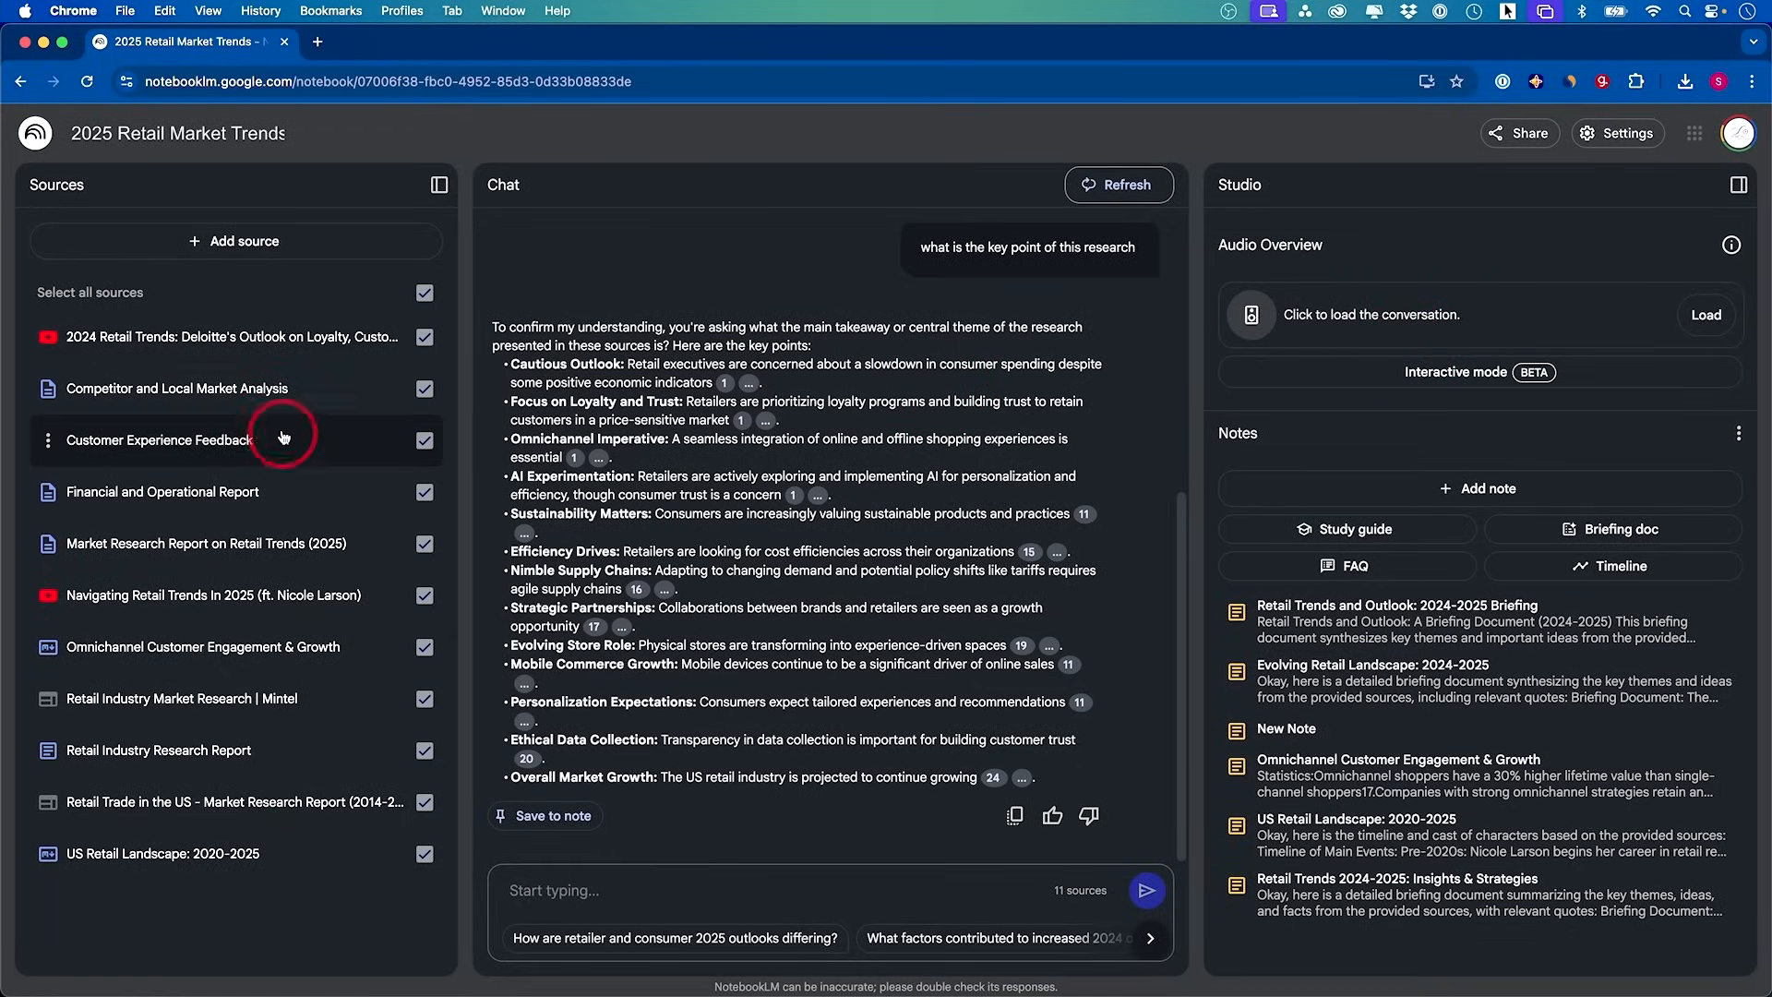
mouse_move(330, 847)
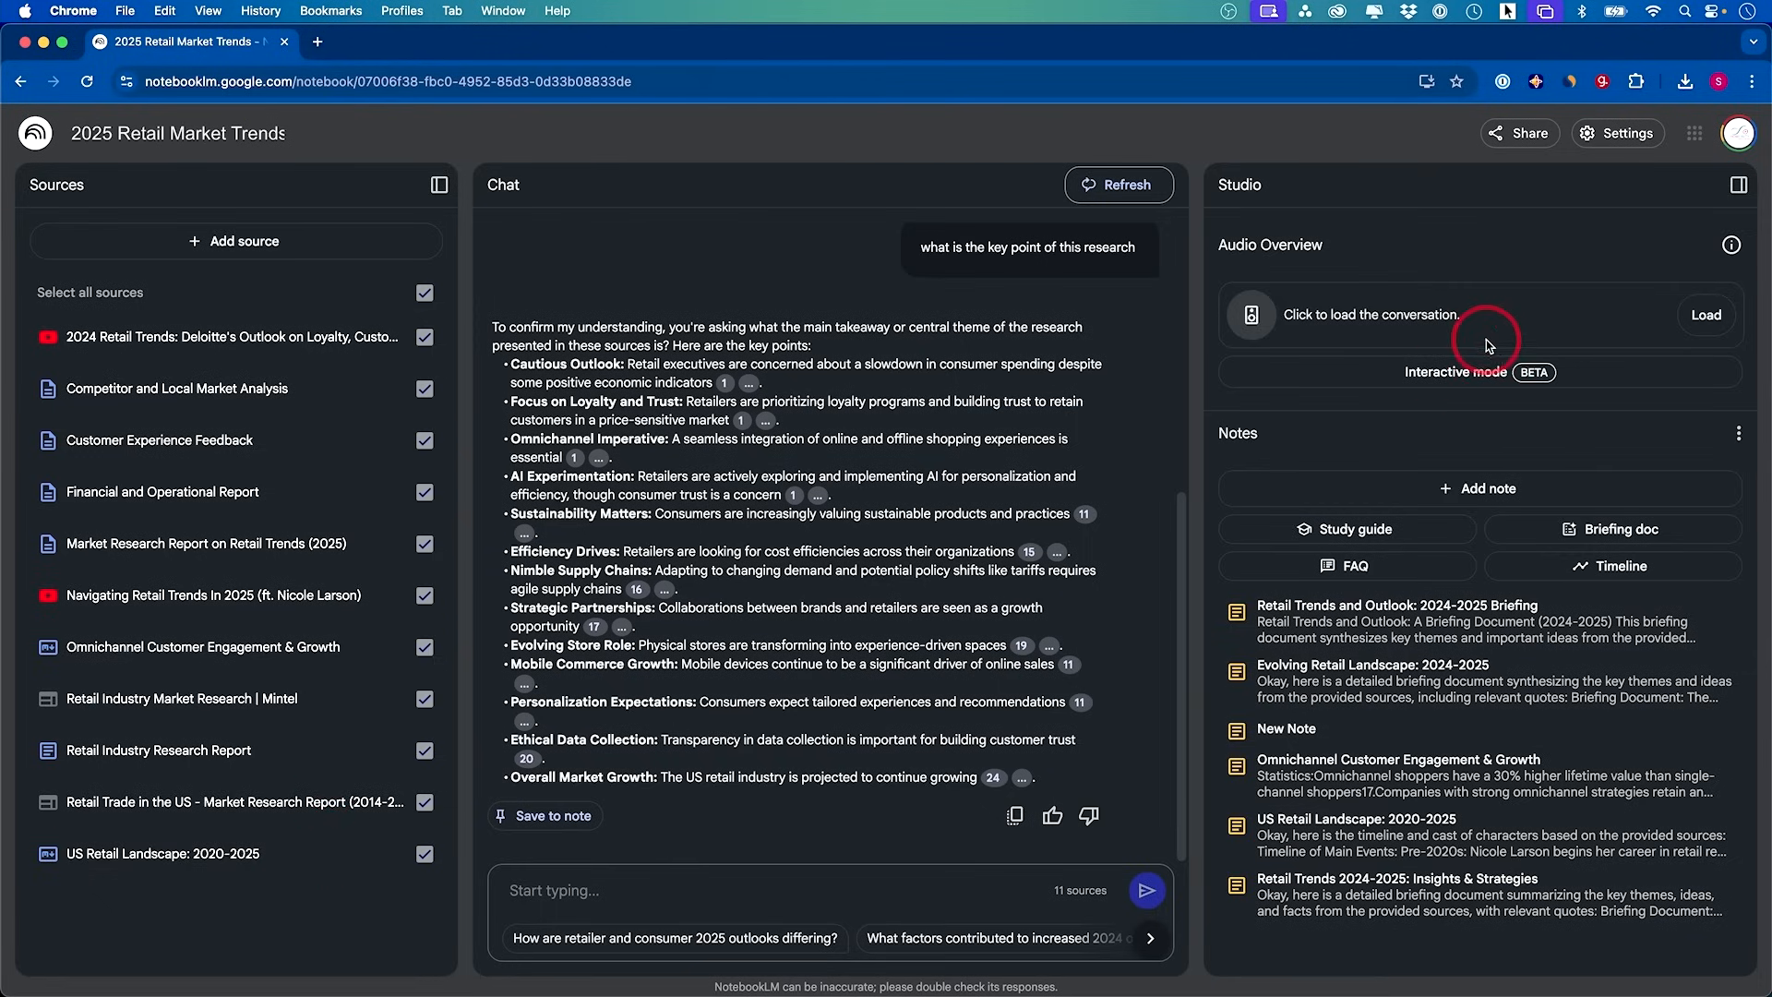
mouse_move(1694, 313)
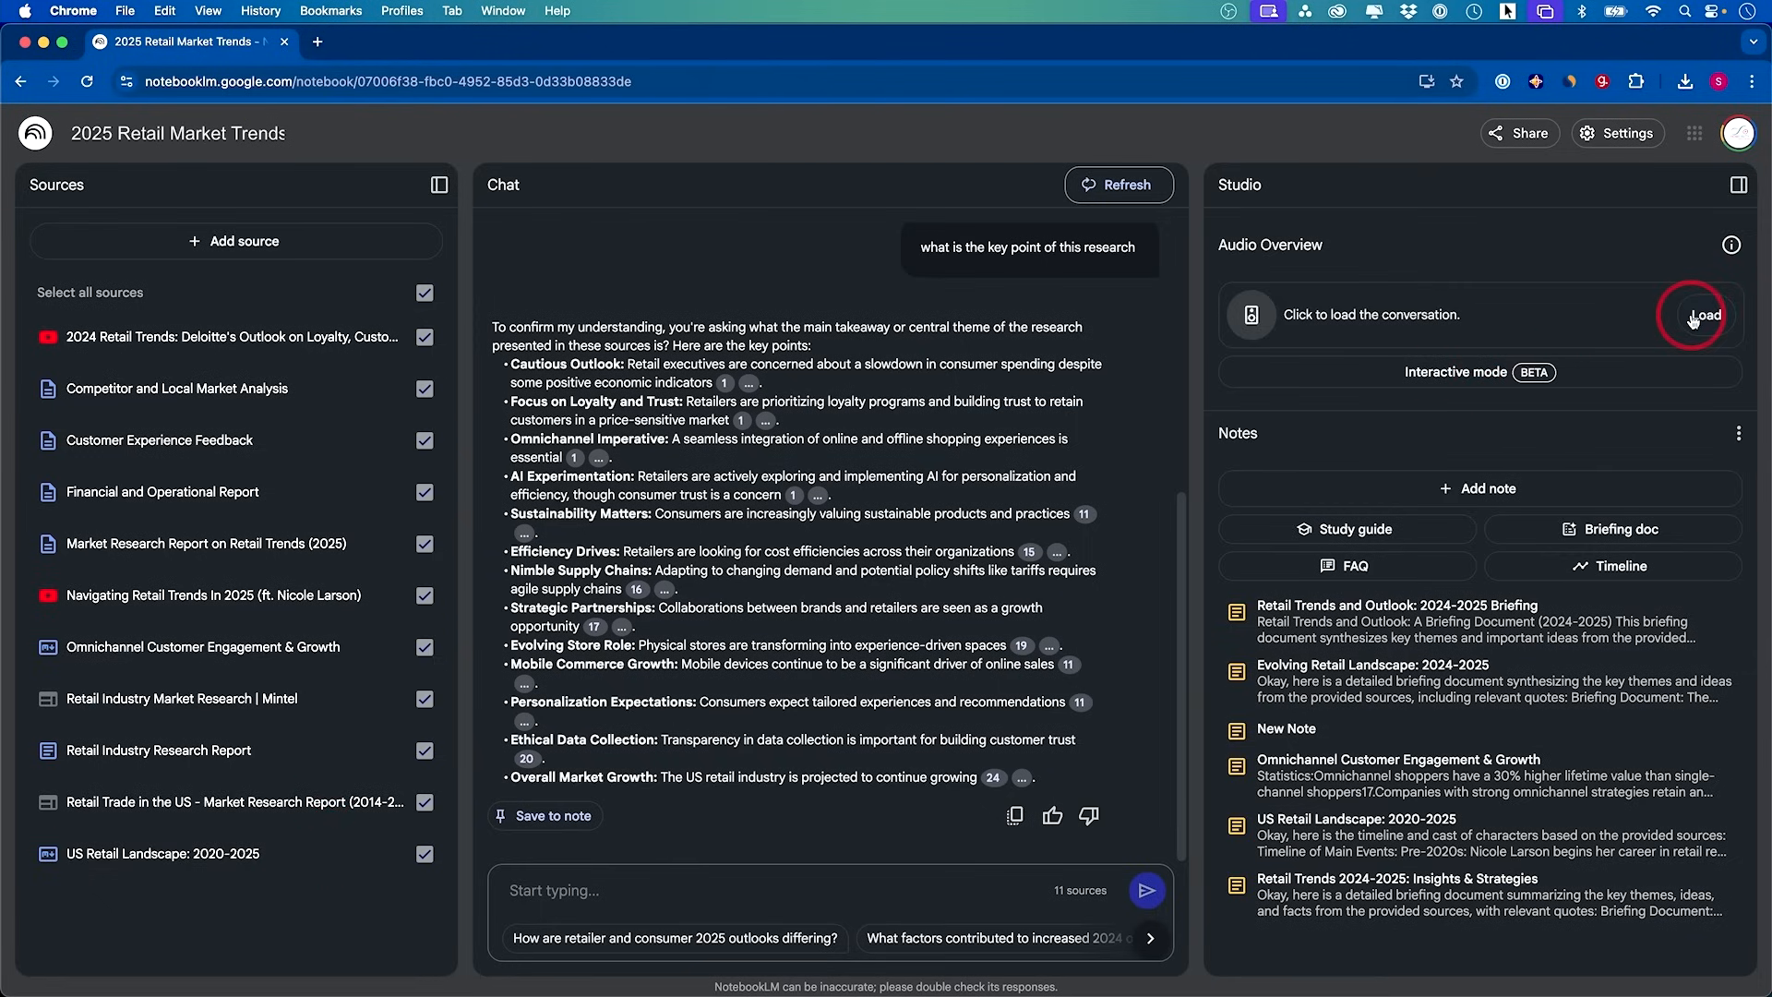
Load the 26:07 '2025 Retail Market Trends' audio overview and start playing it
click(1704, 315)
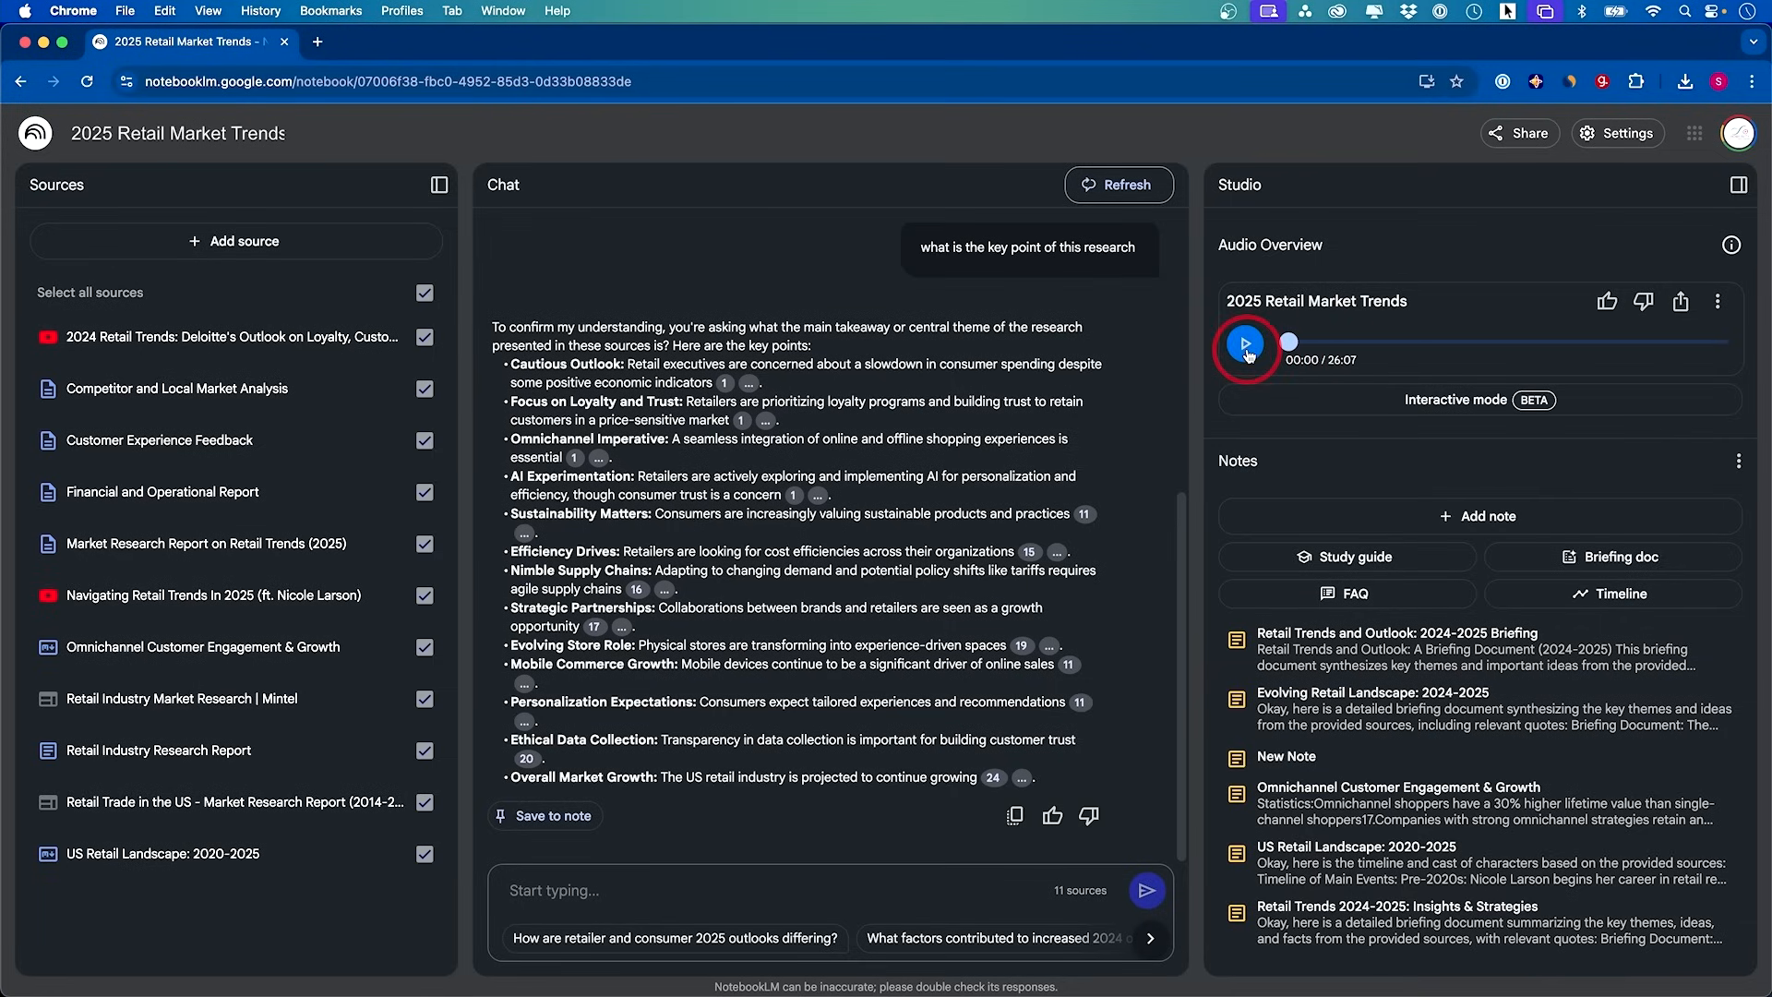
click(1244, 343)
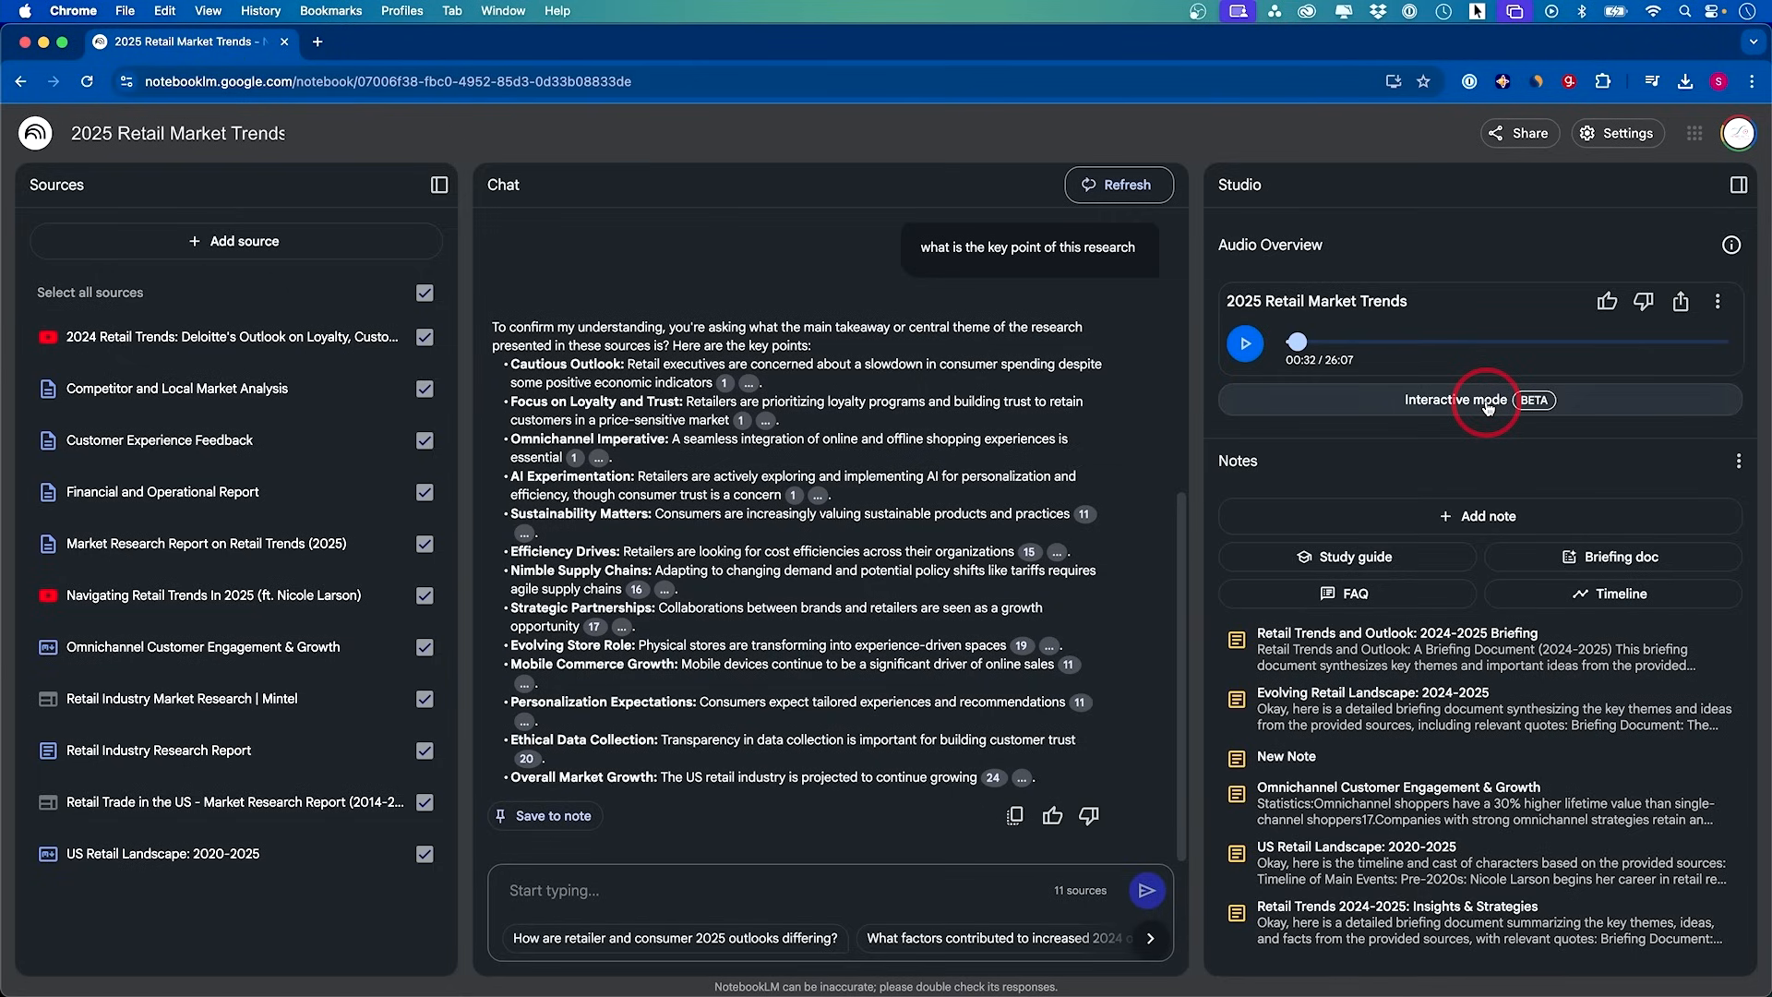
mouse_move(1089, 423)
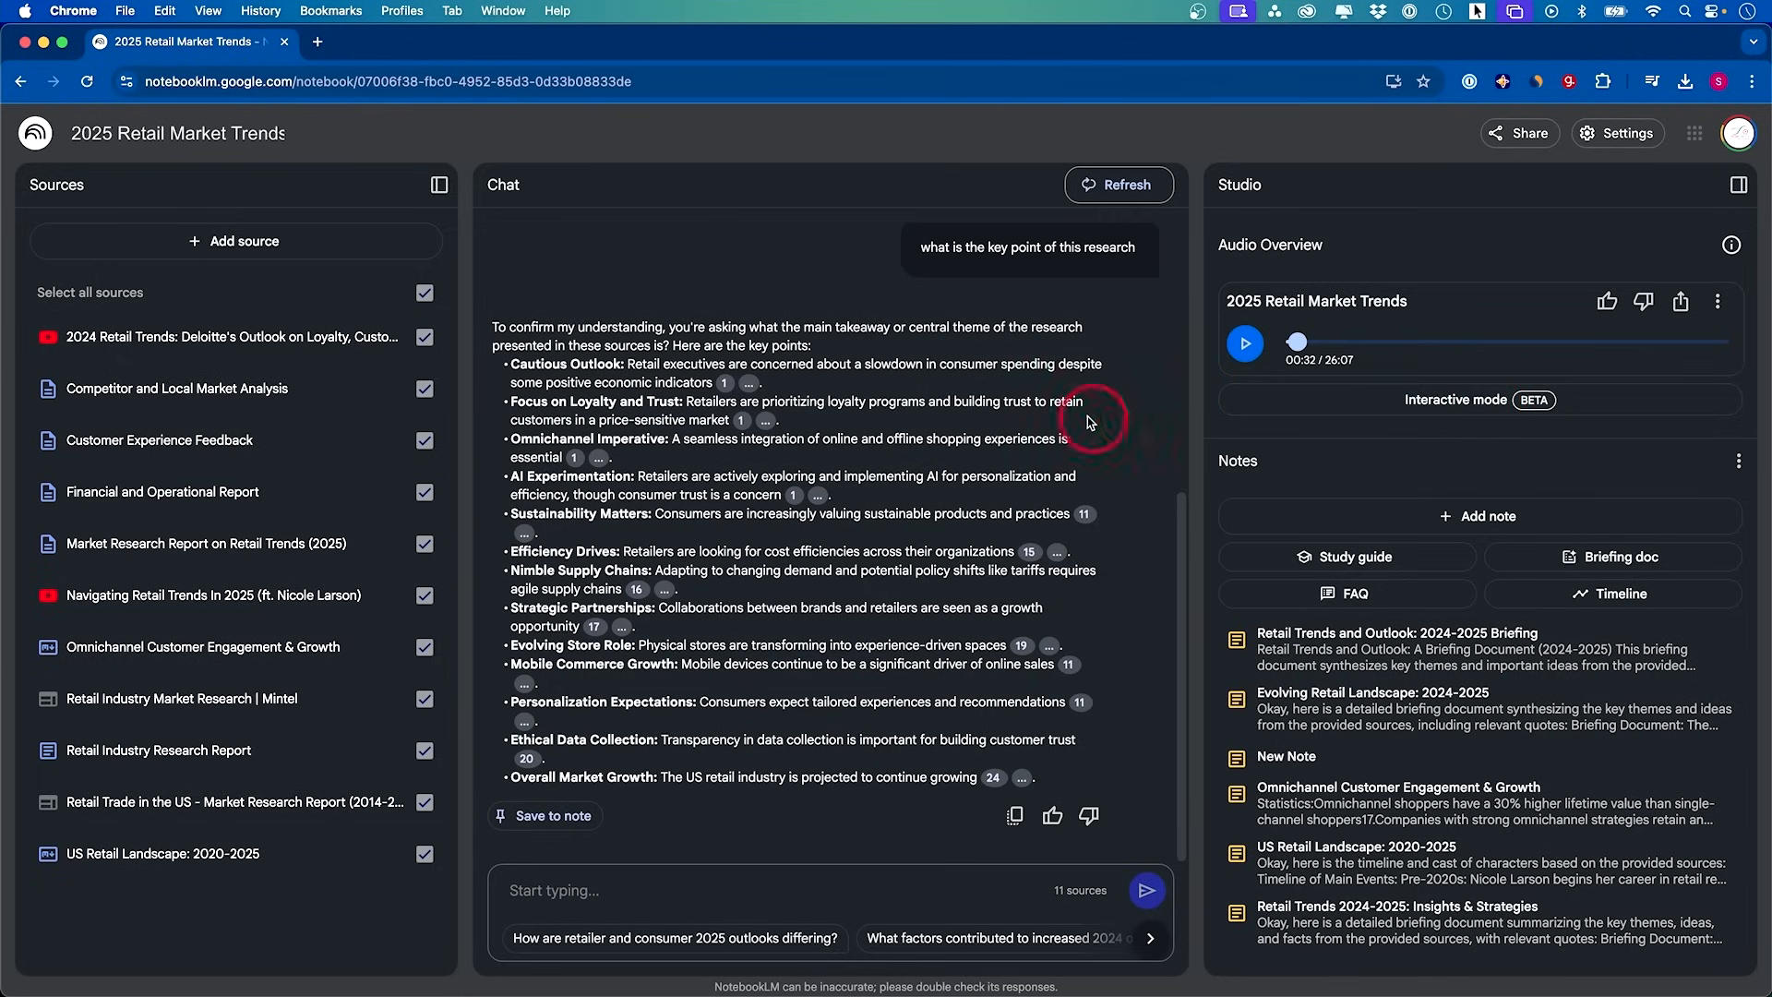
mouse_move(1067, 568)
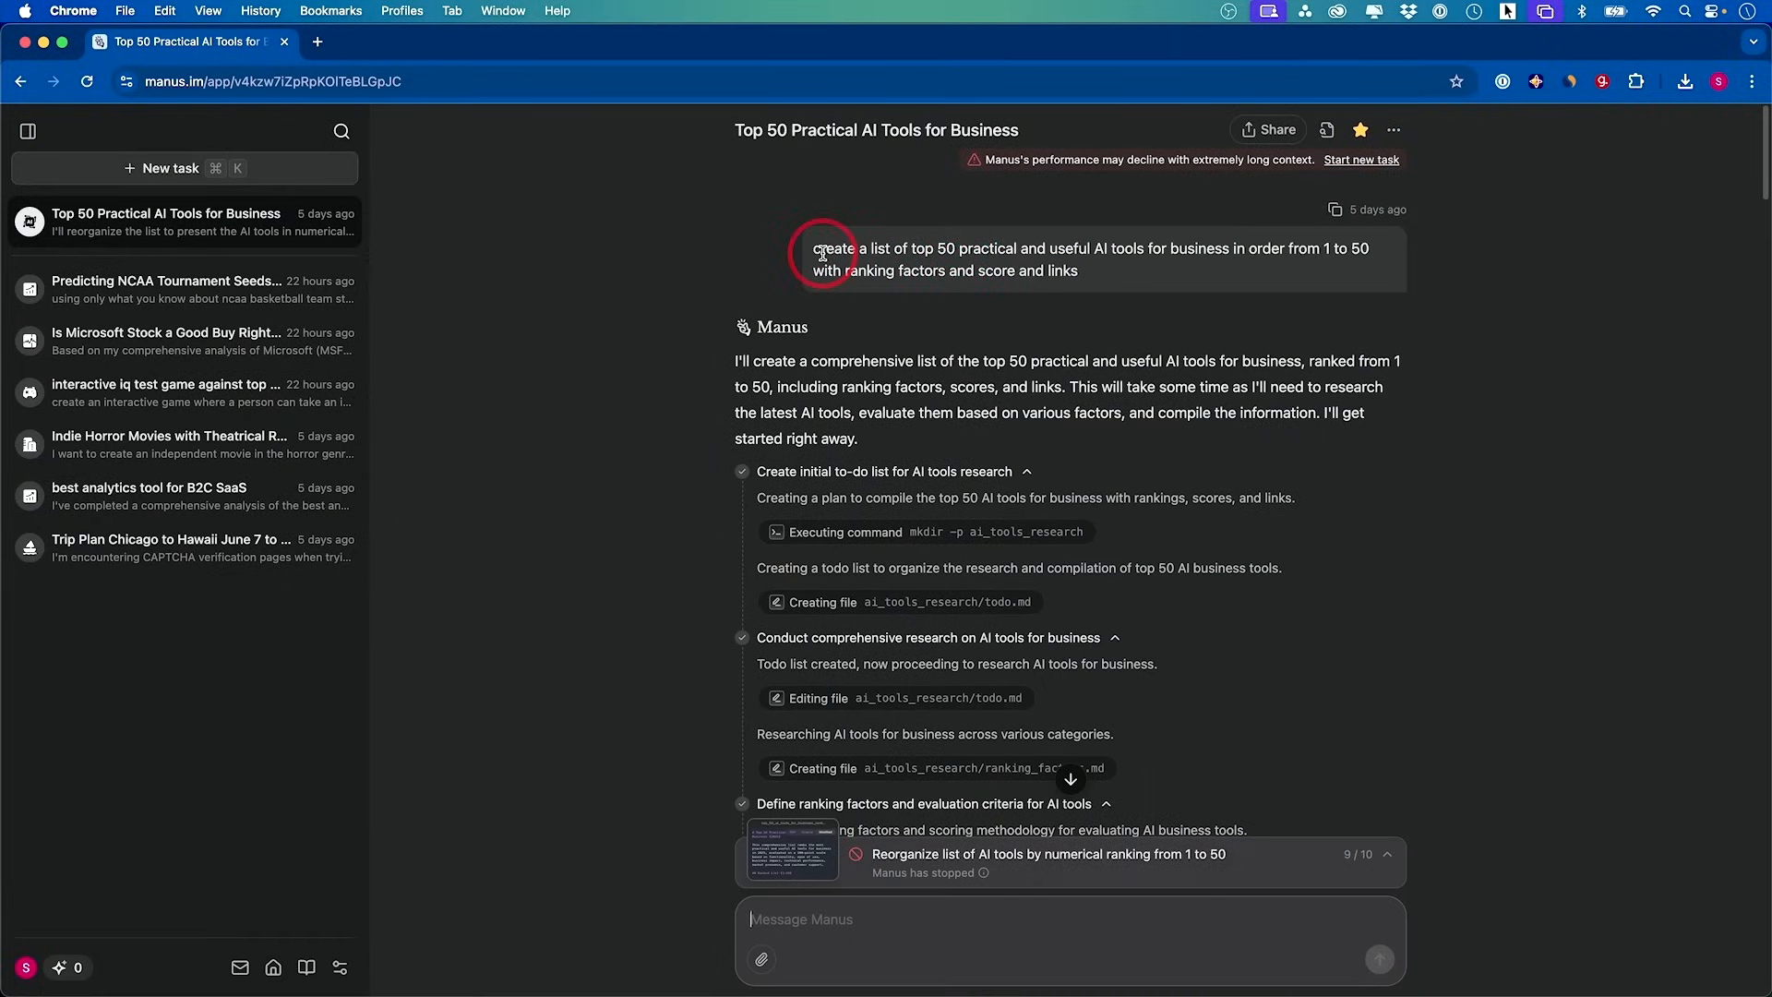
mouse_move(1071, 251)
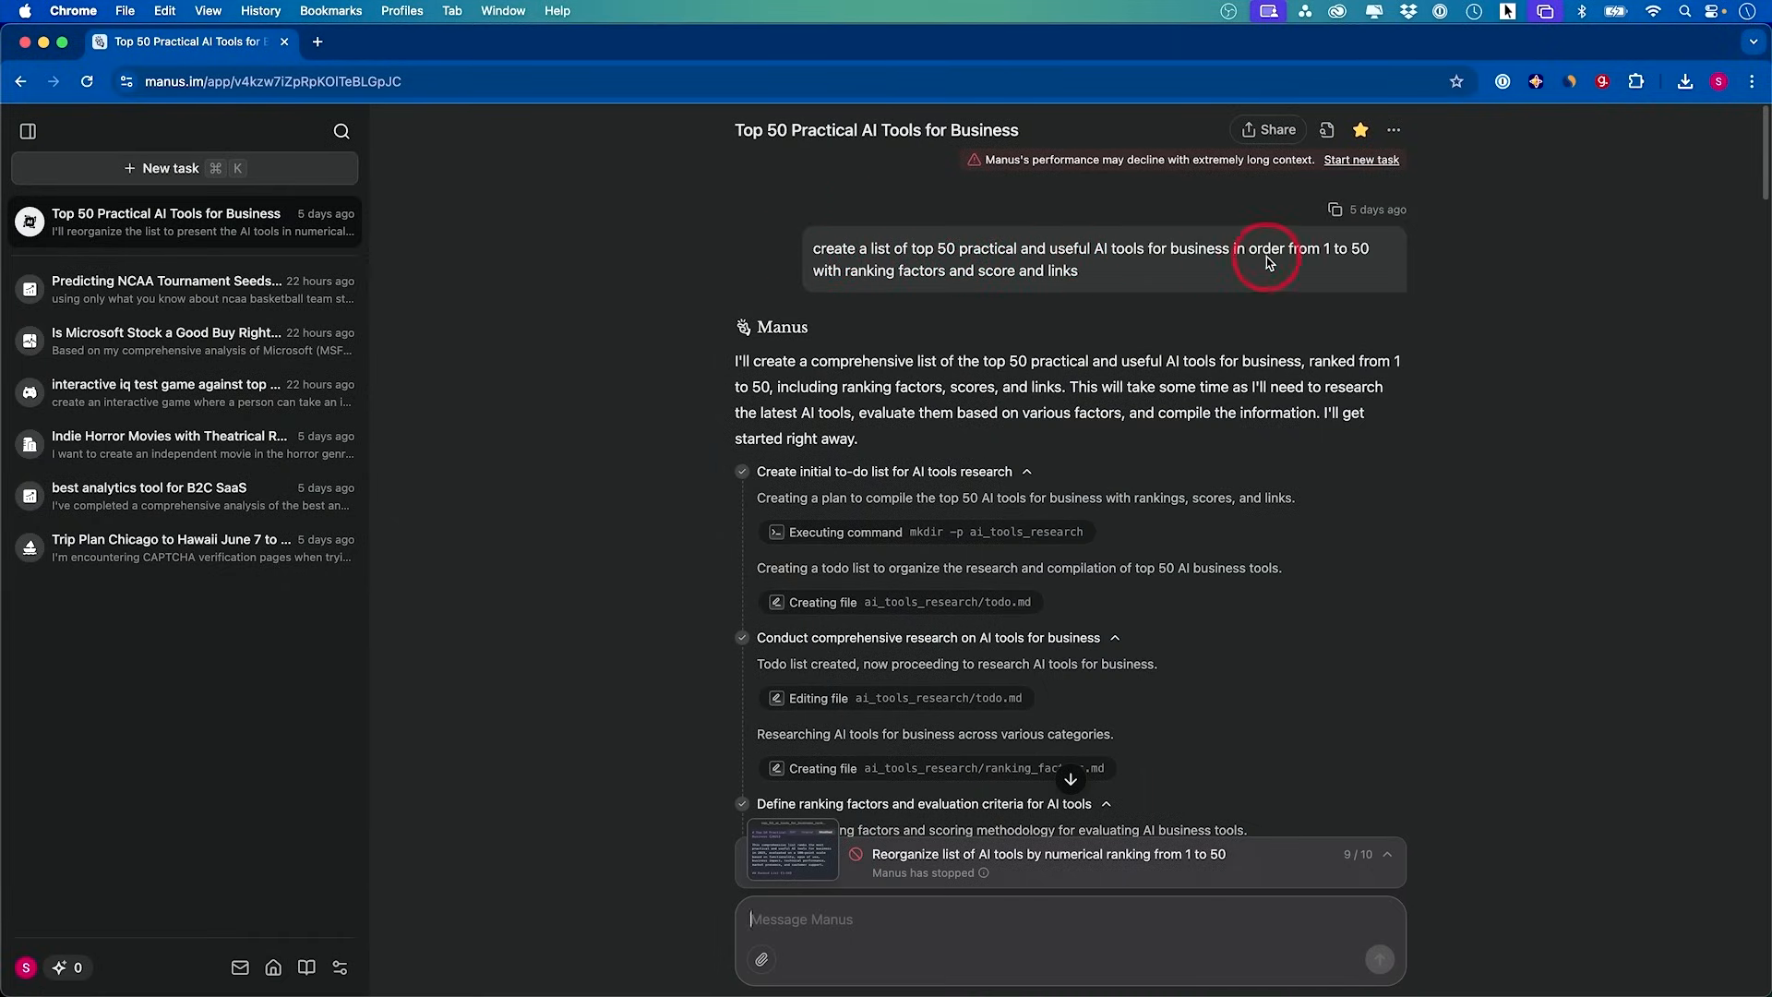
mouse_move(891, 286)
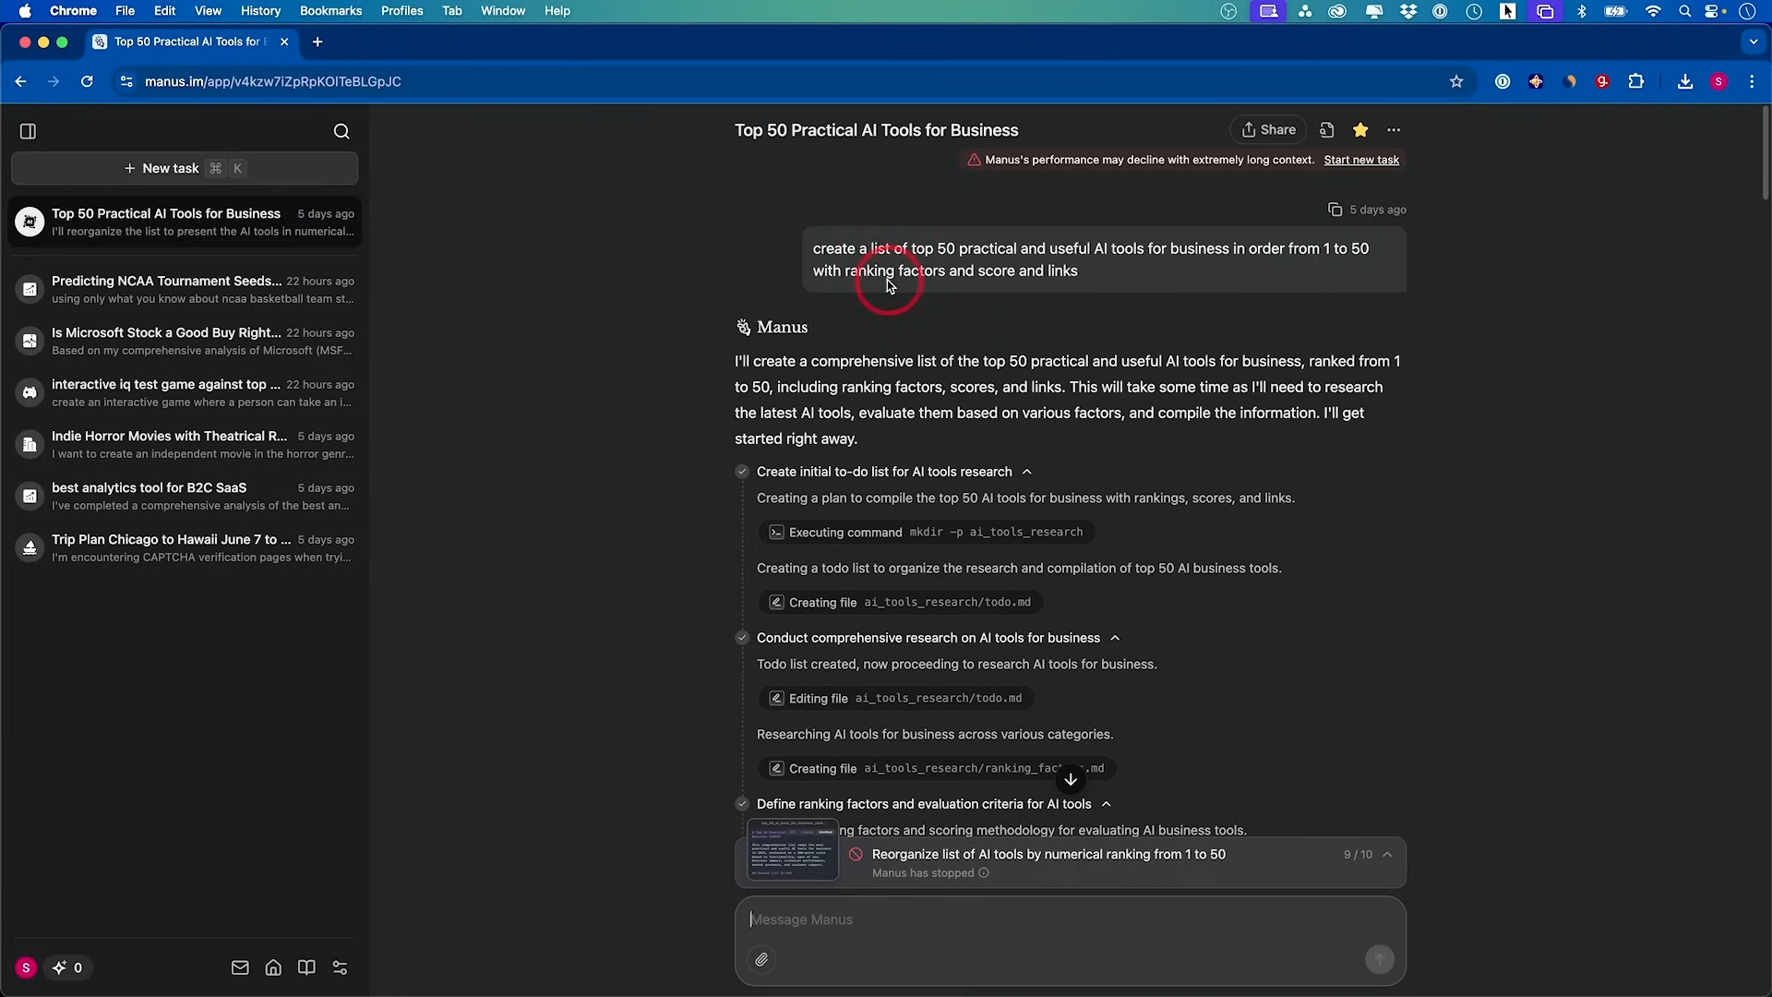
mouse_move(1019, 288)
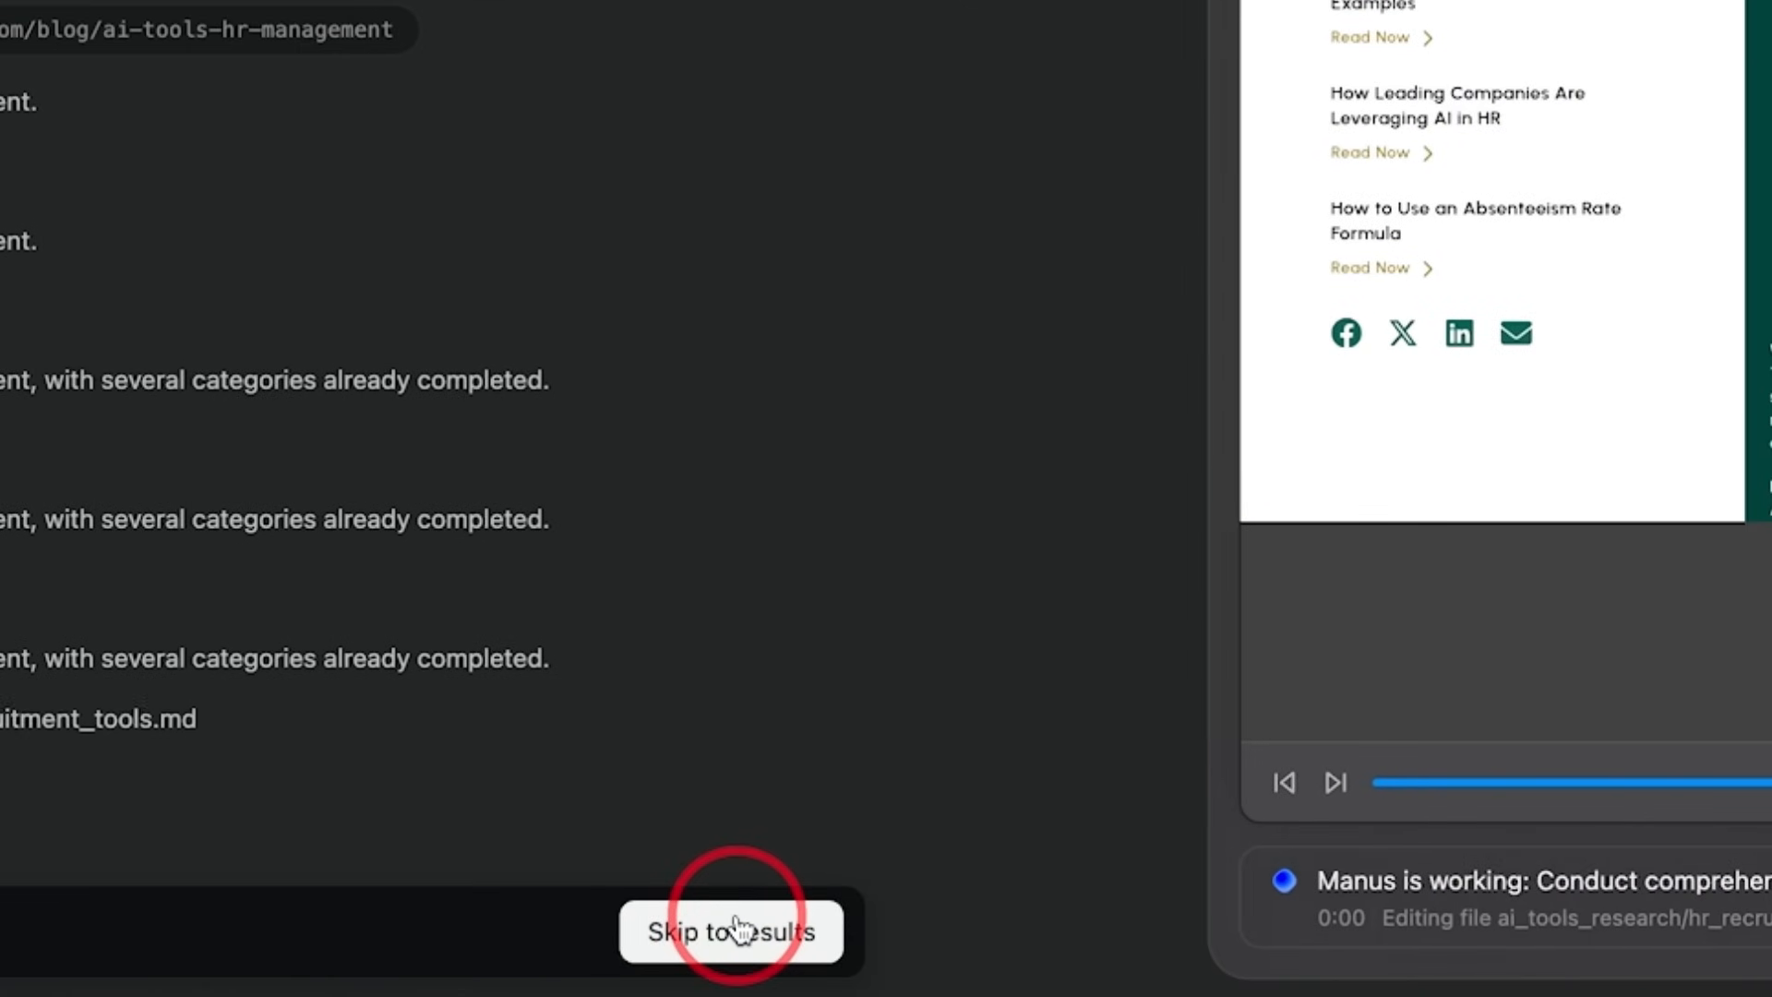
Skip to the Manus task results and open the top_50_ai_tools_for_business file from the task's file list
click(738, 931)
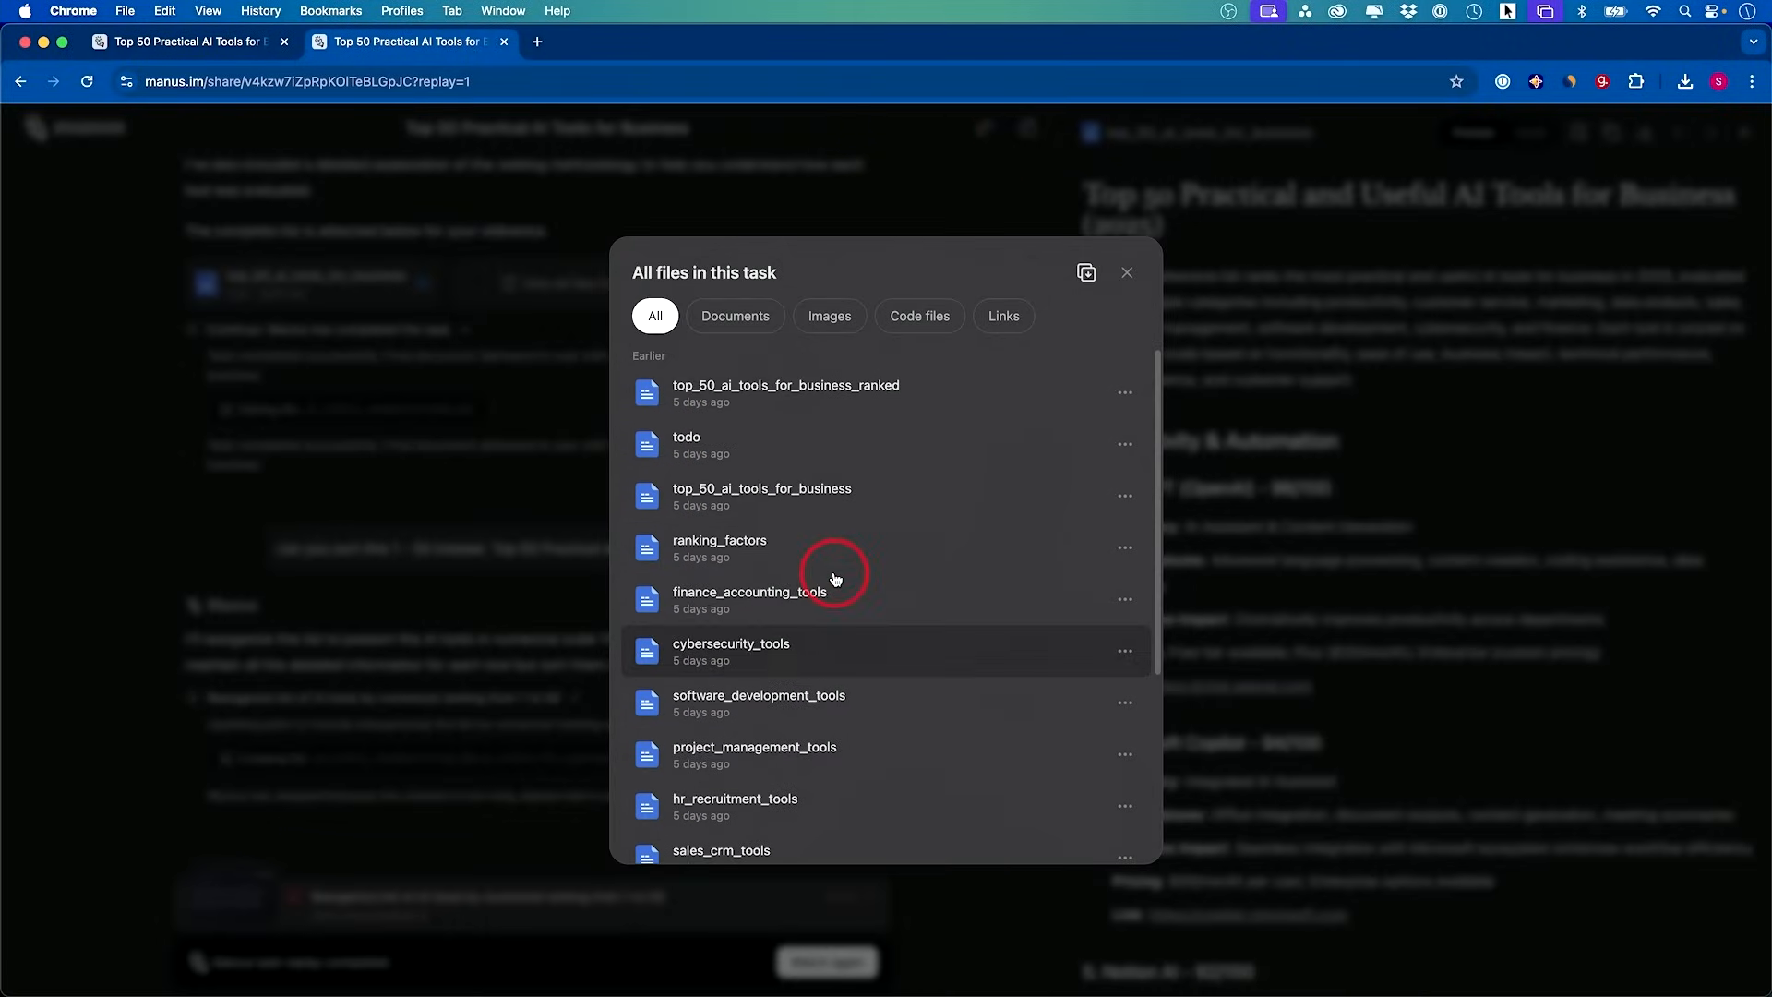
click(1126, 273)
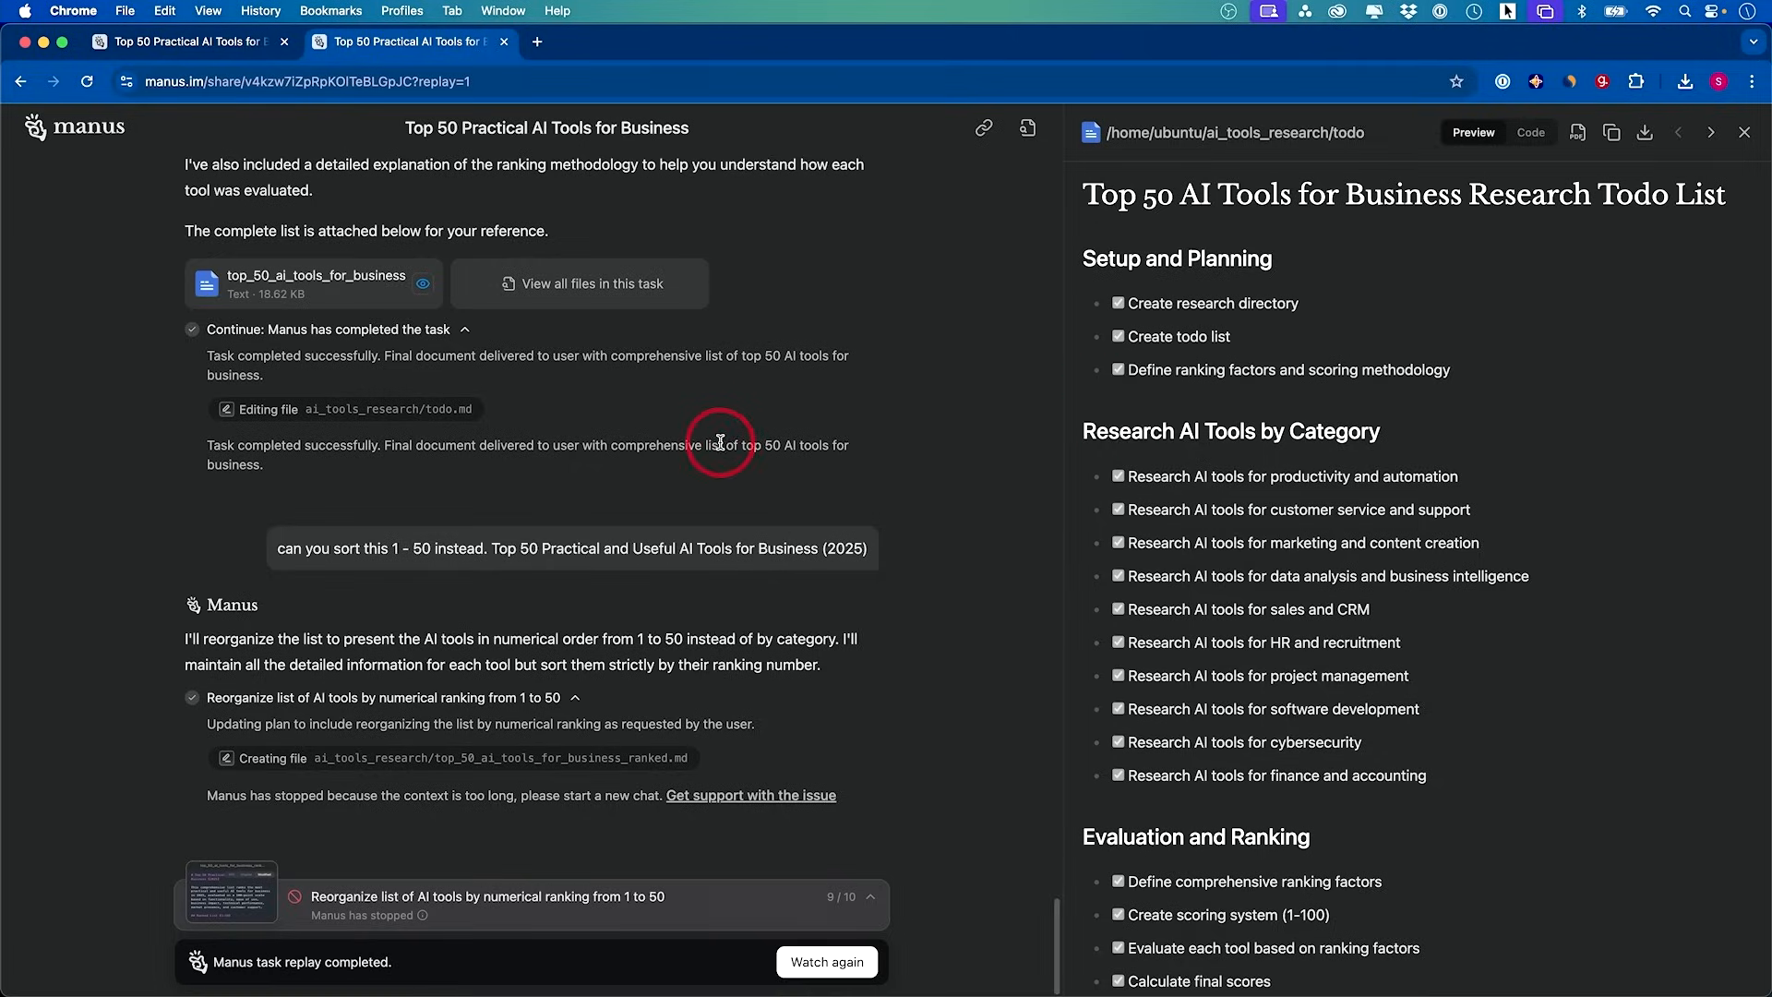
click(580, 284)
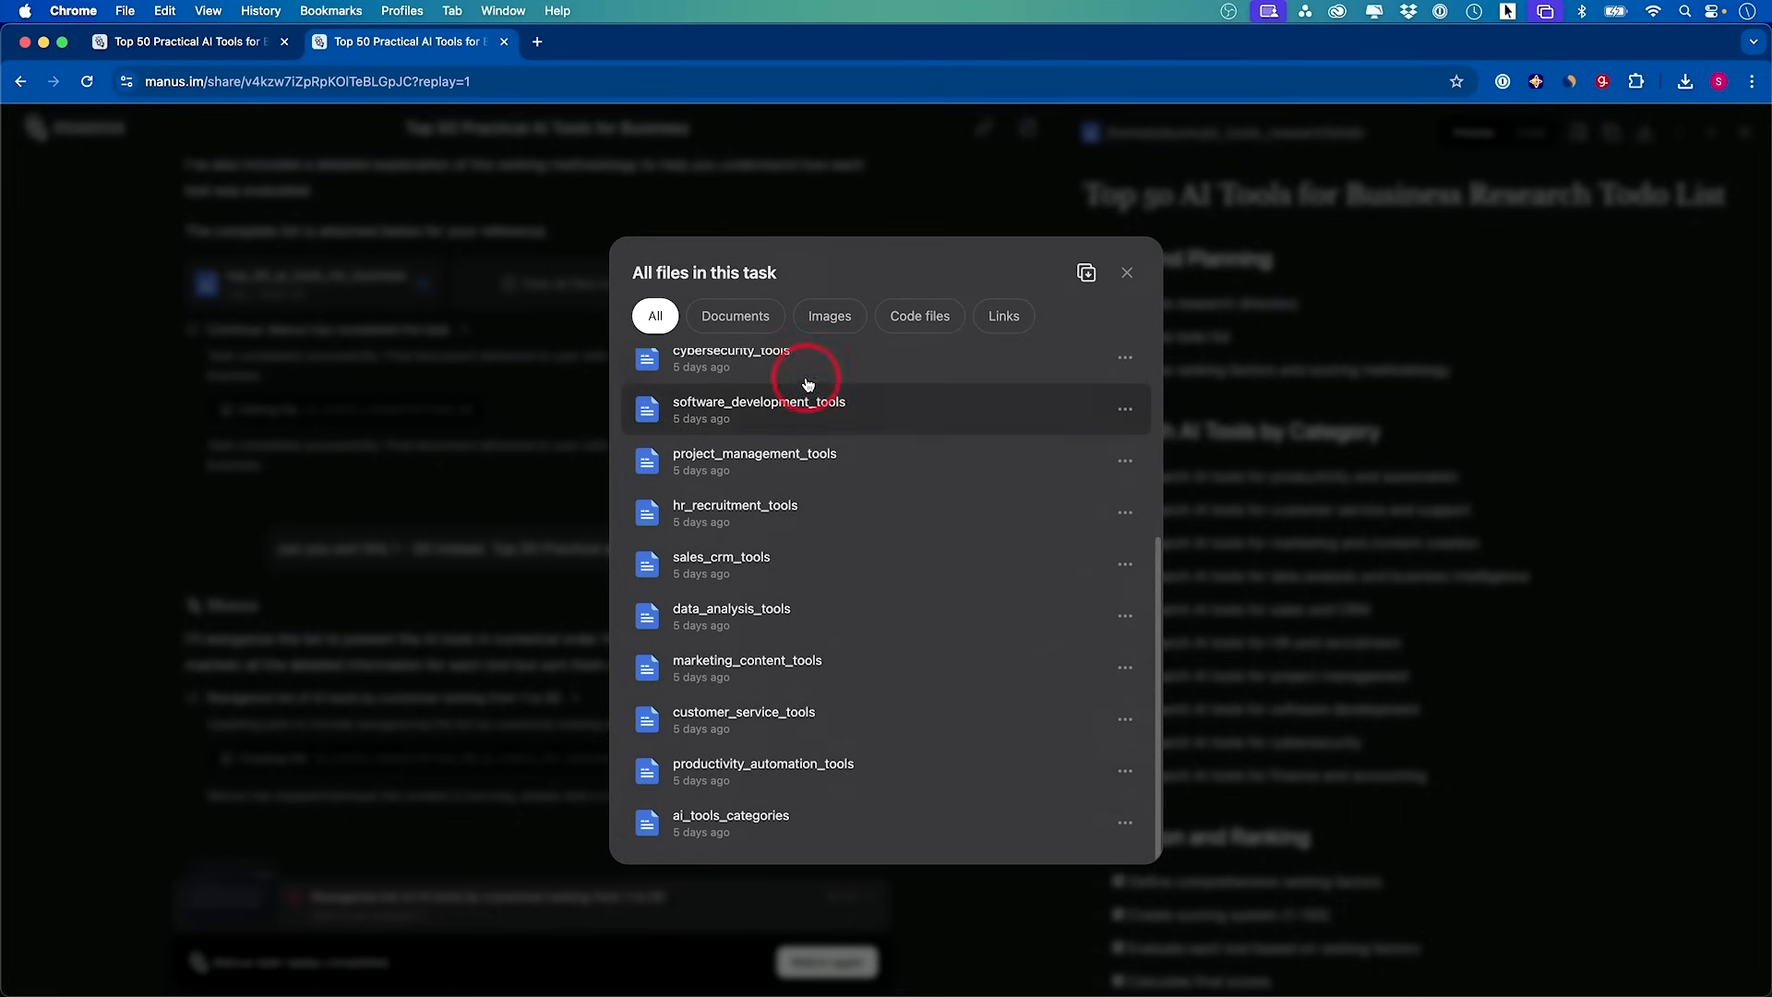
mouse_move(752, 462)
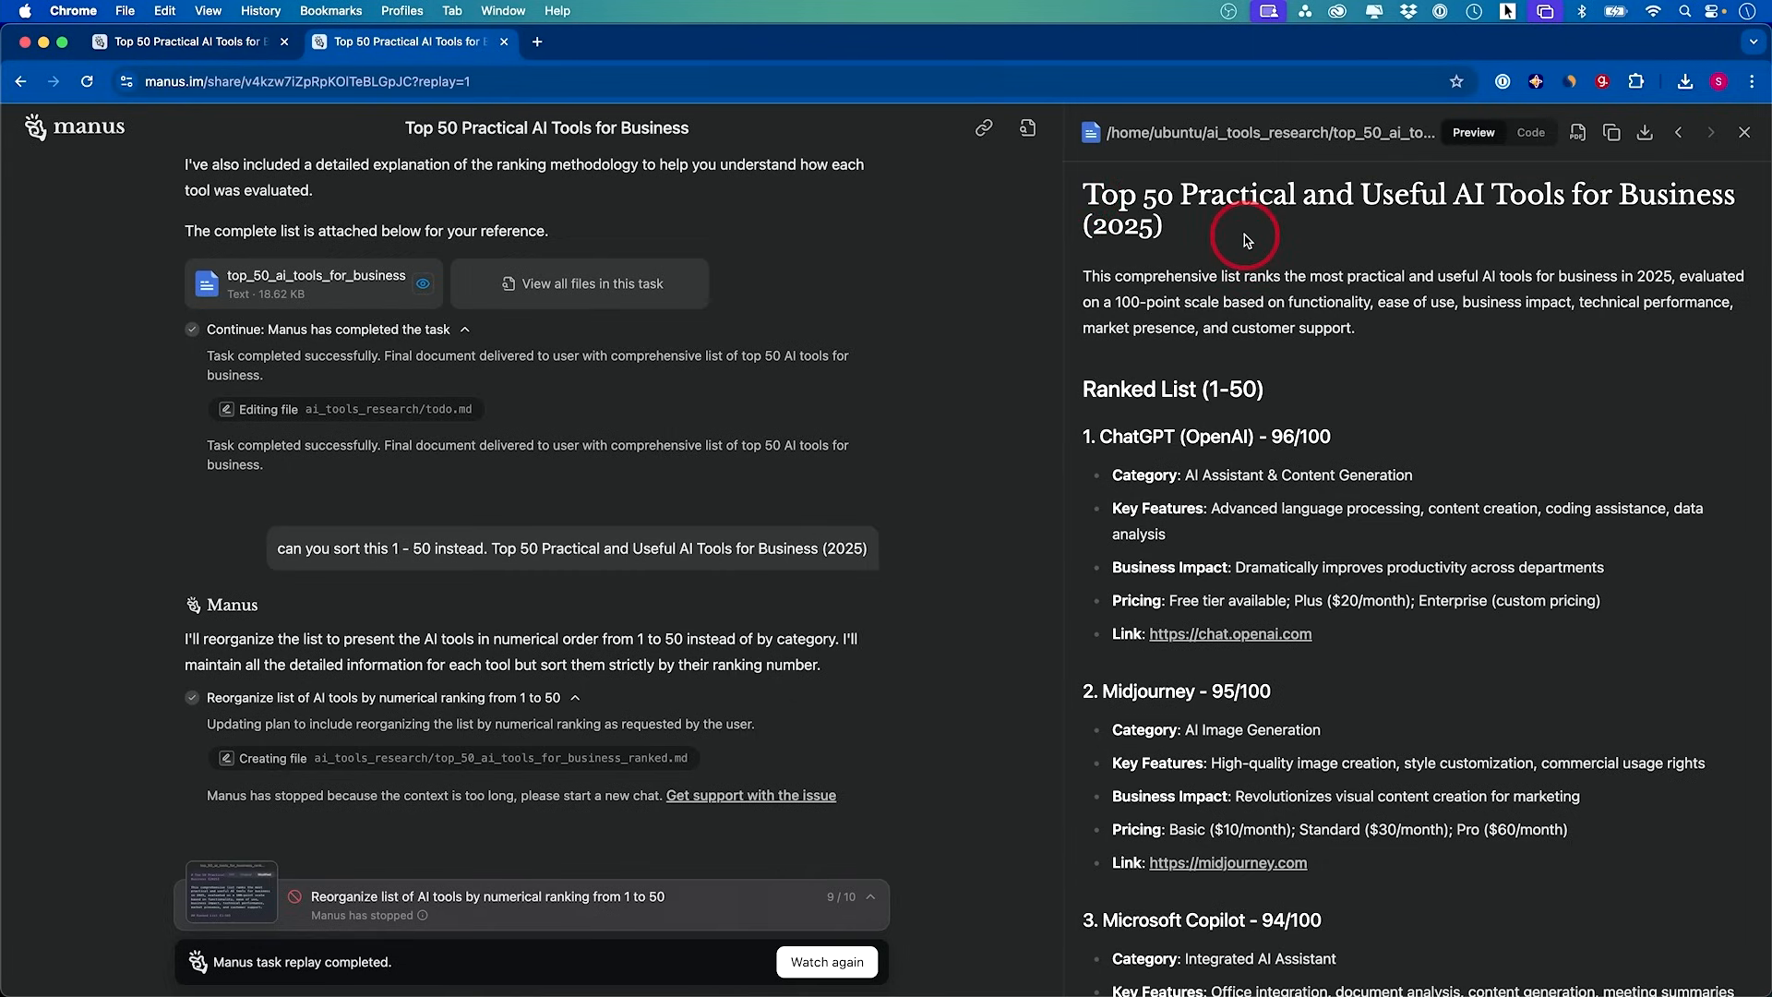
mouse_move(1377, 458)
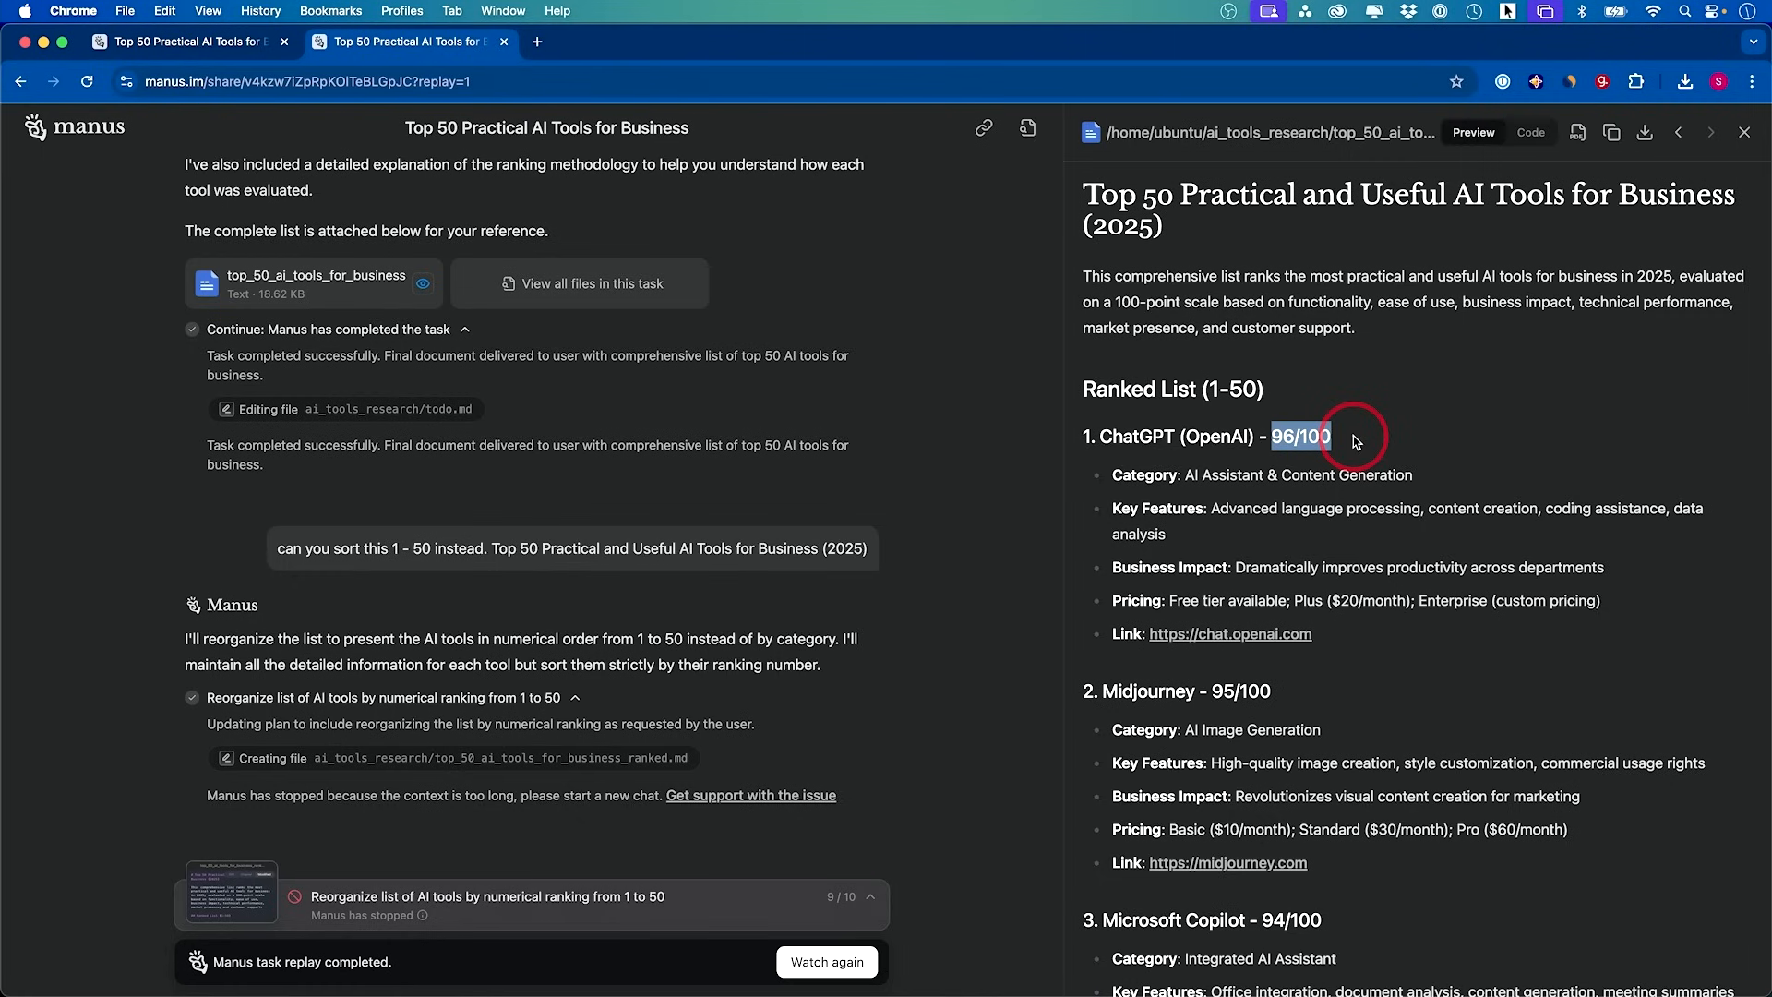
Scroll through the ranked Top 50 AI tools list down to entry 29
scroll(down, 3)
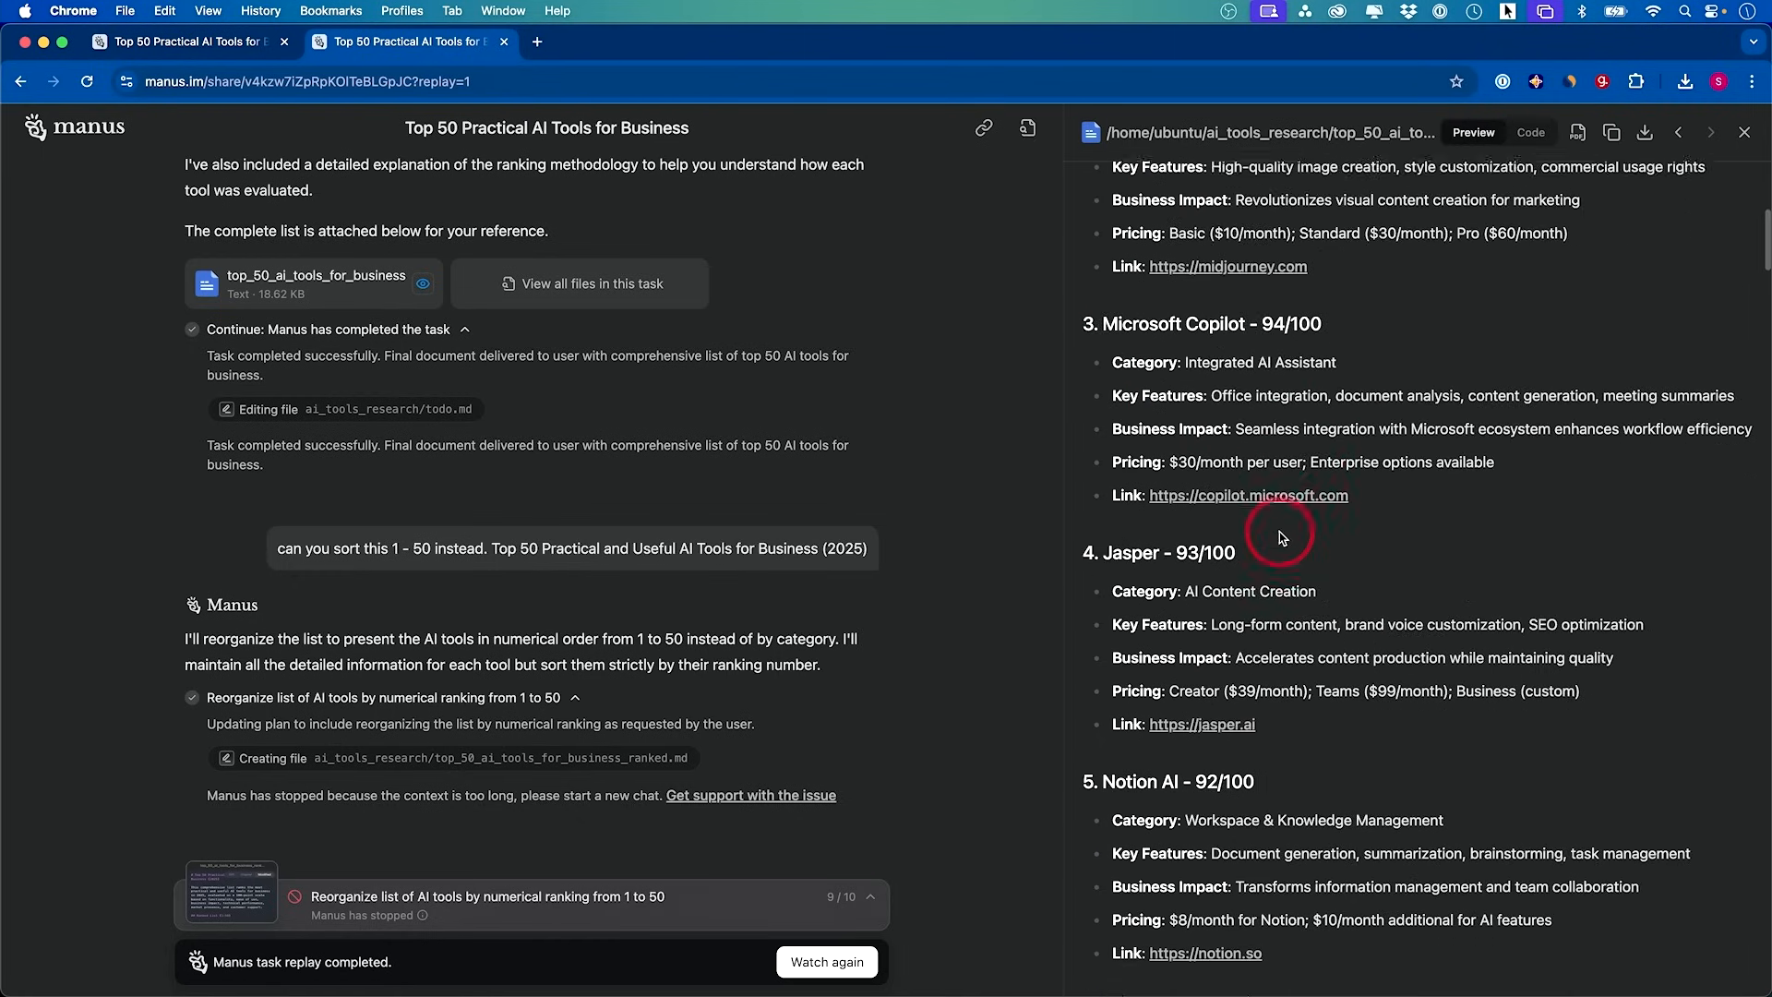
scroll(down, 3)
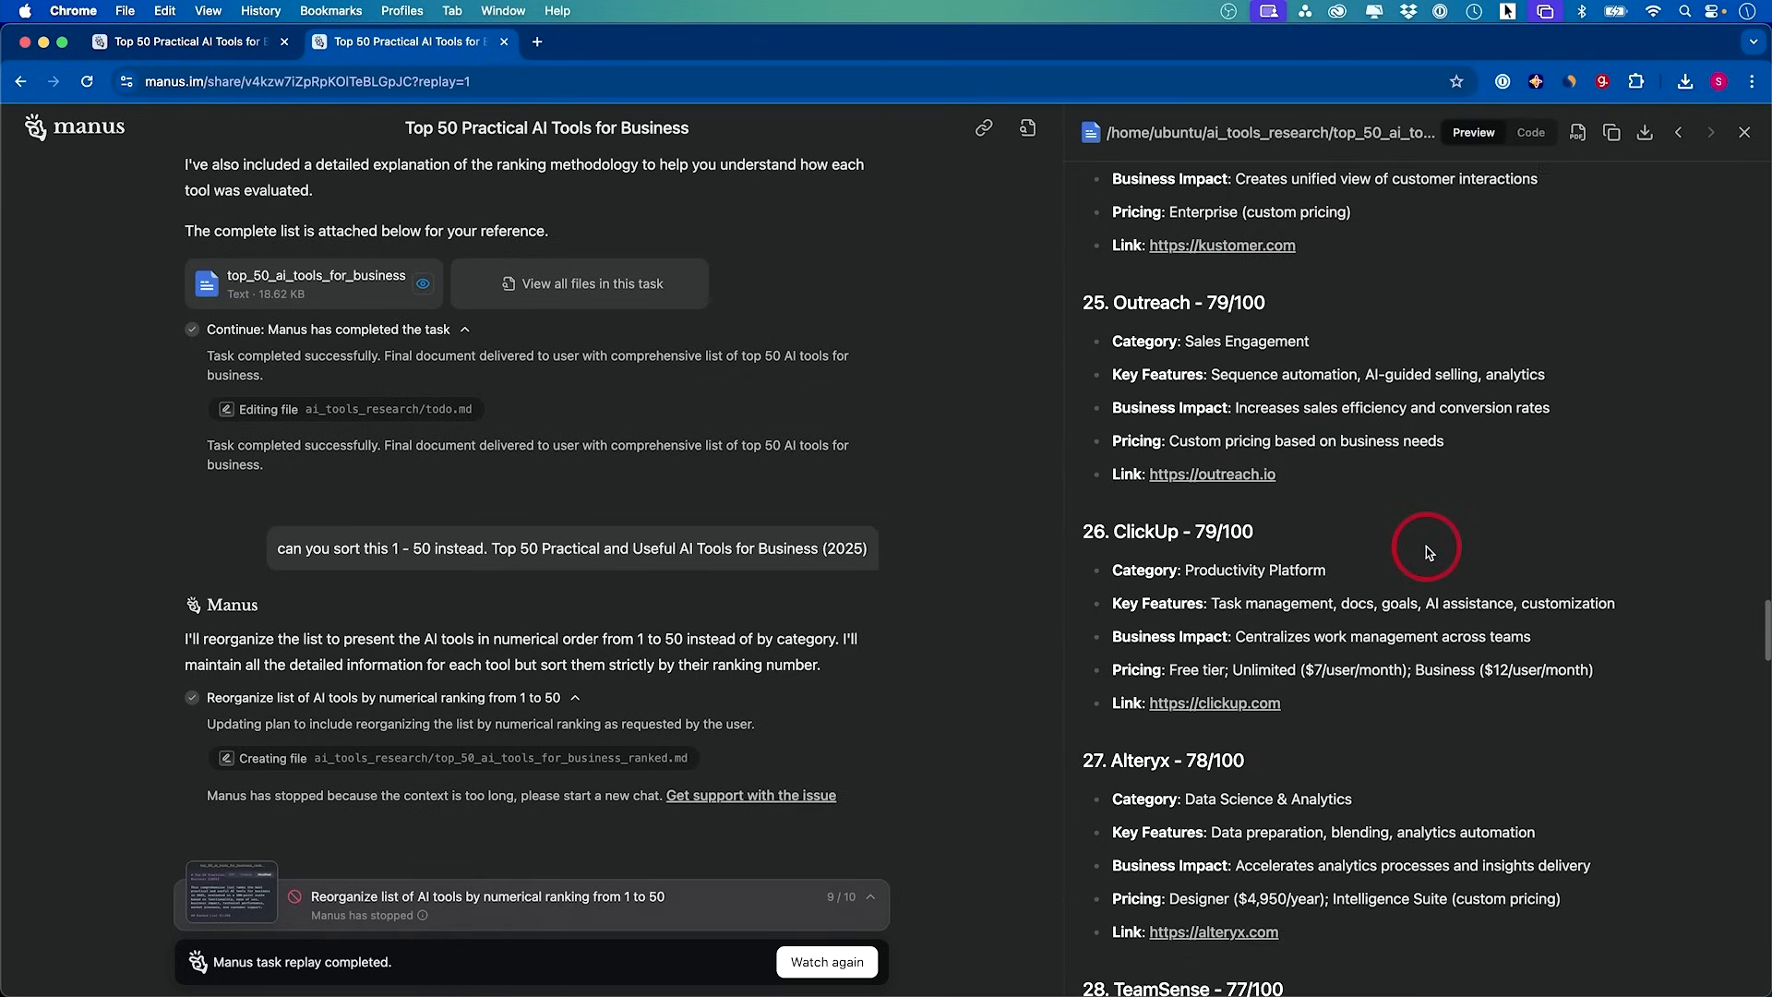
scroll(down, 3)
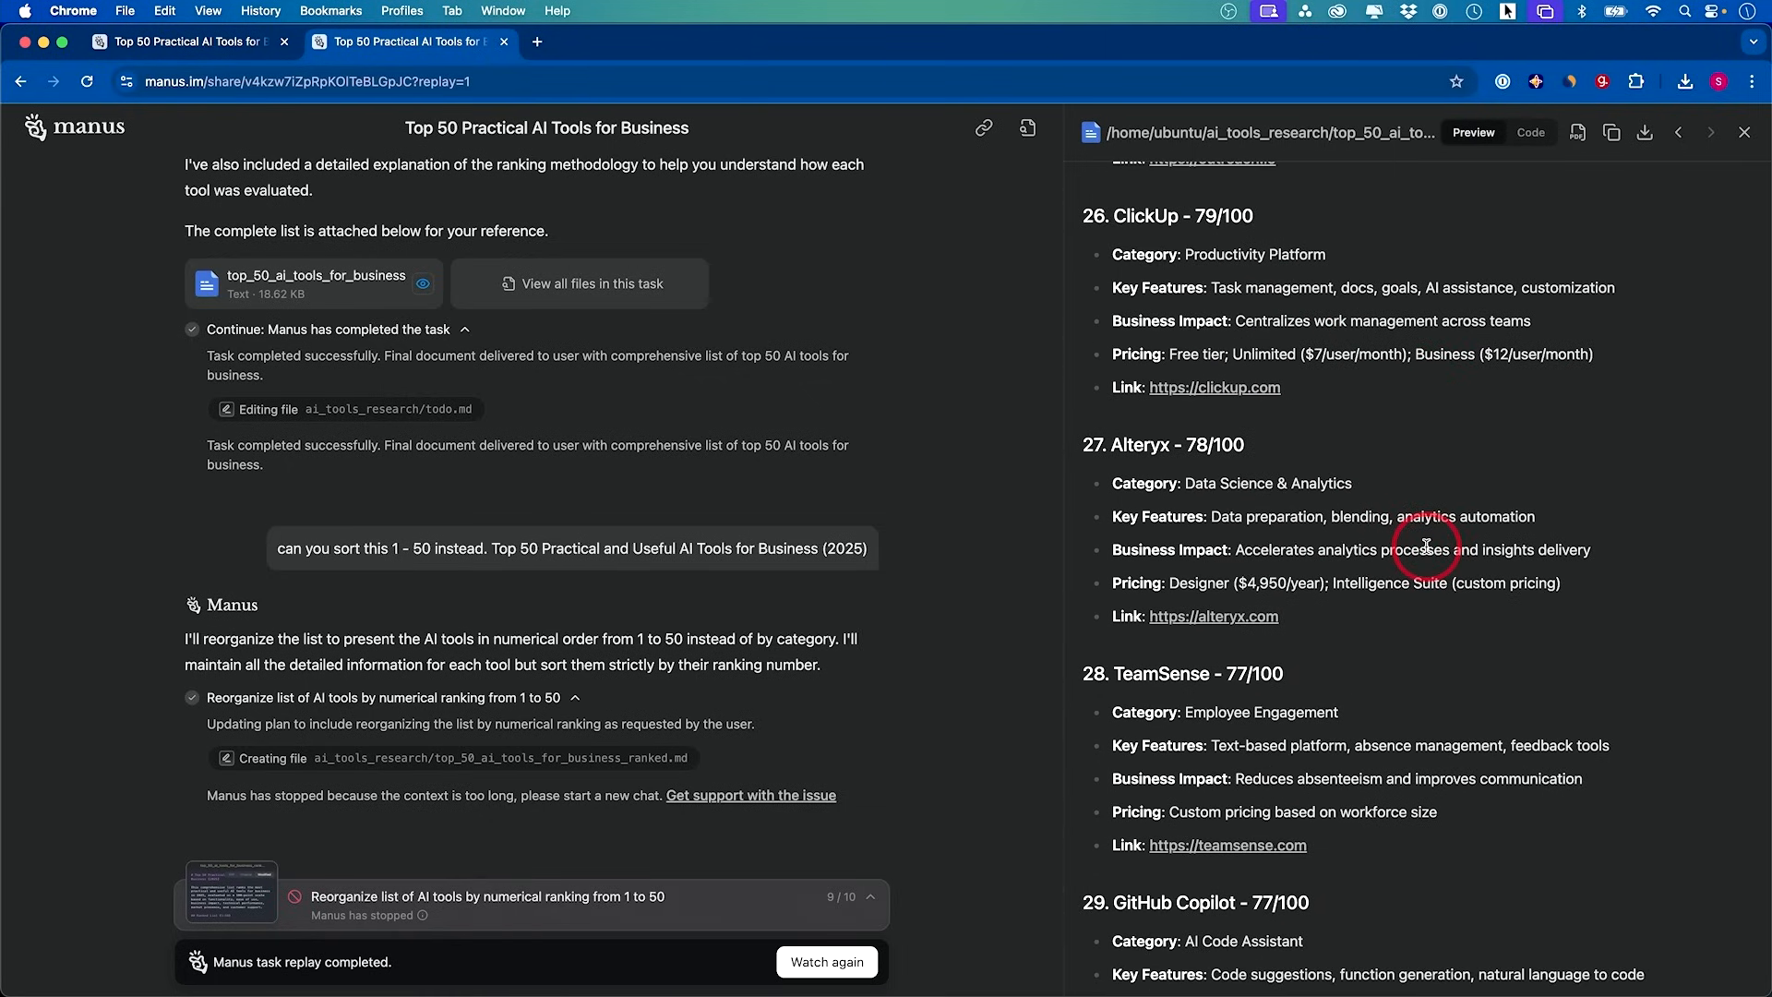